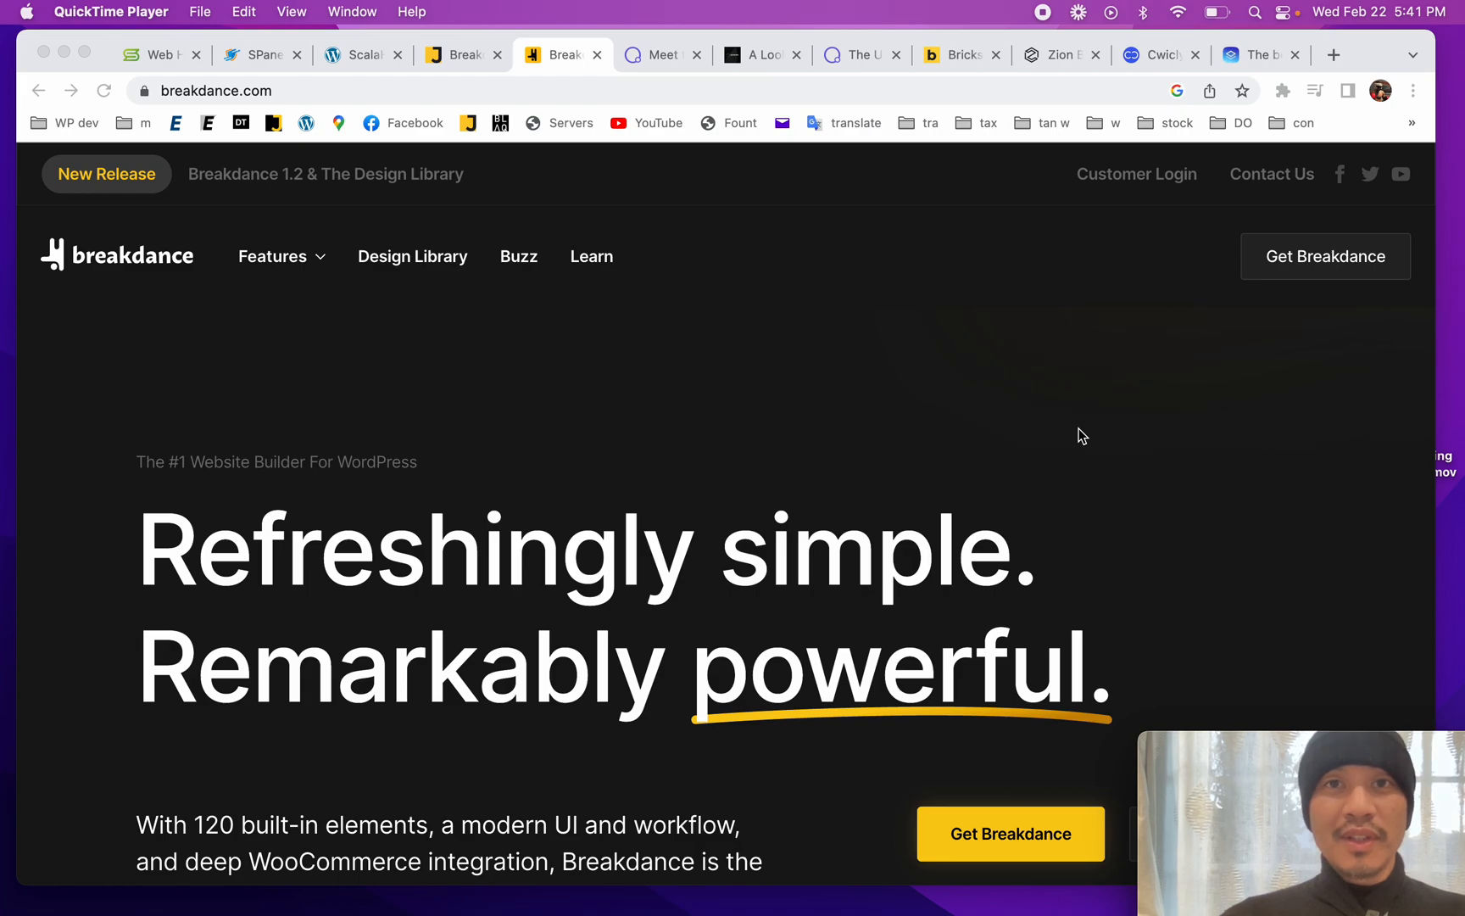
pyautogui.moveTo(675, 382)
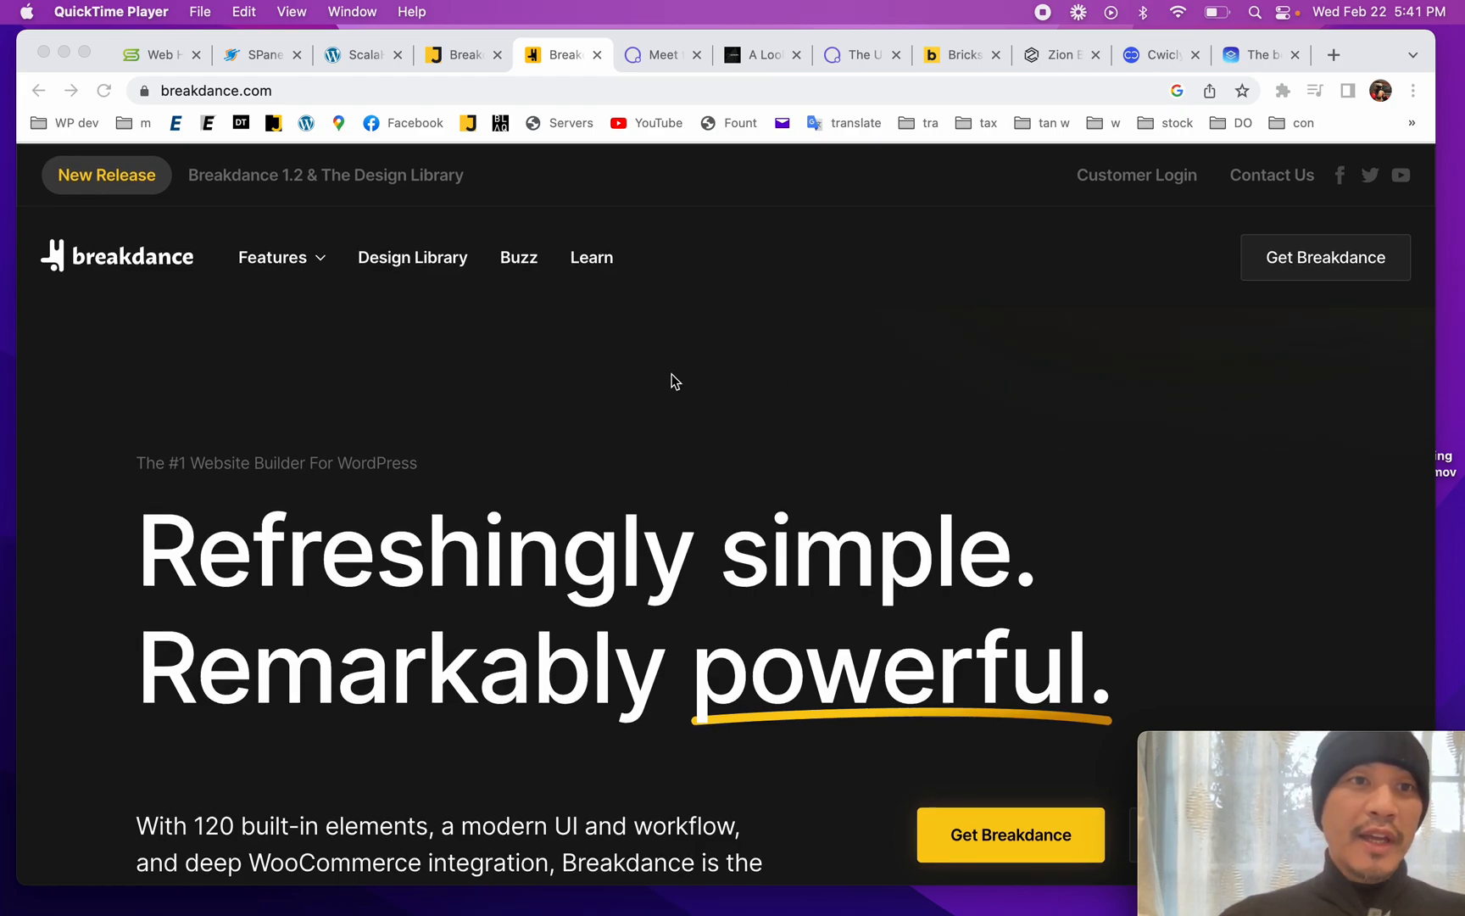
pyautogui.moveTo(298, 286)
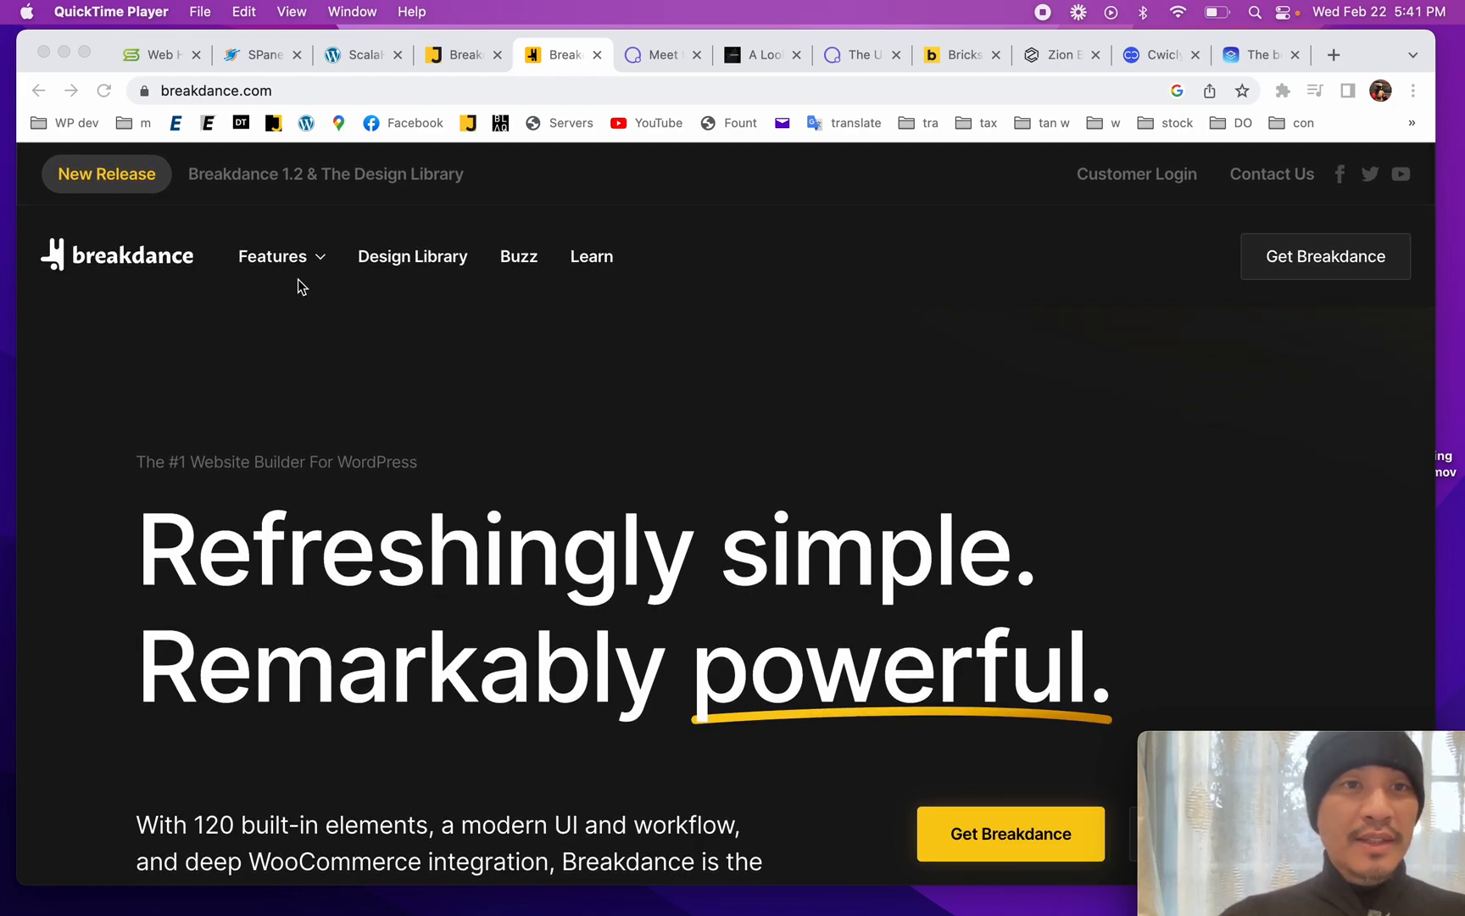
# Step: Scroll through the current page's content down to the bottom and partway back up
pyautogui.scroll(-3)
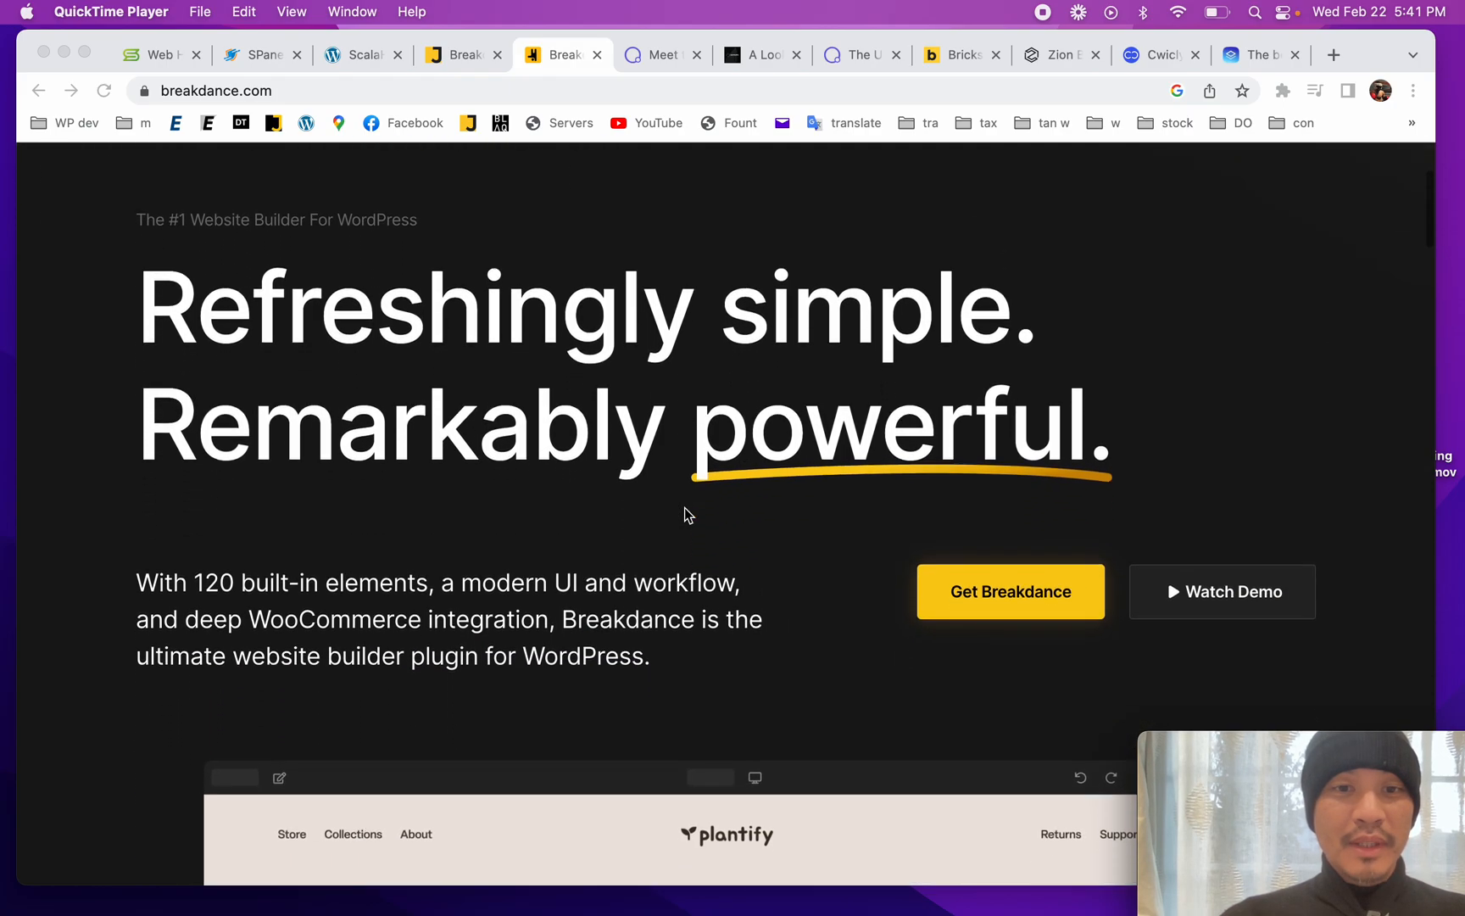
pyautogui.scroll(-3)
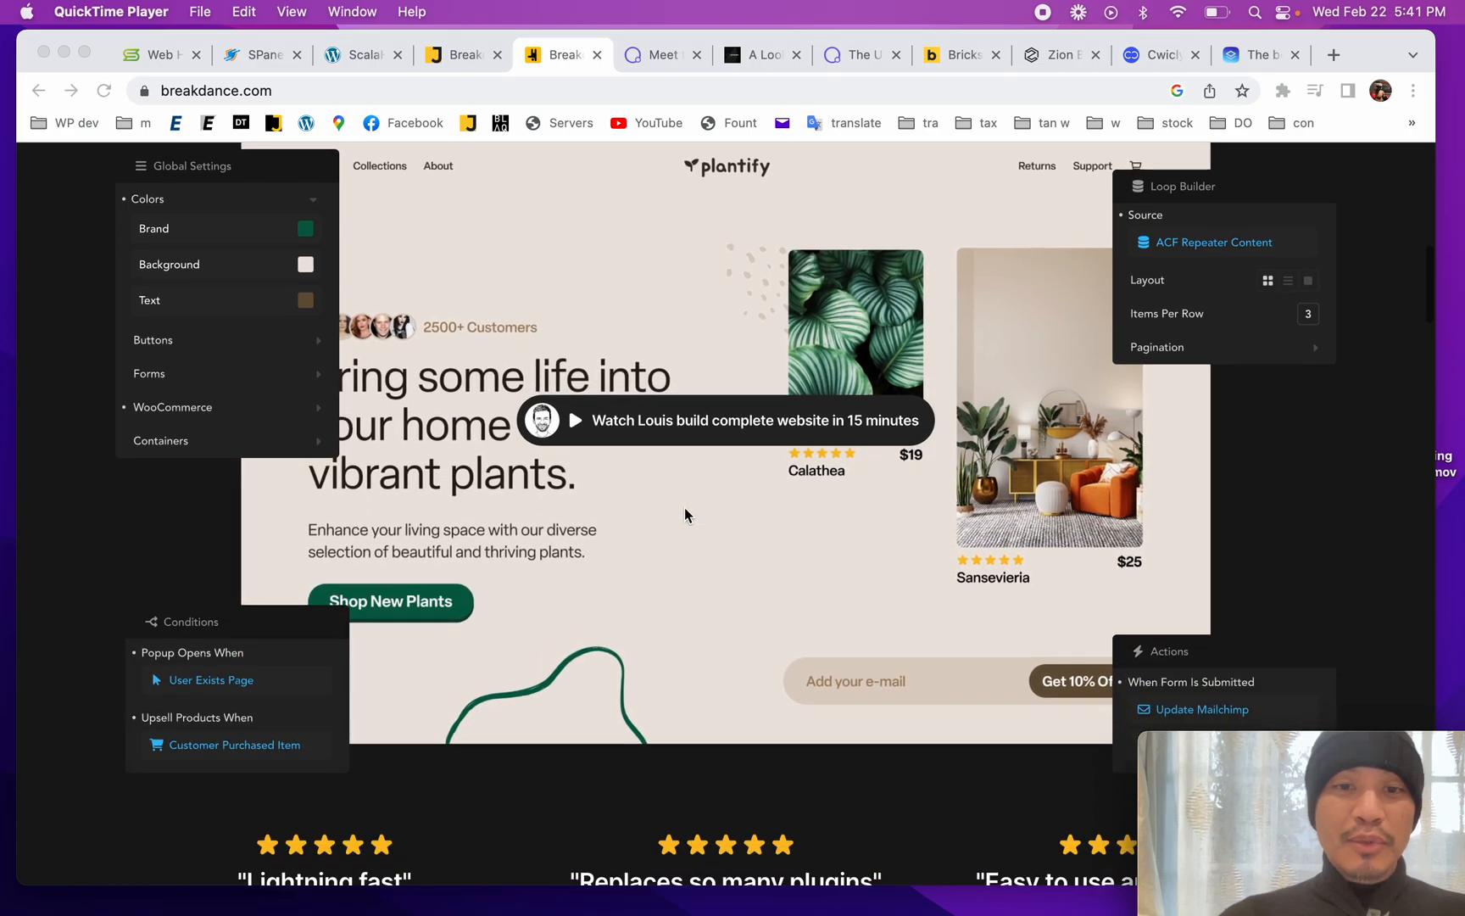
pyautogui.scroll(-3)
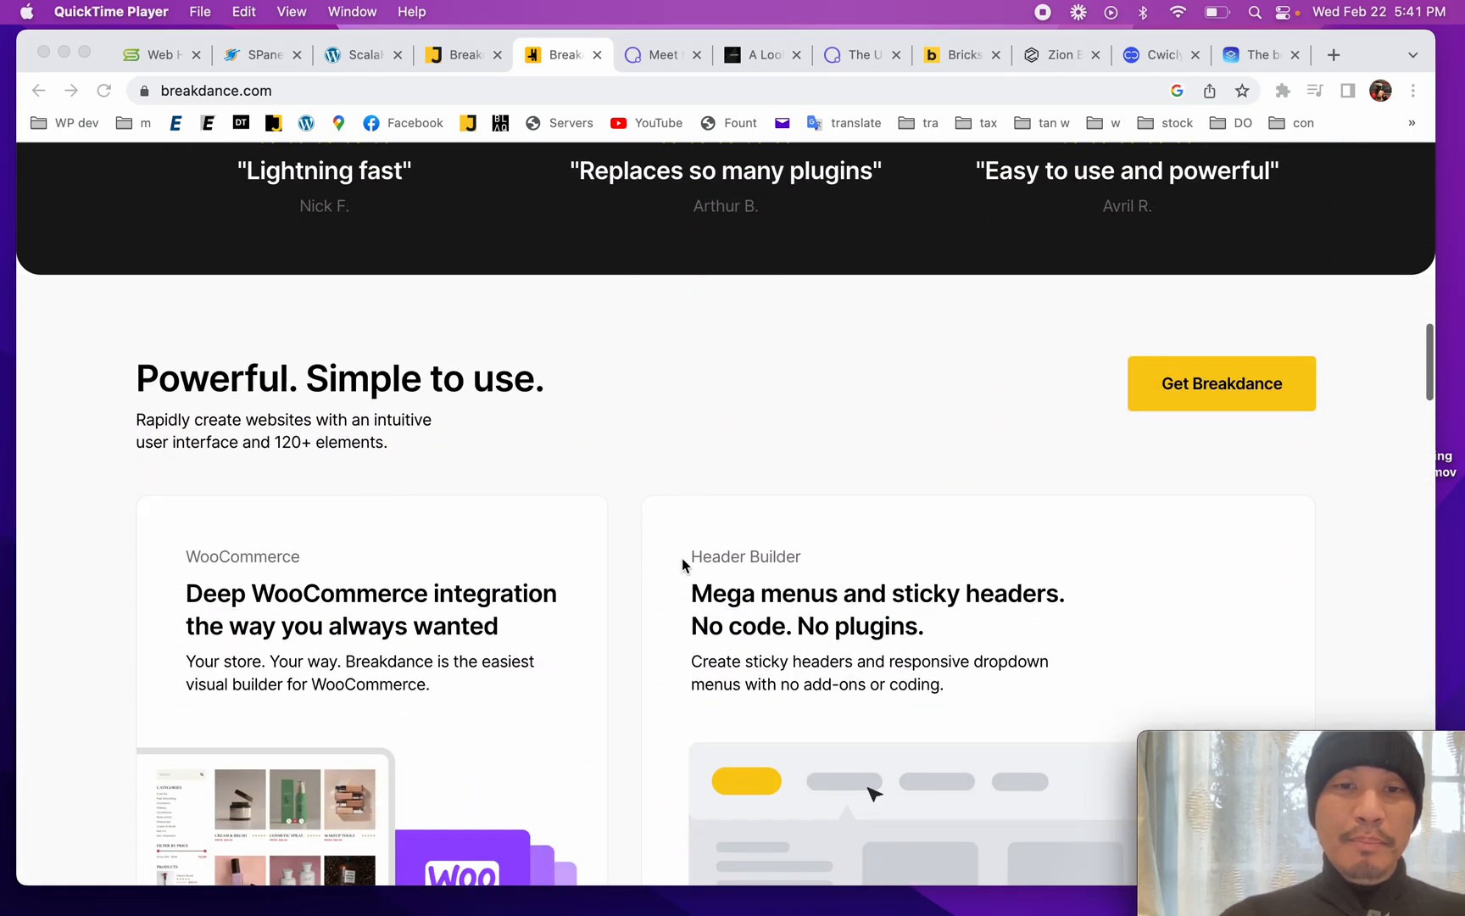
pyautogui.scroll(-3)
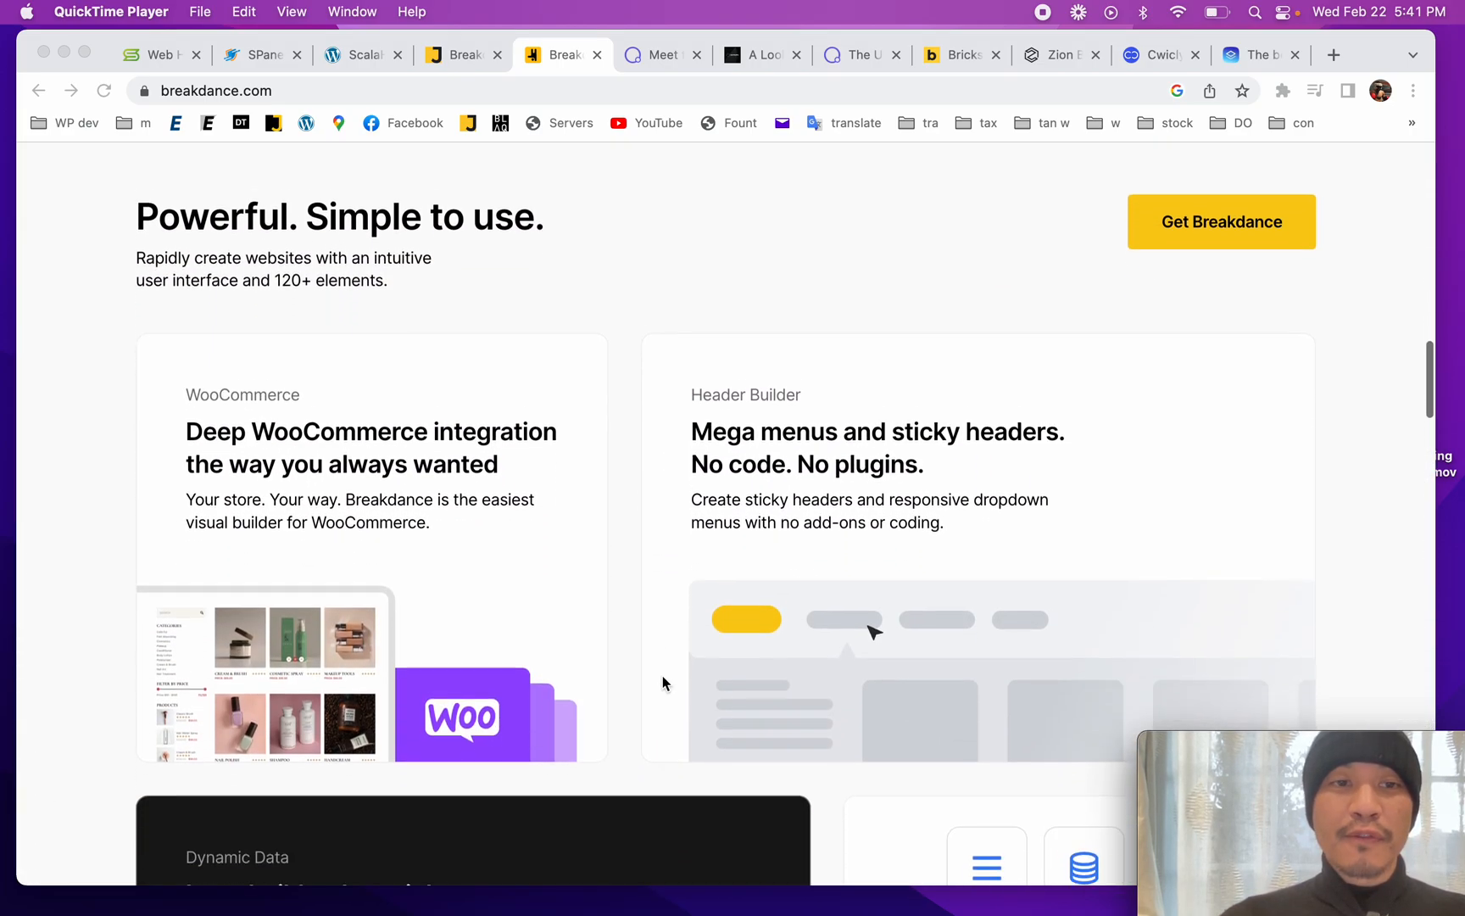
pyautogui.scroll(-3)
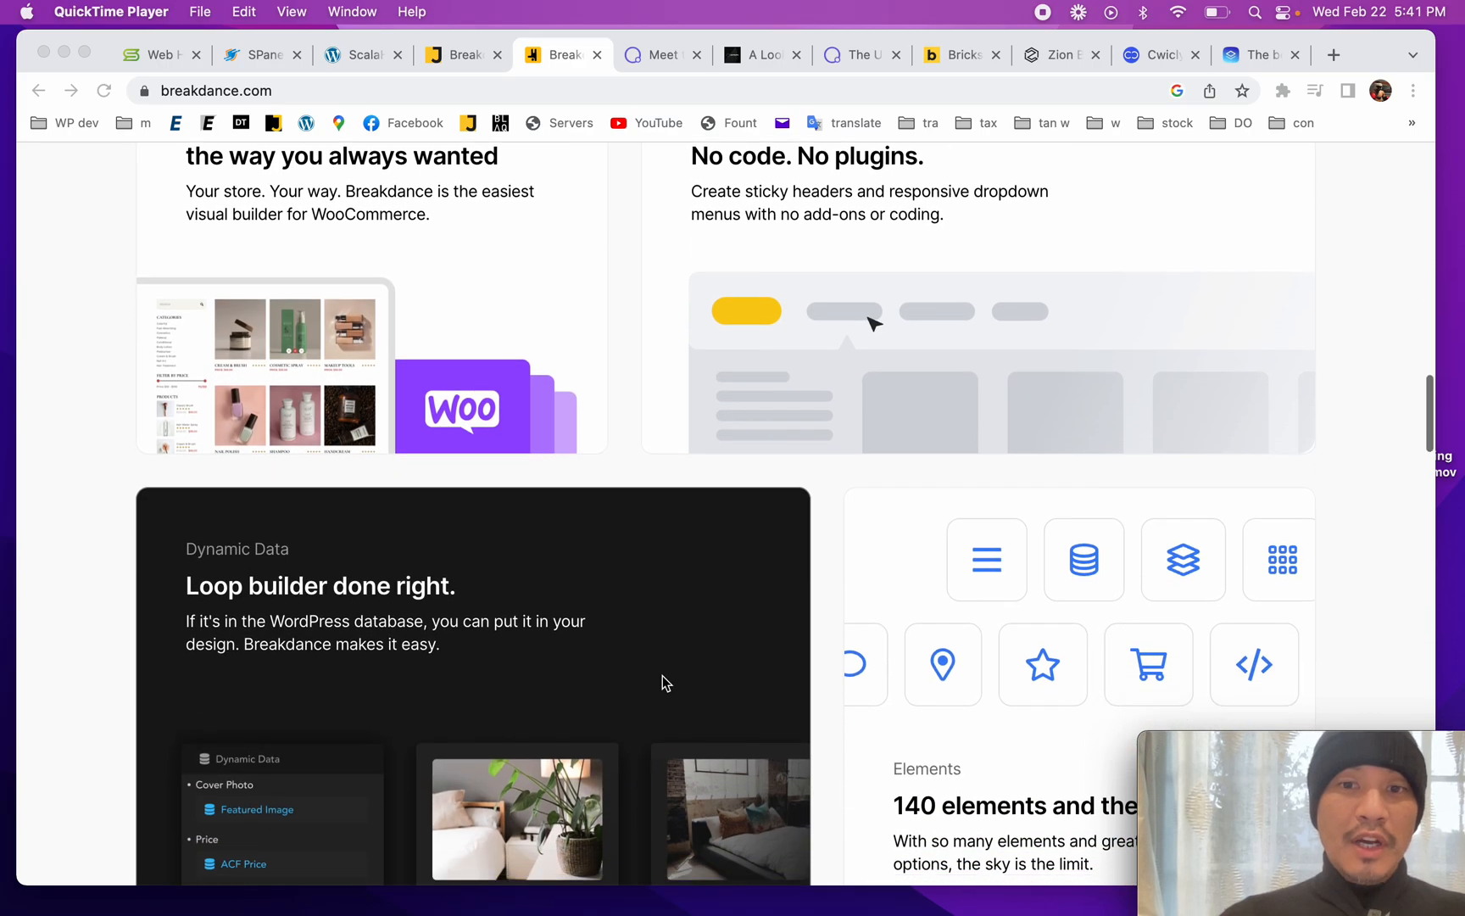
pyautogui.scroll(-3)
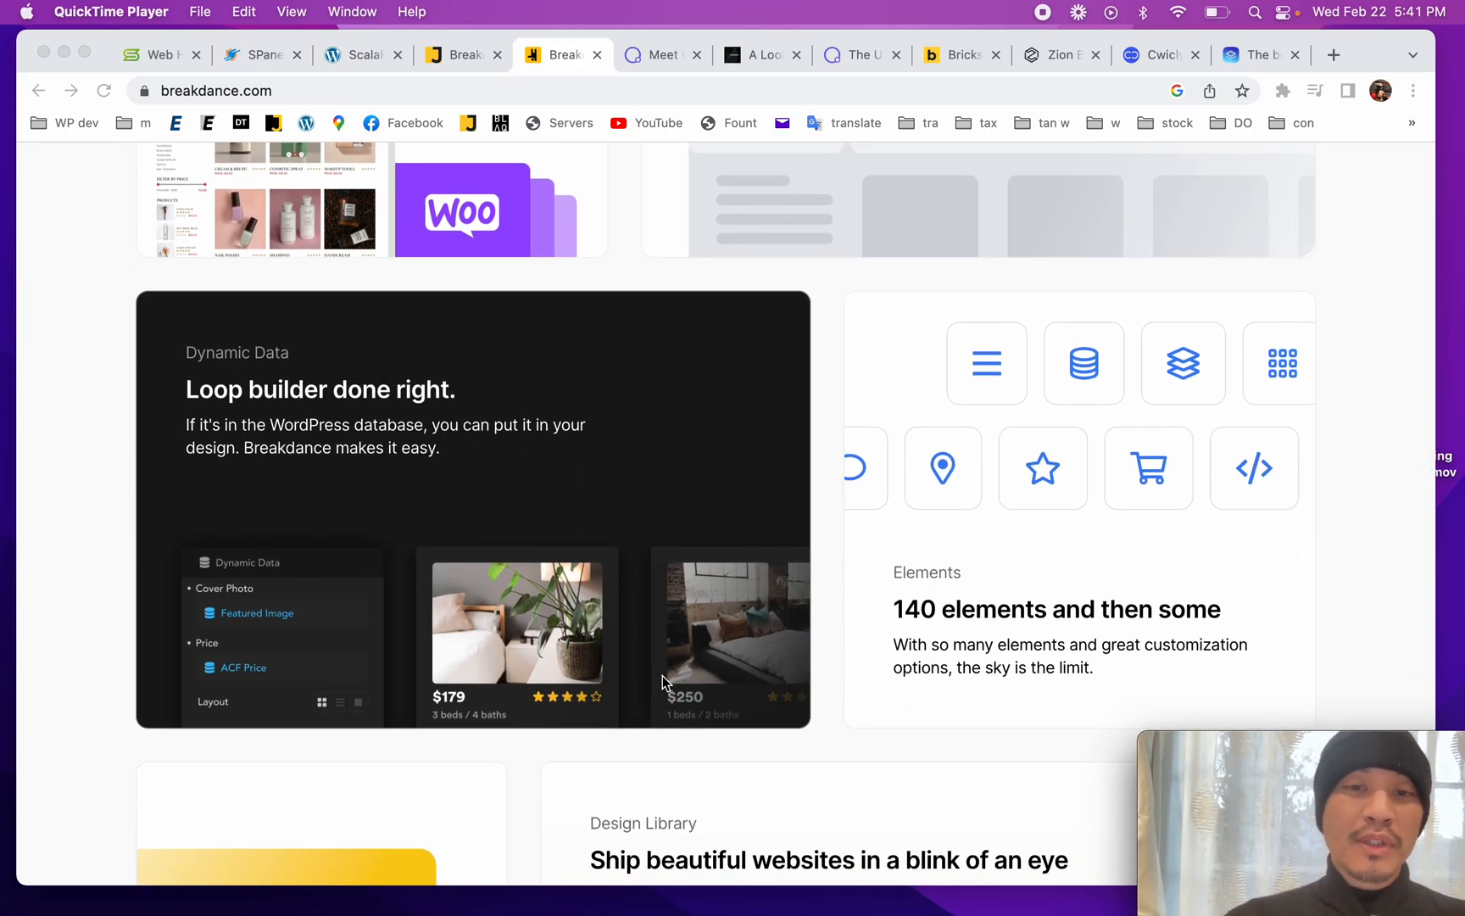
pyautogui.scroll(-3)
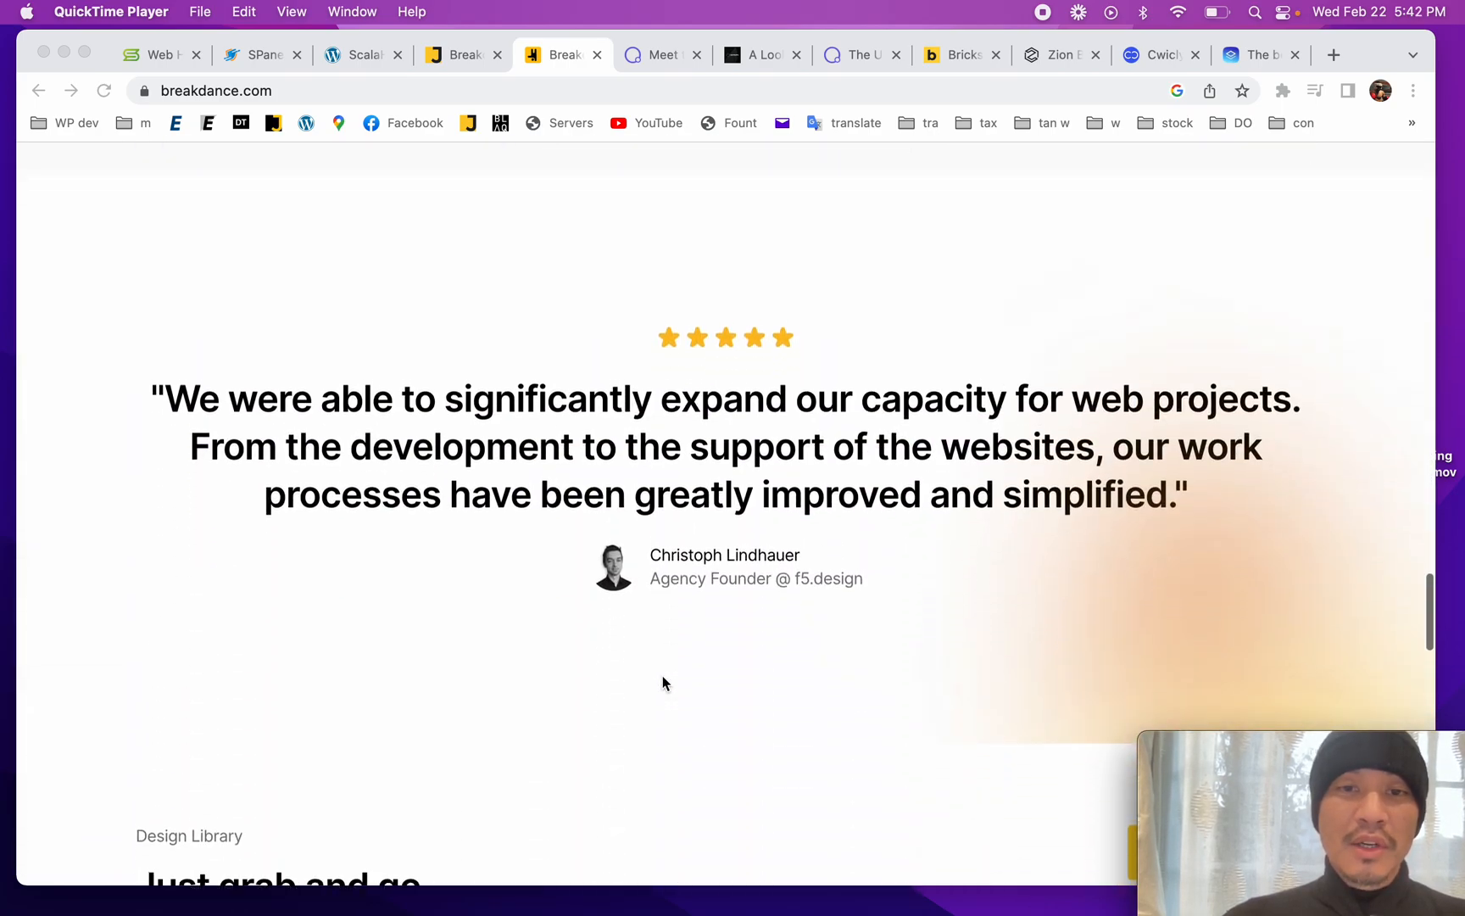
pyautogui.scroll(-3)
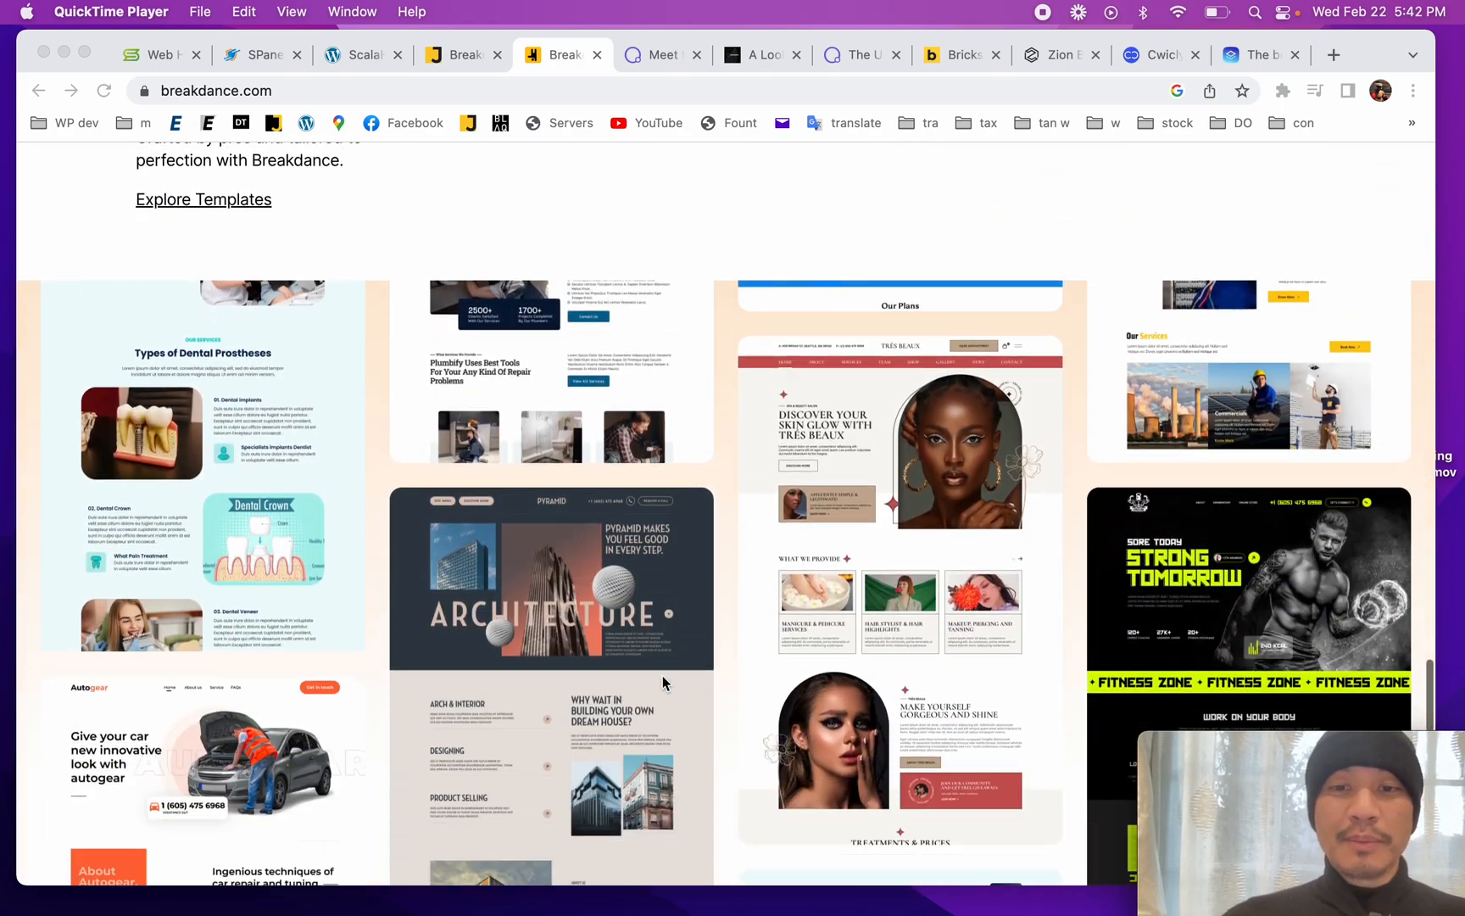
pyautogui.scroll(-3)
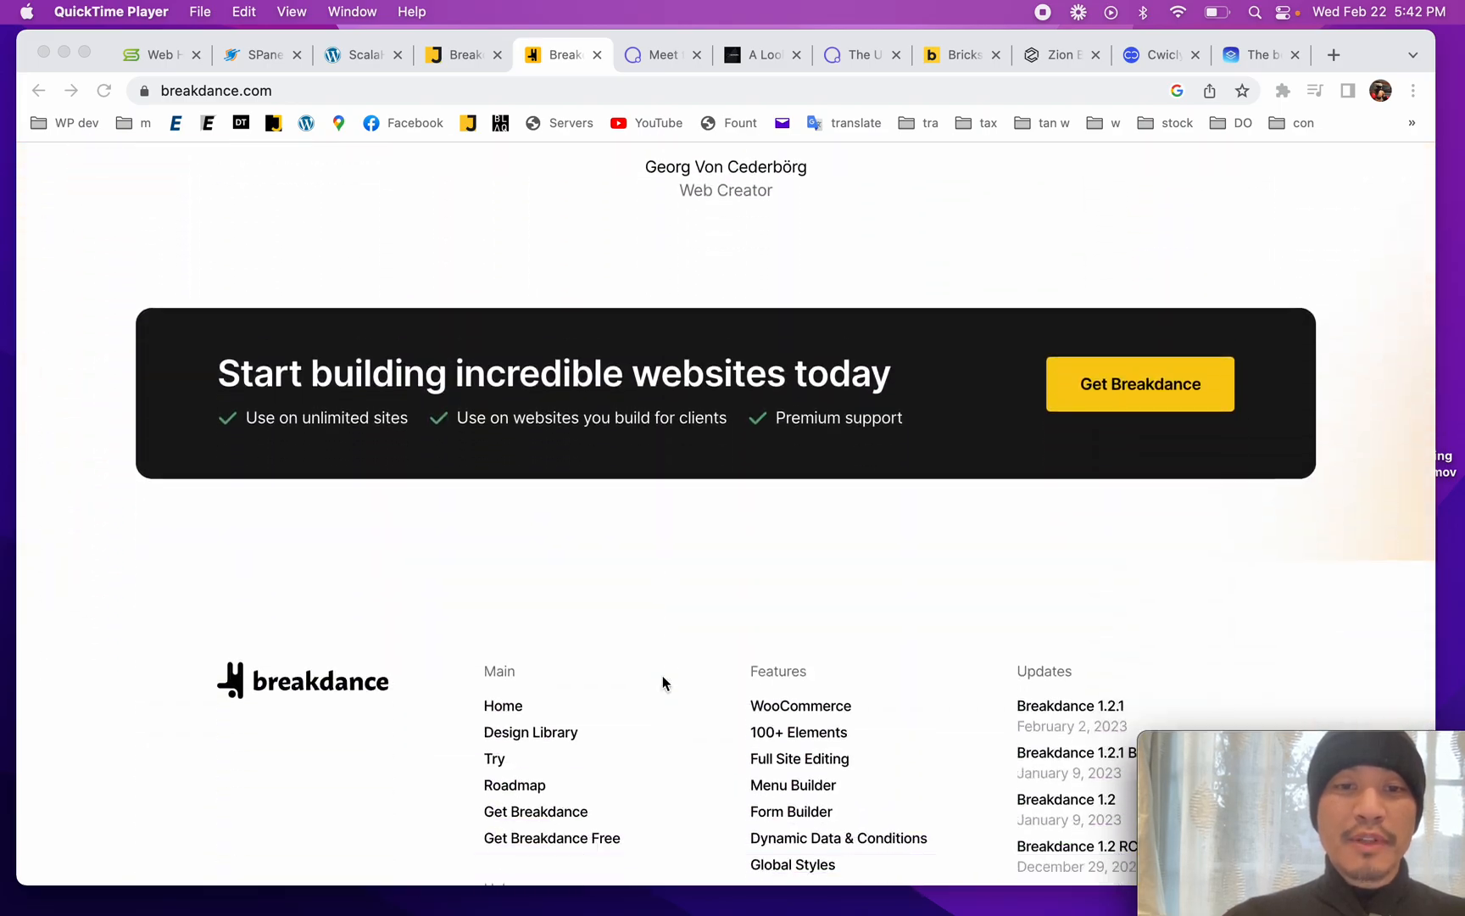
pyautogui.scroll(-3)
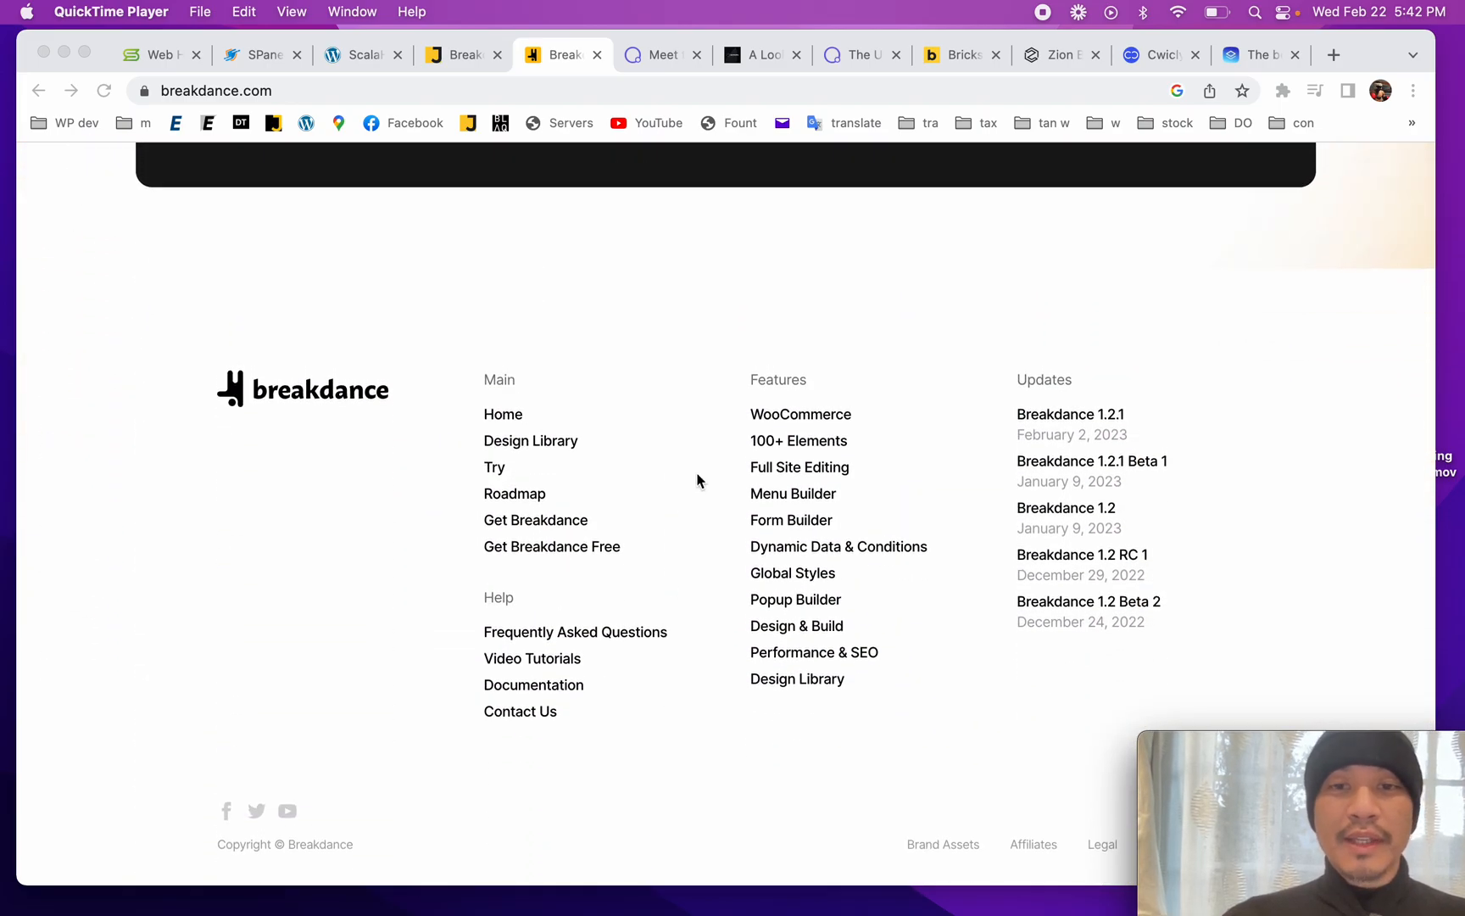
pyautogui.scroll(3)
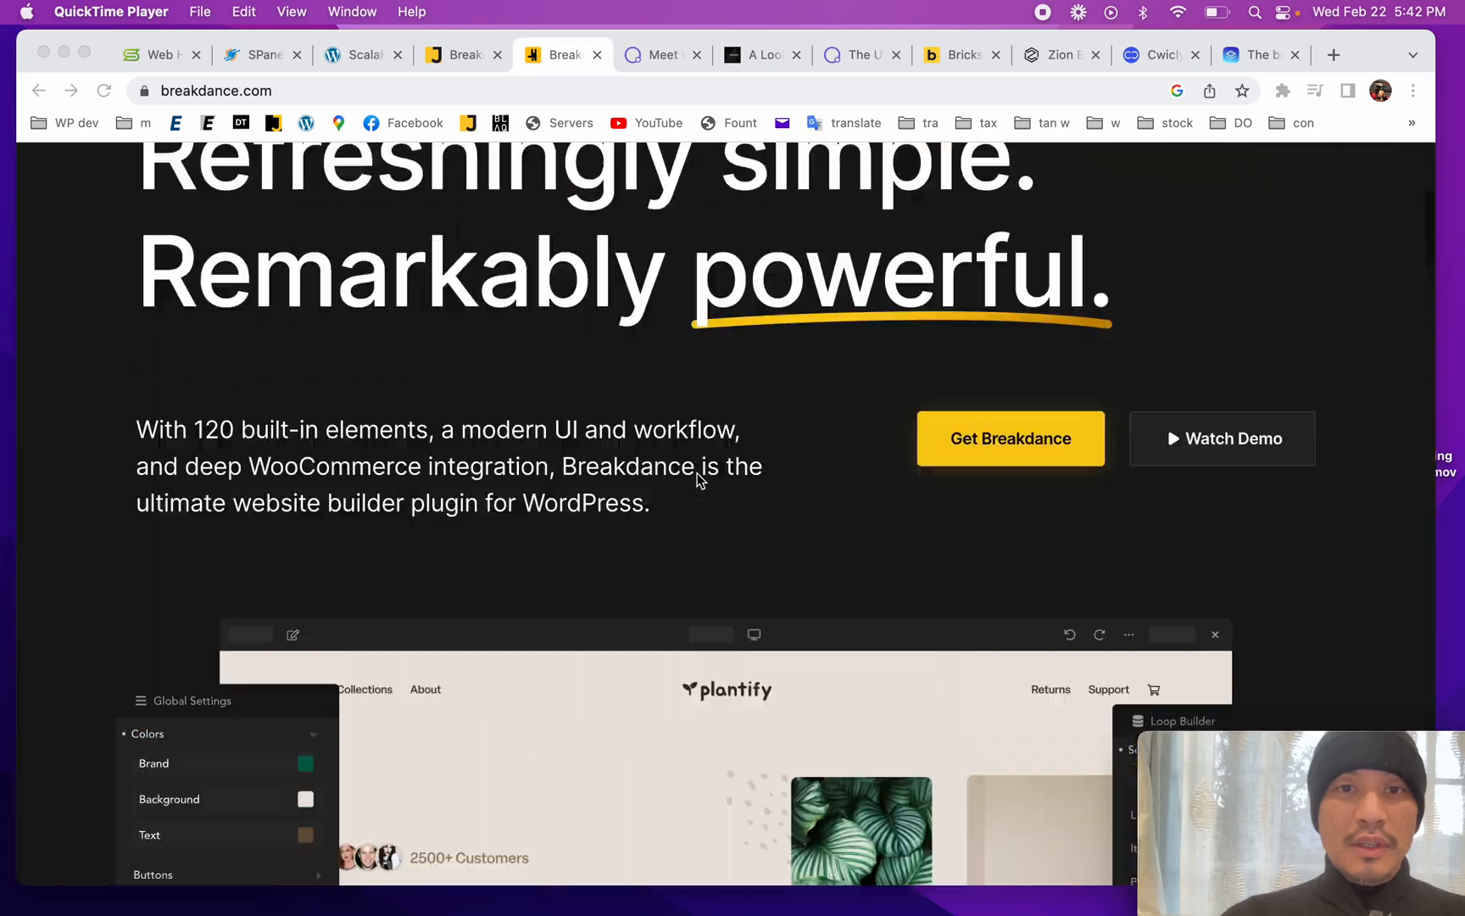
pyautogui.scroll(3)
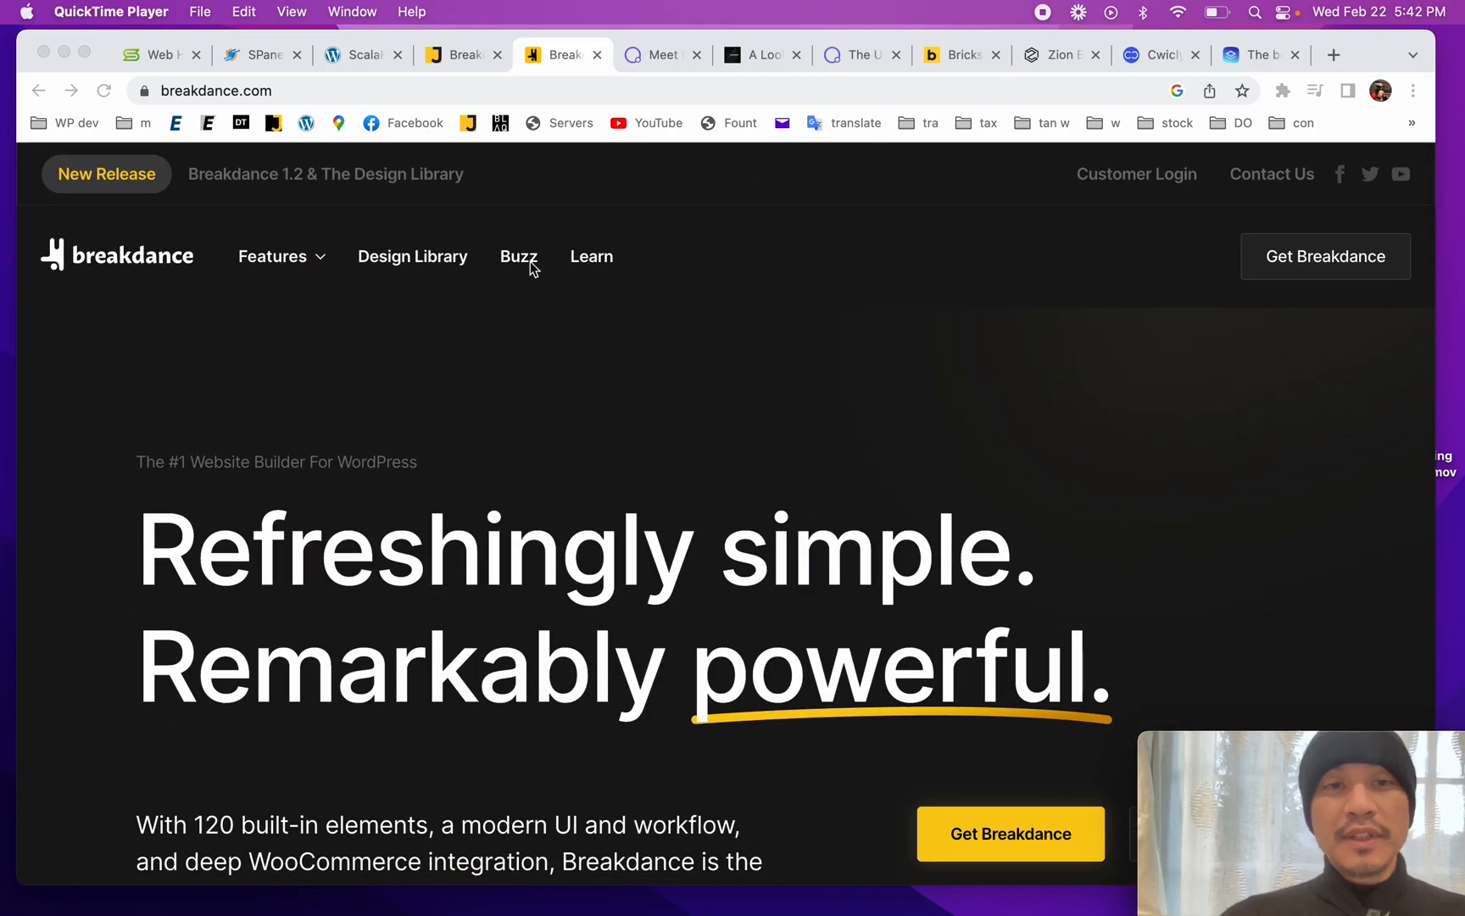
pyautogui.moveTo(636, 317)
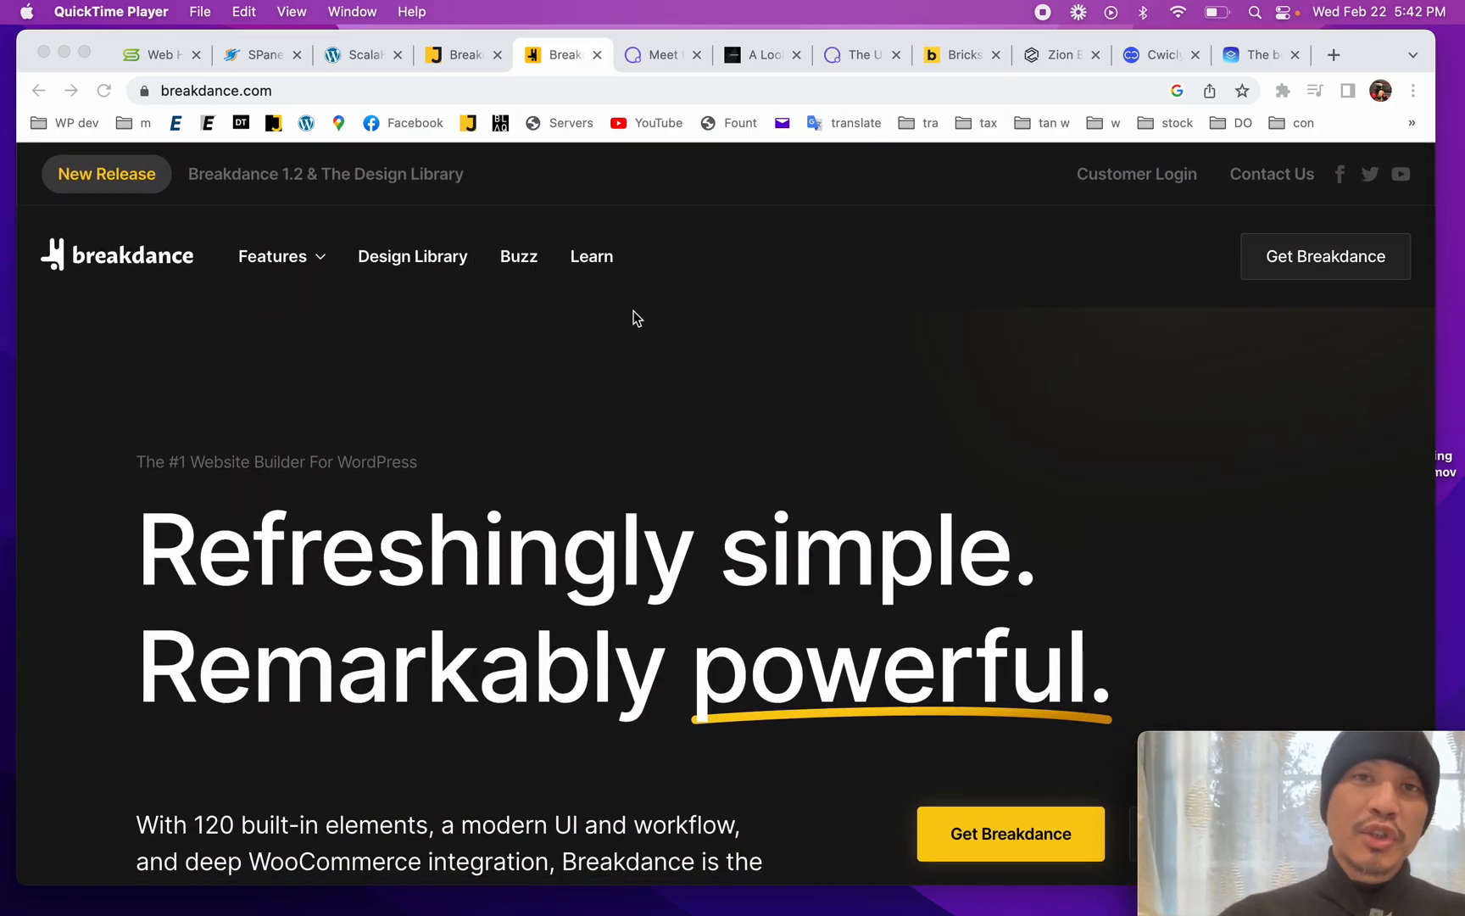
pyautogui.moveTo(626, 439)
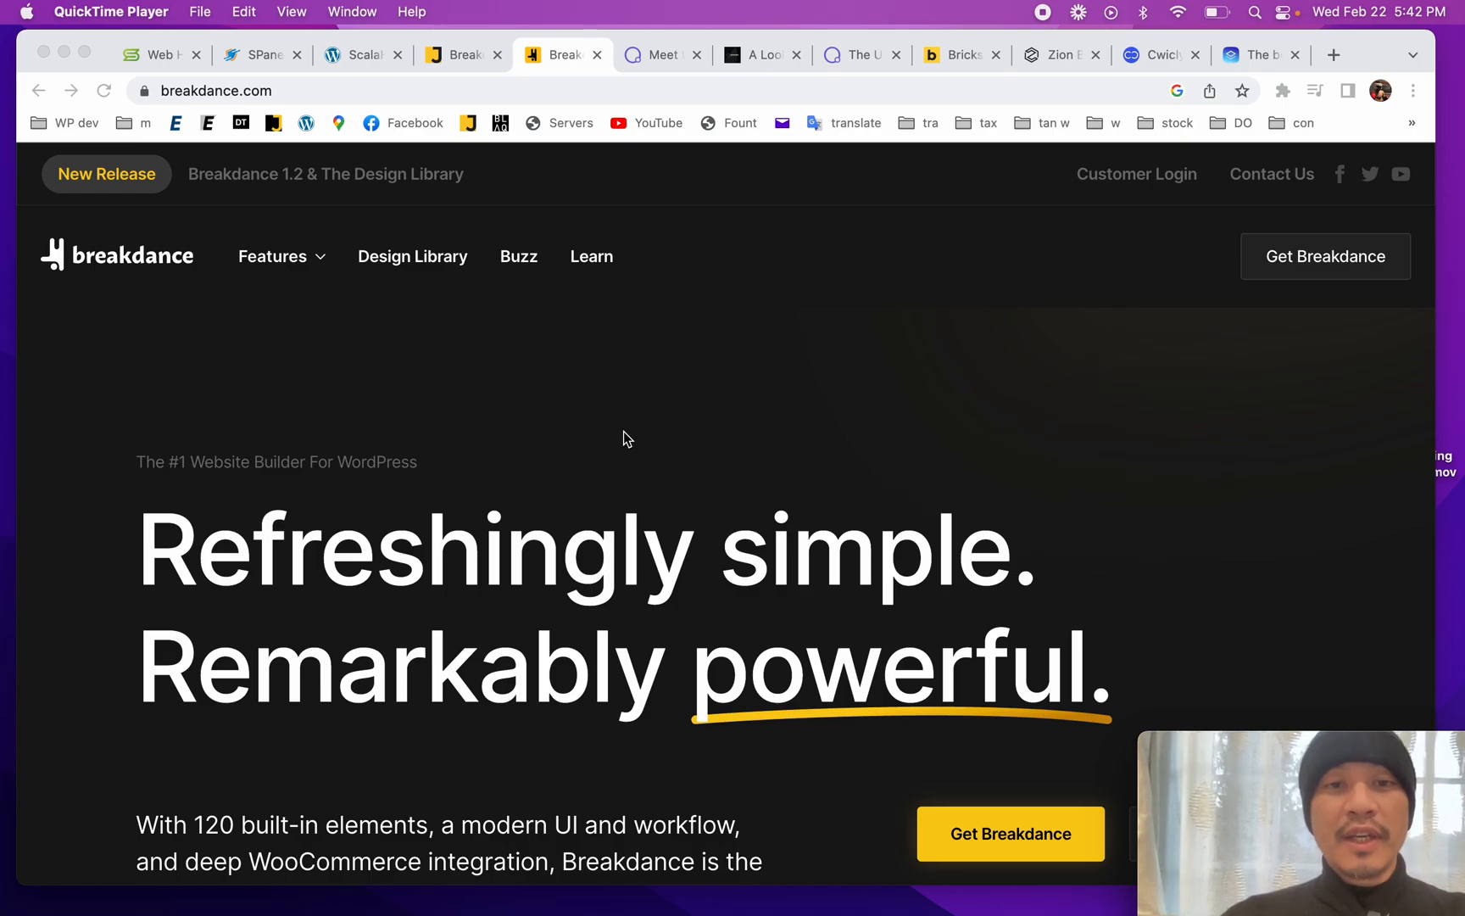
pyautogui.scroll(-3)
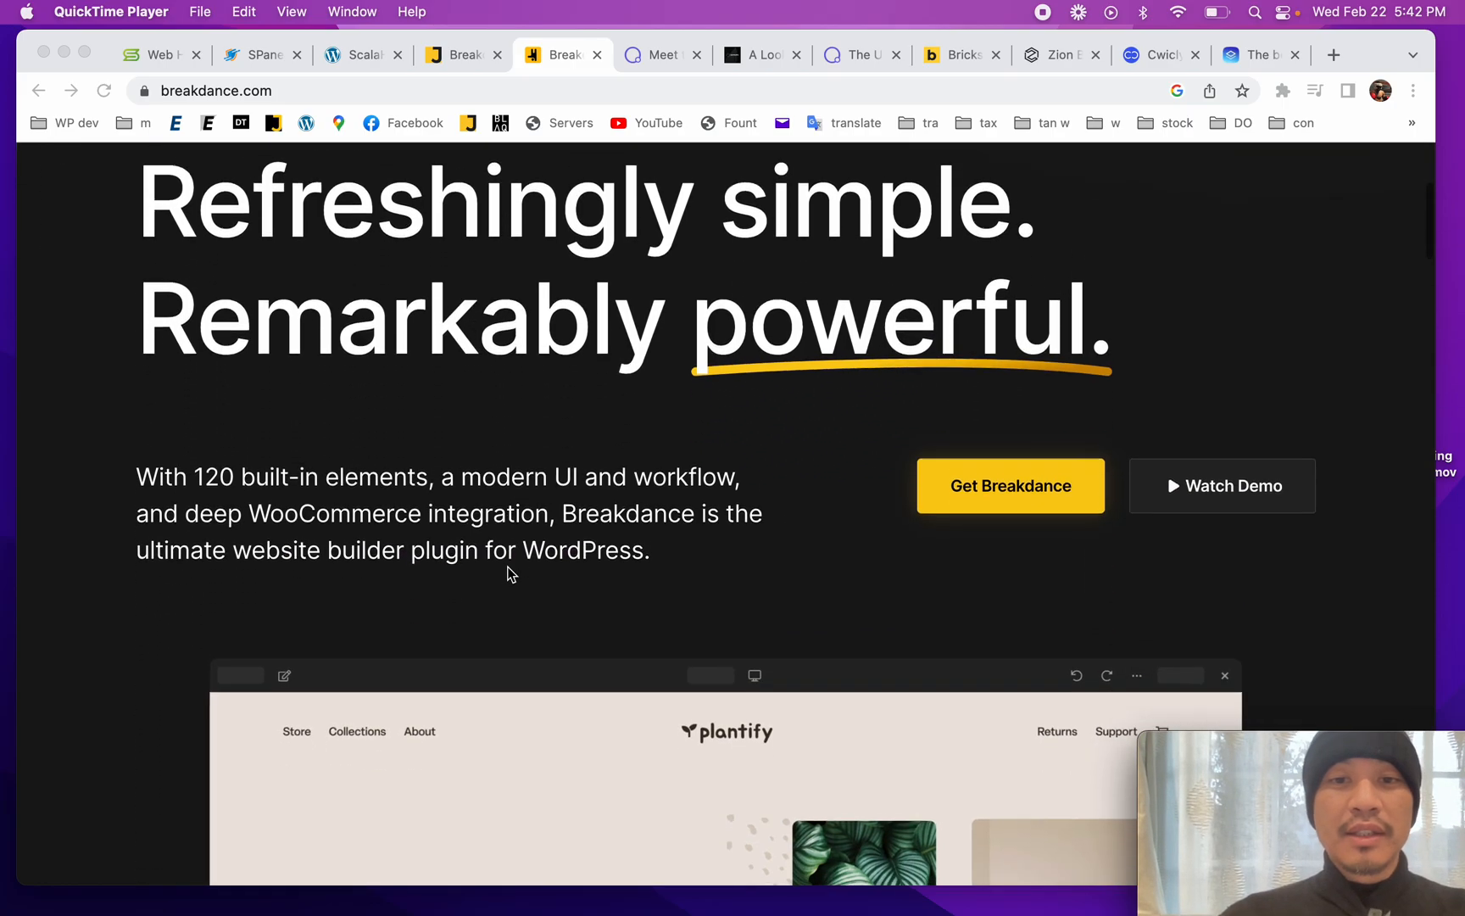
pyautogui.scroll(-3)
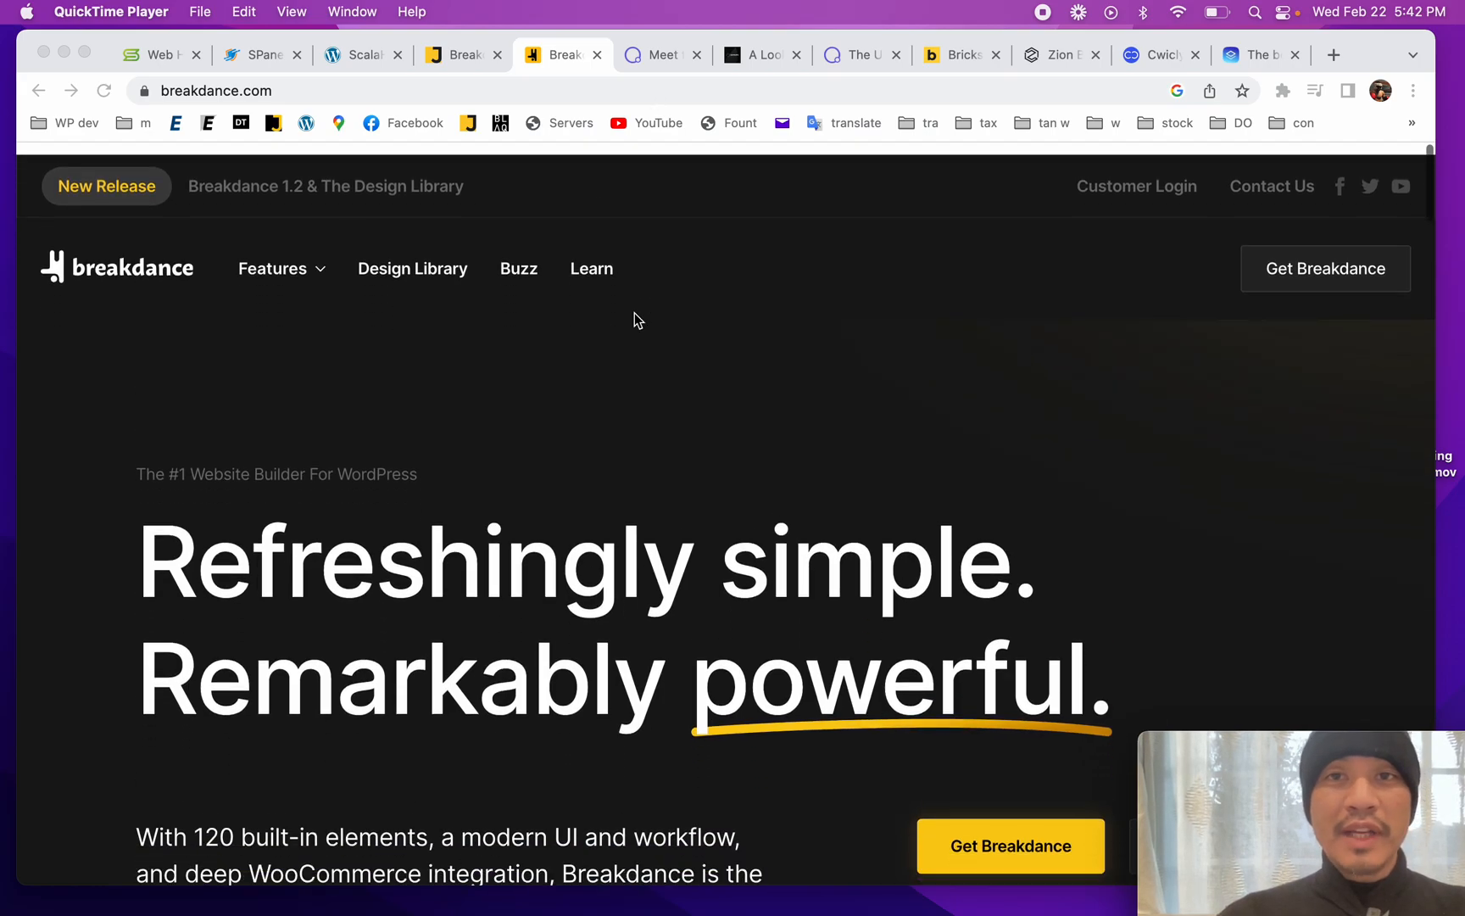
# Step: Switch to the Oxygen About page and look over the Meet Our Team section
pyautogui.click(658, 54)
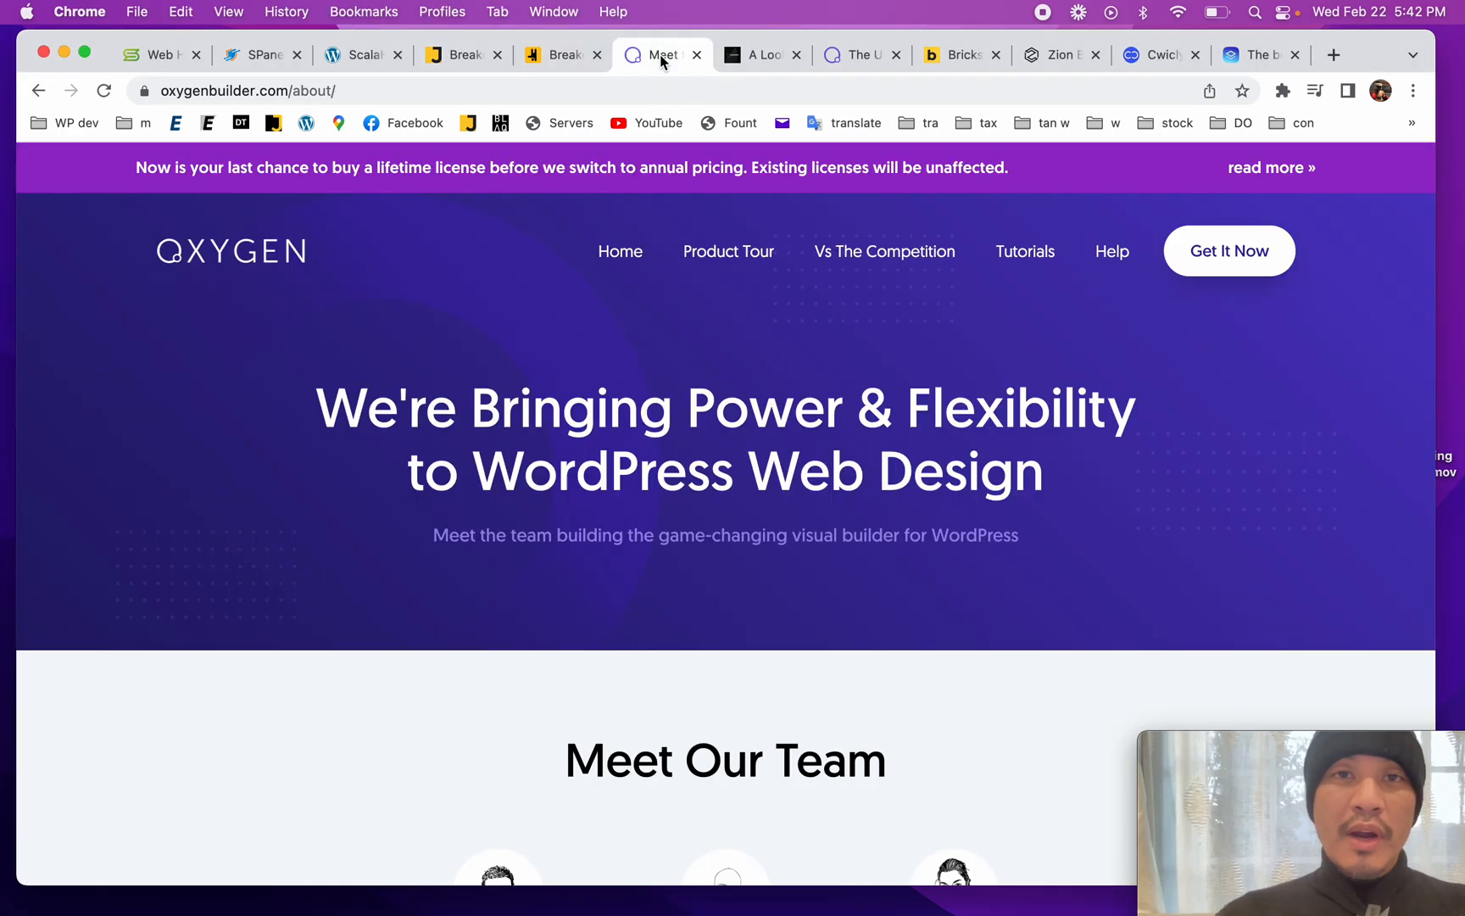
pyautogui.moveTo(585, 385)
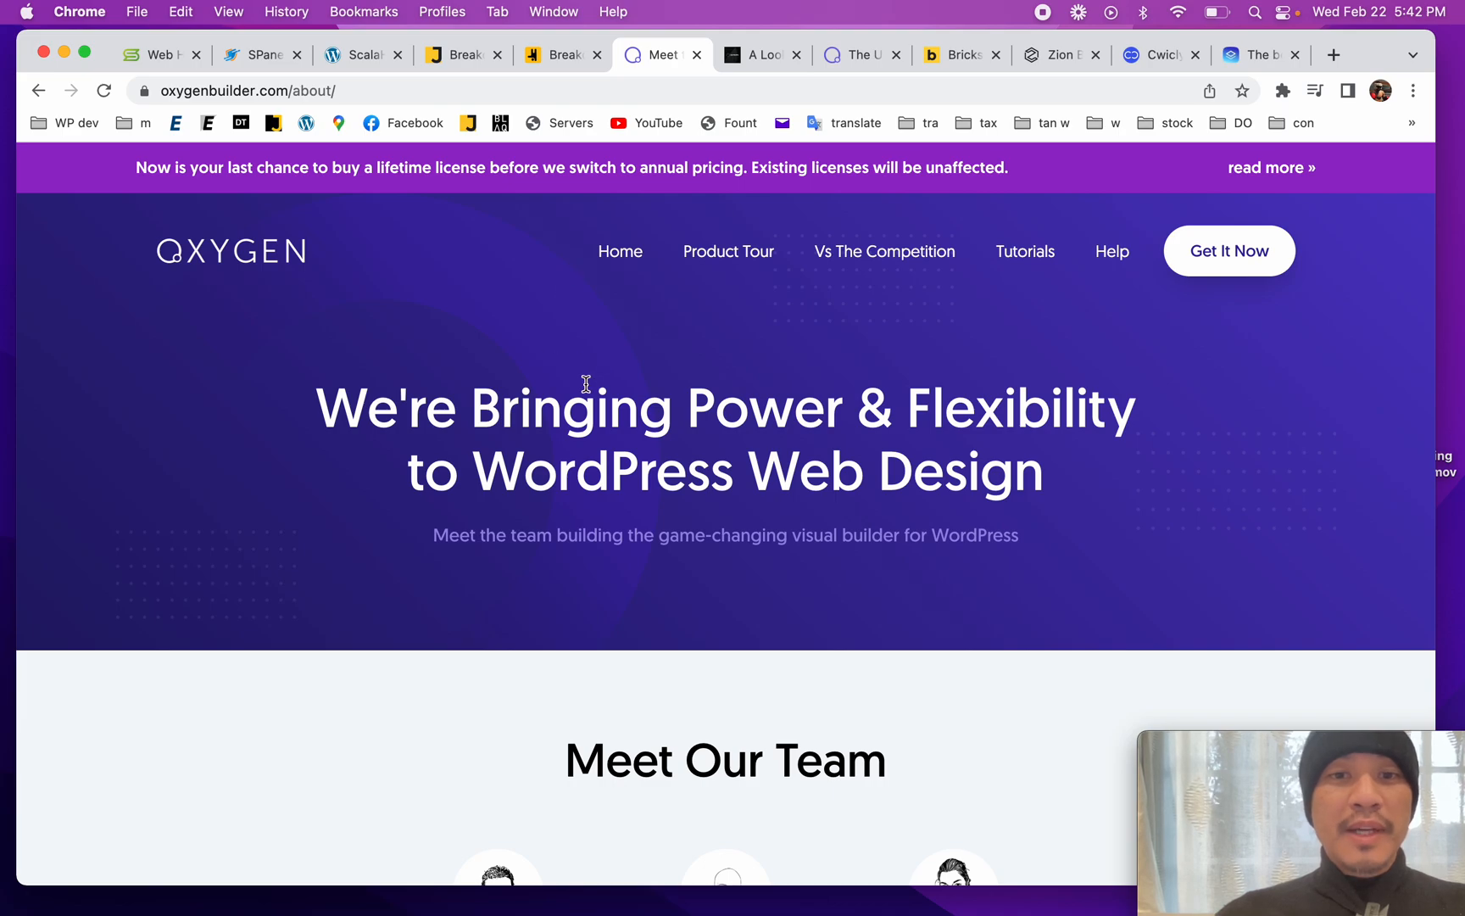
pyautogui.scroll(-3)
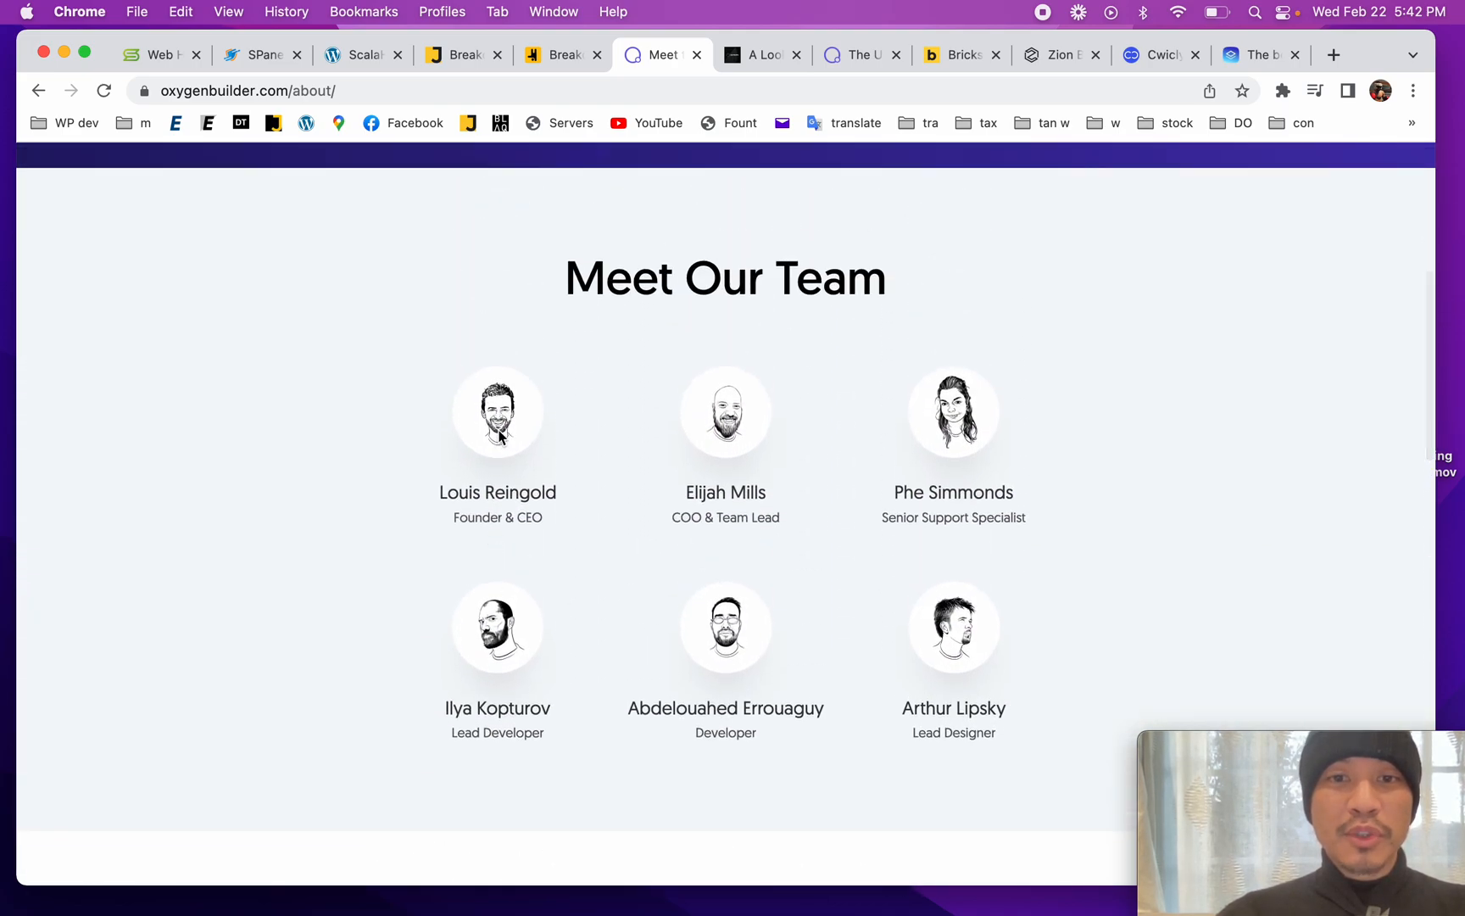
pyautogui.scroll(3)
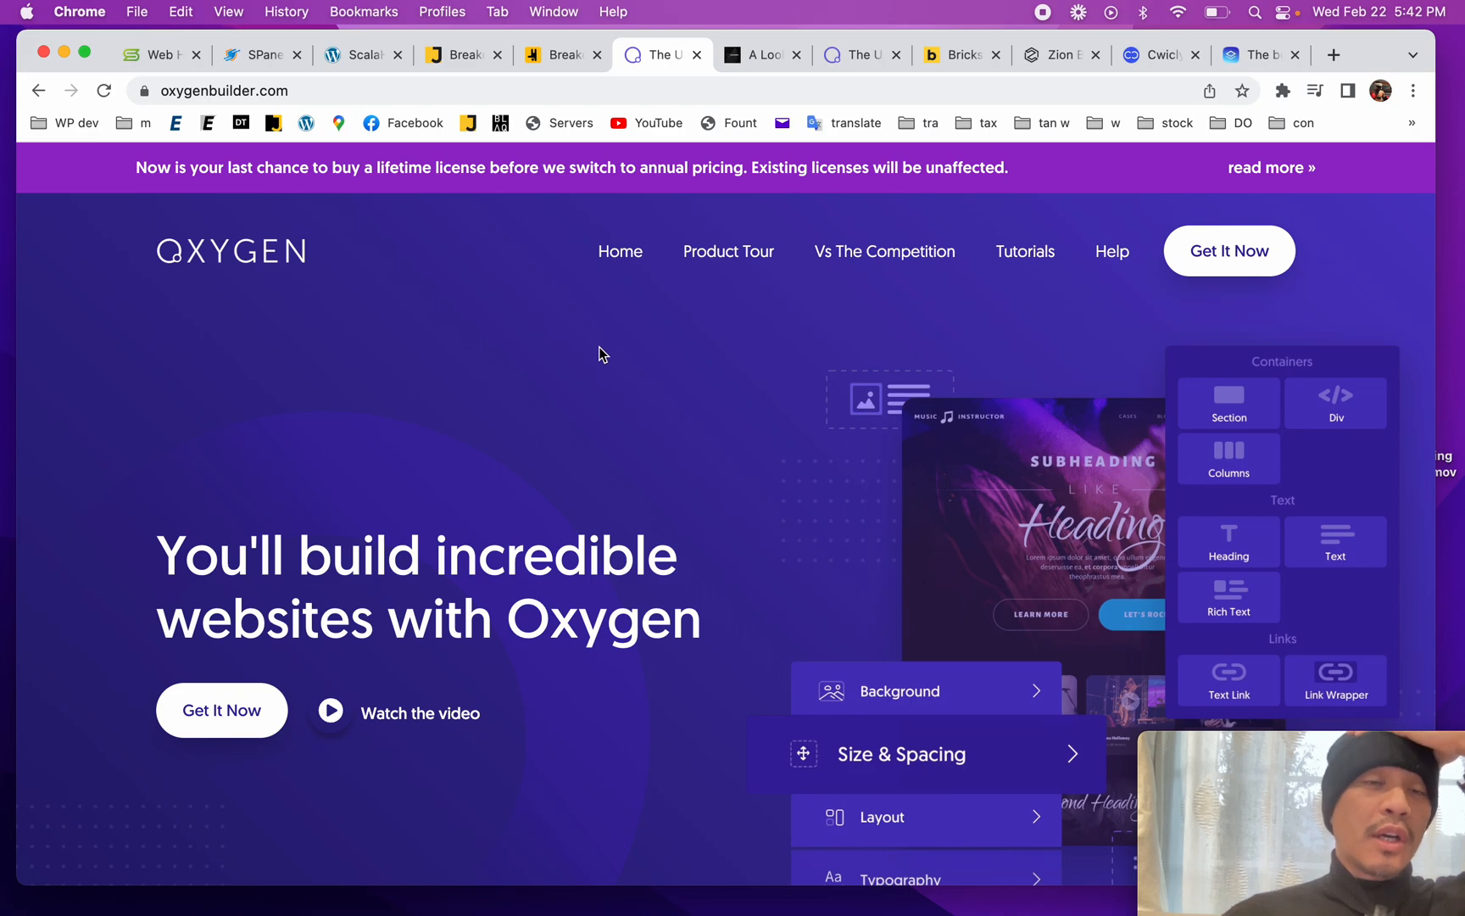
pyautogui.moveTo(705, 456)
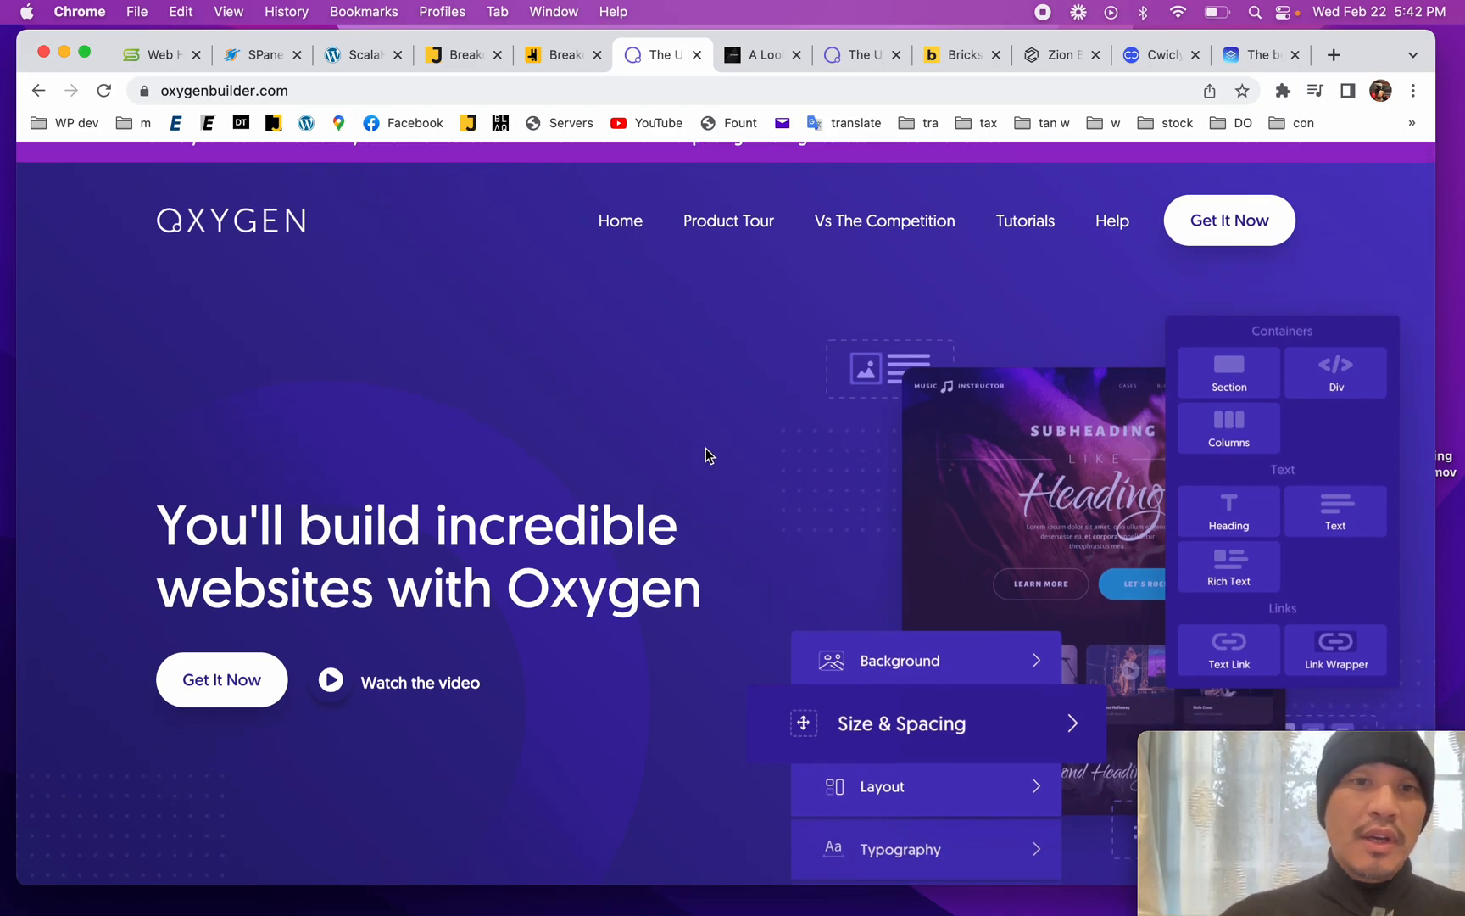
pyautogui.click(728, 220)
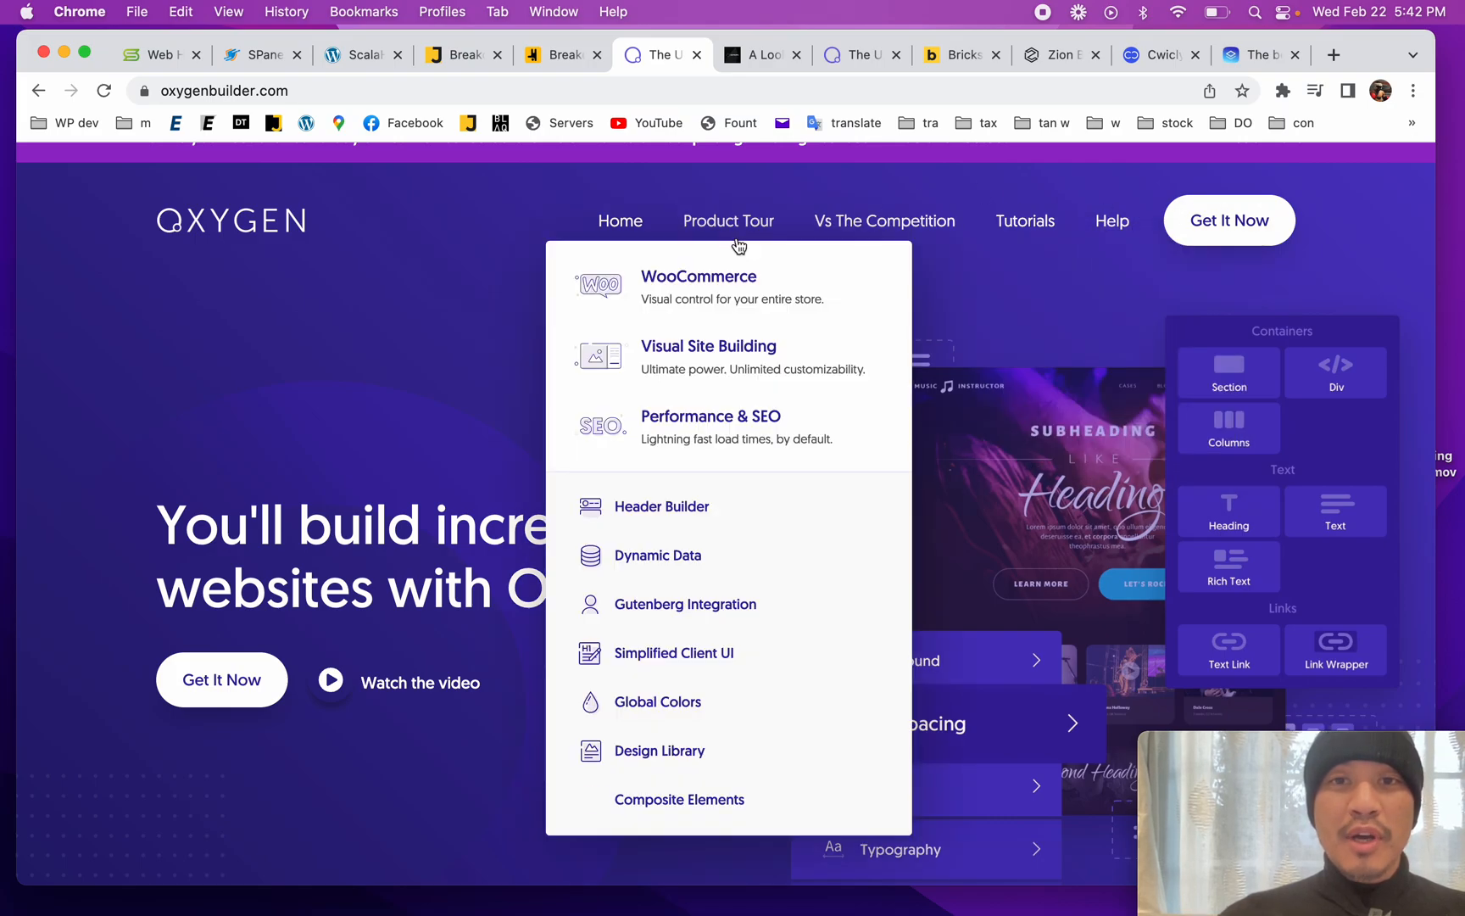
pyautogui.click(1230, 220)
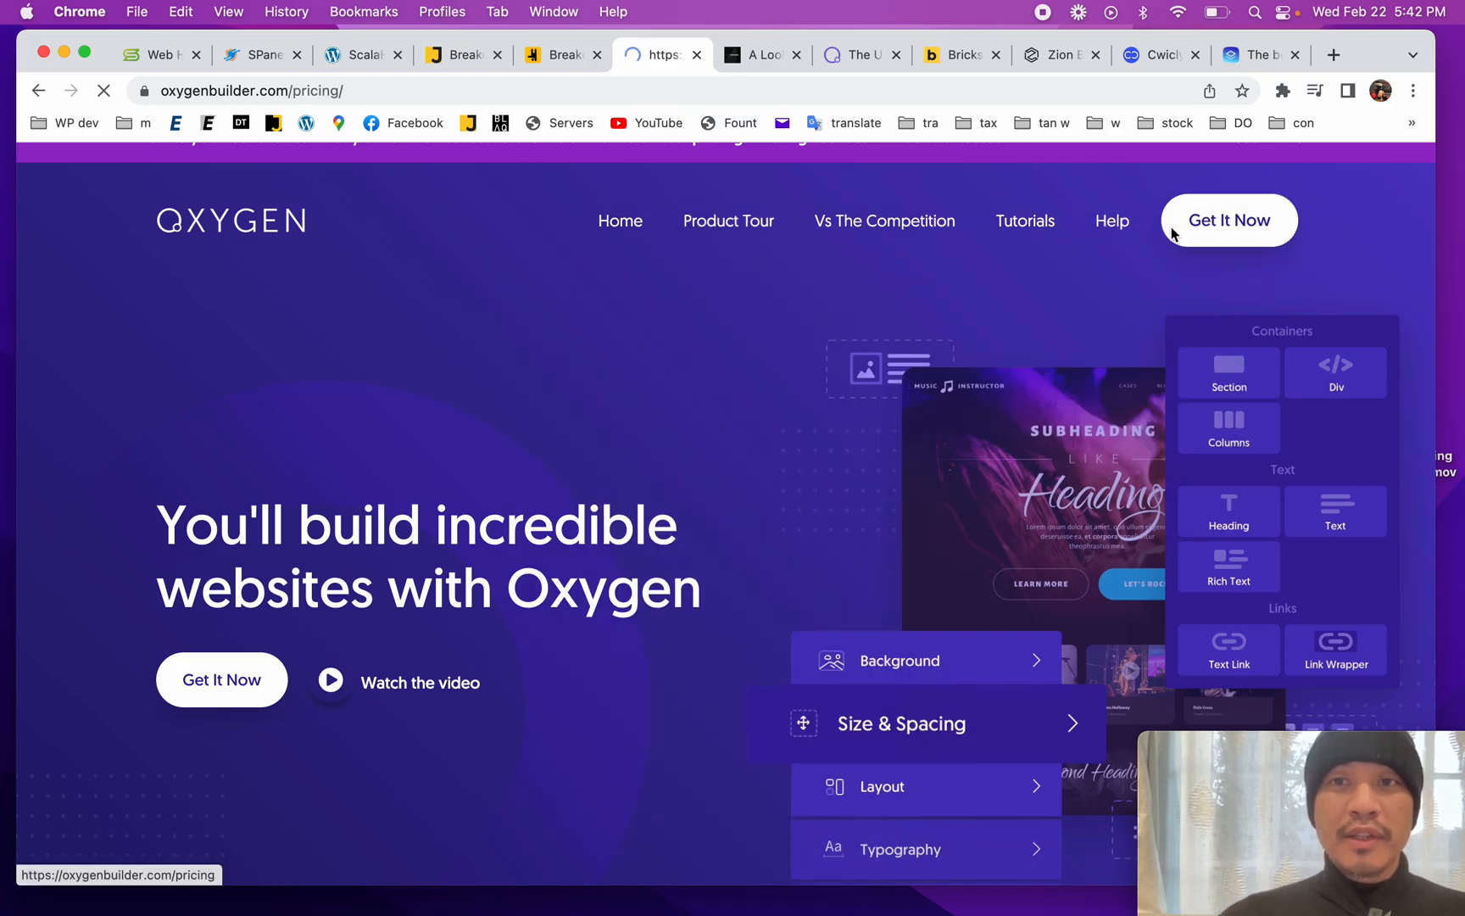
pyautogui.scroll(-3)
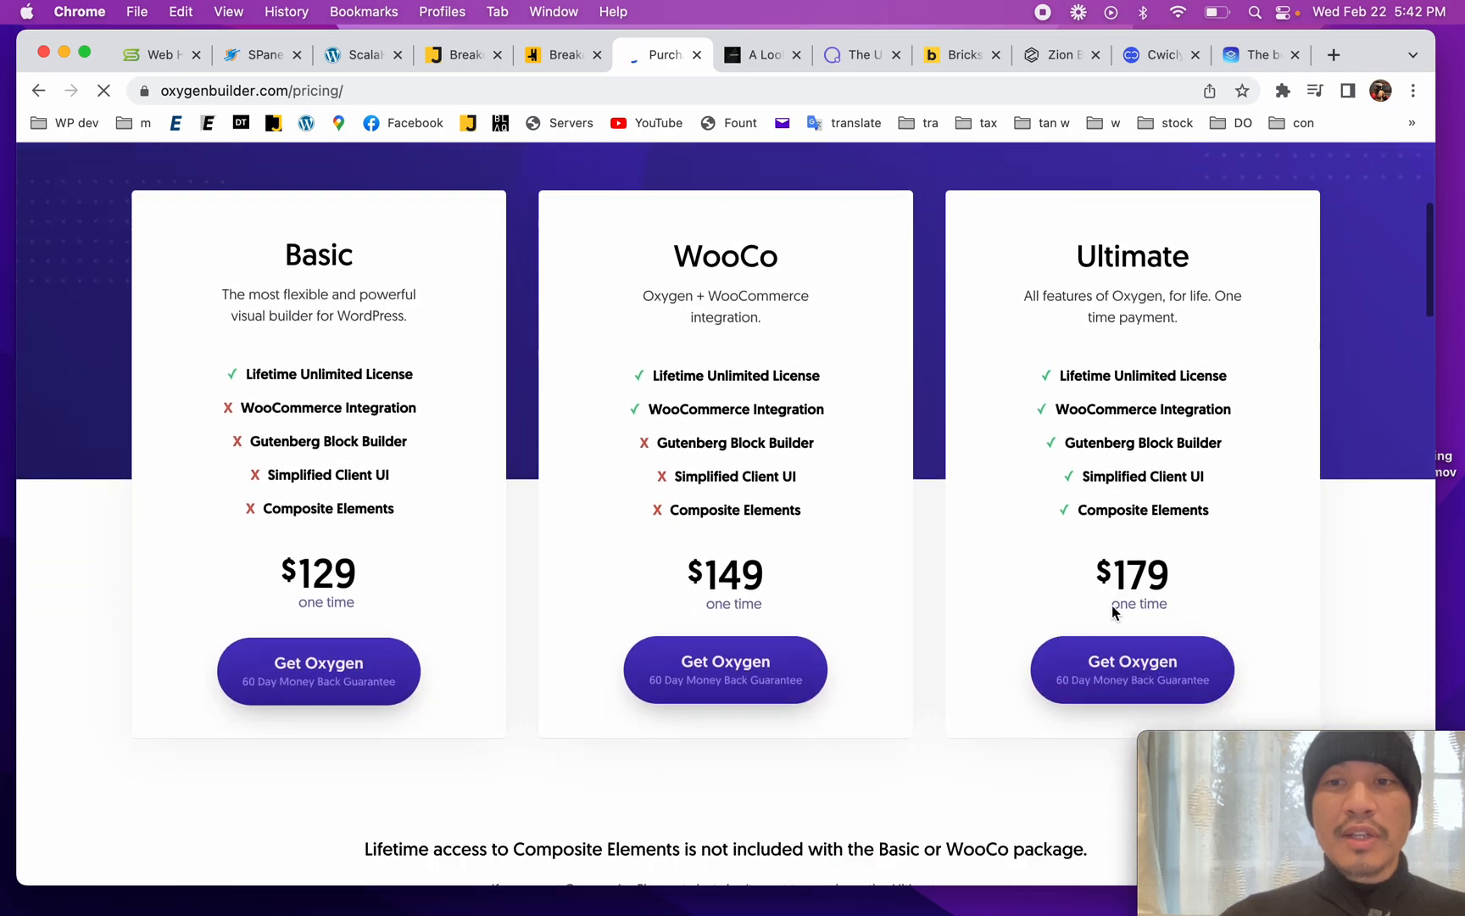
pyautogui.scroll(3)
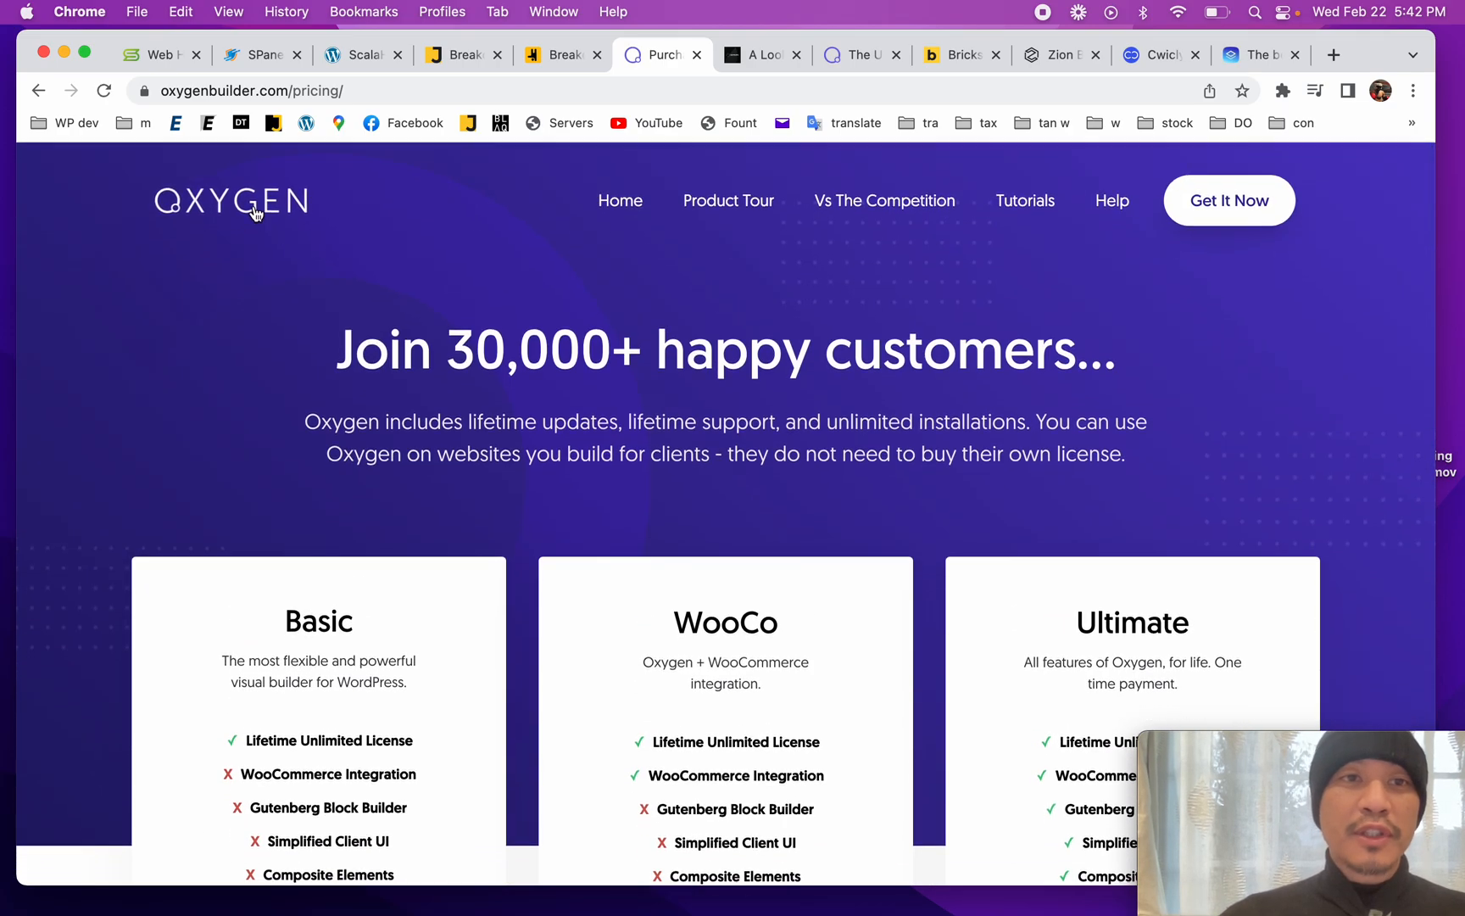
pyautogui.click(619, 200)
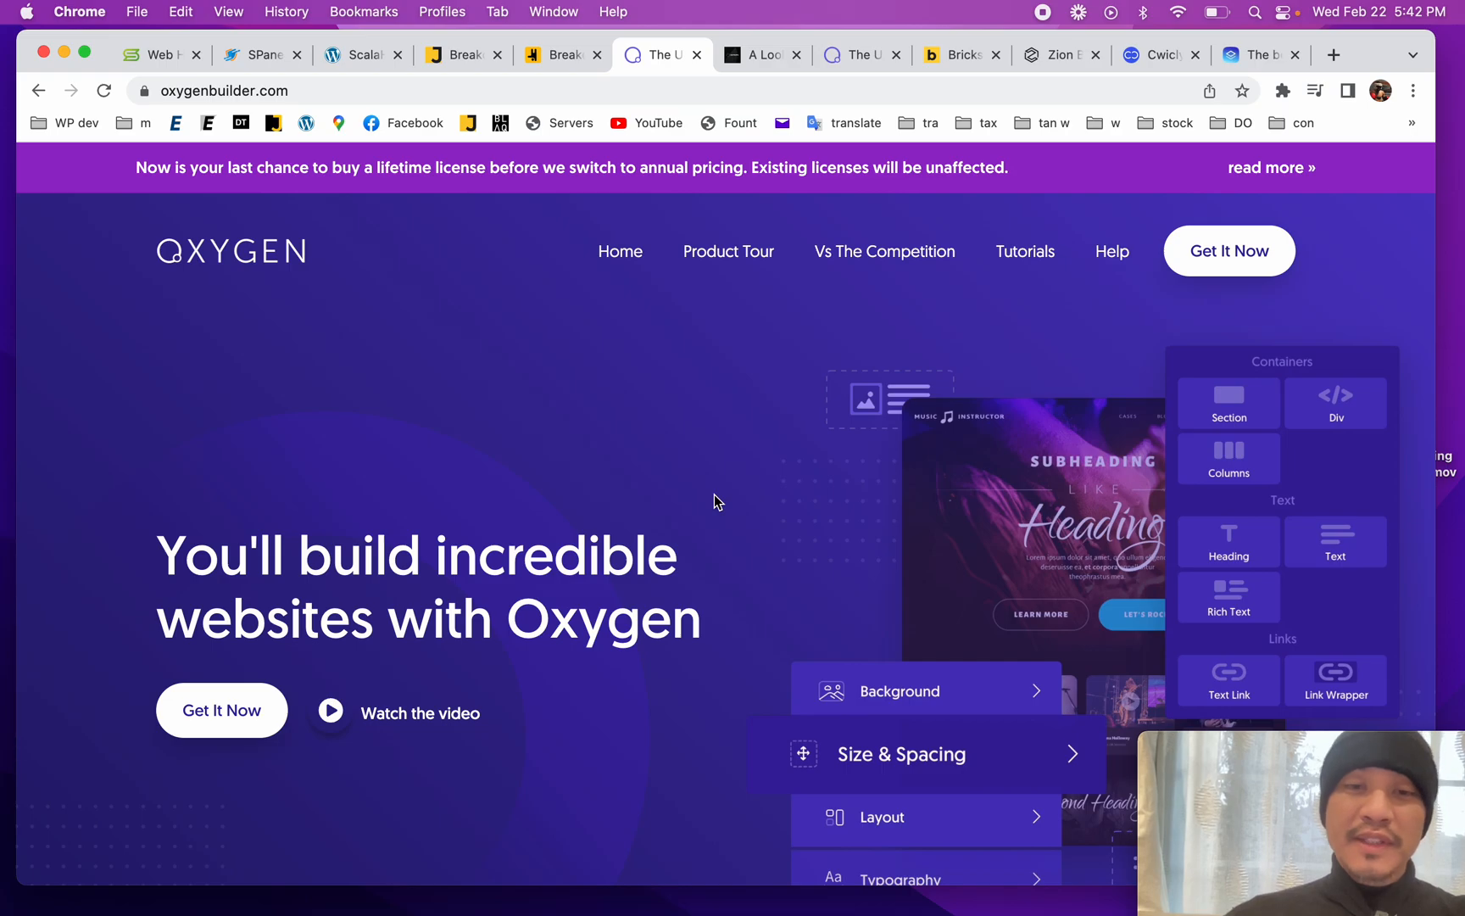
pyautogui.scroll(-3)
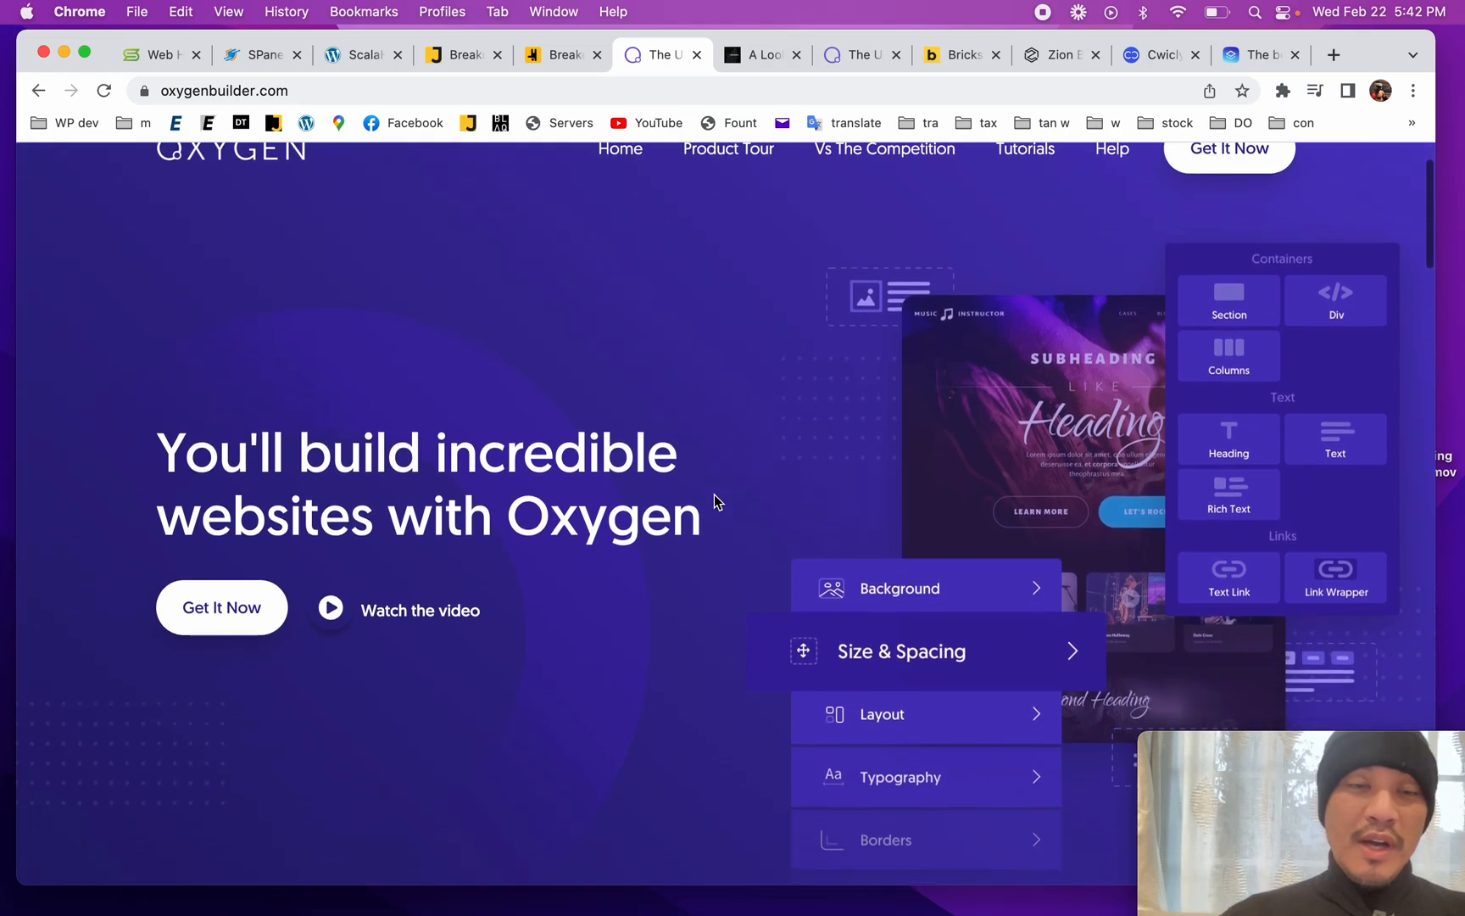
pyautogui.scroll(-3)
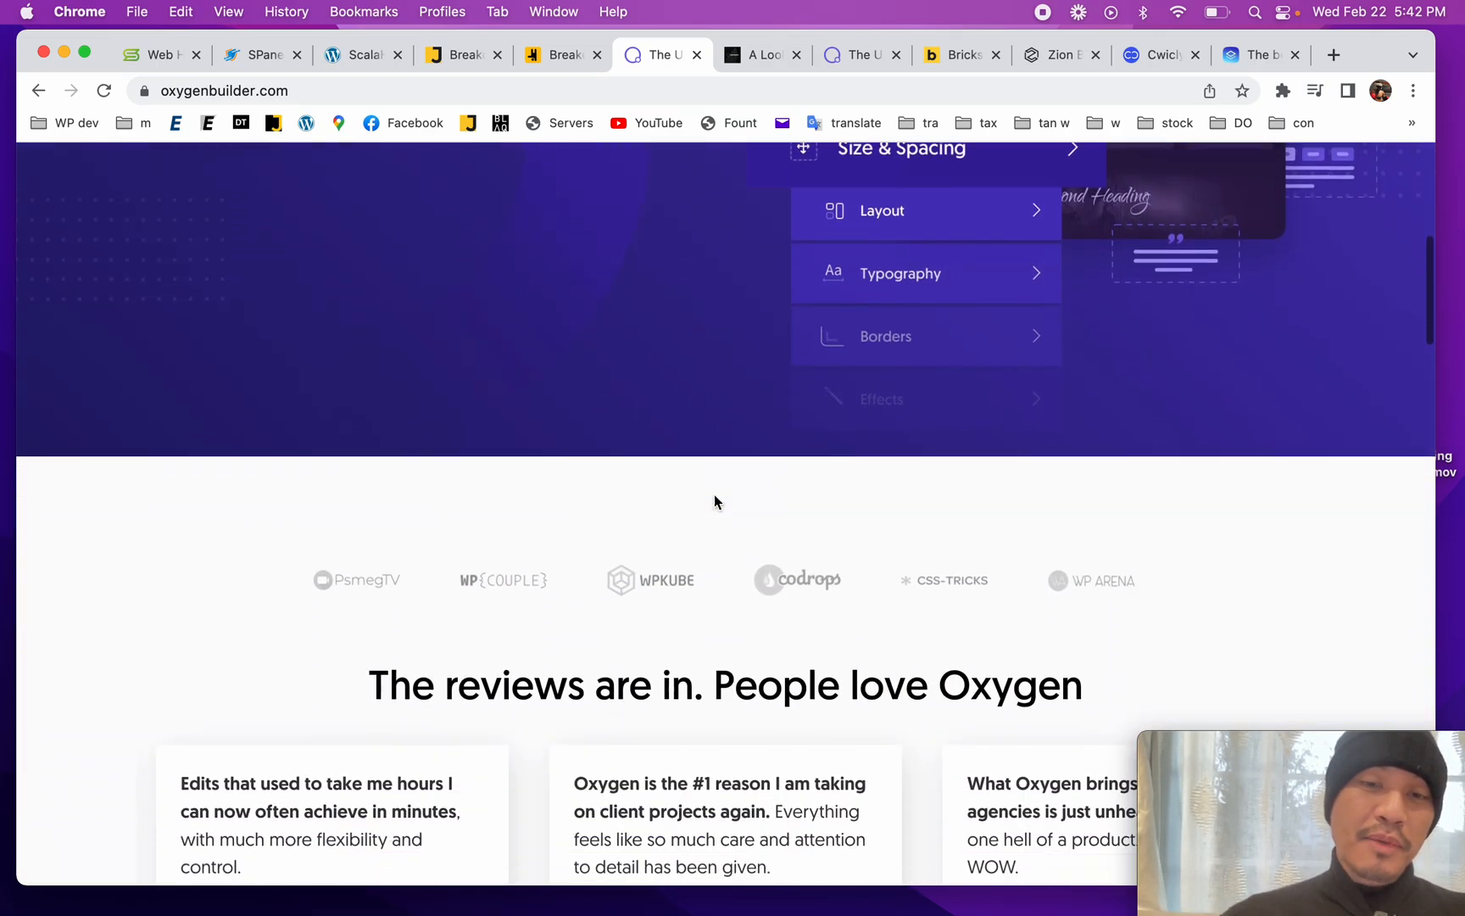
pyautogui.scroll(-3)
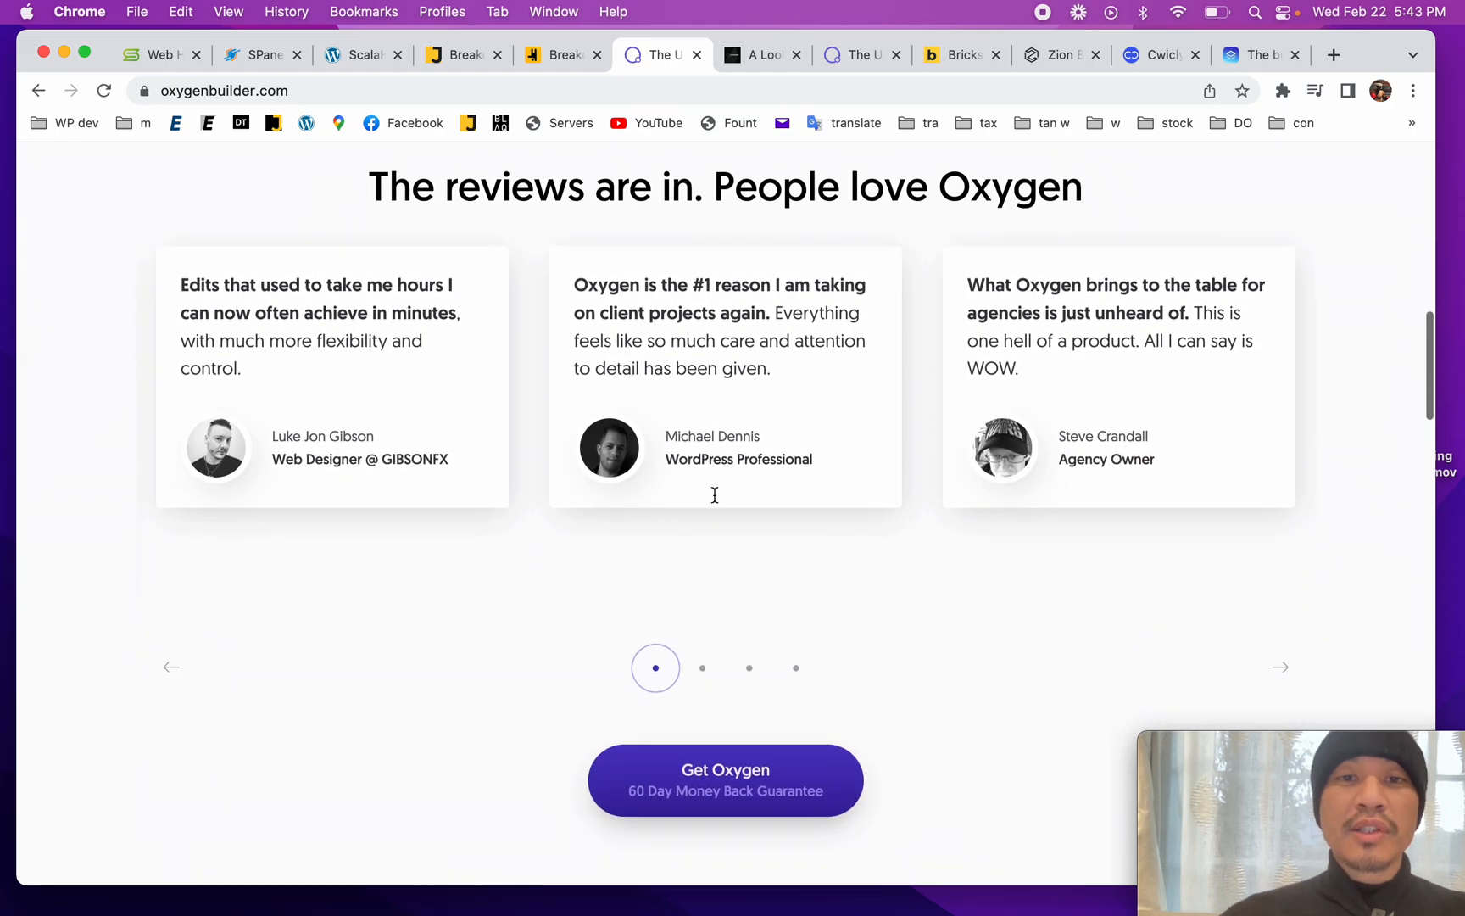
pyautogui.scroll(3)
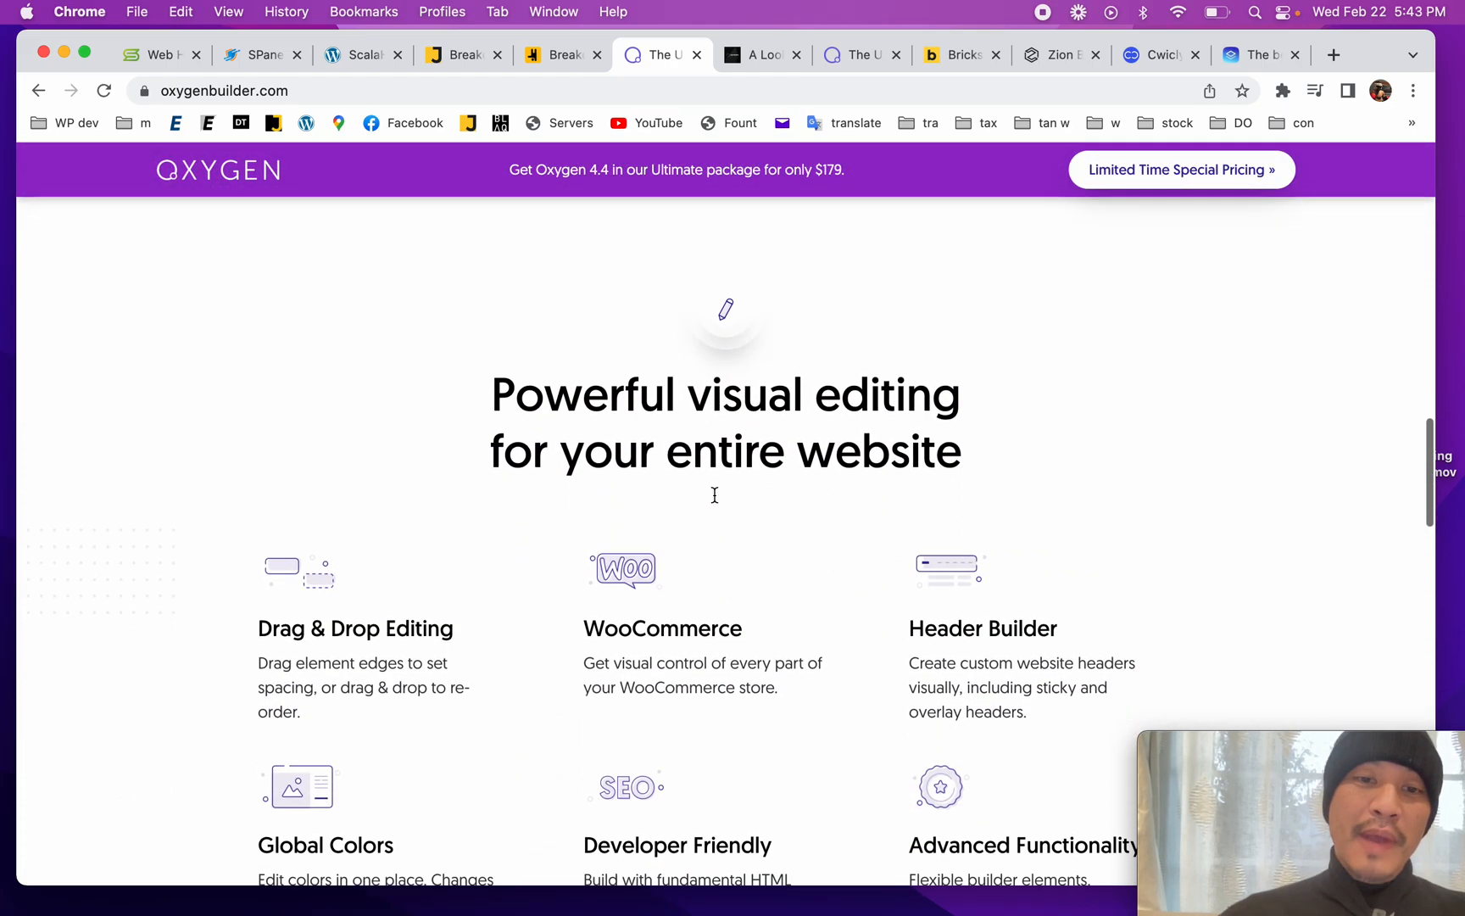
pyautogui.scroll(-3)
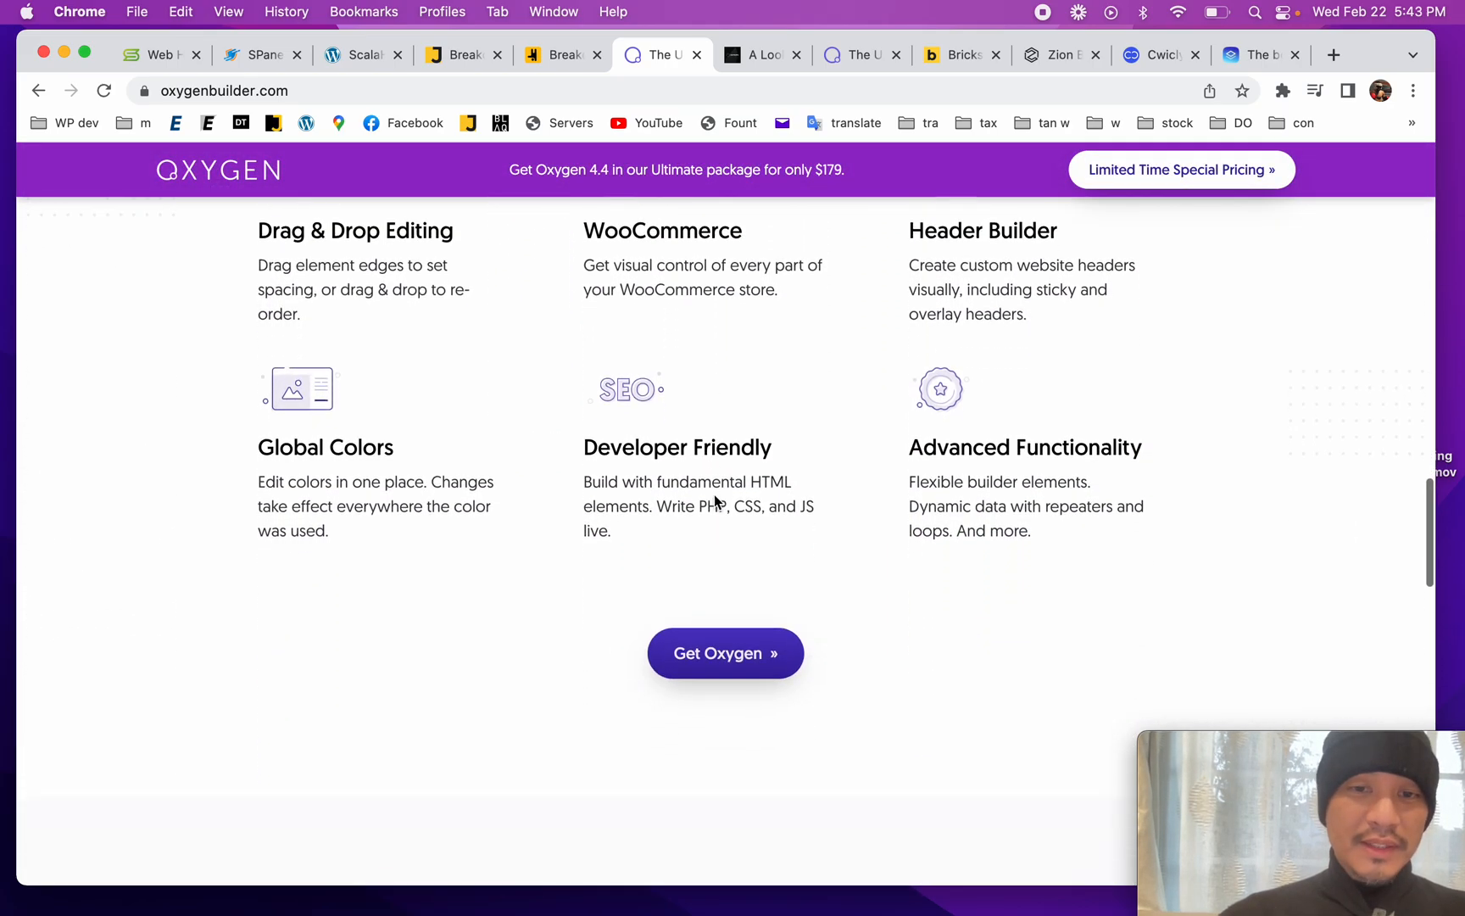
pyautogui.scroll(-3)
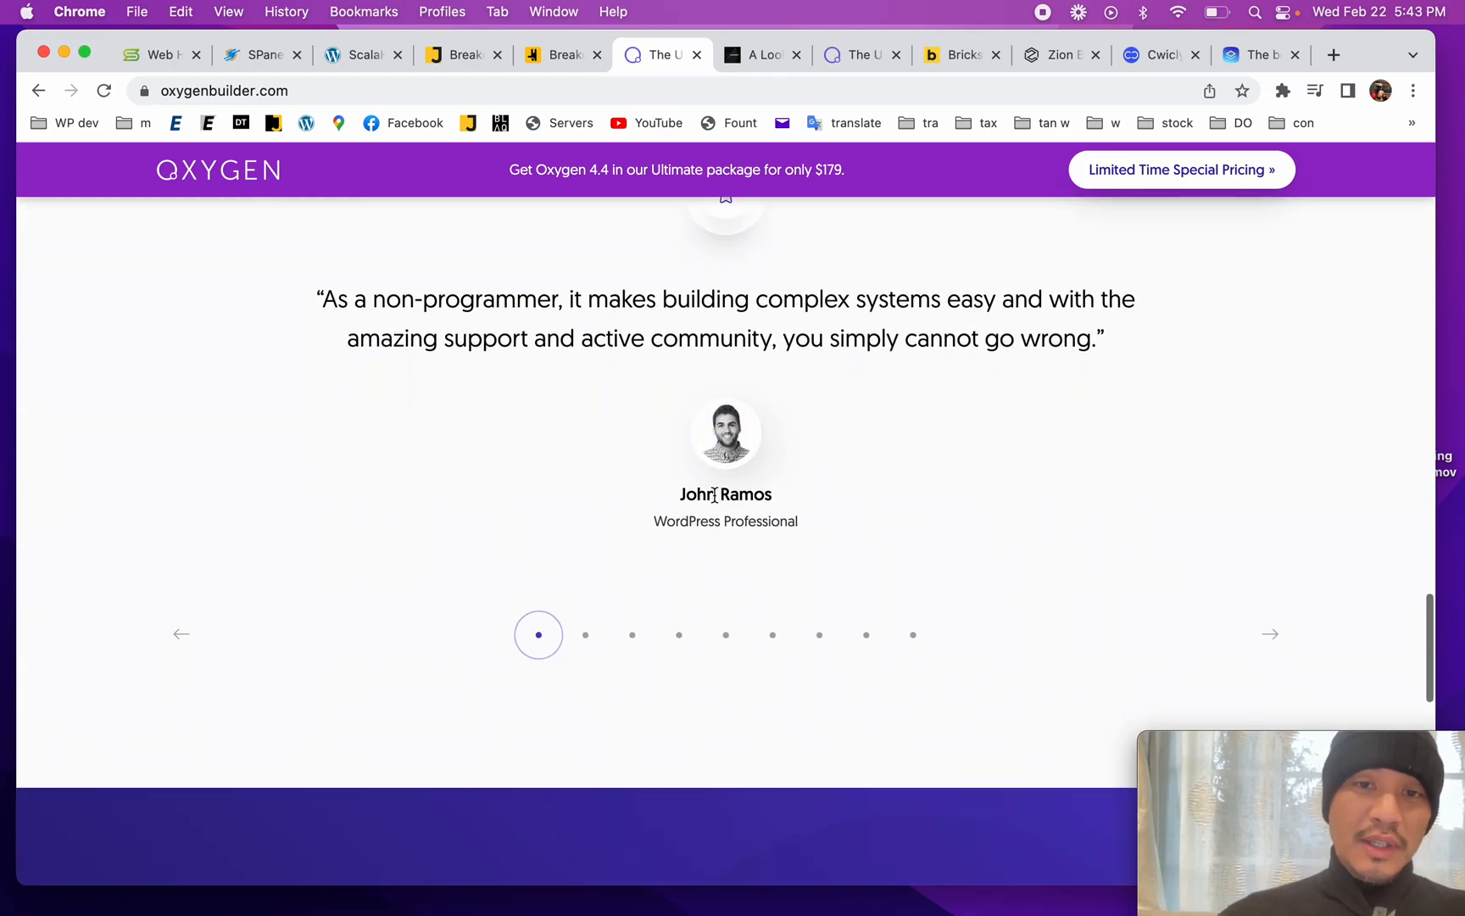
pyautogui.scroll(-3)
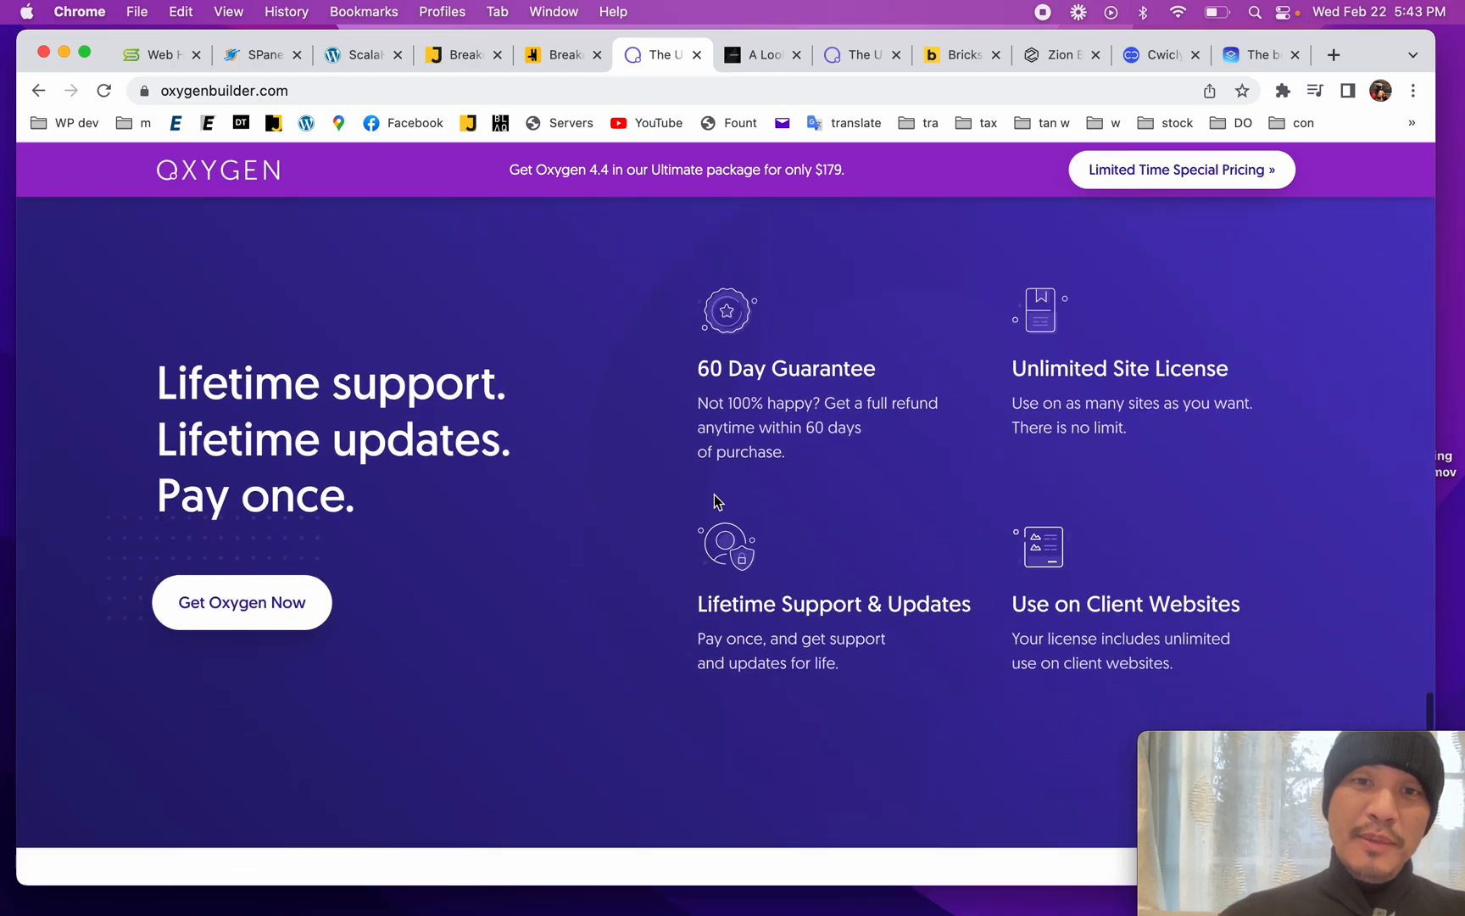
pyautogui.scroll(-3)
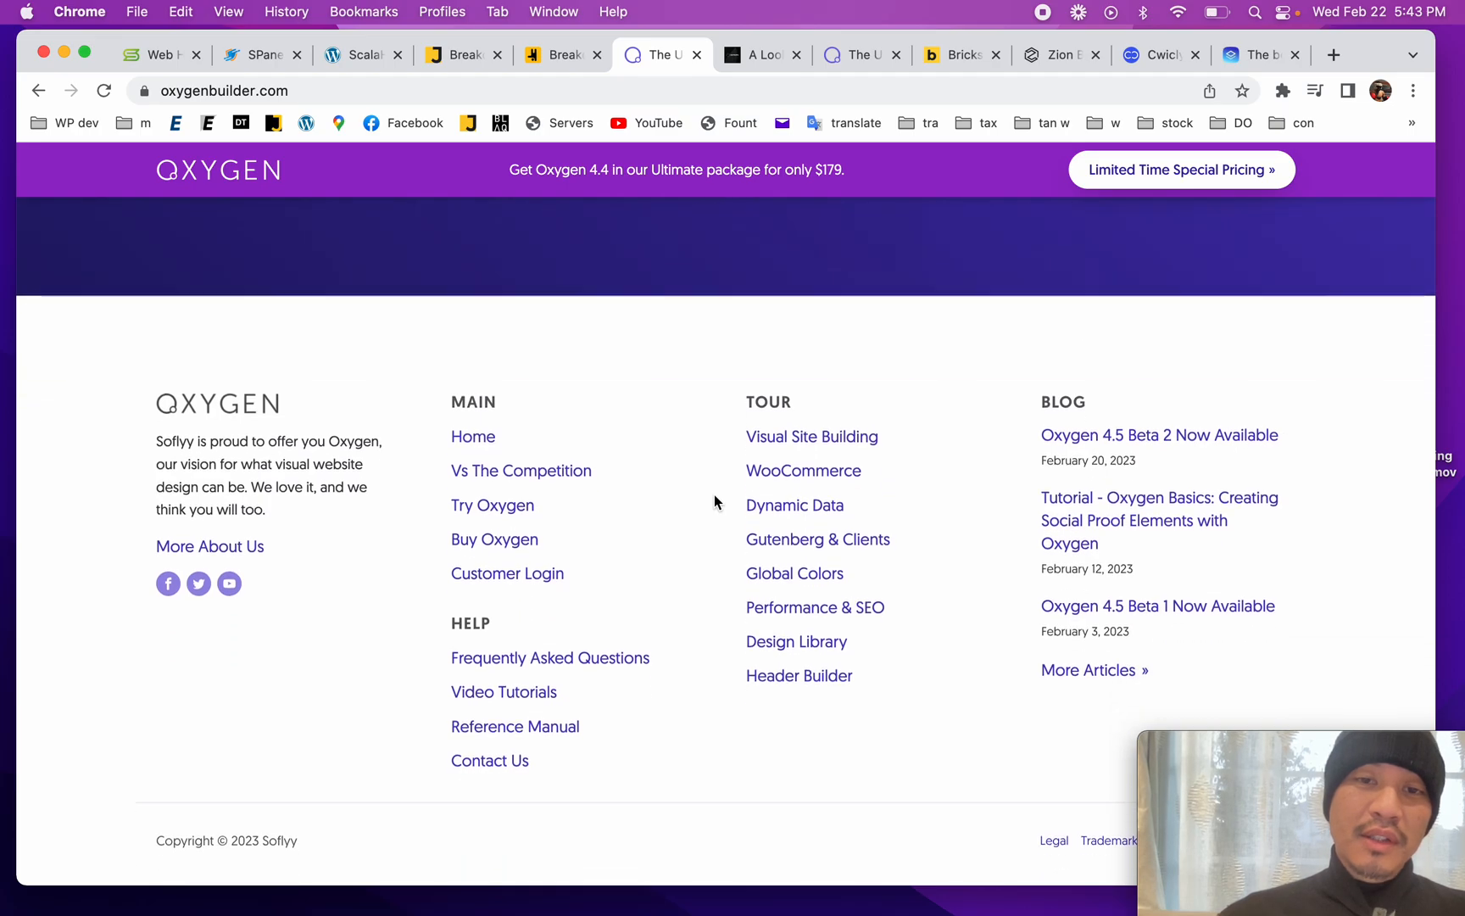
pyautogui.scroll(3)
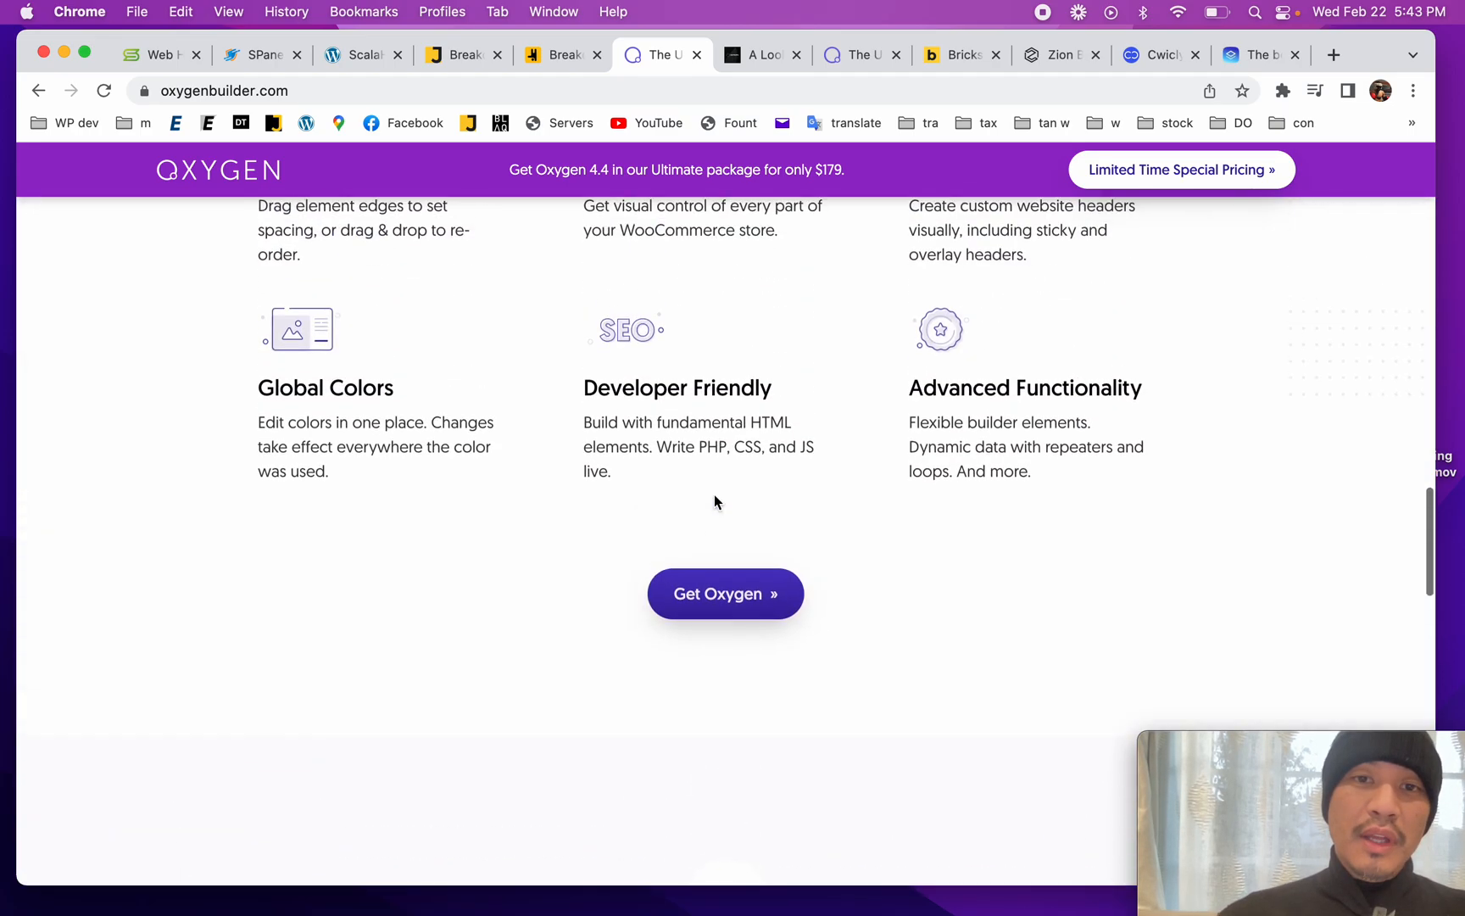
pyautogui.scroll(-3)
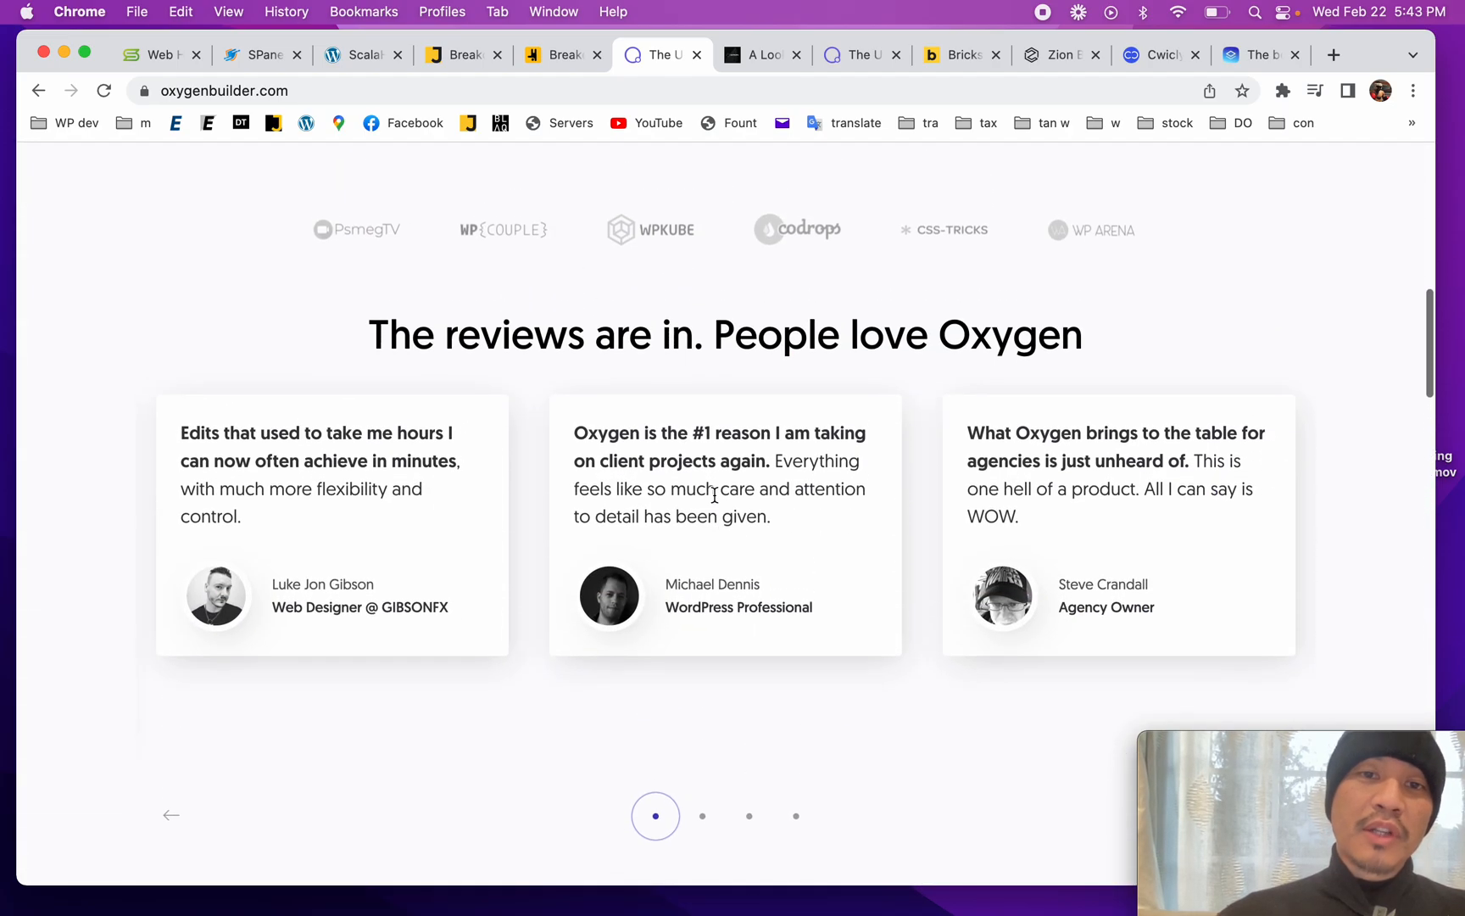
pyautogui.scroll(3)
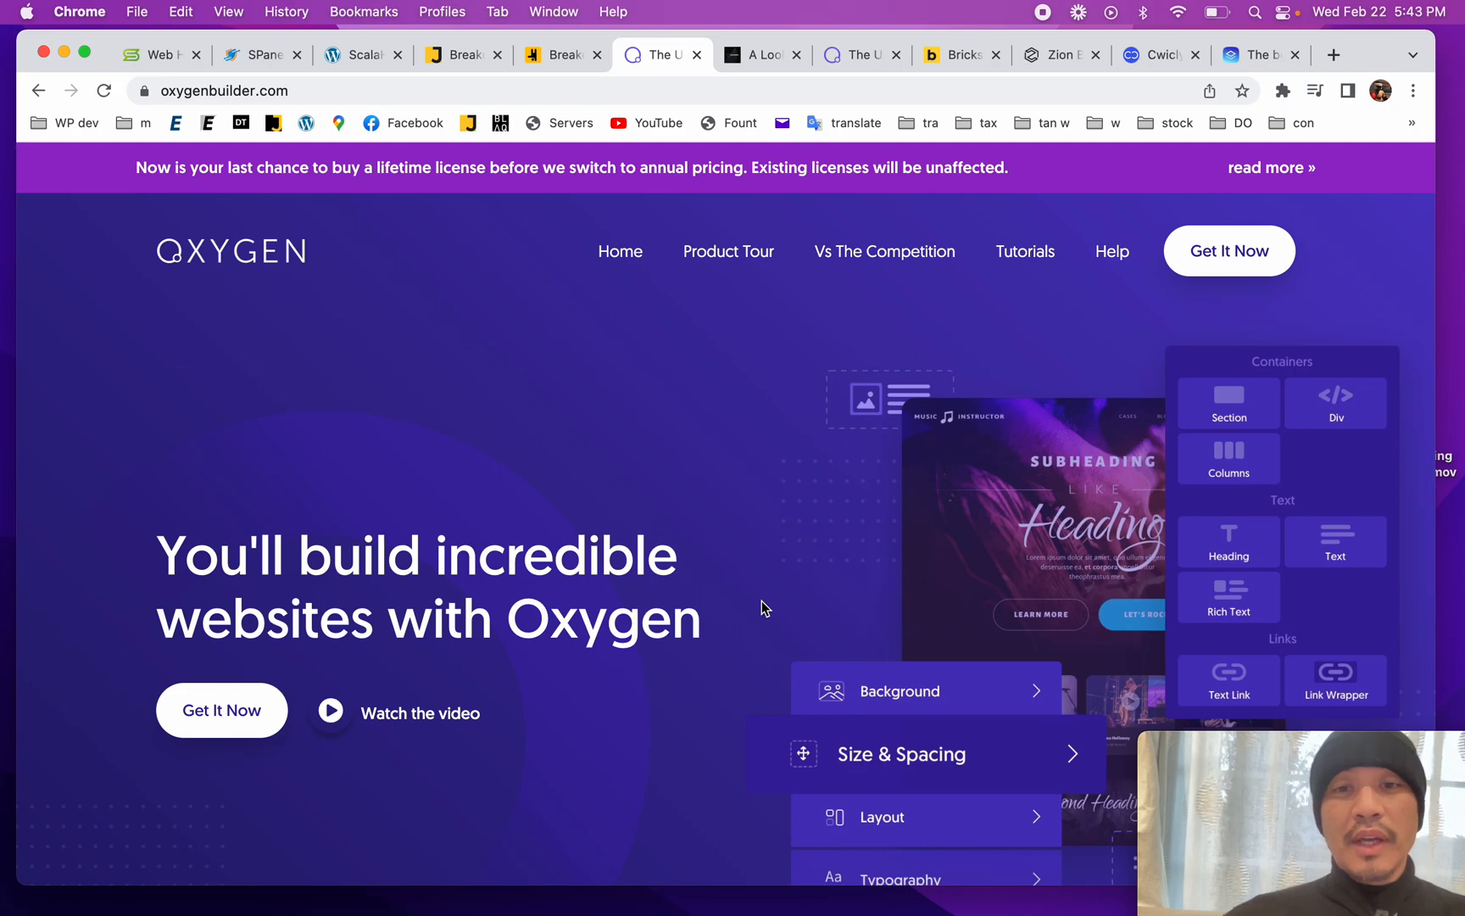
pyautogui.moveTo(748, 520)
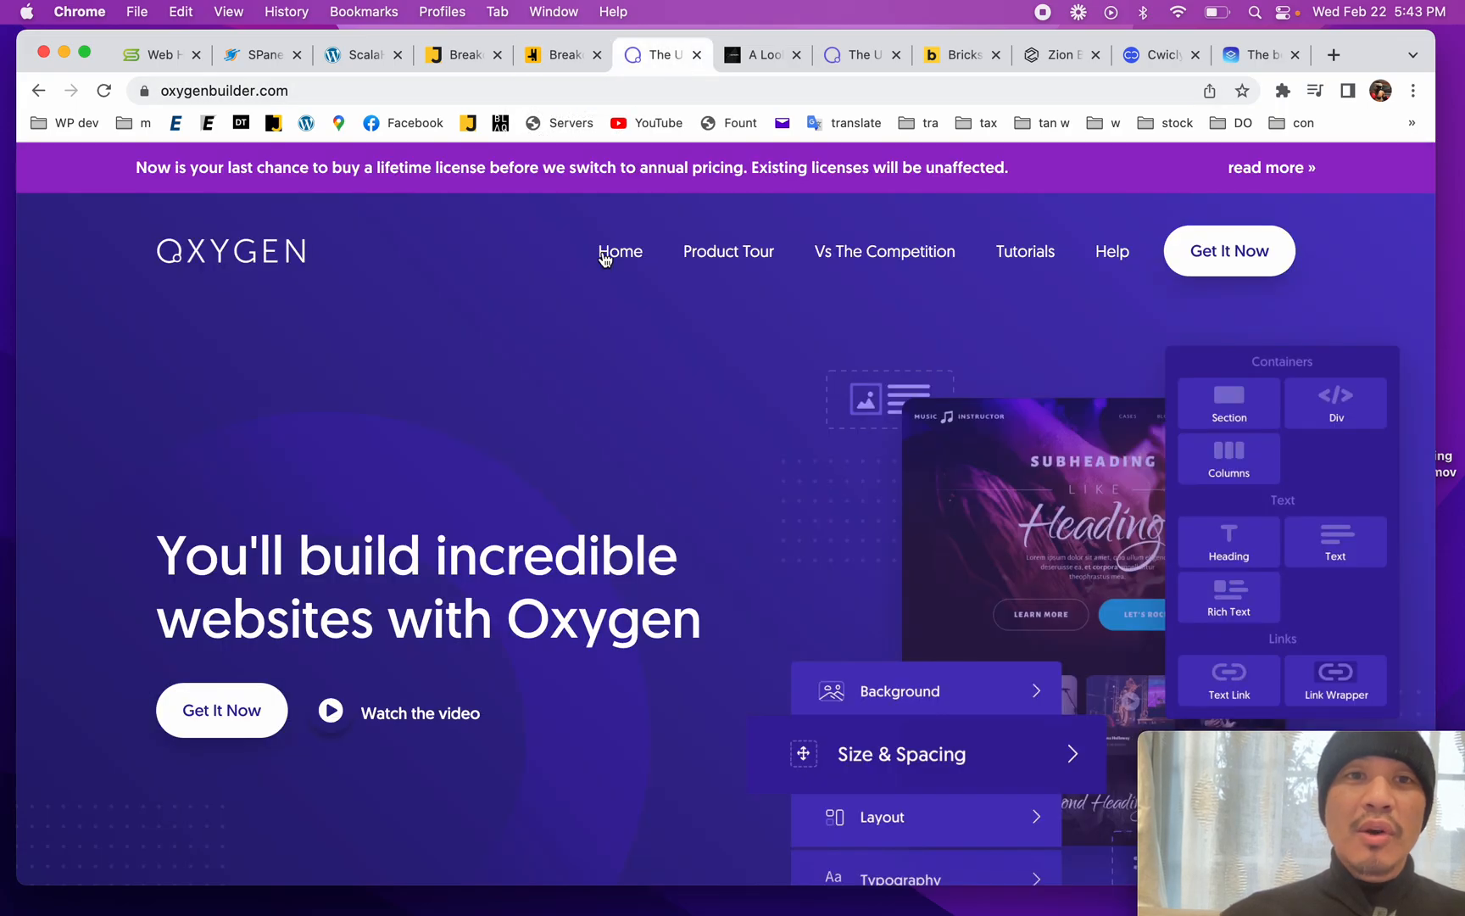
pyautogui.moveTo(544, 25)
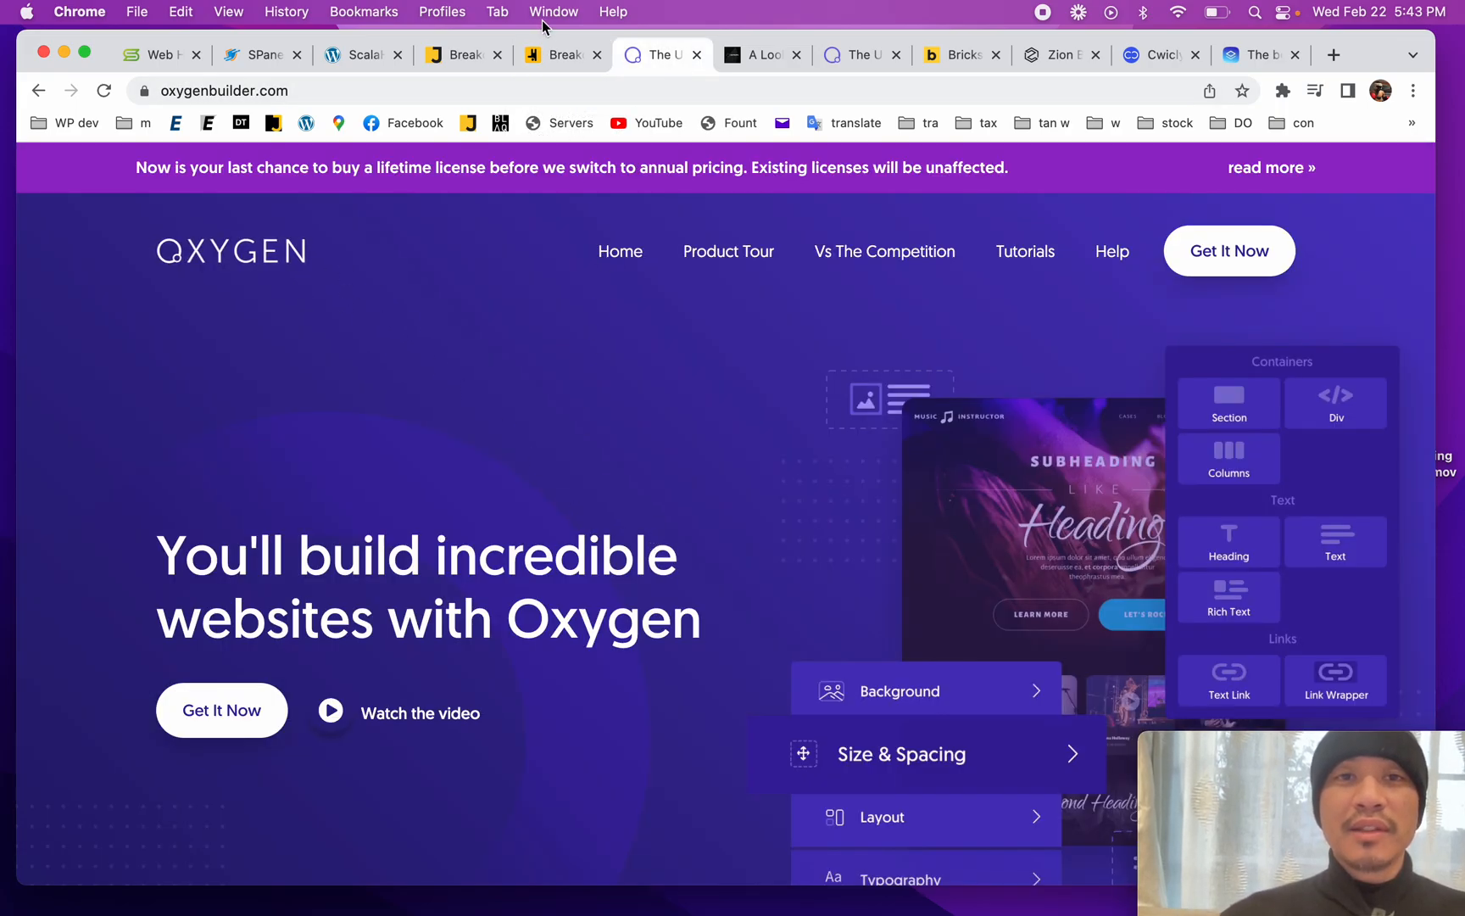
# Step: From the Breakdance site open Pricing and highlight the $149 per year Pro price
pyautogui.click(557, 54)
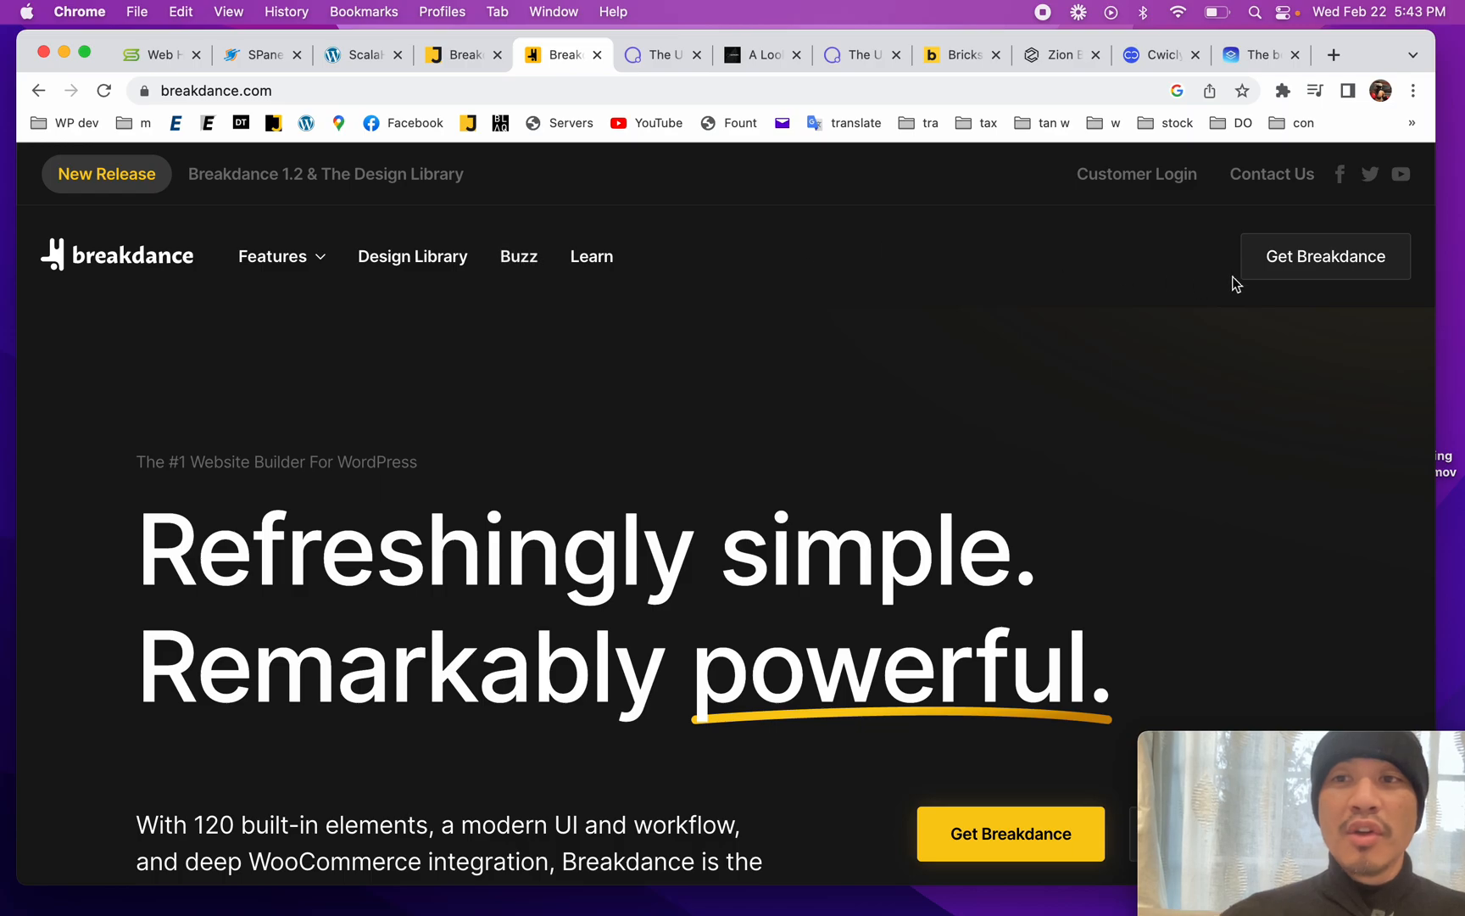
pyautogui.click(1323, 256)
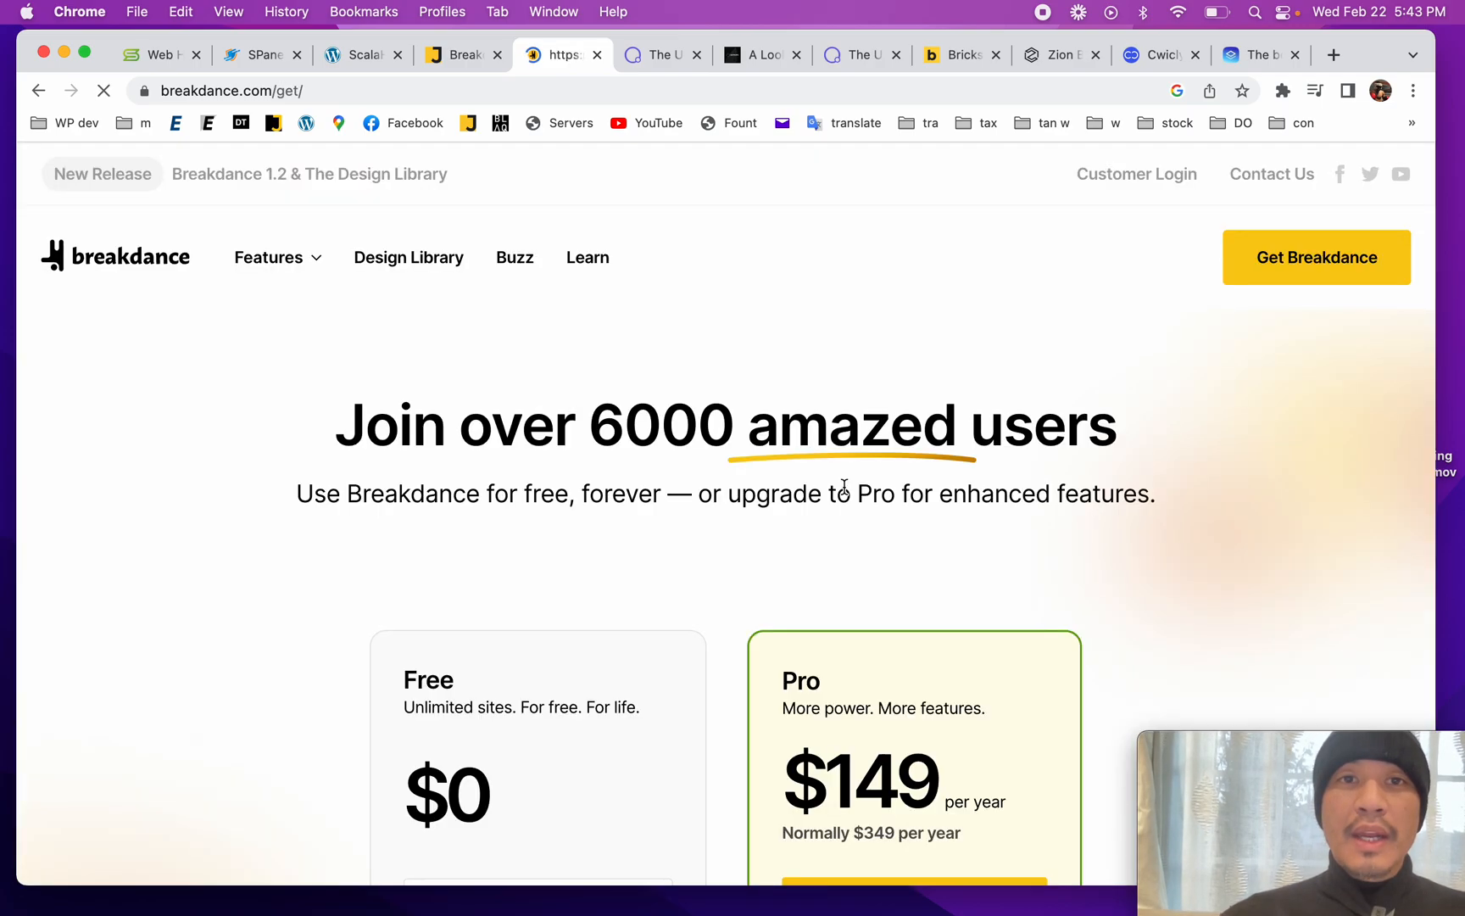
pyautogui.scroll(-3)
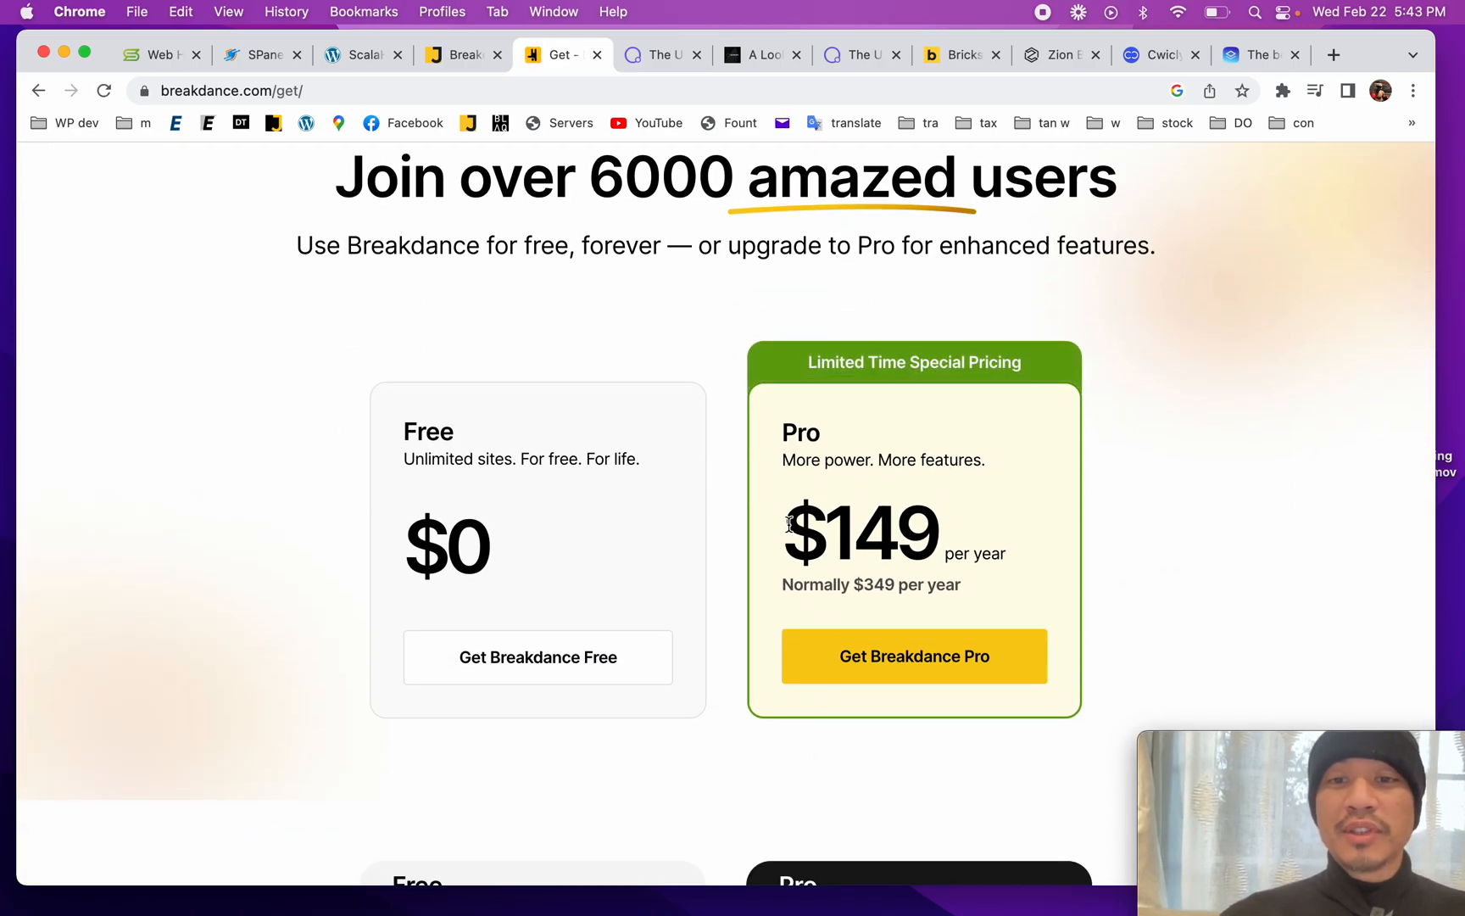
pyautogui.doubleClick(860, 532)
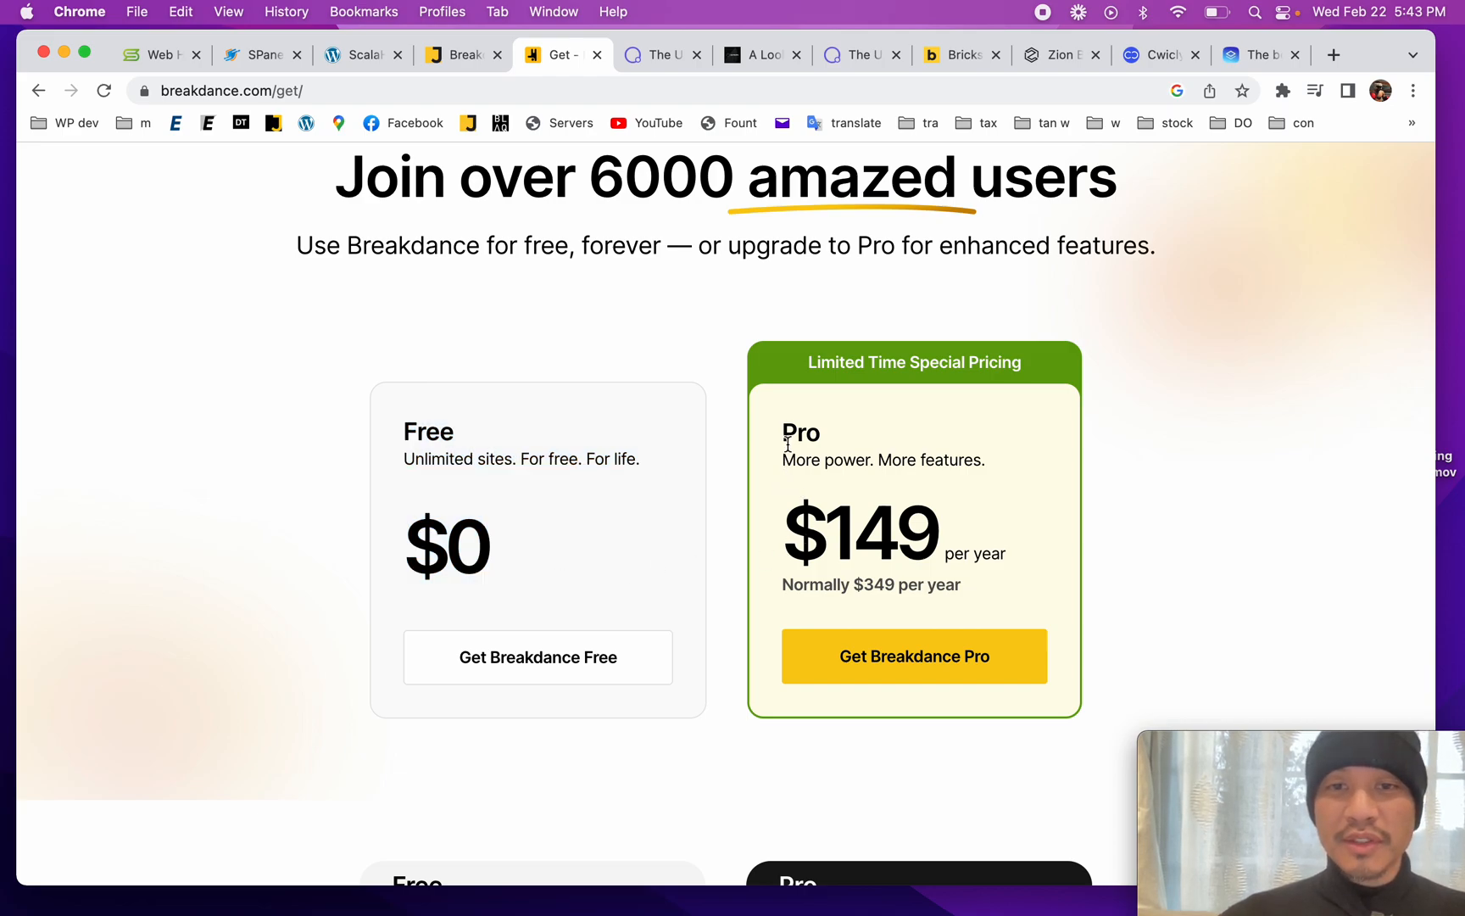
pyautogui.doubleClick(860, 533)
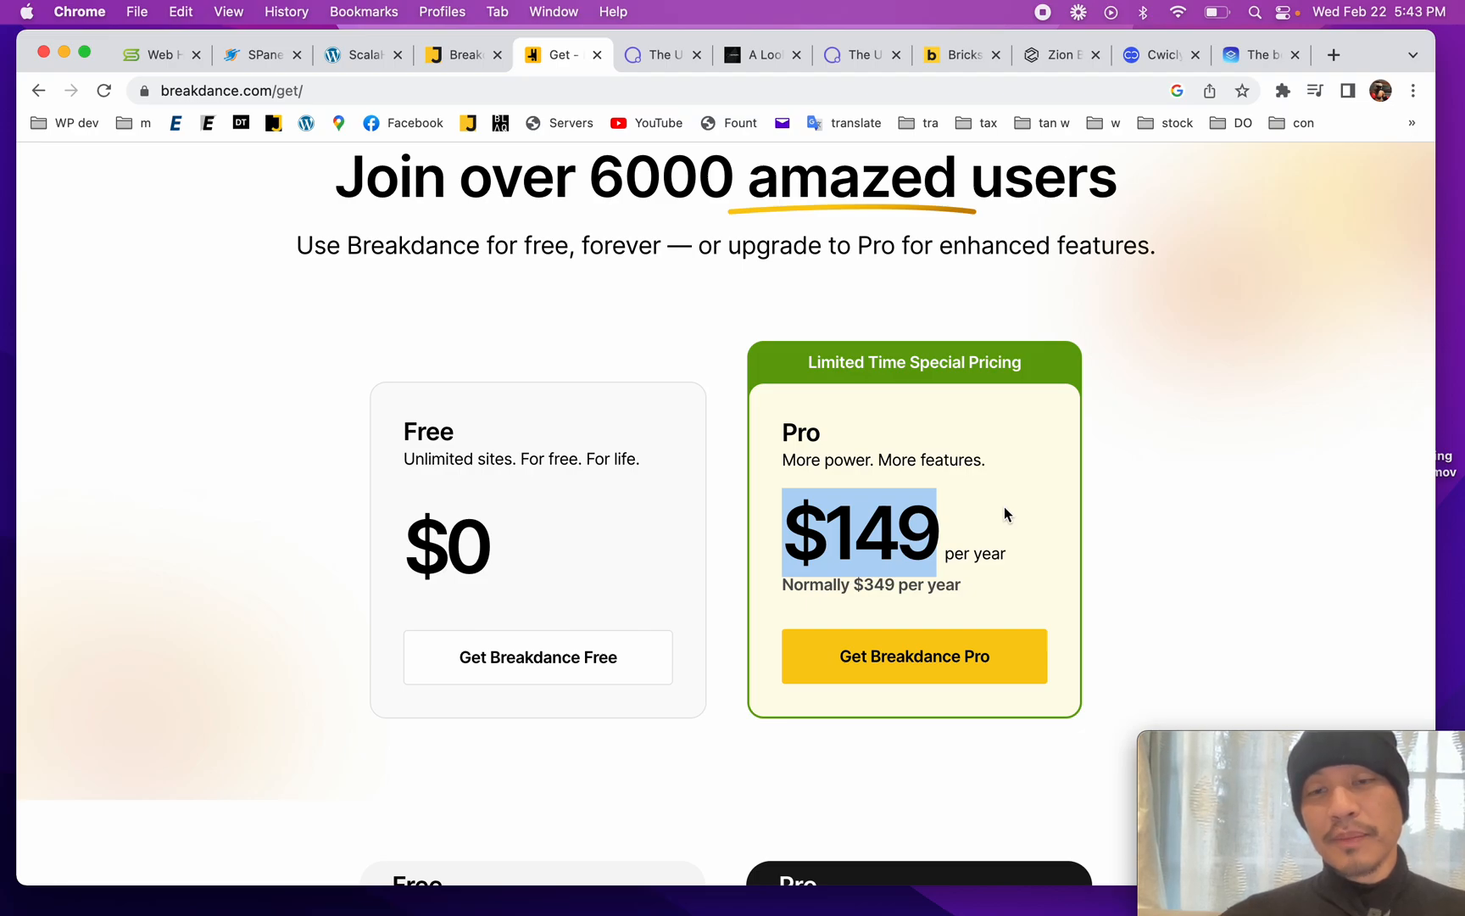
pyautogui.scroll(3)
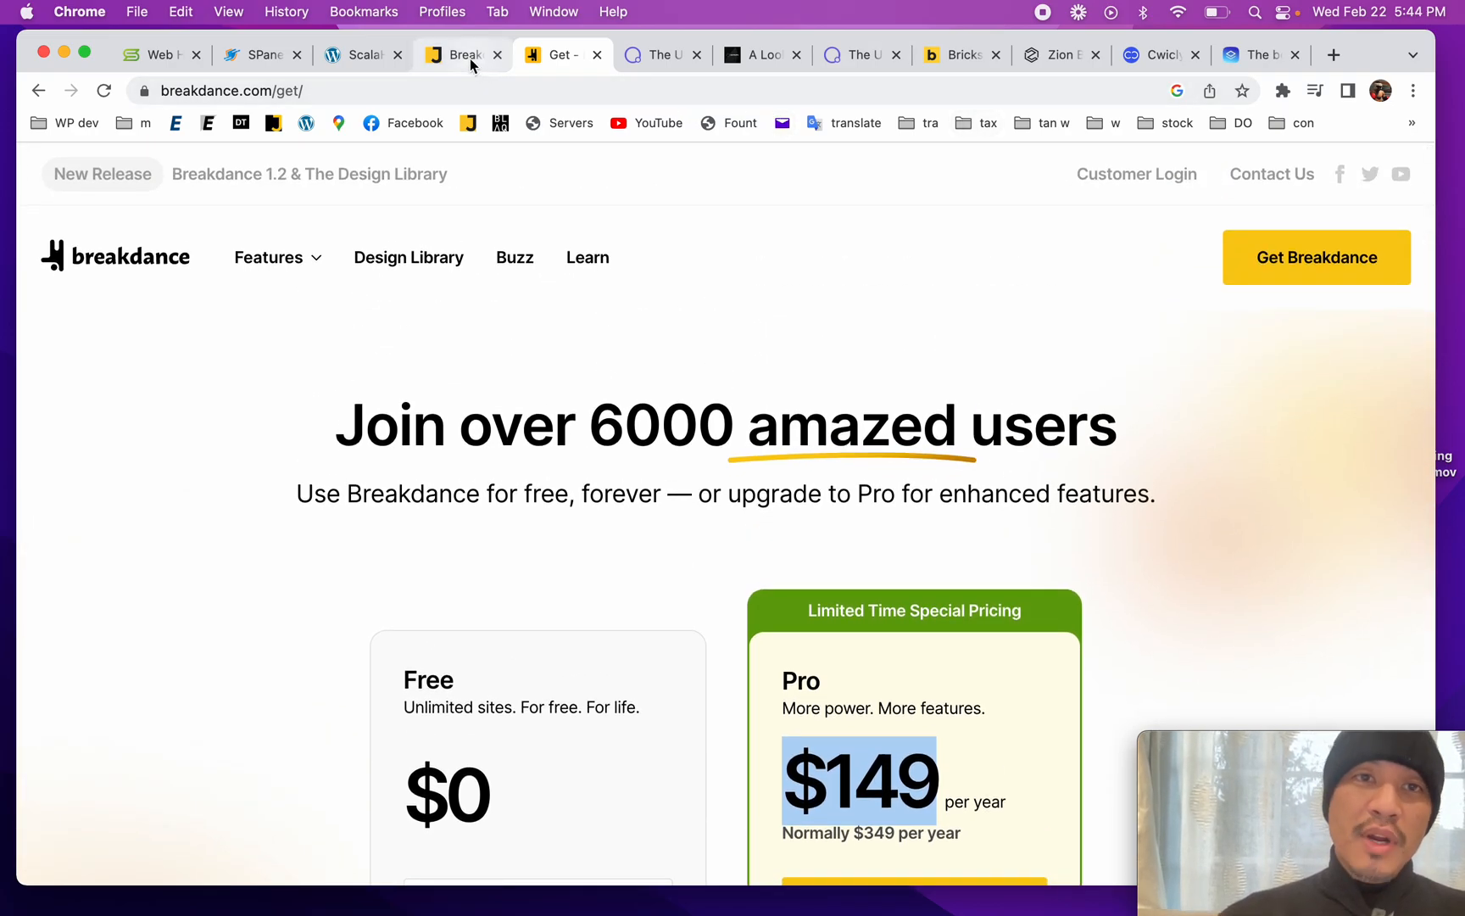
# Step: Scroll through the WPJohnny Breakdance review preview and back up to its title
pyautogui.click(458, 55)
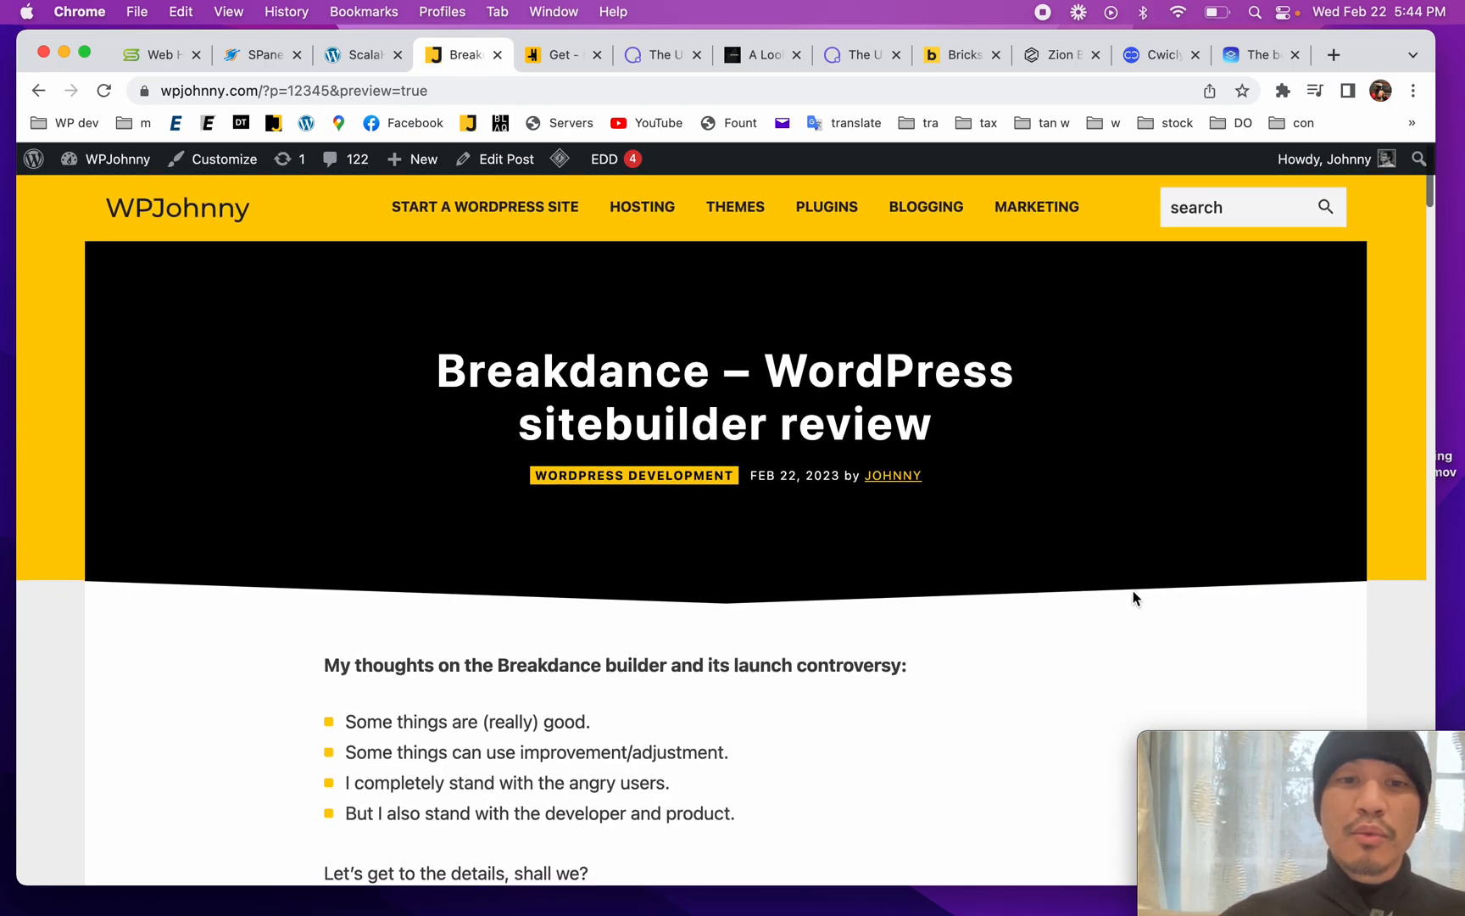
pyautogui.scroll(-3)
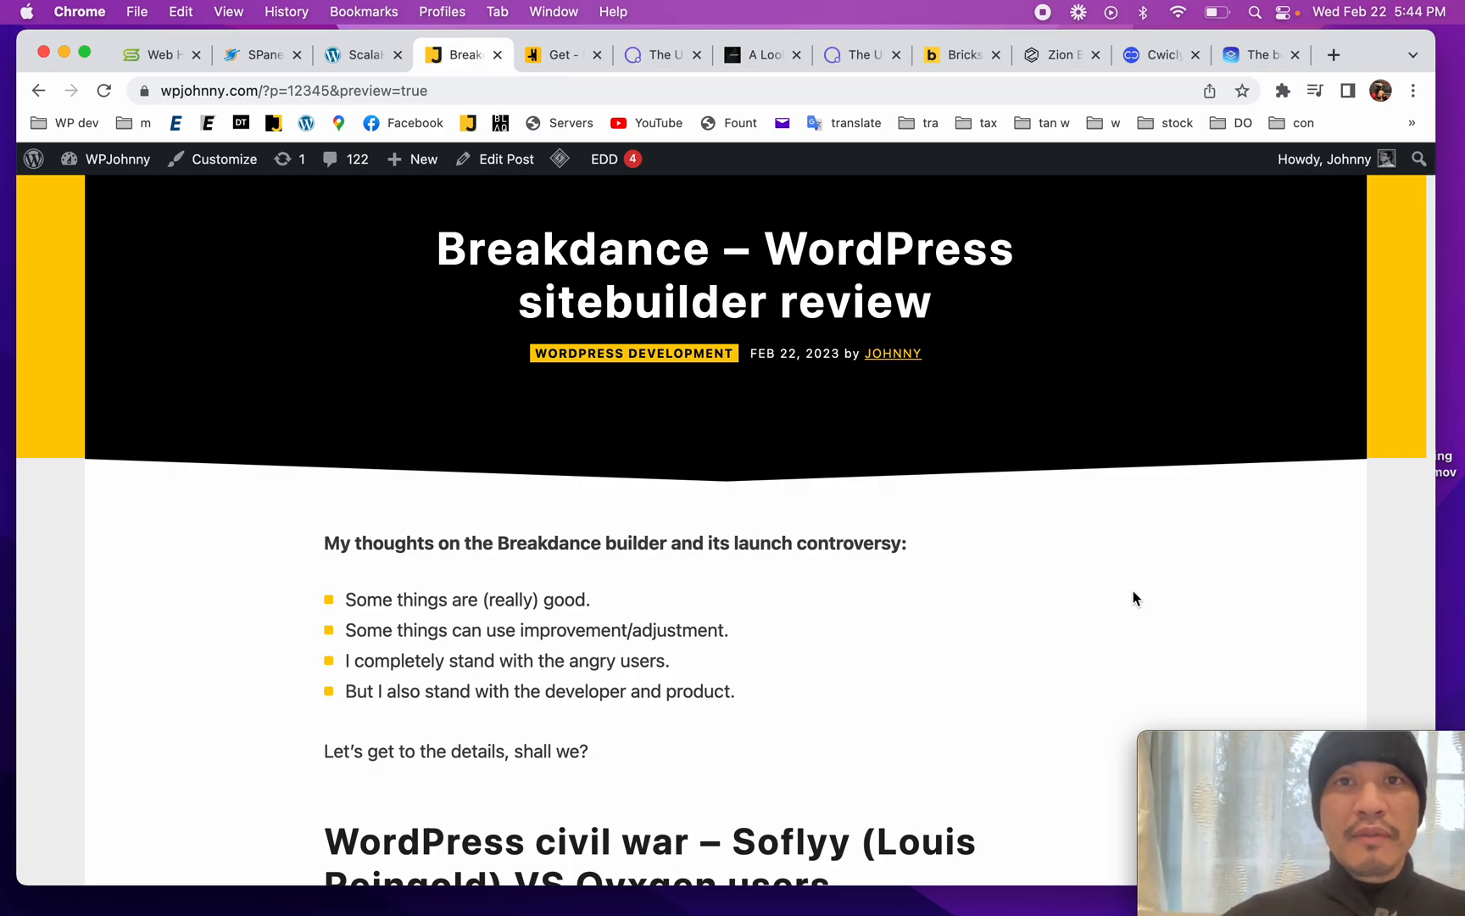
pyautogui.scroll(-3)
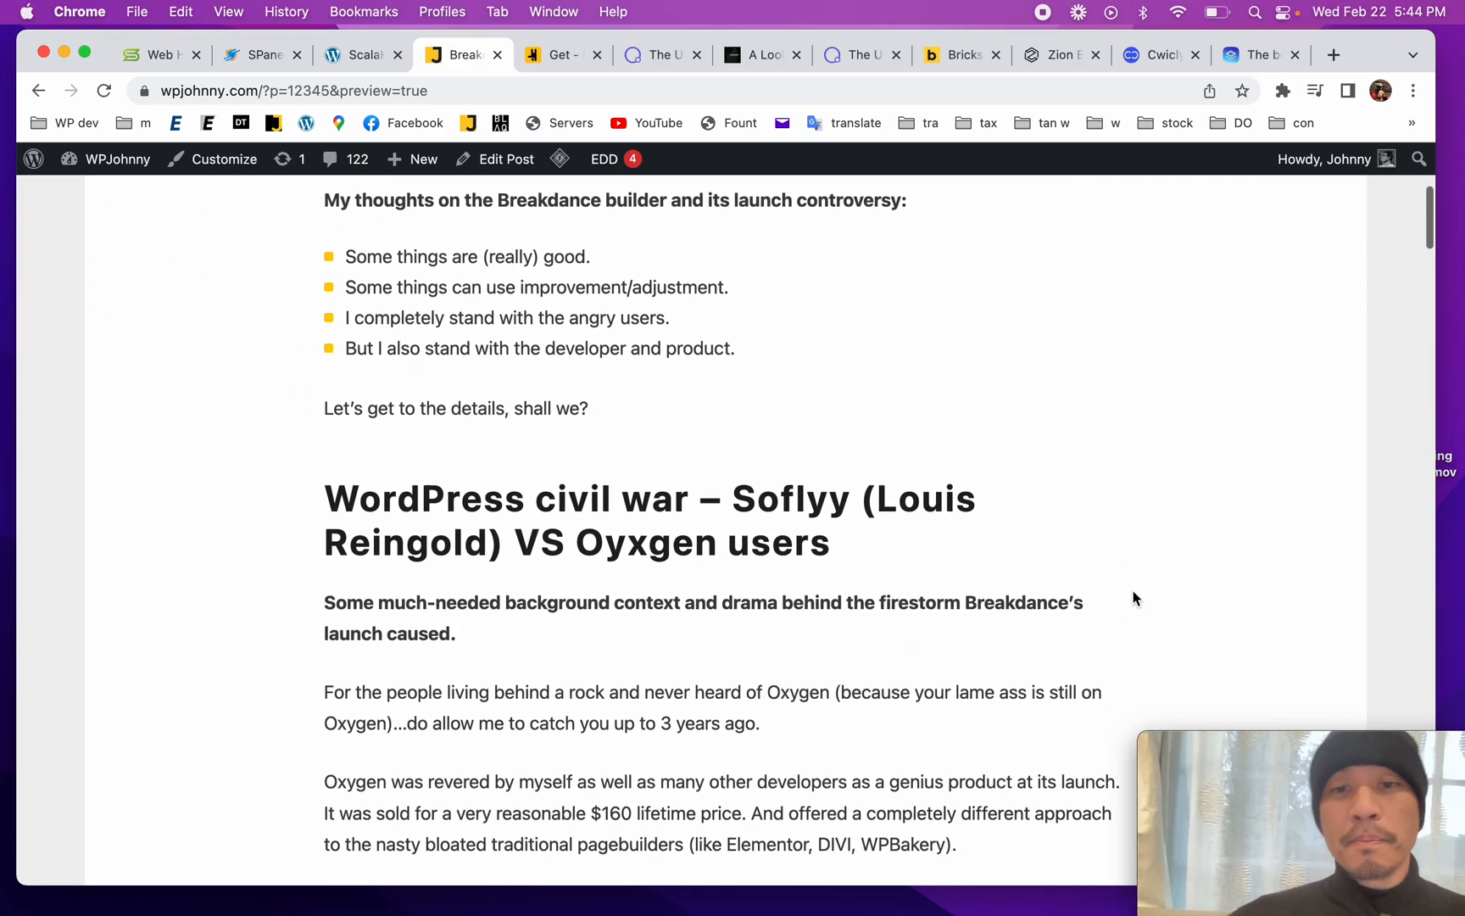
pyautogui.scroll(-3)
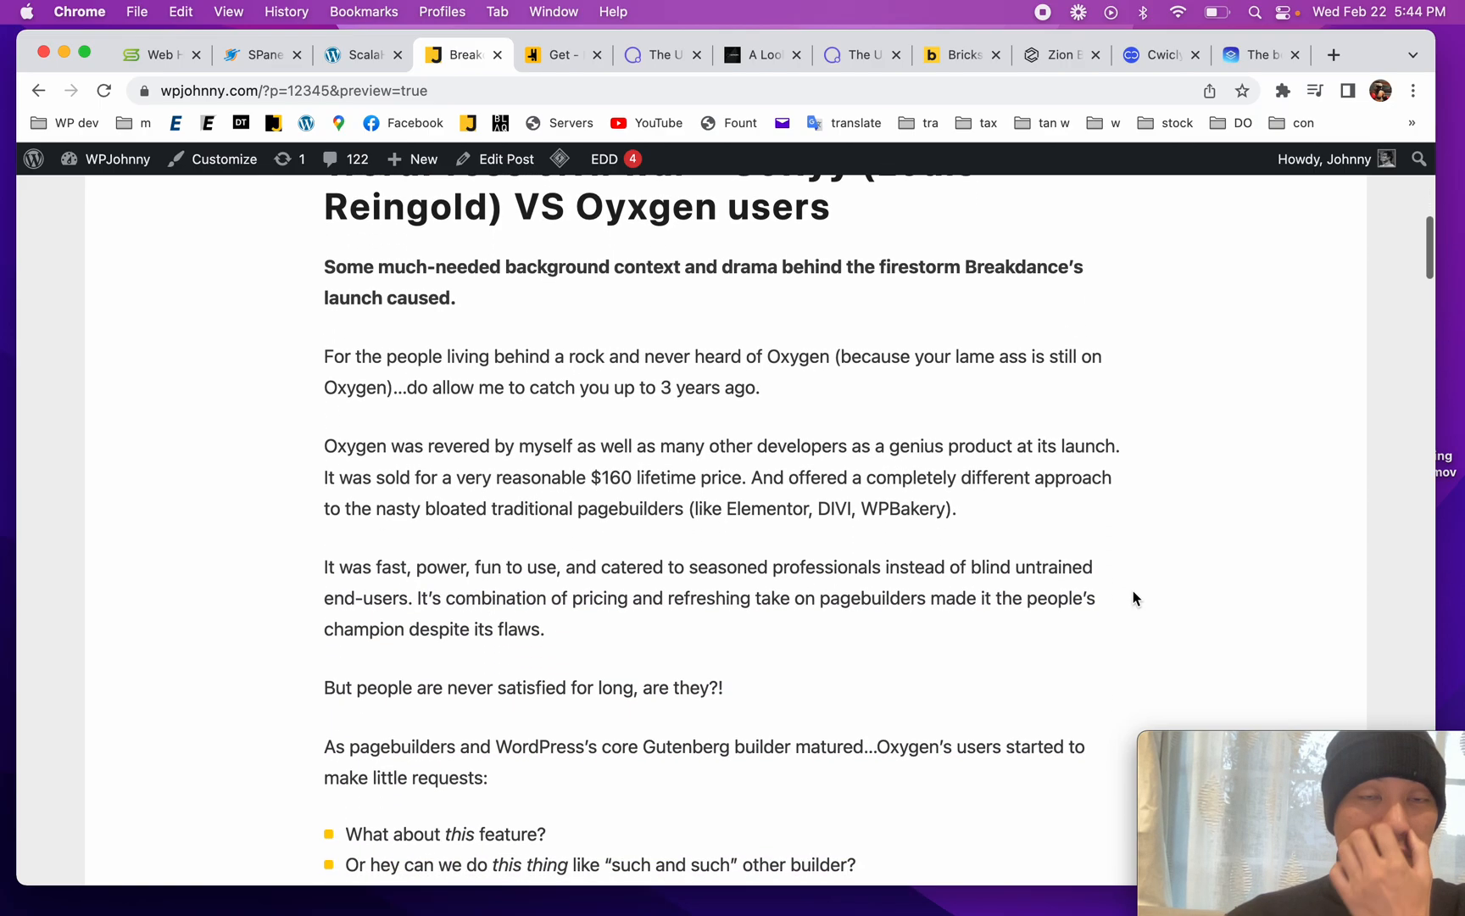
pyautogui.scroll(-3)
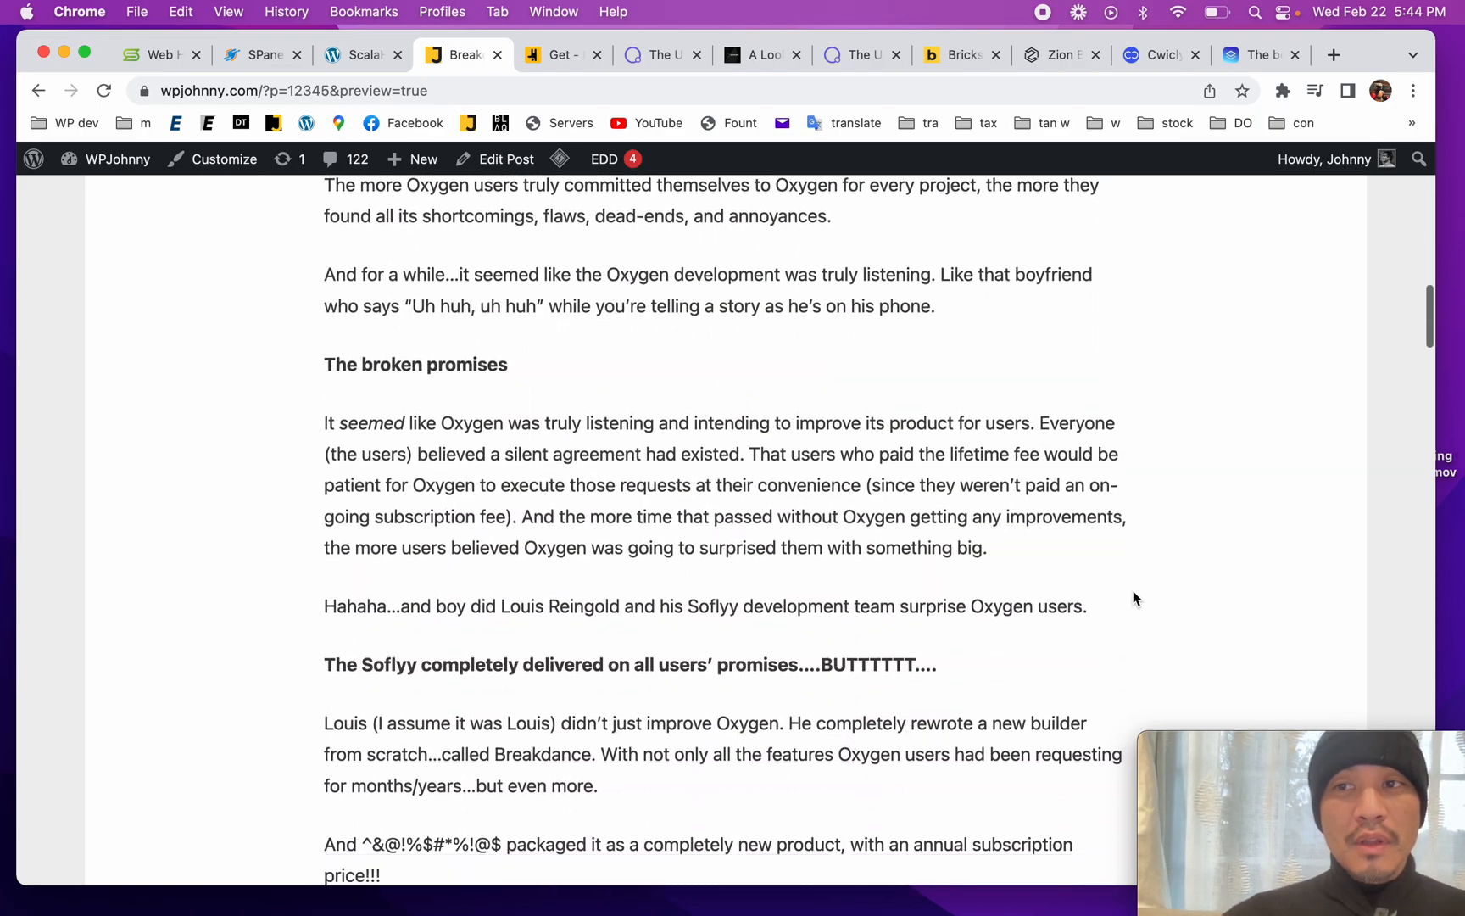
pyautogui.scroll(-3)
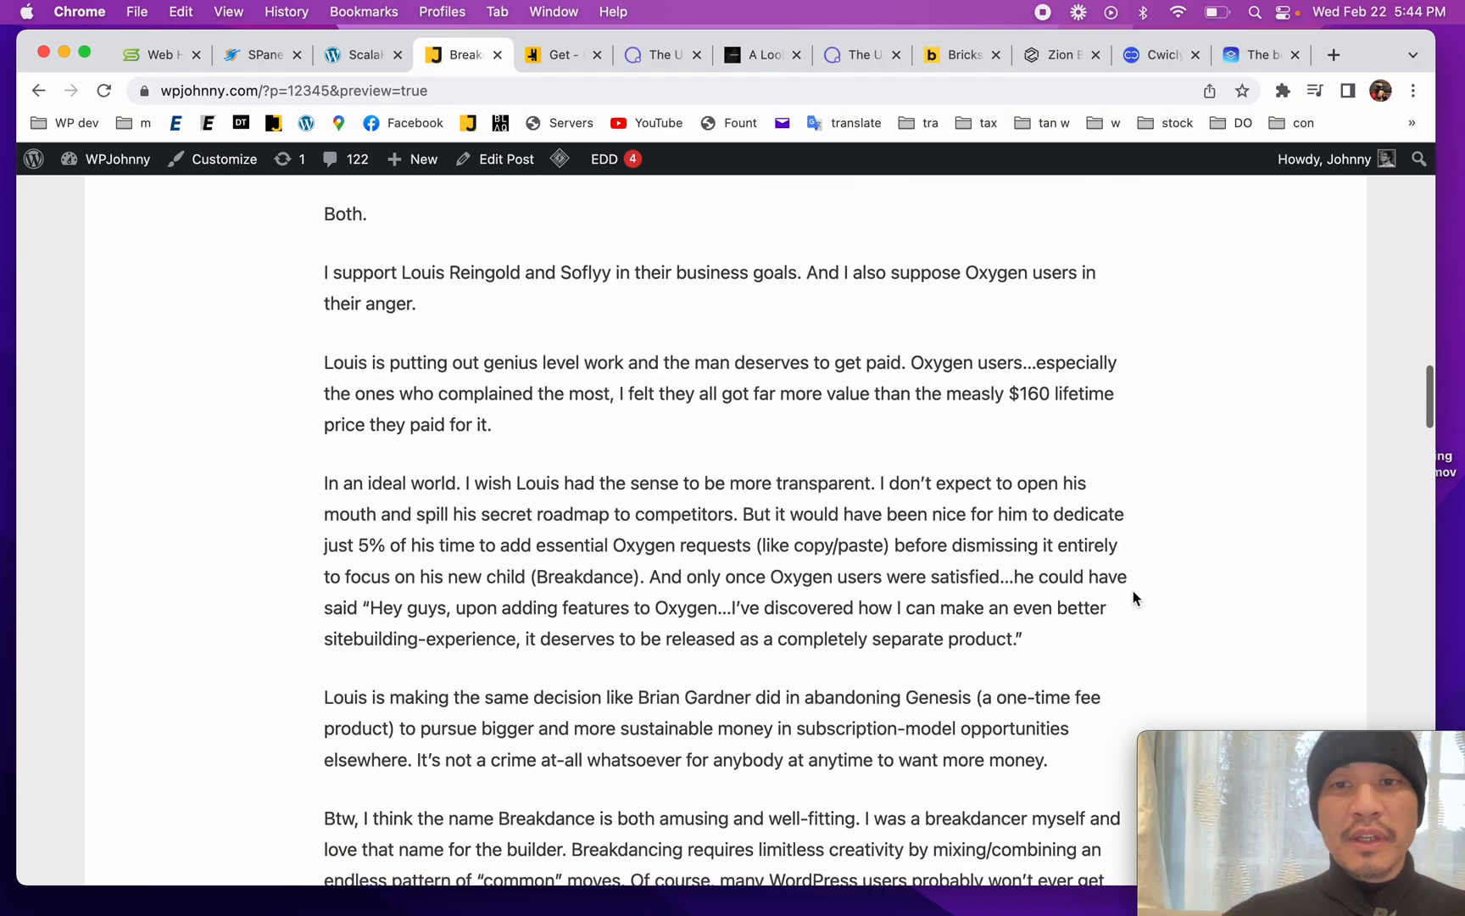
pyautogui.scroll(3)
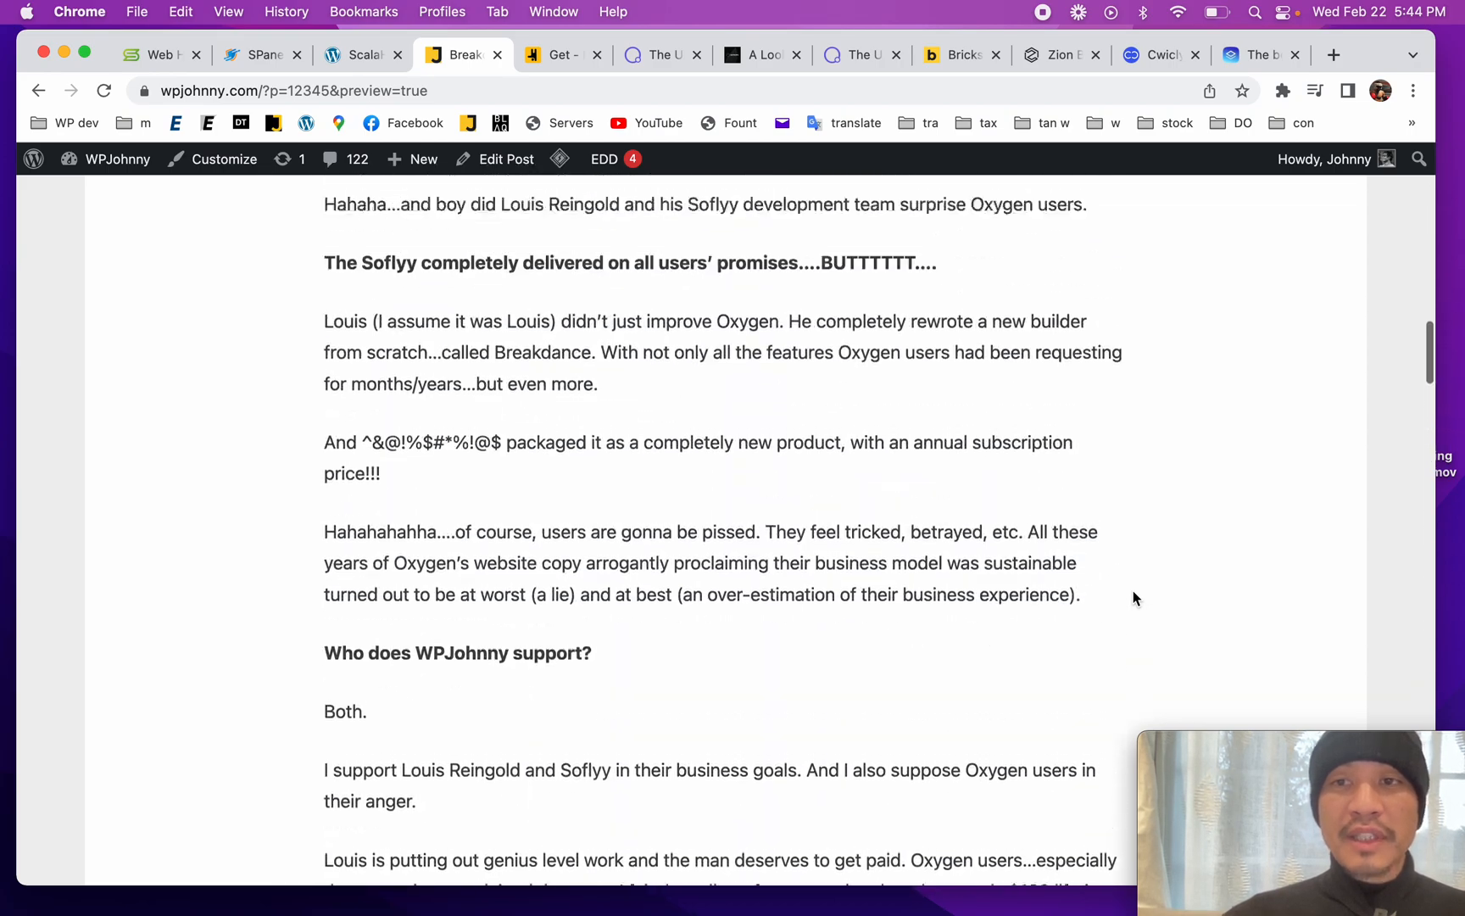
pyautogui.scroll(3)
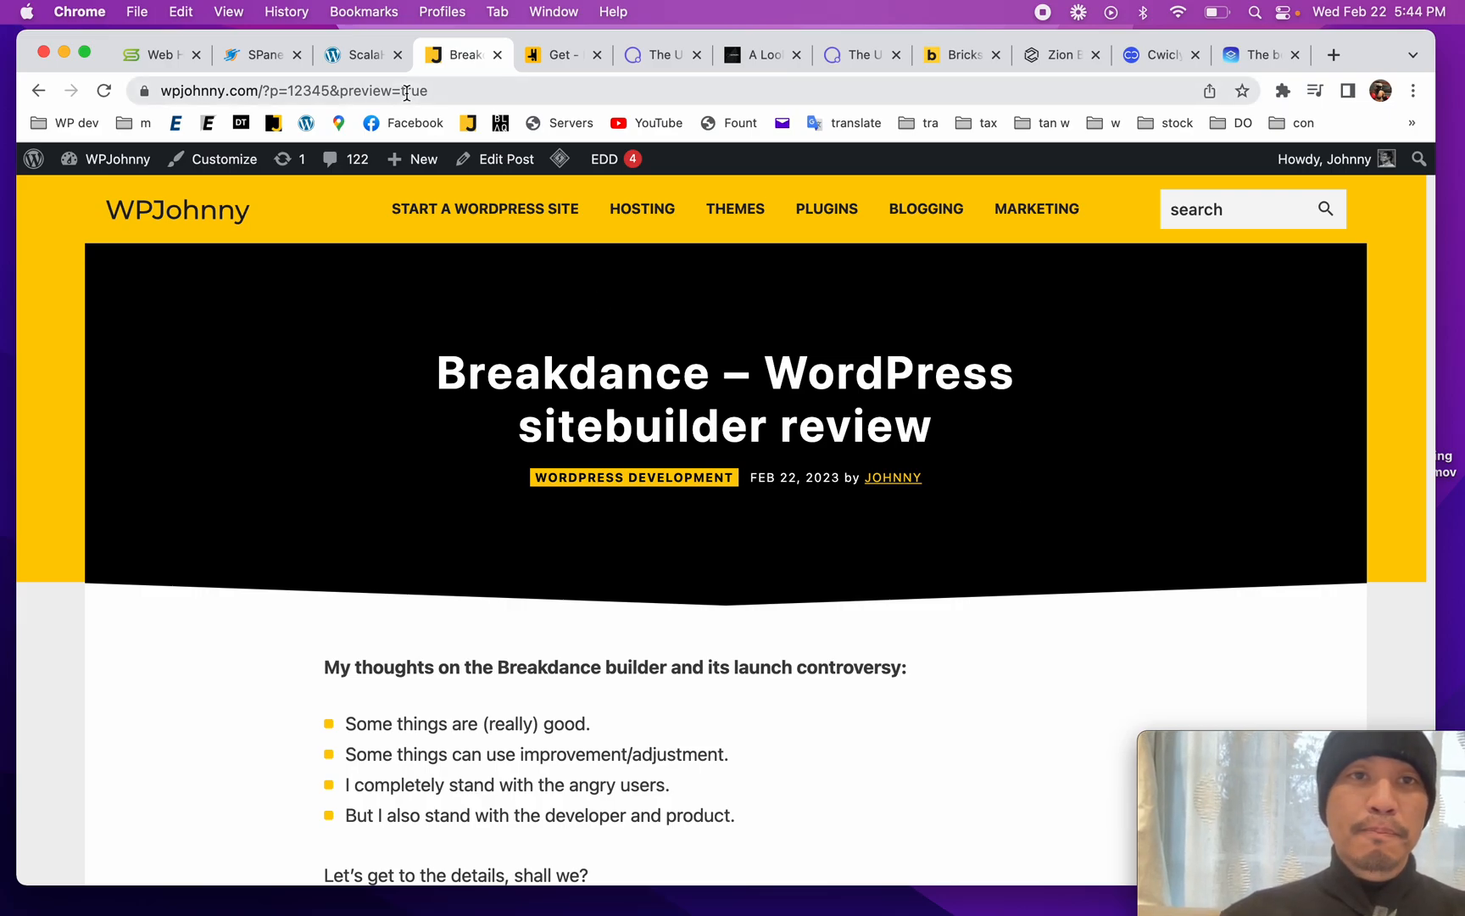
# Step: Switch to the ScalaHosting WordPress test site
pyautogui.click(360, 54)
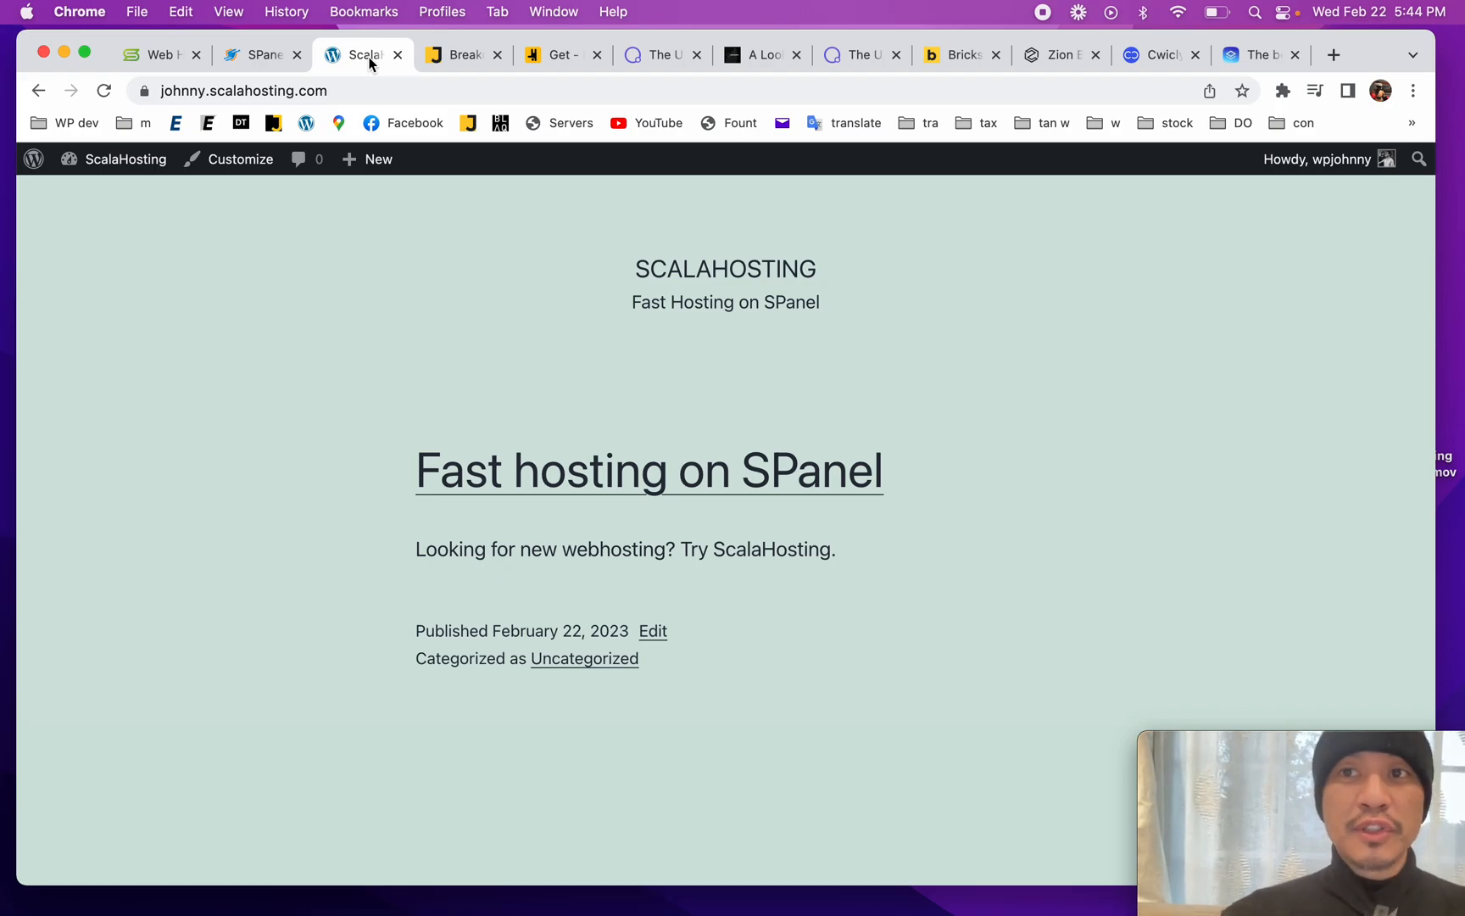
pyautogui.click(556, 54)
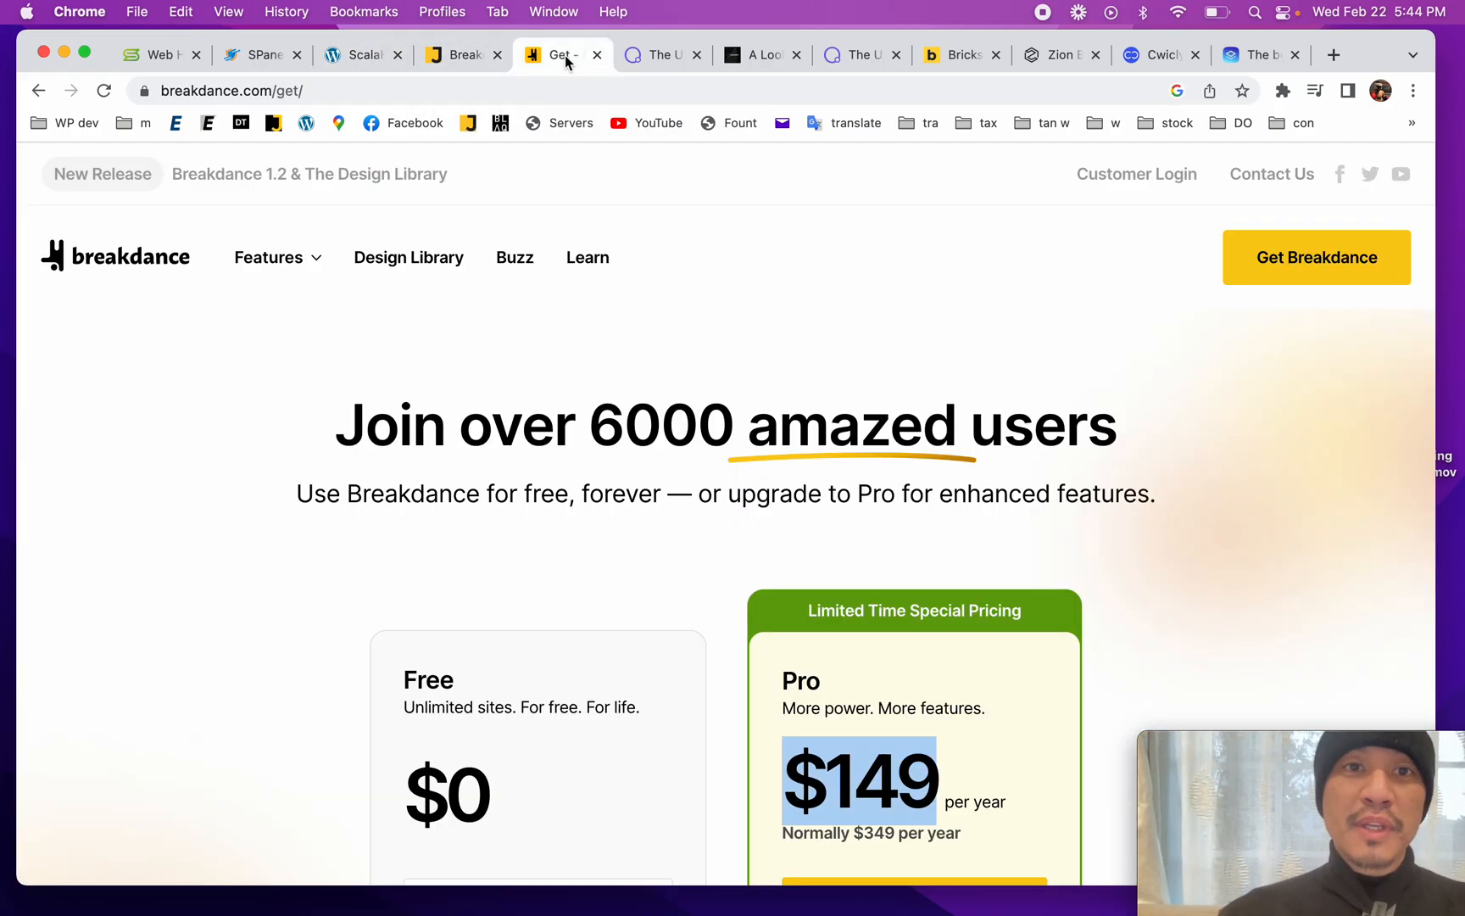
pyautogui.click(116, 256)
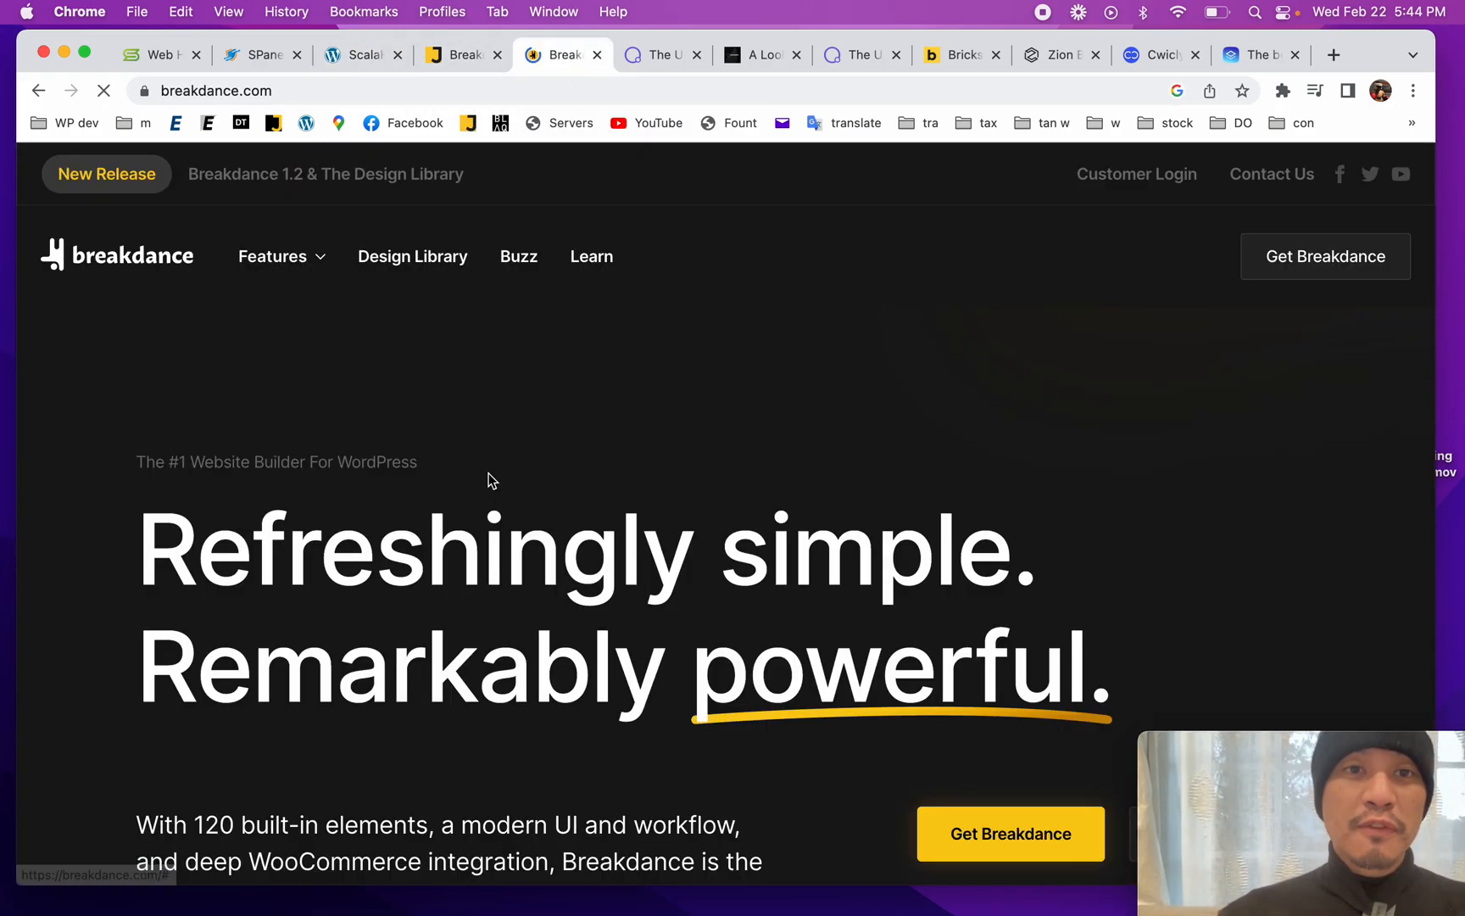
pyautogui.scroll(-3)
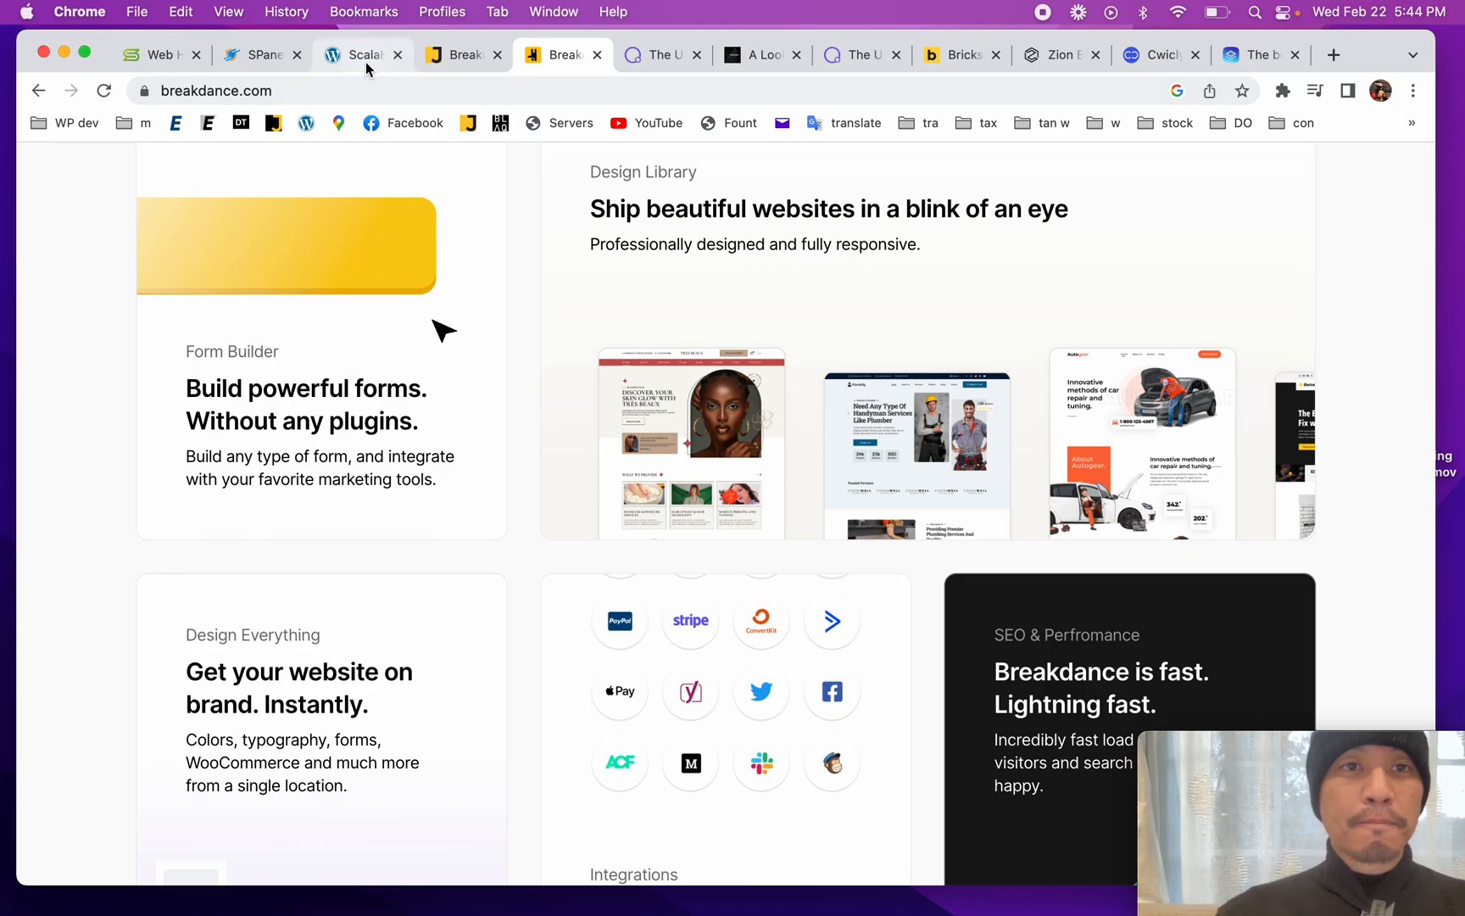
pyautogui.click(353, 55)
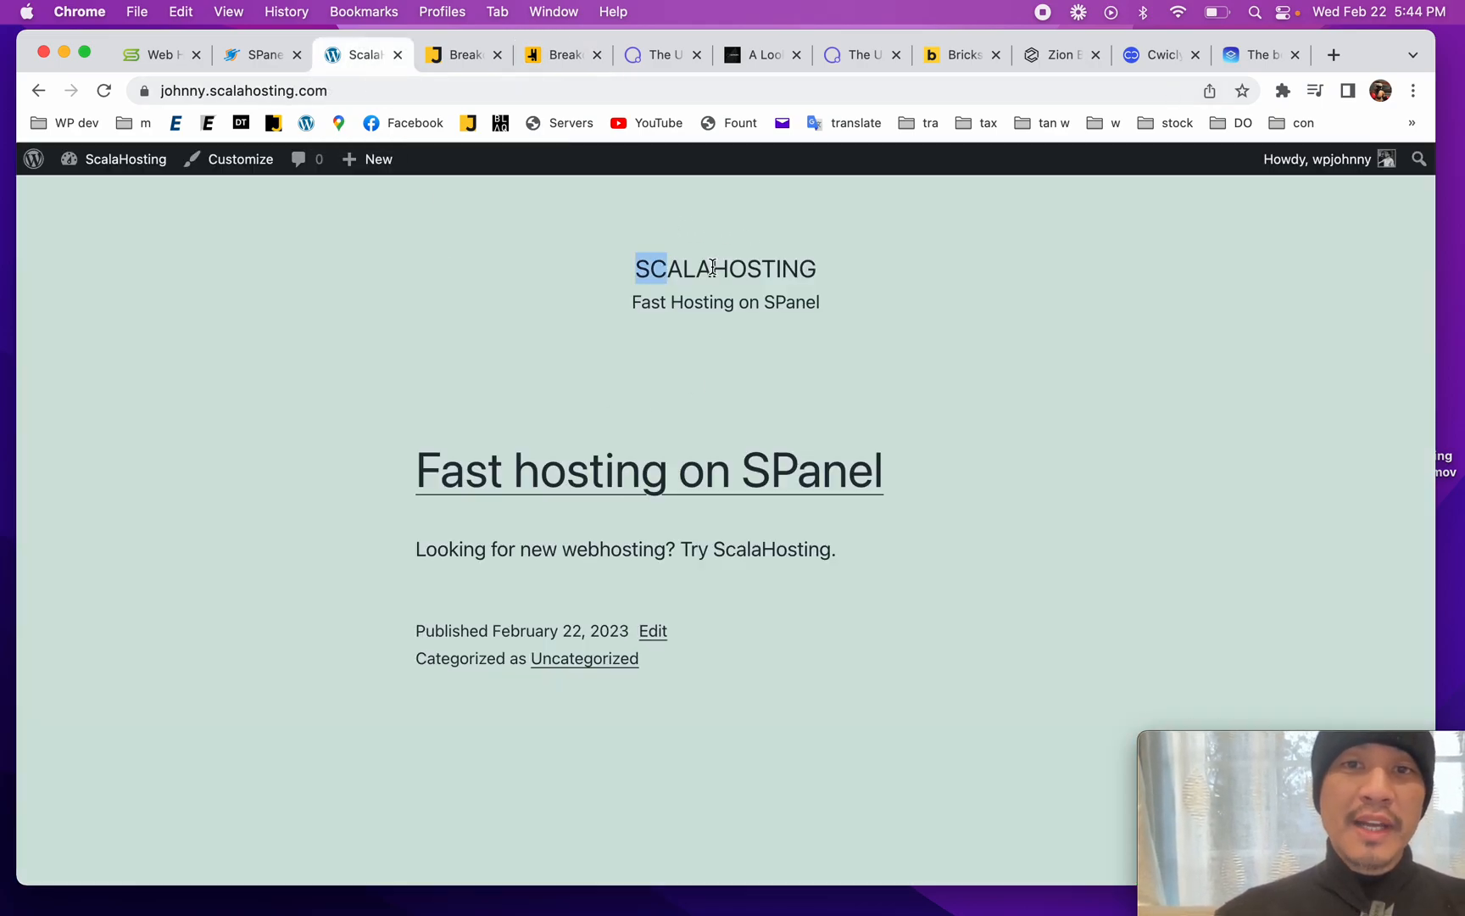
# Step: Glance at the ScalaHosting plans, then open the SPanel dashboard for the wpjohnny account
pyautogui.click(160, 54)
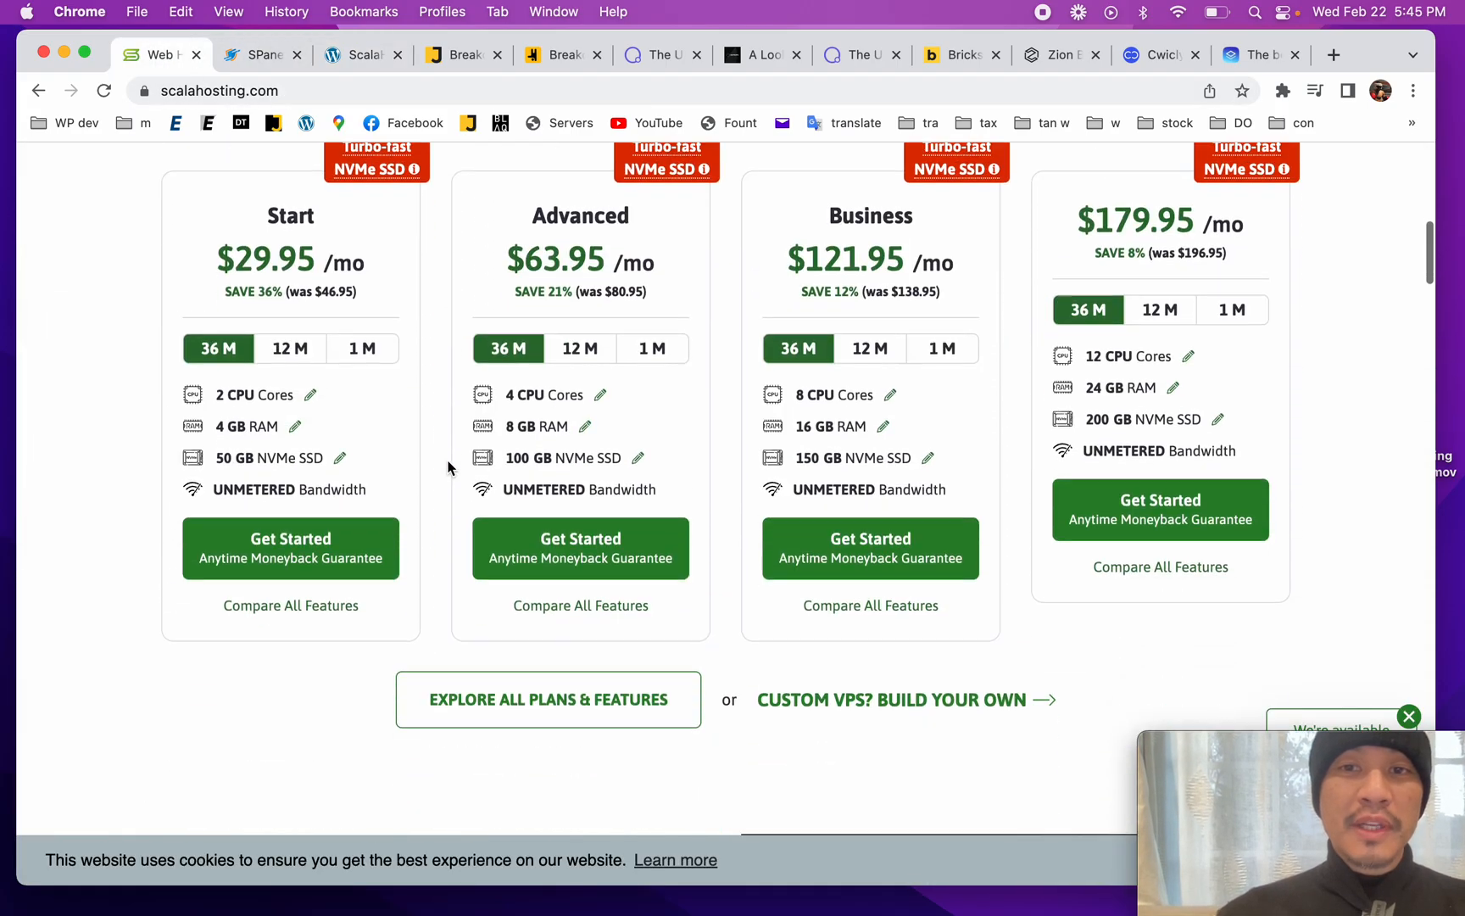
pyautogui.click(261, 54)
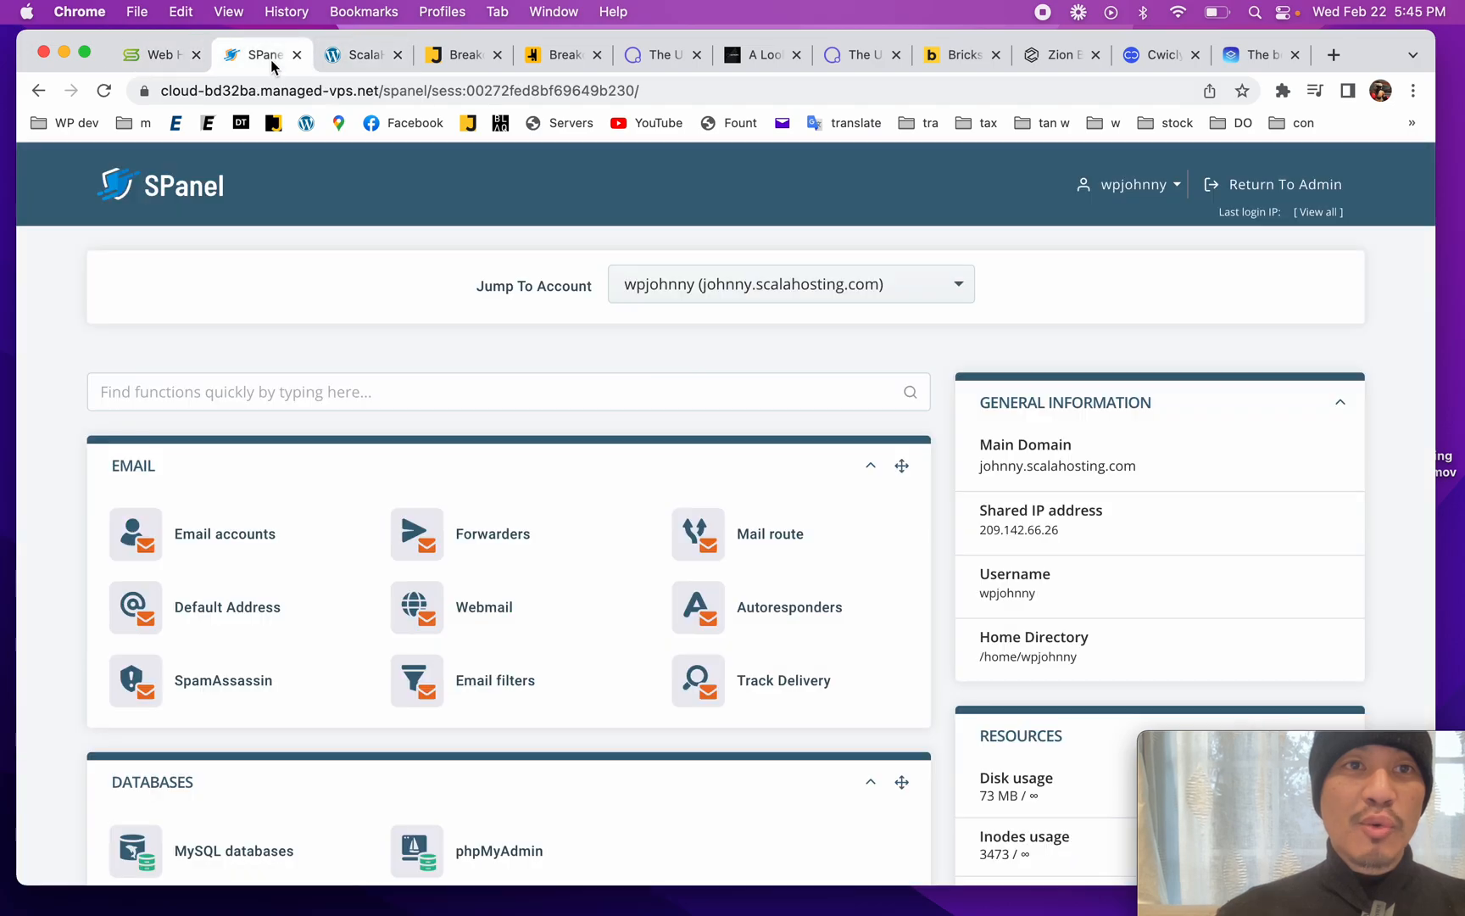
pyautogui.scroll(-3)
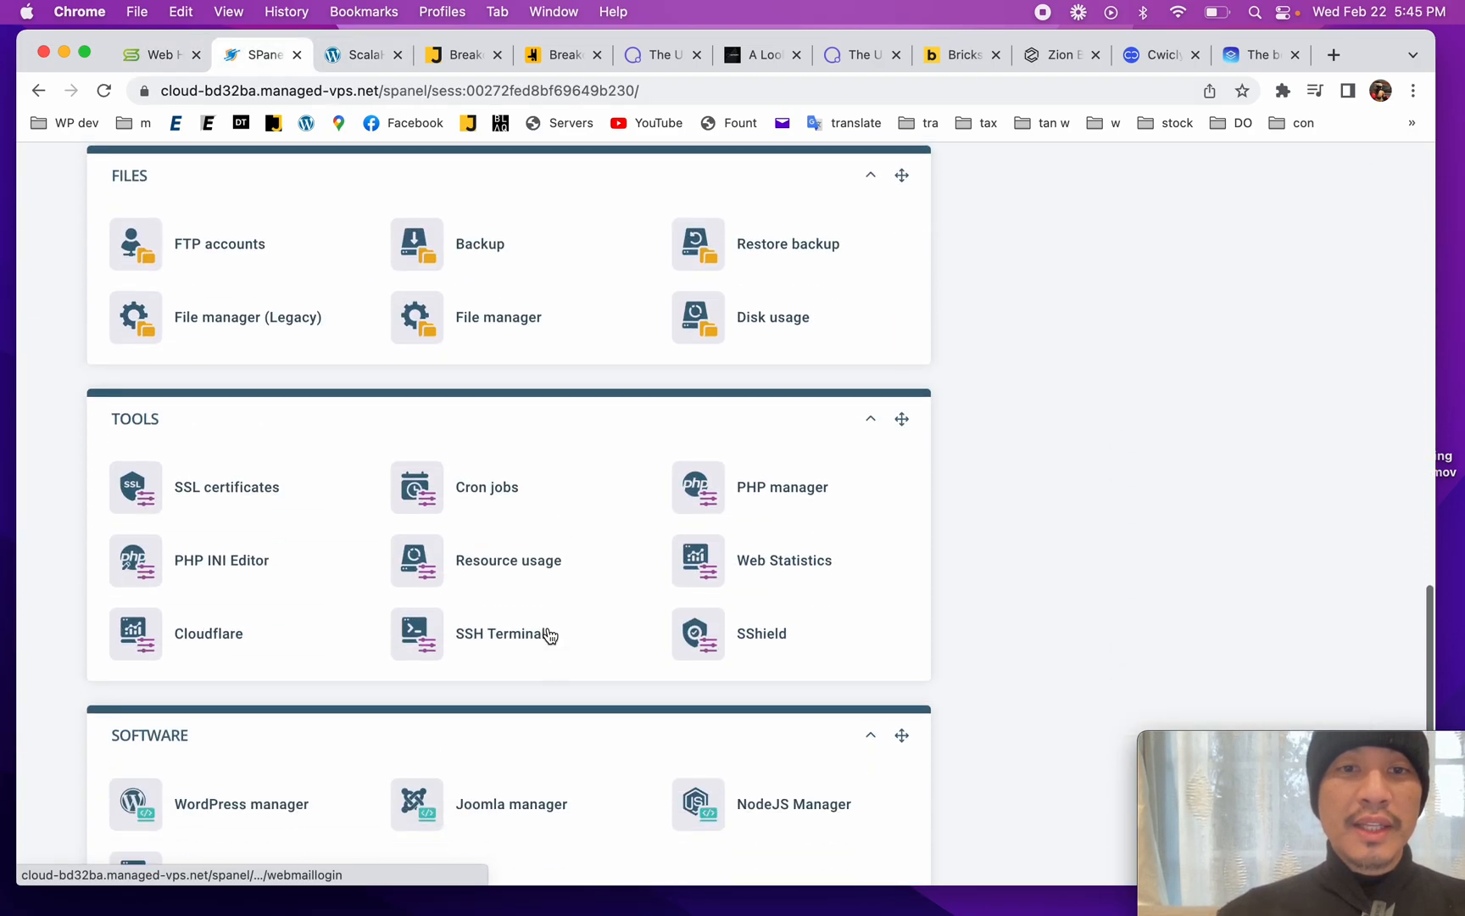
pyautogui.scroll(3)
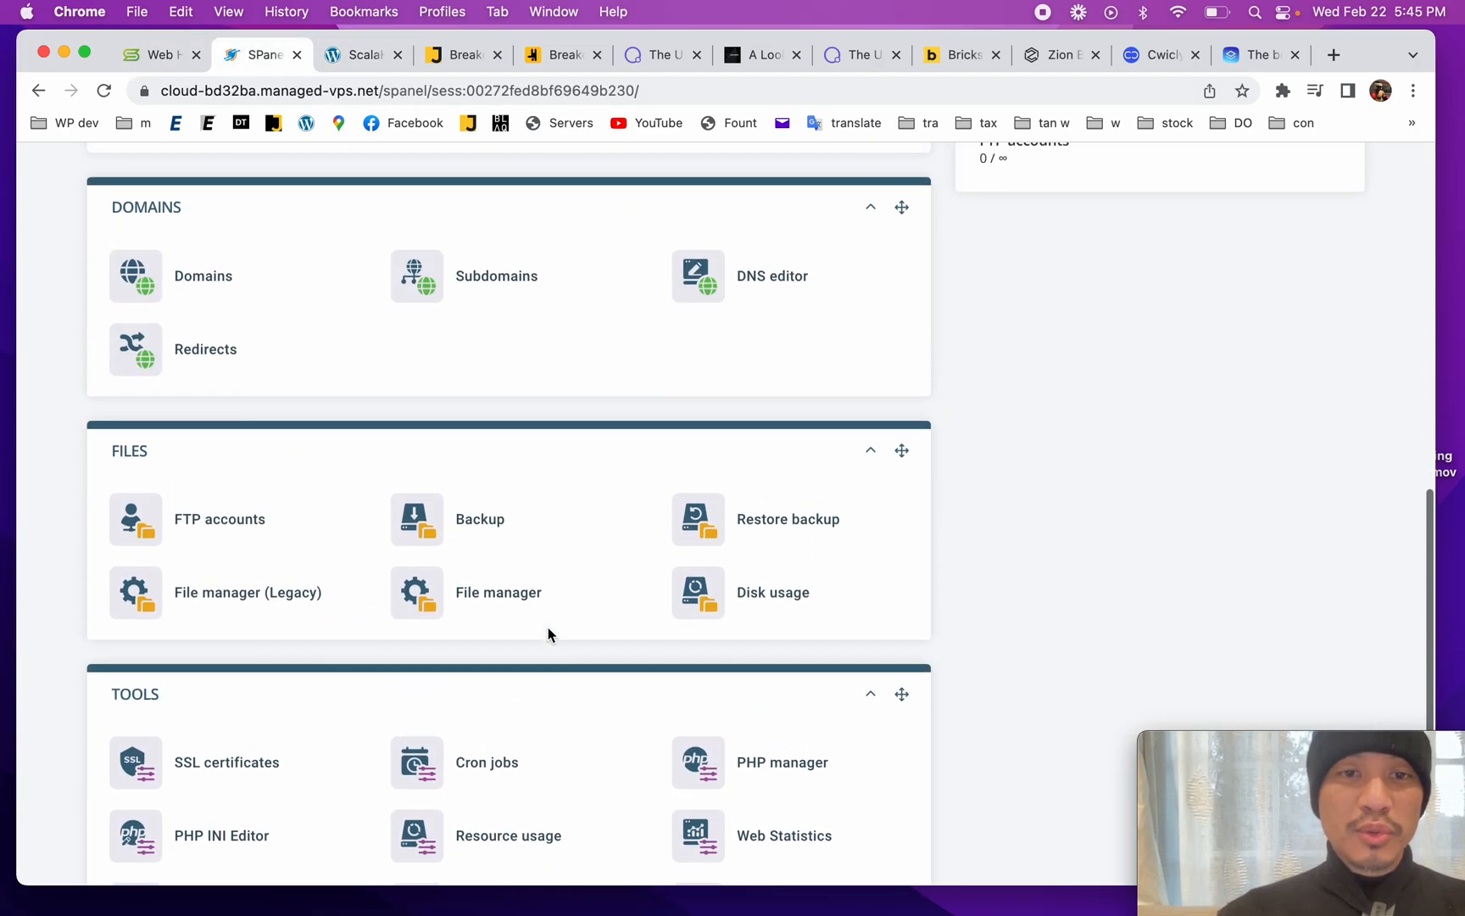
pyautogui.scroll(3)
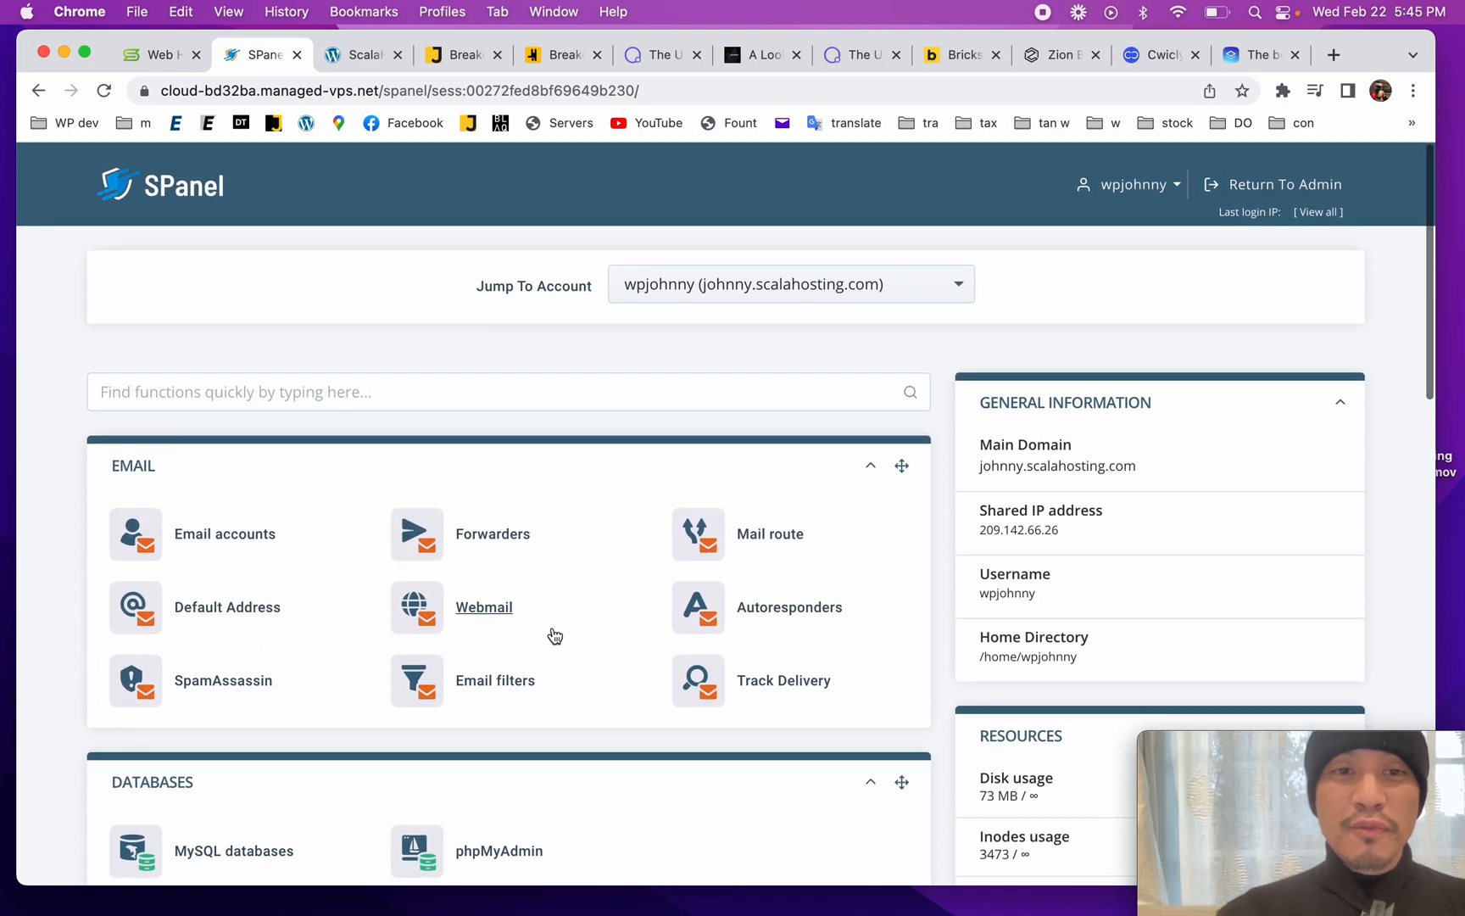
# Step: Browse the SPanel email, database, domain, file and software tool sections
pyautogui.scroll(-3)
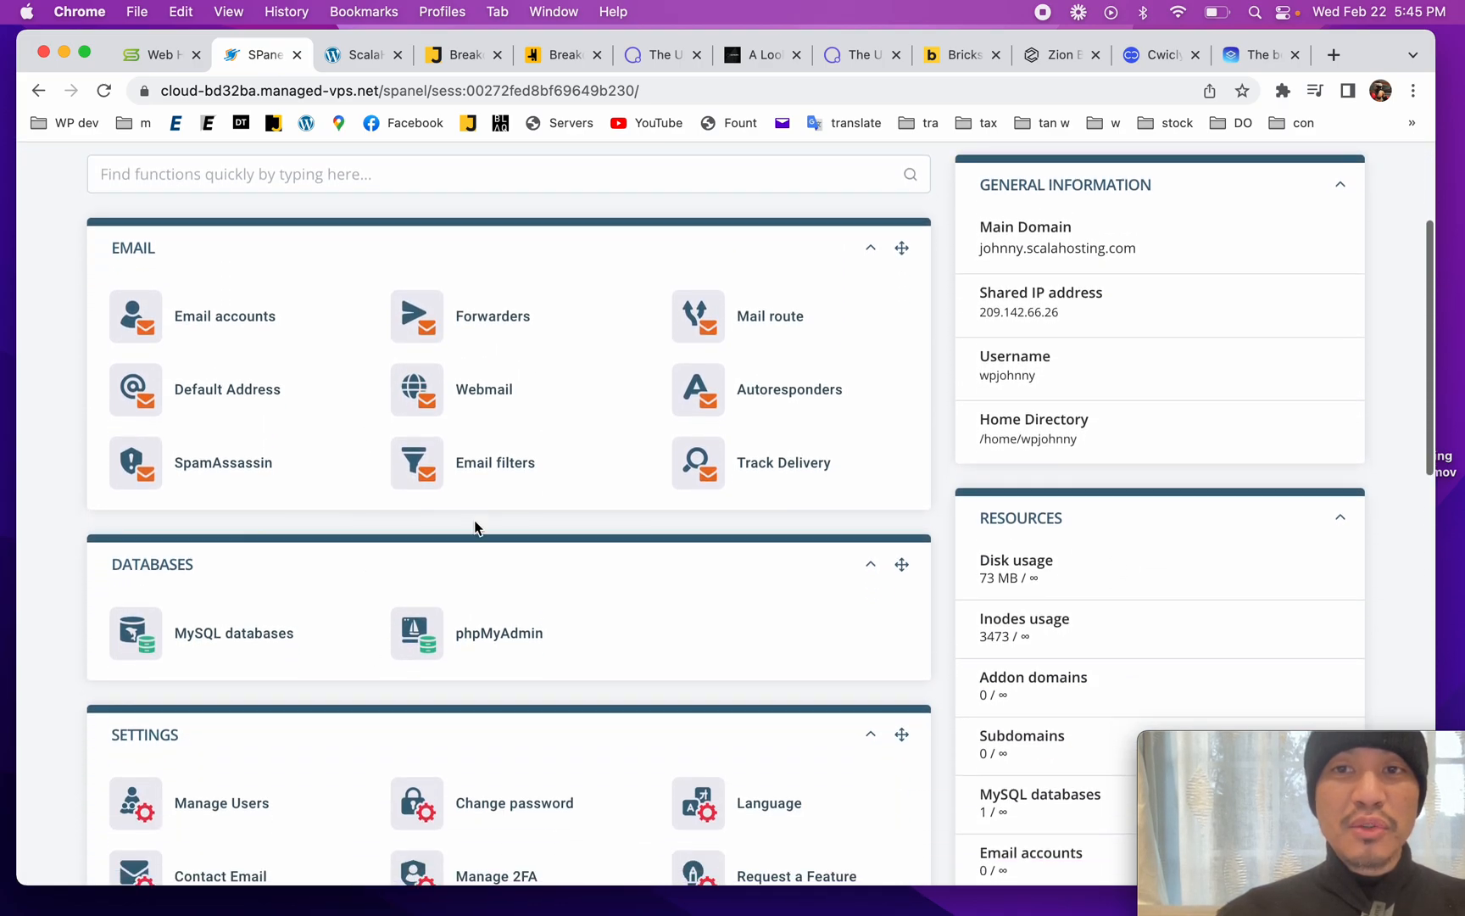
pyautogui.scroll(-3)
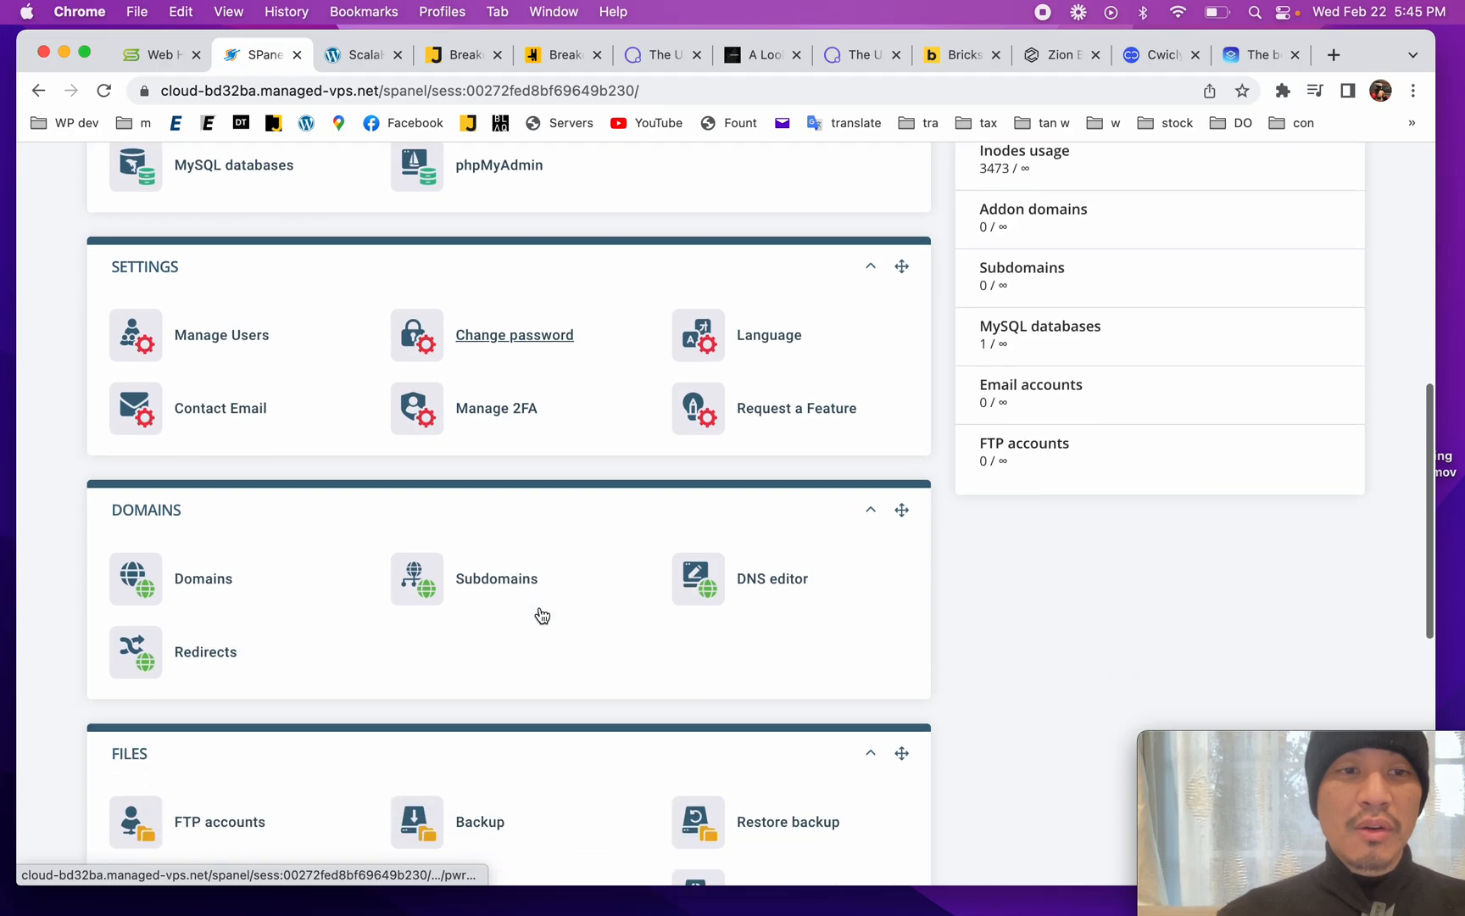
pyautogui.scroll(-3)
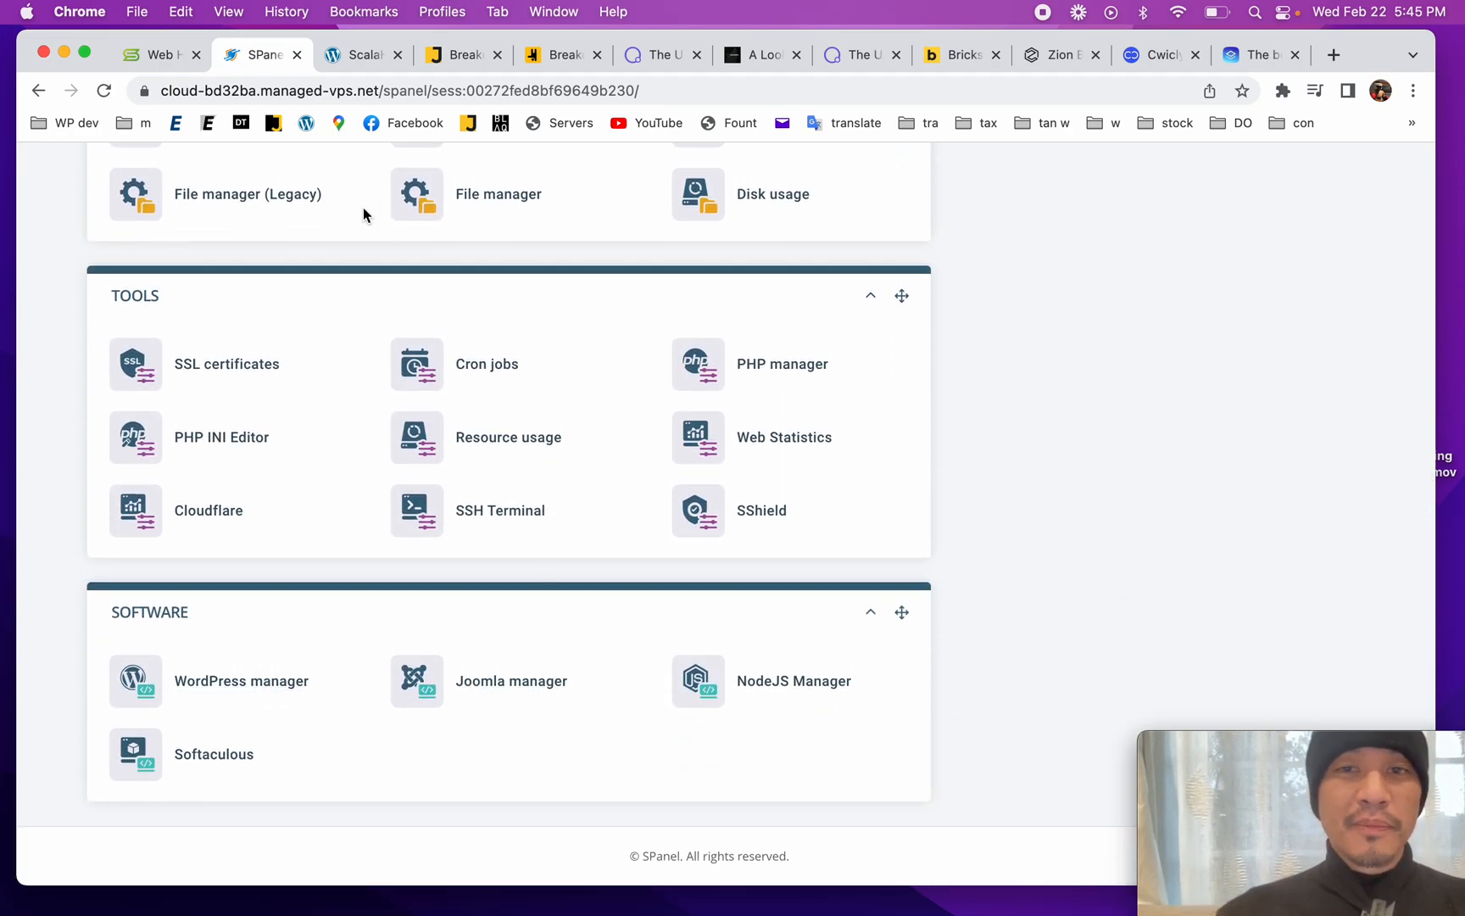
pyautogui.scroll(3)
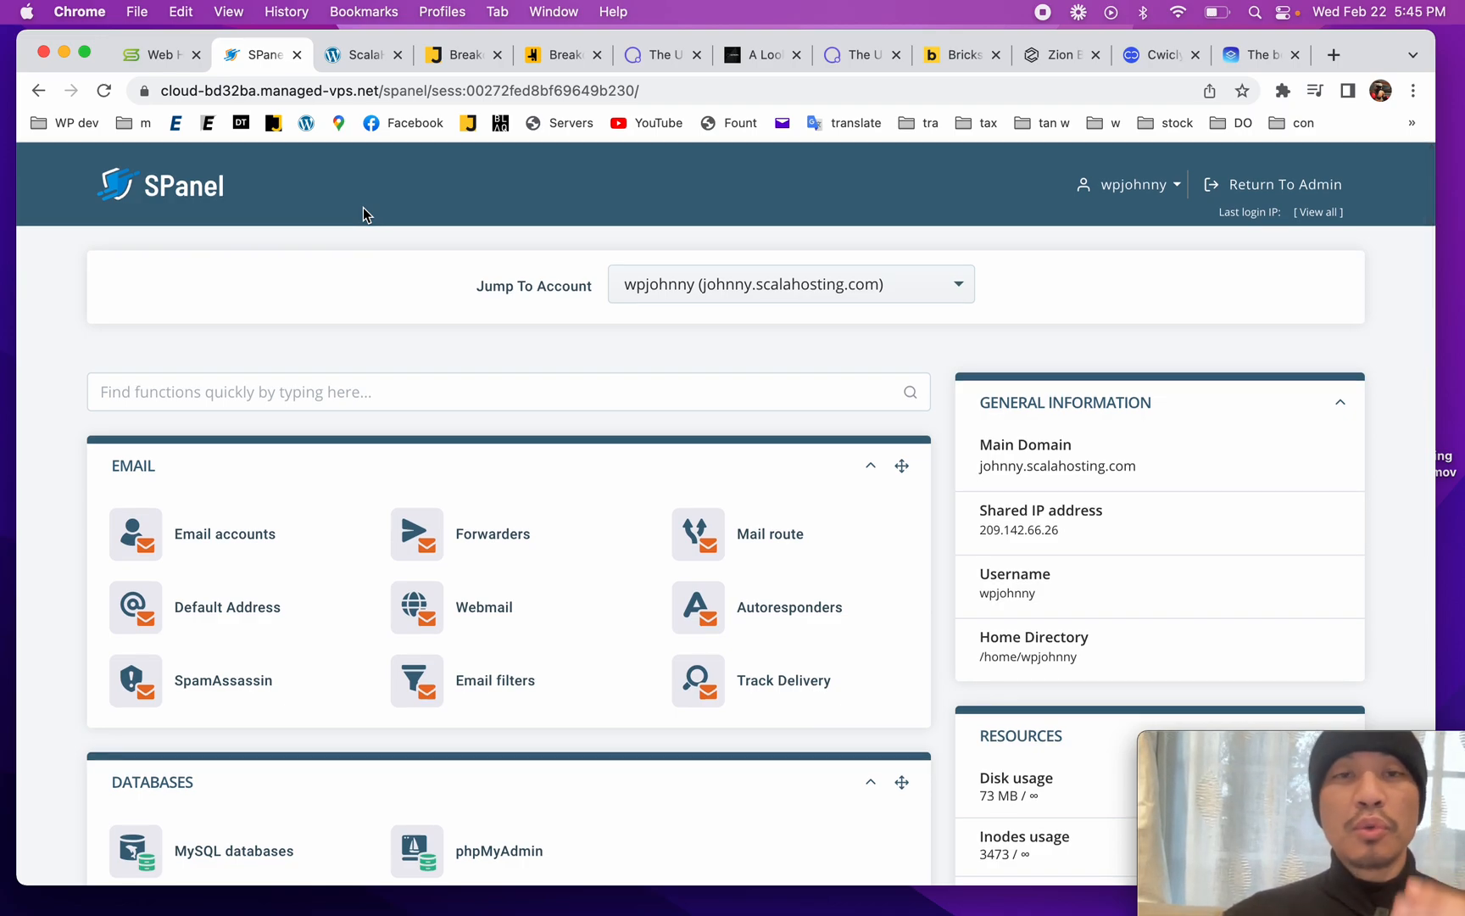
pyautogui.moveTo(449, 306)
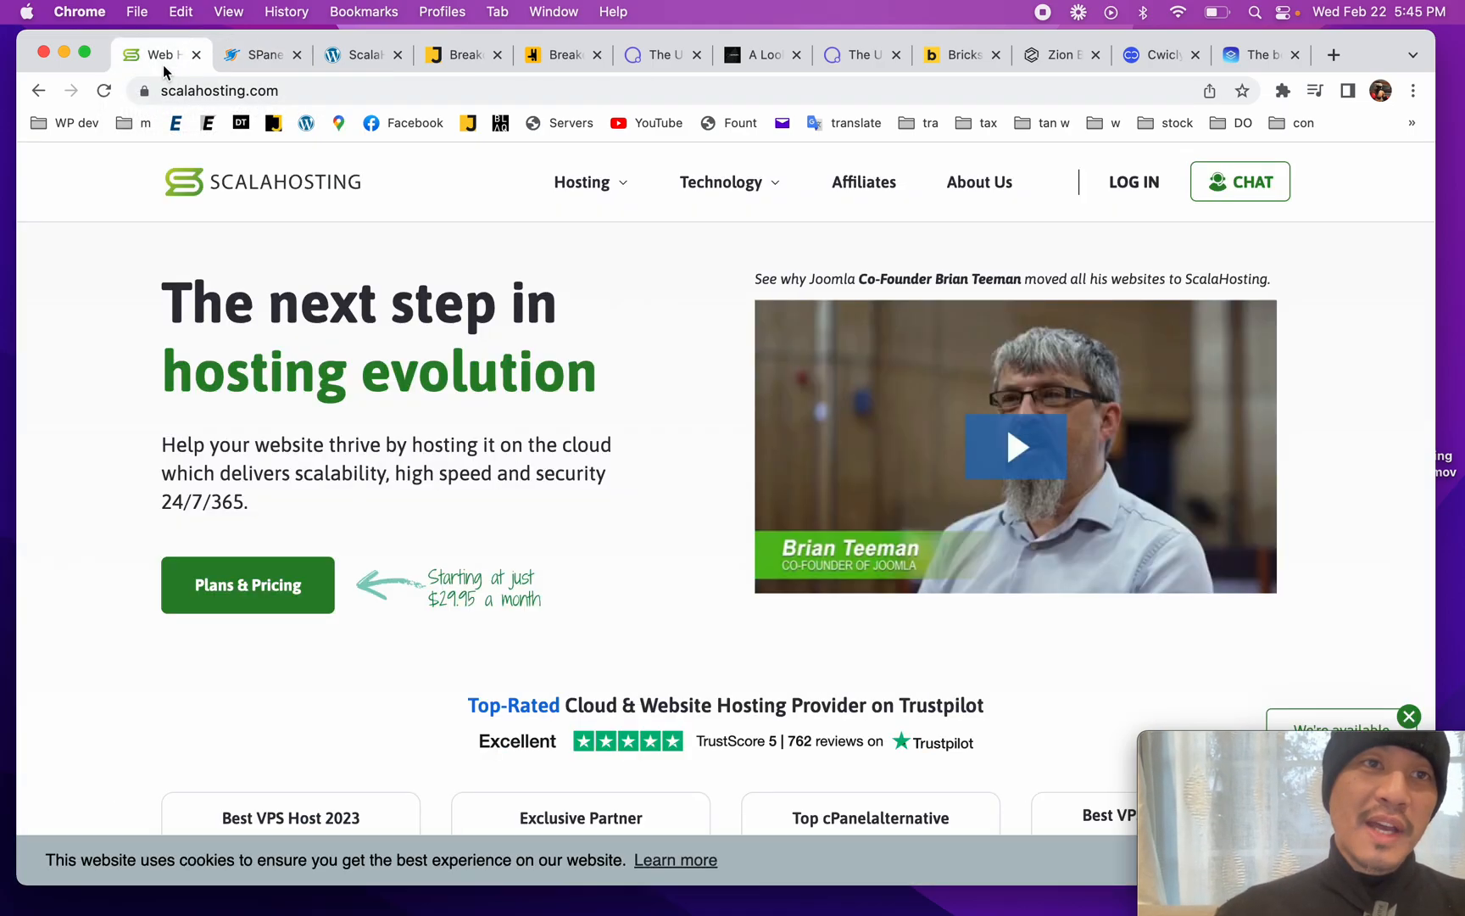
pyautogui.moveTo(633, 234)
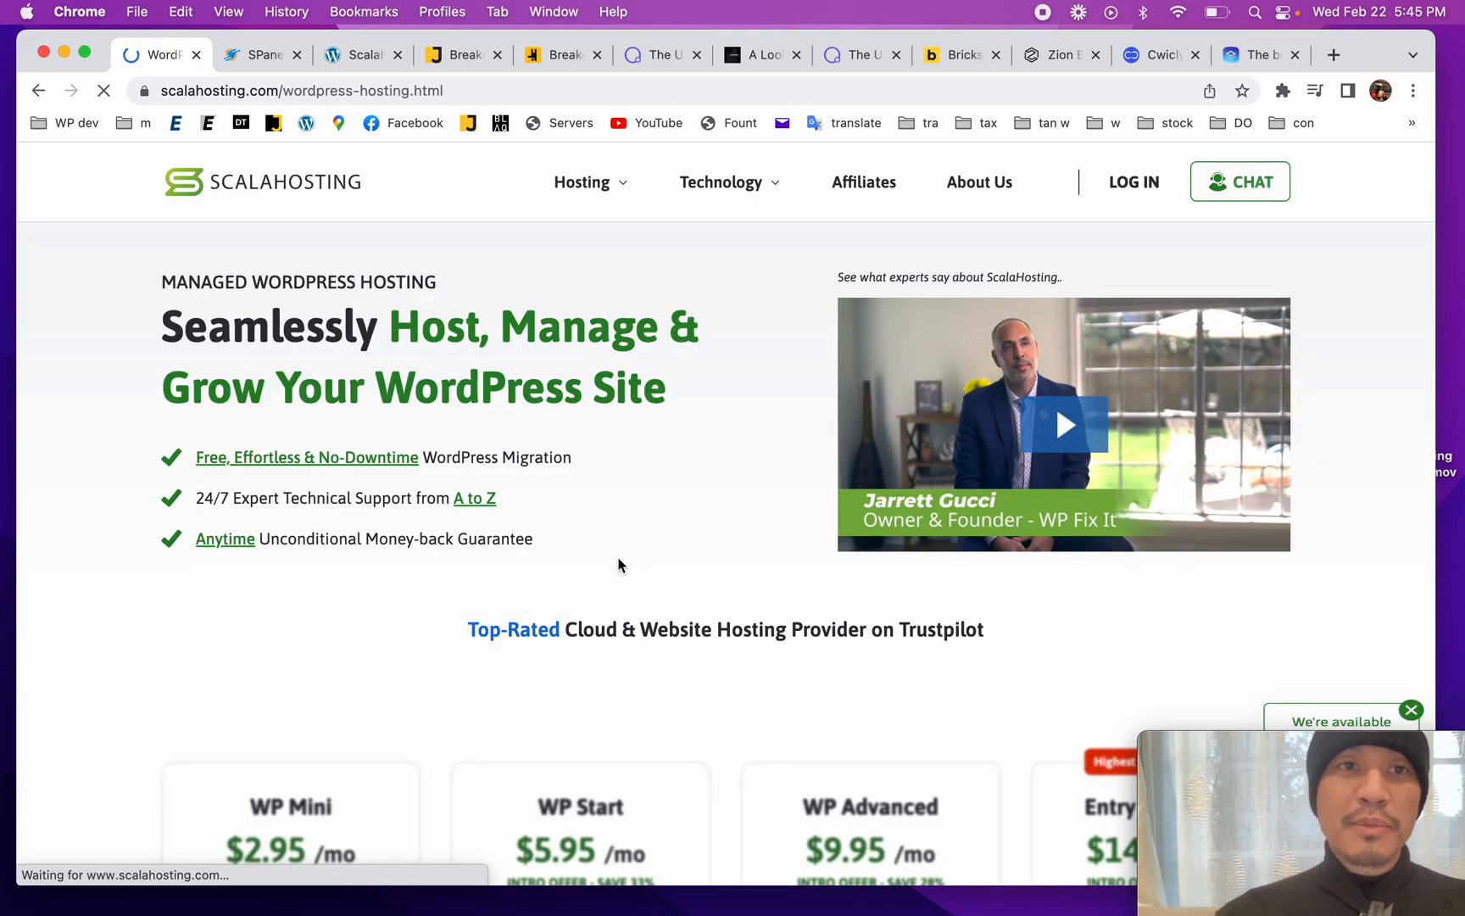
# Step: Scroll the managed WordPress plans ($2.95–$14.95/mo) and premium features, then return to SPanel
pyautogui.scroll(-3)
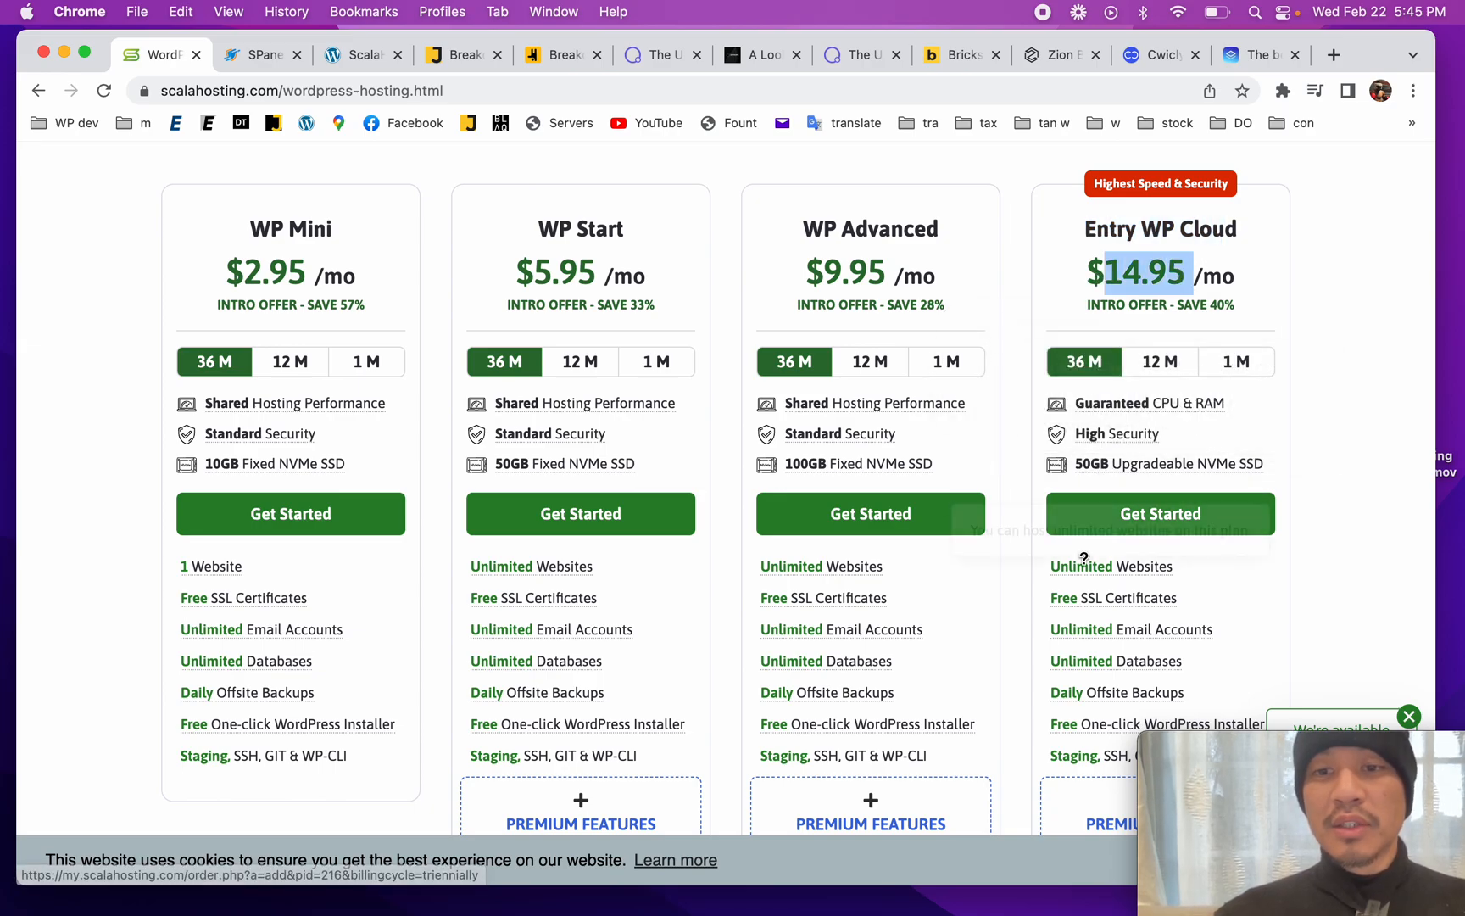
pyautogui.scroll(-3)
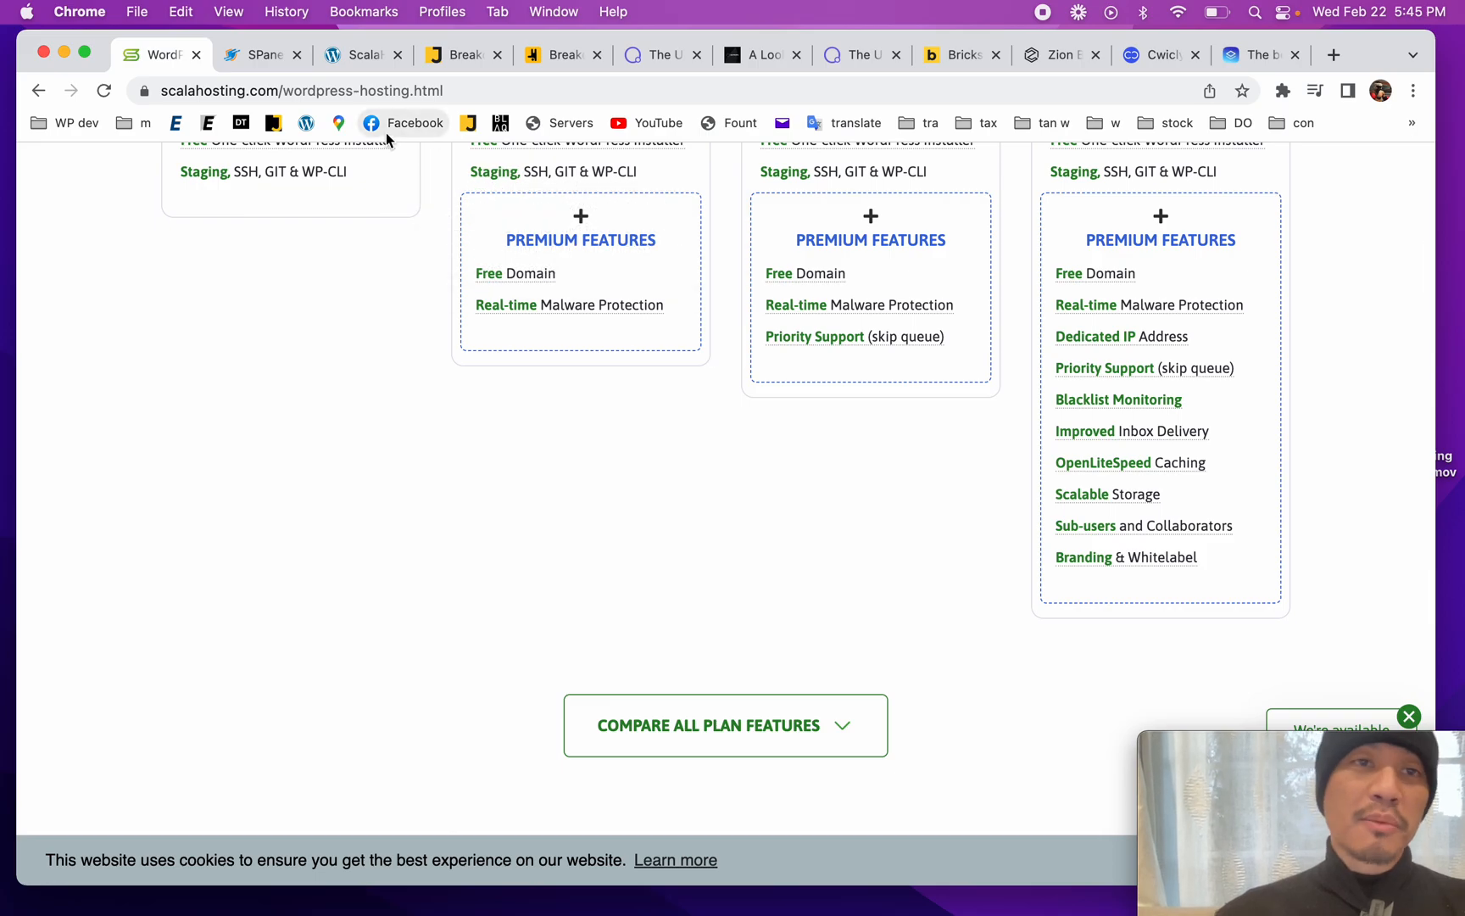
pyautogui.click(262, 55)
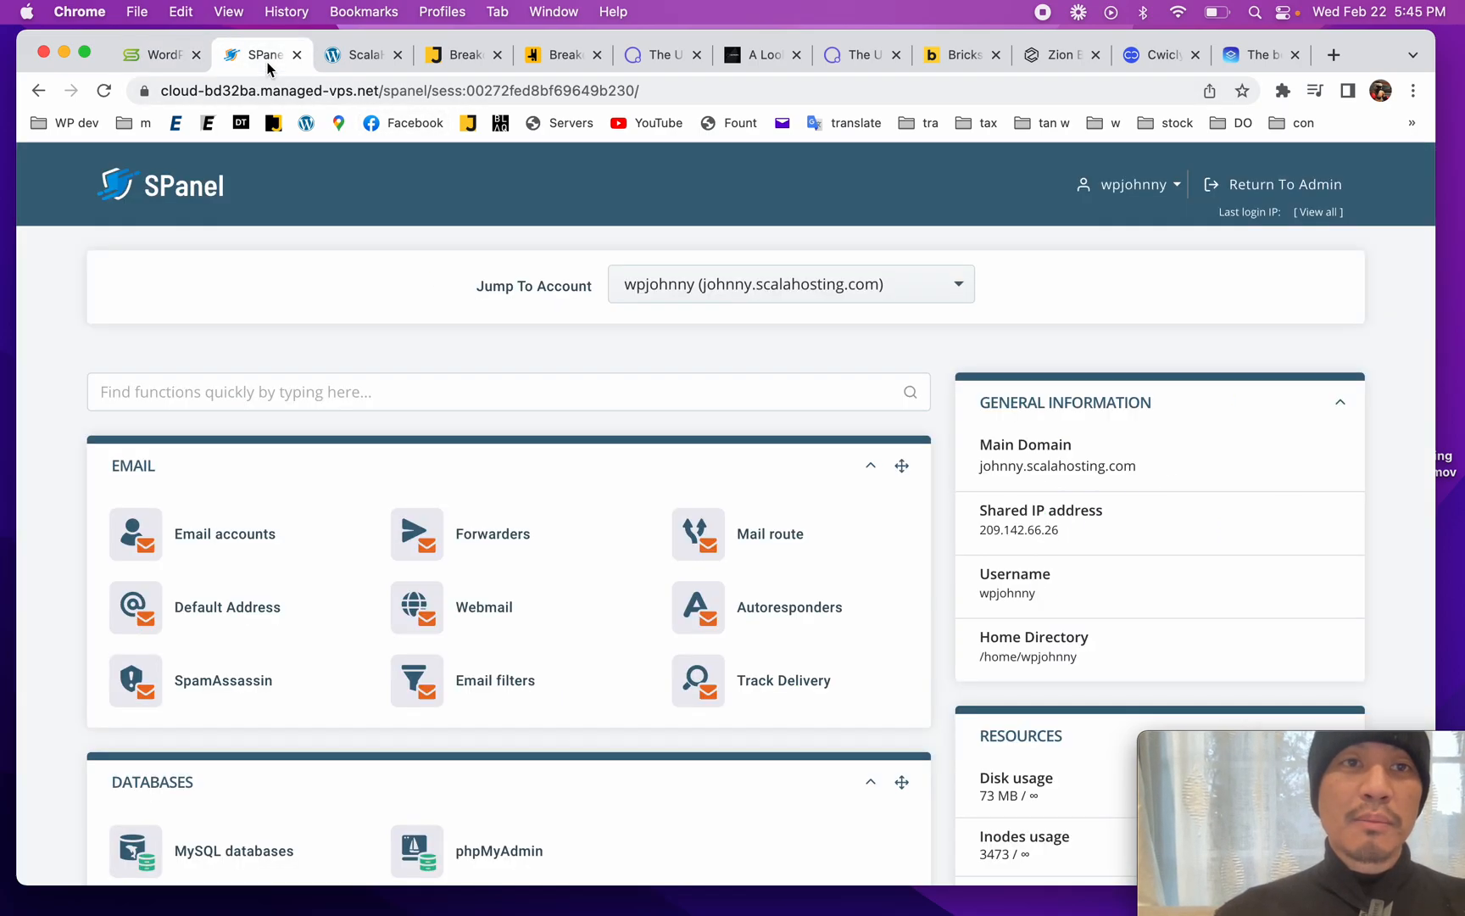
# Step: From the site's front page enter the WordPress admin dashboard and go to Installed Plugins
pyautogui.click(359, 54)
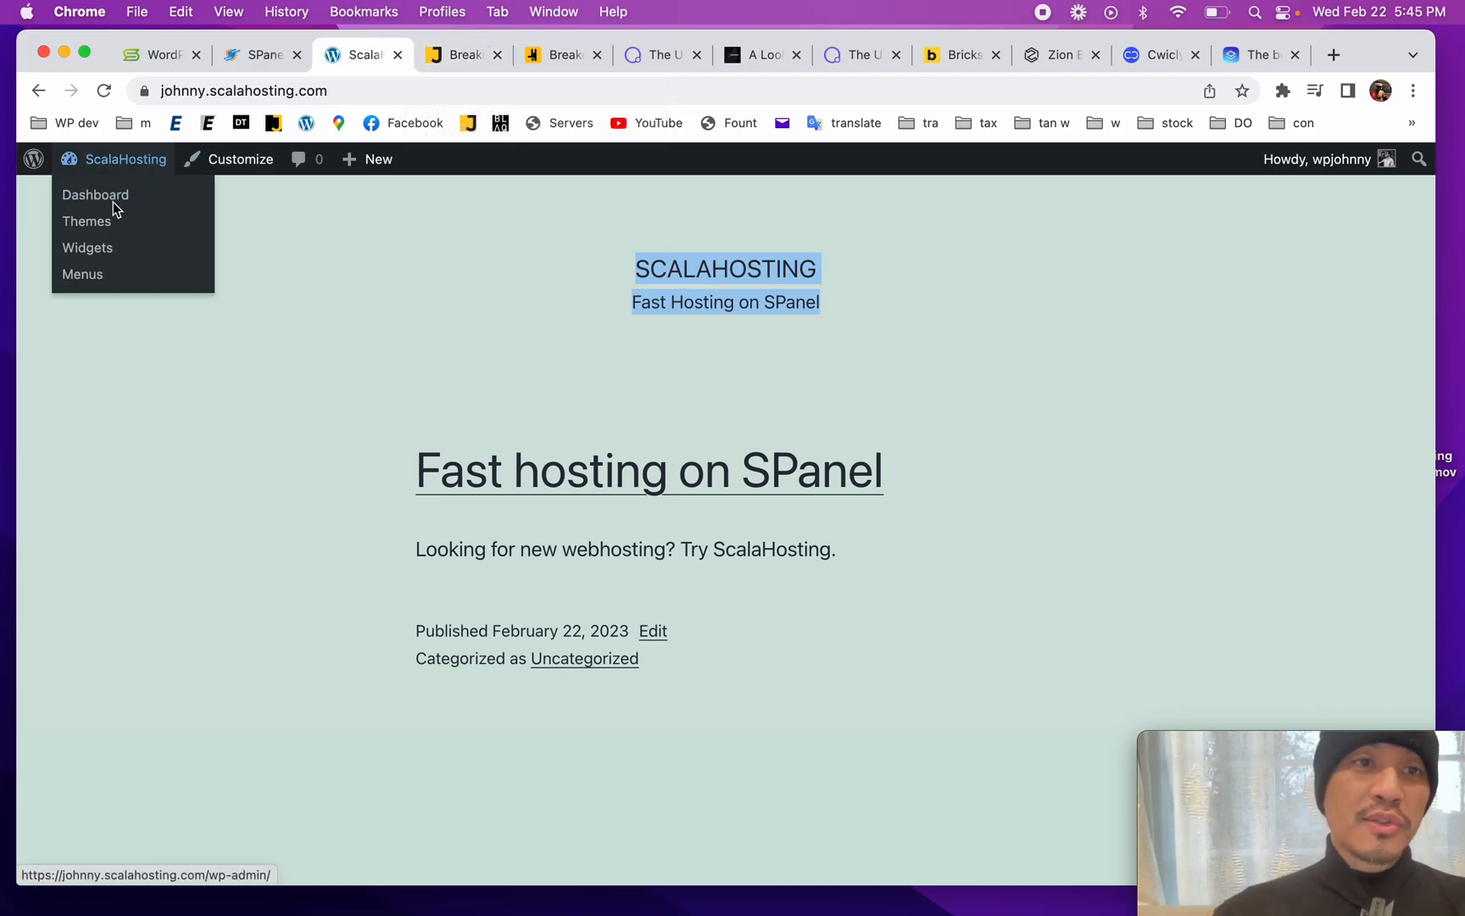
pyautogui.click(94, 195)
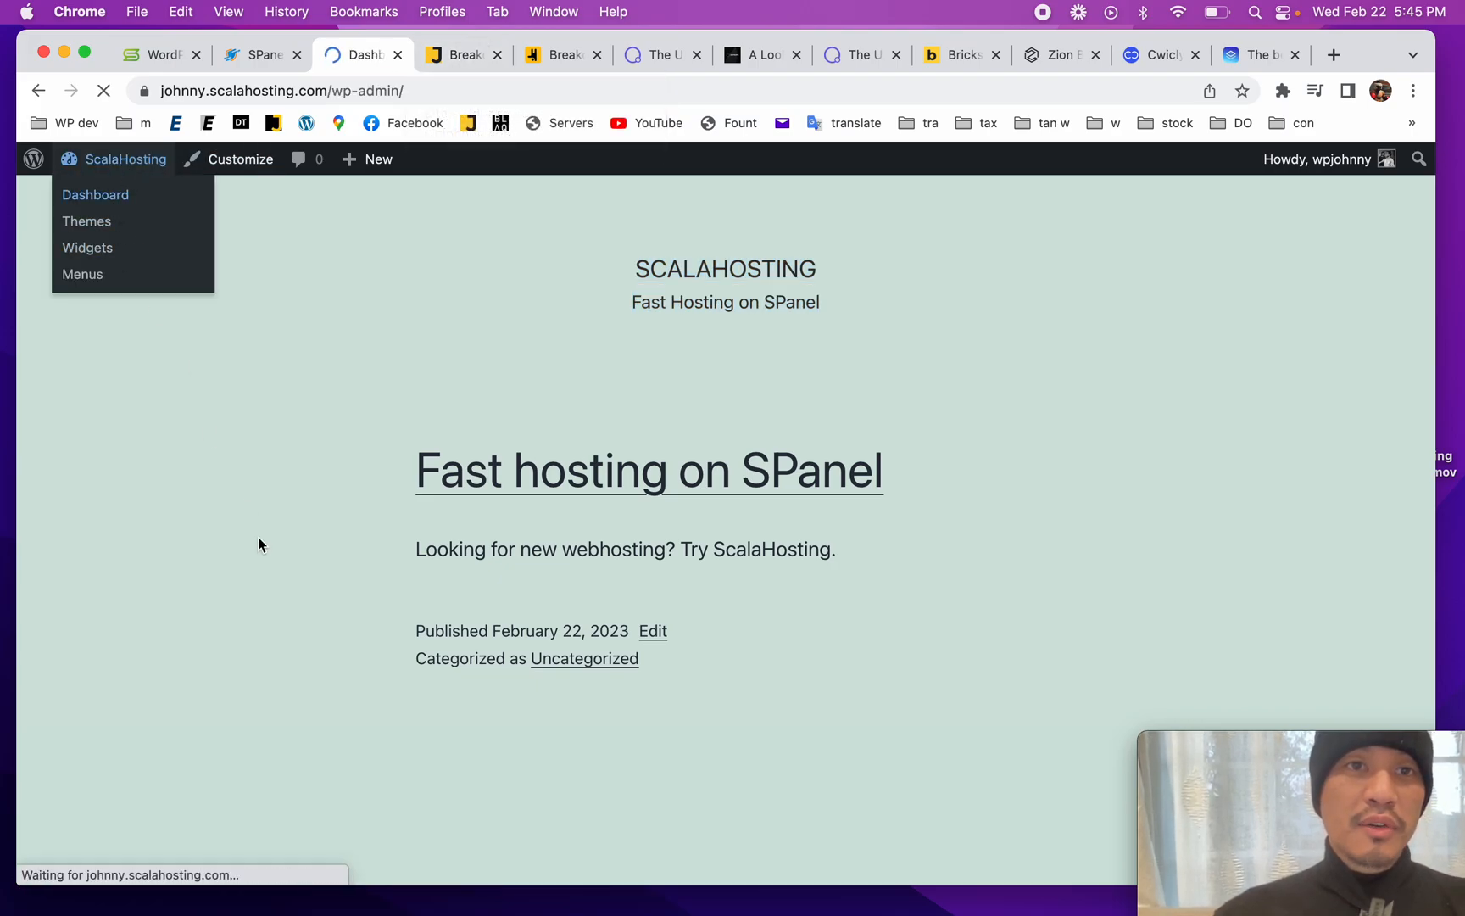
pyautogui.click(95, 195)
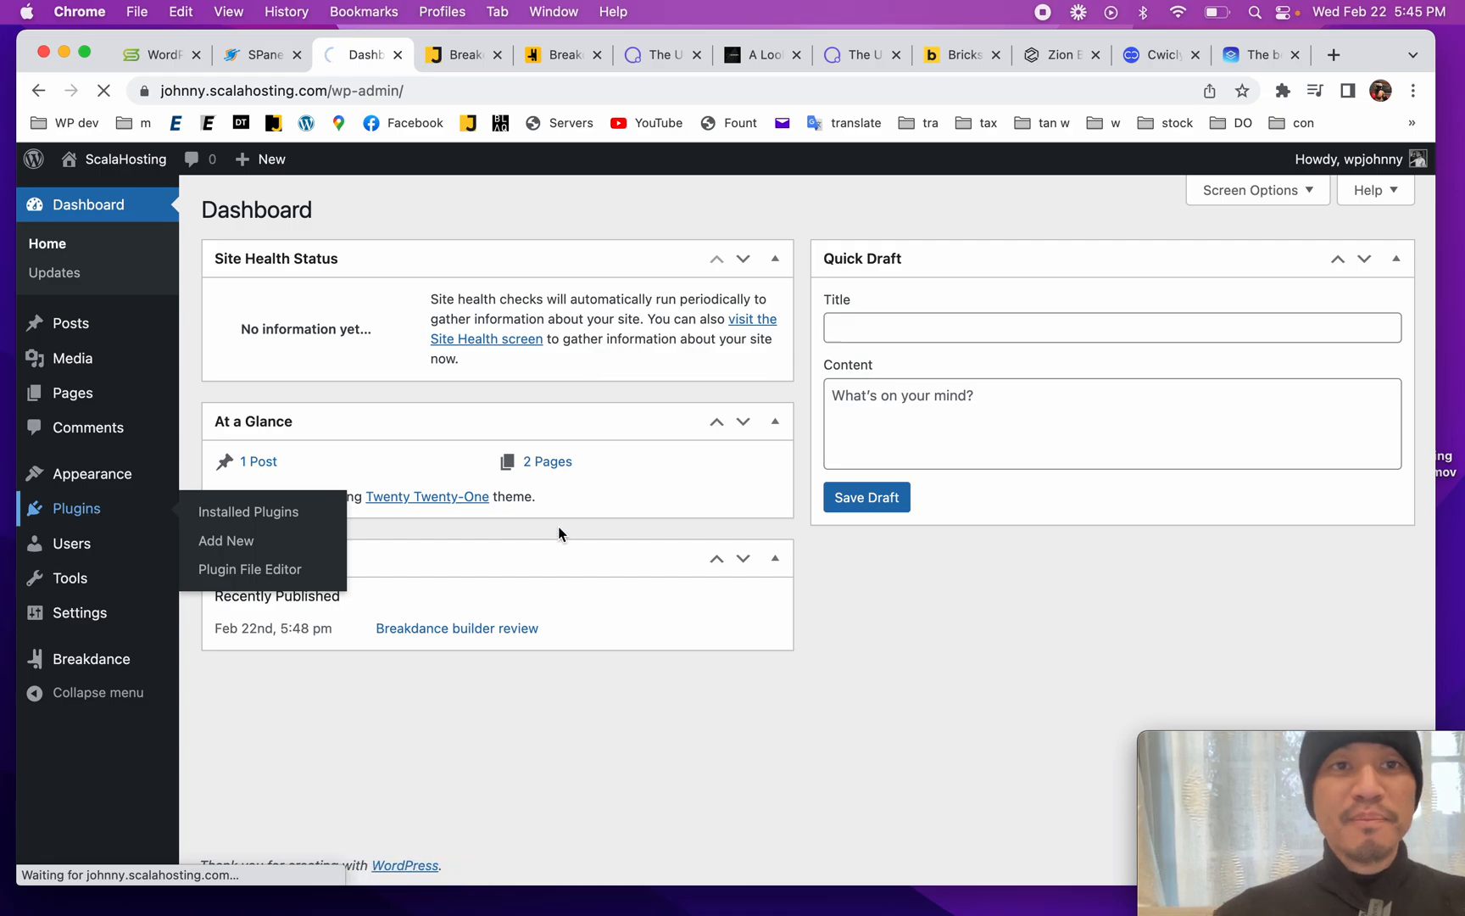
pyautogui.click(247, 510)
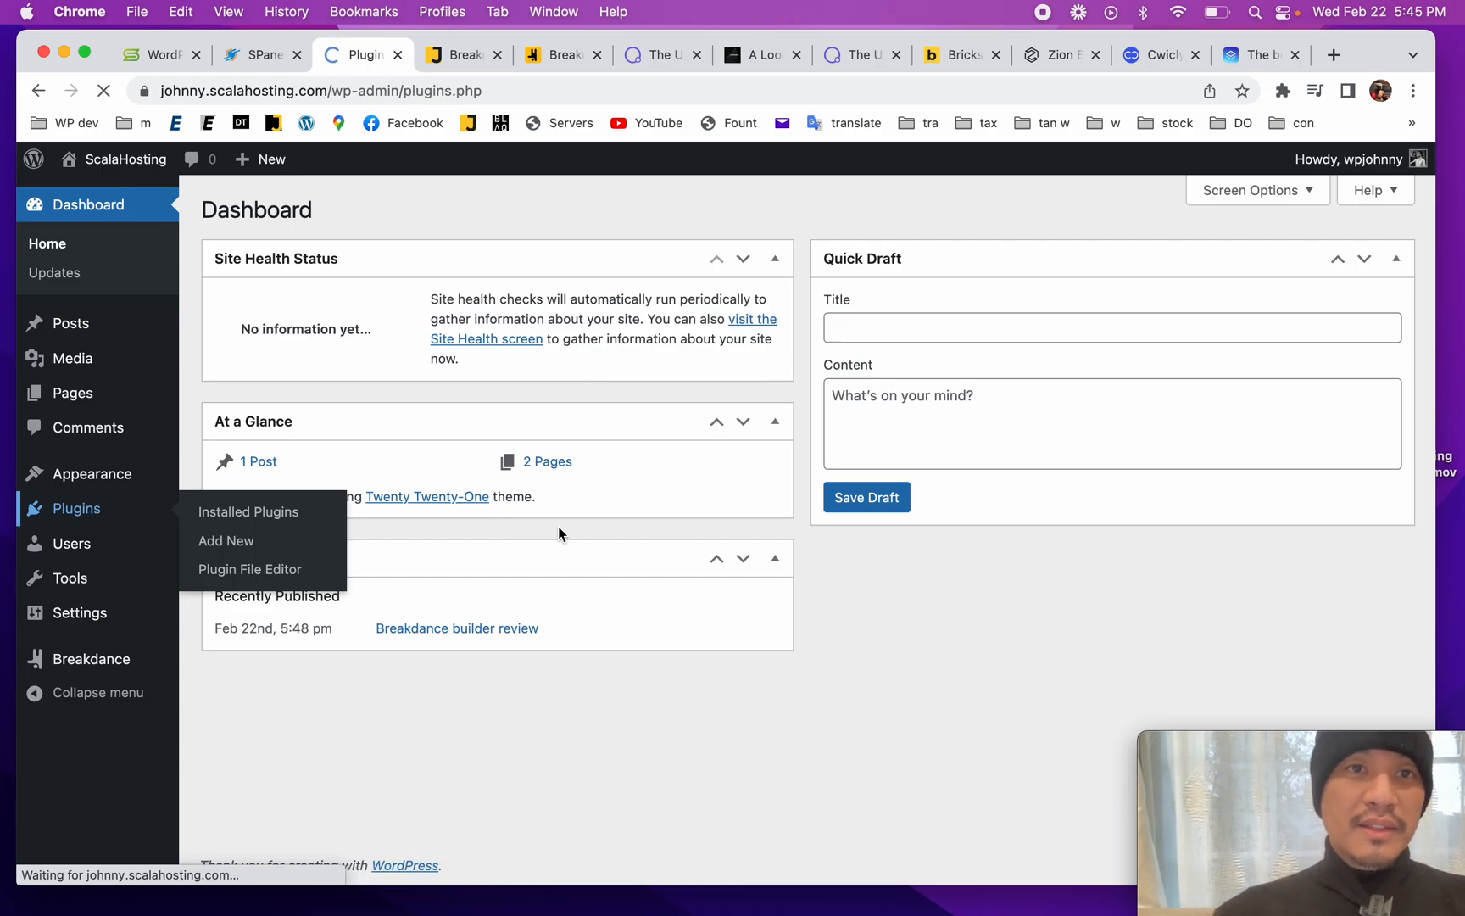
pyautogui.click(247, 511)
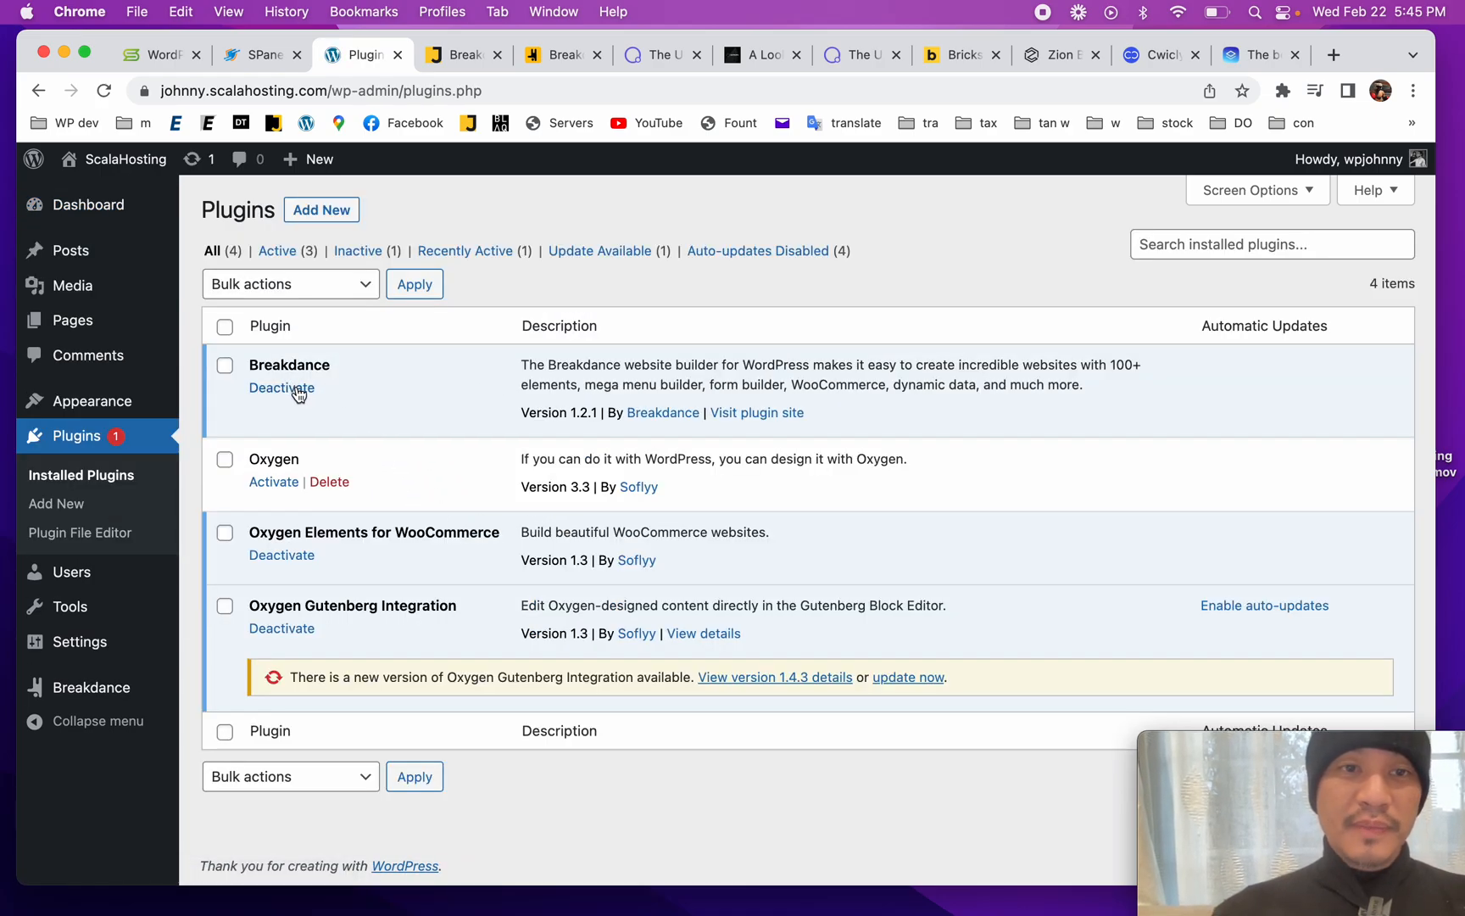
pyautogui.moveTo(447, 385)
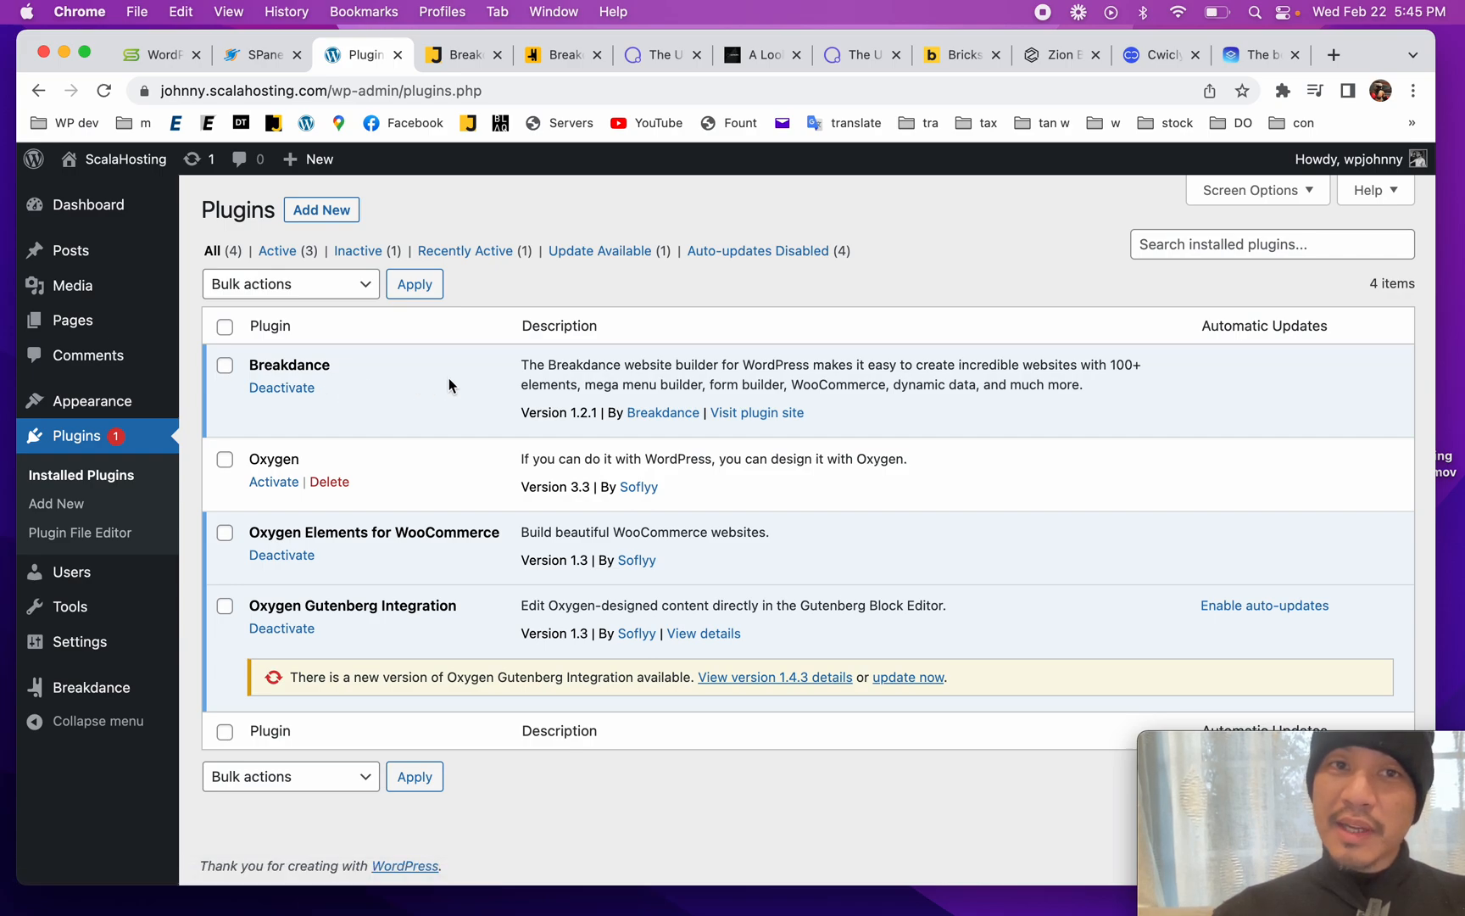
pyautogui.moveTo(580, 190)
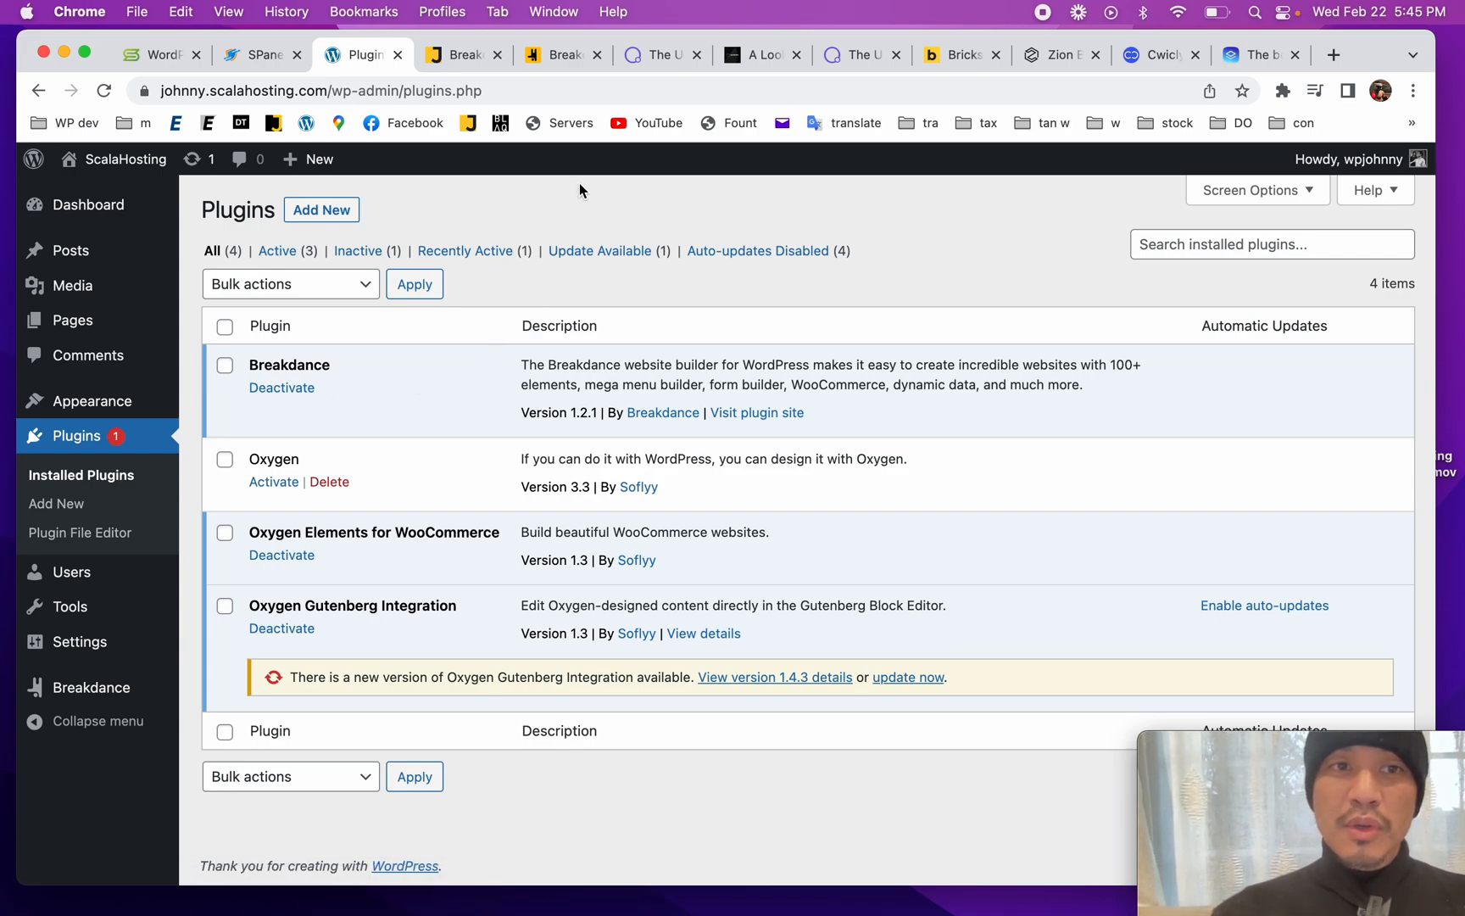
pyautogui.moveTo(582, 212)
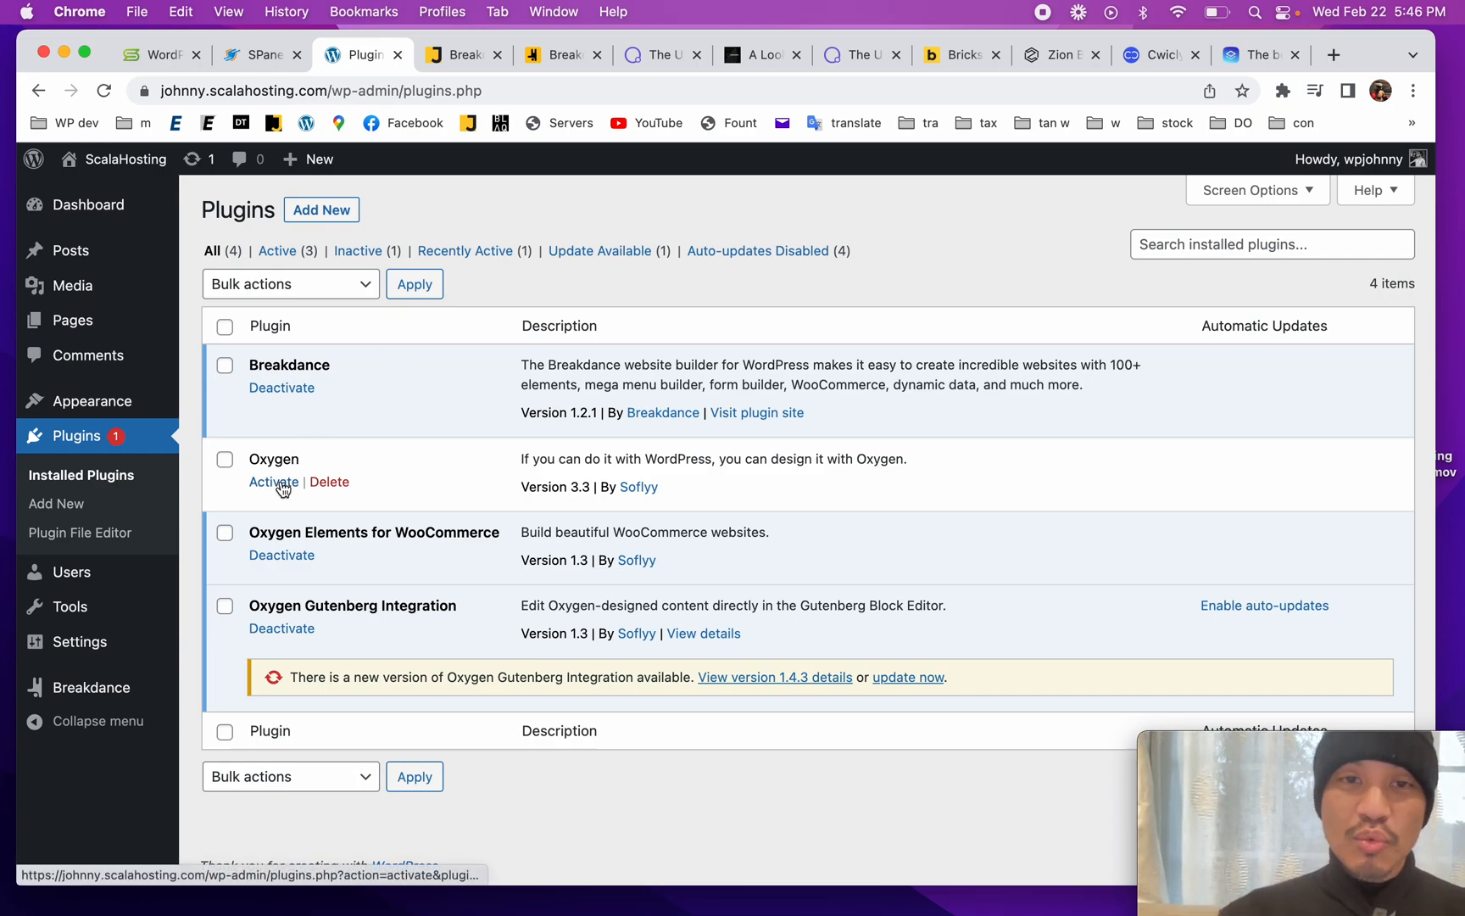
pyautogui.moveTo(575, 195)
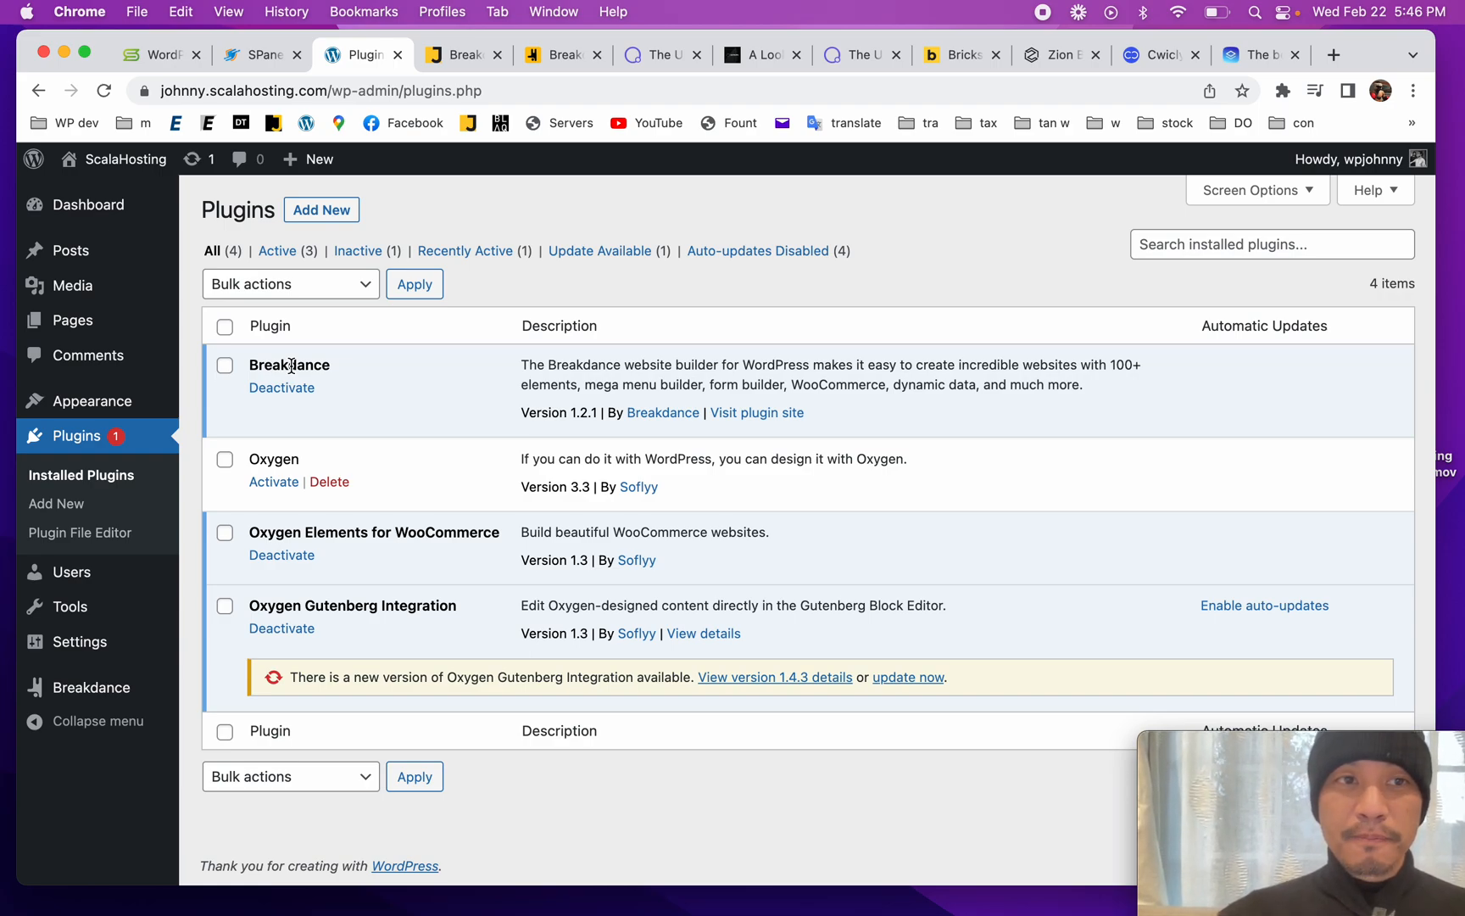
pyautogui.moveTo(520, 231)
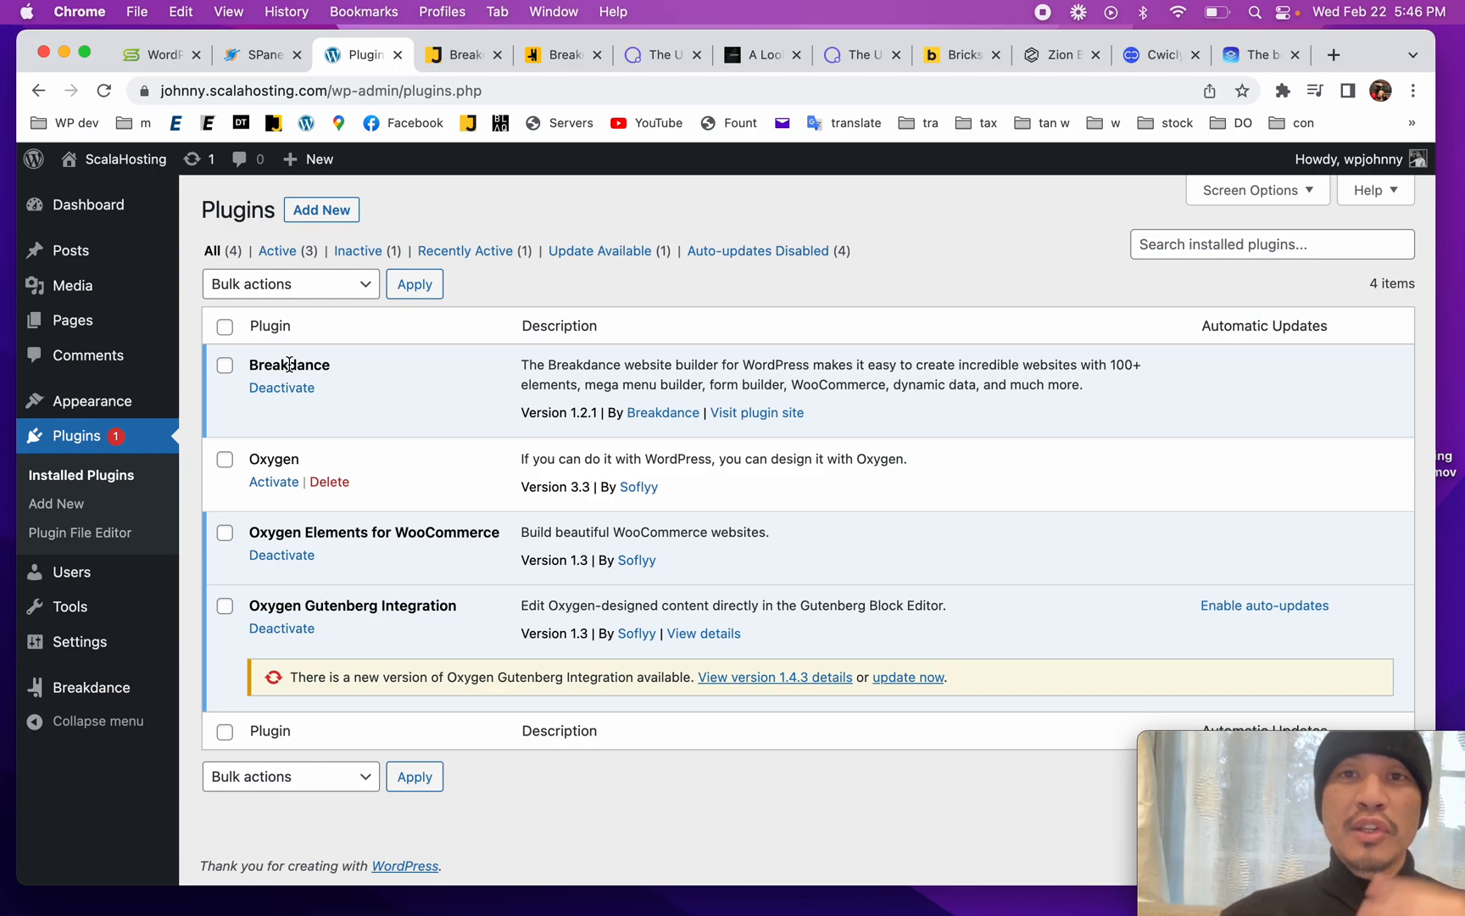
pyautogui.moveTo(593, 224)
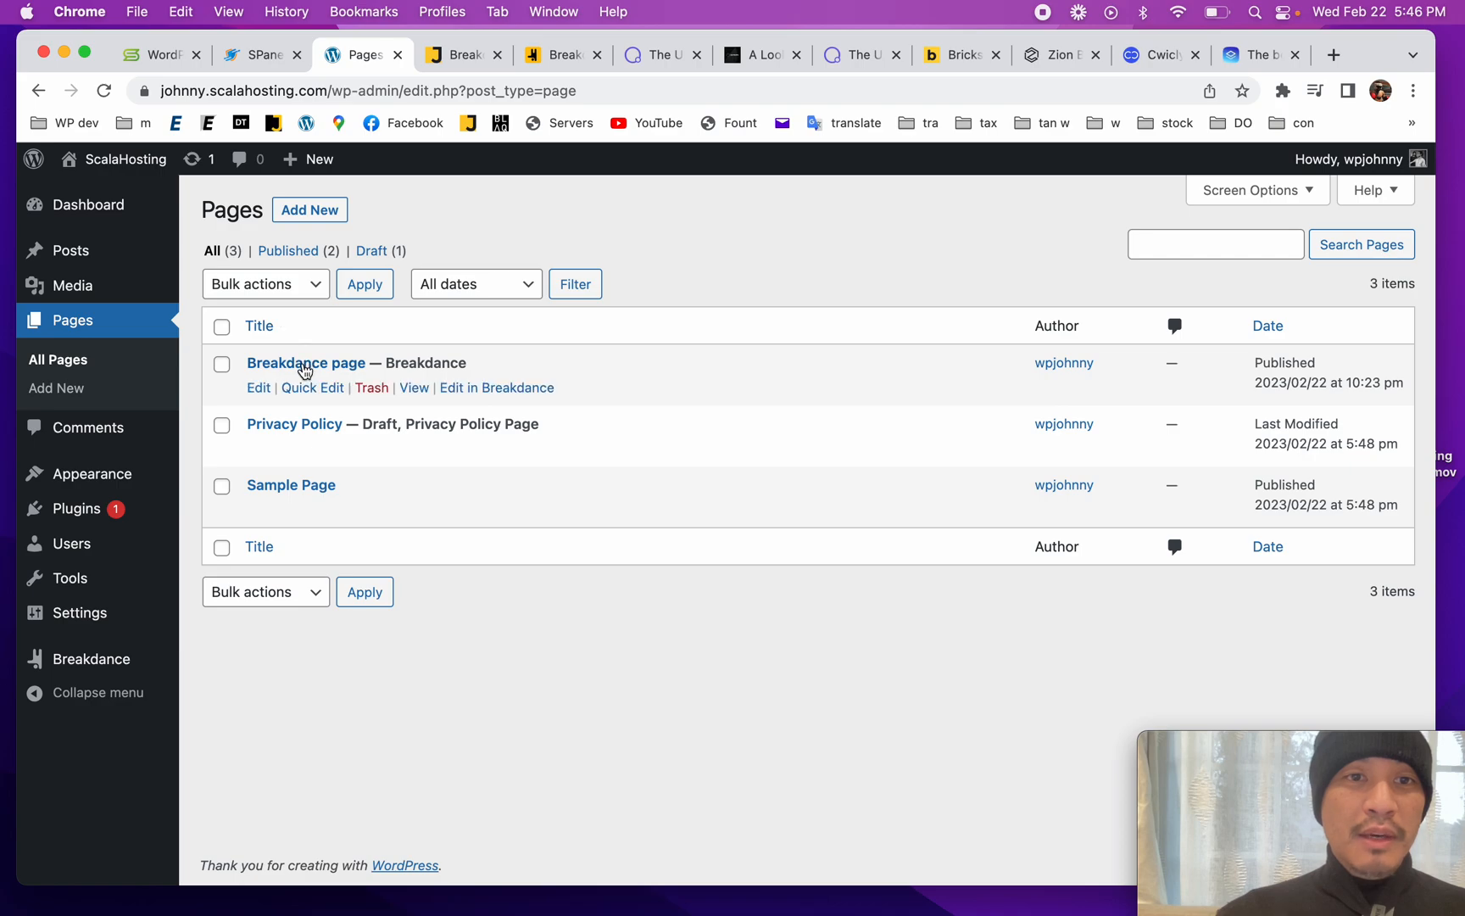
# Step: Open 'Breakdance page' in the Breakdance builder and scroll its Section style settings
pyautogui.click(497, 389)
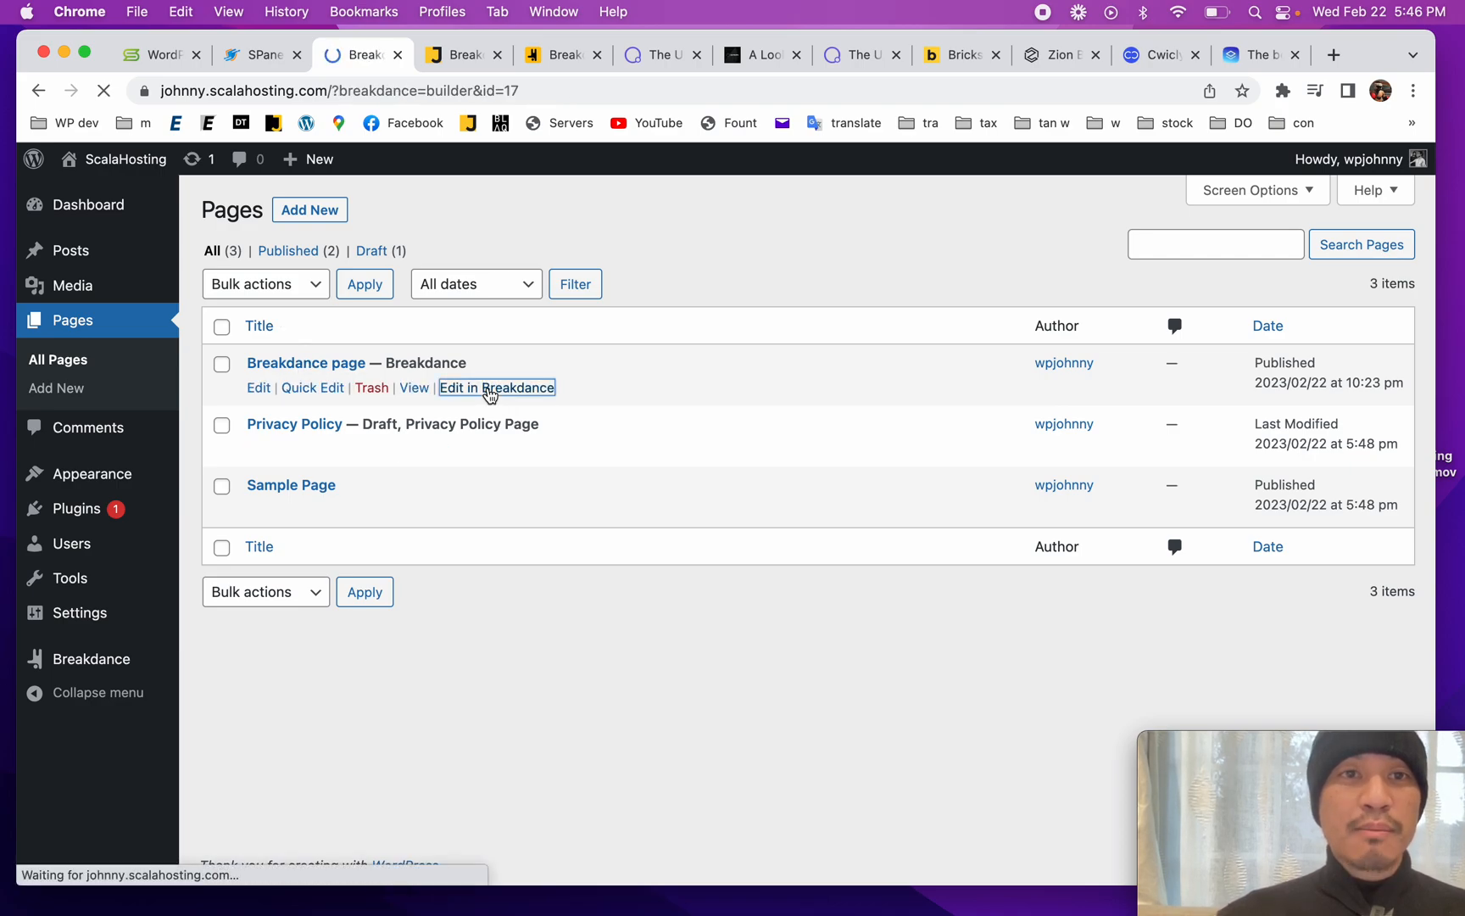
pyautogui.click(497, 387)
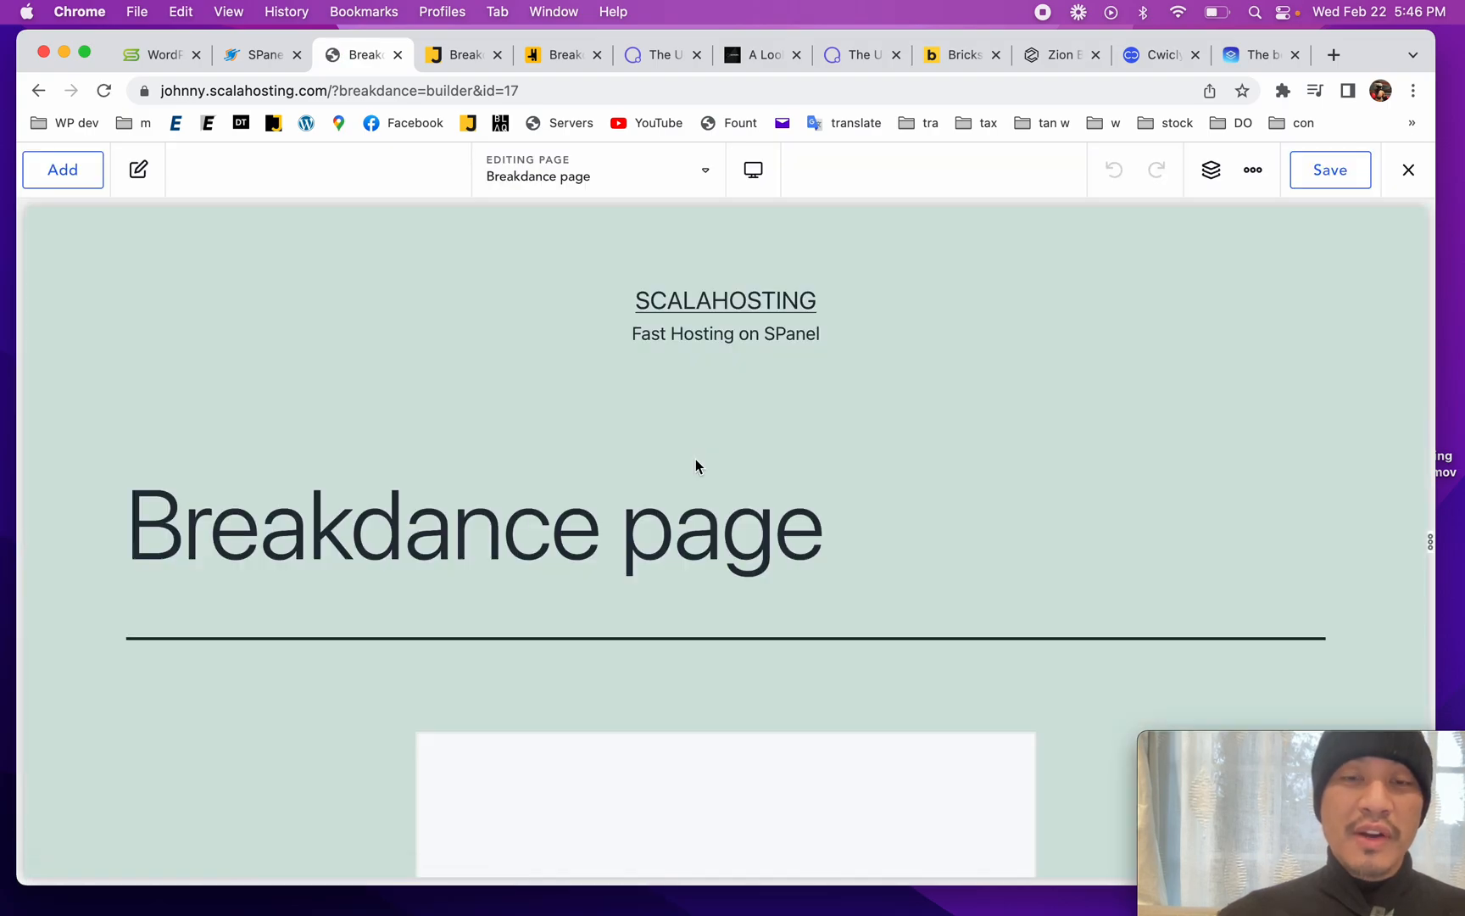
pyautogui.scroll(-3)
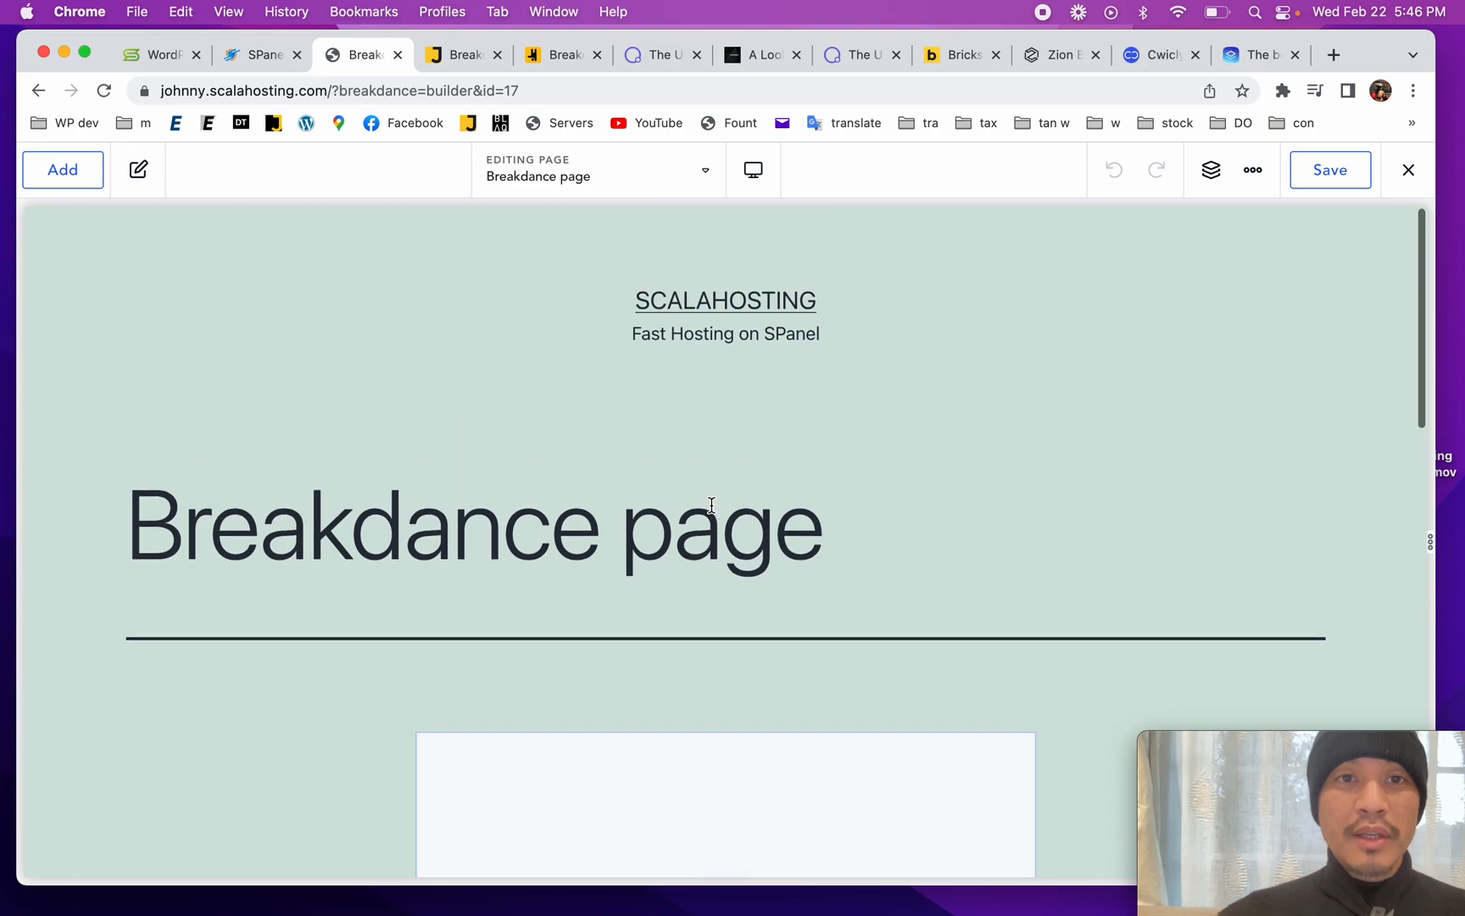
pyautogui.scroll(-3)
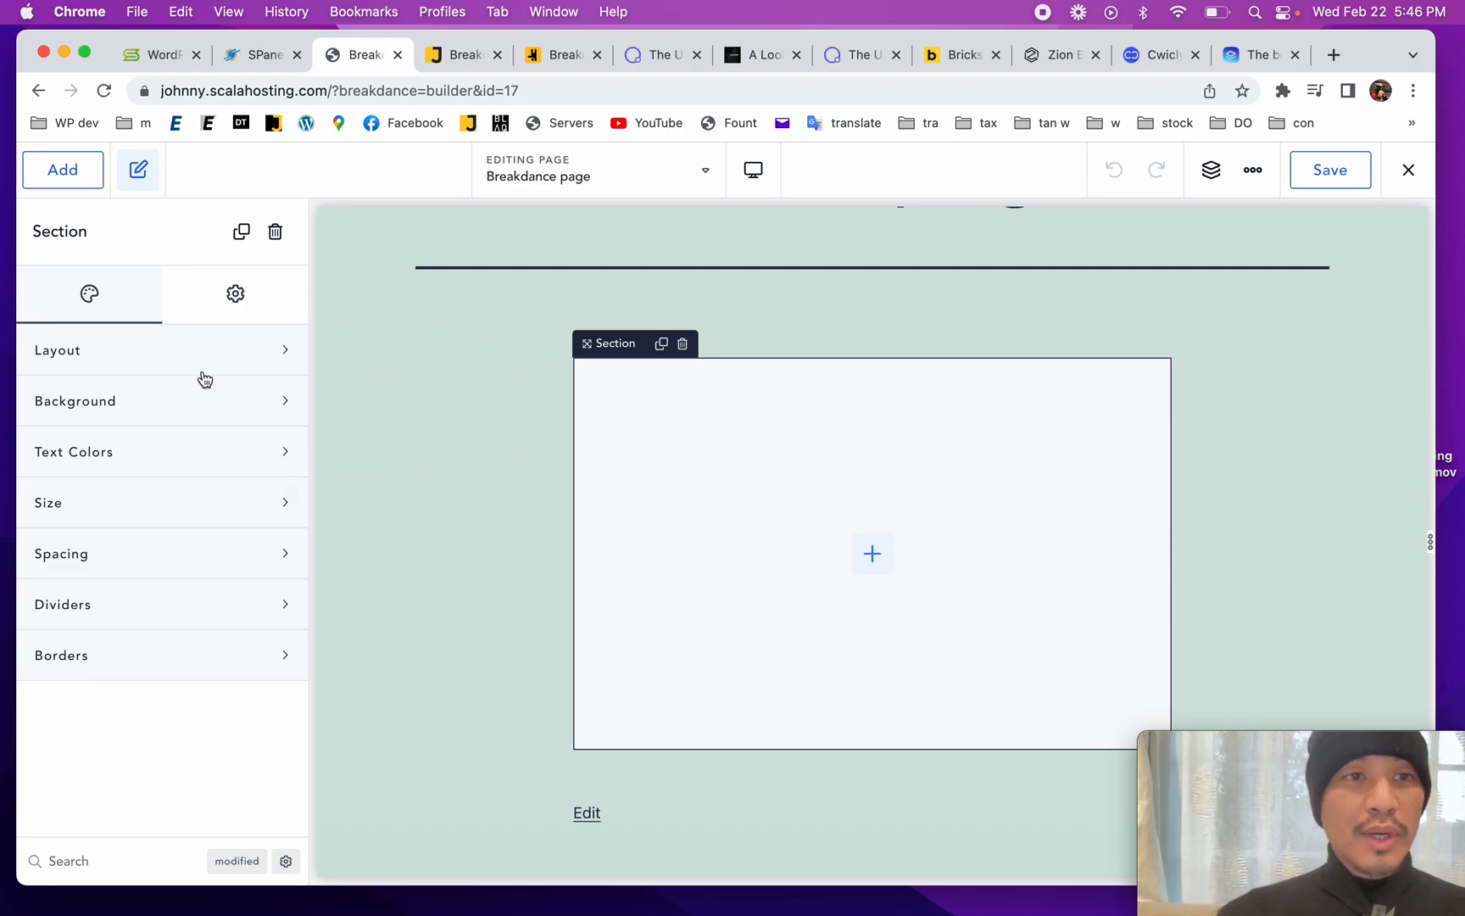
# Step: Browse the Add elements list for a Columns element to drop into the empty section
pyautogui.click(62, 169)
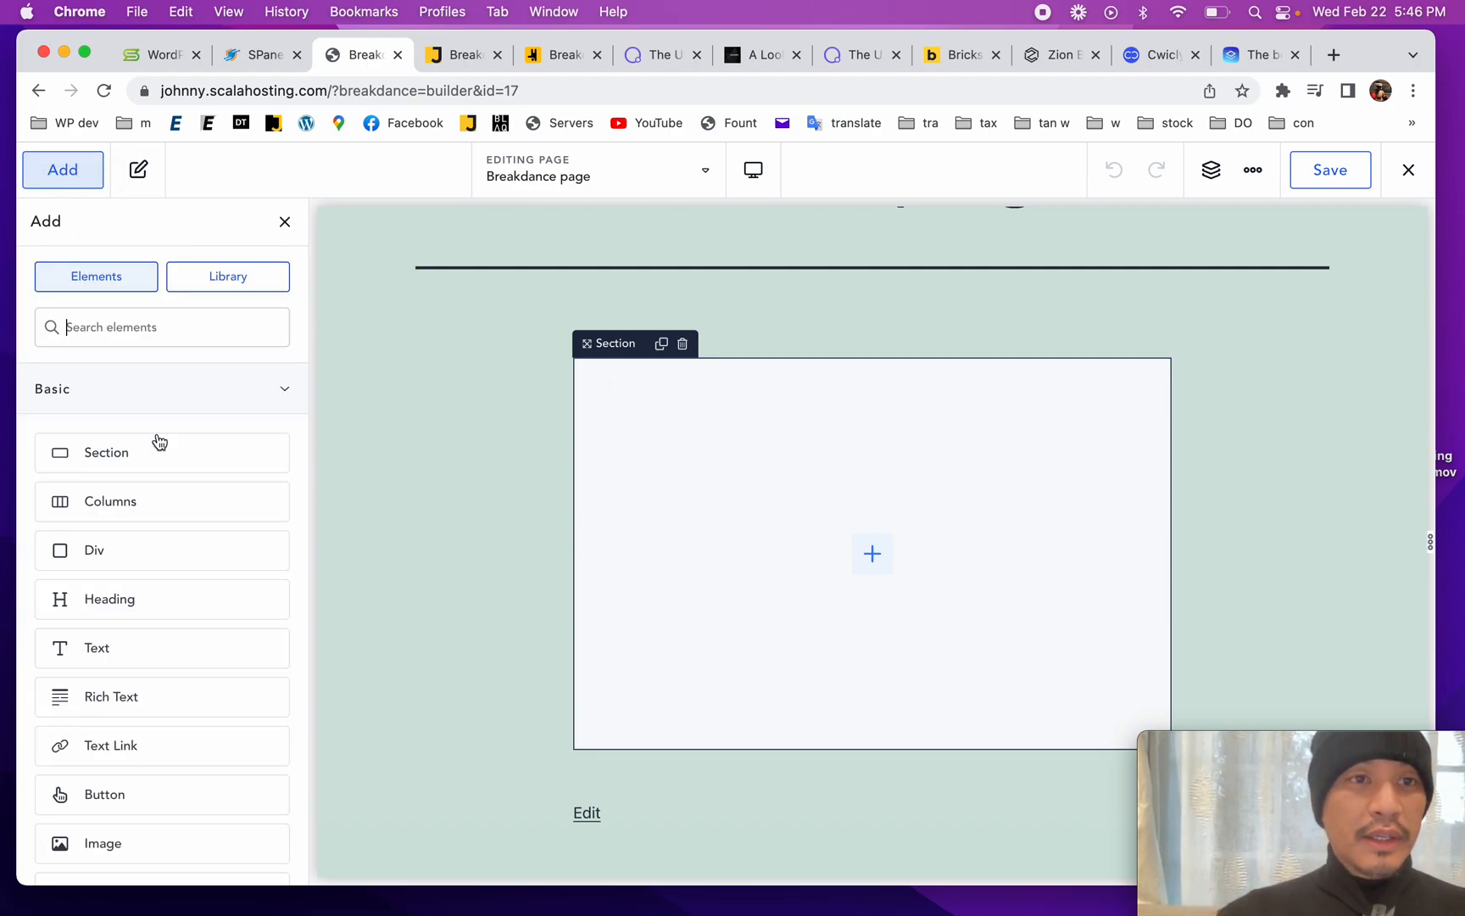
pyautogui.scroll(-3)
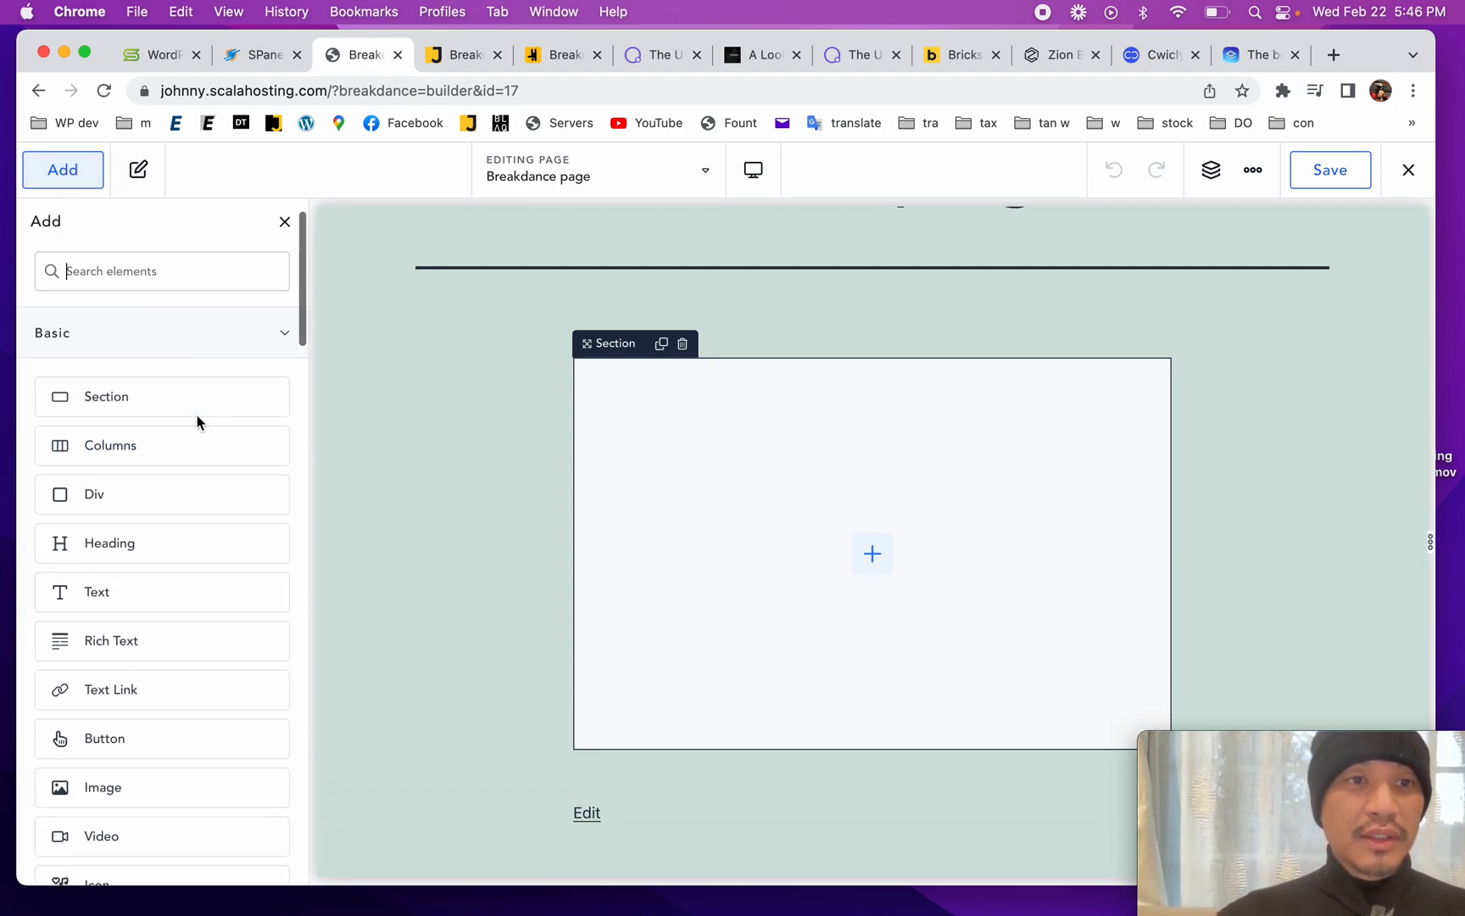
pyautogui.moveTo(195, 682)
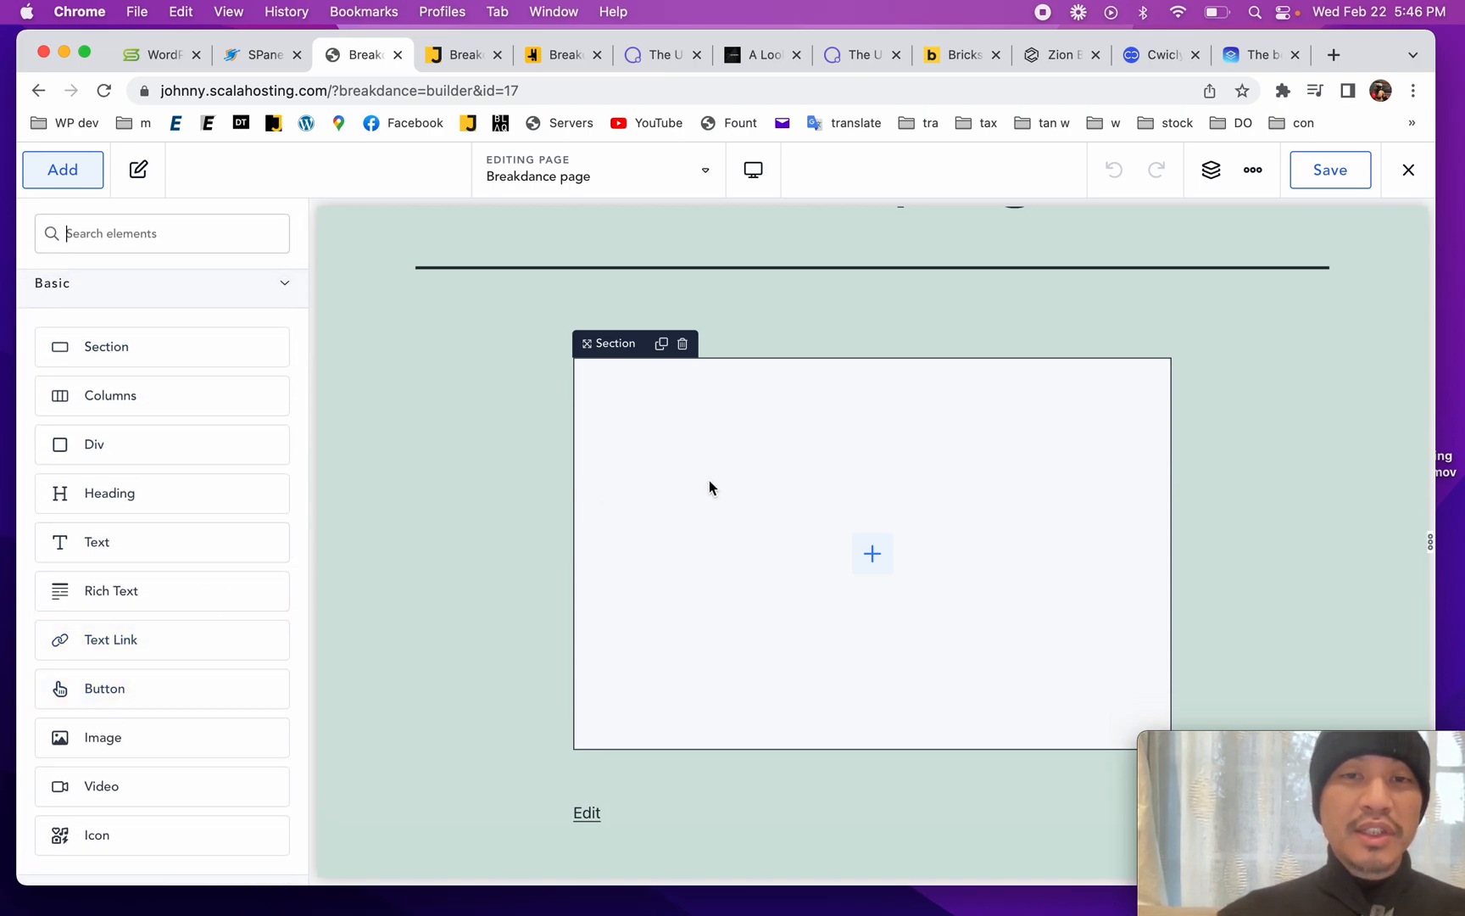
pyautogui.moveTo(872, 553)
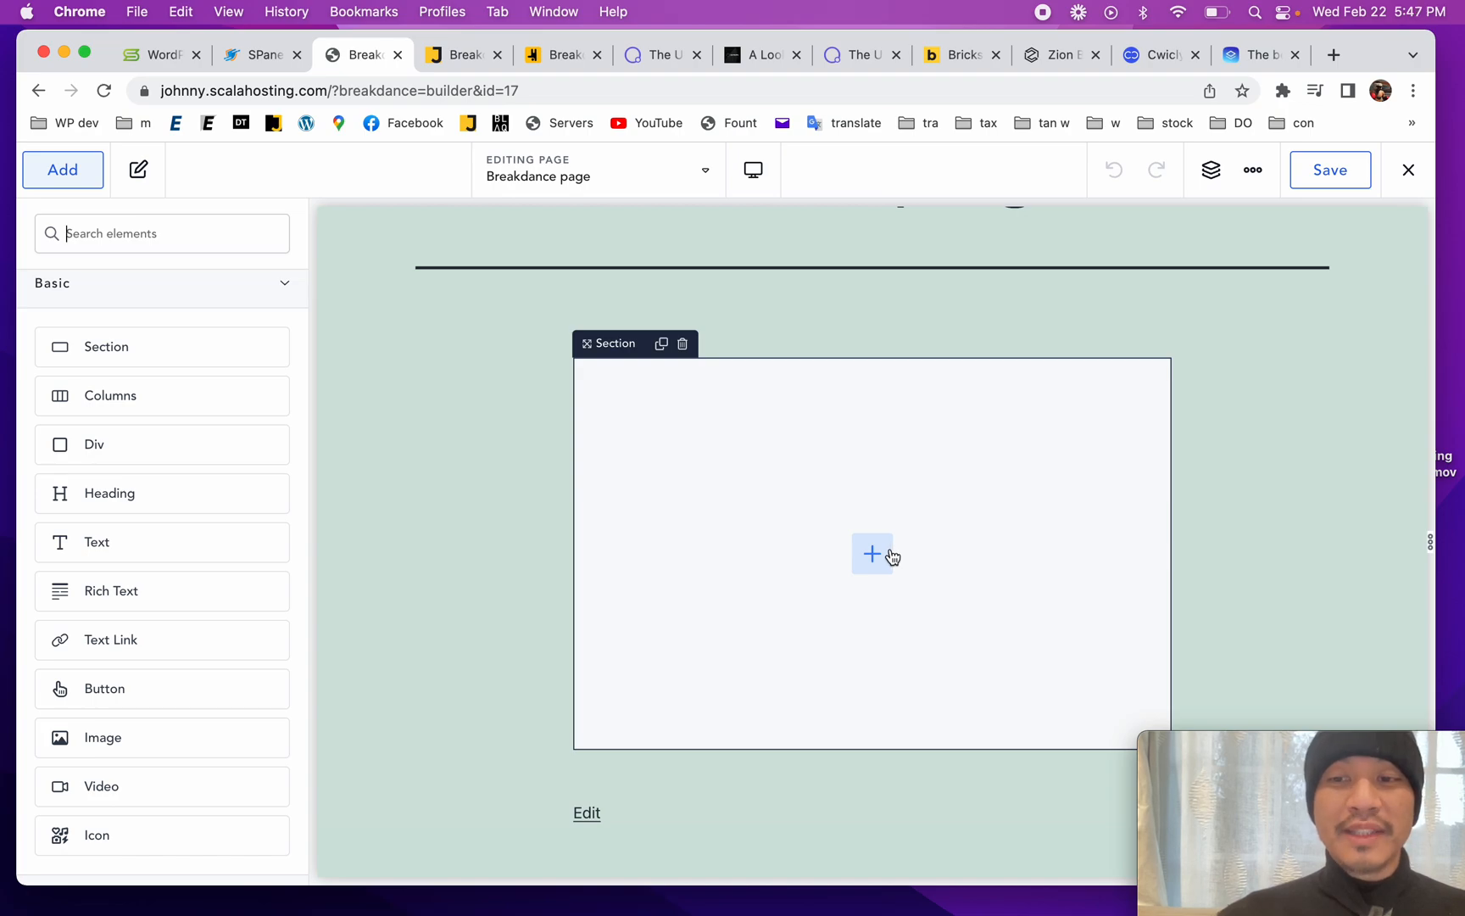
pyautogui.moveTo(872, 551)
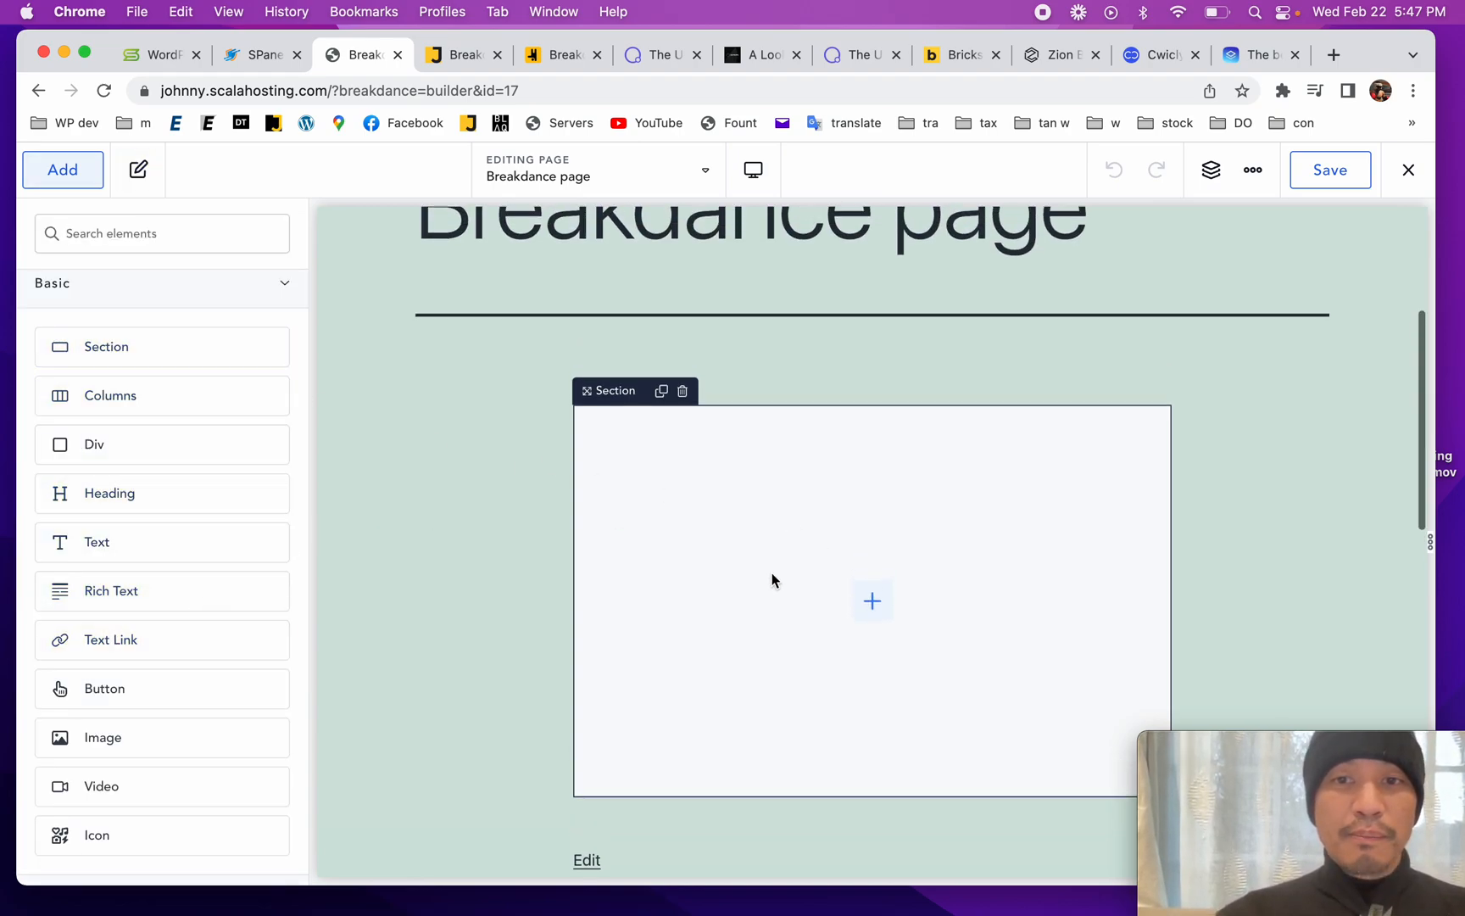
pyautogui.scroll(3)
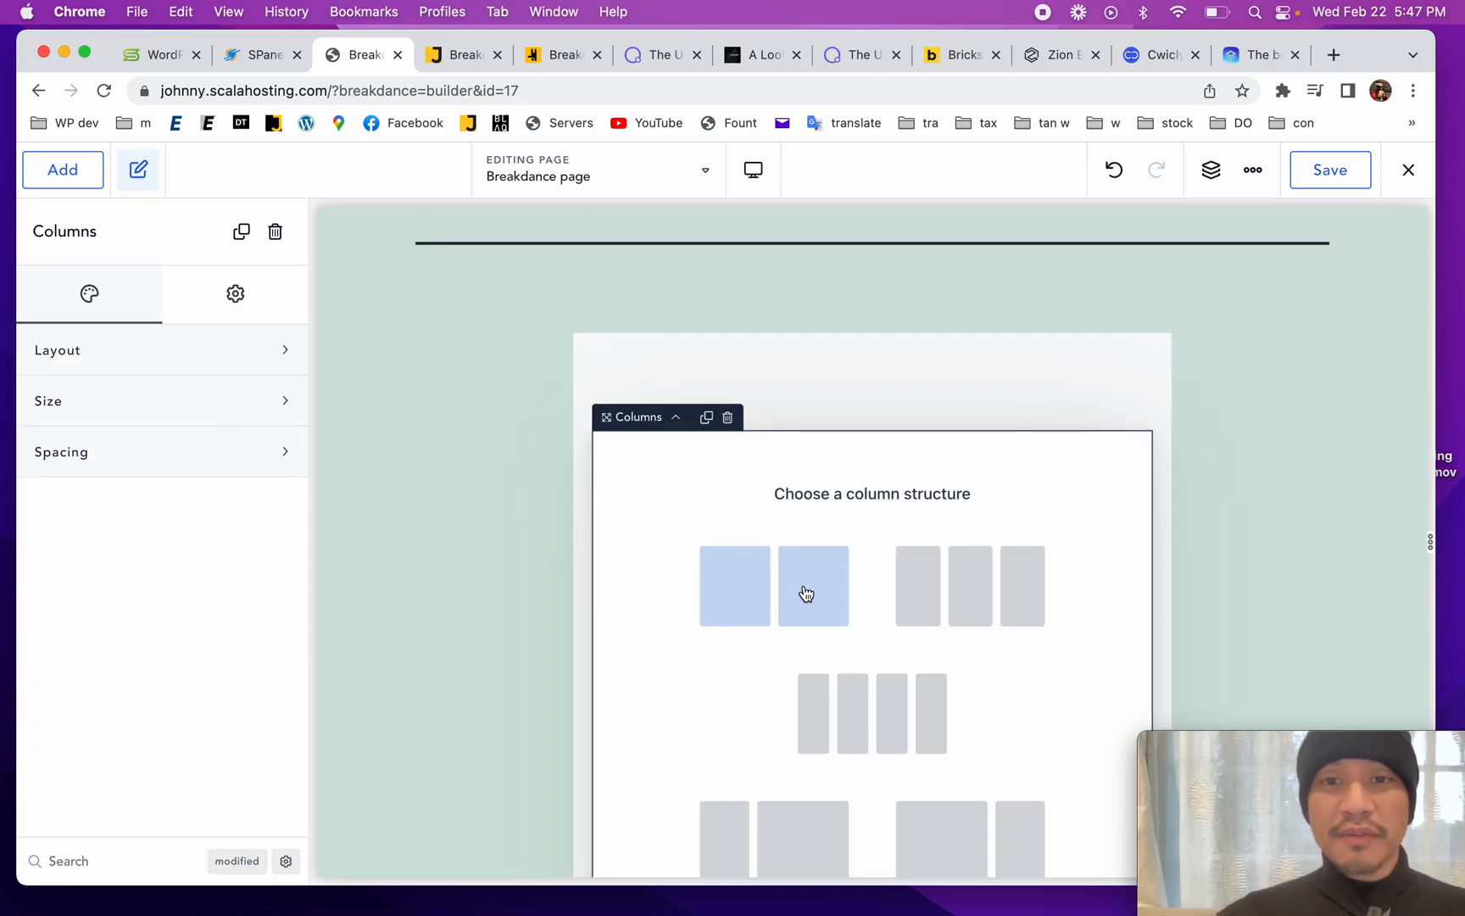
# Step: Choose a two-column layout with a 'Title' heading and text left and an Image right
pyautogui.click(773, 585)
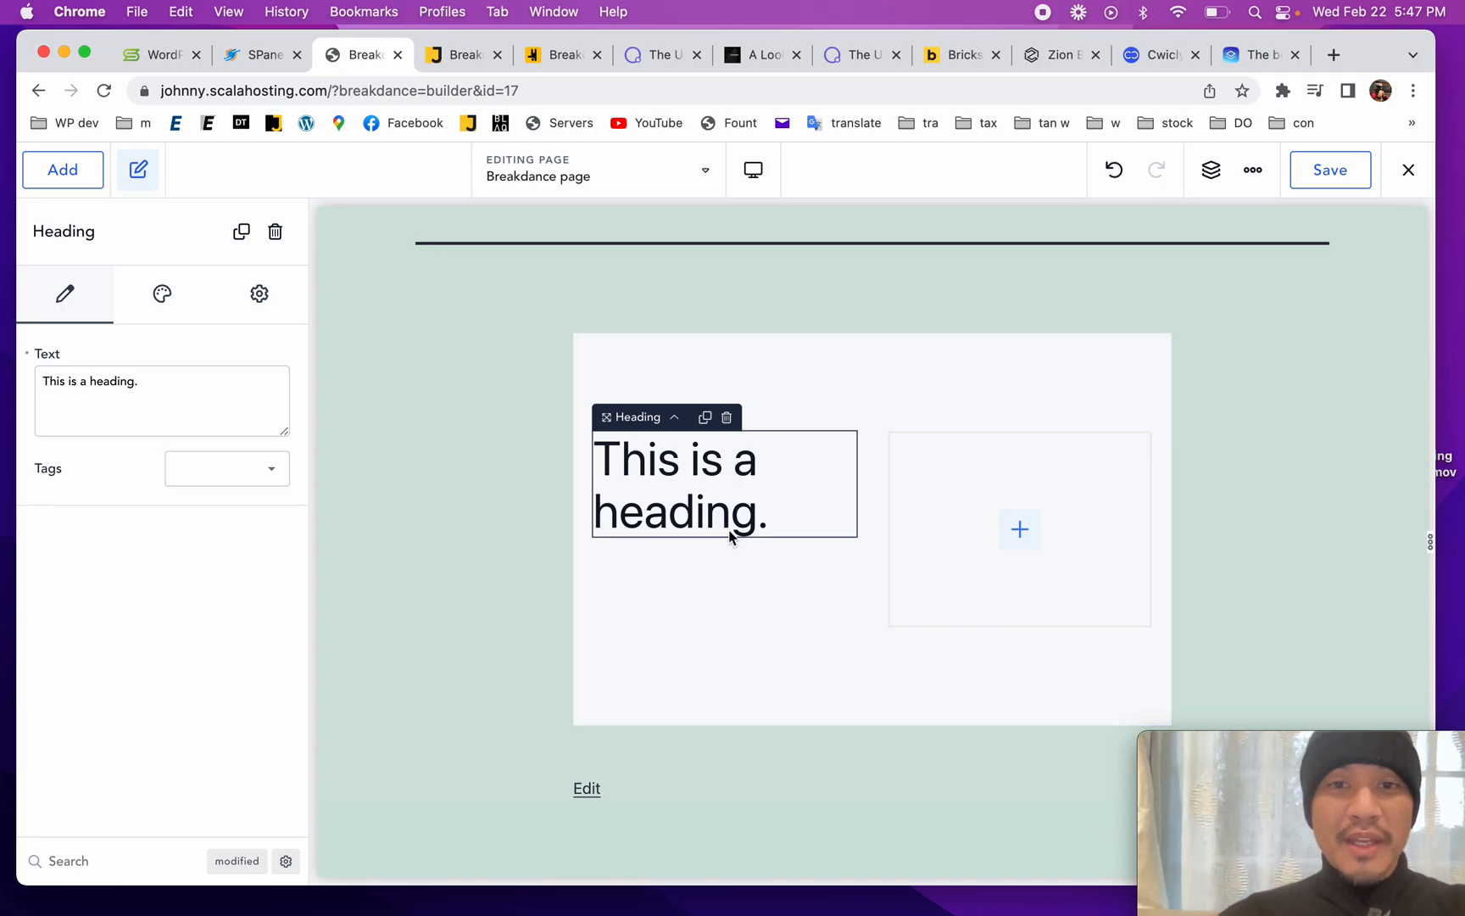
pyautogui.moveTo(641, 487)
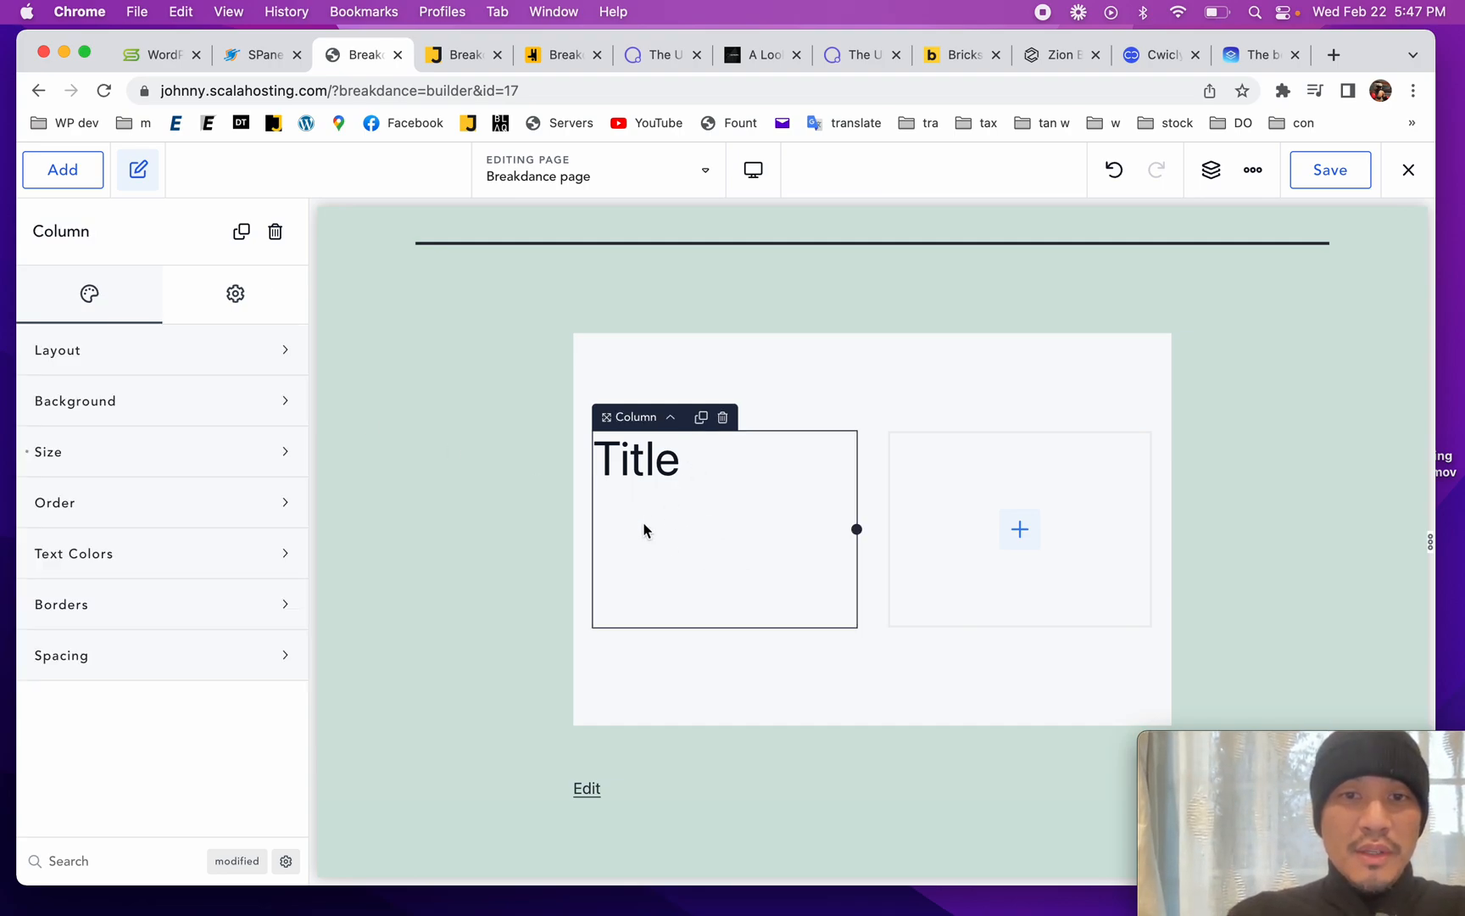
pyautogui.click(636, 459)
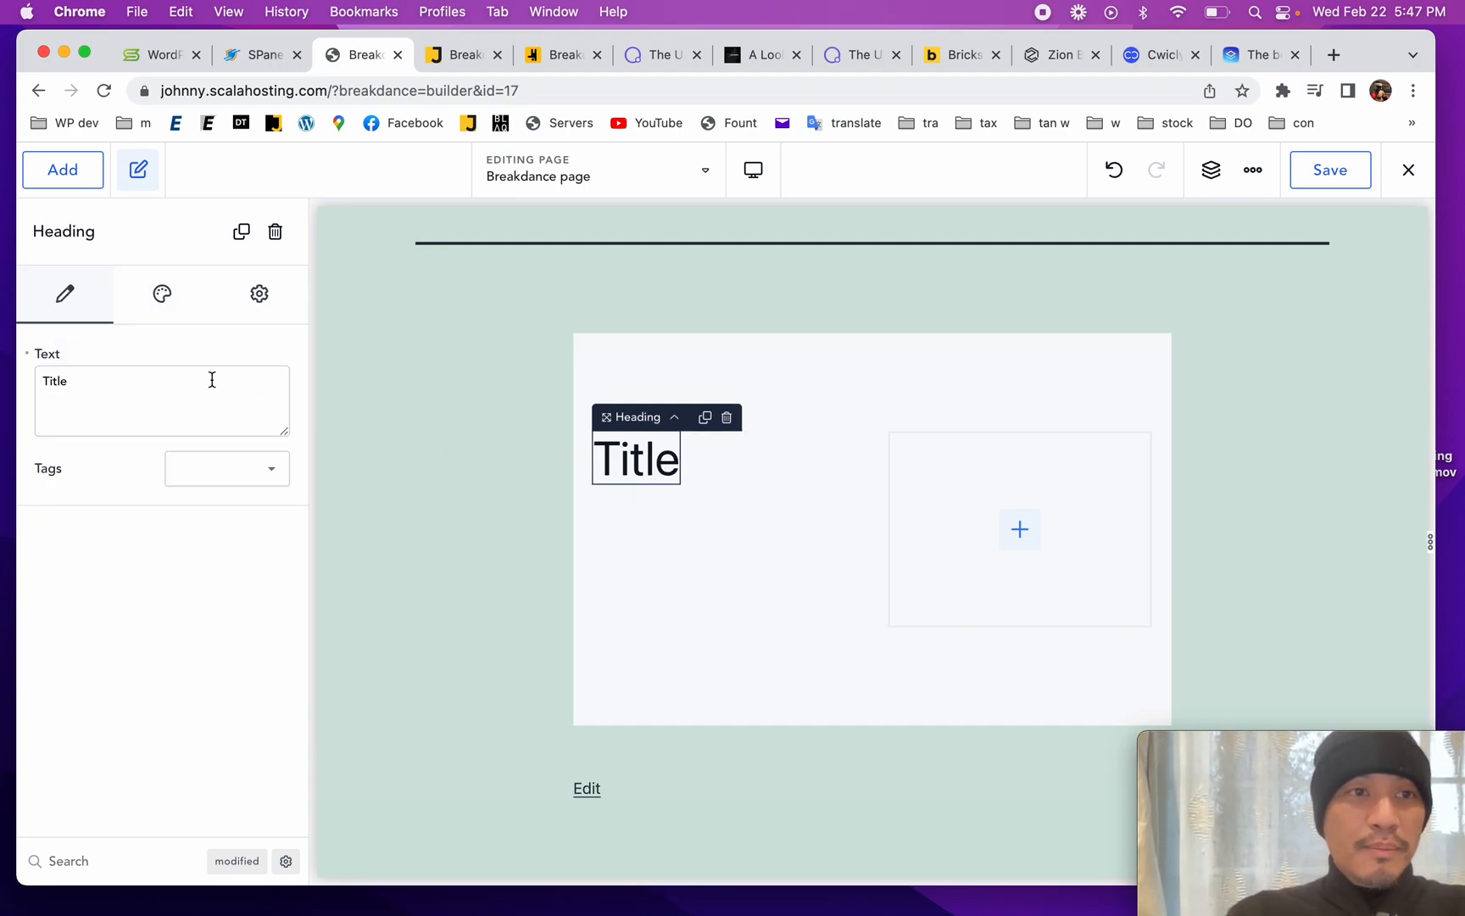
pyautogui.click(63, 169)
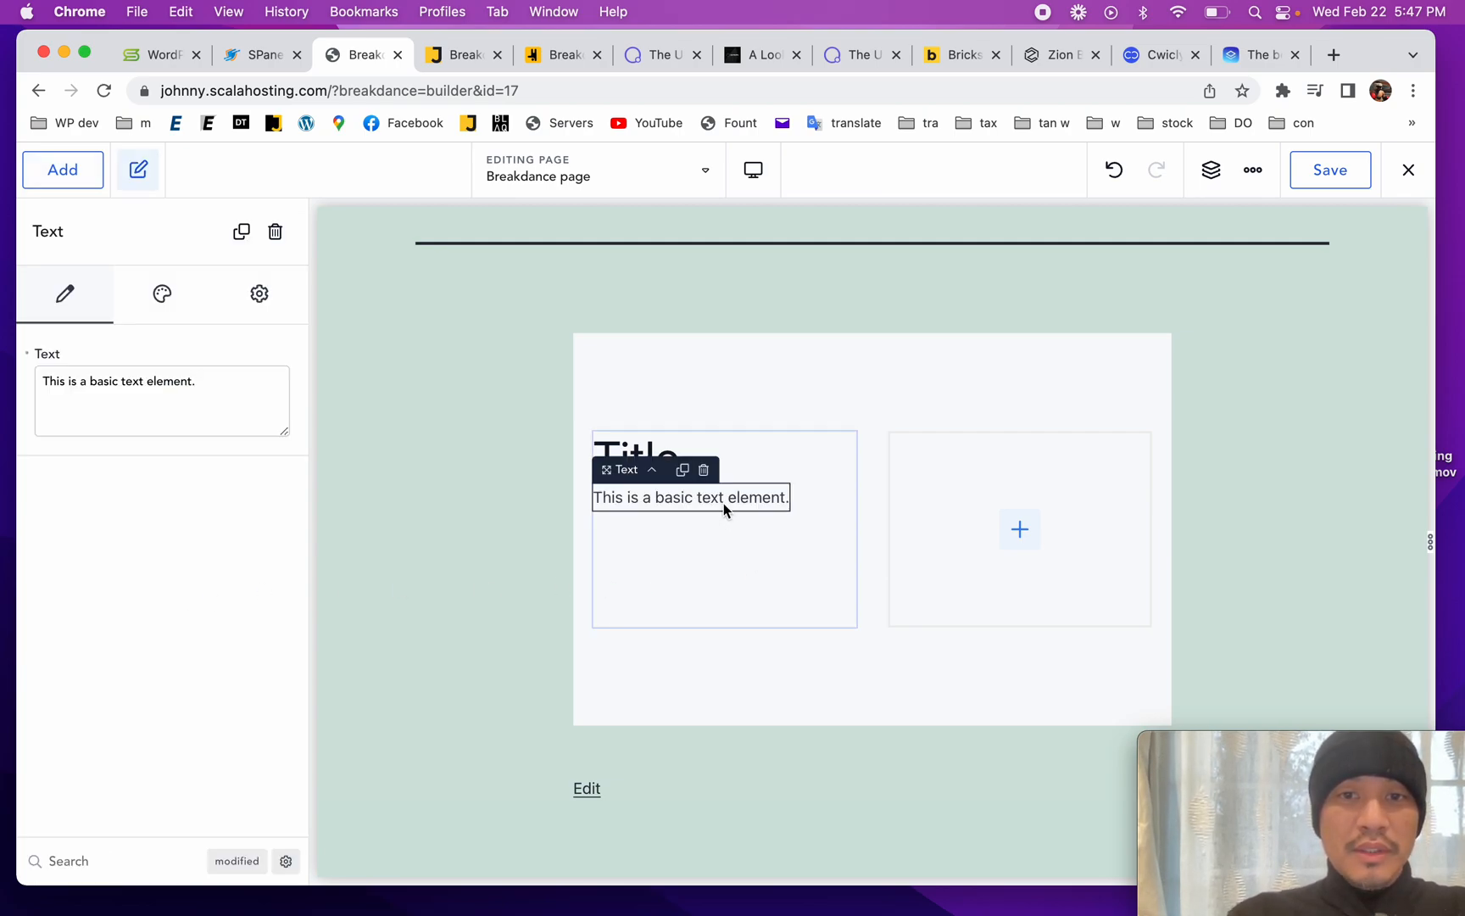
pyautogui.click(63, 169)
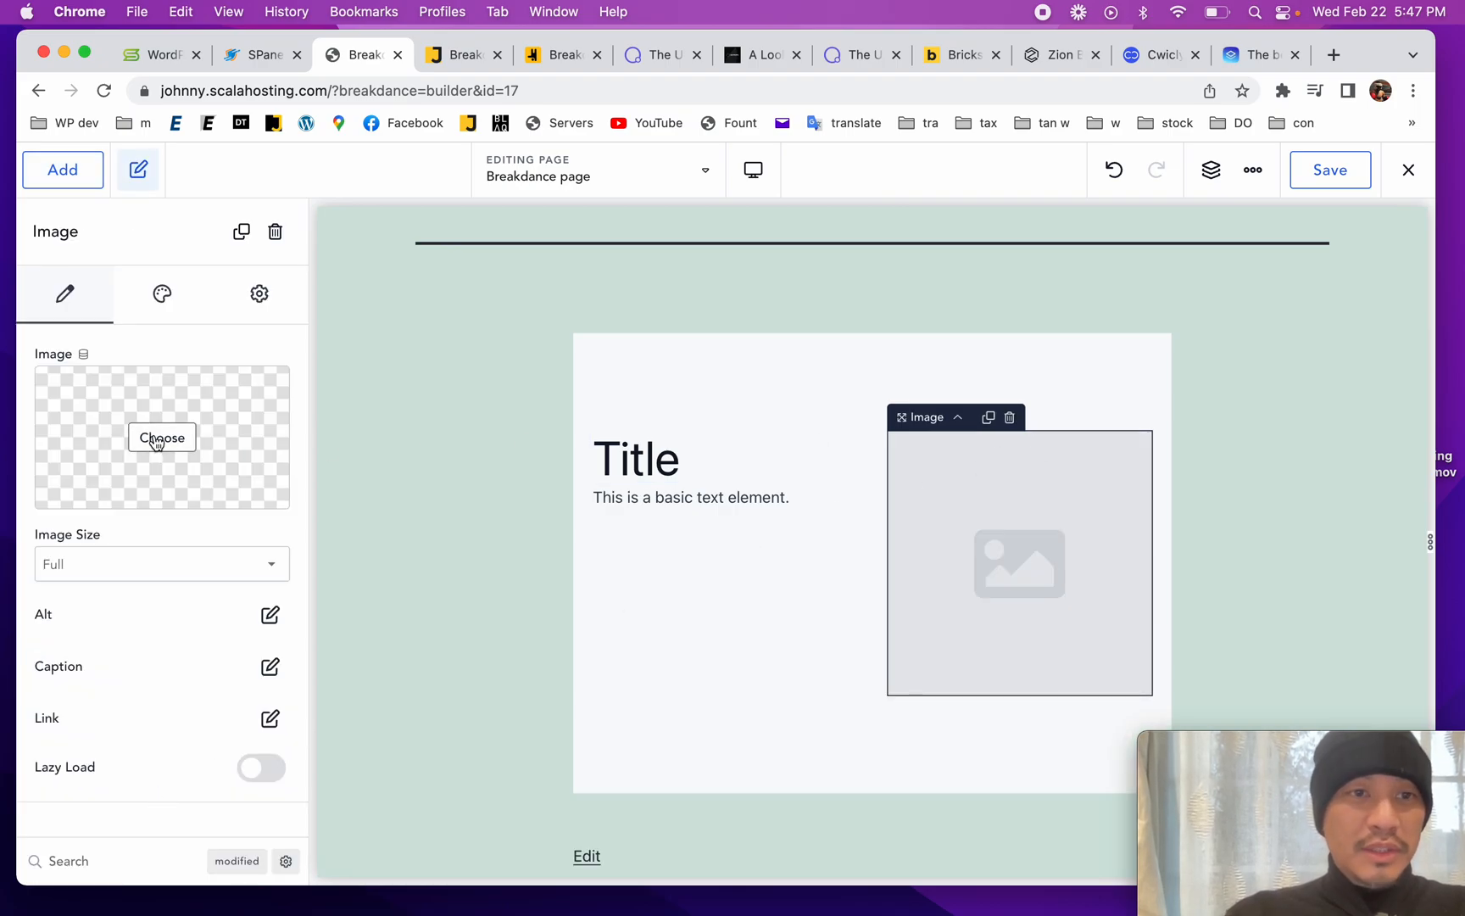
pyautogui.click(161, 438)
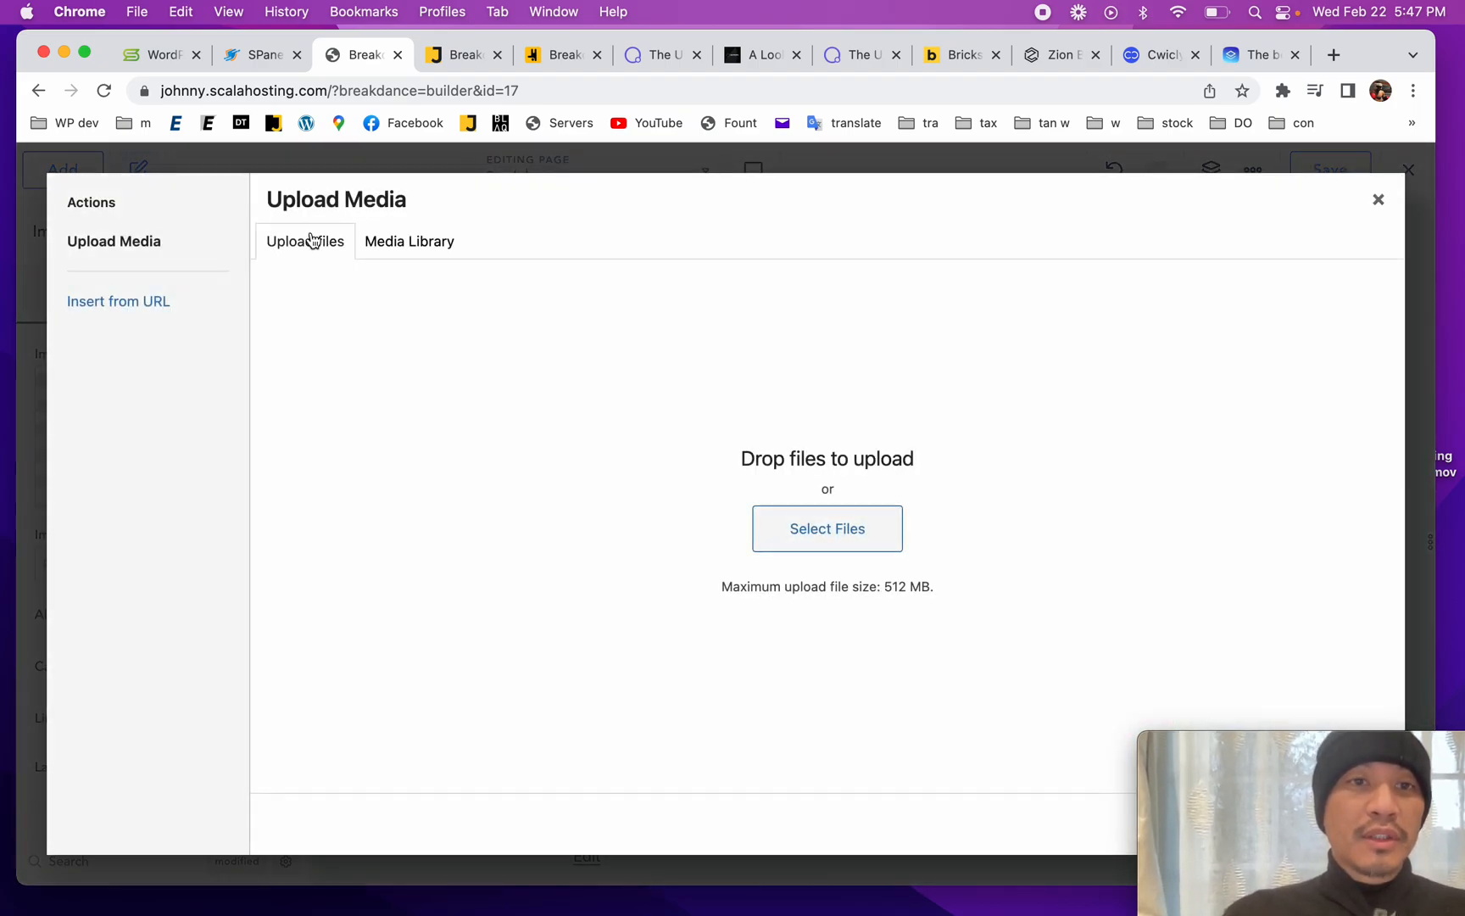
pyautogui.click(409, 241)
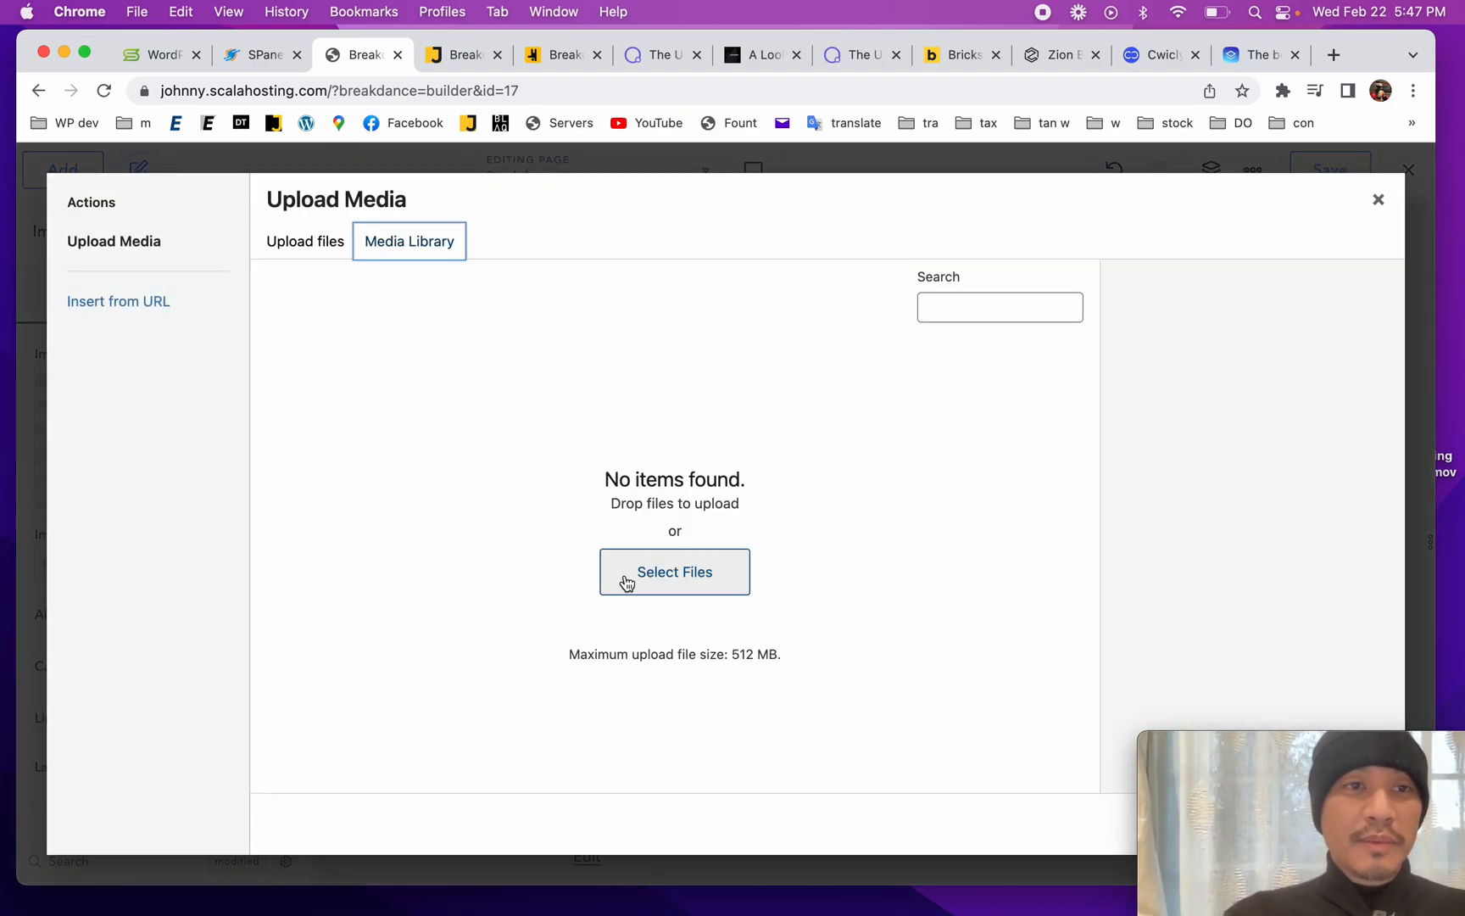
pyautogui.moveTo(1399, 243)
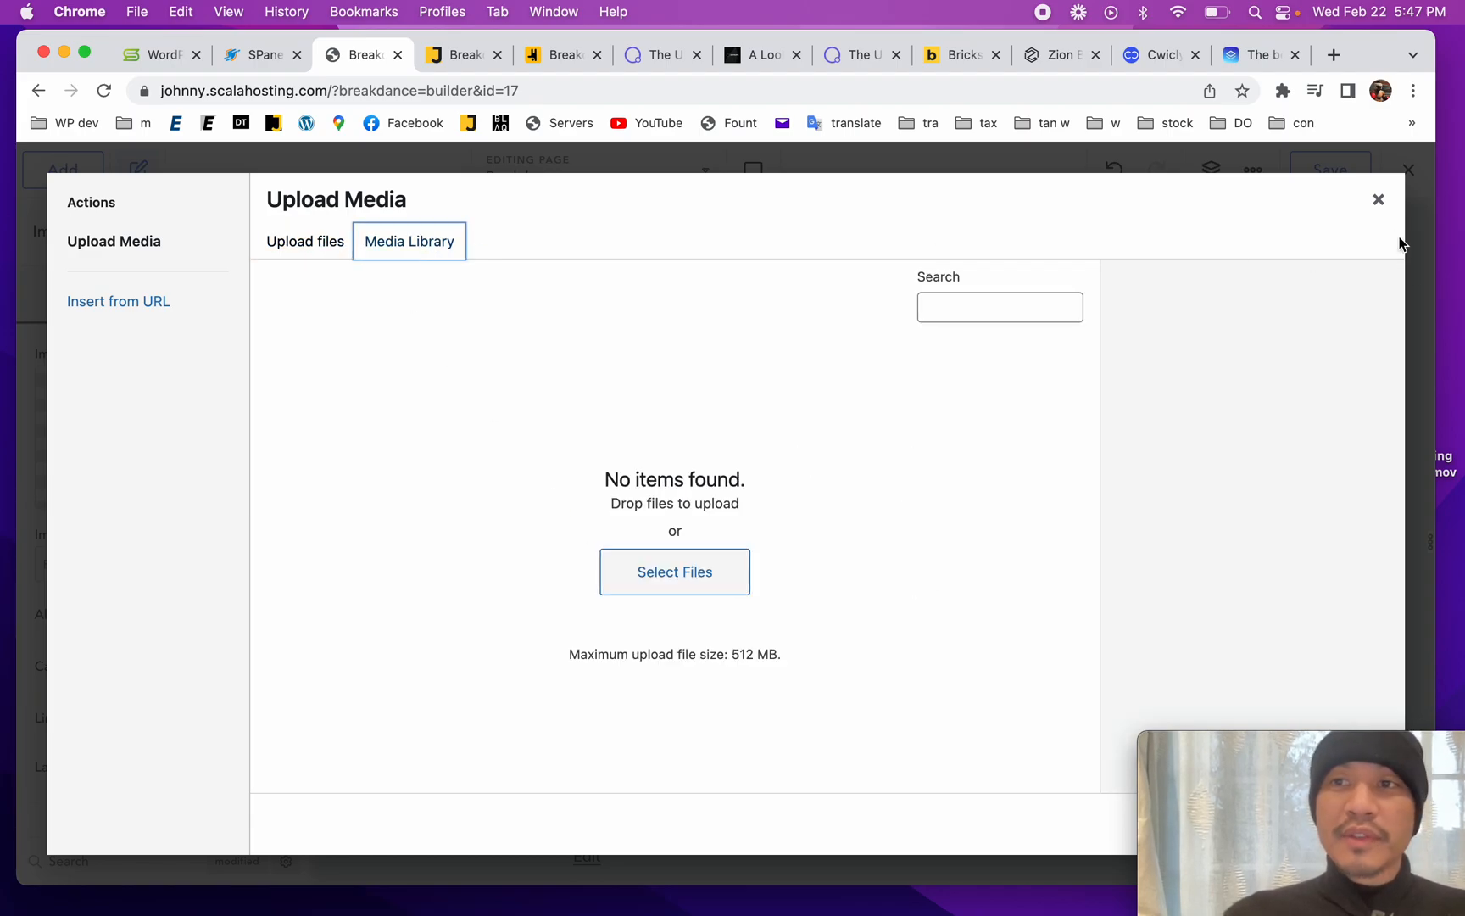
pyautogui.click(1377, 198)
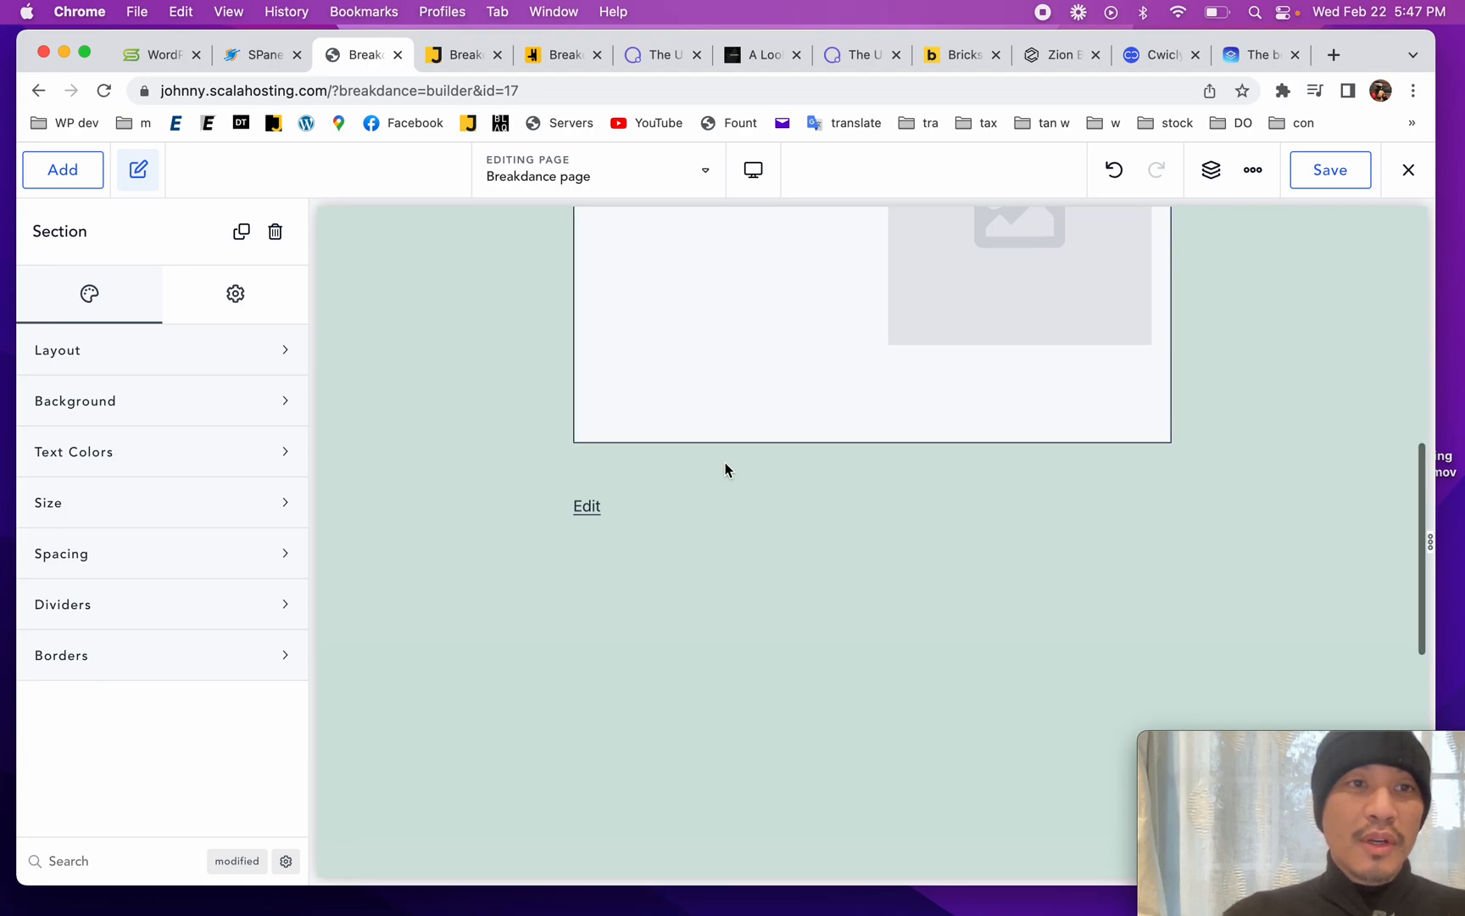
# Step: Add an empty second Section, expand its text colour and spacing settings, then open the ⋯ more menu
pyautogui.click(63, 169)
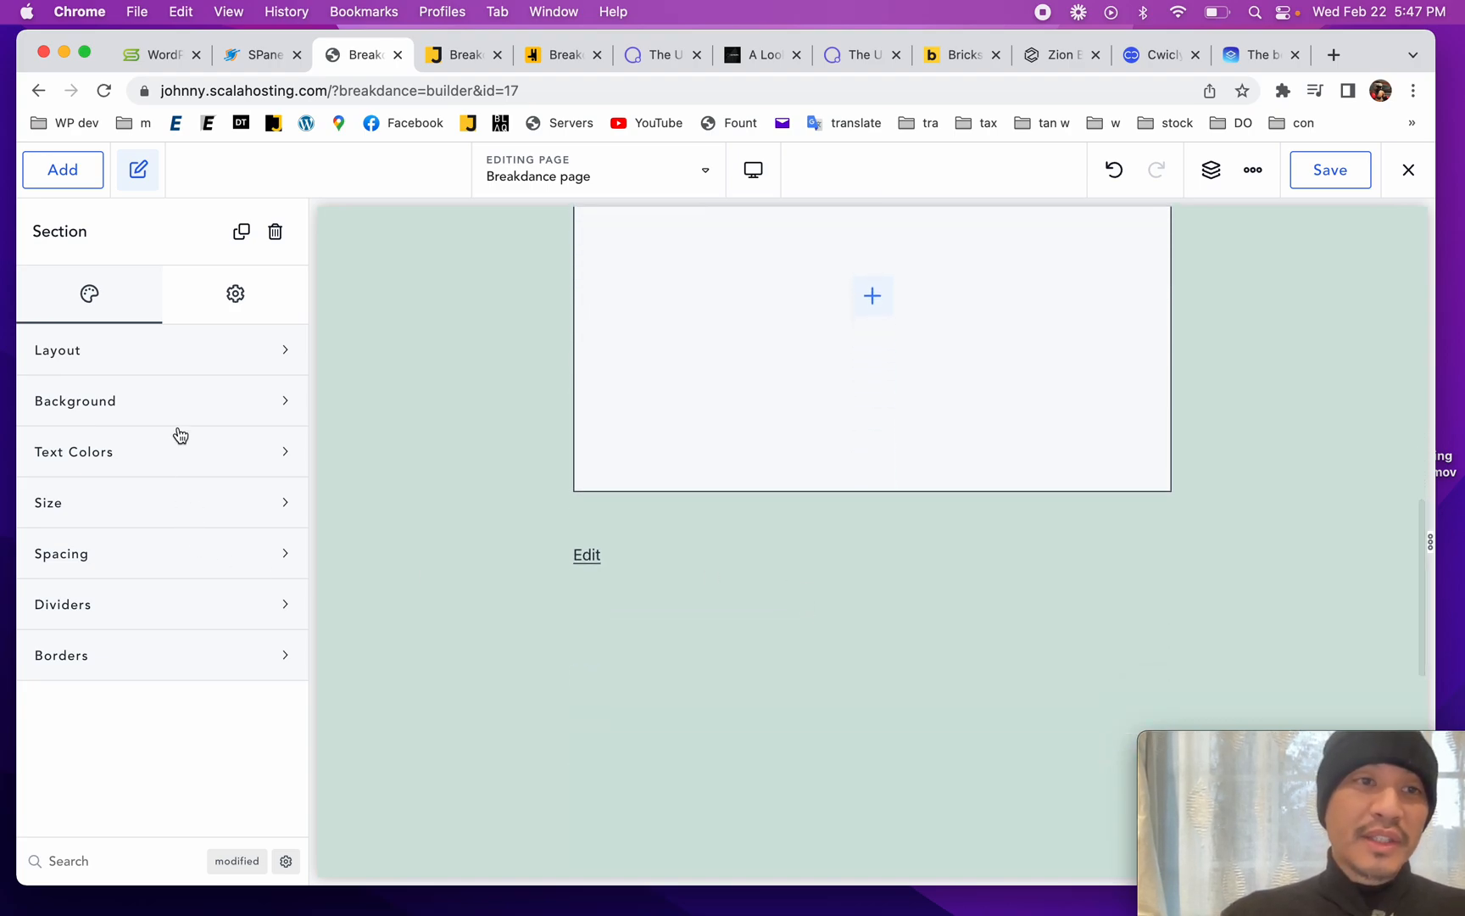
pyautogui.moveTo(197, 381)
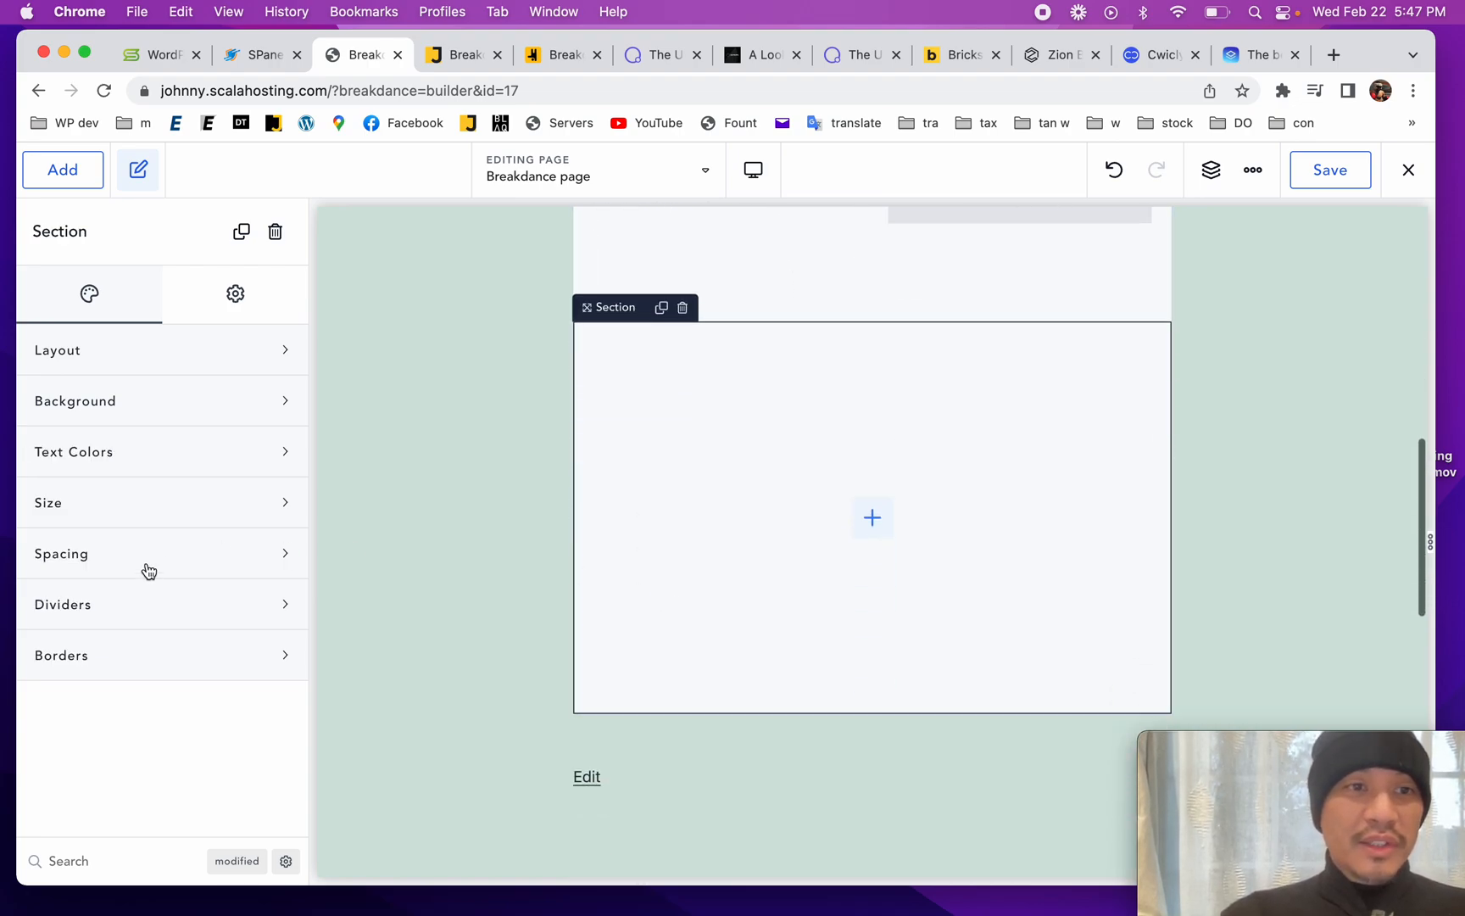
pyautogui.click(75, 451)
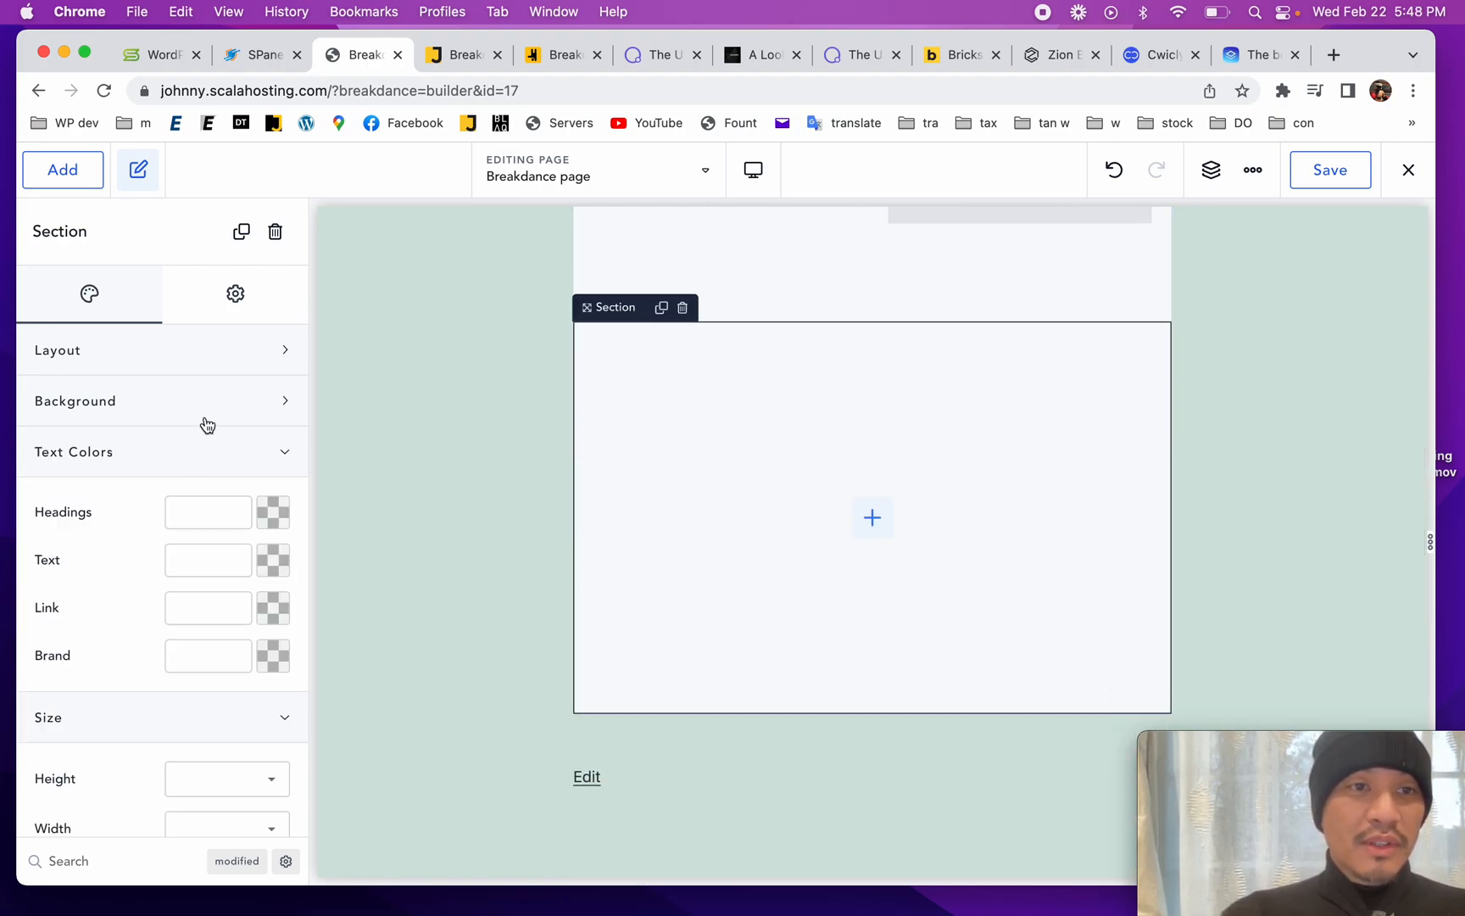
pyautogui.scroll(-3)
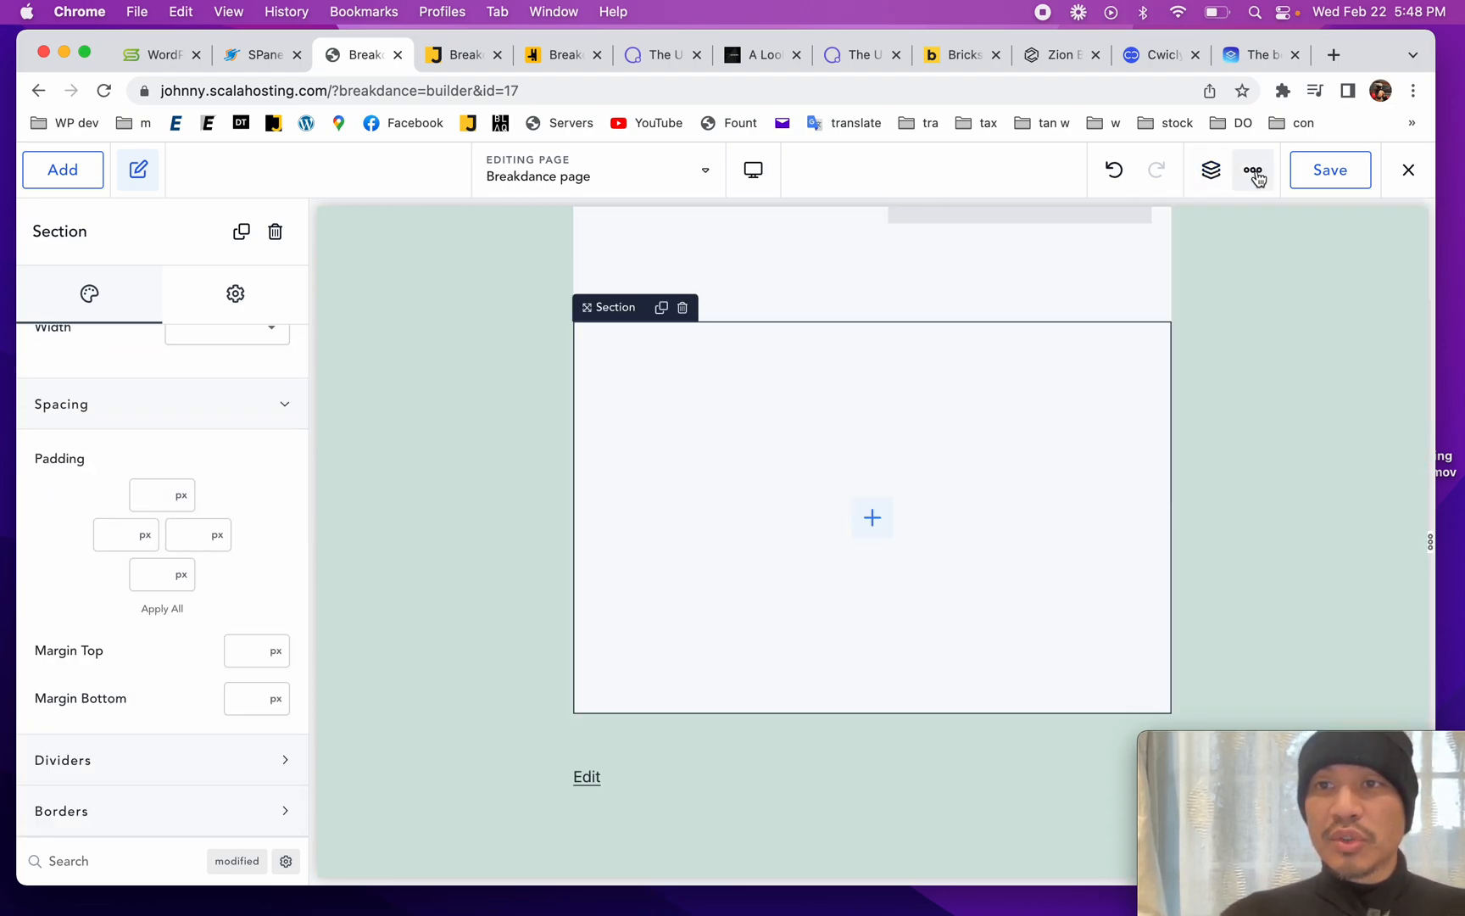
pyautogui.click(1252, 170)
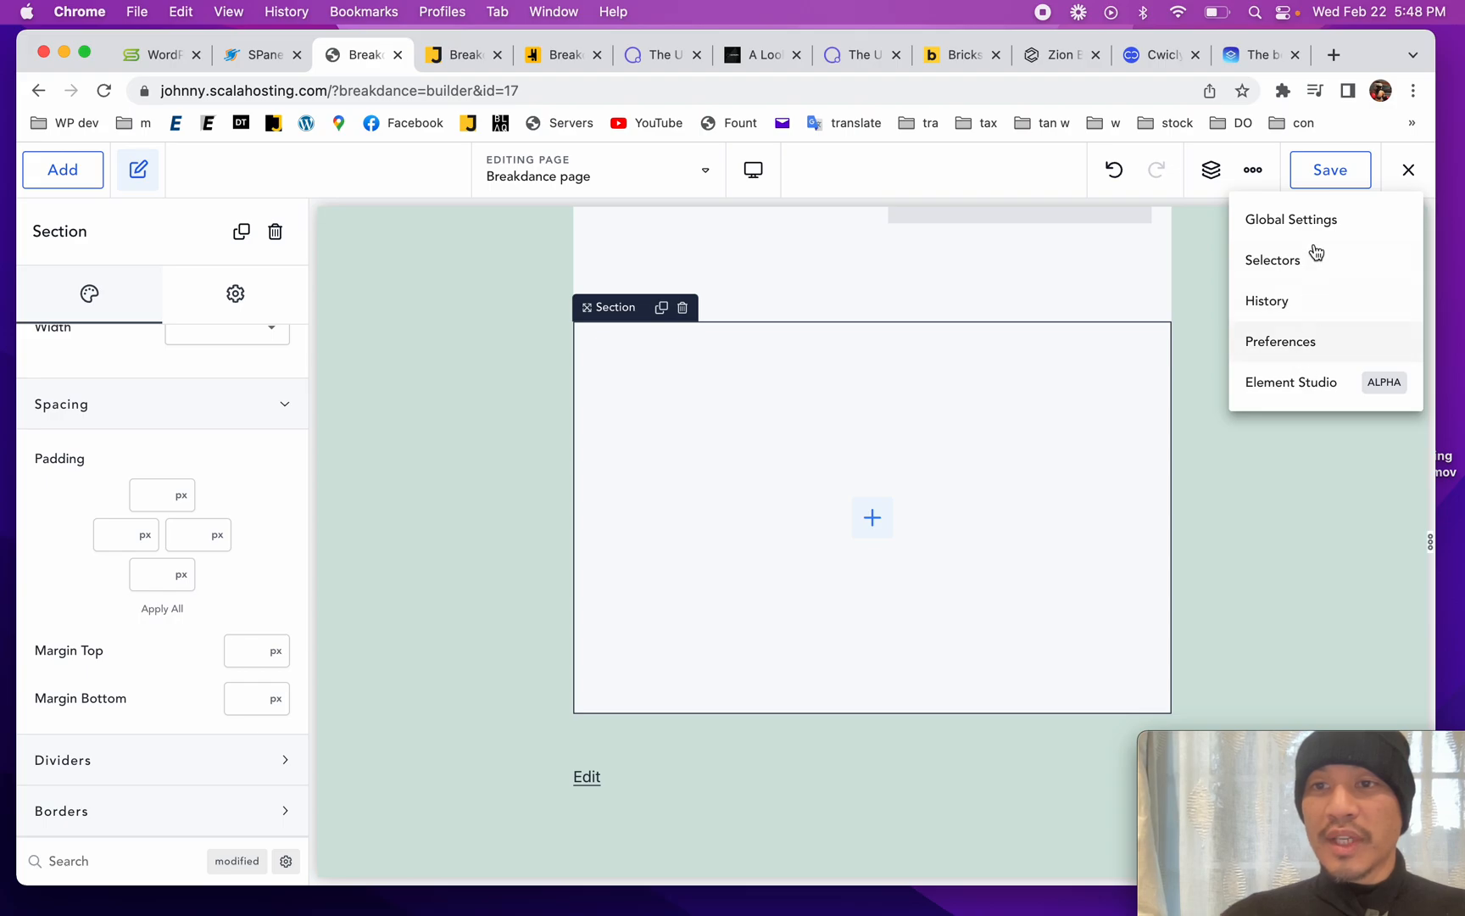
pyautogui.moveTo(1206, 402)
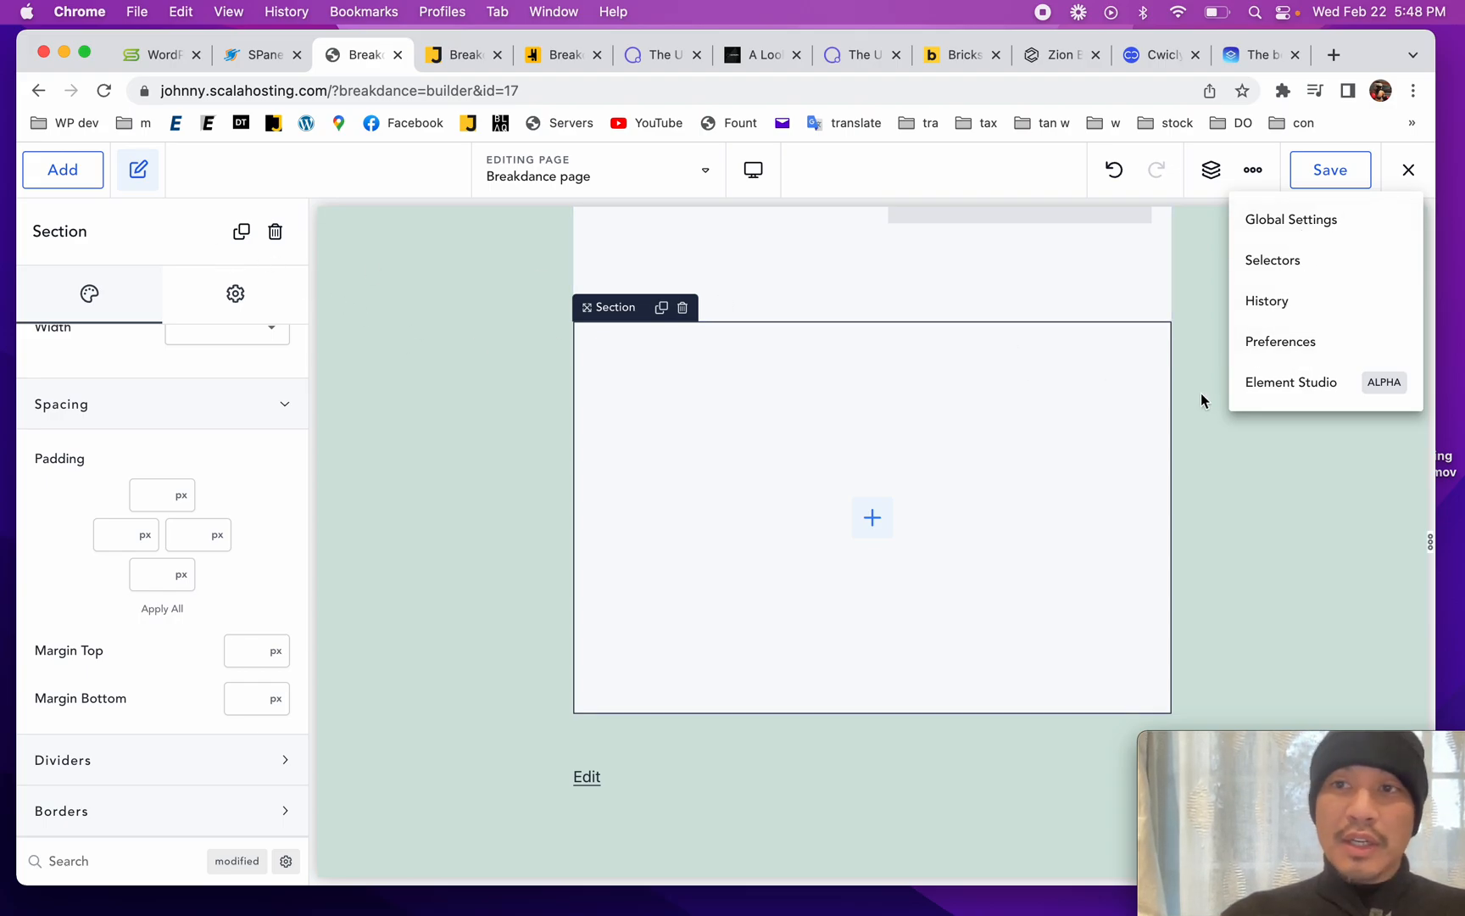
# Step: Turn on Dark Mode in the builder's Preferences UI settings
pyautogui.click(1280, 341)
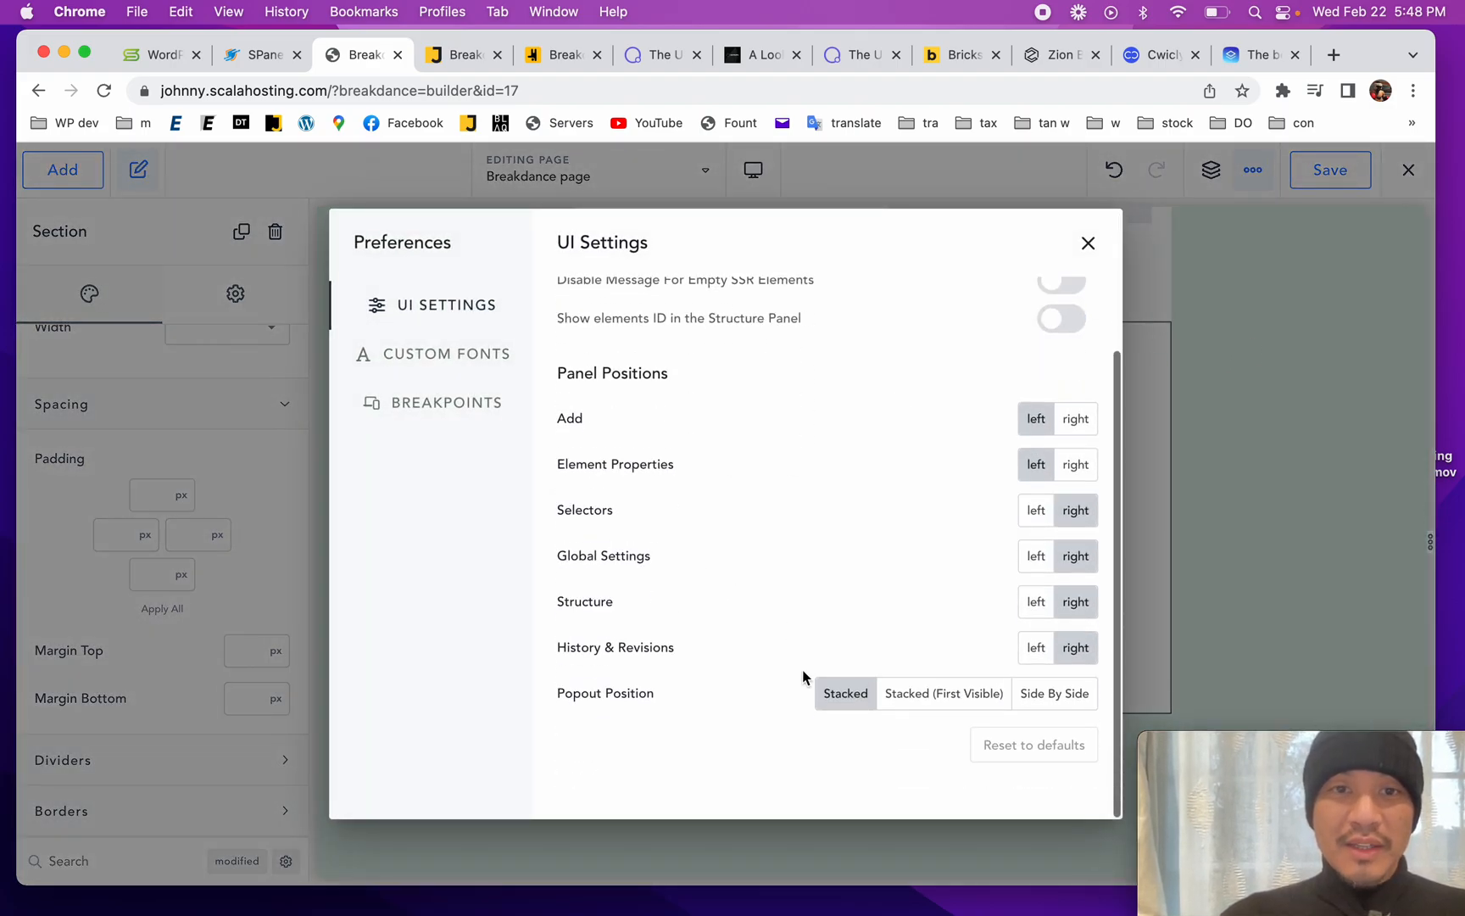
pyautogui.scroll(3)
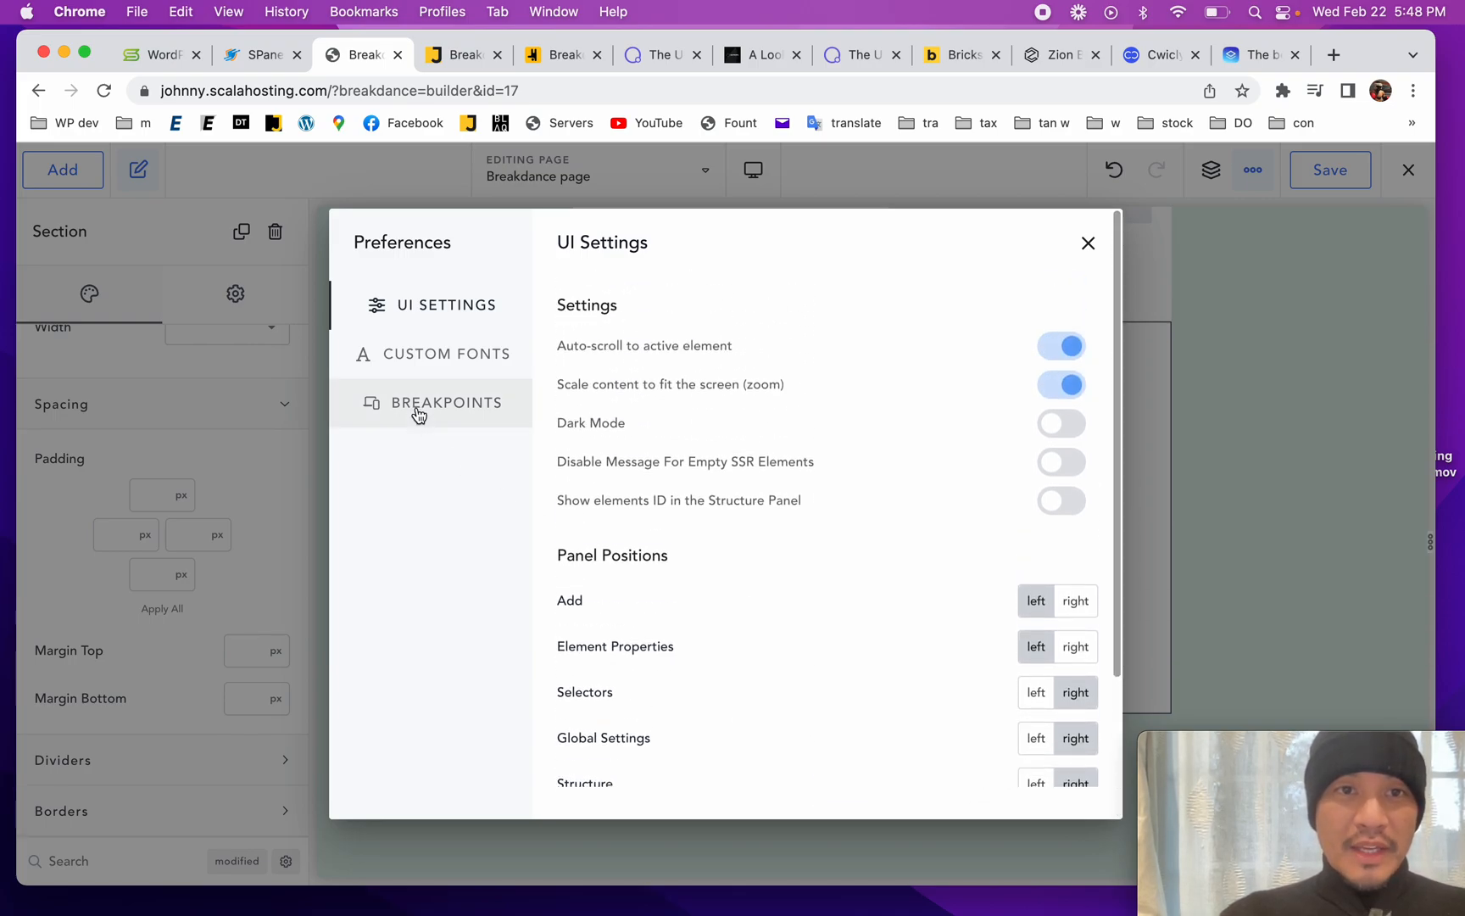
pyautogui.moveTo(914, 521)
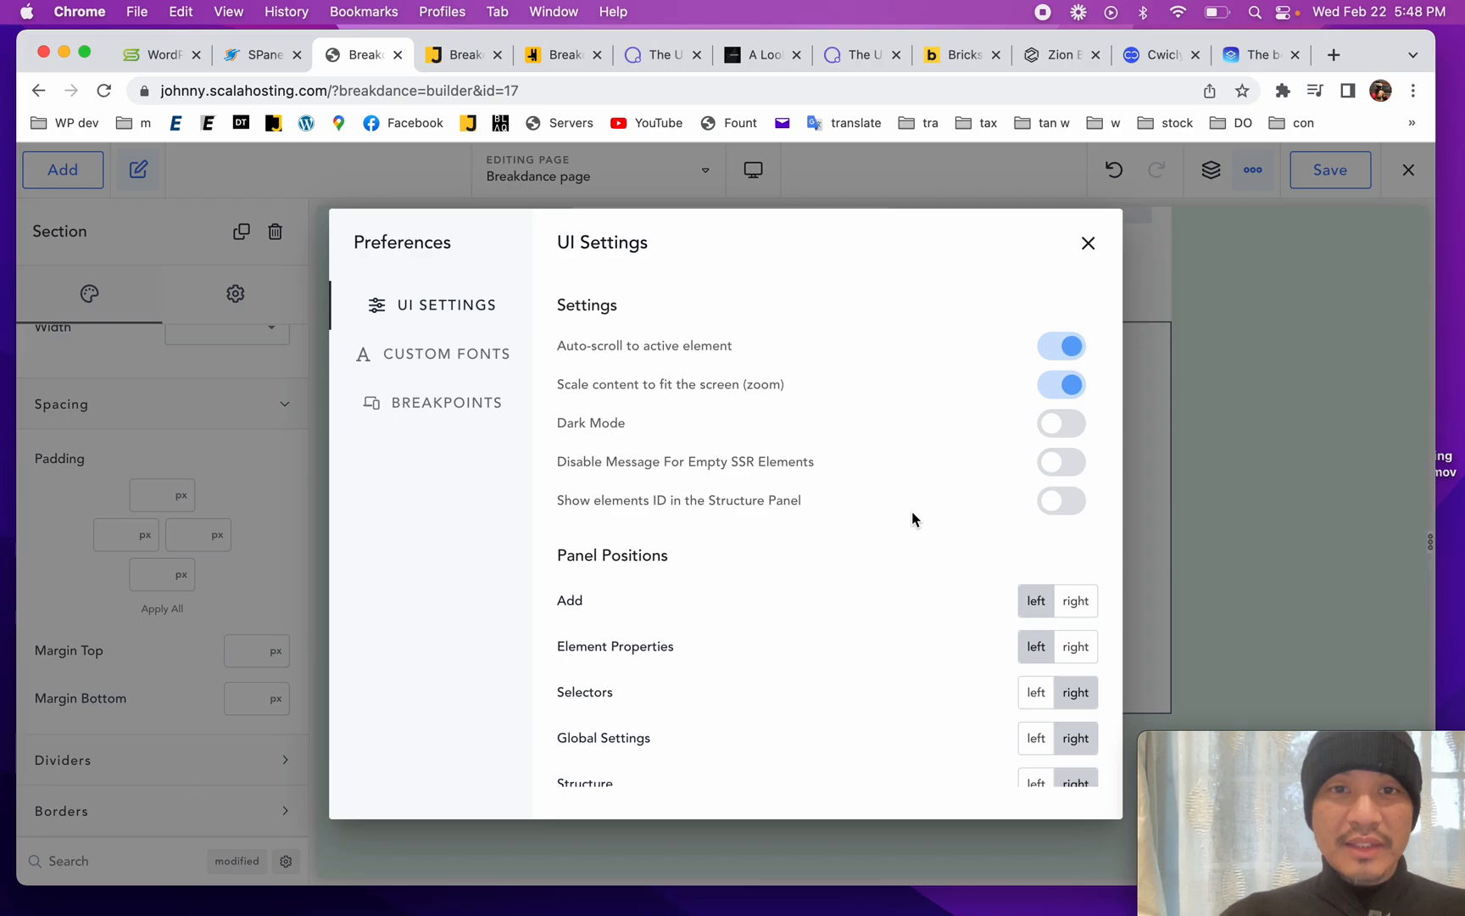
pyautogui.click(1060, 424)
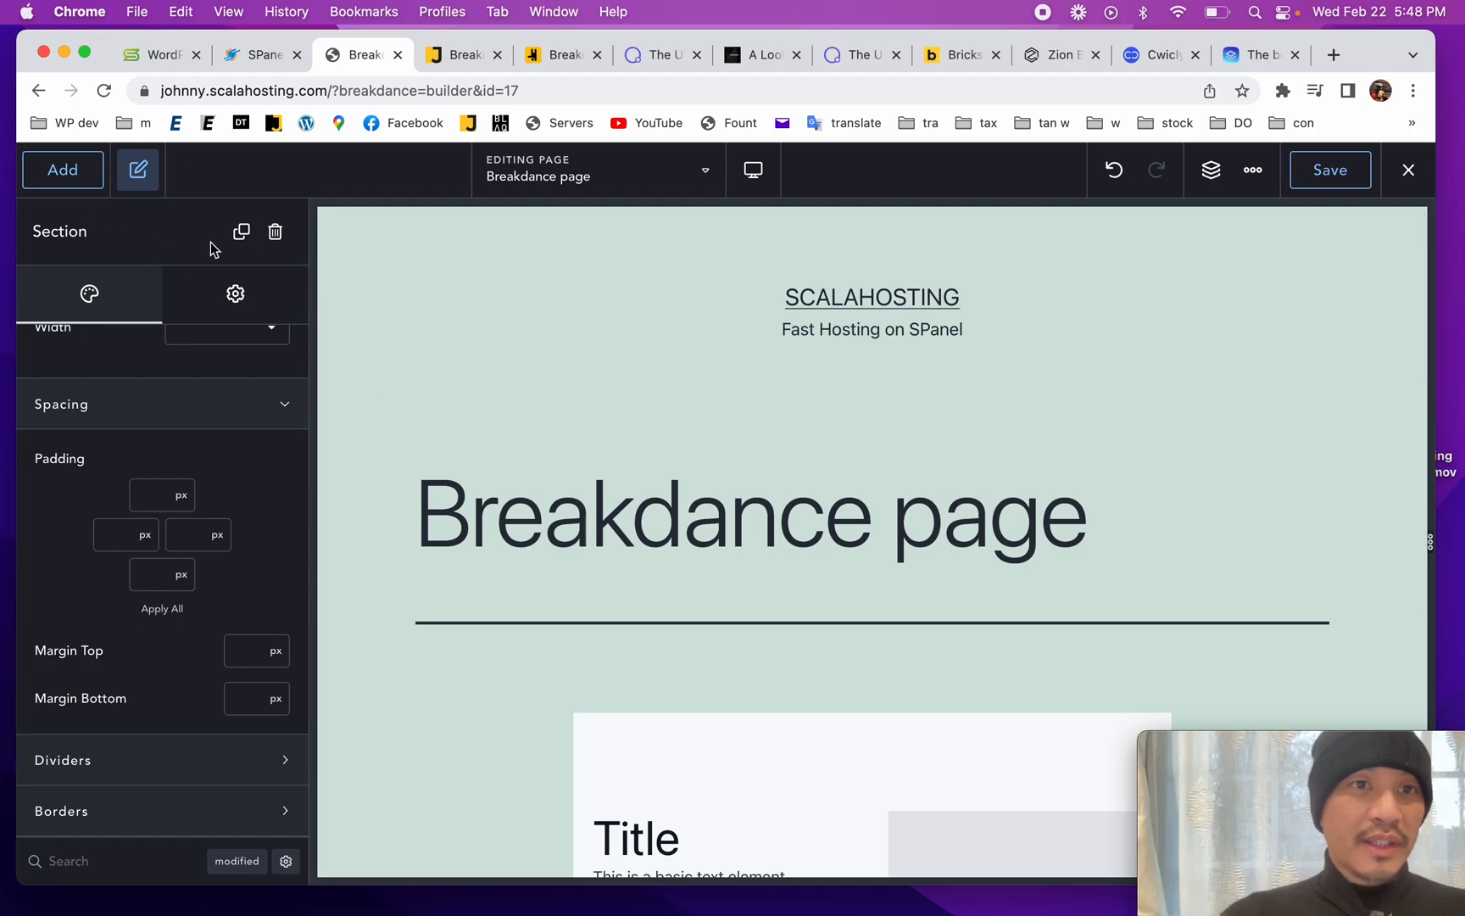
pyautogui.click(62, 170)
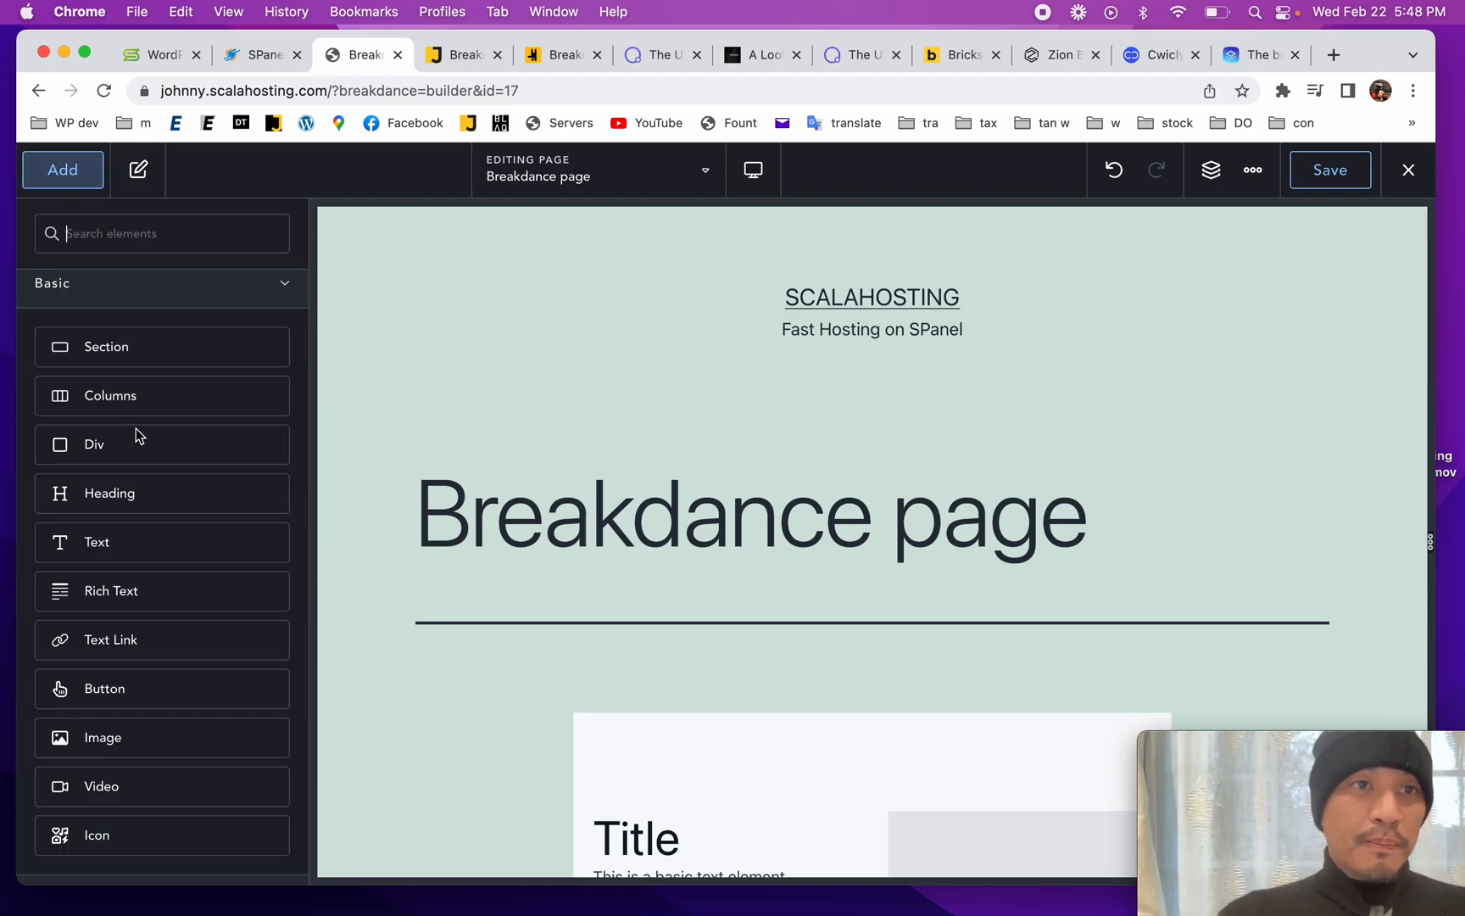
pyautogui.click(63, 170)
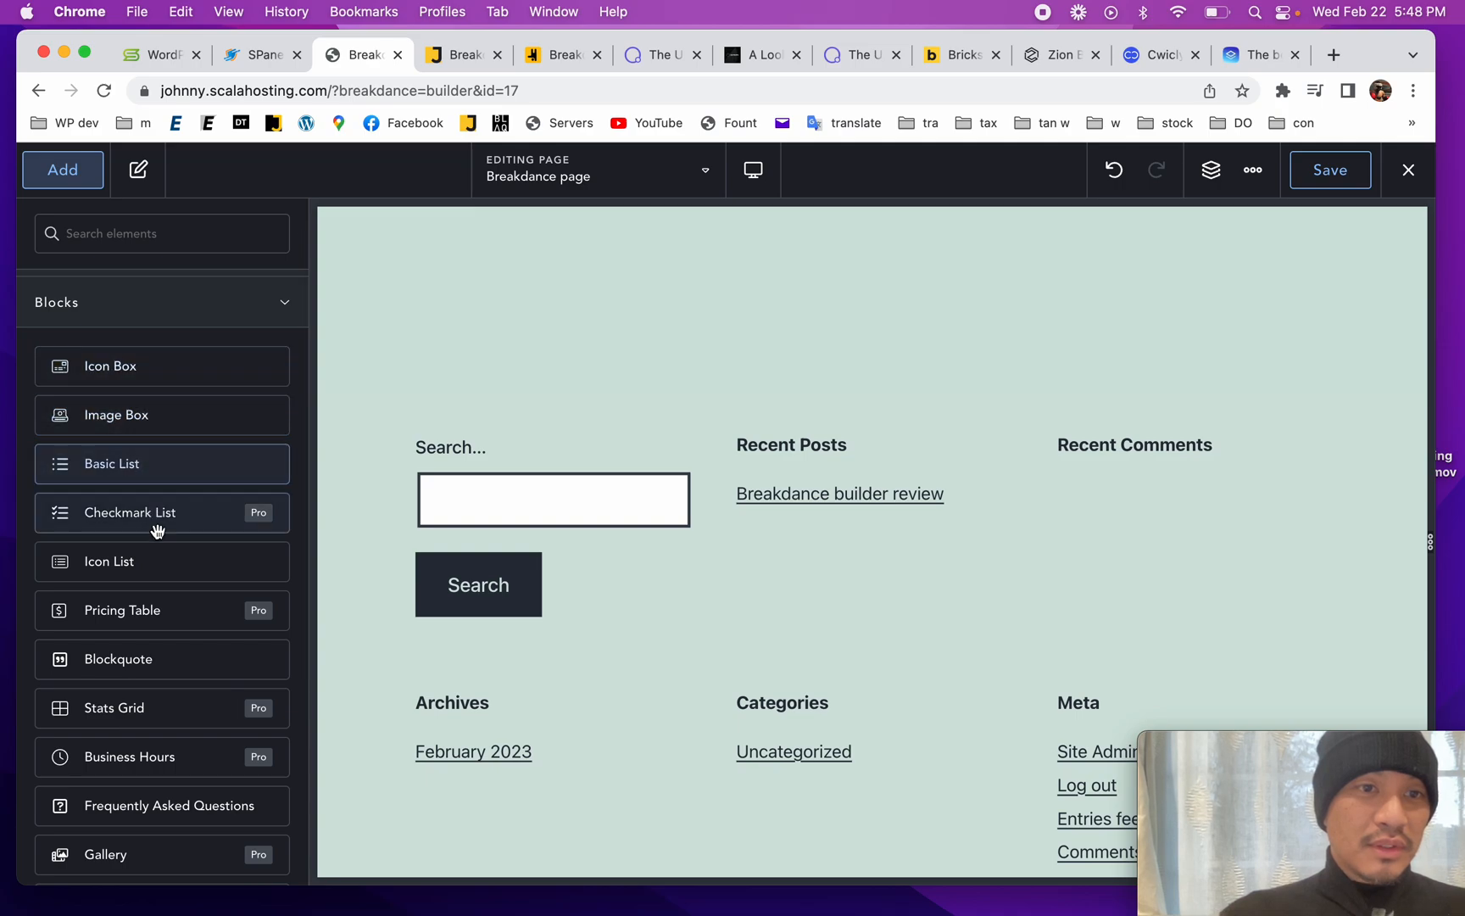
pyautogui.scroll(-3)
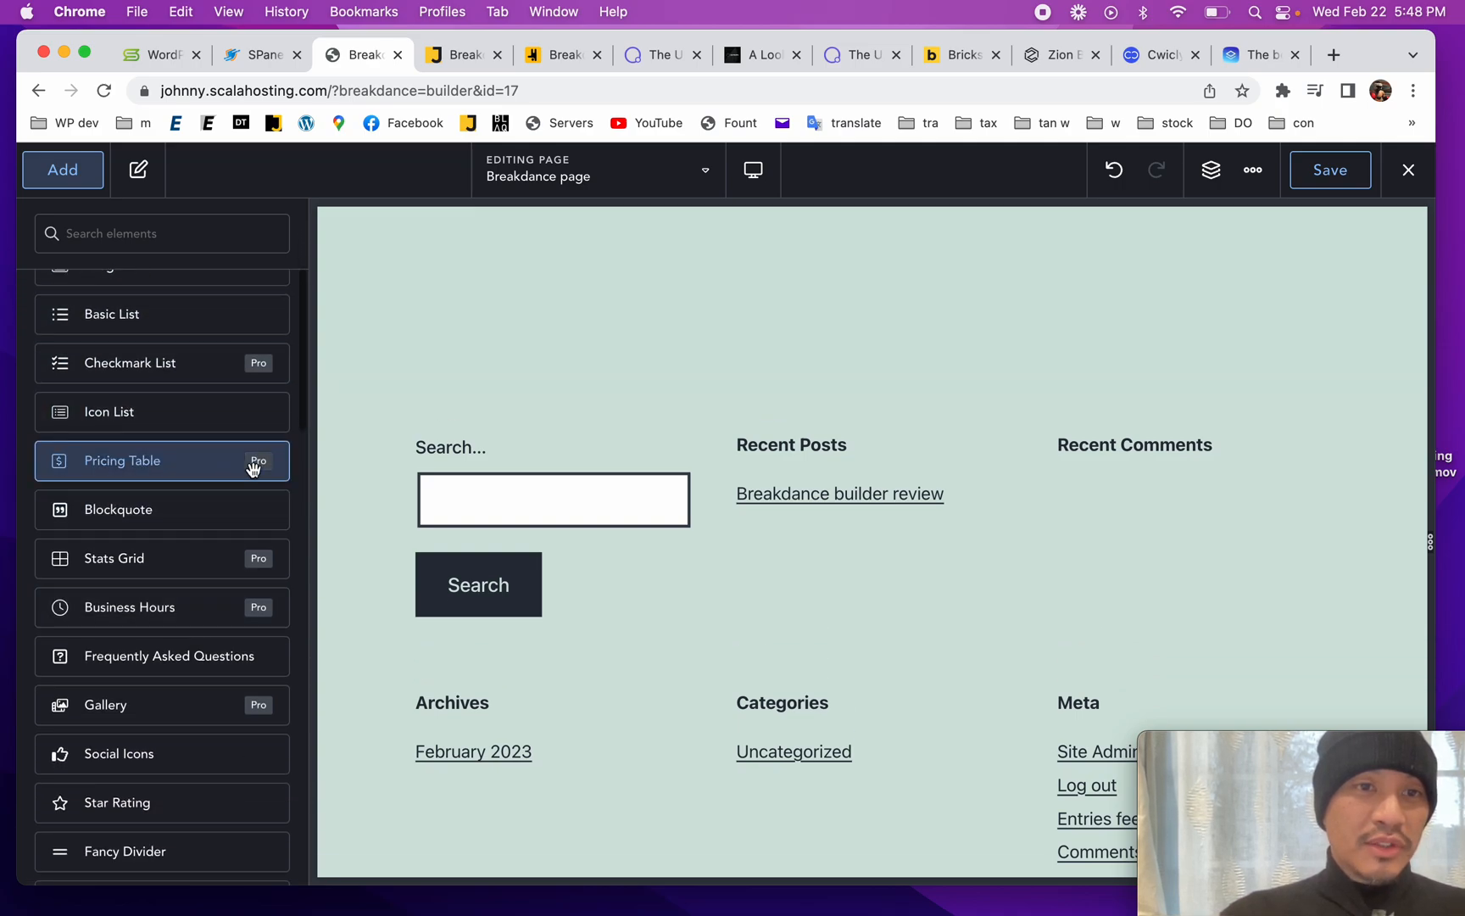
pyautogui.click(122, 461)
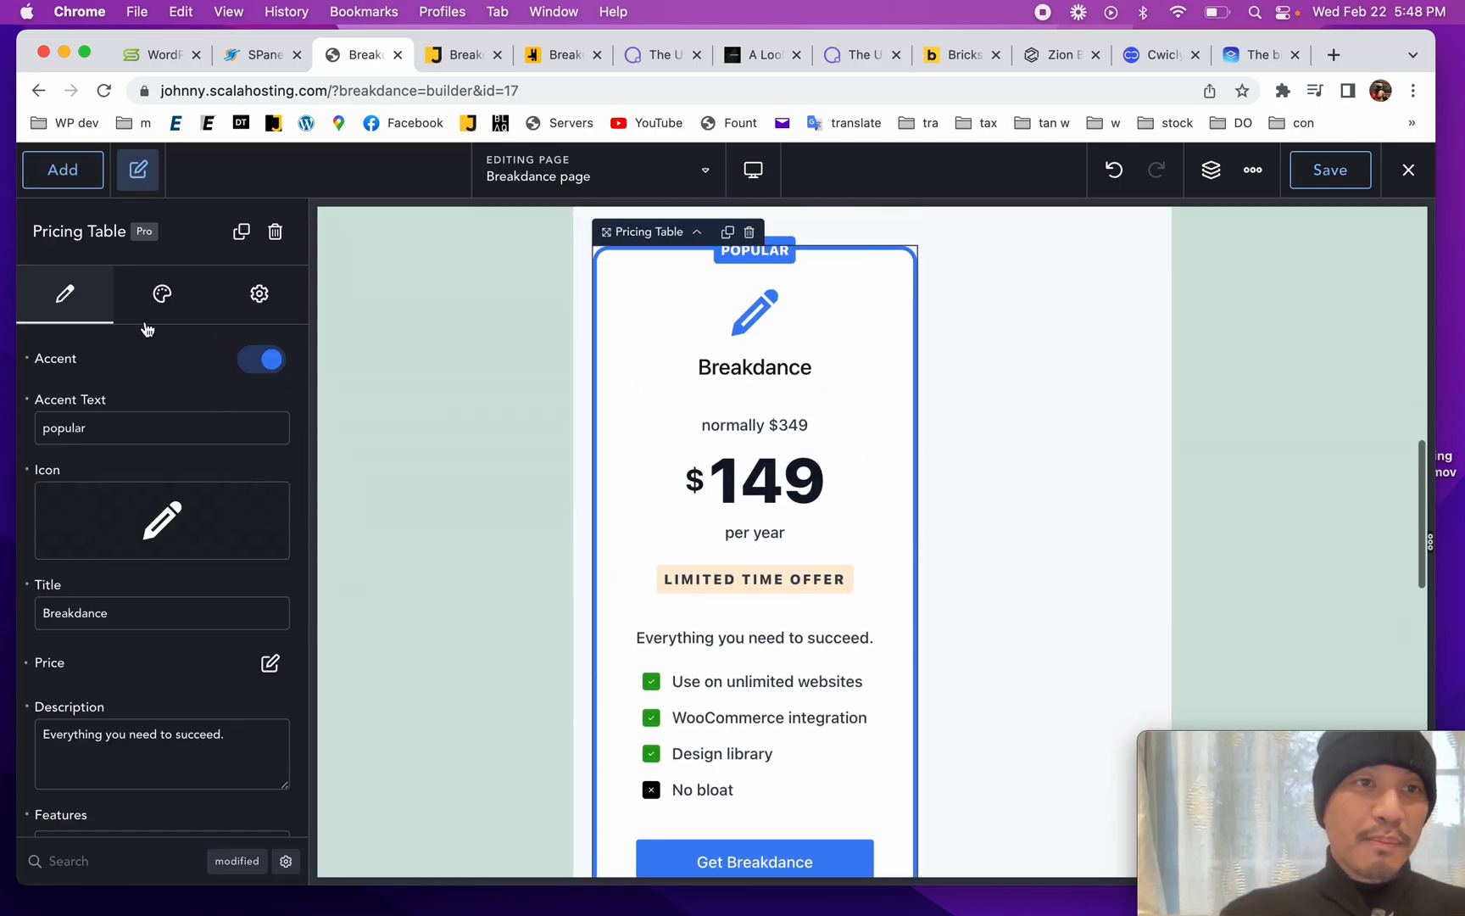
pyautogui.moveTo(275, 230)
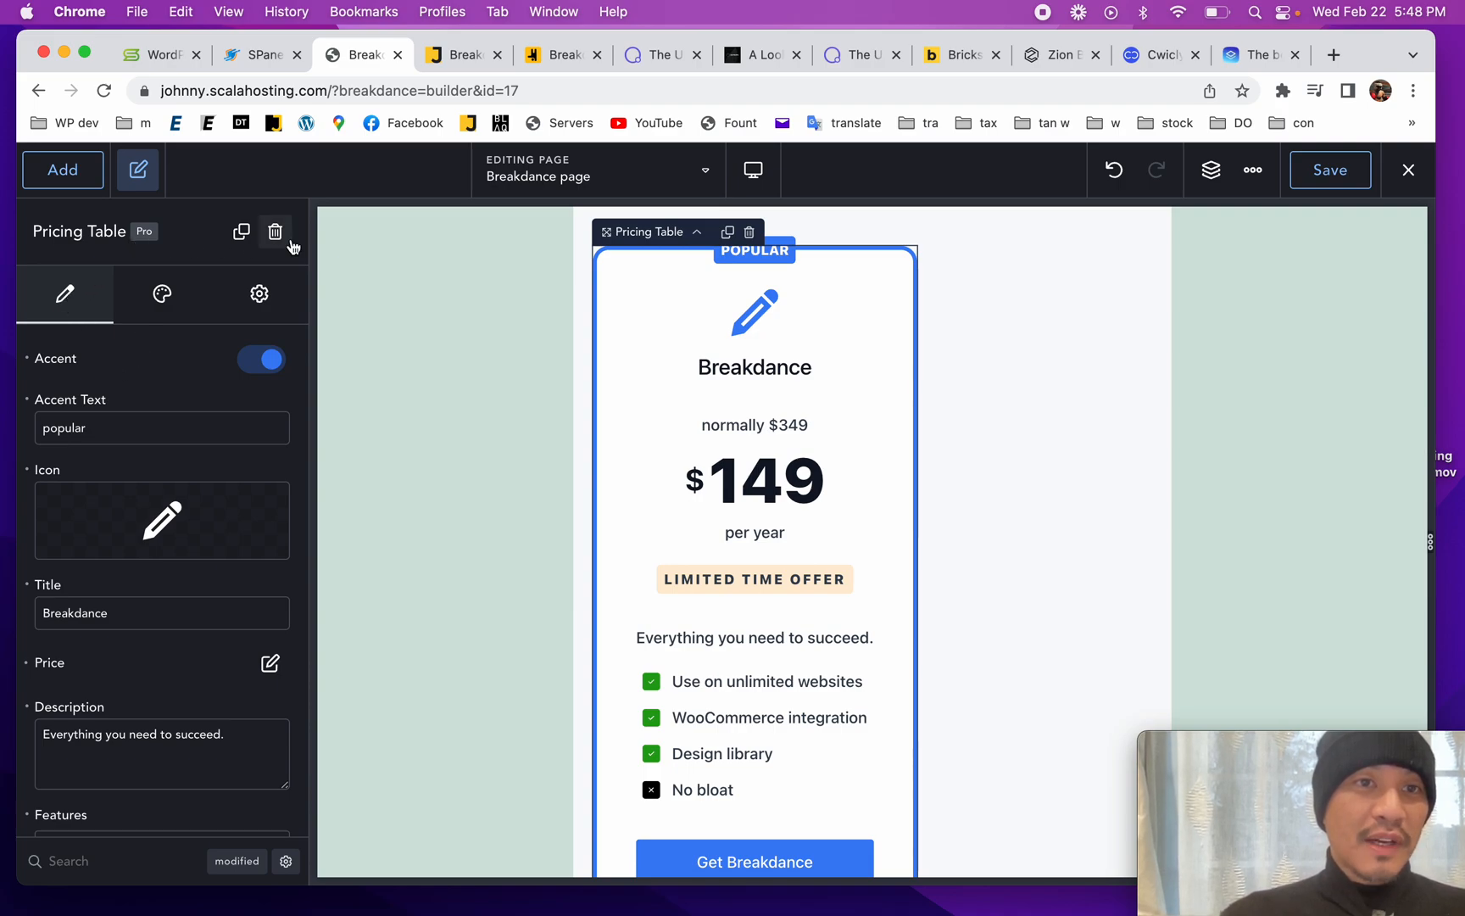
pyautogui.click(277, 231)
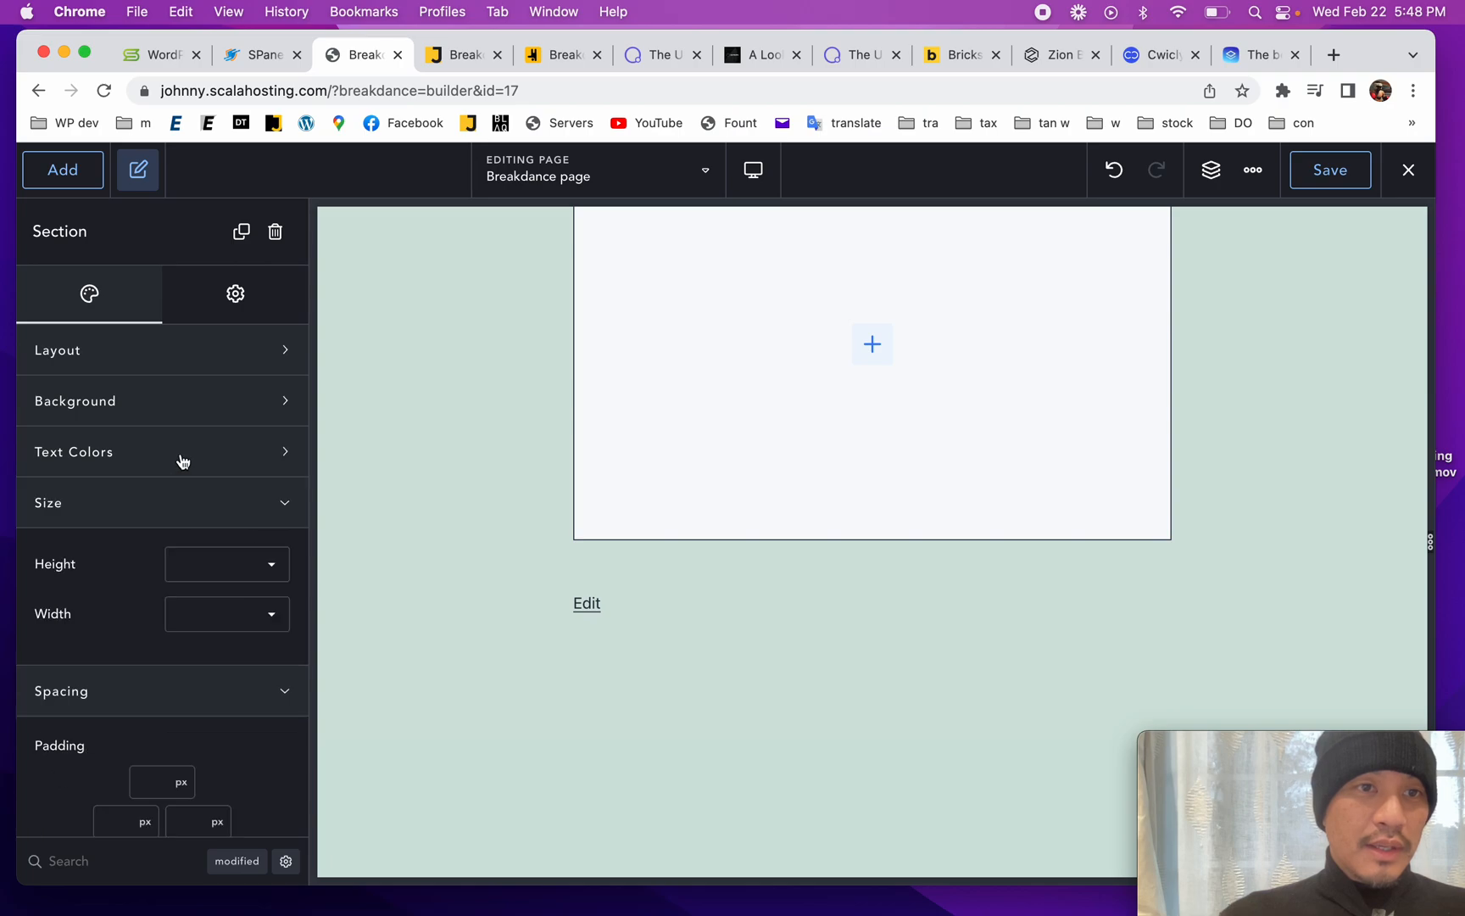
pyautogui.click(63, 169)
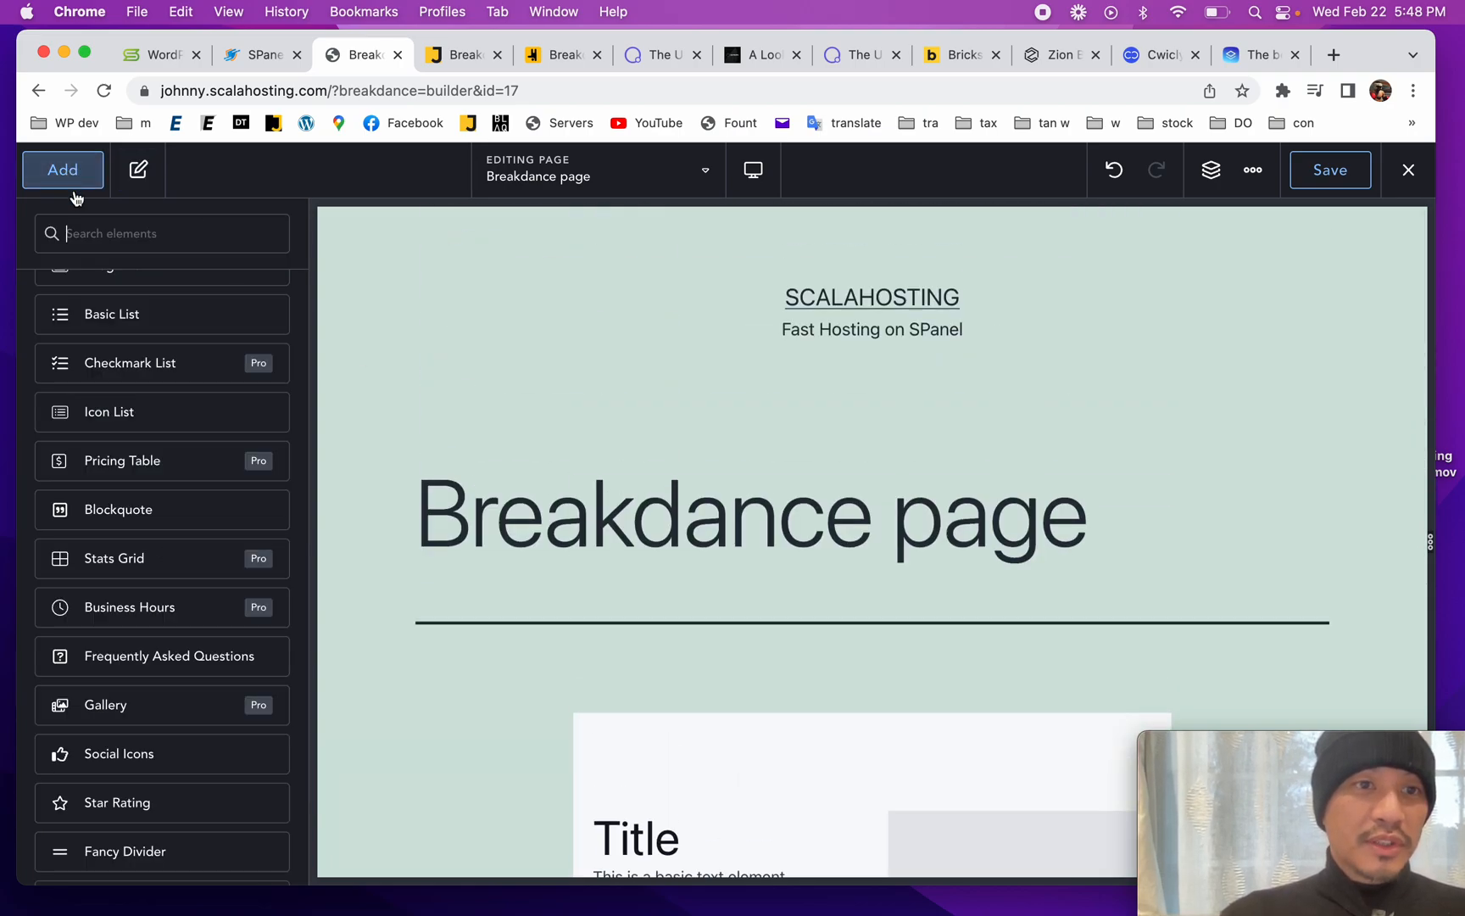
pyautogui.scroll(-3)
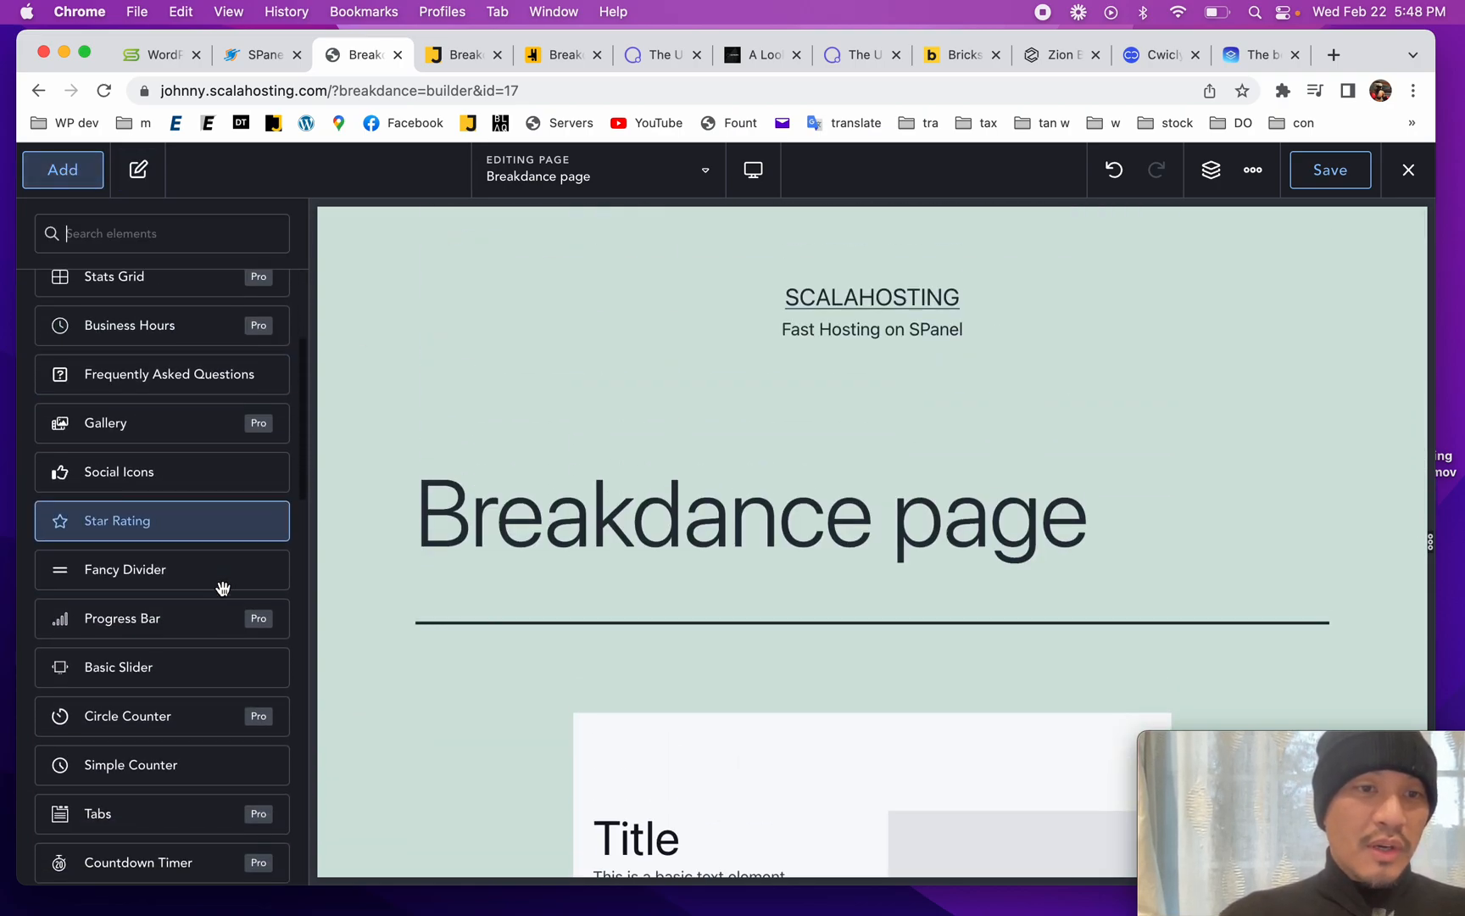
pyautogui.scroll(3)
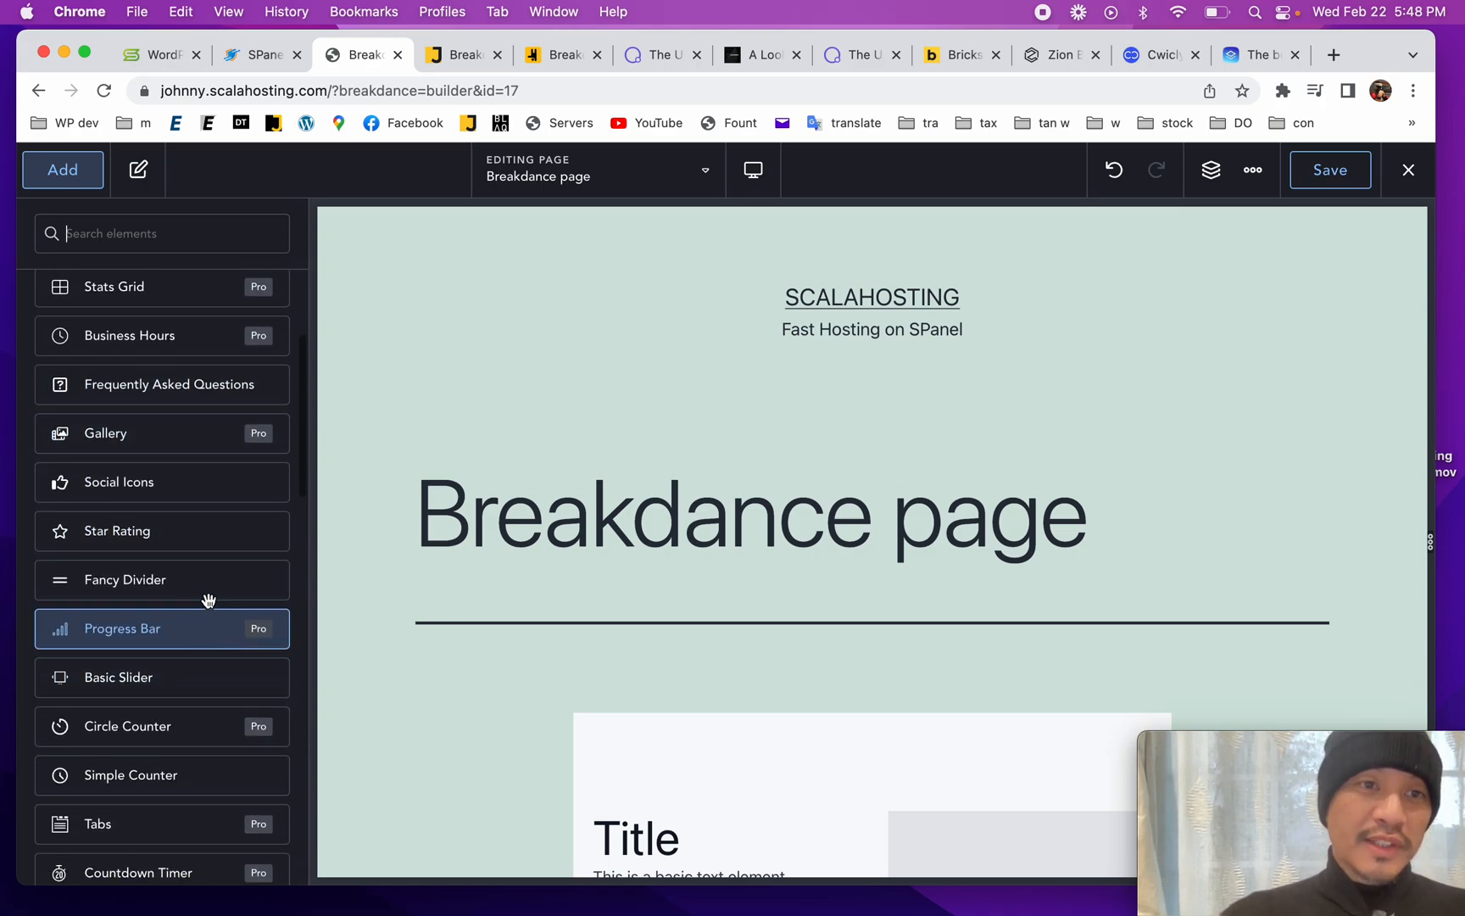
pyautogui.scroll(-3)
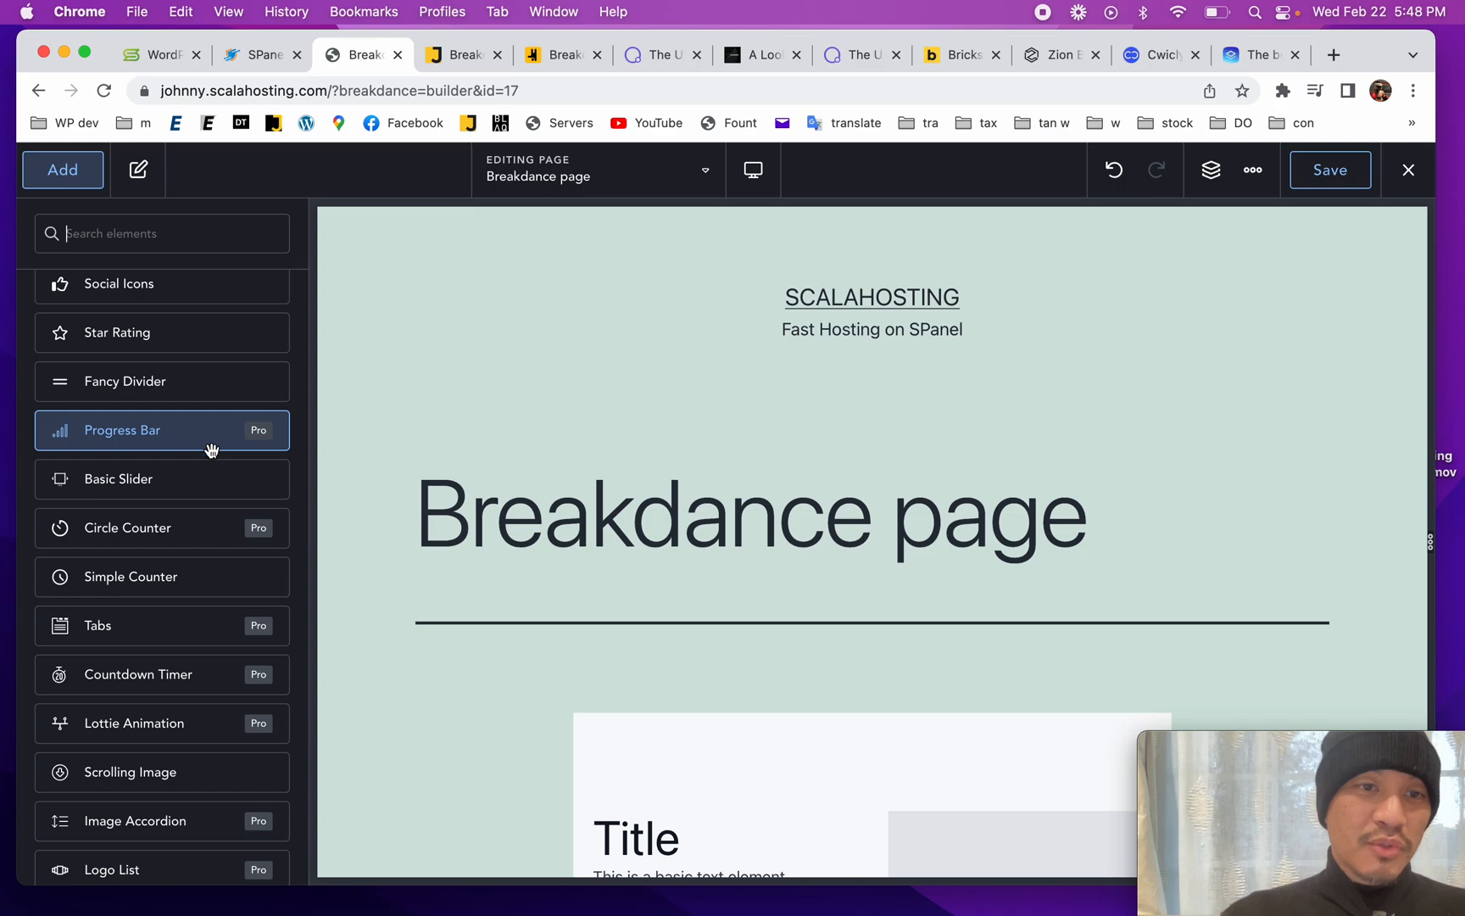
pyautogui.scroll(-3)
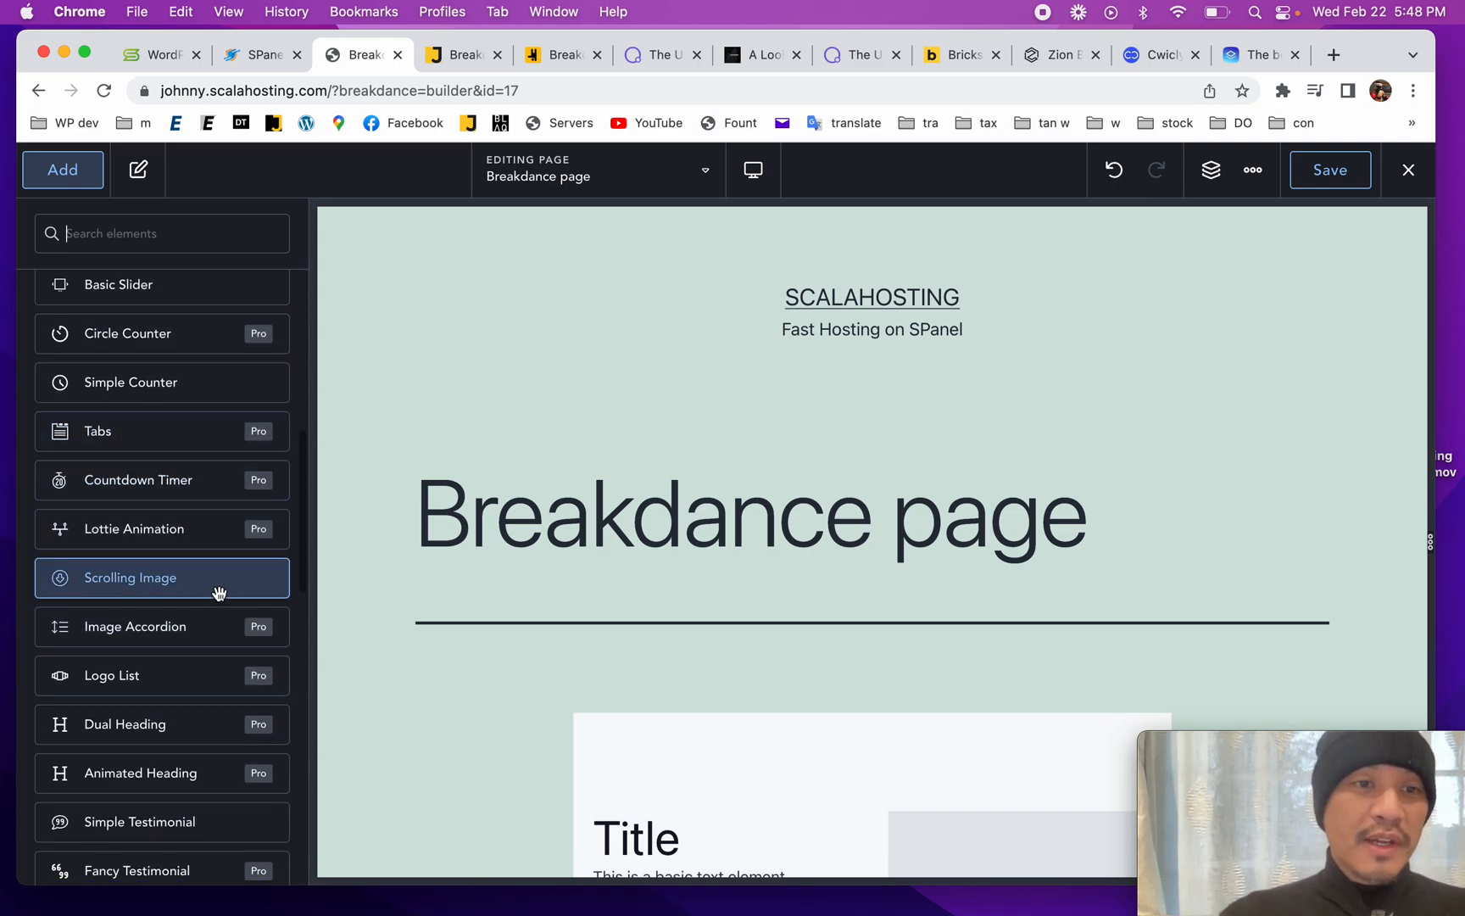
pyautogui.scroll(-3)
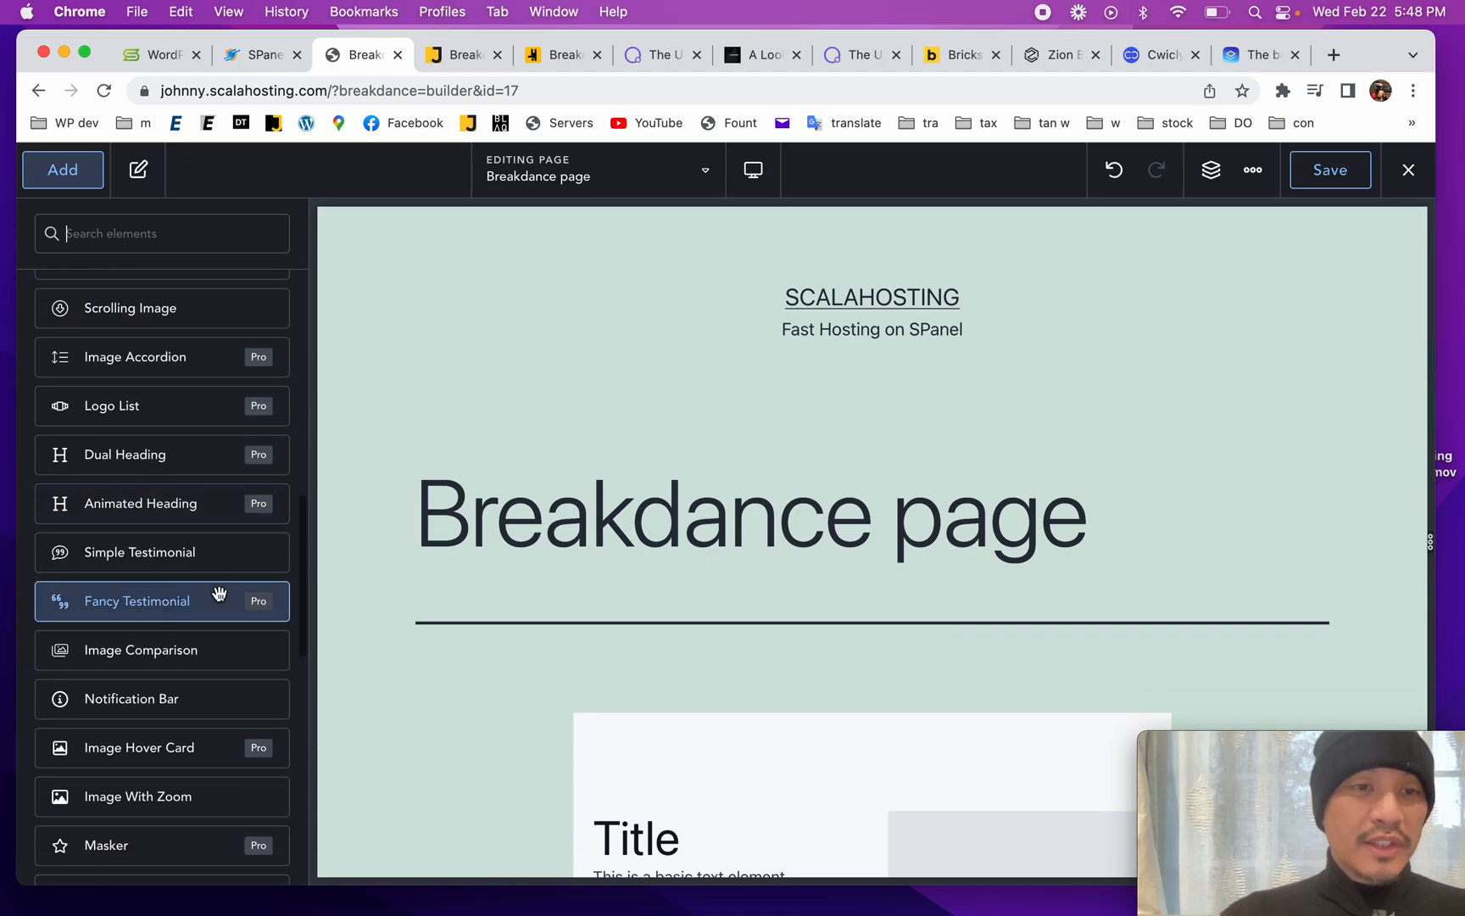
pyautogui.scroll(-3)
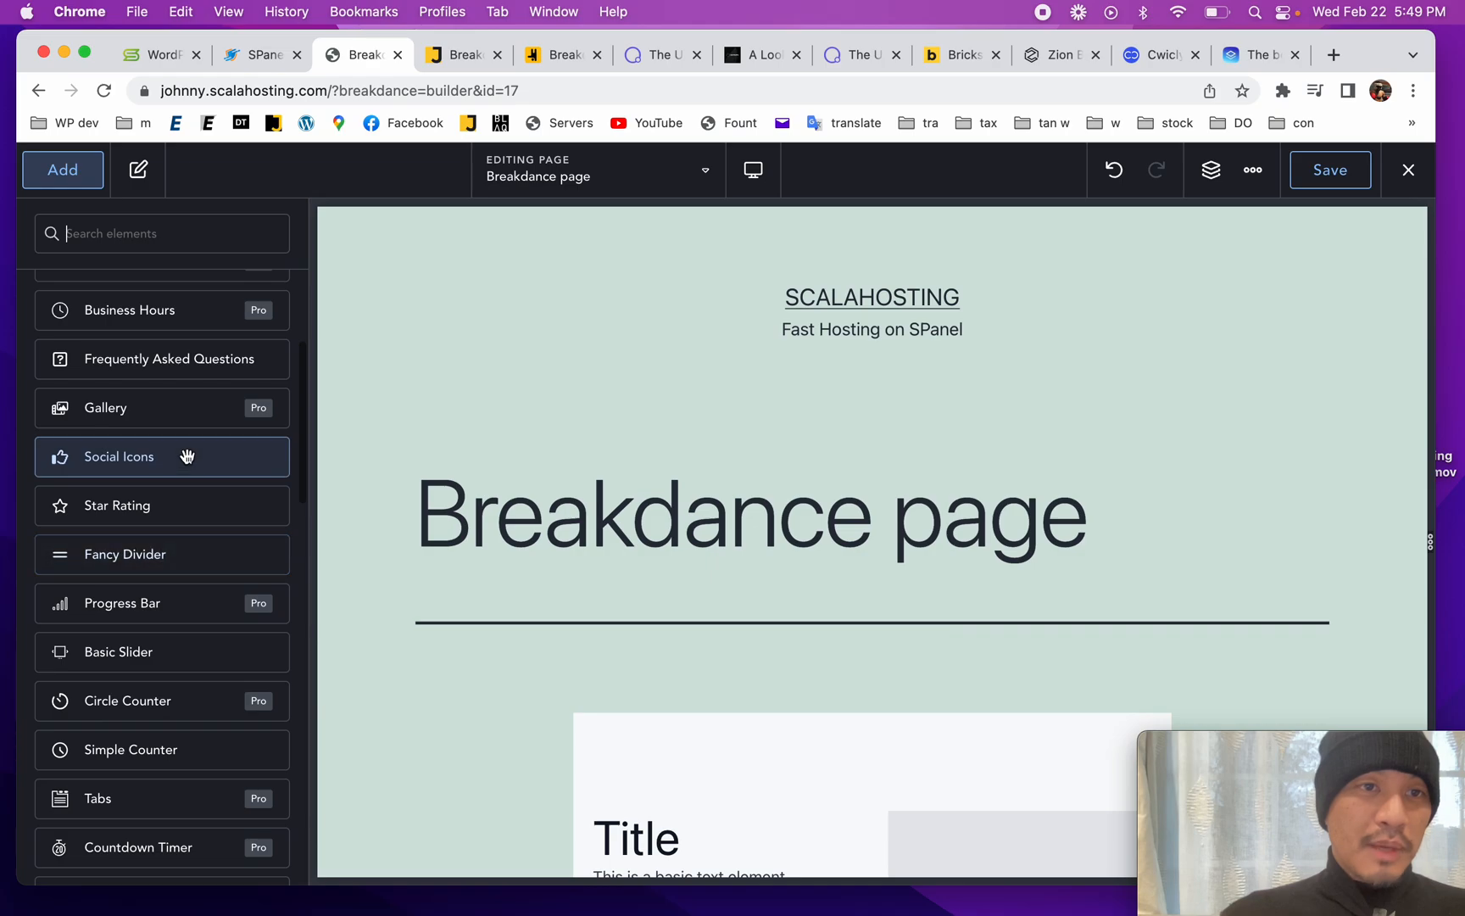
pyautogui.click(62, 169)
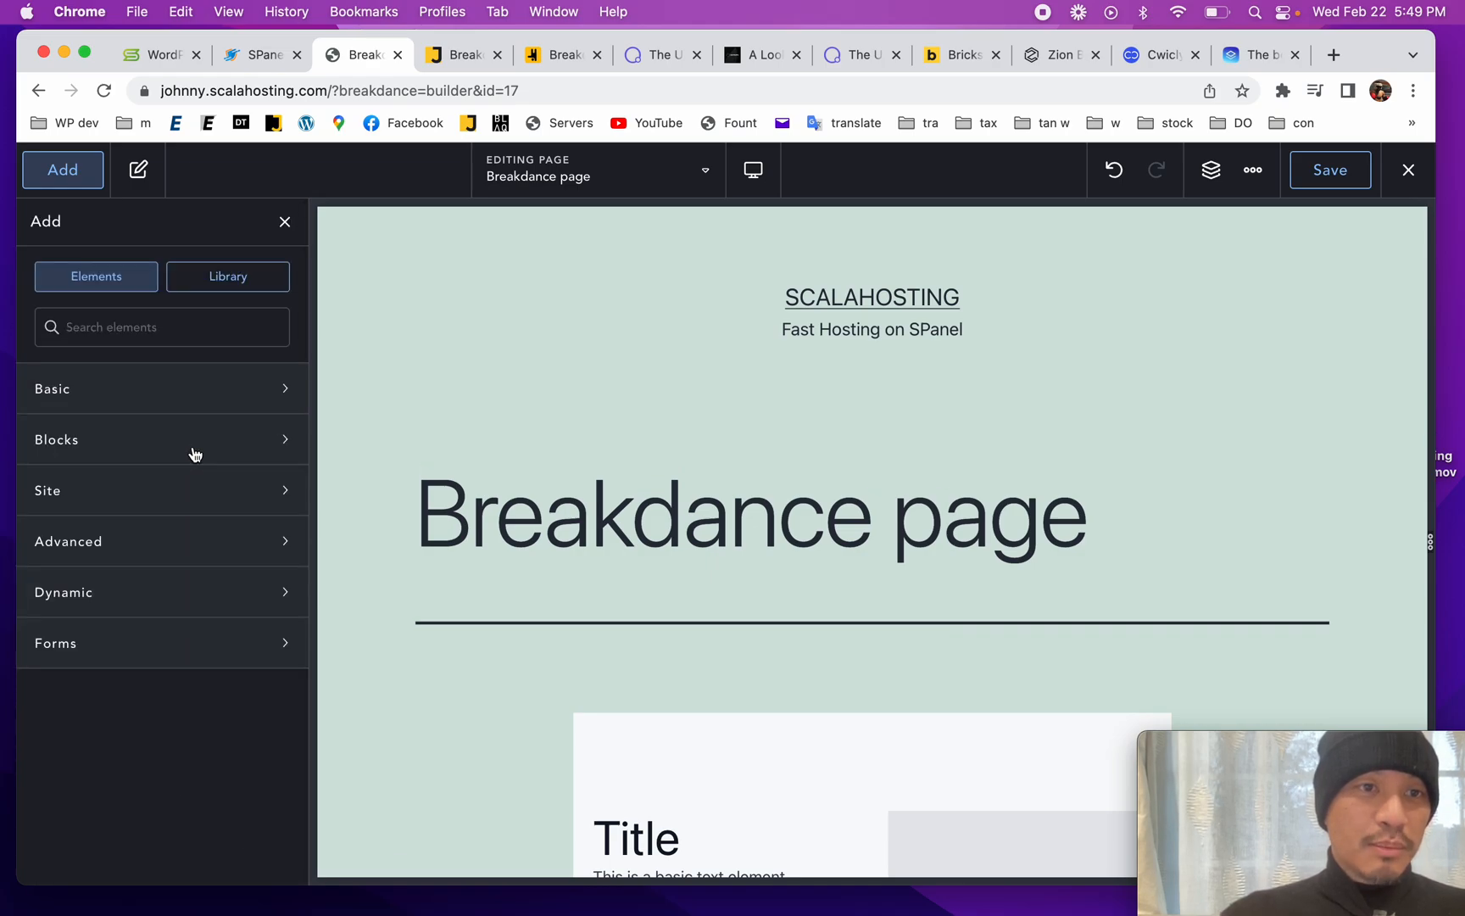
pyautogui.click(161, 490)
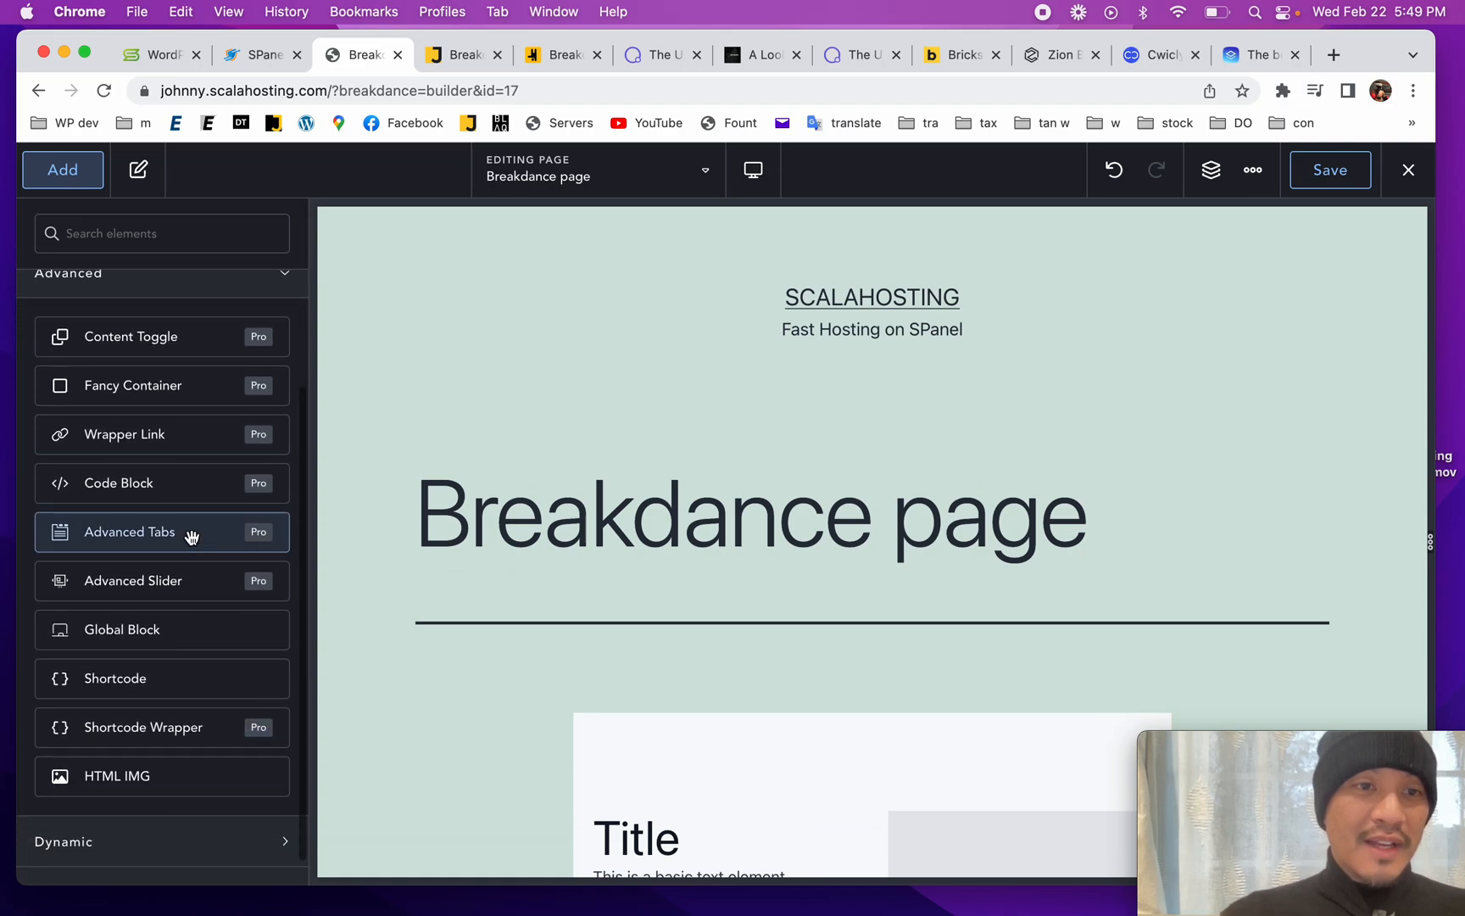
pyautogui.scroll(3)
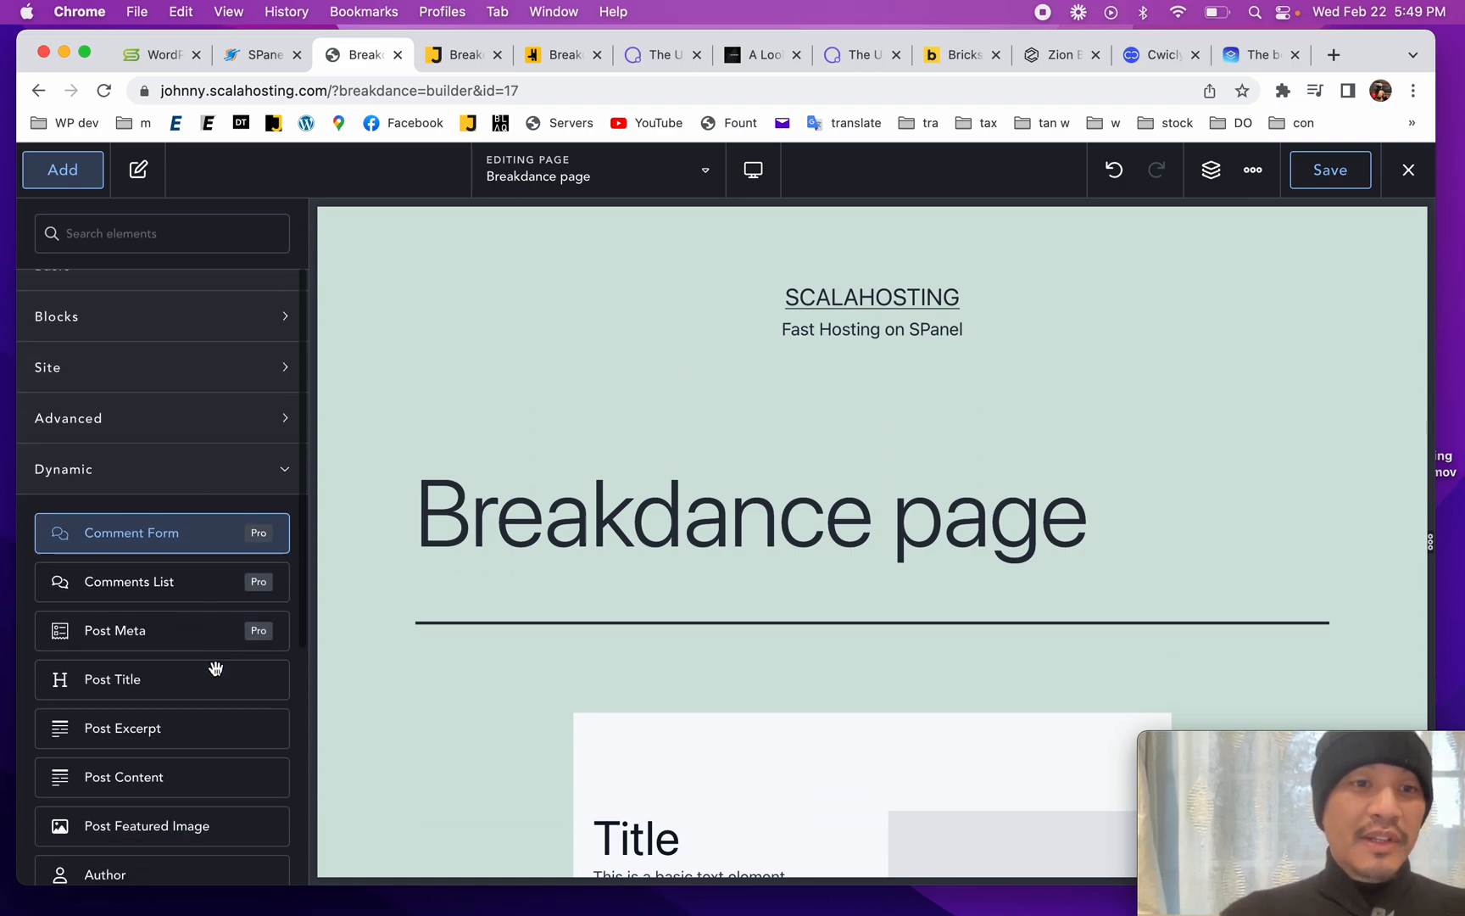
pyautogui.scroll(-3)
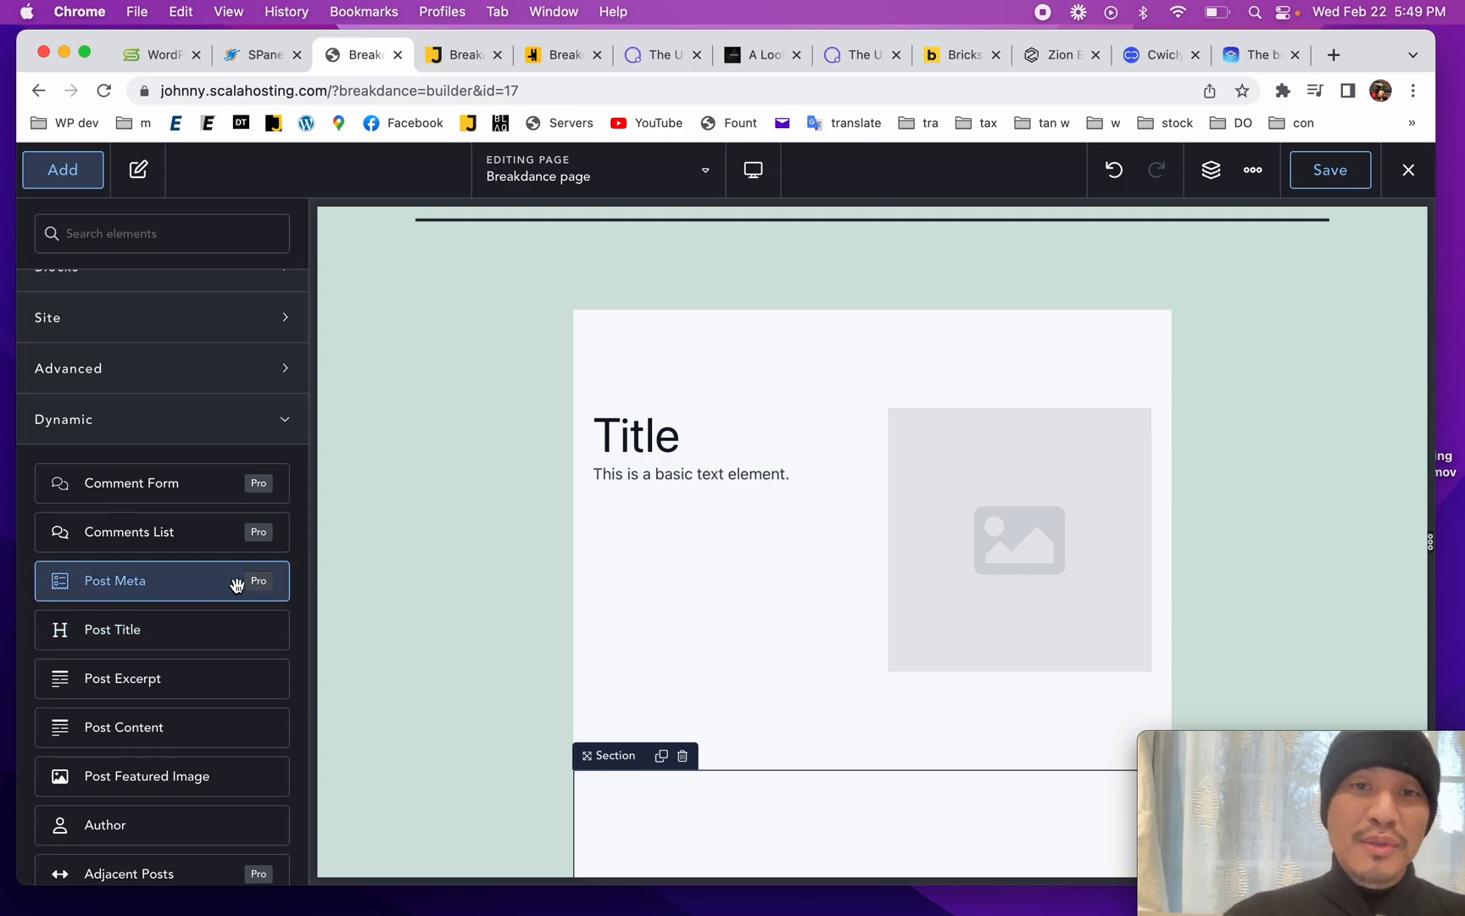
pyautogui.scroll(-3)
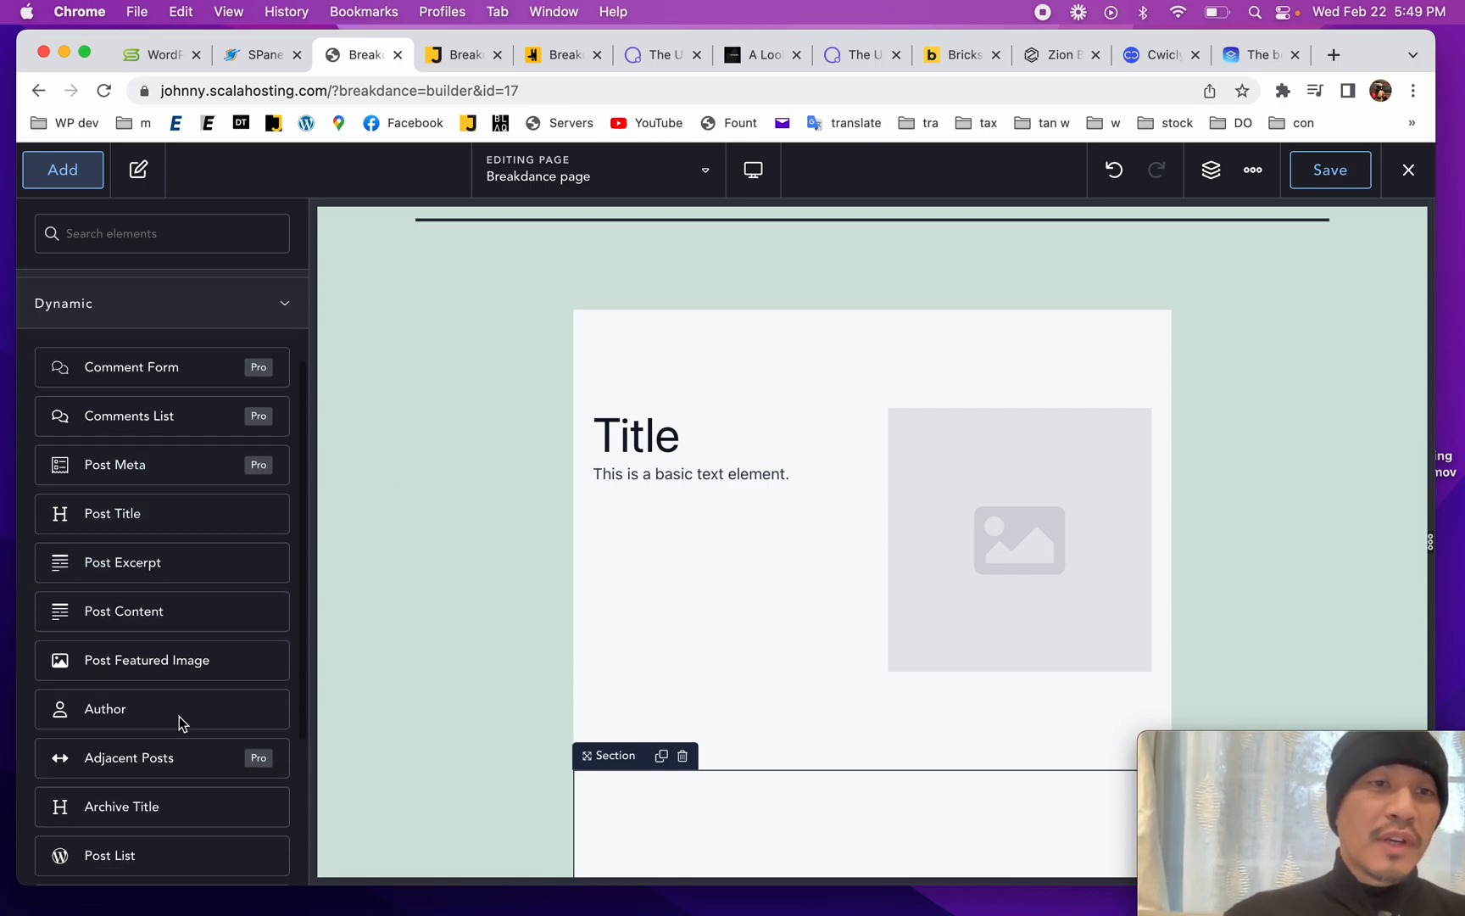
pyautogui.scroll(-3)
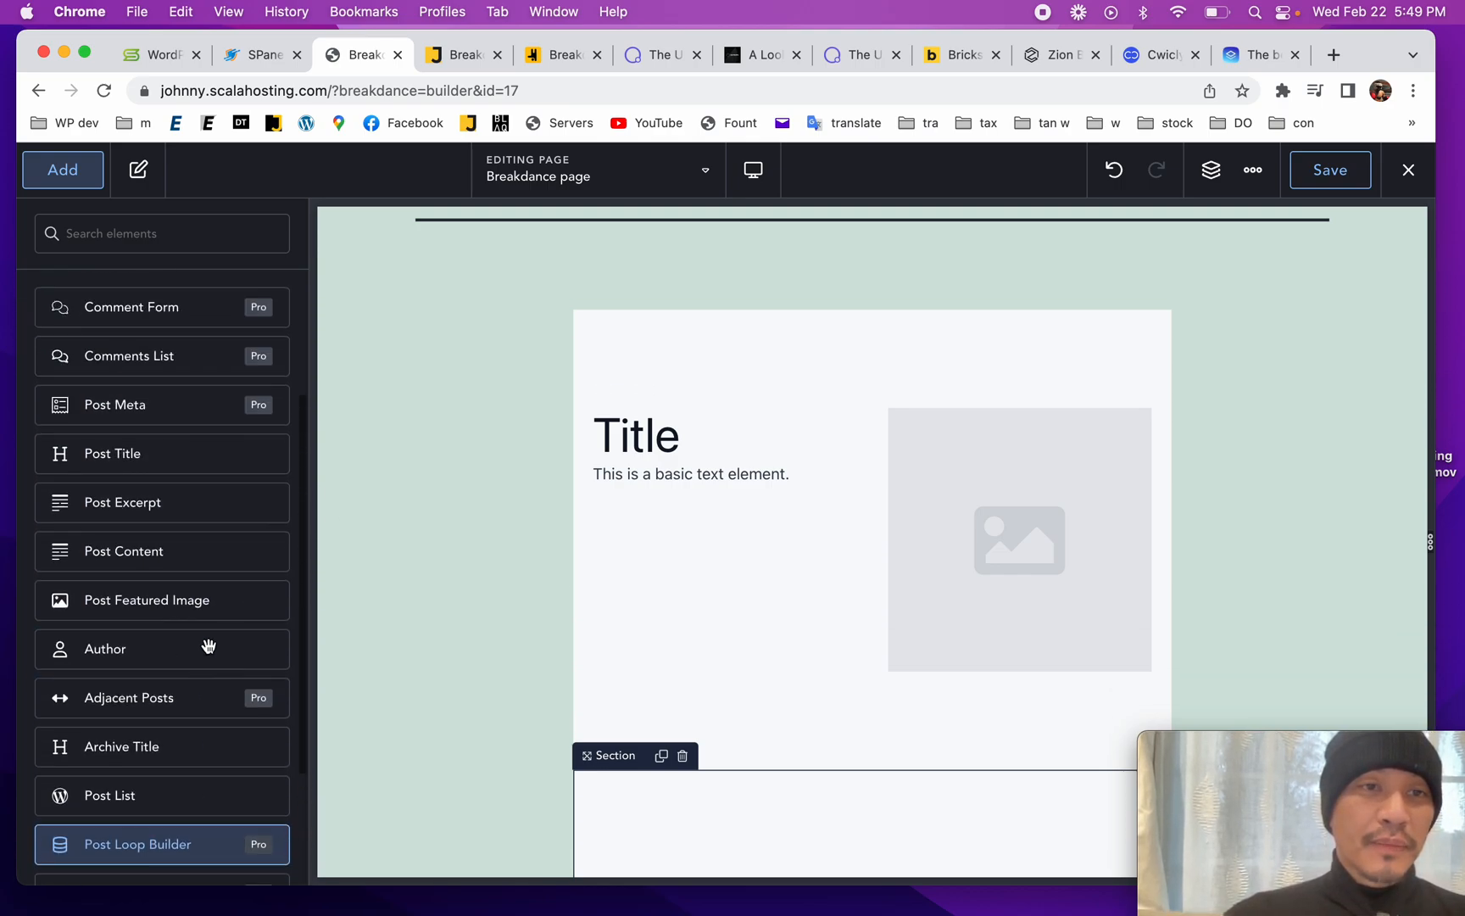
pyautogui.click(63, 169)
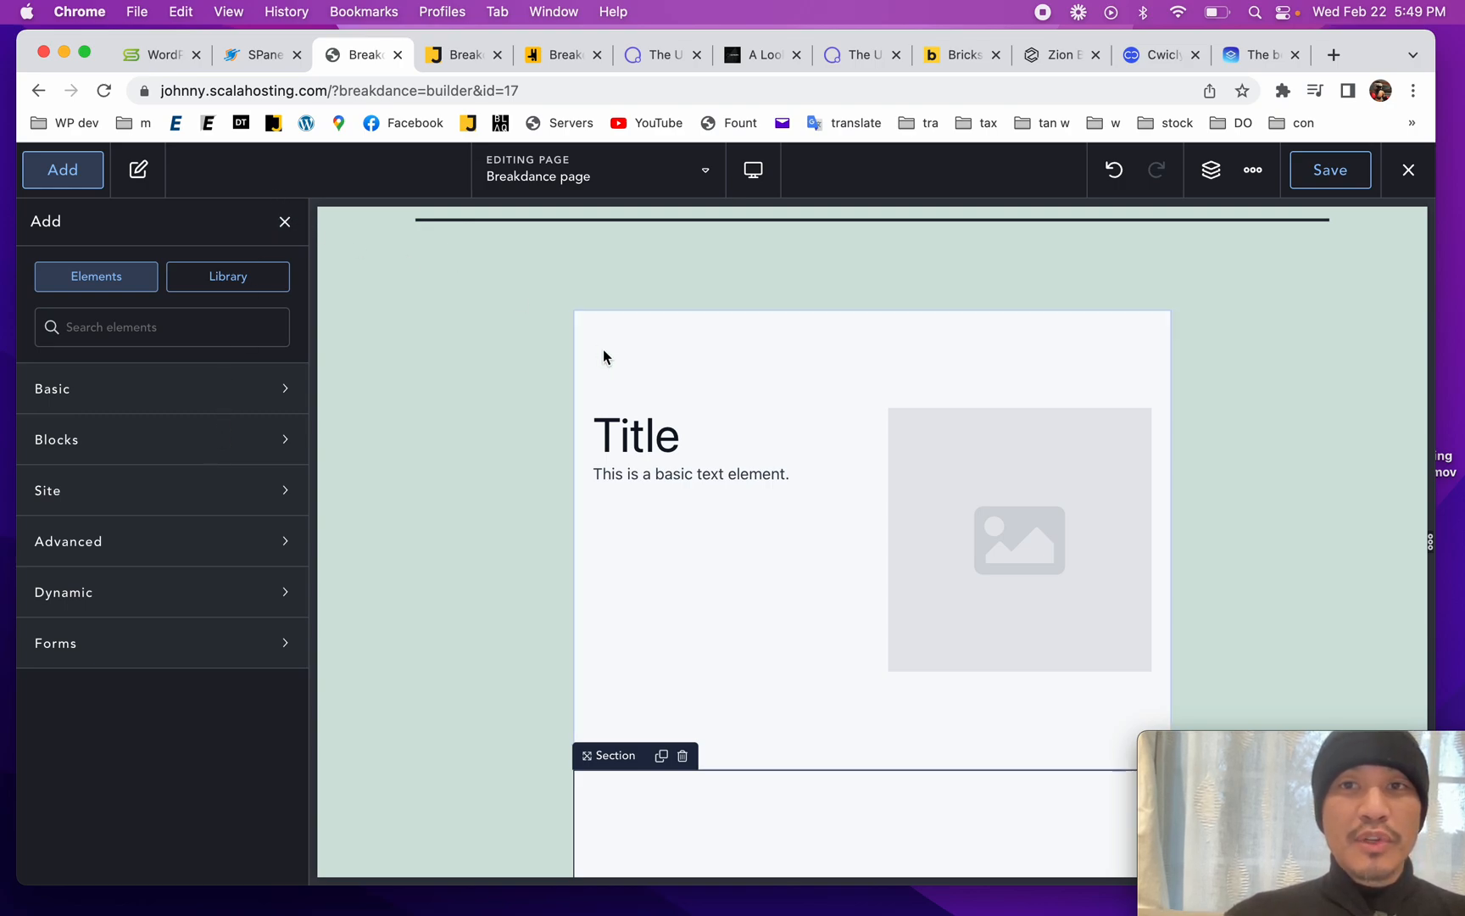
pyautogui.click(1330, 169)
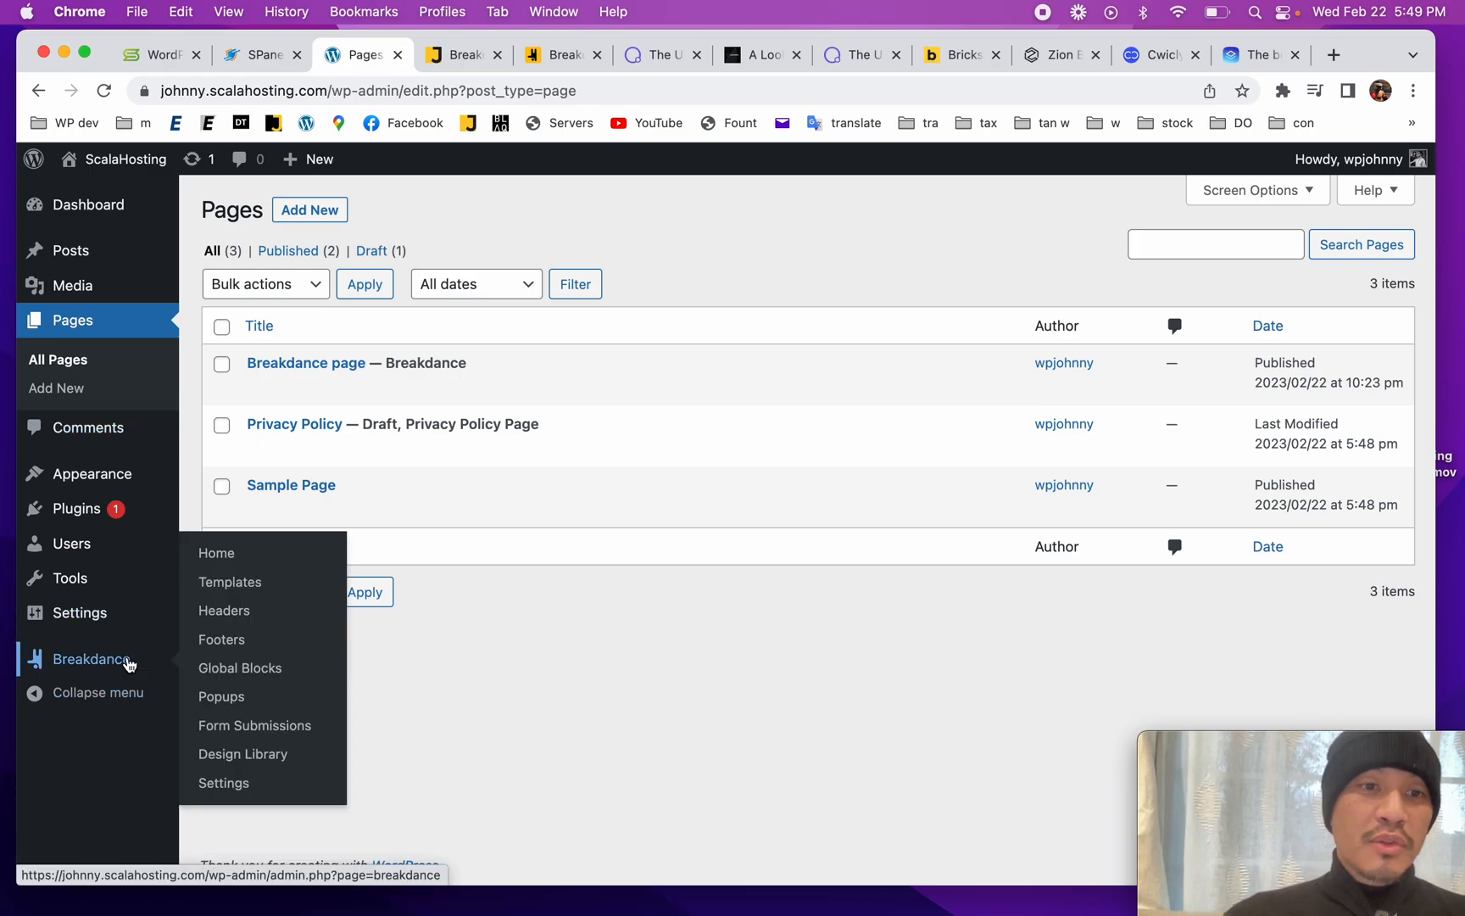
# Step: Set Breakdance's Theme setting to Disable Theme and save the change
pyautogui.click(224, 781)
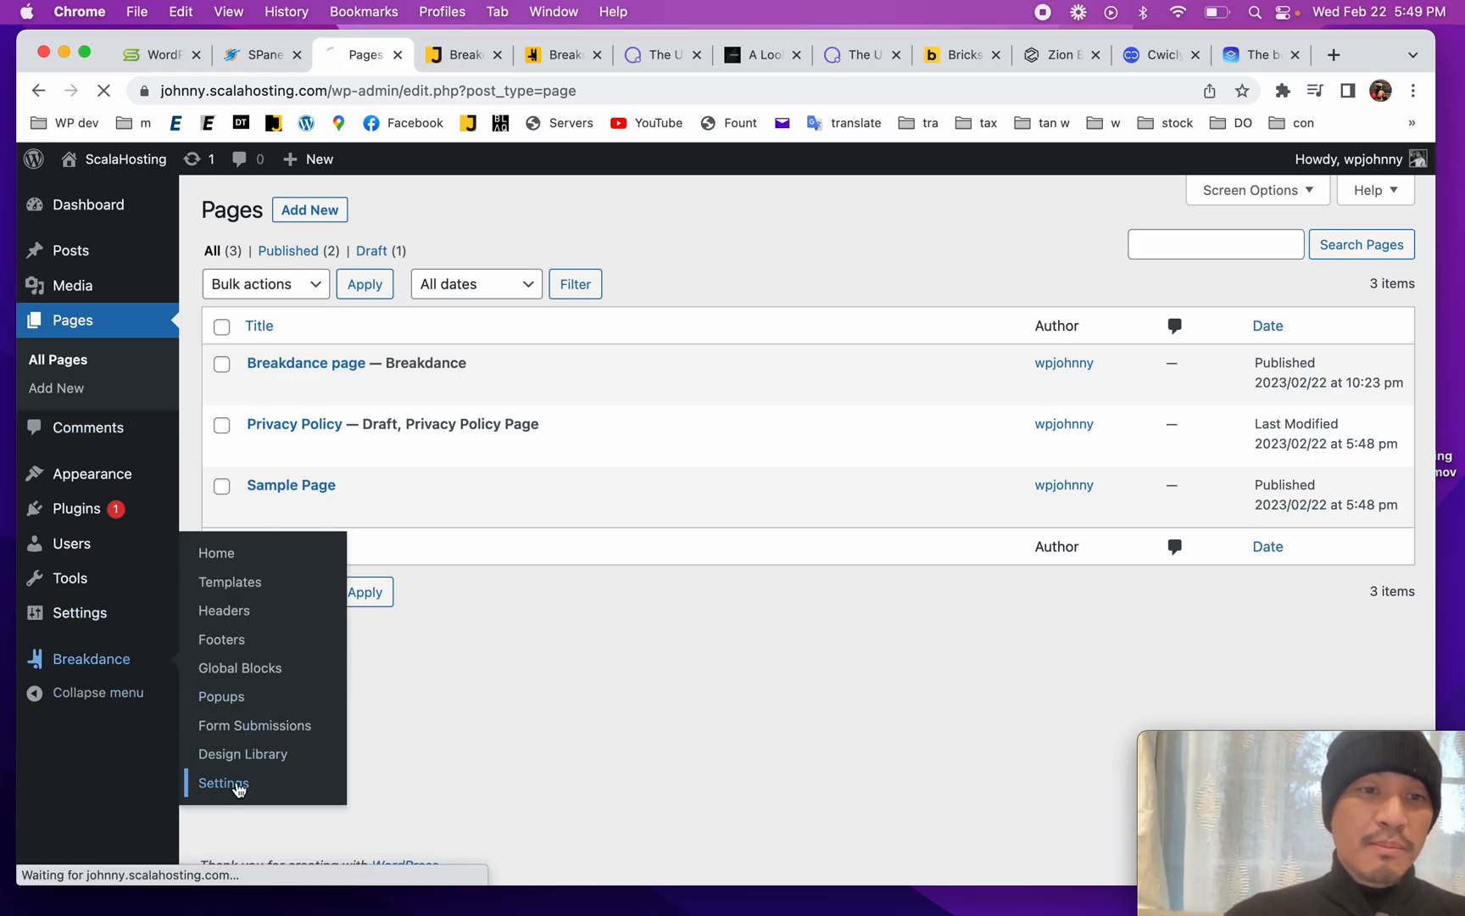
pyautogui.click(222, 783)
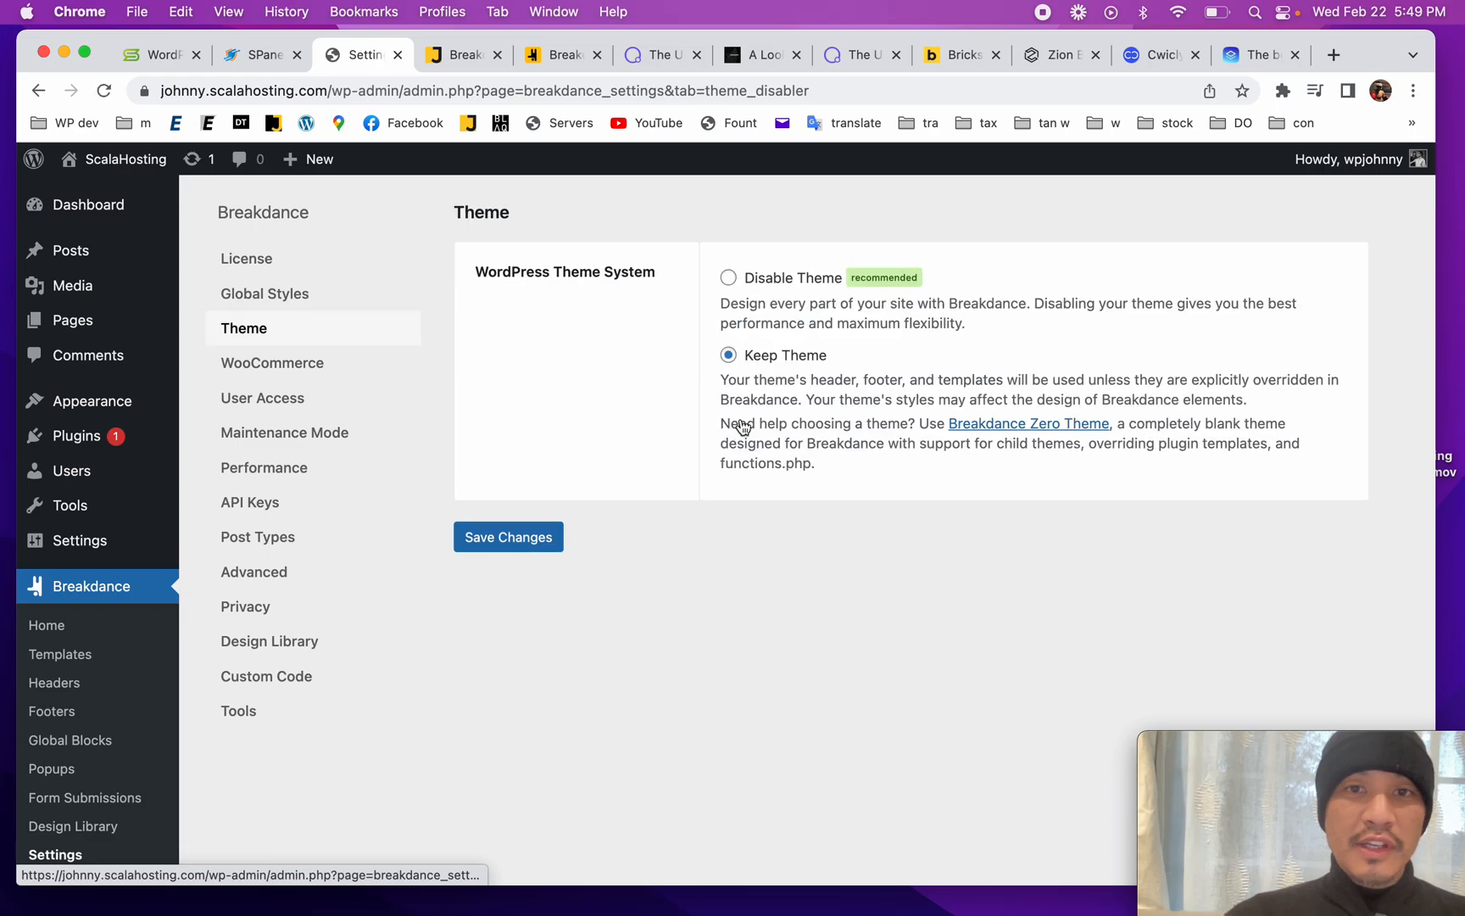
pyautogui.click(729, 278)
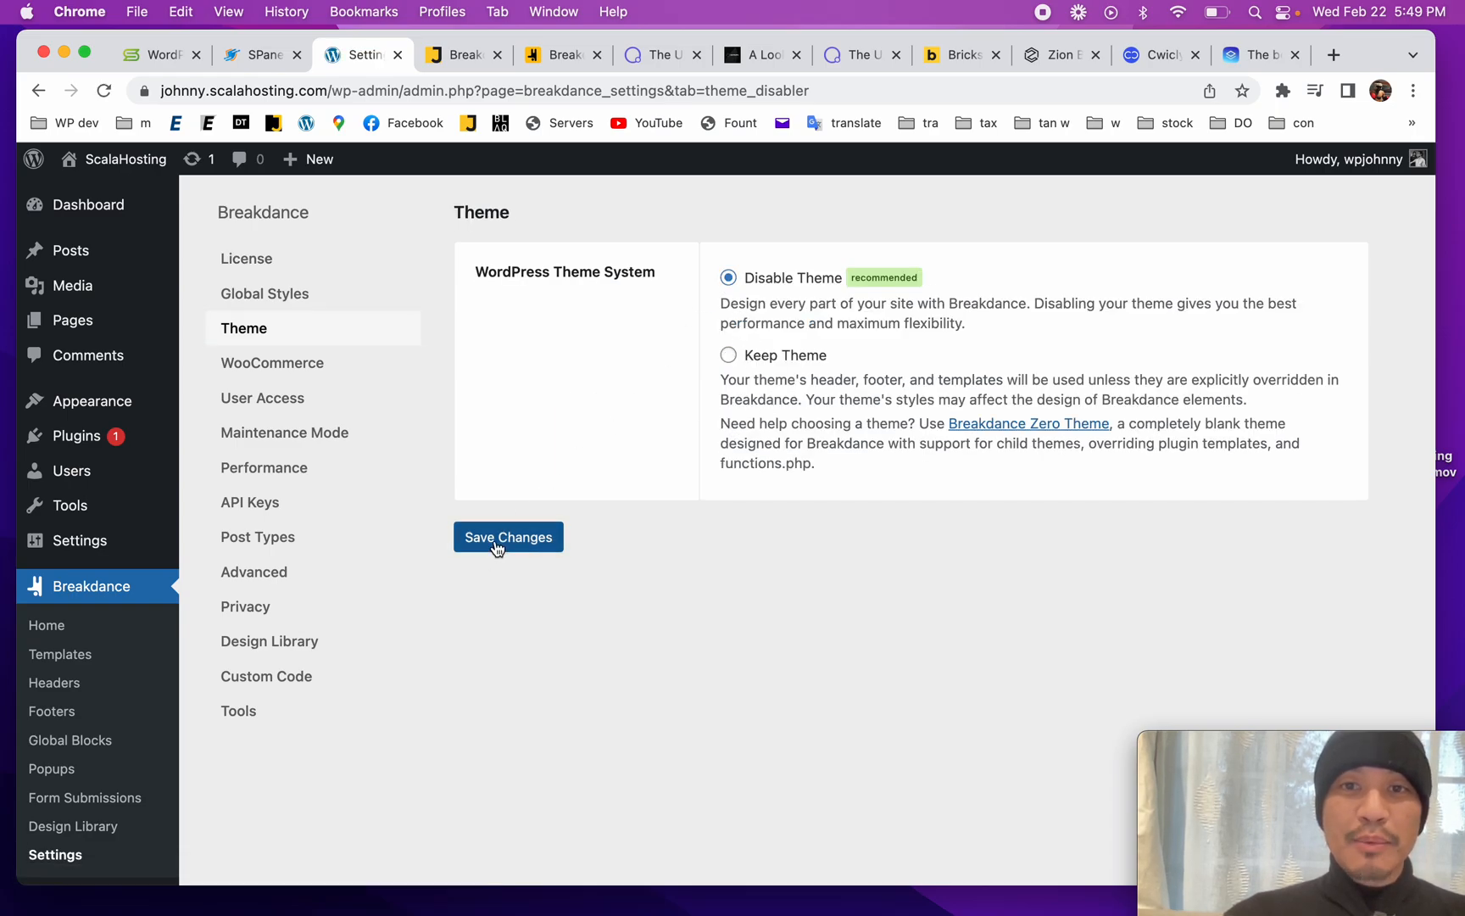
pyautogui.click(507, 536)
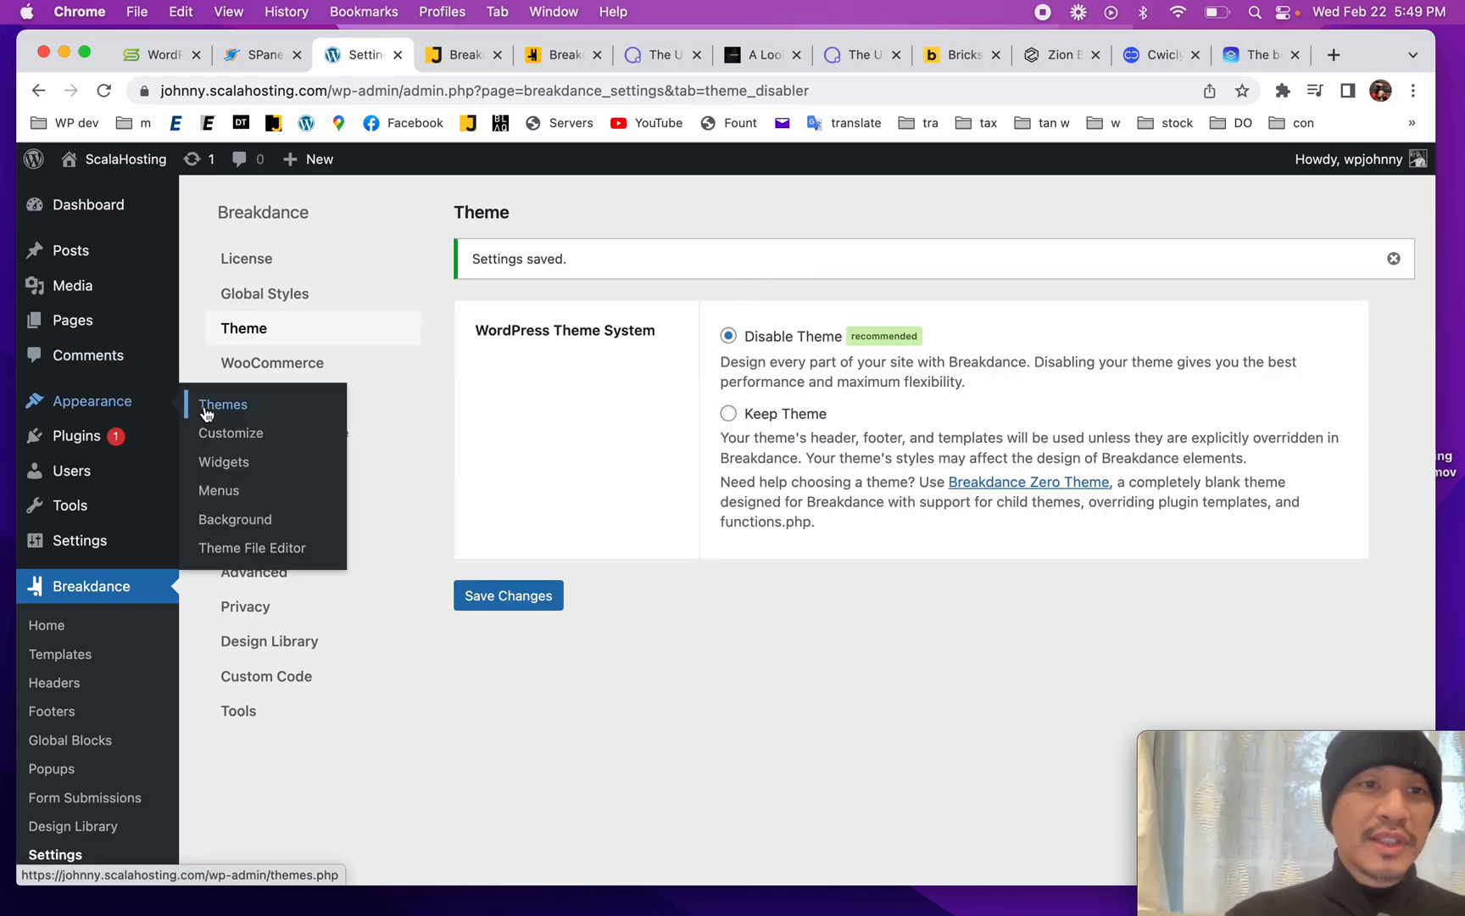
# Step: View the installed themes under Appearance, then return to the Pages list
pyautogui.click(222, 404)
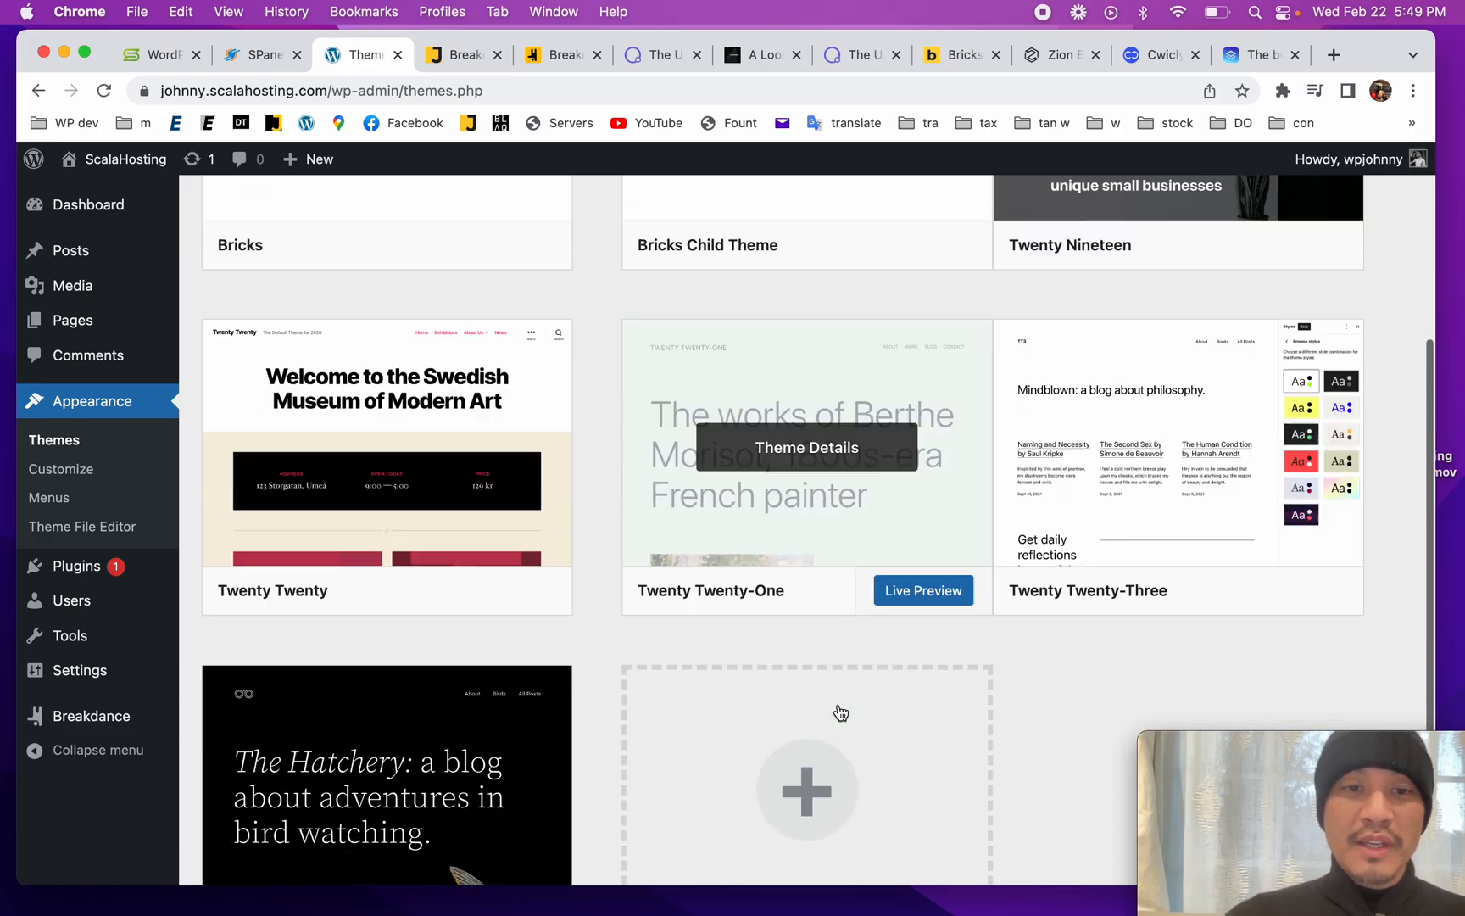
pyautogui.scroll(-3)
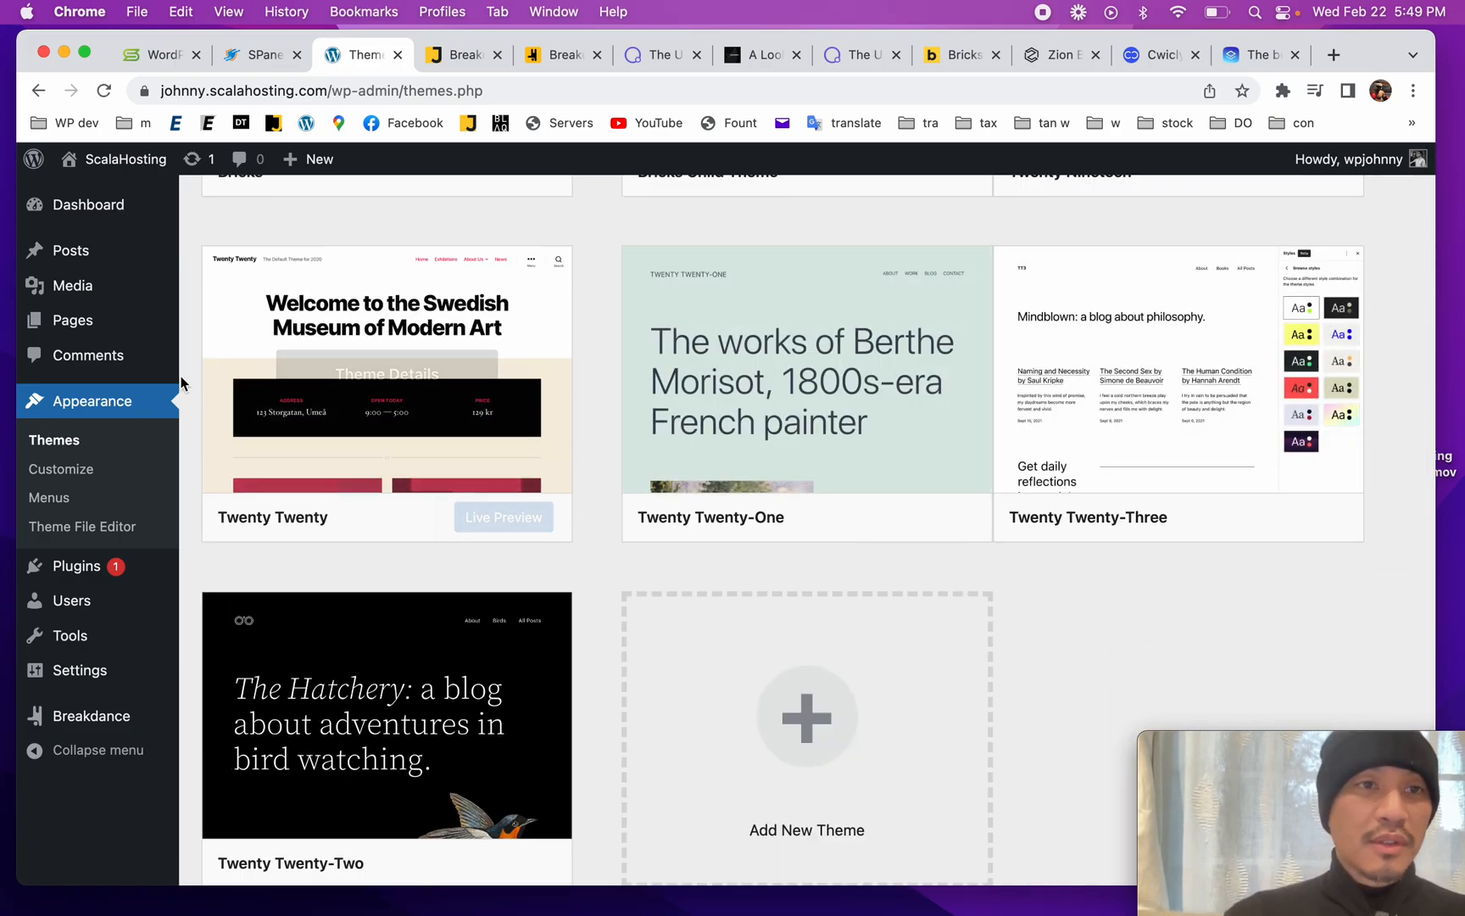
pyautogui.click(71, 319)
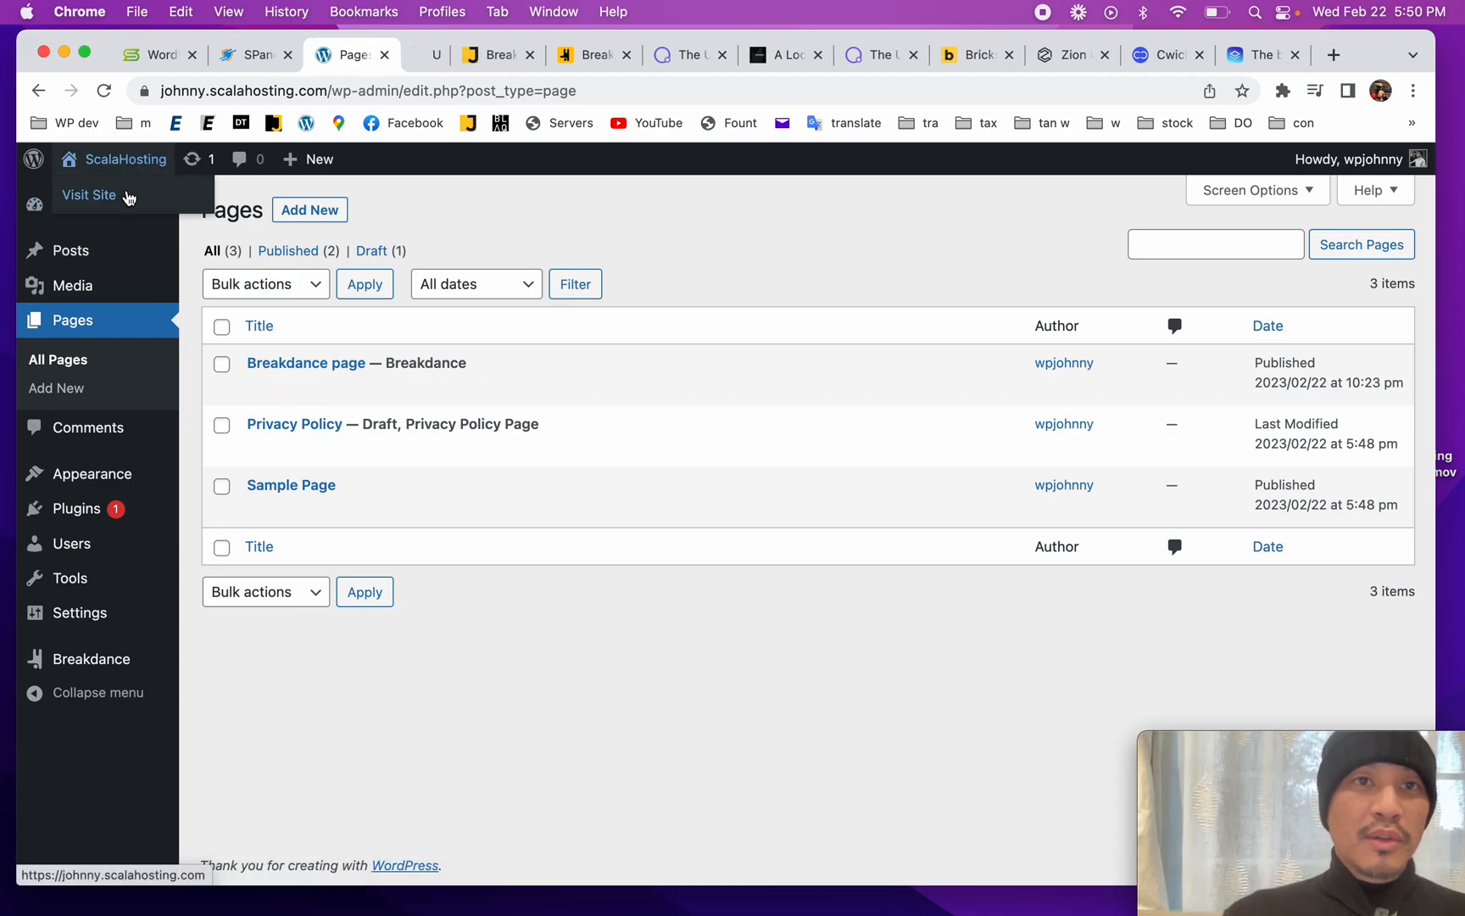
pyautogui.click(88, 195)
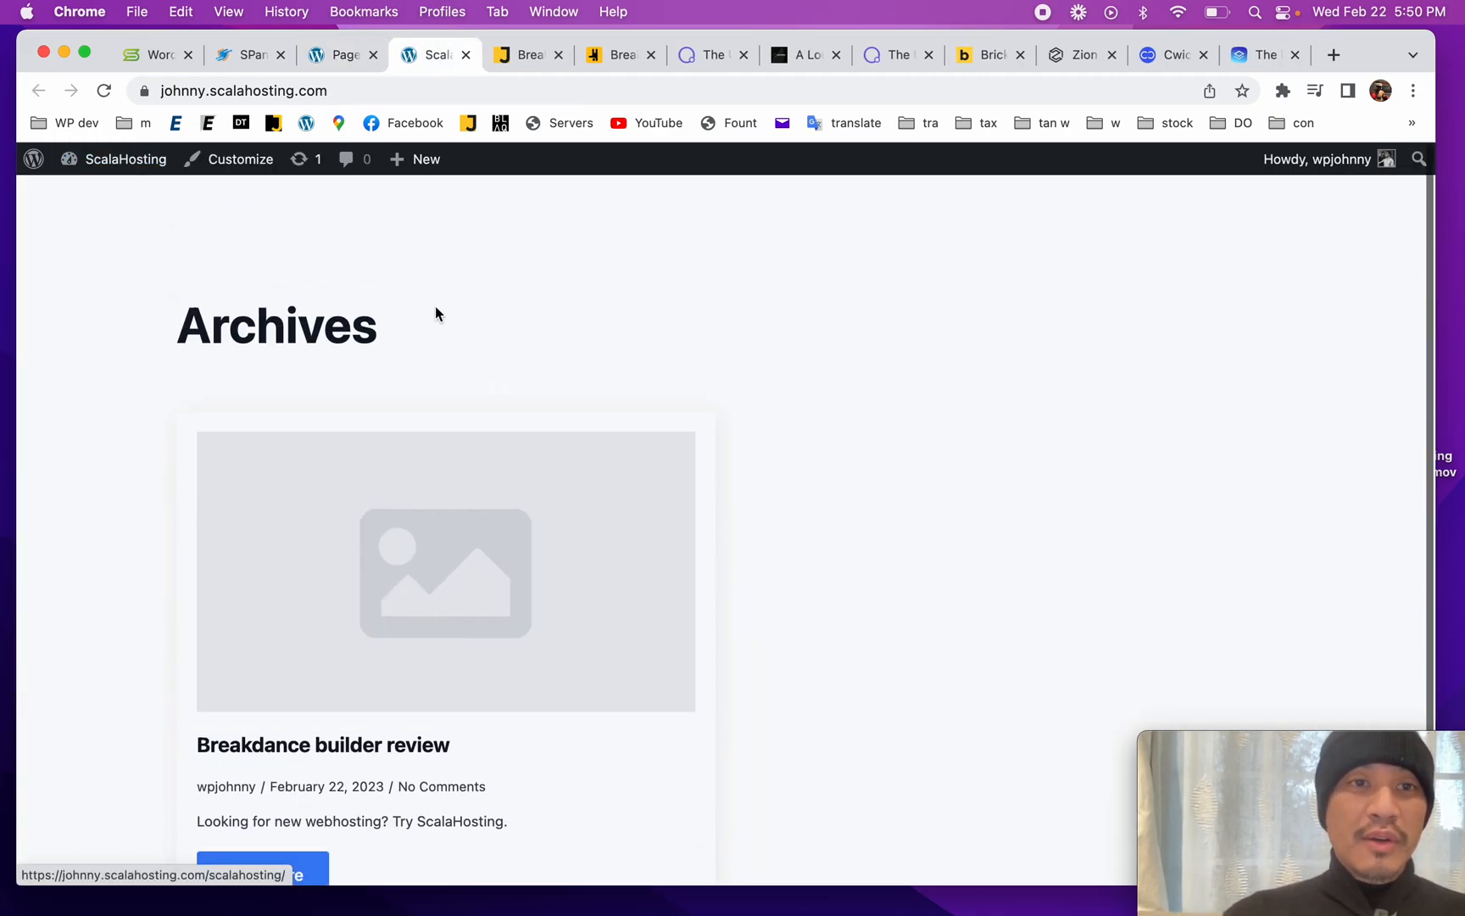
pyautogui.click(343, 56)
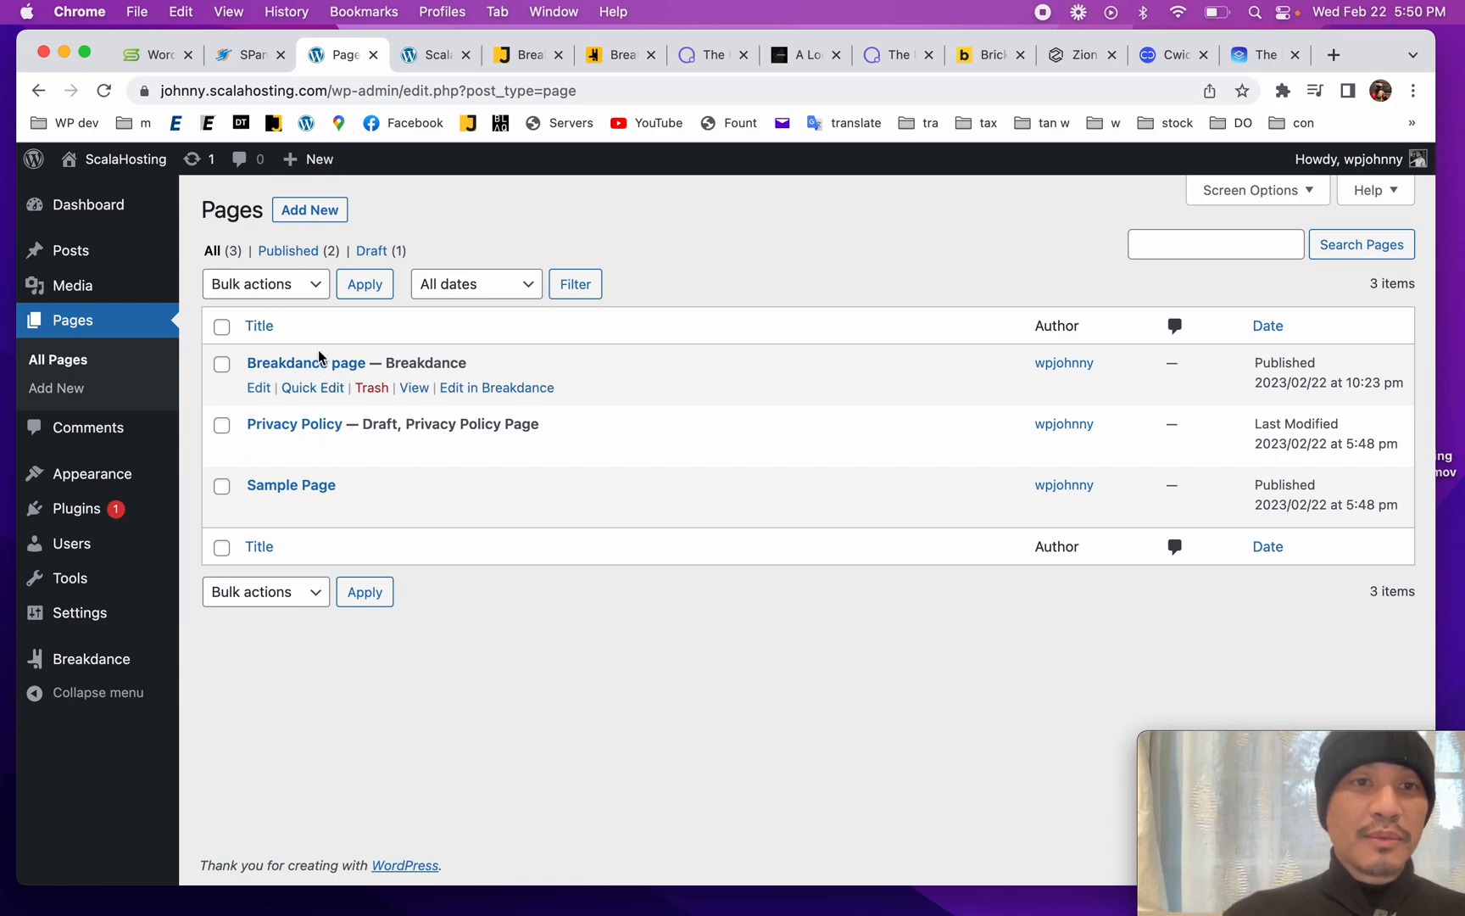
pyautogui.click(496, 388)
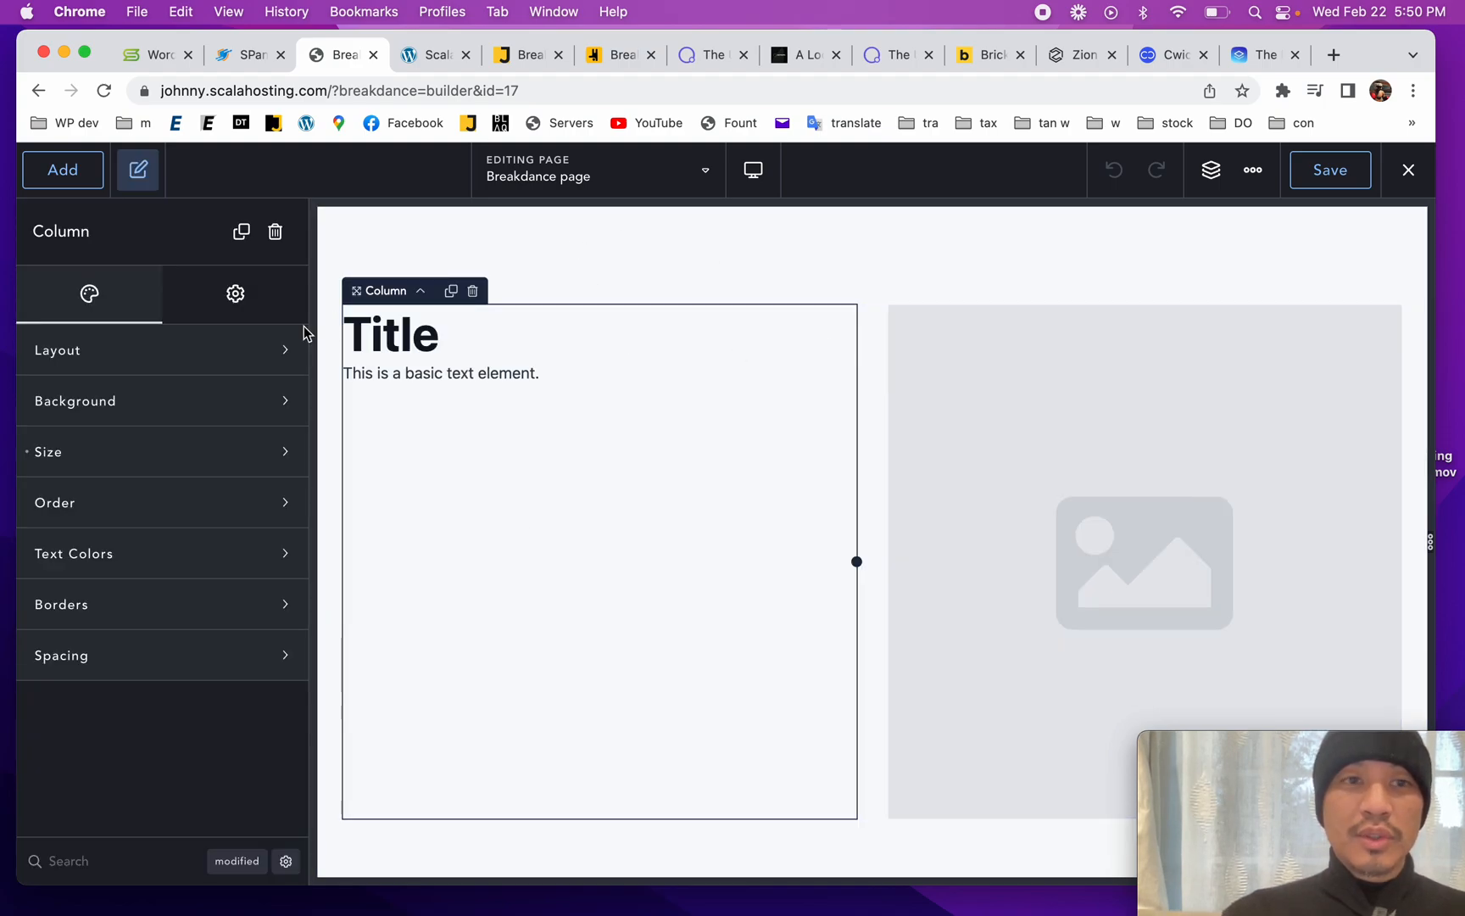
pyautogui.click(1407, 169)
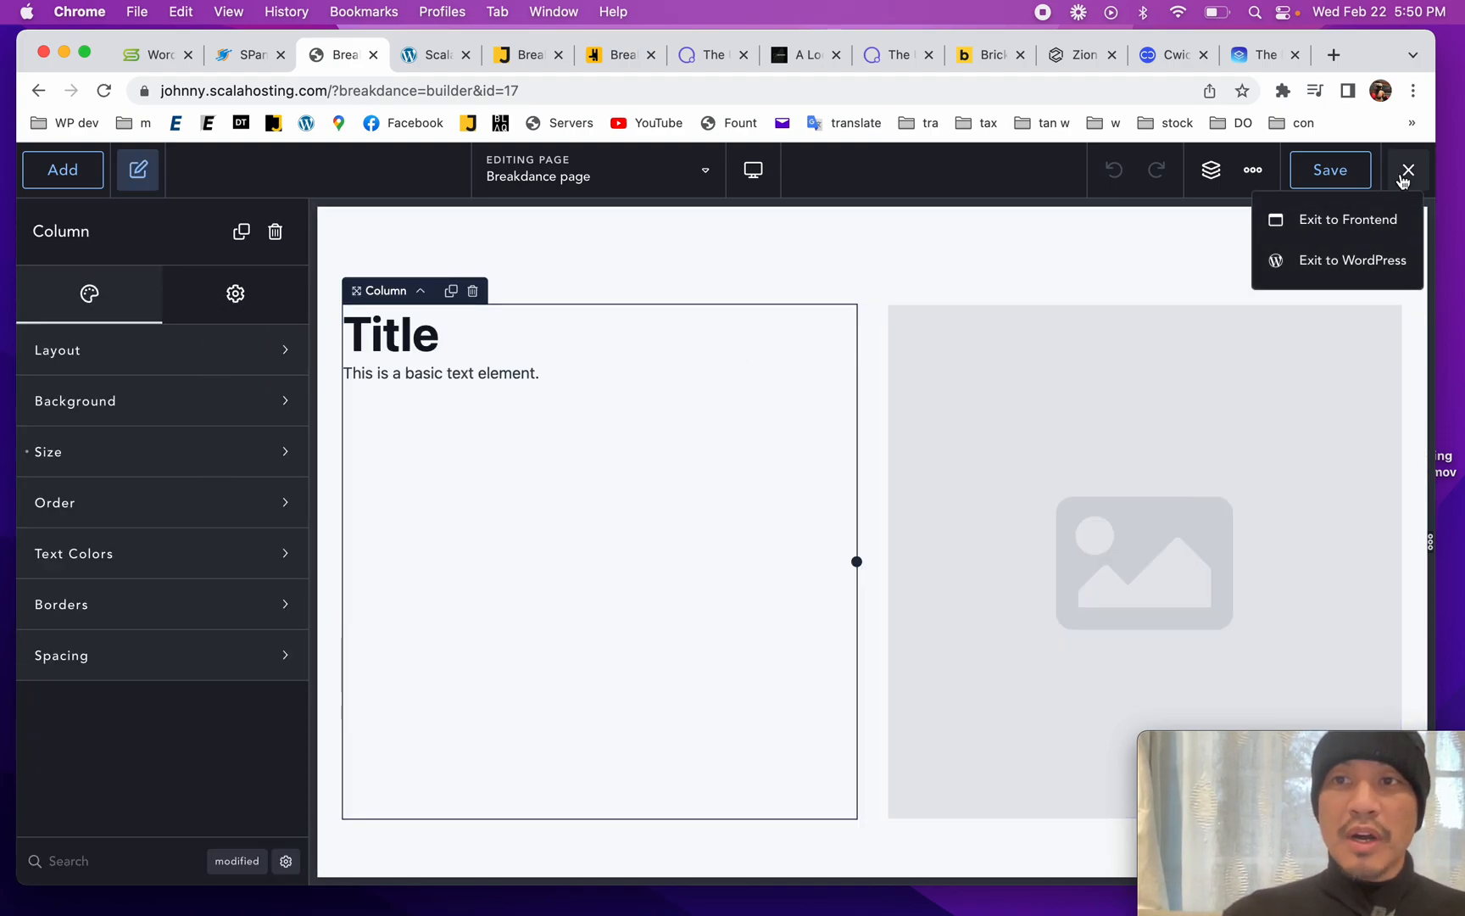
pyautogui.click(1351, 260)
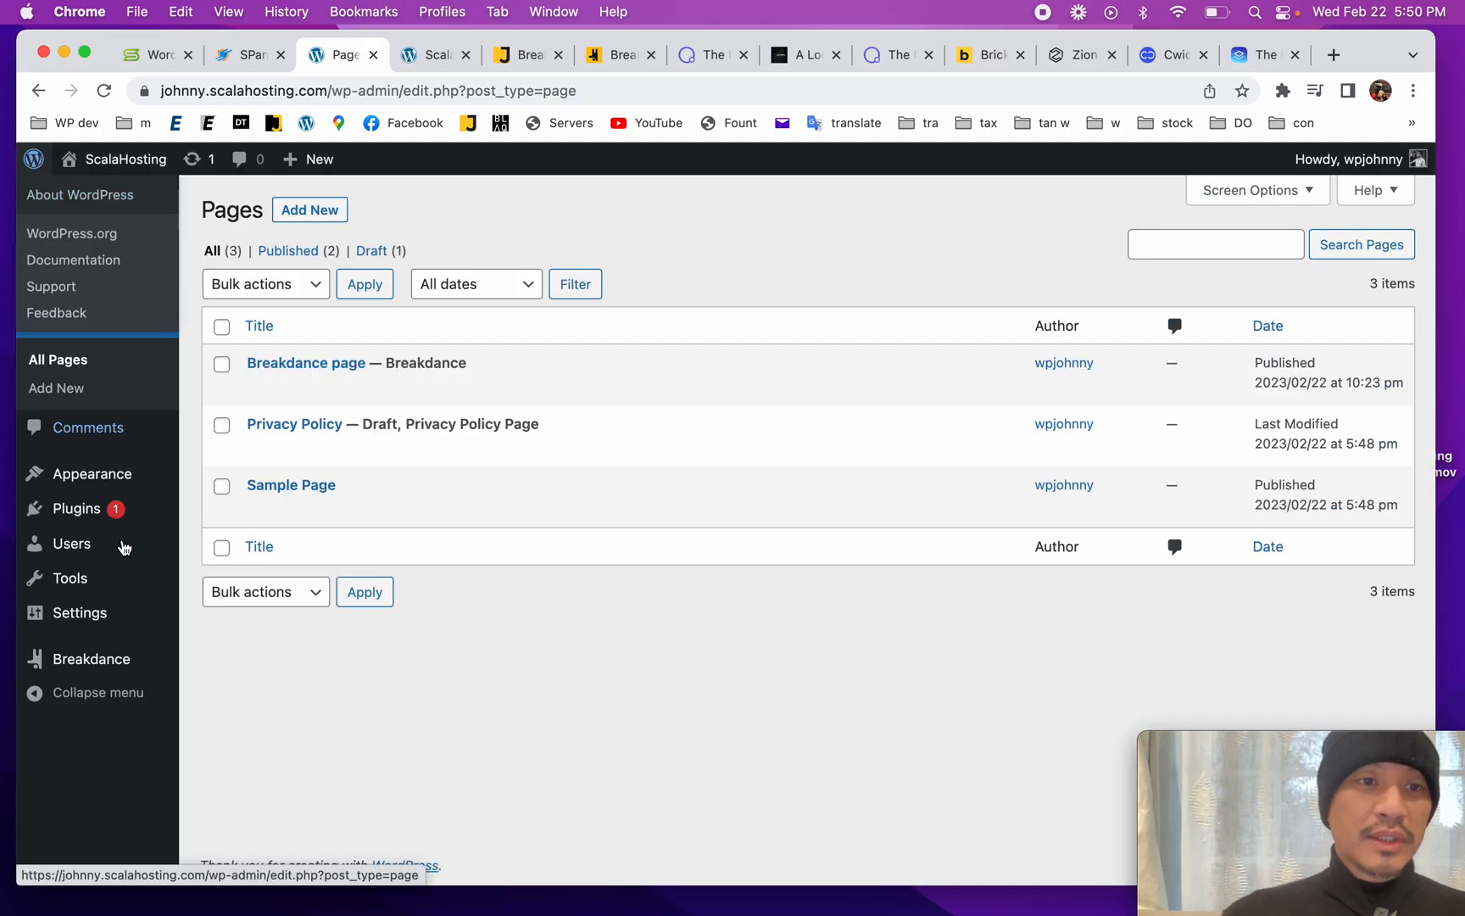
# Step: Create a Breakdance header titled 'main header' with Location set to Everywhere
pyautogui.click(91, 658)
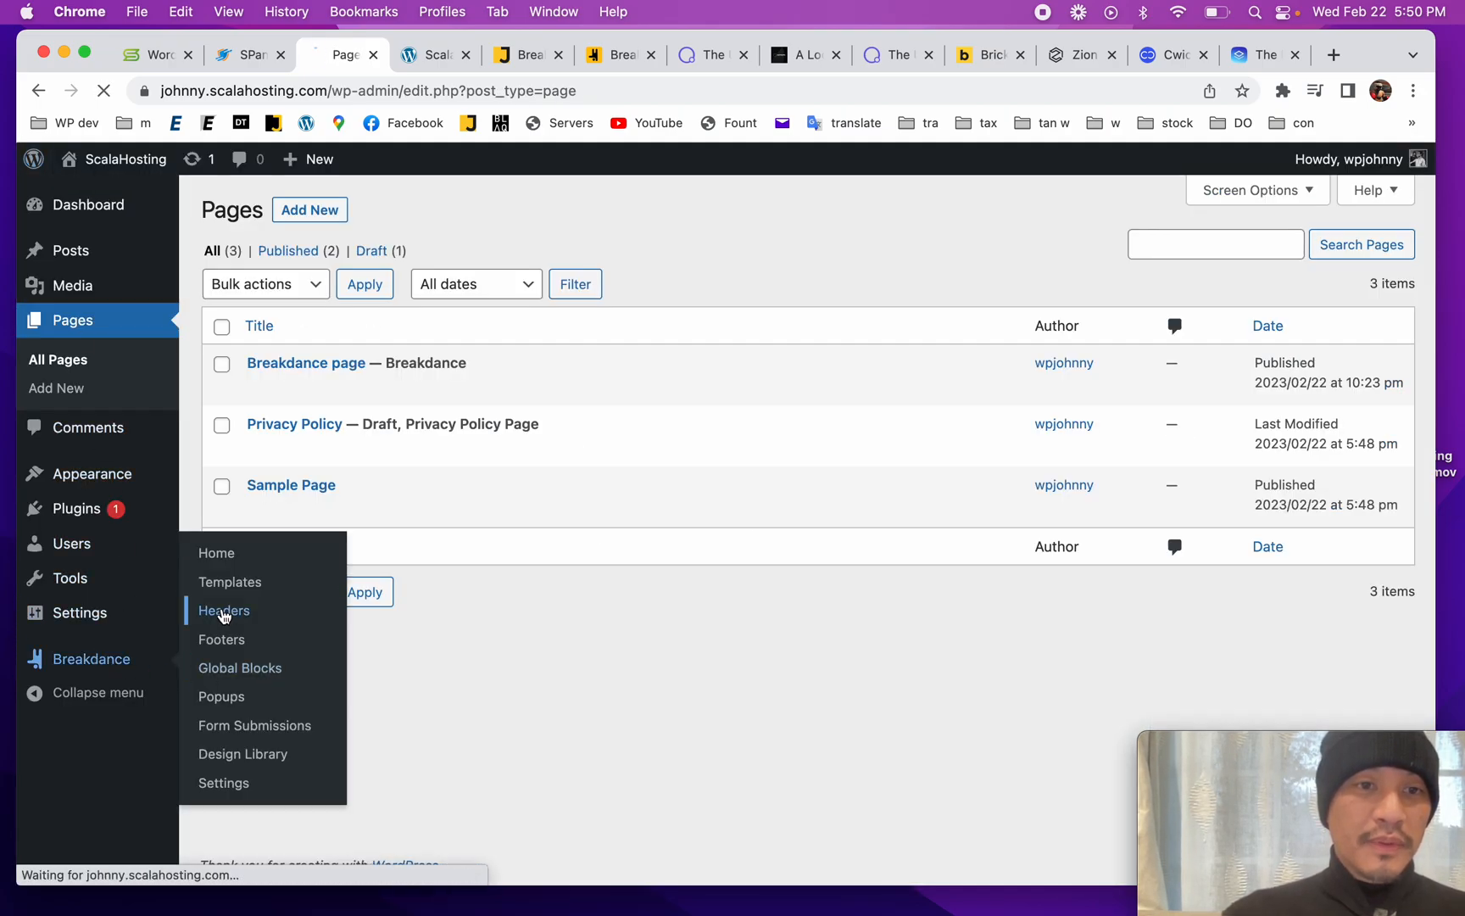
pyautogui.click(224, 610)
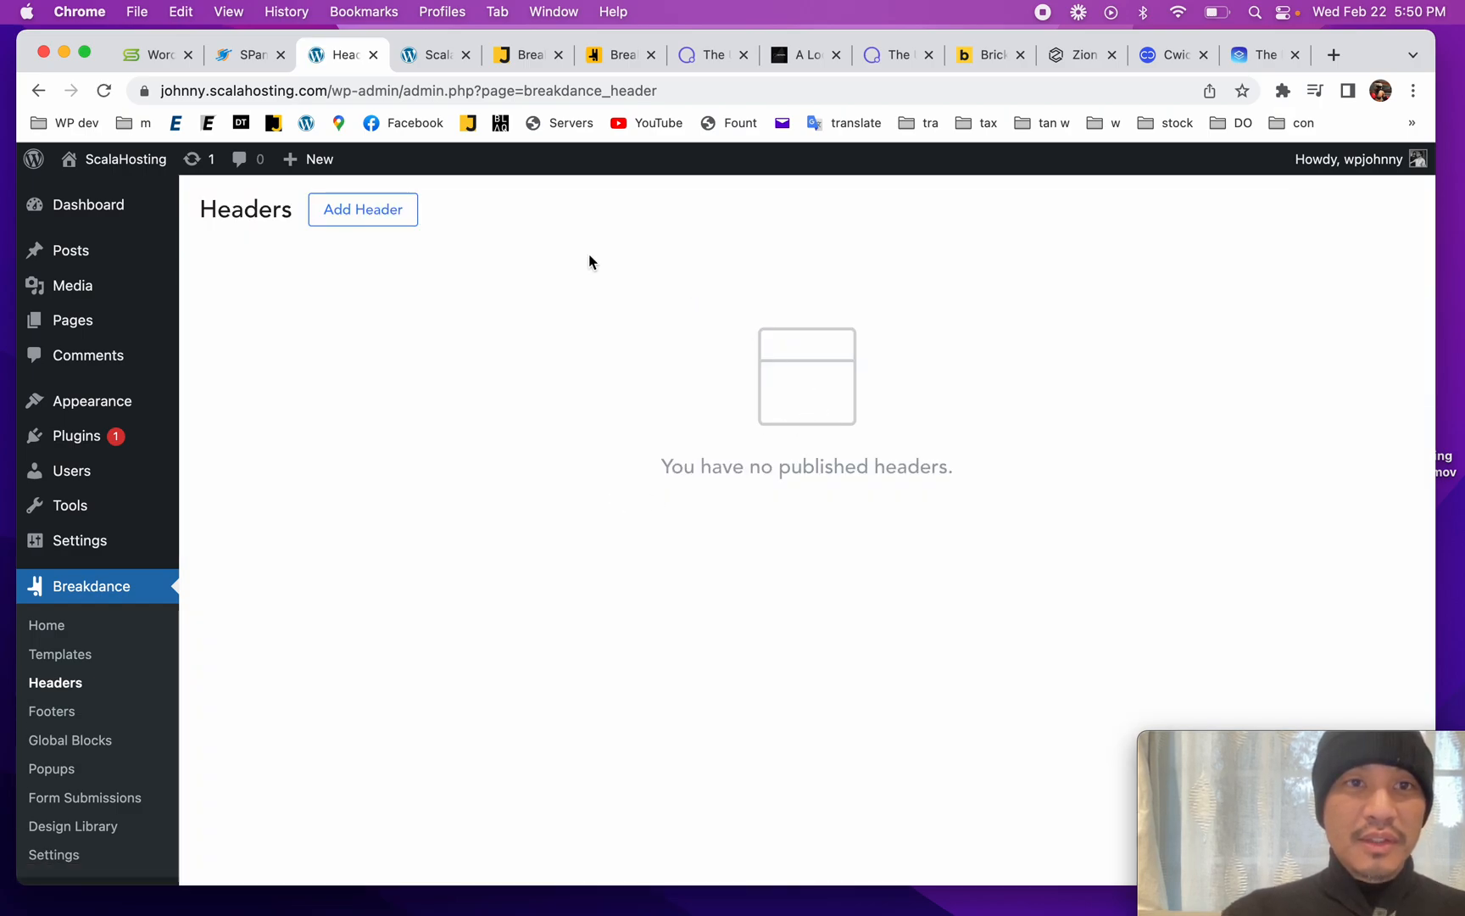
pyautogui.click(363, 209)
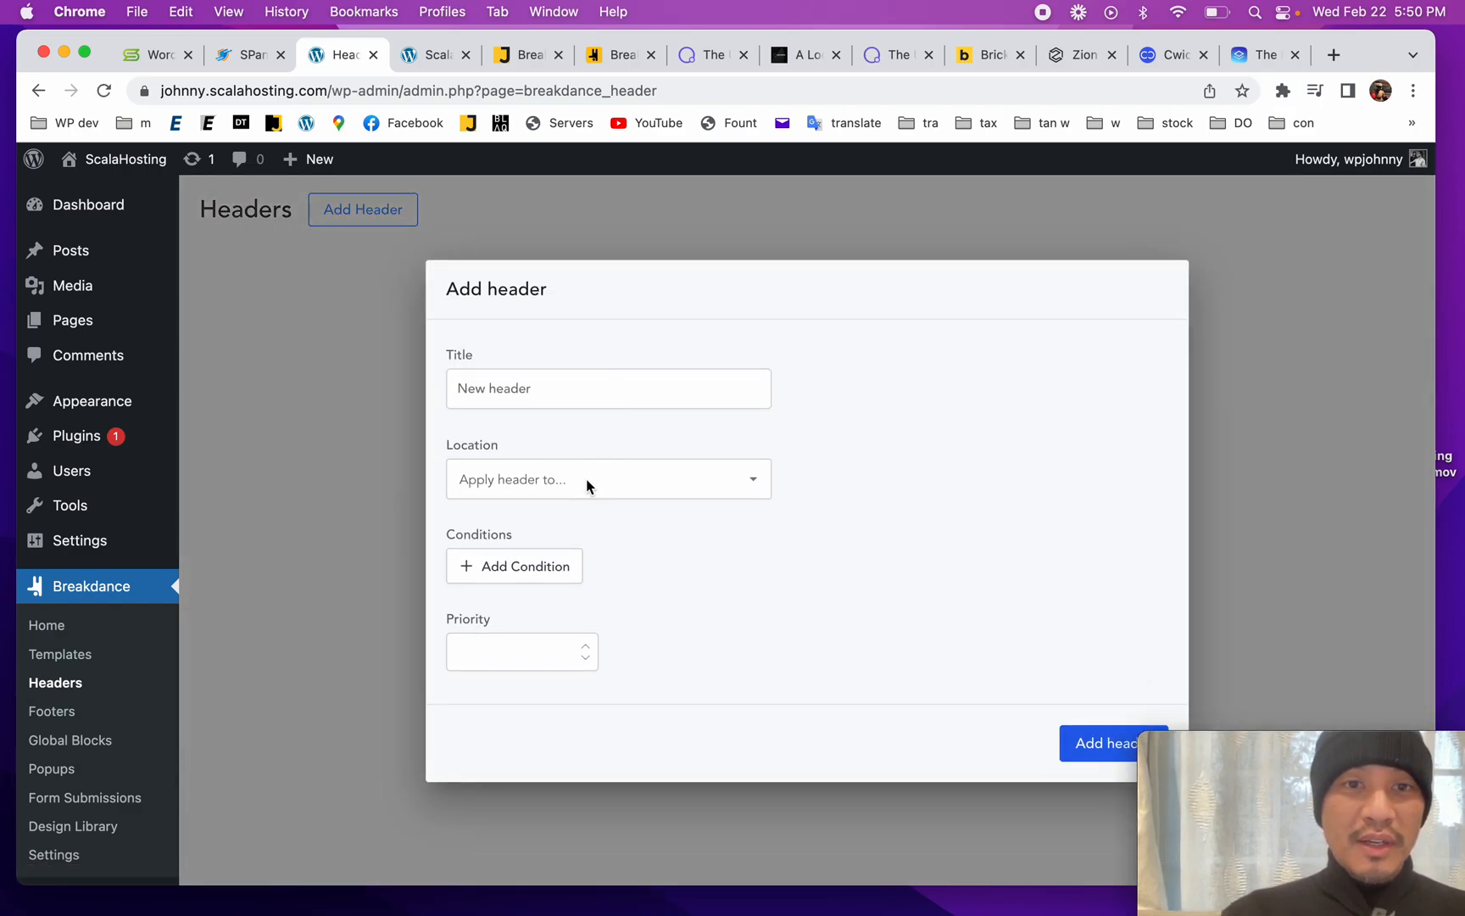
pyautogui.click(609, 478)
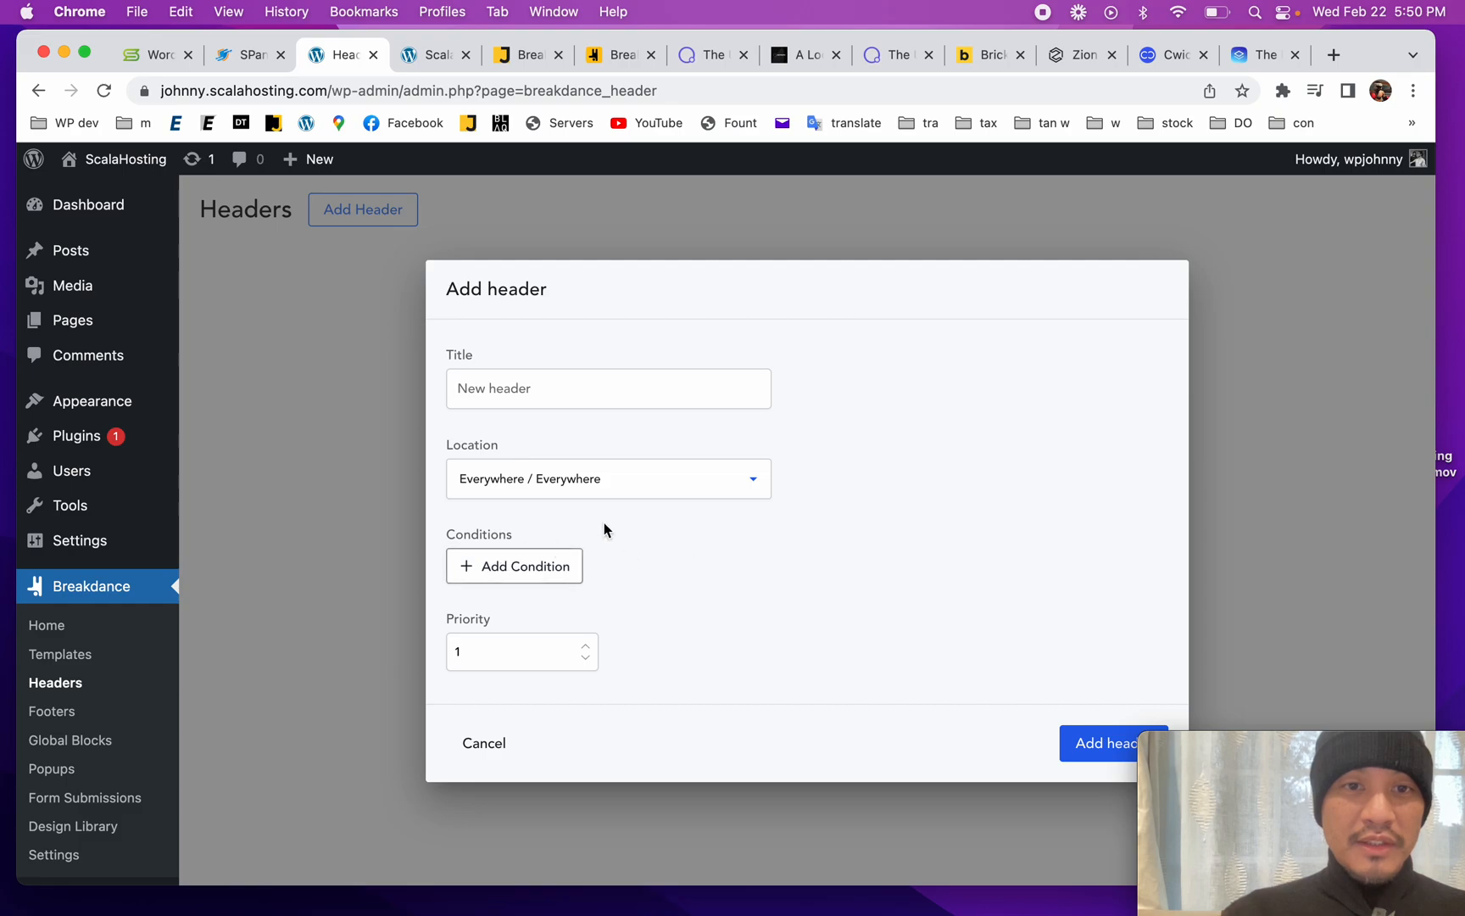
pyautogui.write('main he')
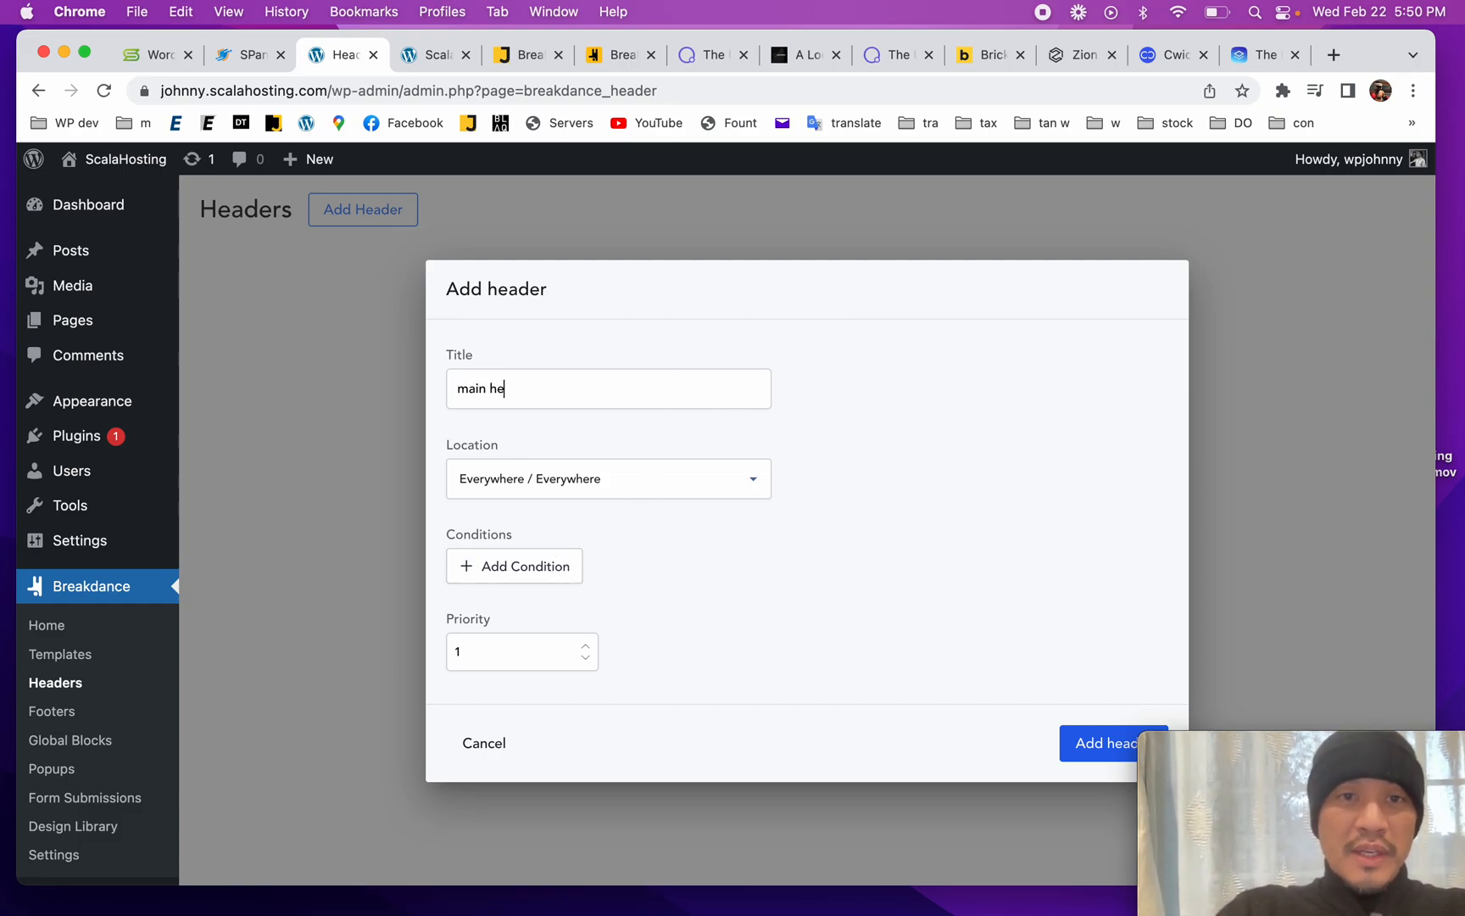
pyautogui.click(1109, 742)
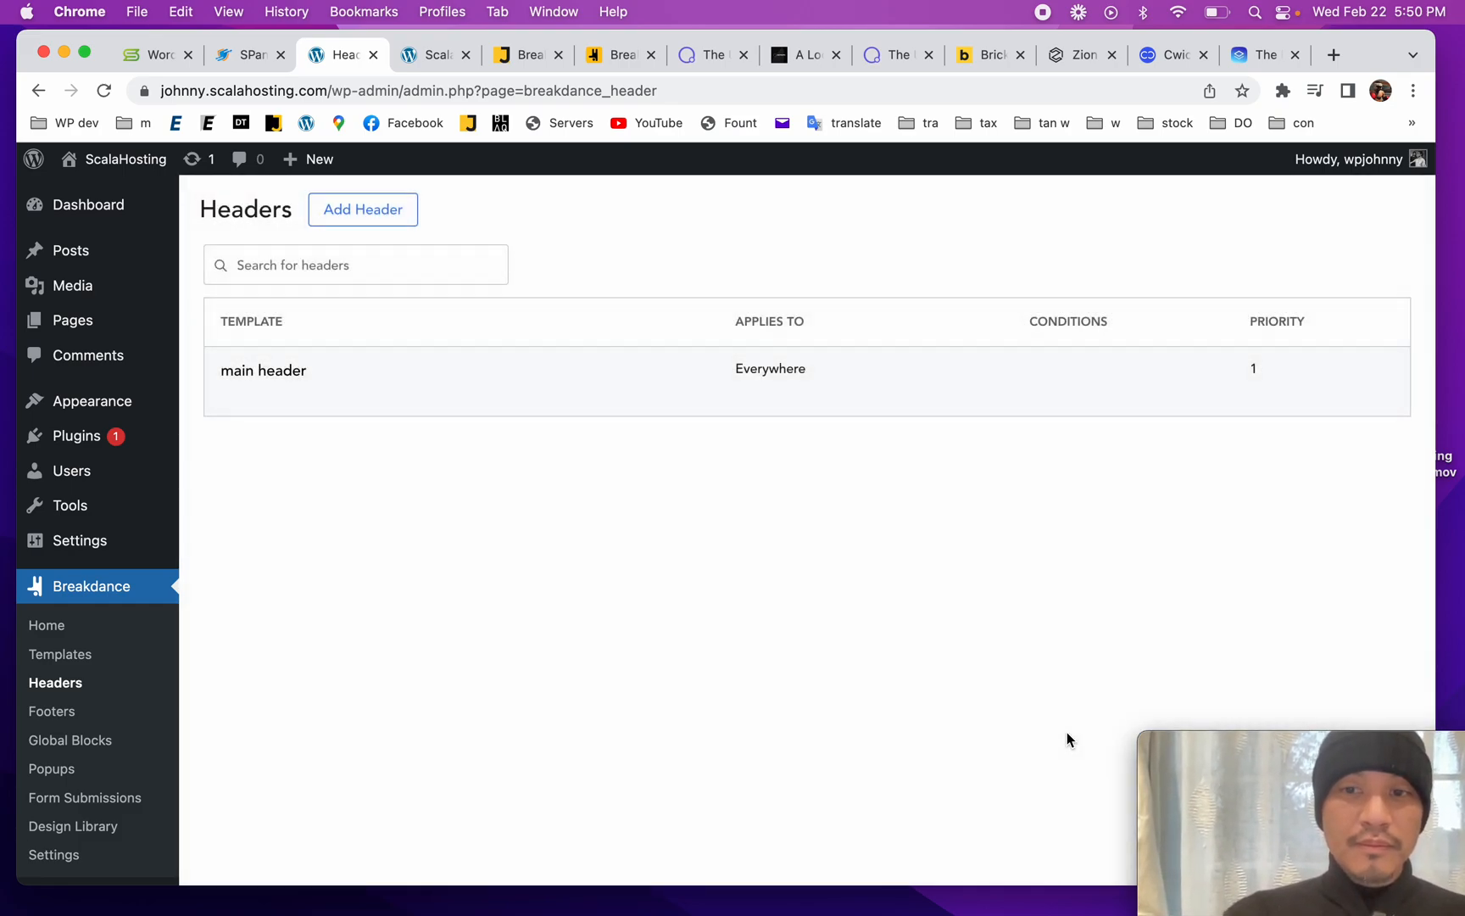
# Step: Open 'main header' for editing in the Breakdance builder
pyautogui.click(279, 397)
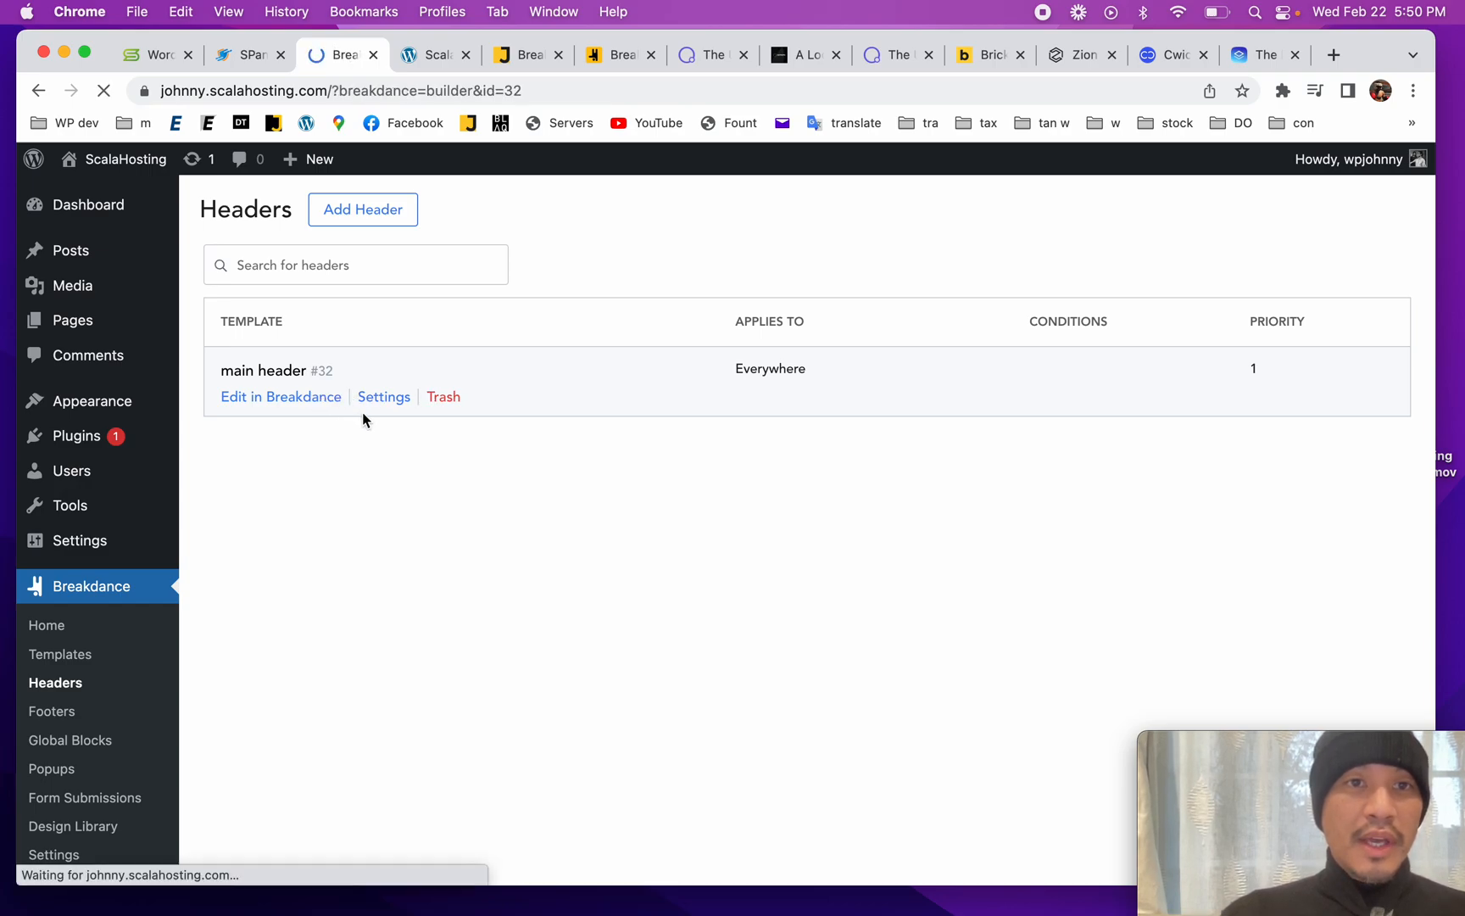
pyautogui.click(280, 396)
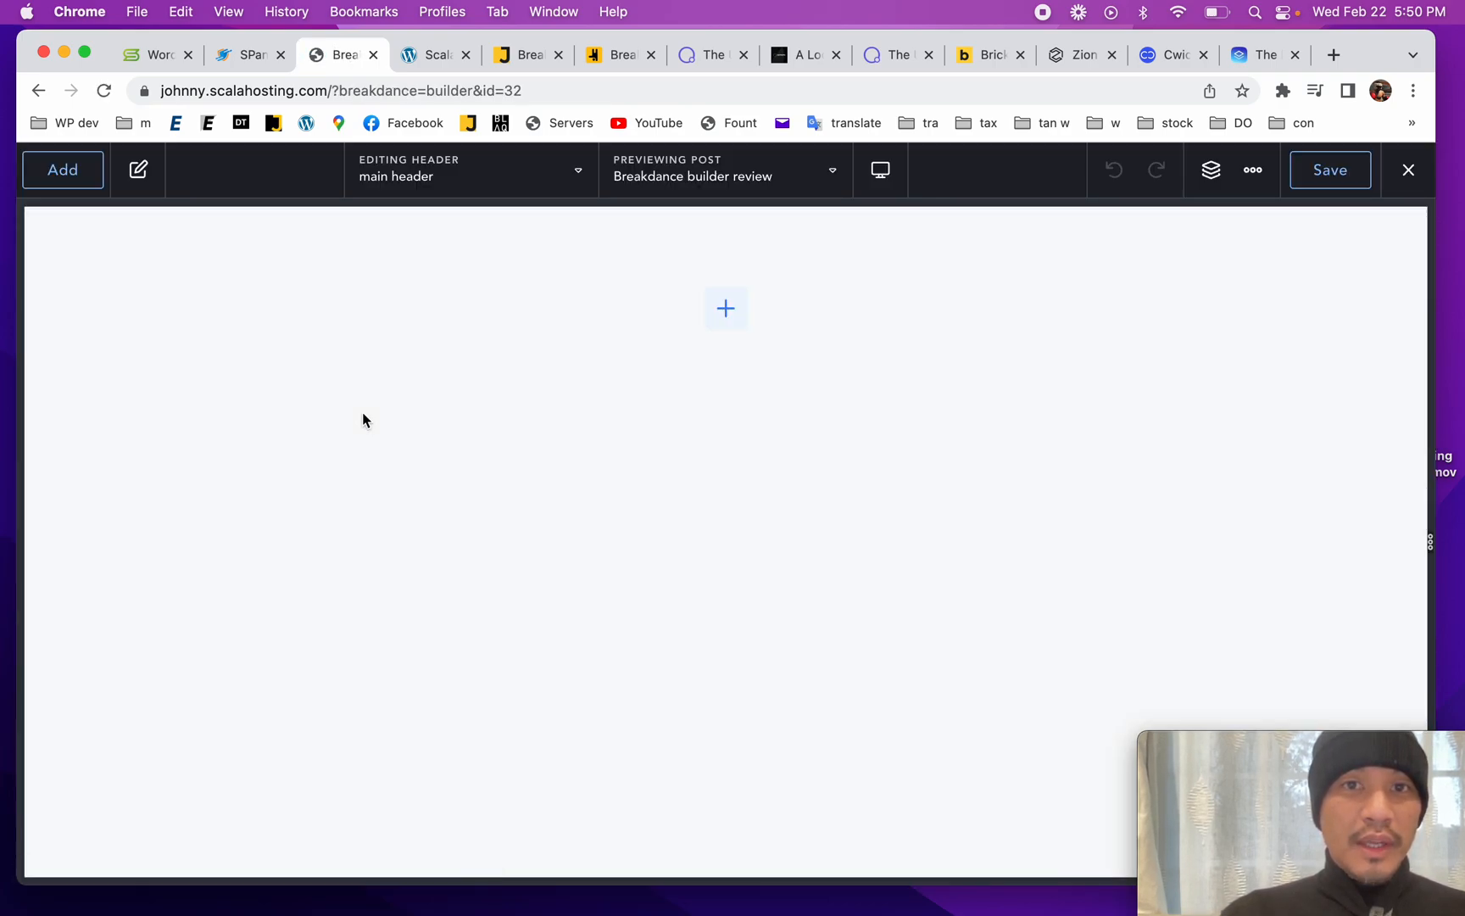
# Step: Insert a prebuilt header design from the Library and select its navigation menu
pyautogui.click(61, 169)
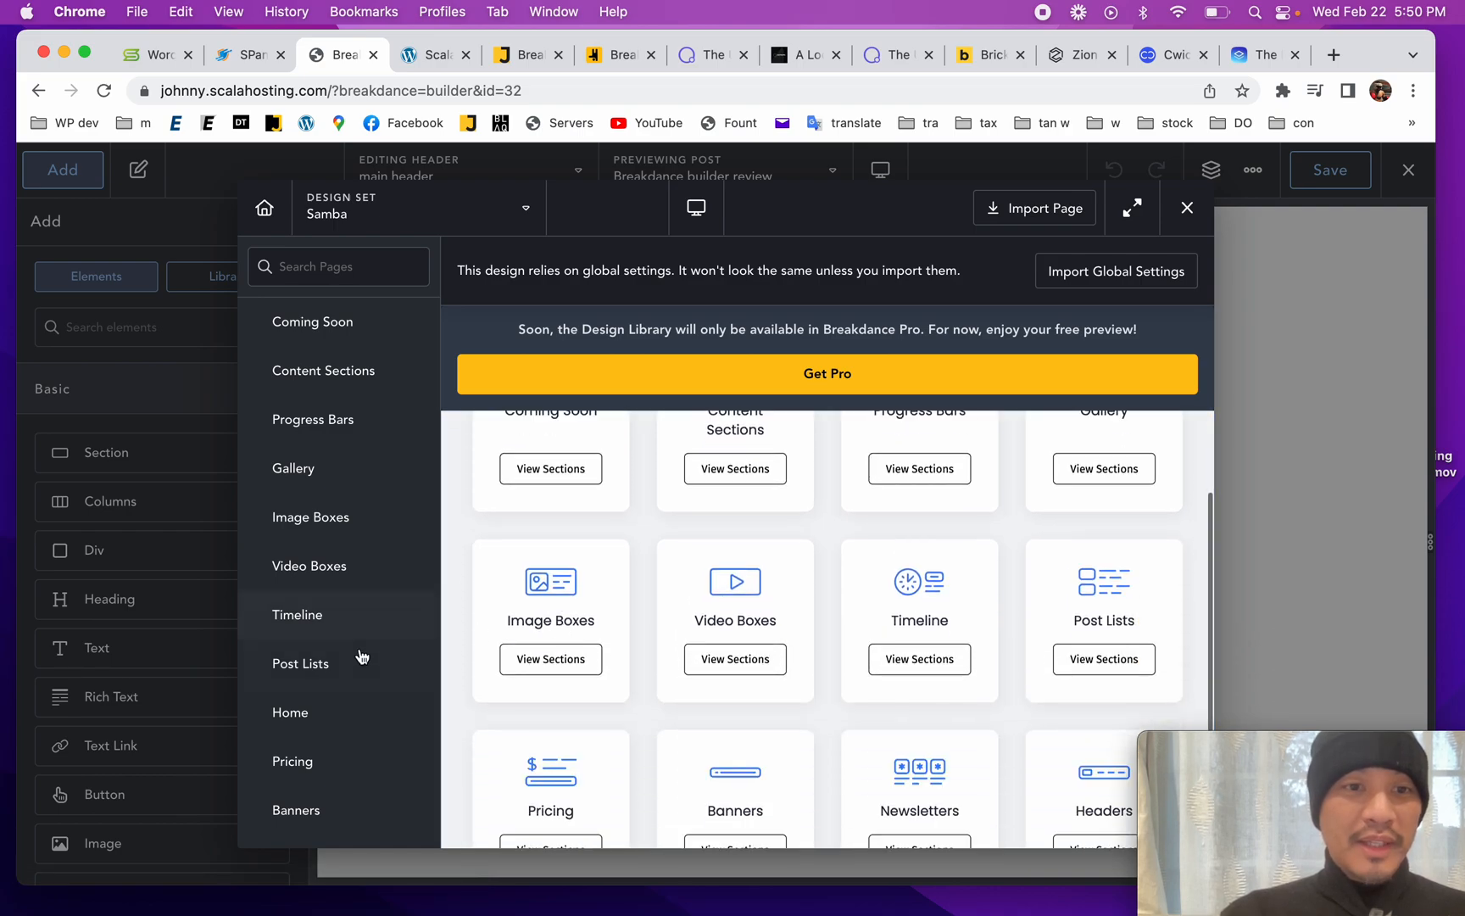
pyautogui.scroll(-3)
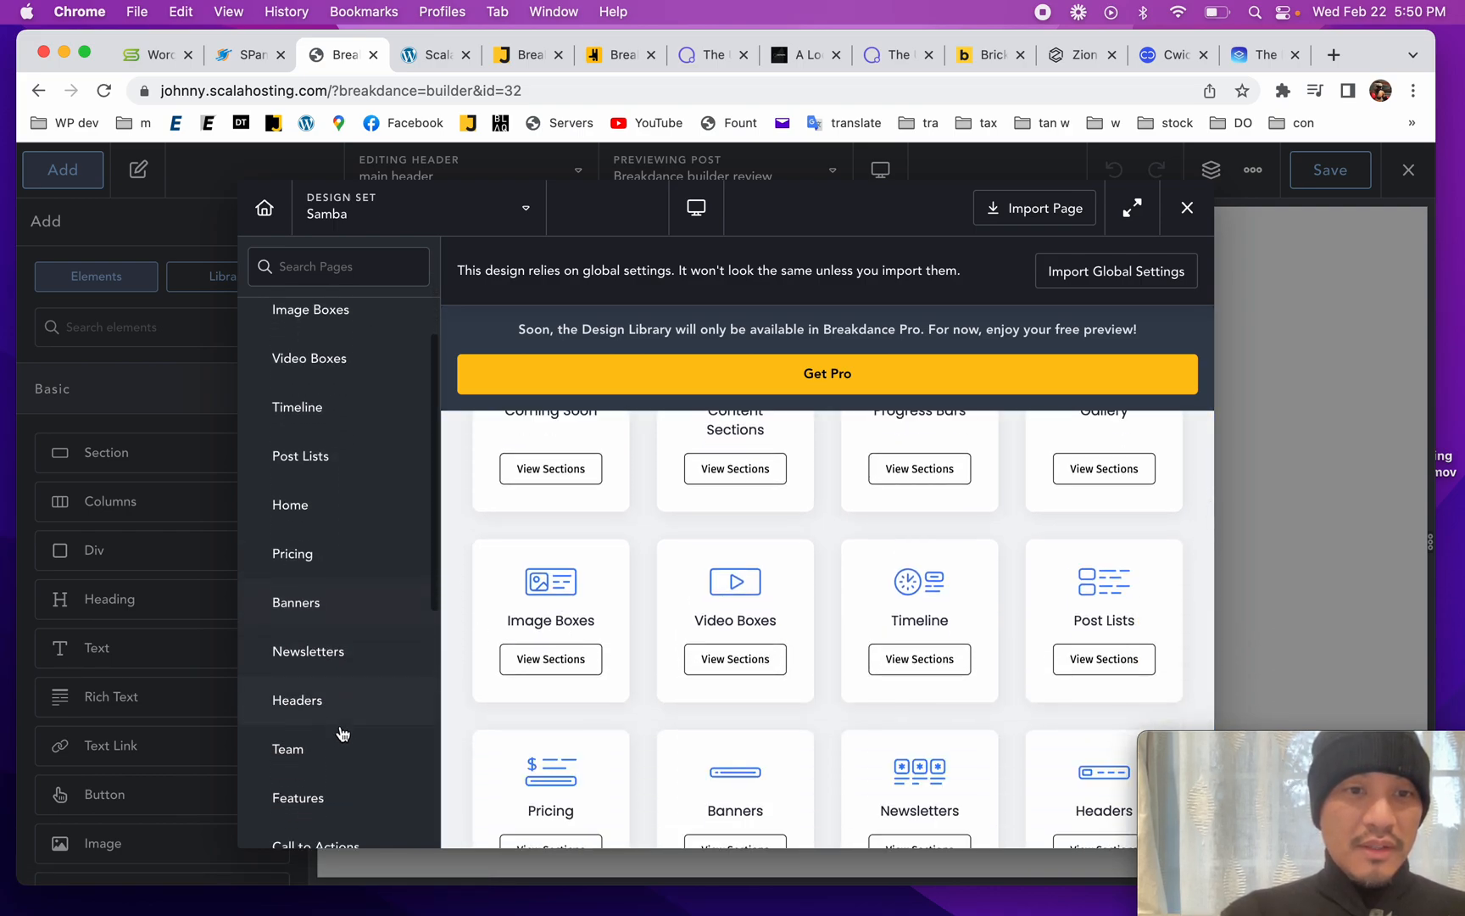
pyautogui.click(297, 698)
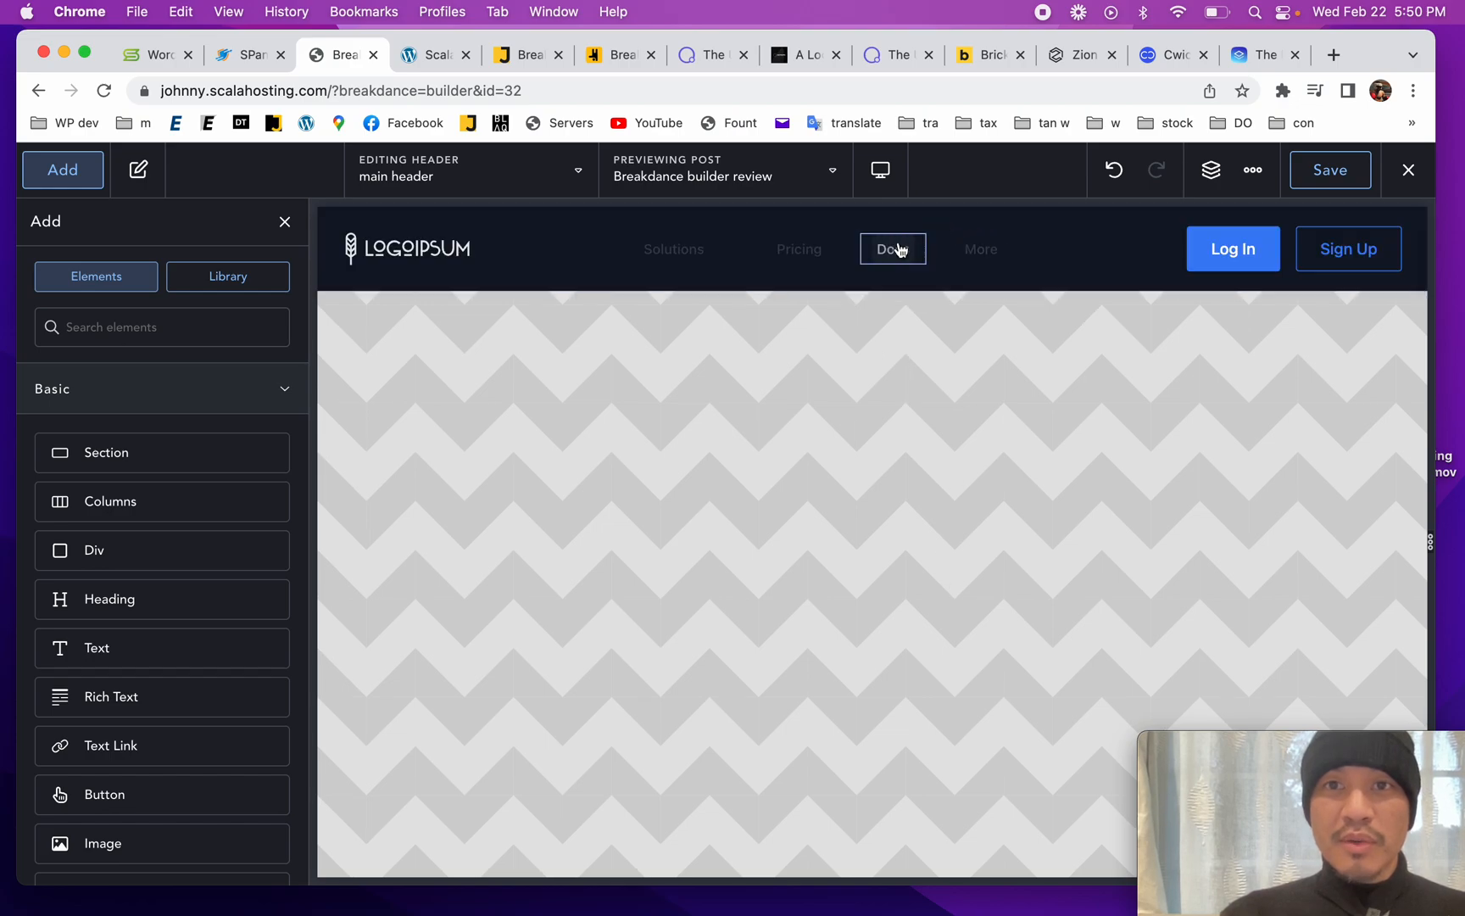
pyautogui.click(892, 249)
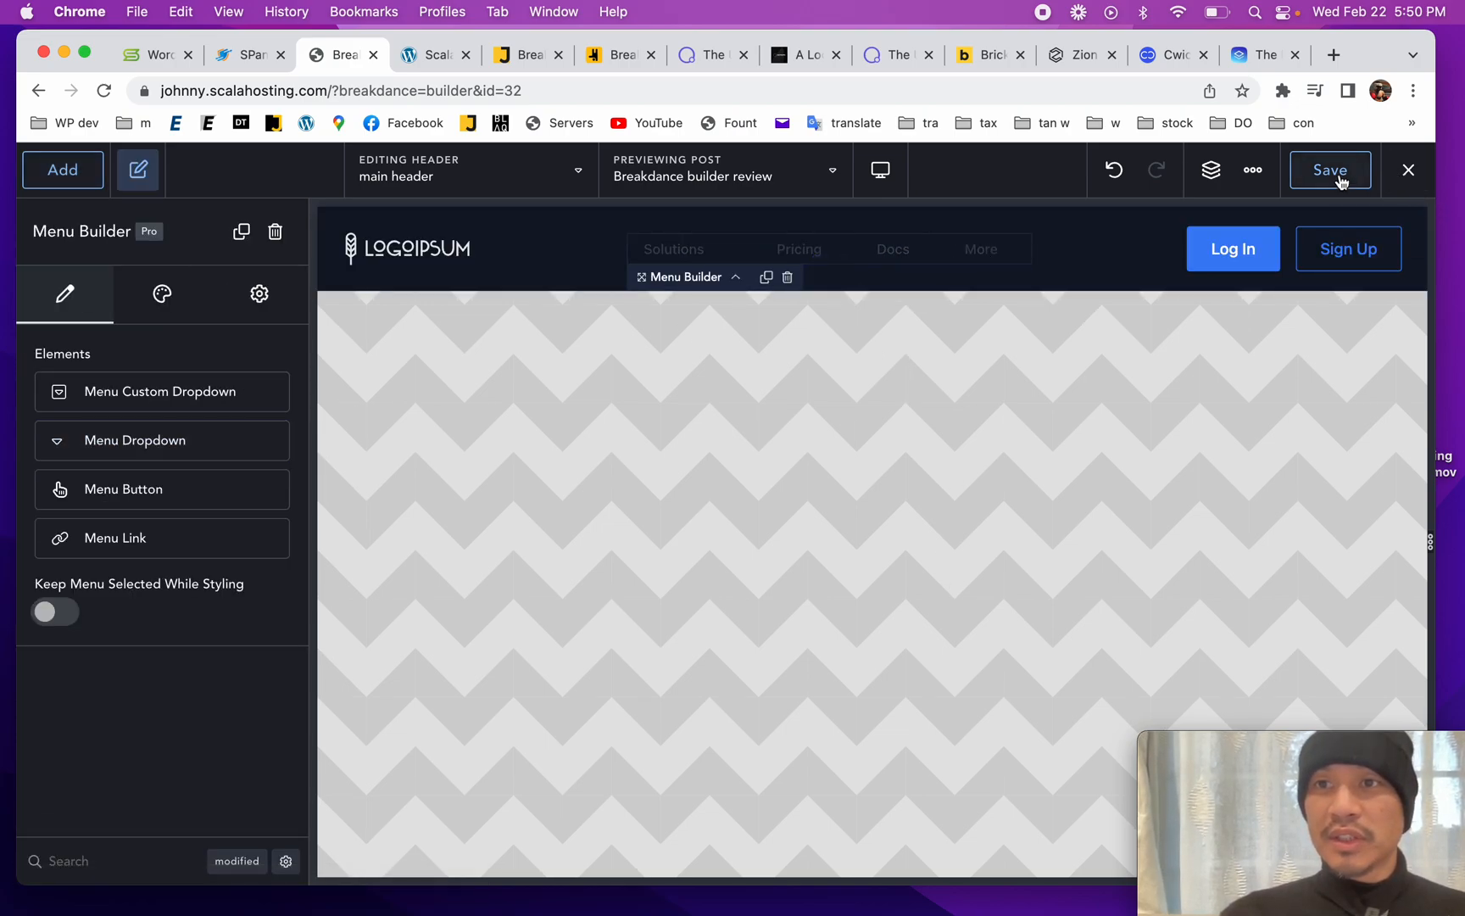
# Step: Review the builder Preferences from the ⋯ menu and close them
pyautogui.click(1251, 169)
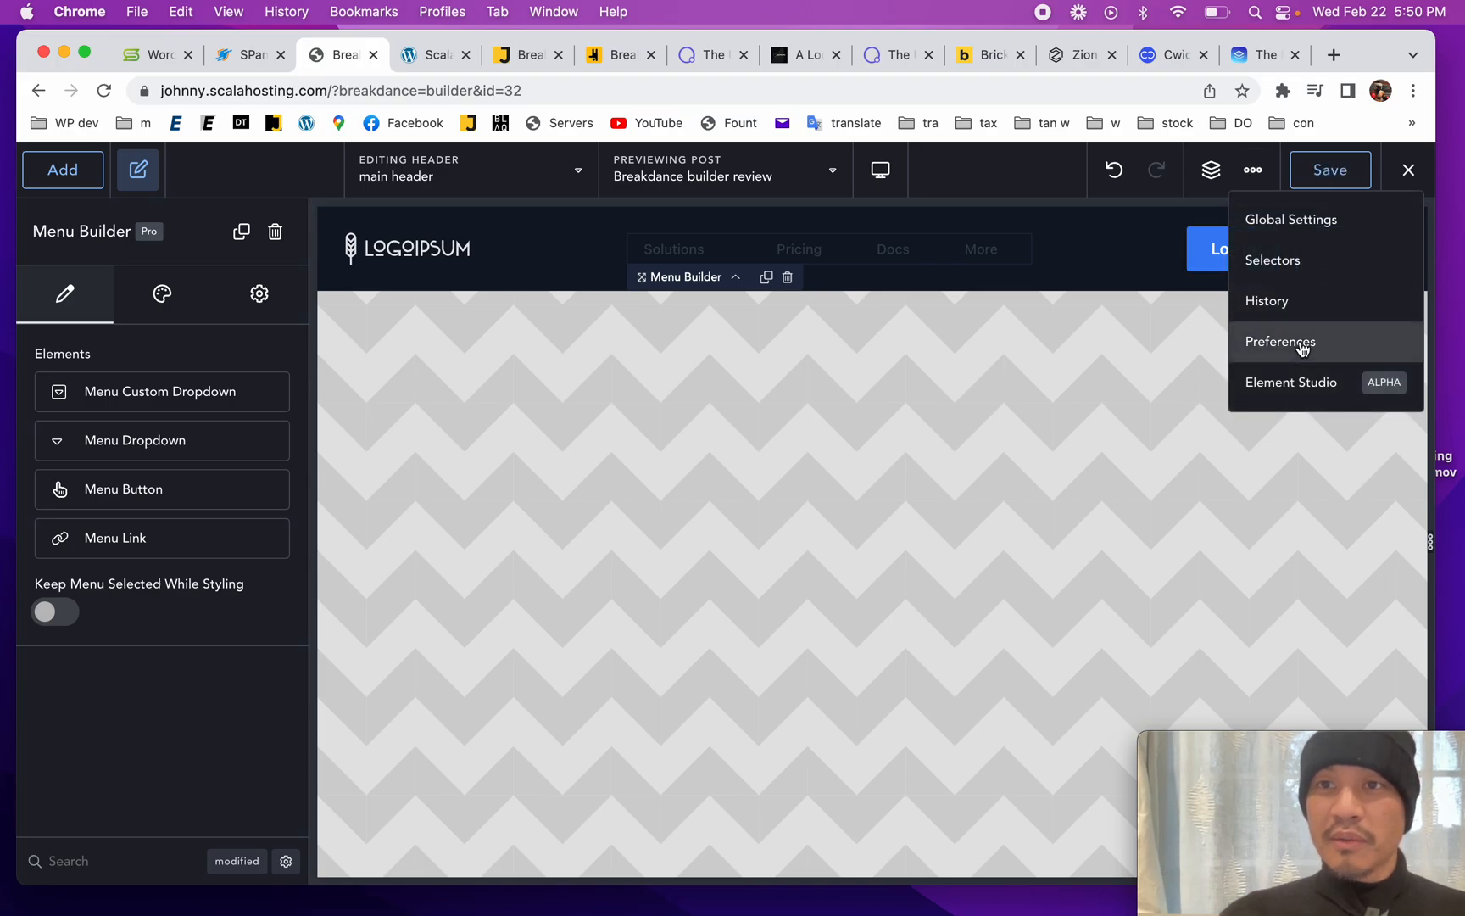
pyautogui.click(1281, 341)
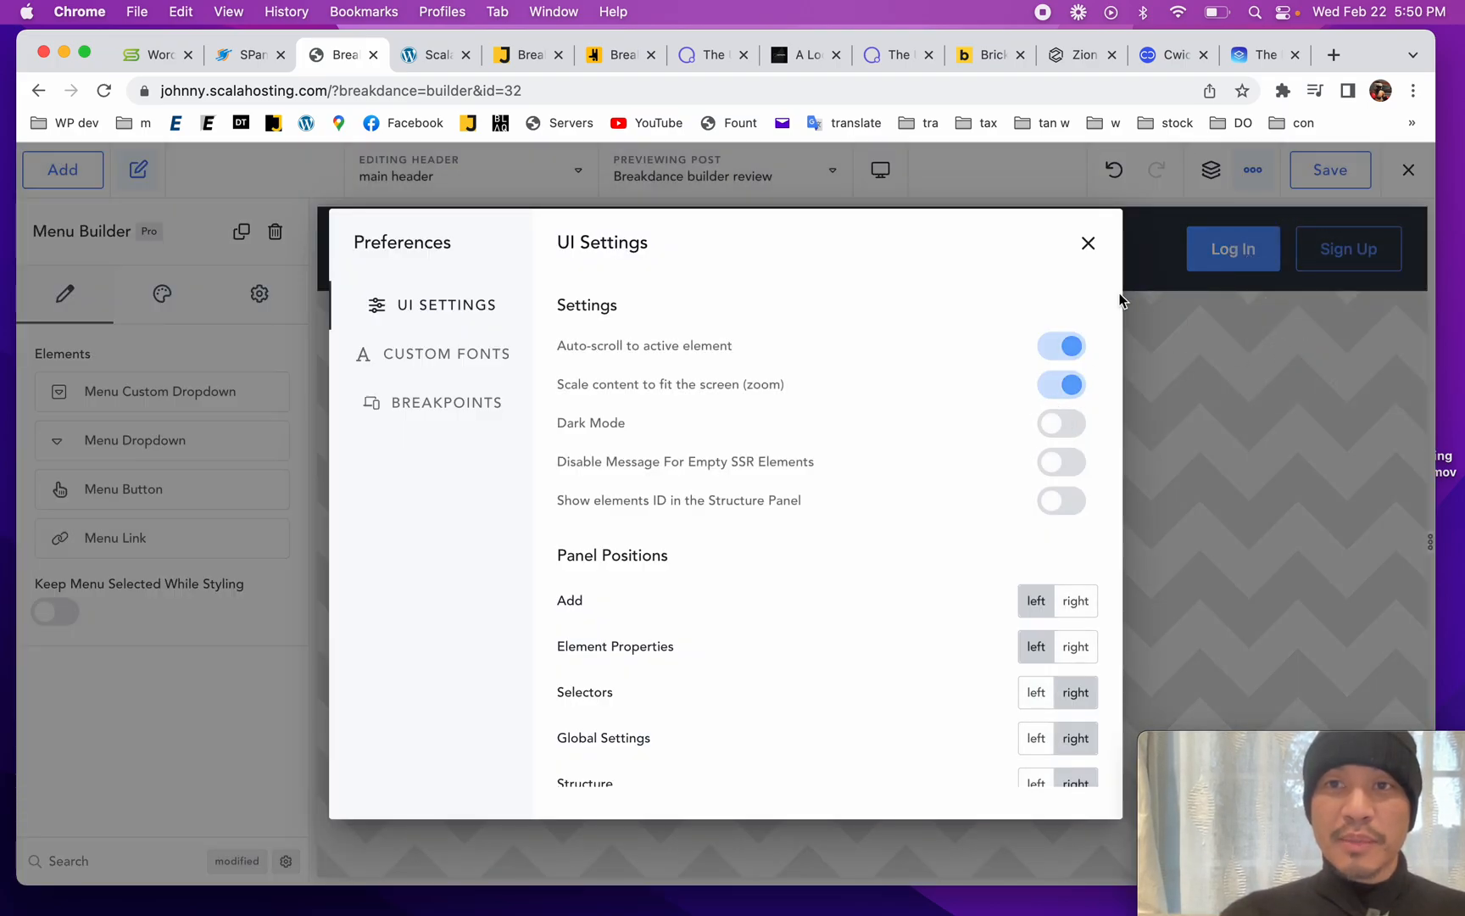
pyautogui.click(1087, 242)
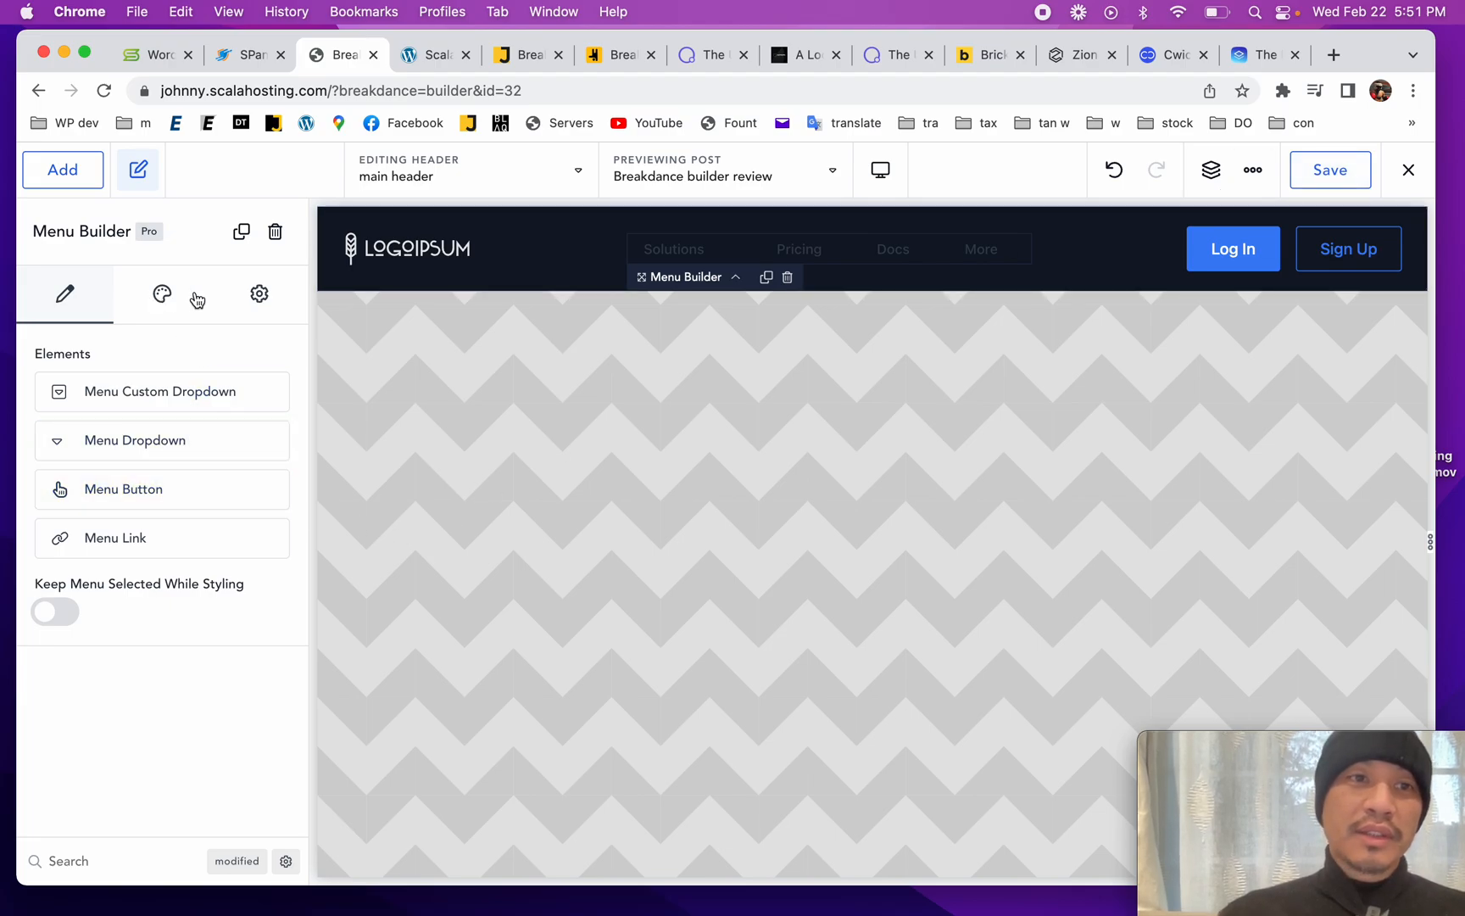
# Step: Browse the Add elements panel, then exit the header editor to the Headers list
pyautogui.click(61, 169)
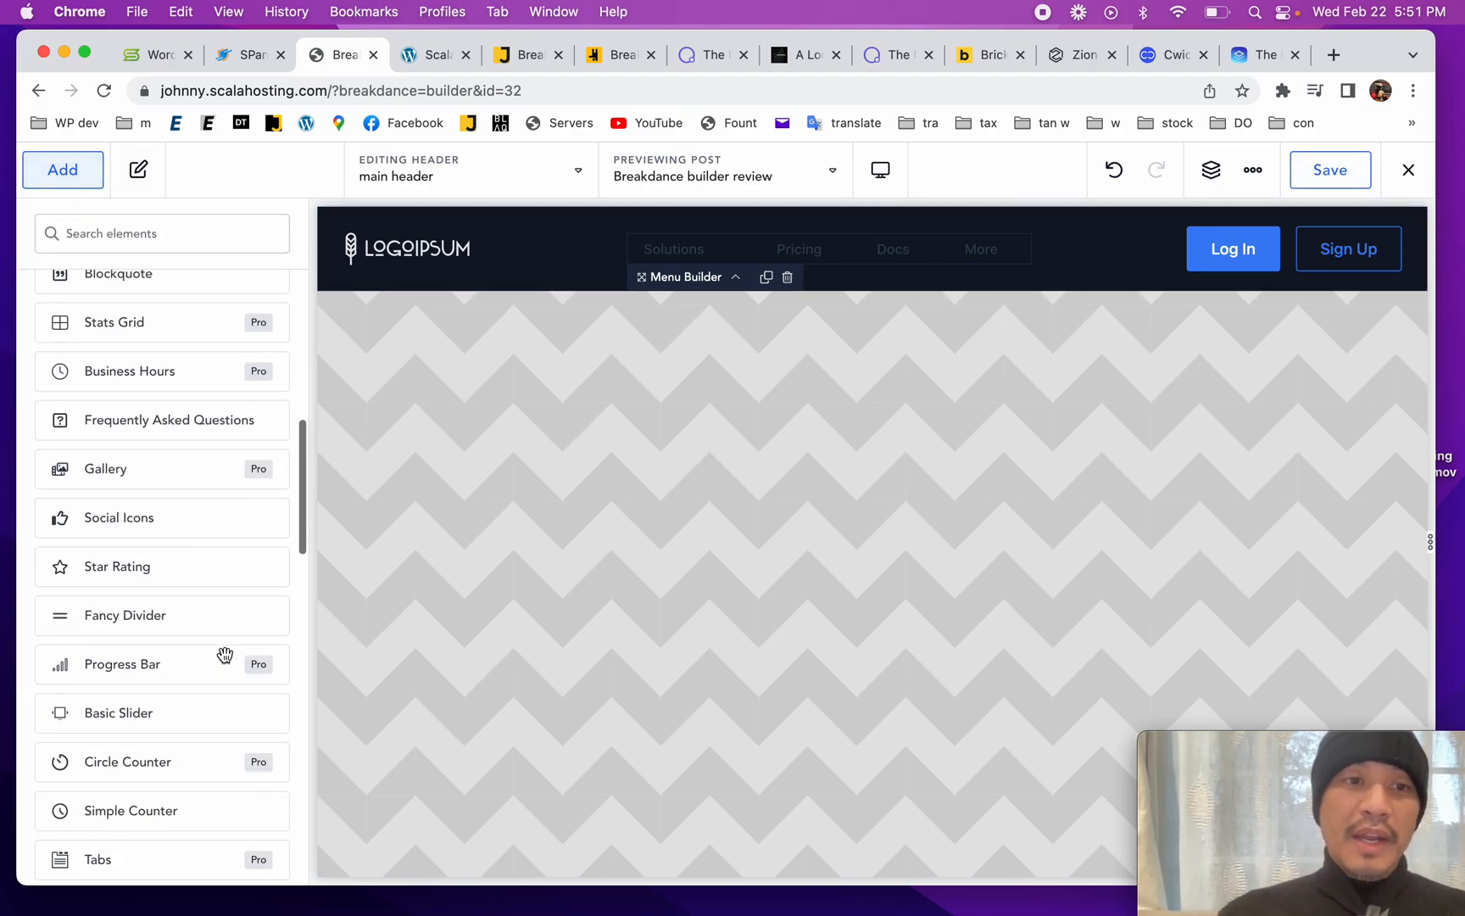
pyautogui.scroll(-3)
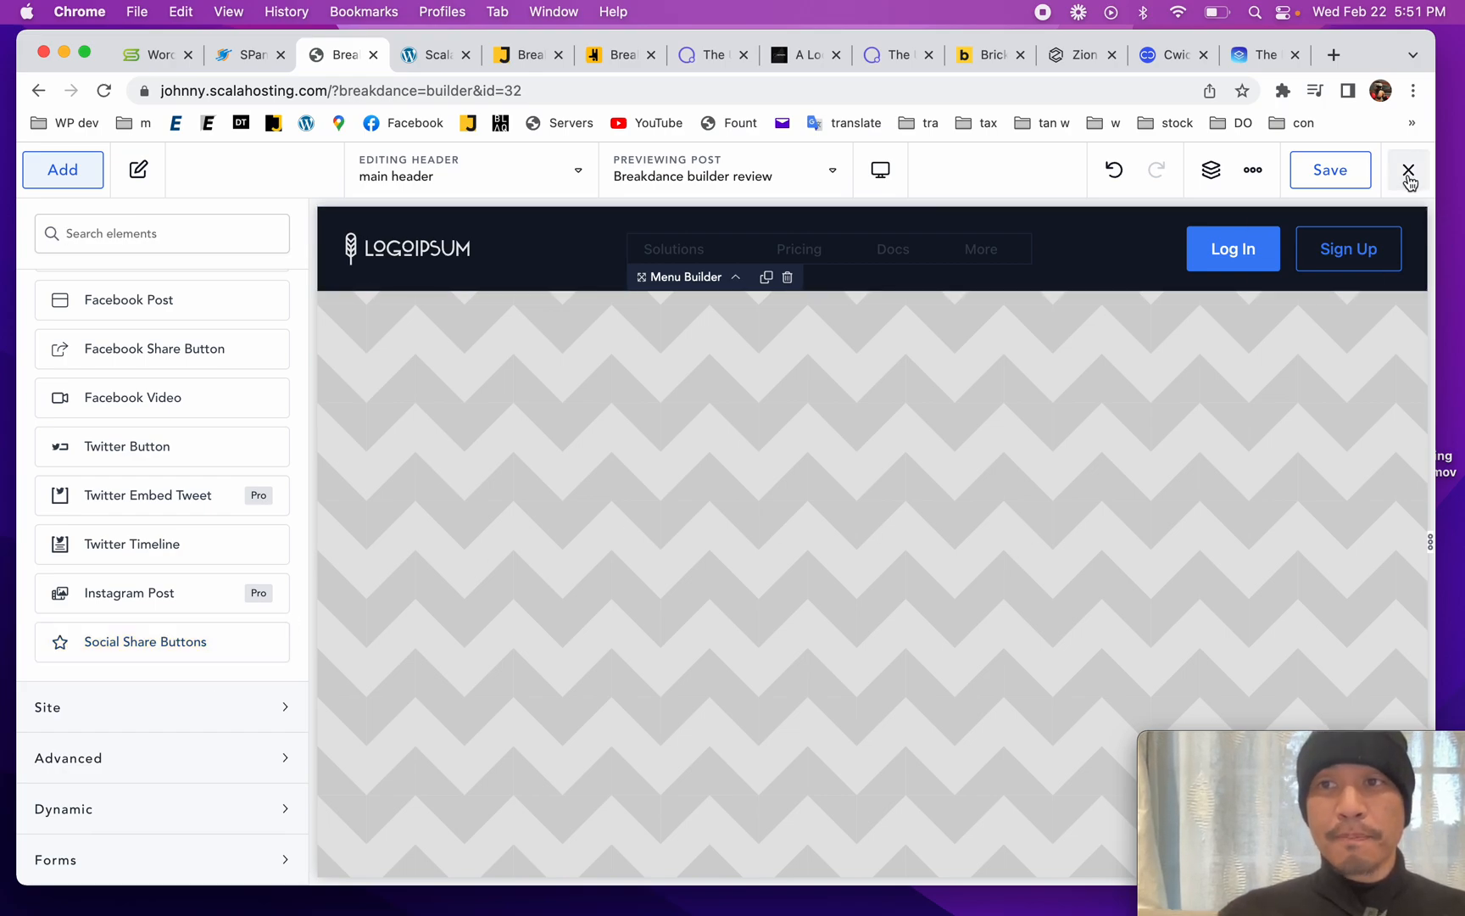
pyautogui.click(1409, 170)
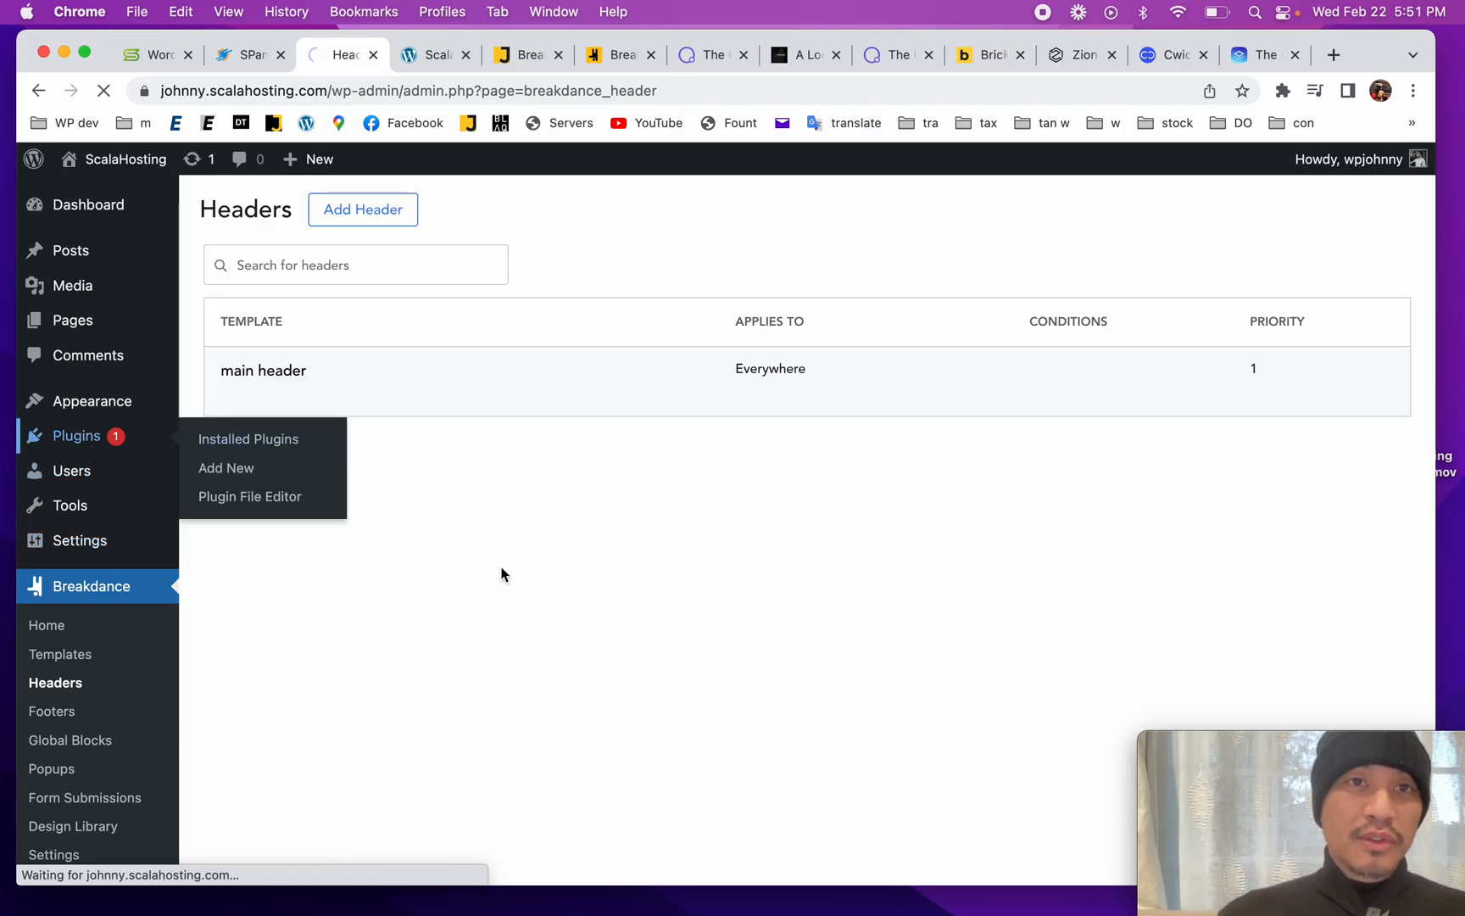
# Step: Activate the Oxygen plugin from Installed Plugins and update Oxygen Gutenberg Integration
pyautogui.click(249, 438)
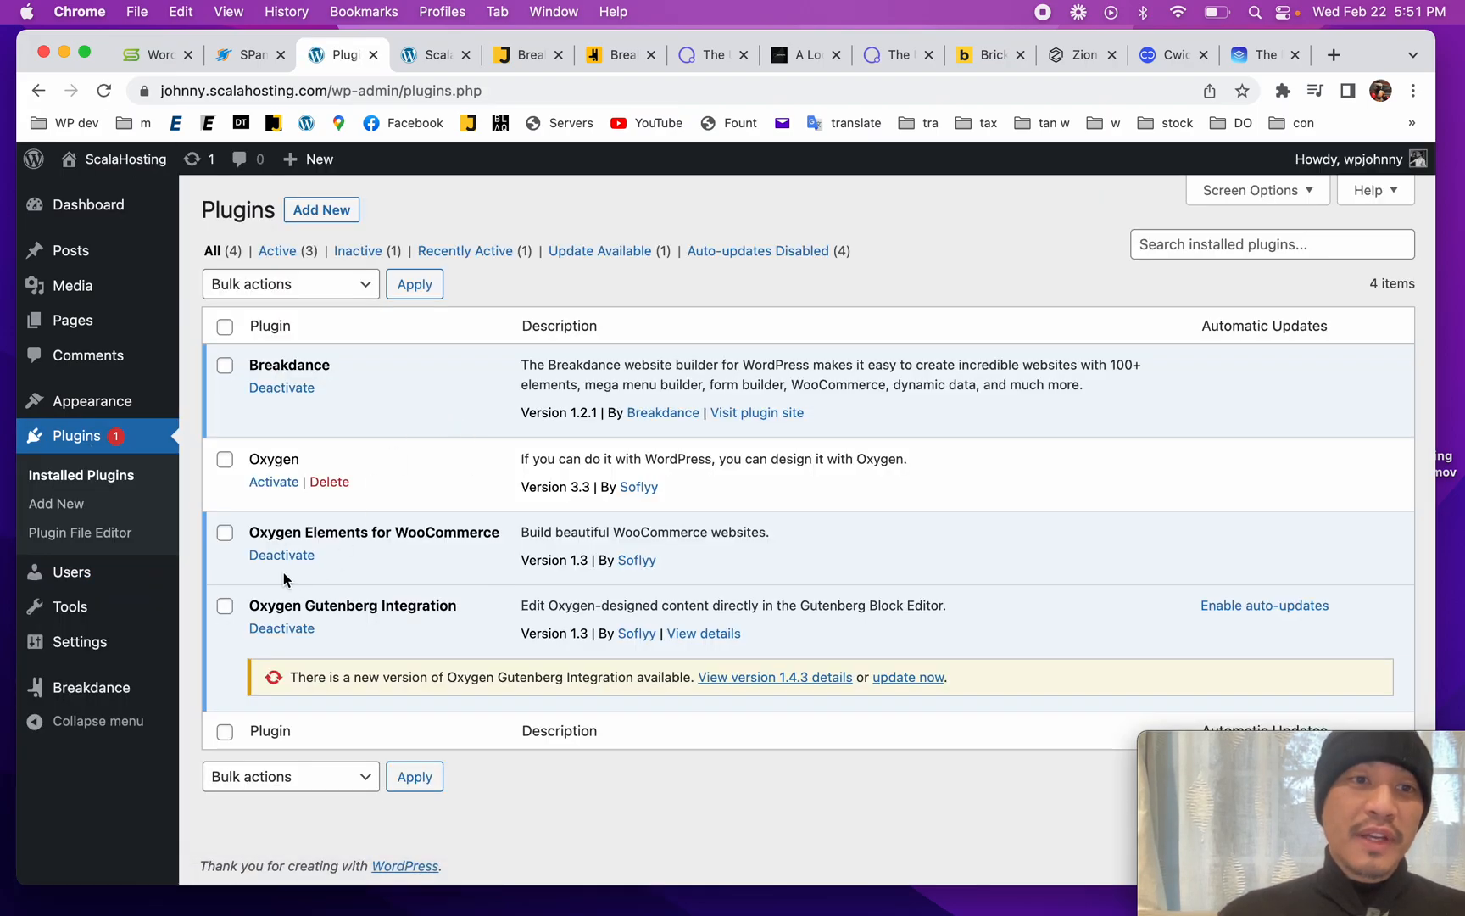
pyautogui.click(273, 482)
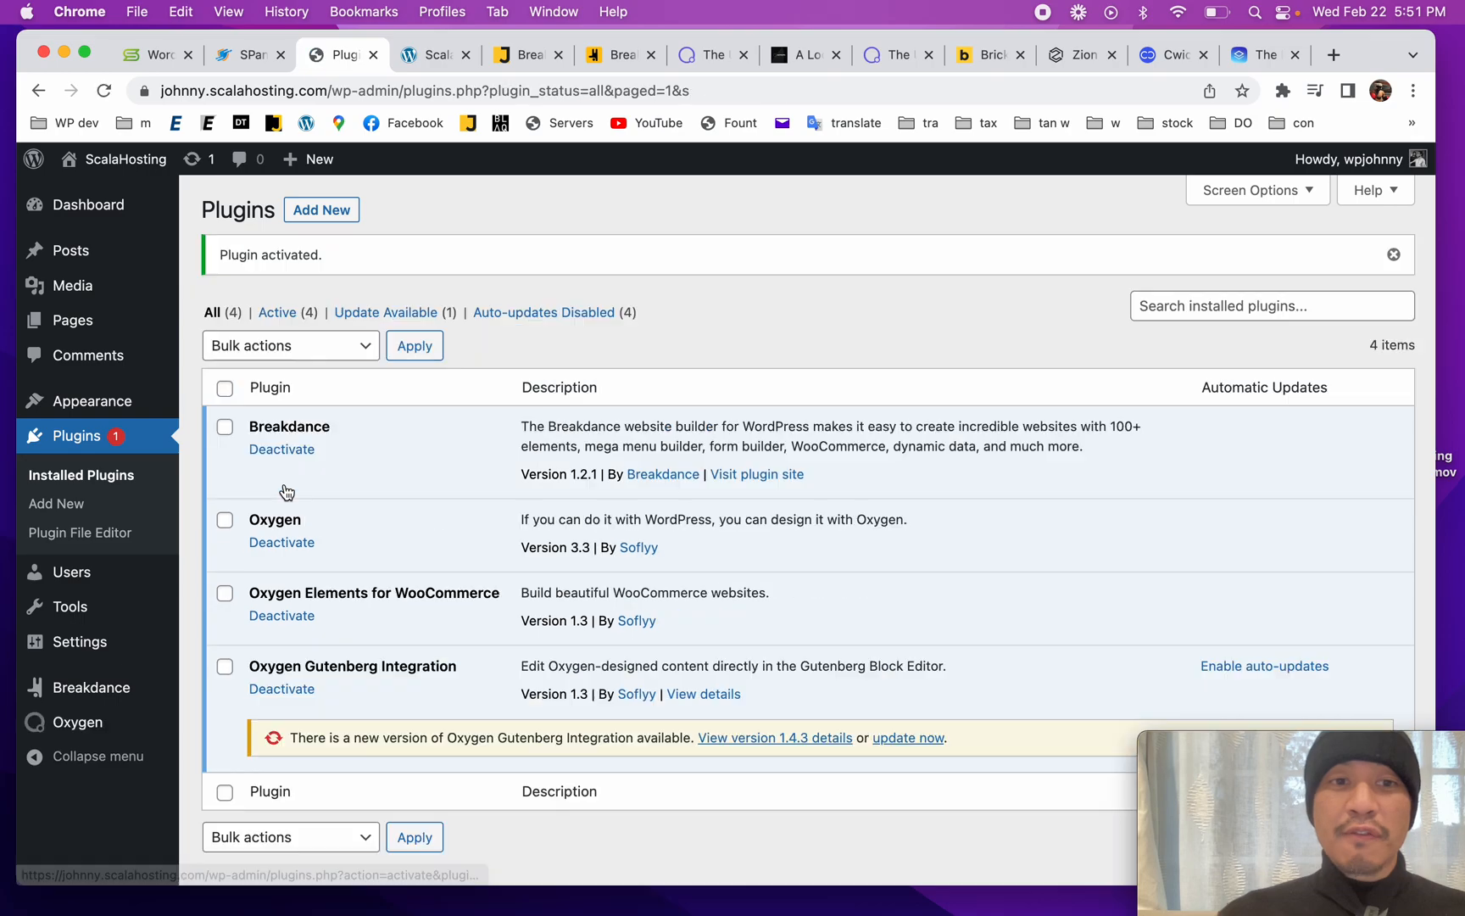
pyautogui.click(906, 738)
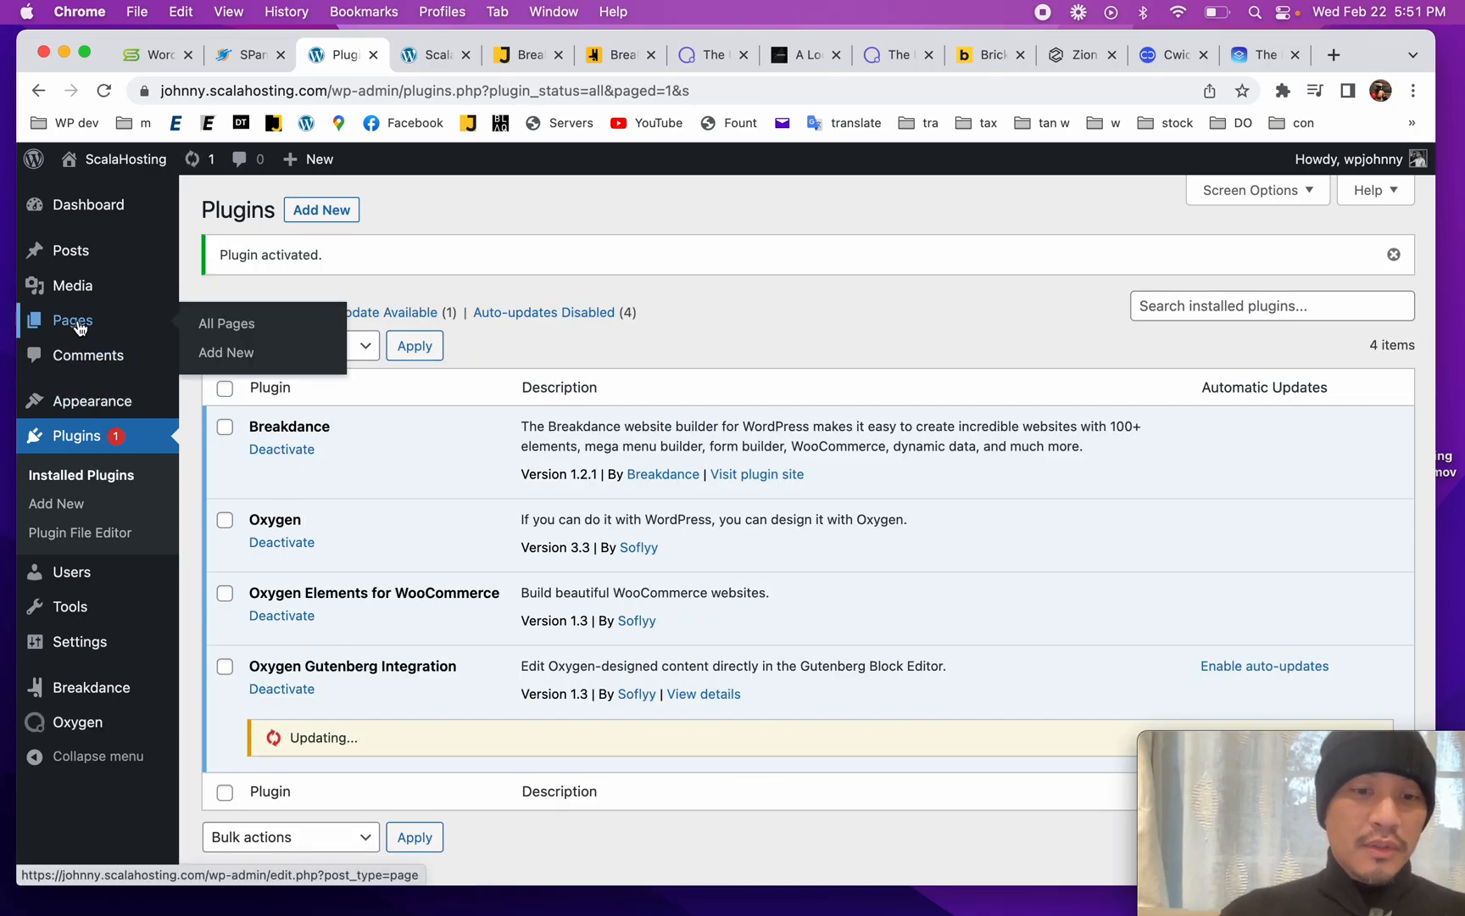
# Step: Publish a new page titled 'Oxygen' and return to the All Pages list
pyautogui.click(226, 324)
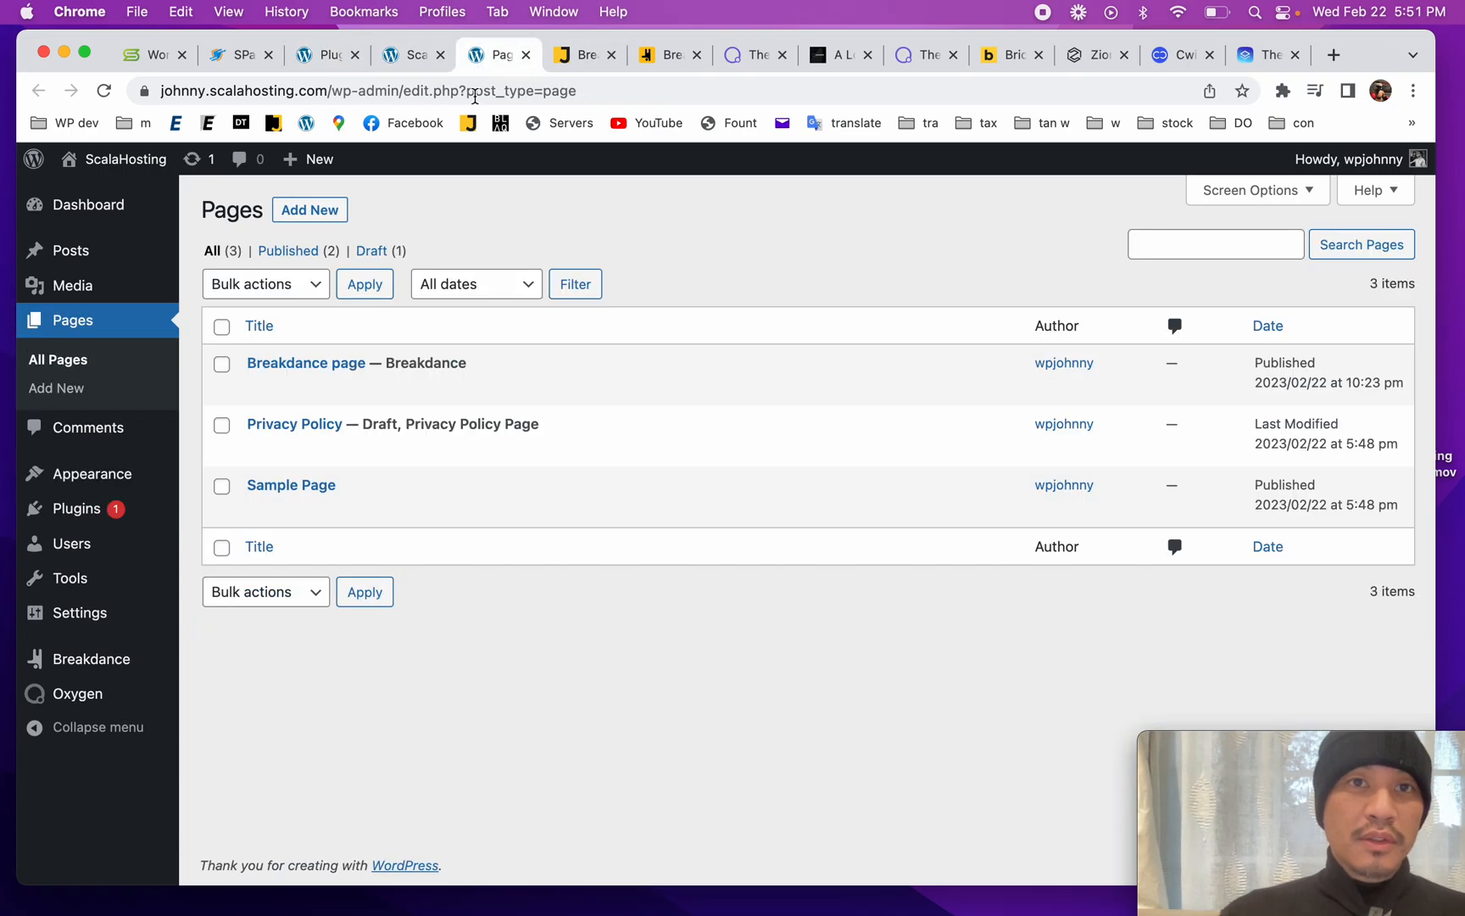
pyautogui.click(309, 208)
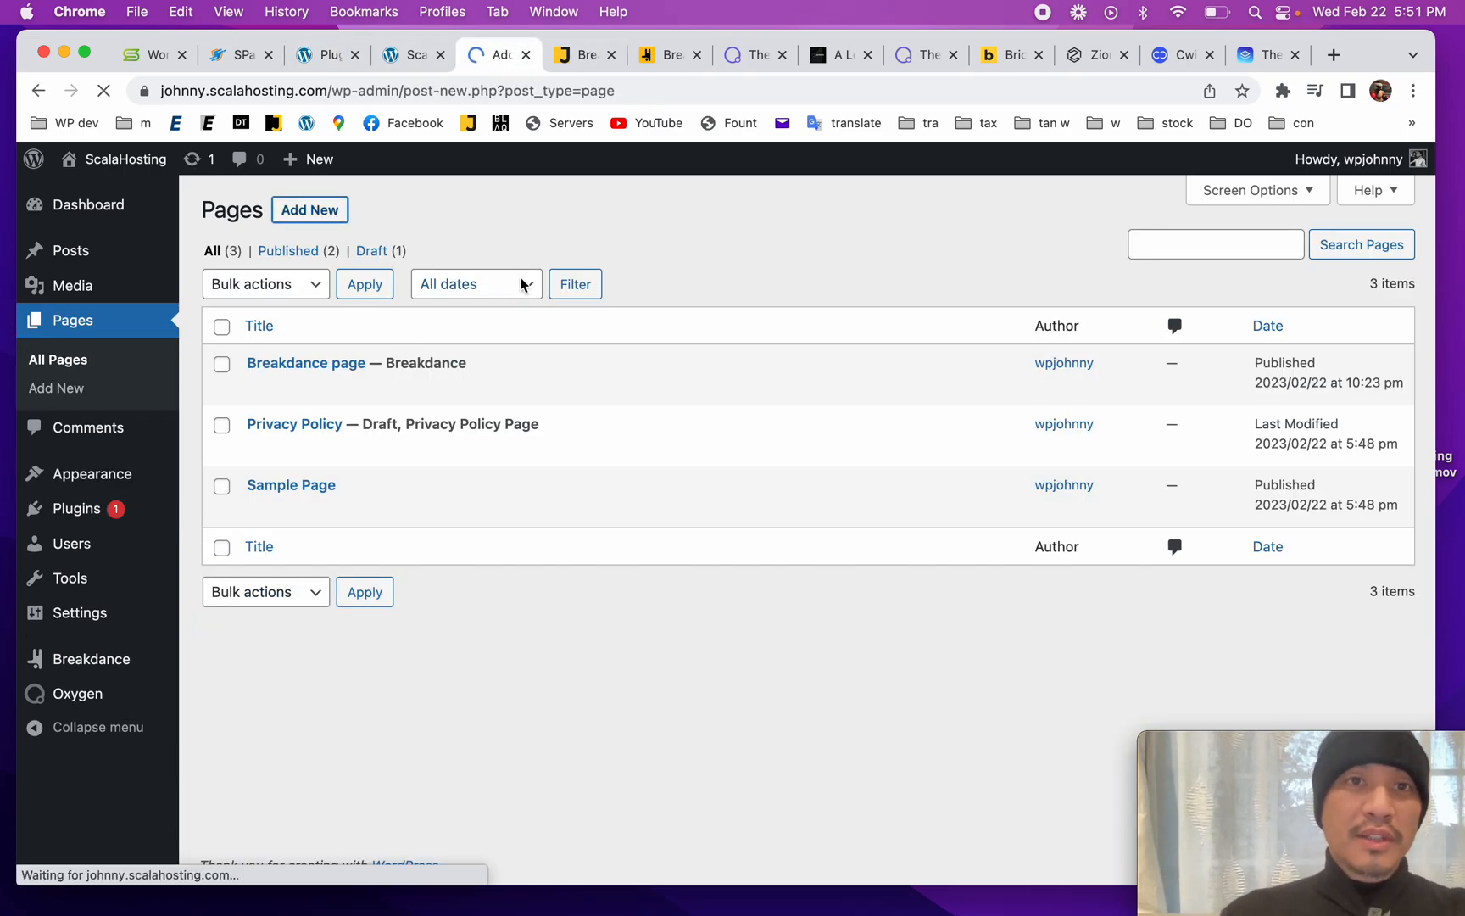
pyautogui.click(309, 209)
pyautogui.write('Oxygen')
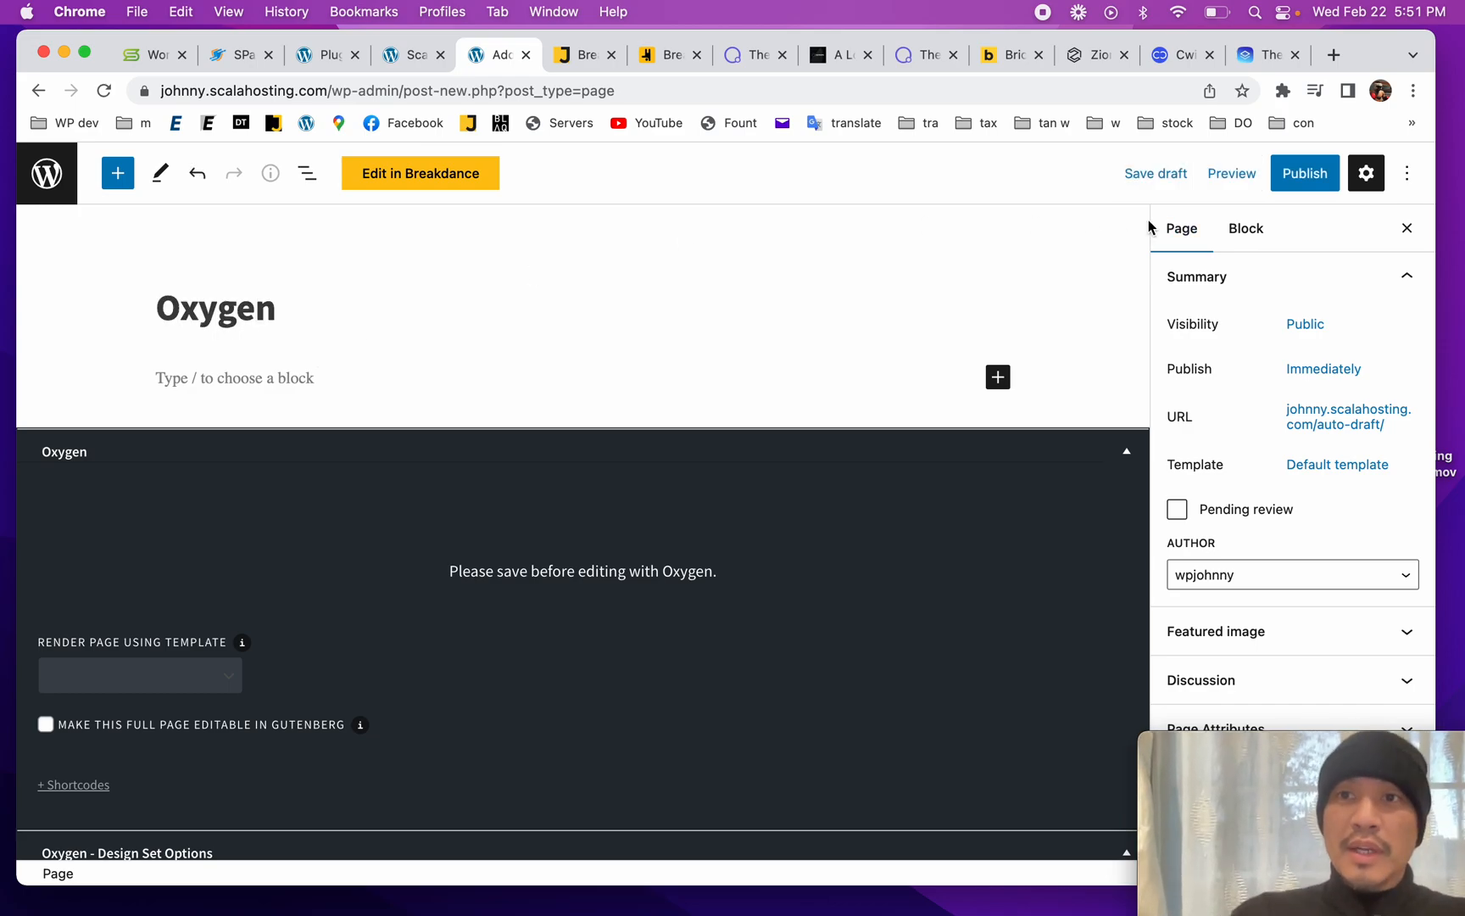
pyautogui.click(1304, 173)
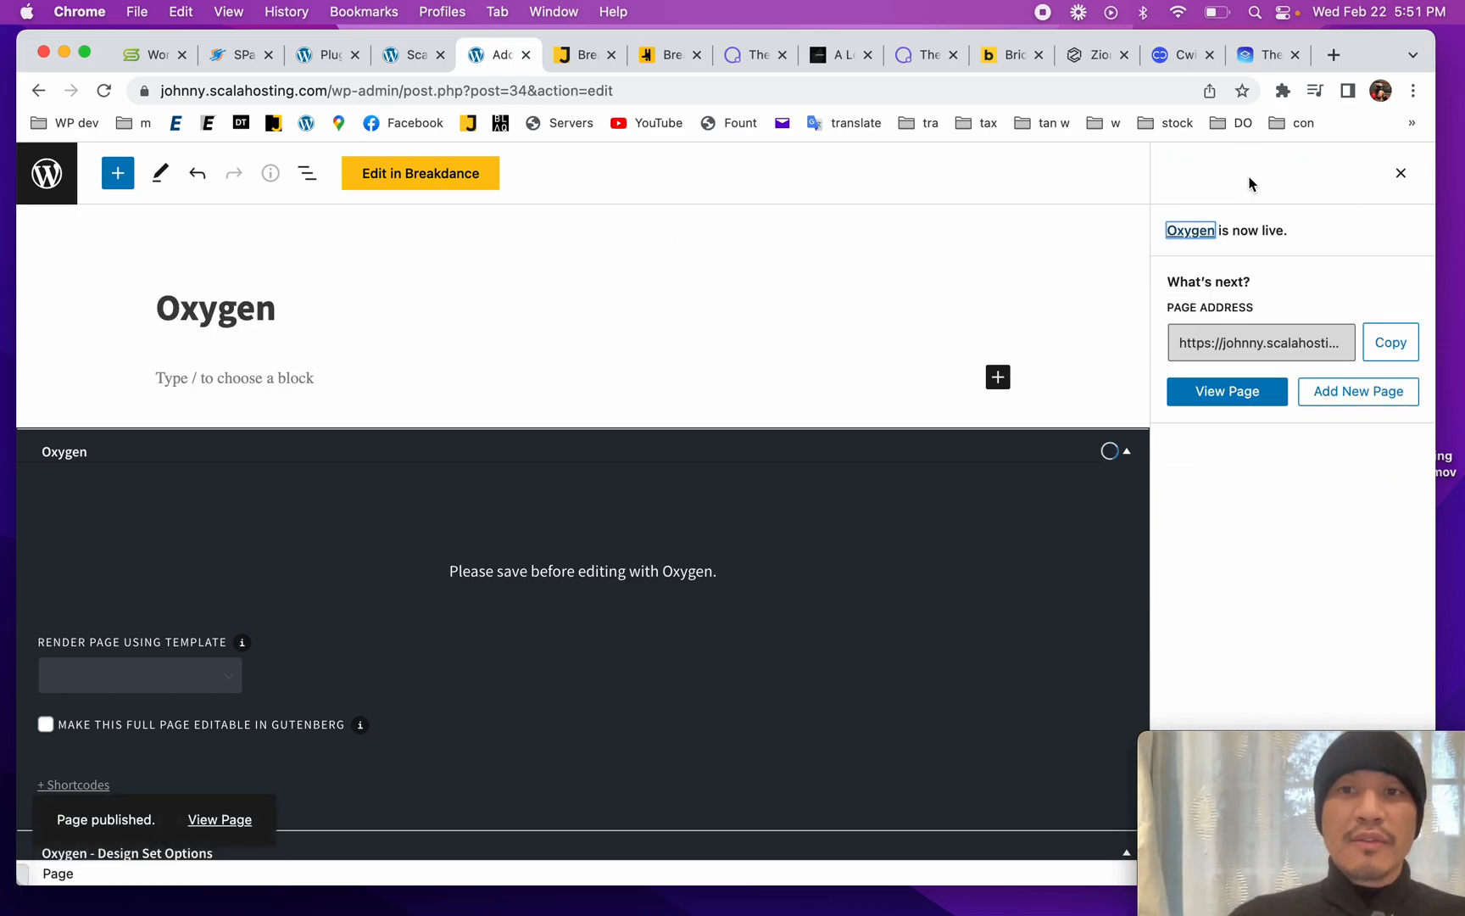
pyautogui.click(1226, 390)
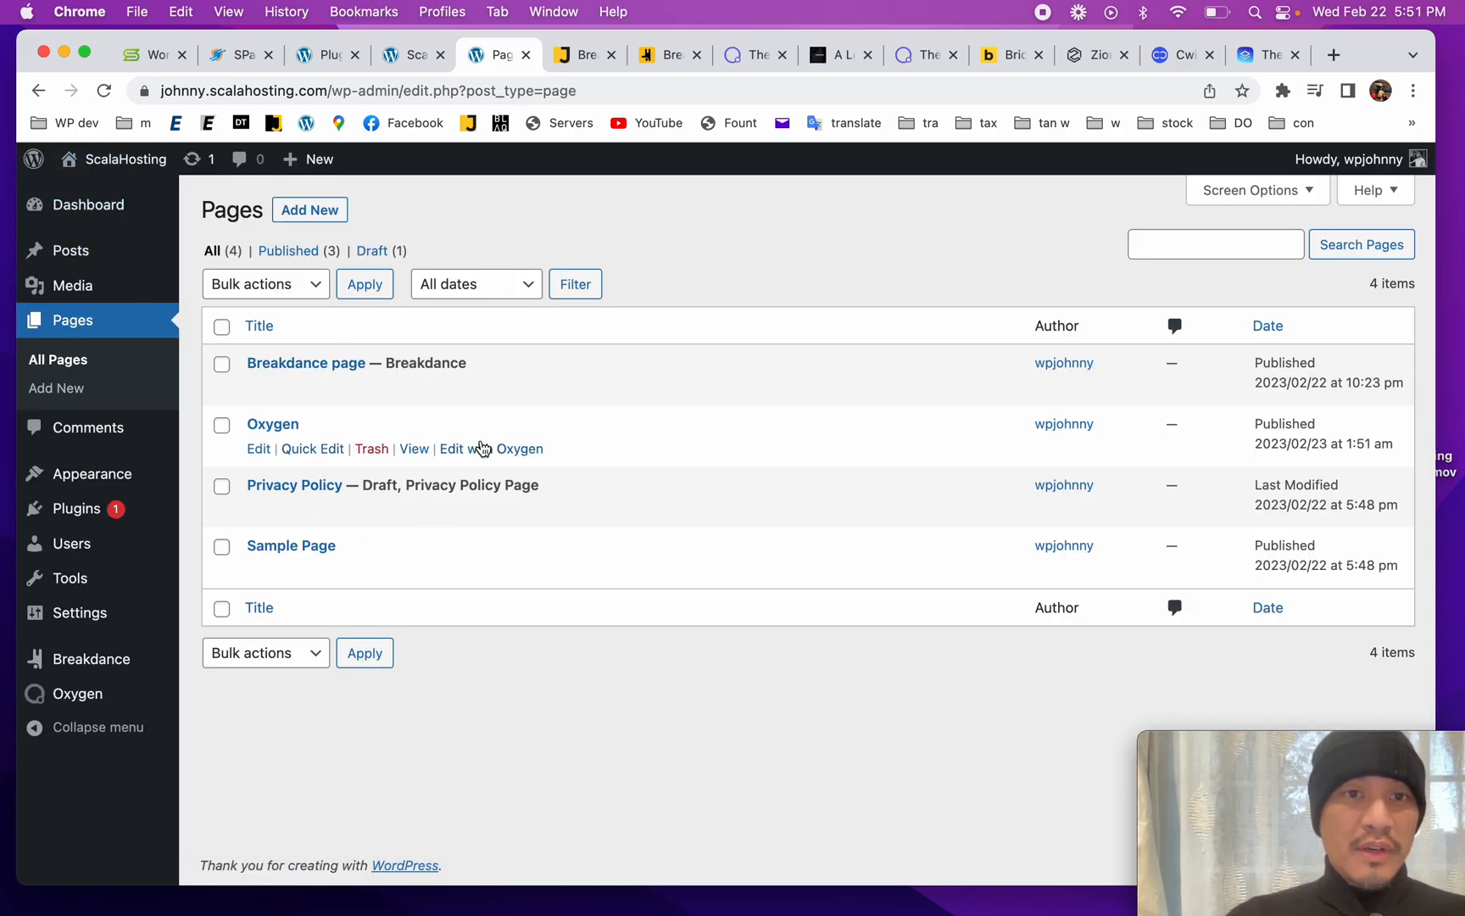
# Step: Open the Oxygen page with Edit with Oxygen and browse the +Add components list
pyautogui.click(476, 447)
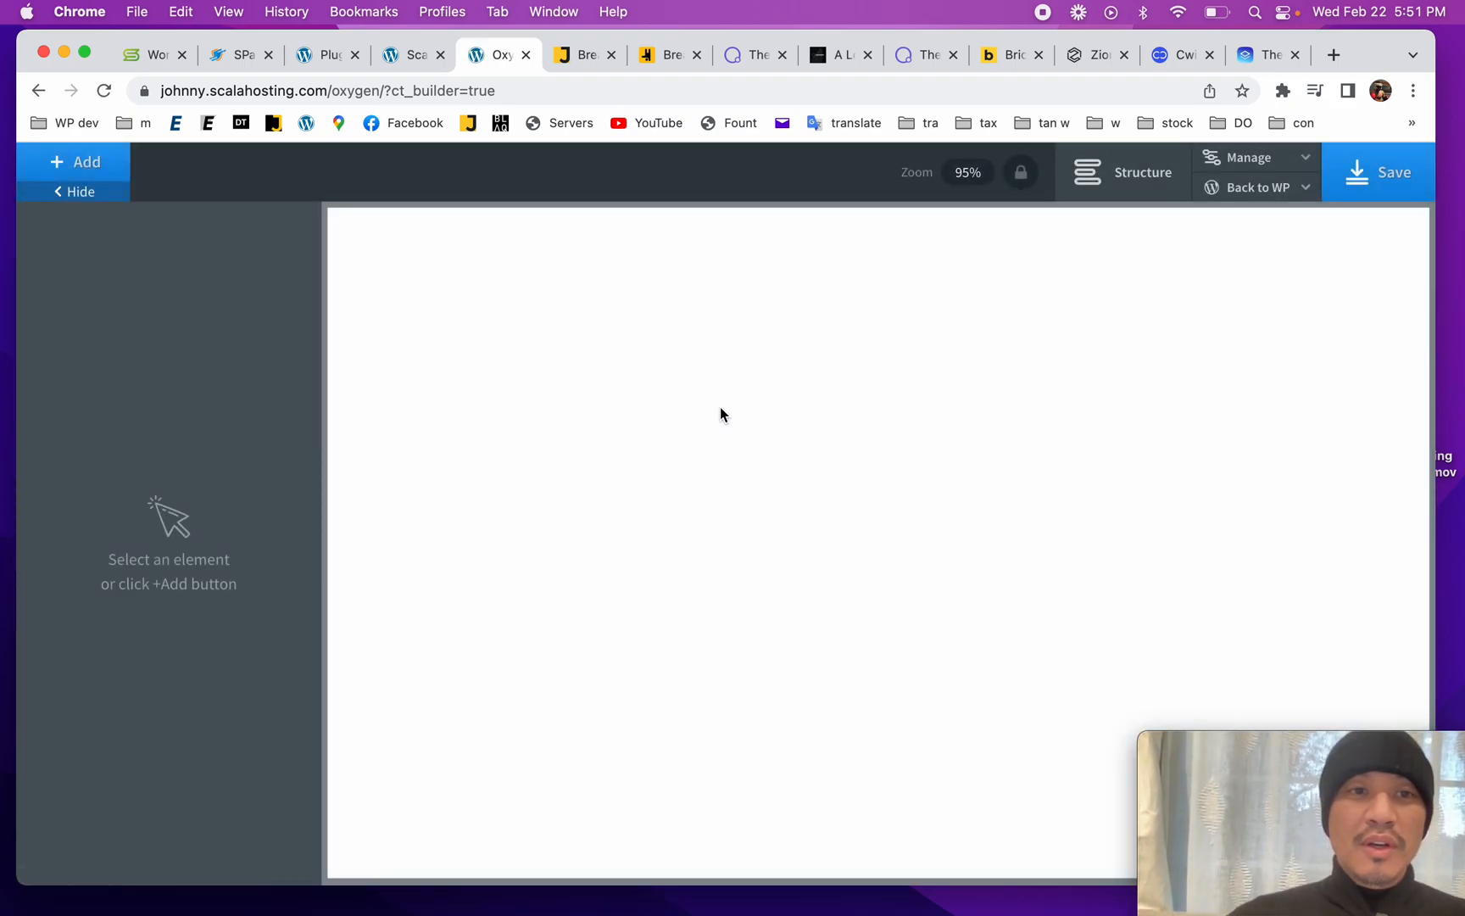
pyautogui.moveTo(687, 552)
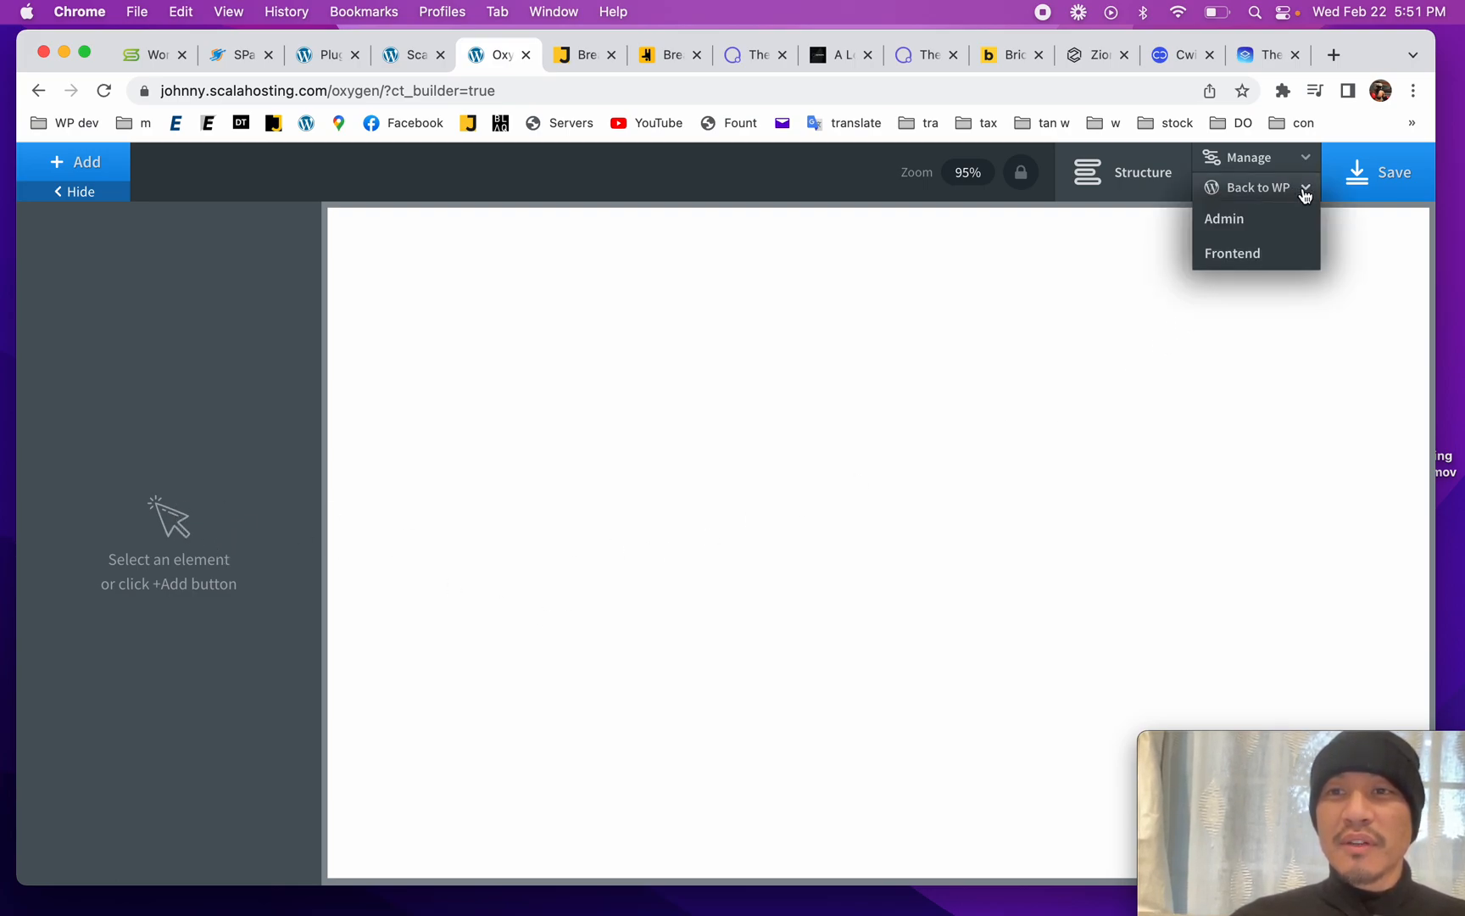
pyautogui.click(809, 339)
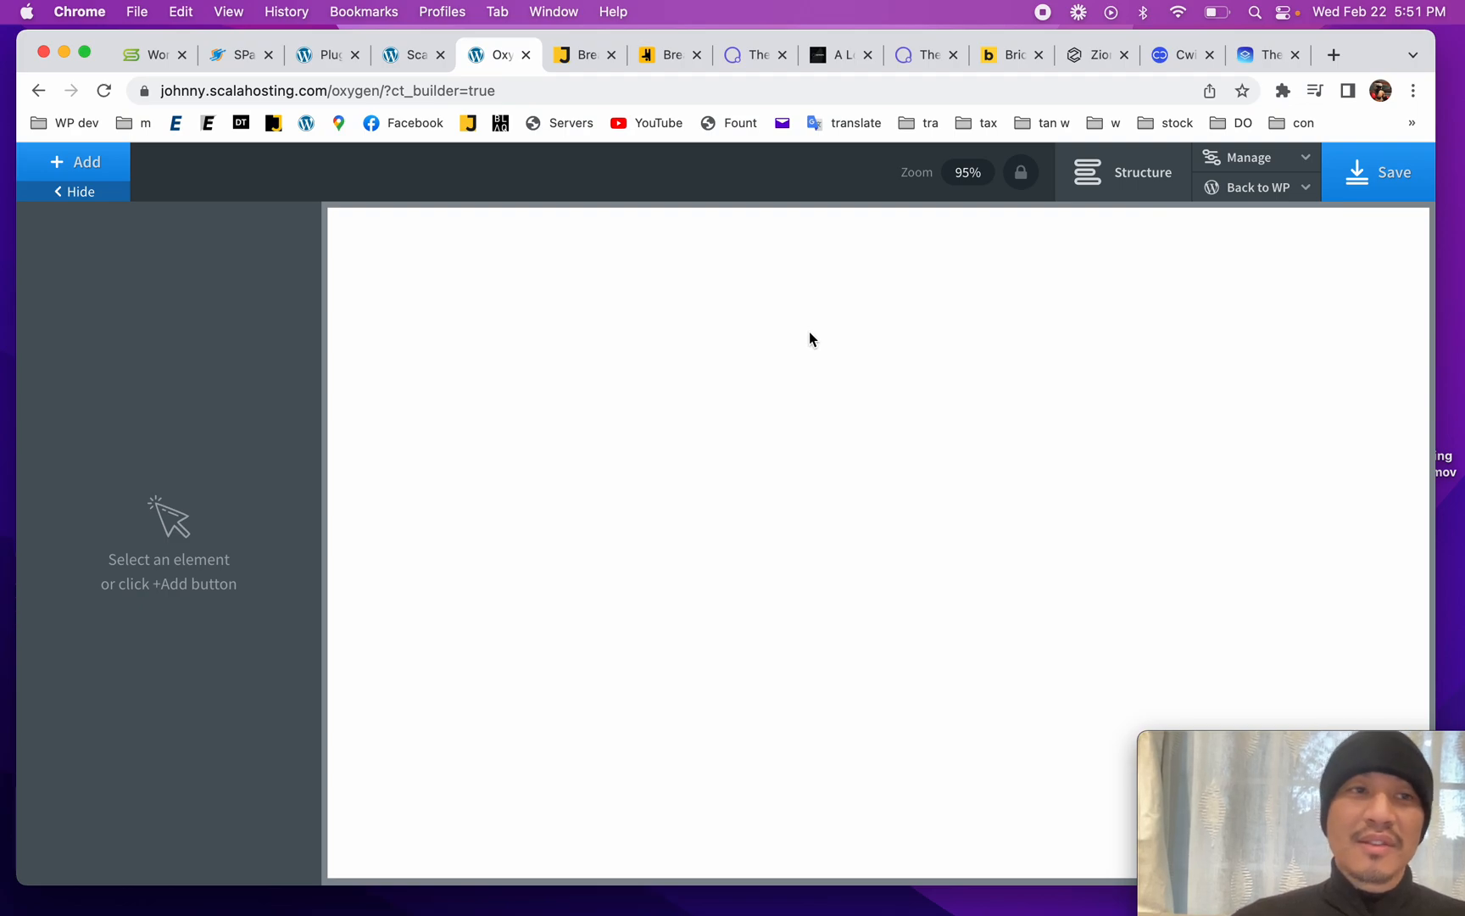
pyautogui.click(75, 161)
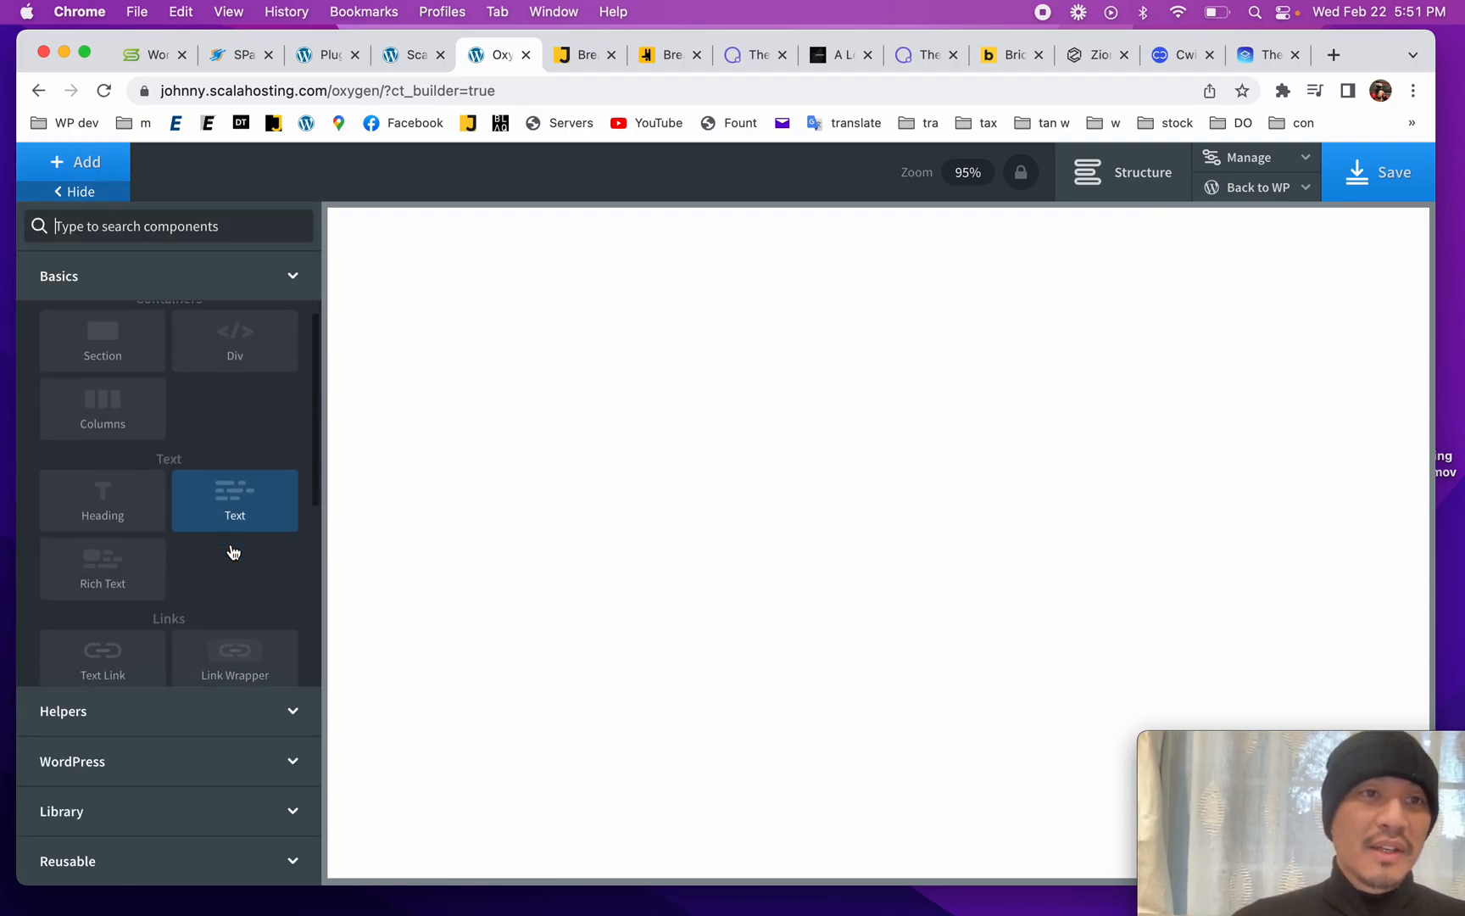
pyautogui.scroll(-3)
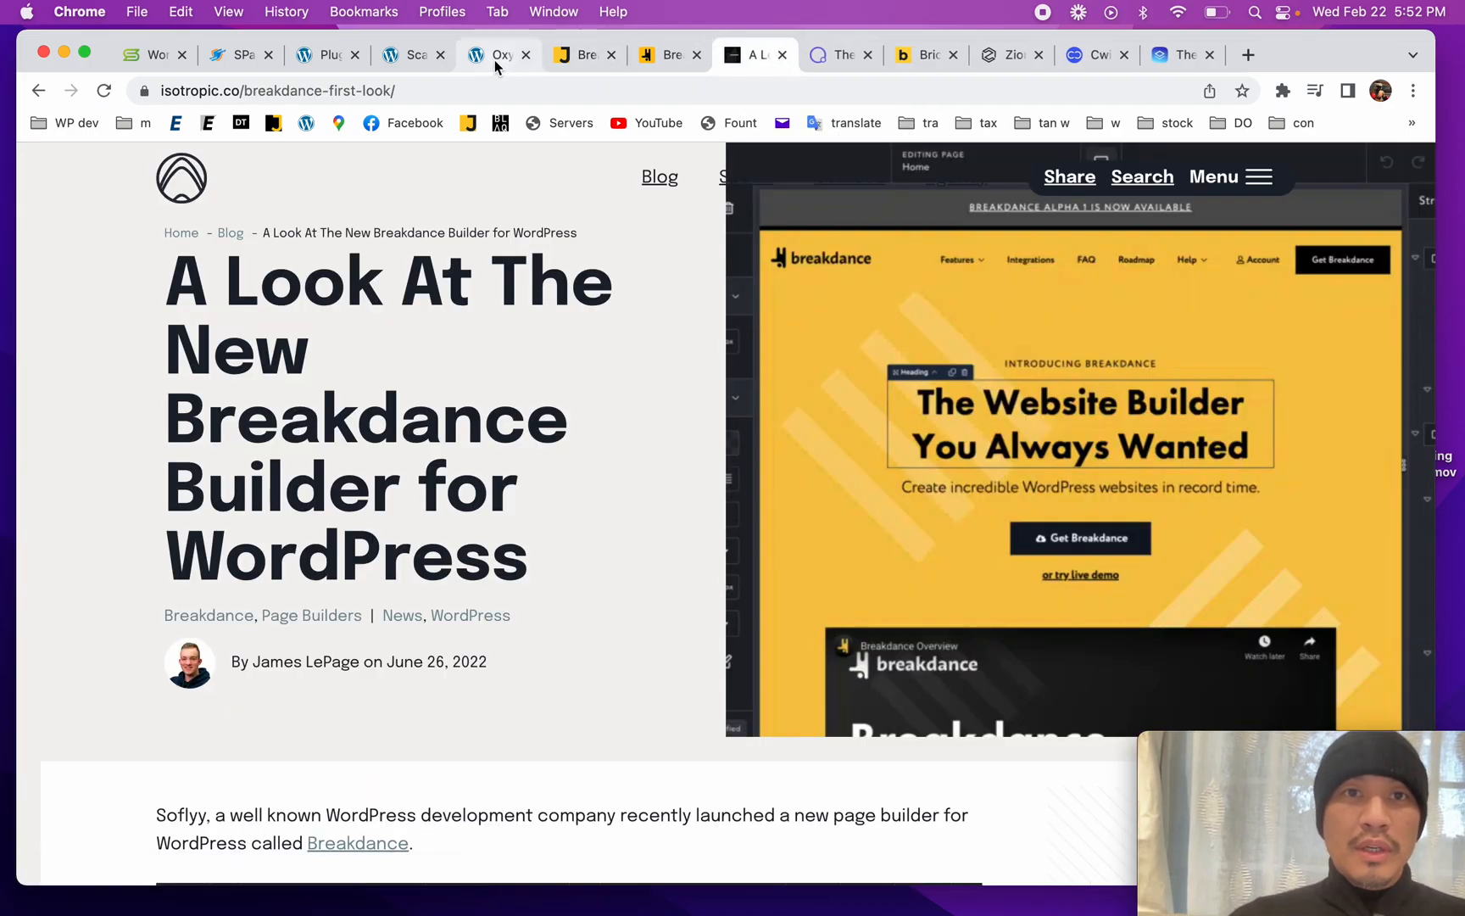
# Step: Set the Section to stack children horizontally, check Structure, then view the page's Frontend
pyautogui.click(500, 55)
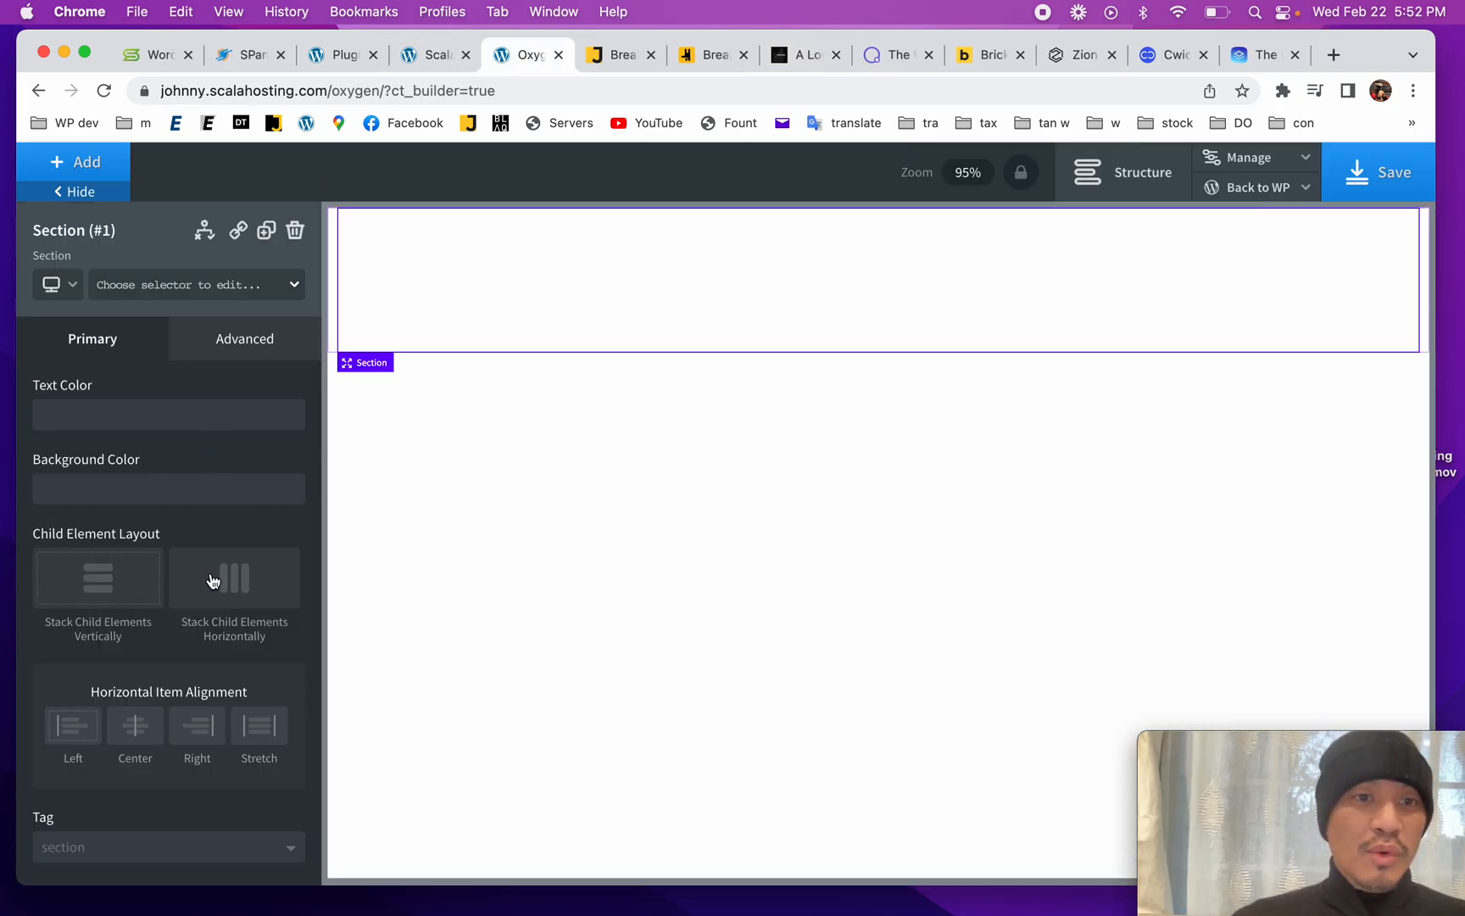
pyautogui.click(234, 578)
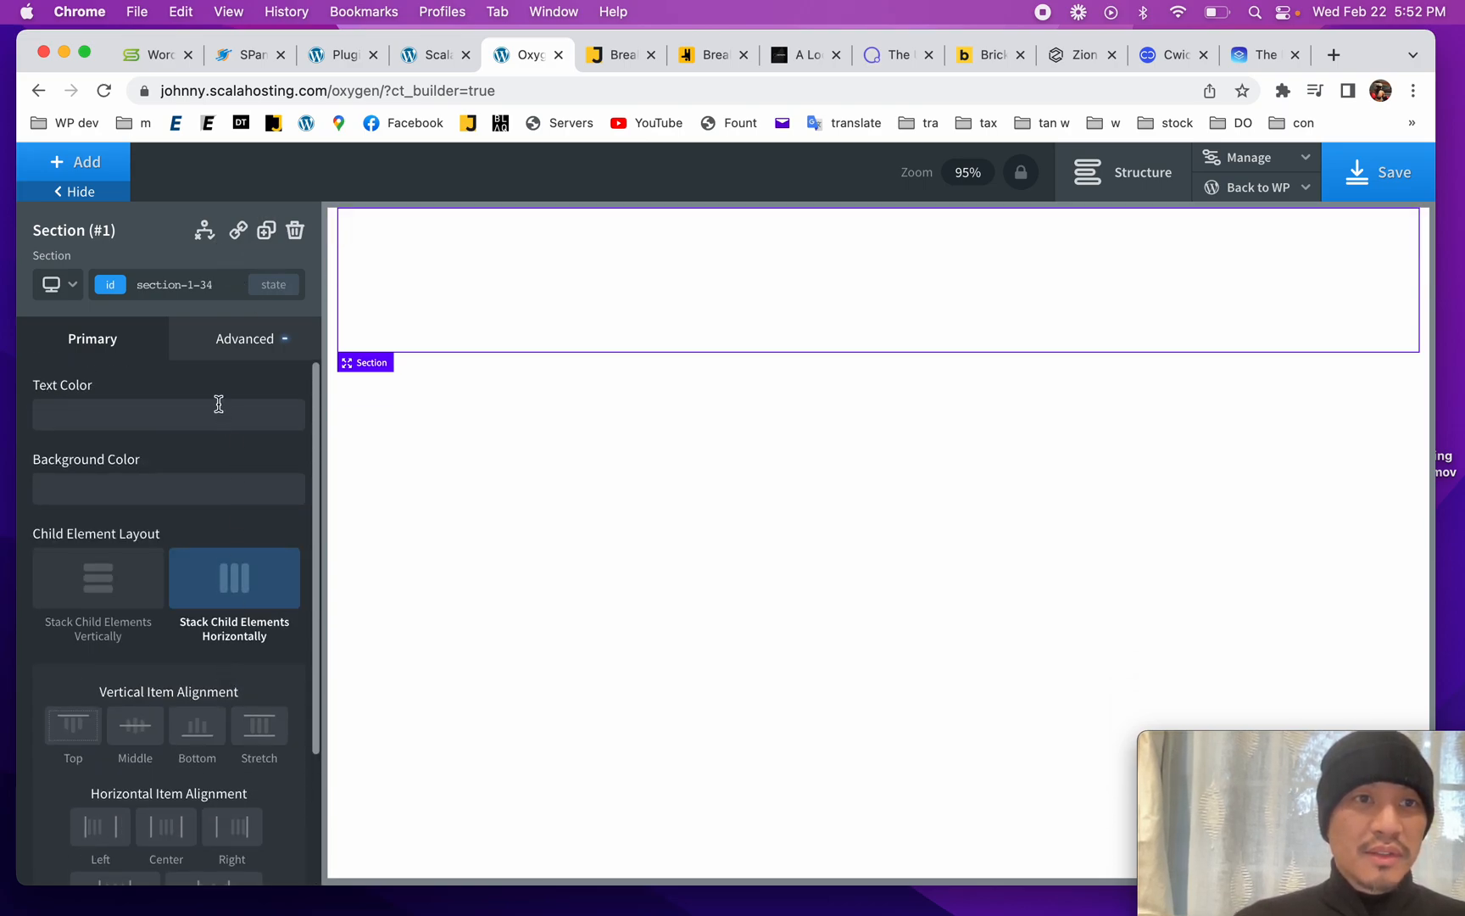
pyautogui.click(1142, 172)
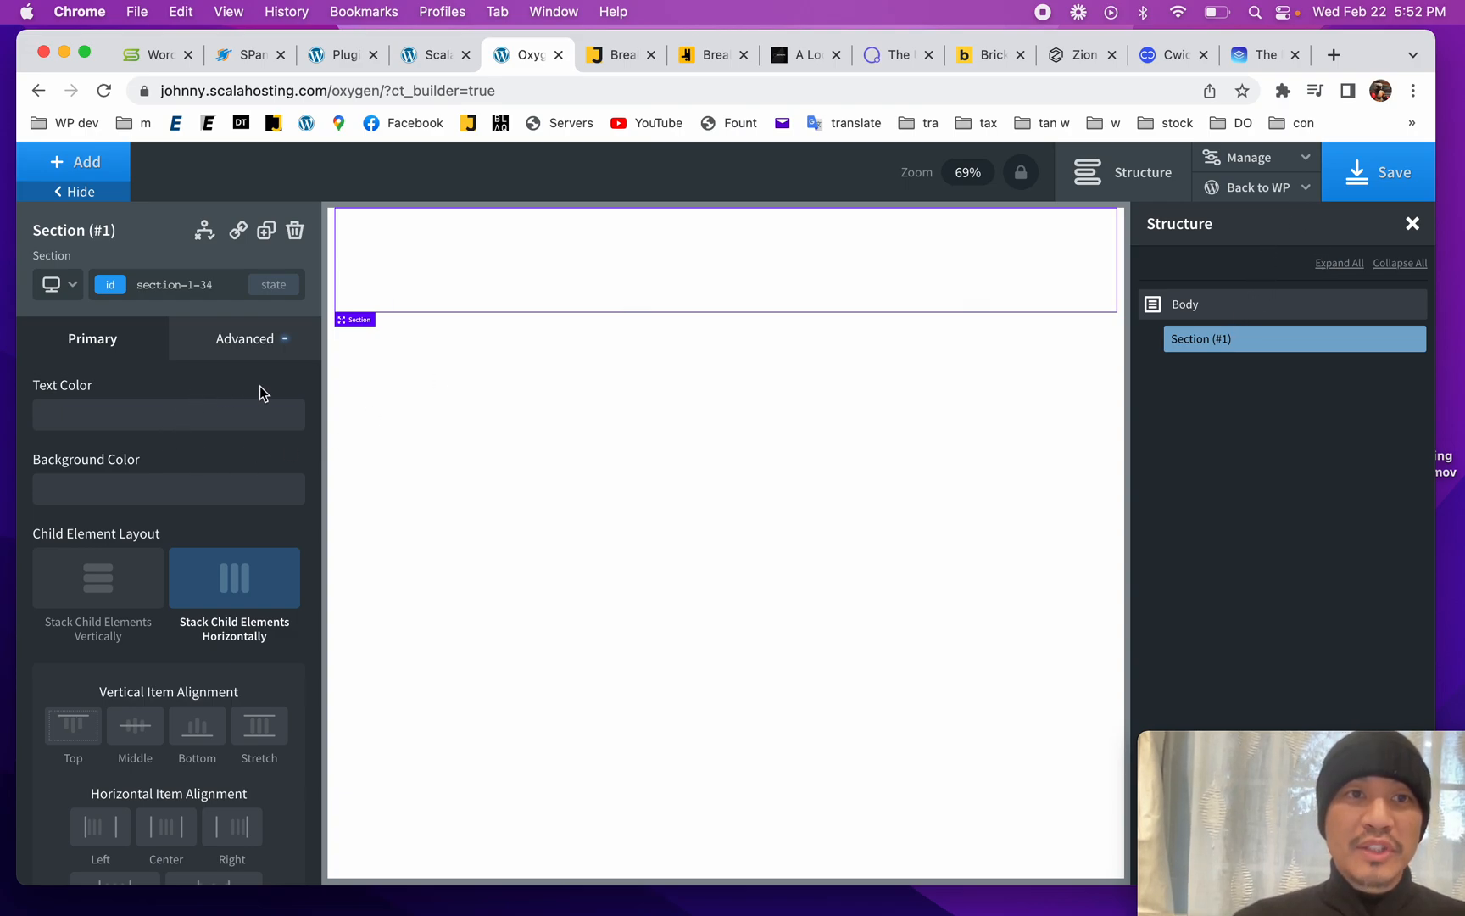
pyautogui.moveTo(536, 382)
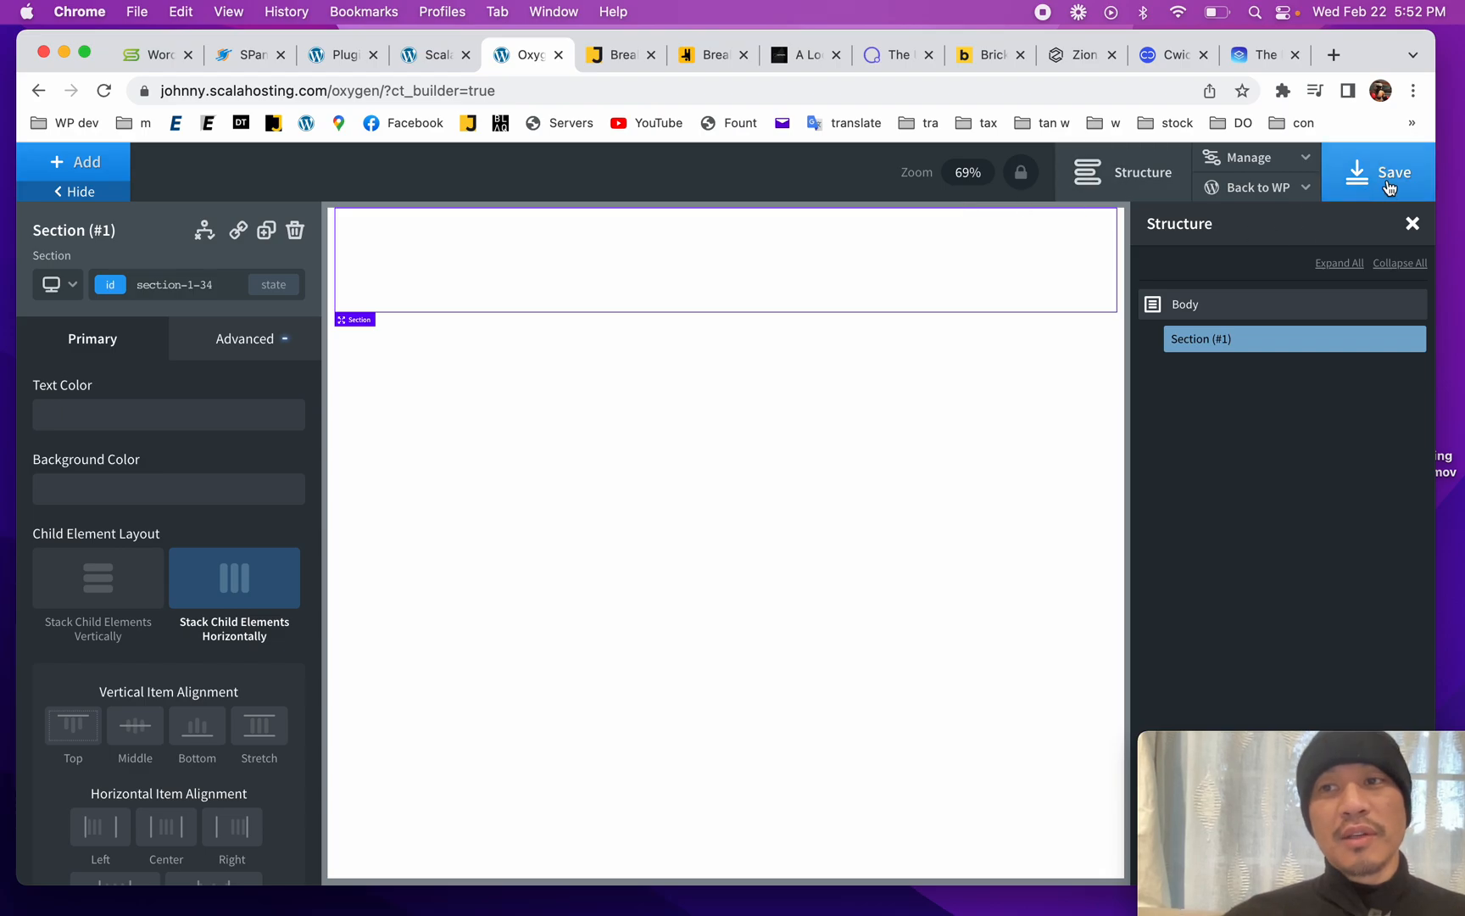
pyautogui.moveTo(1366, 212)
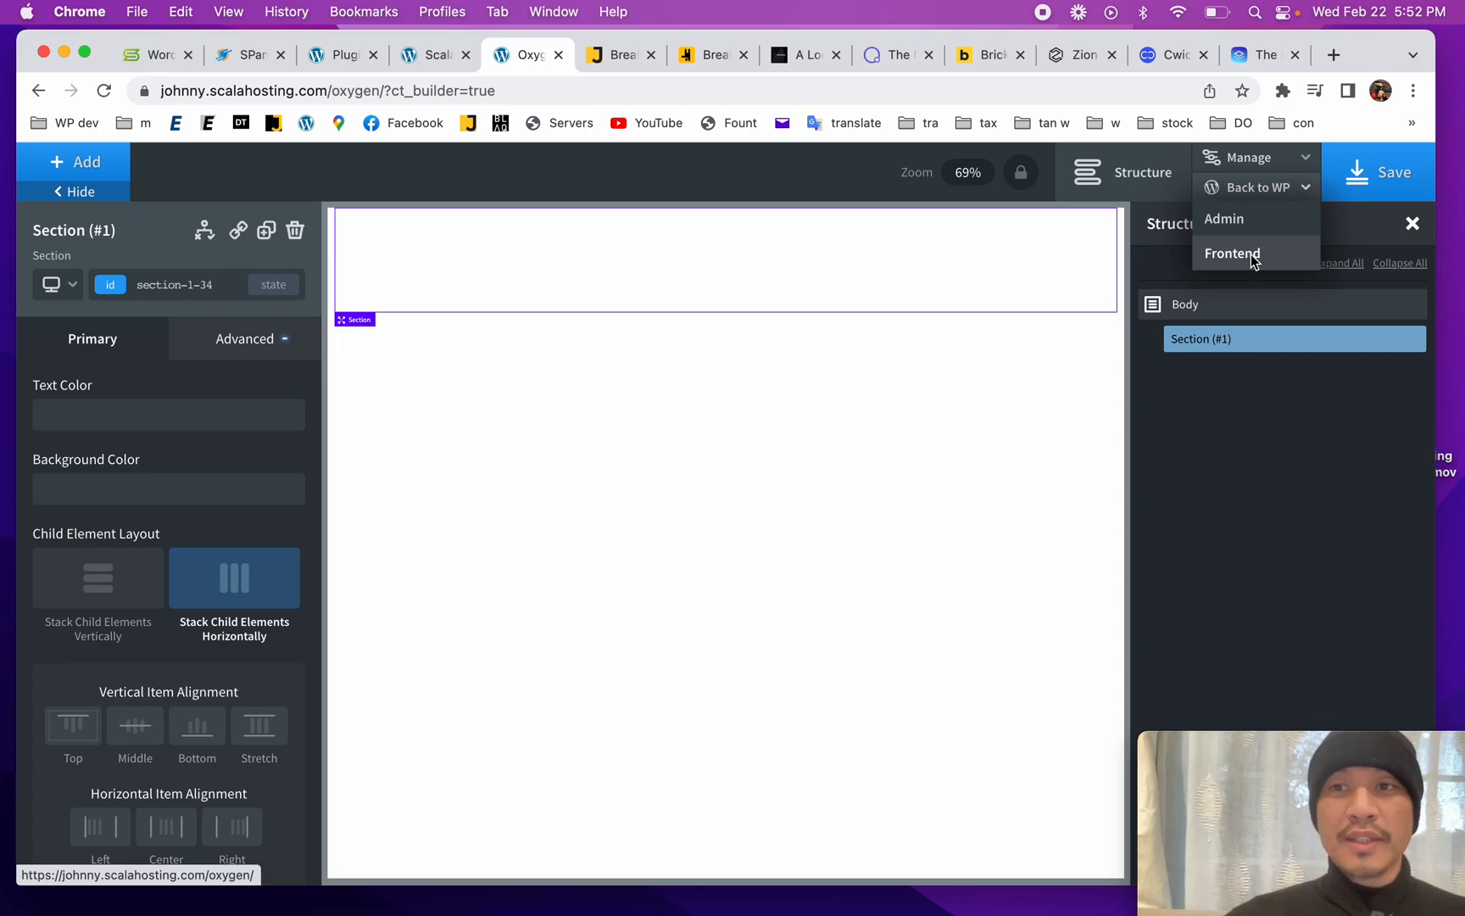
pyautogui.click(1232, 253)
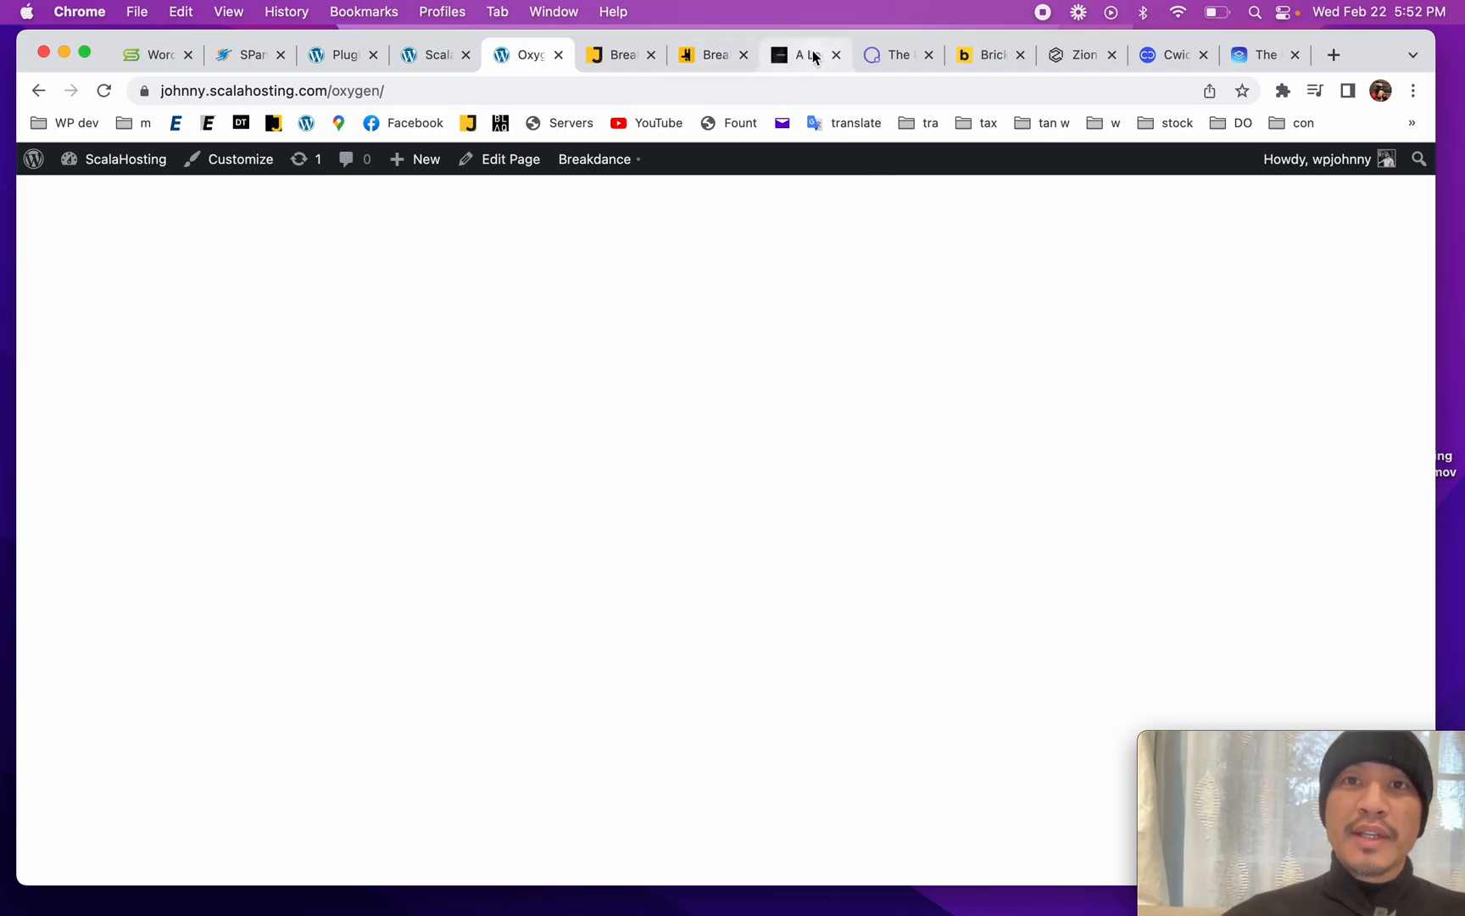
# Step: Show the oxygenbuilder.com homepage tab scrolled to its top
pyautogui.click(894, 54)
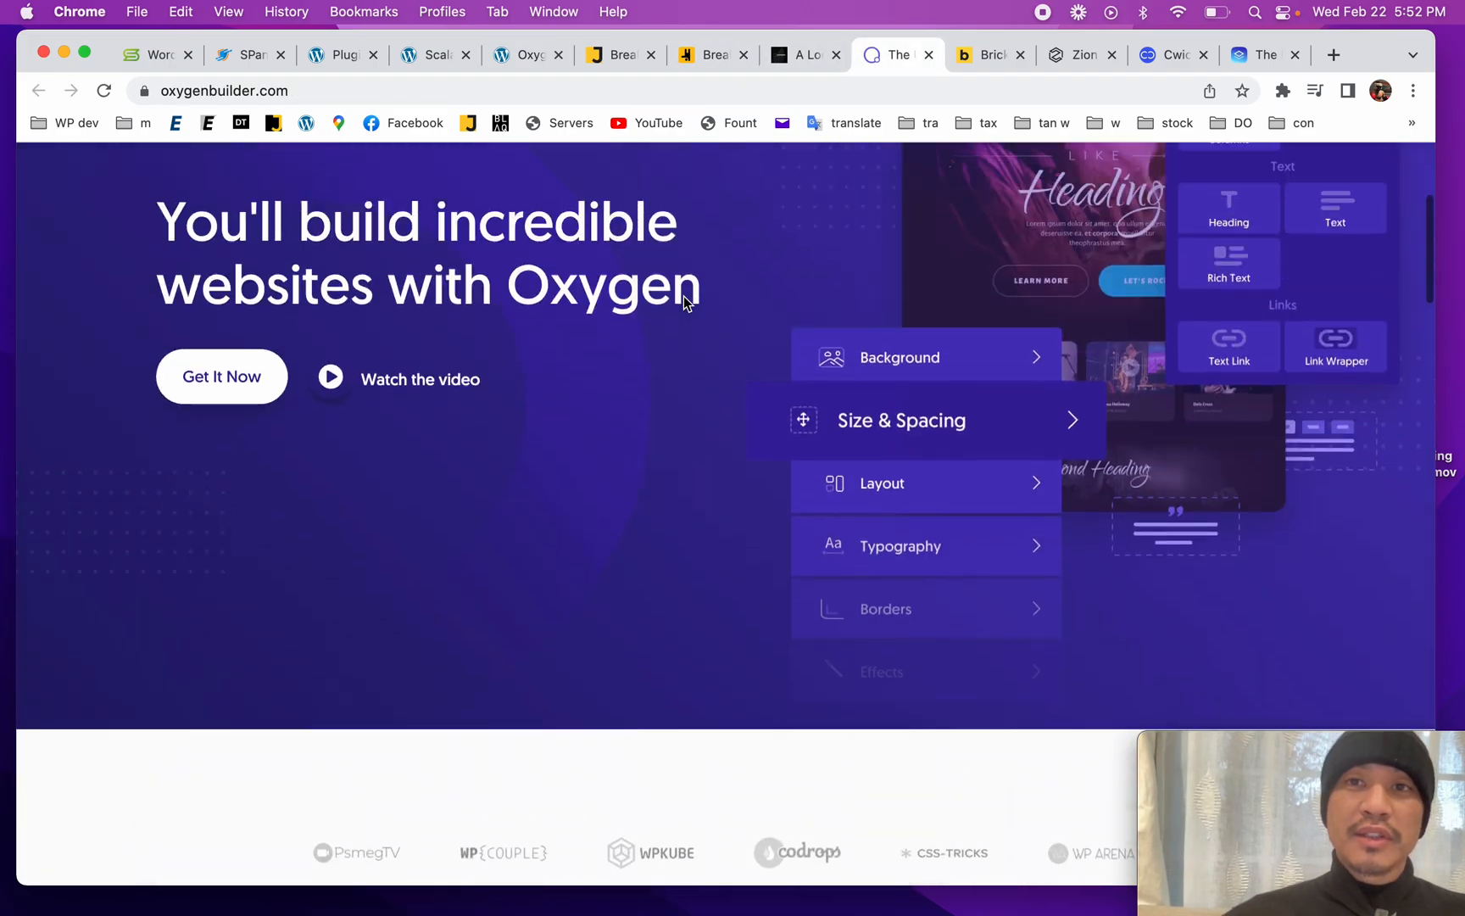
pyautogui.scroll(3)
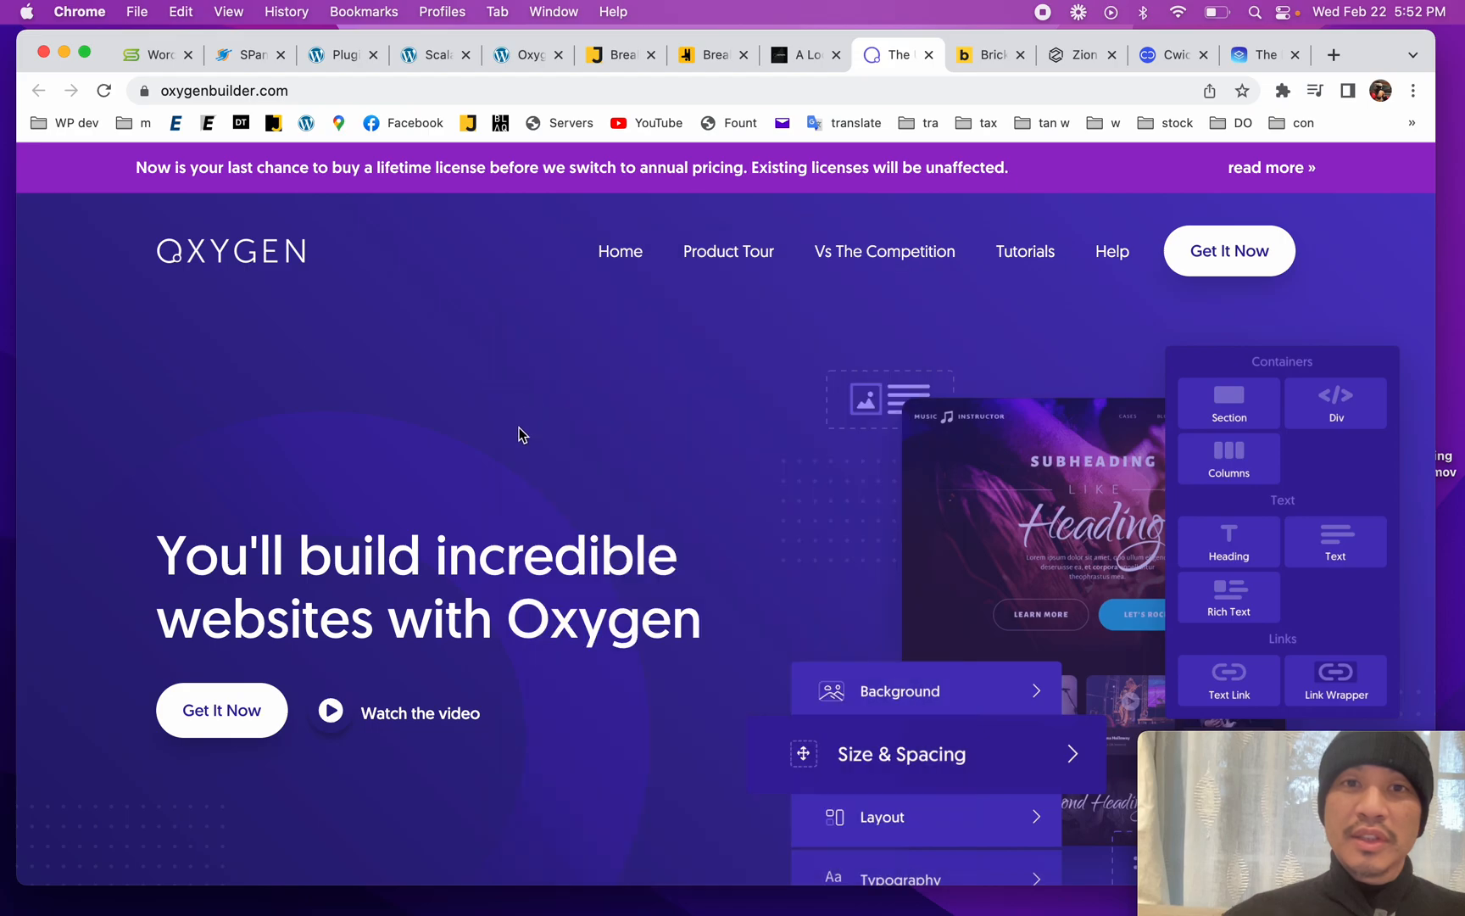
pyautogui.moveTo(965, 182)
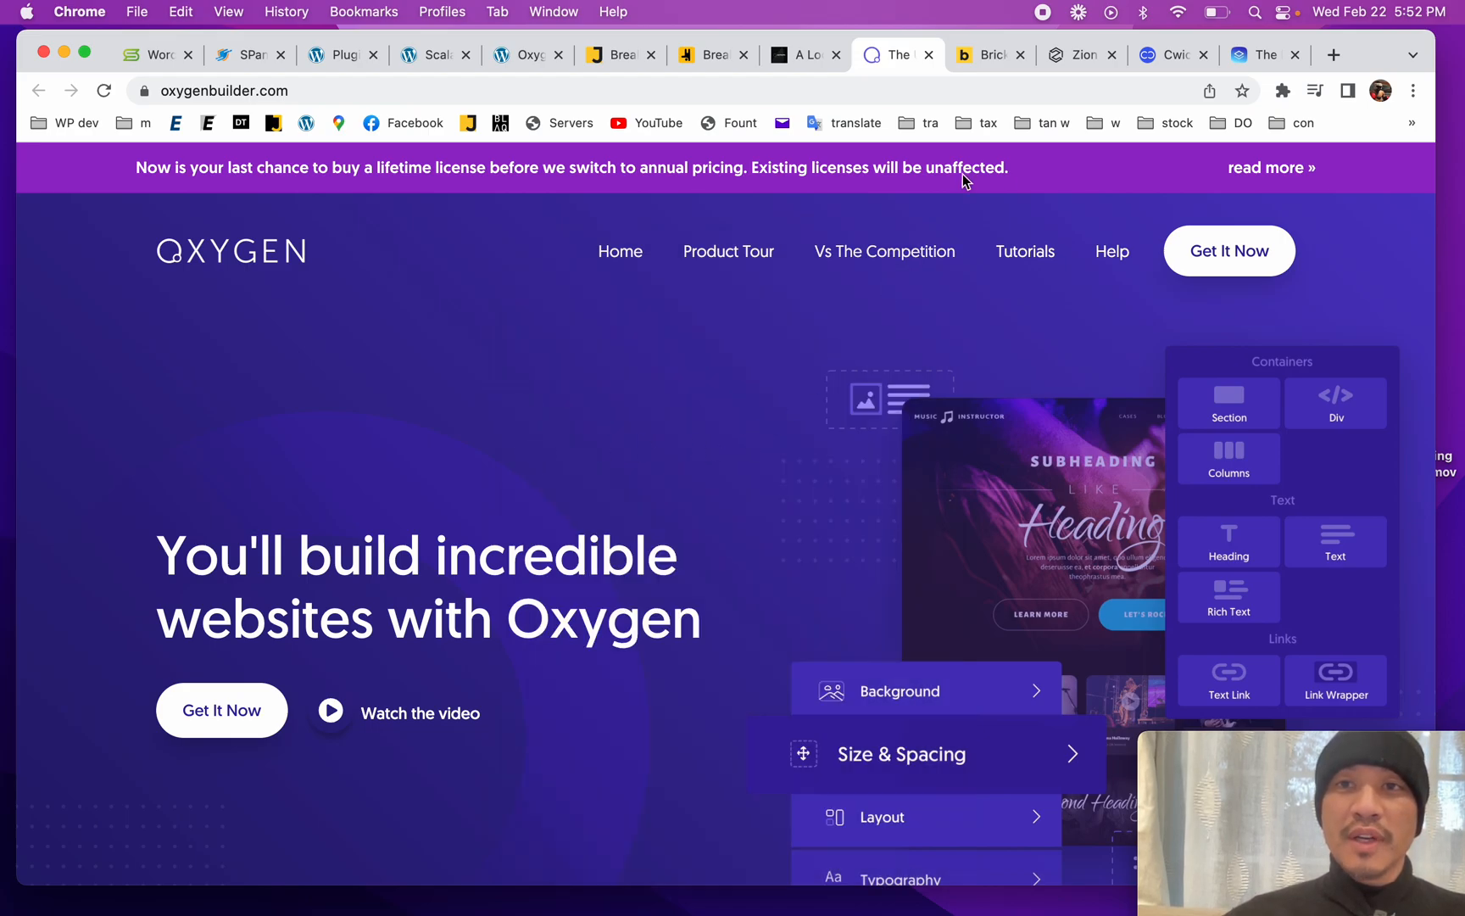
pyautogui.moveTo(989, 54)
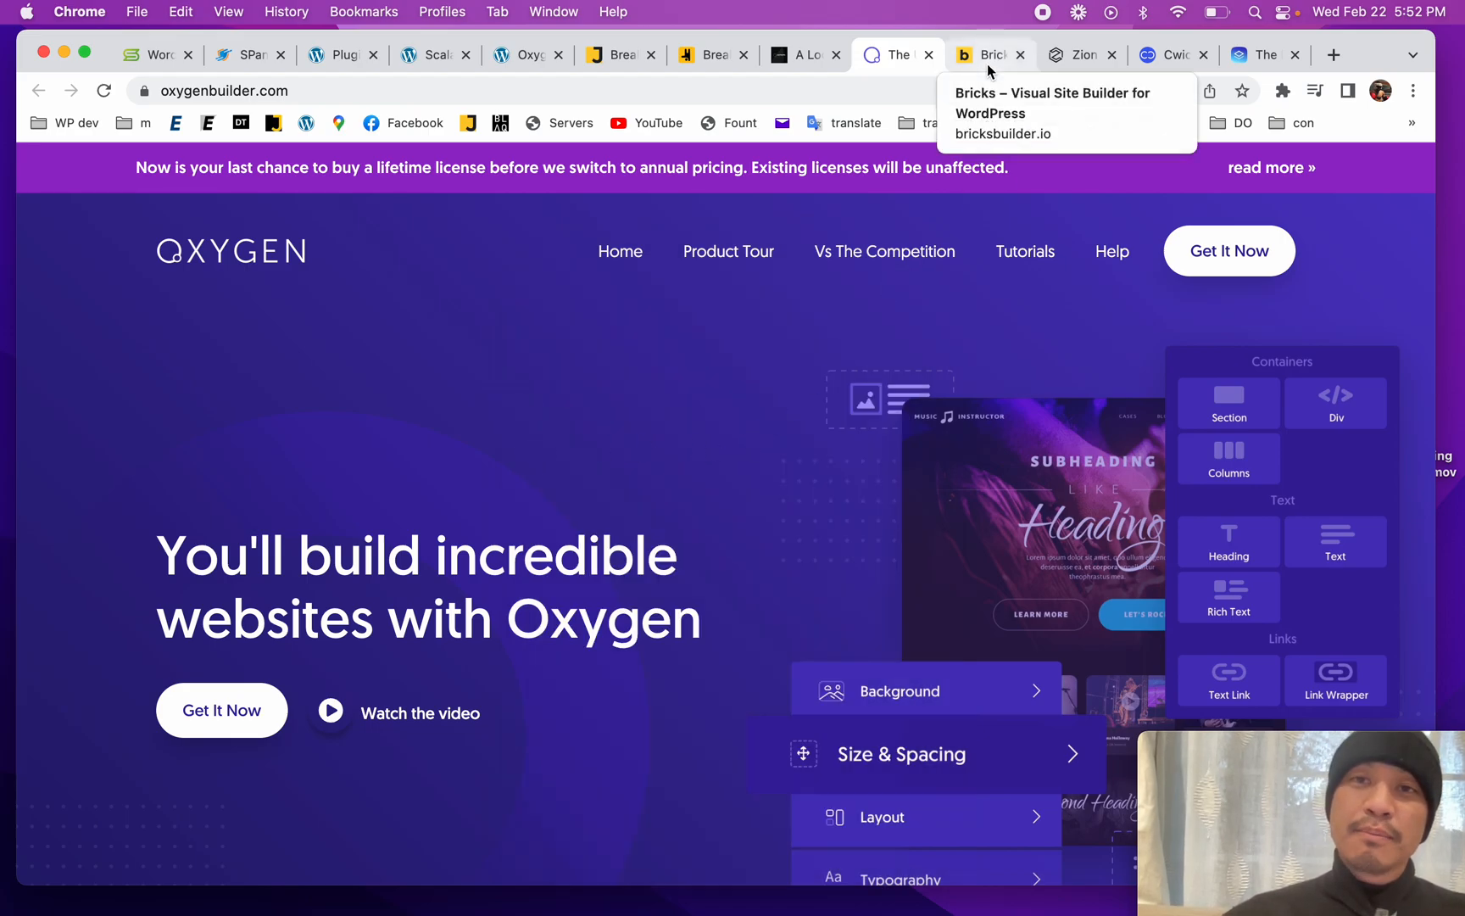
pyautogui.click(985, 54)
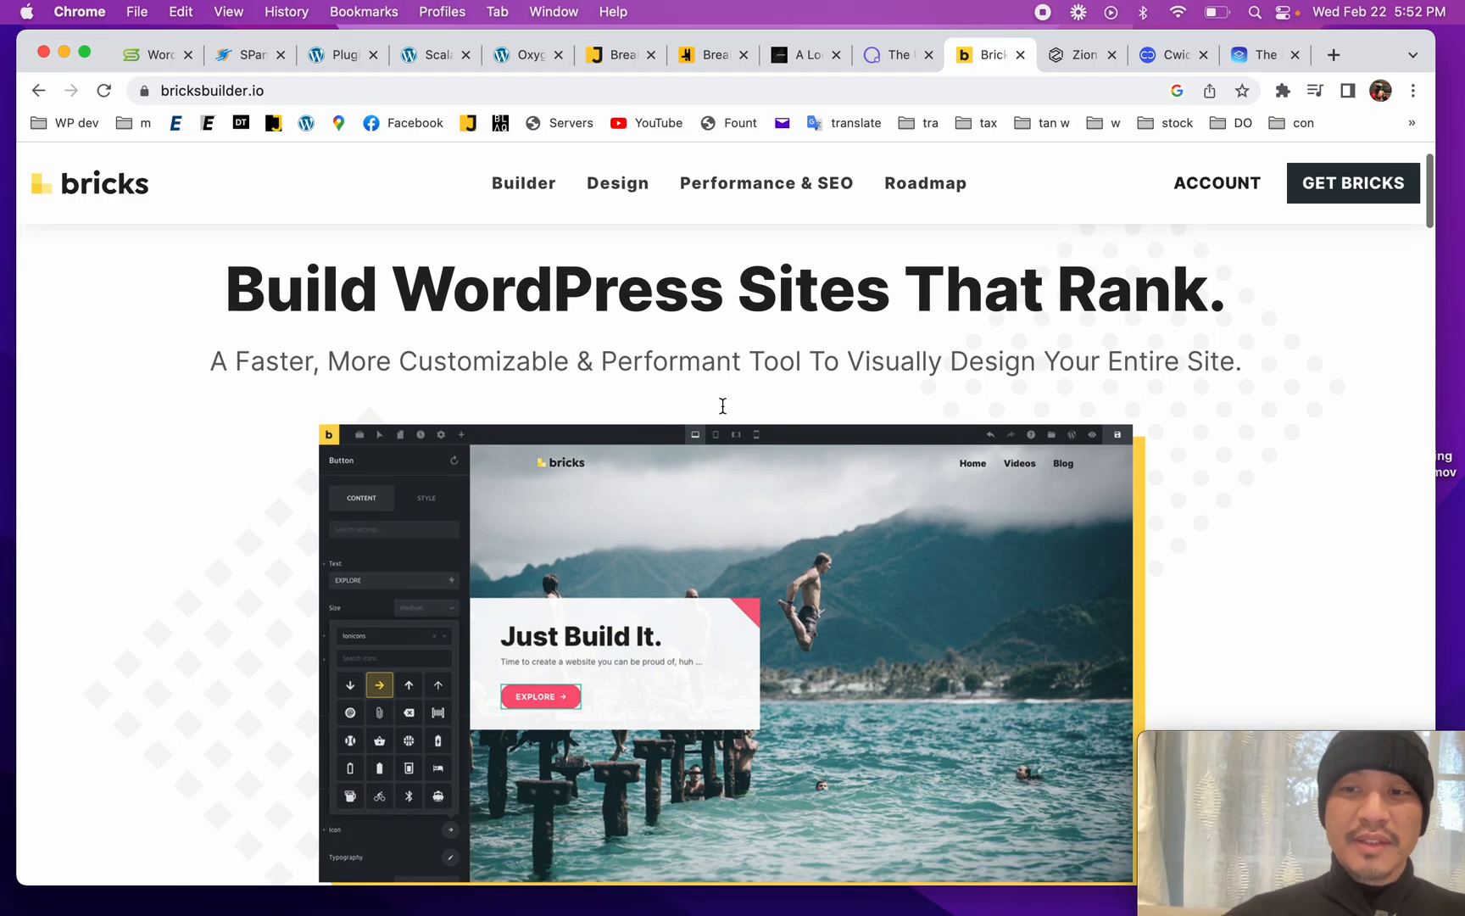
pyautogui.scroll(-3)
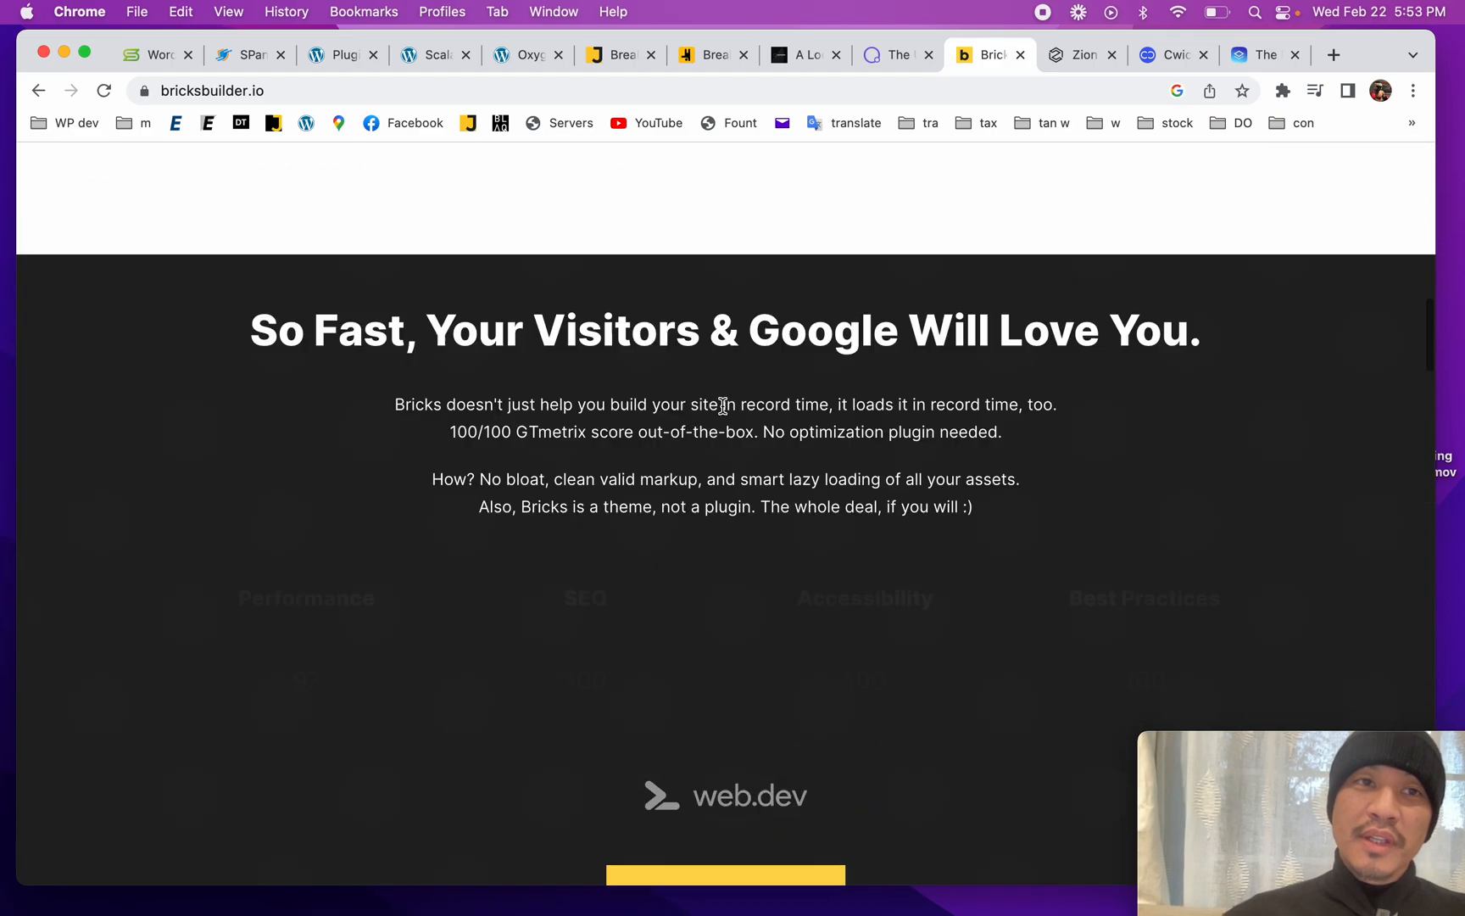
pyautogui.scroll(3)
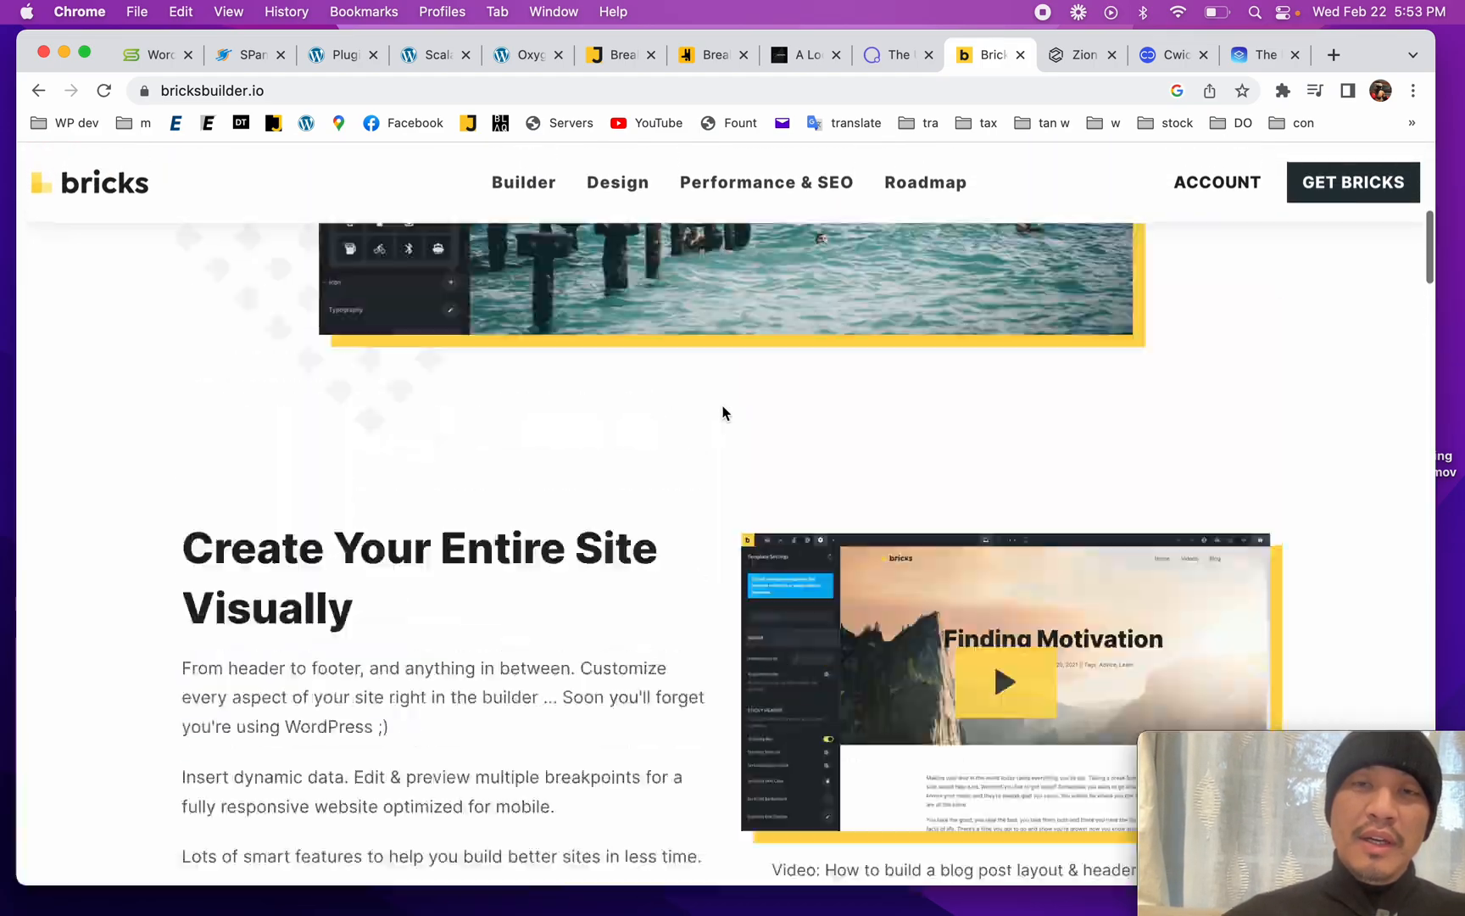
pyautogui.scroll(3)
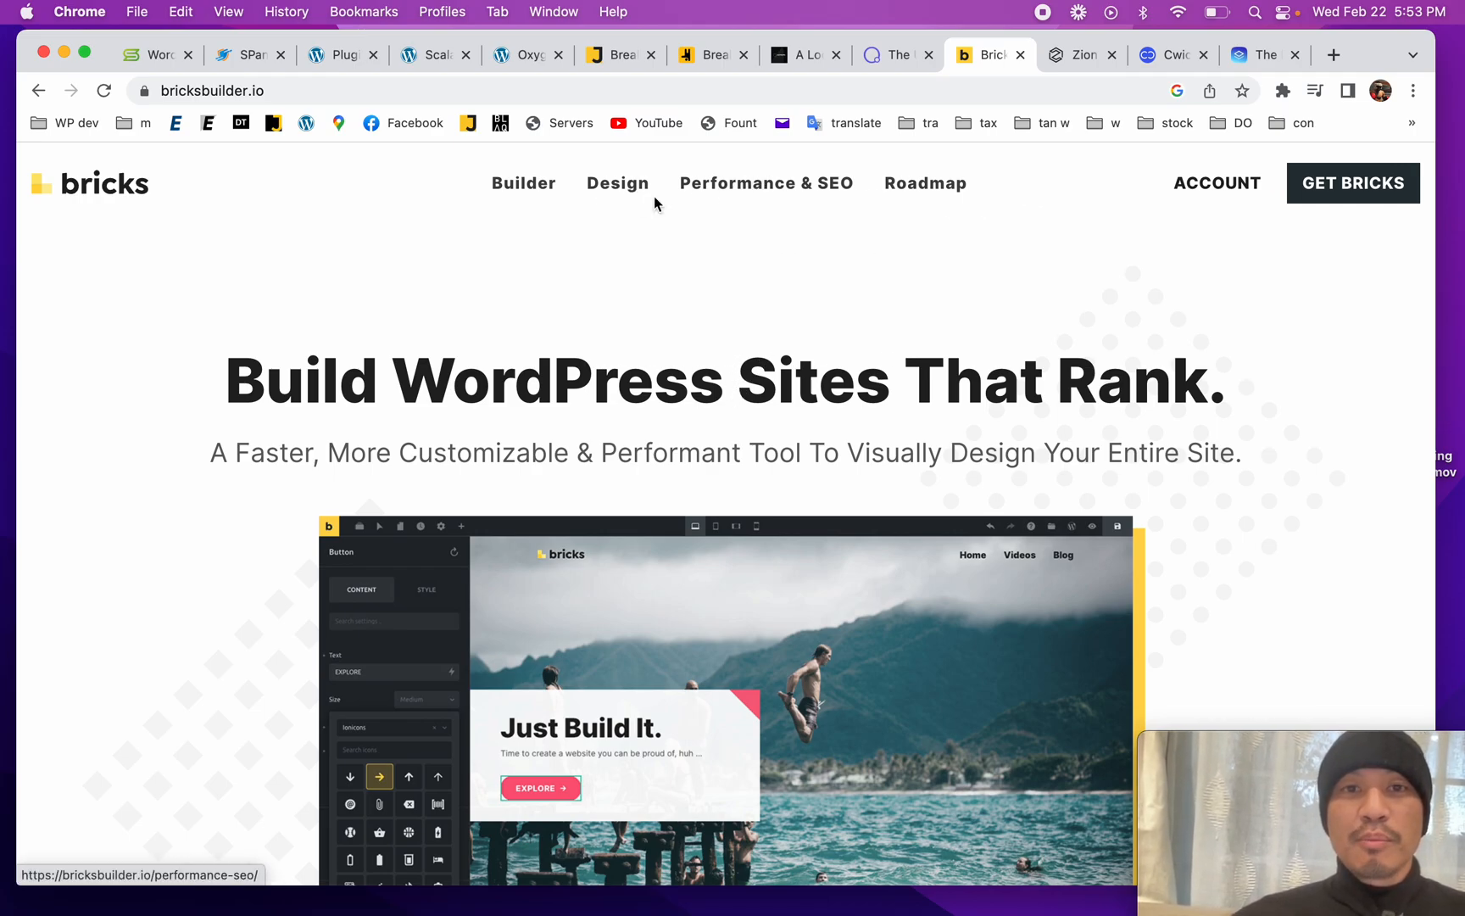
pyautogui.scroll(-3)
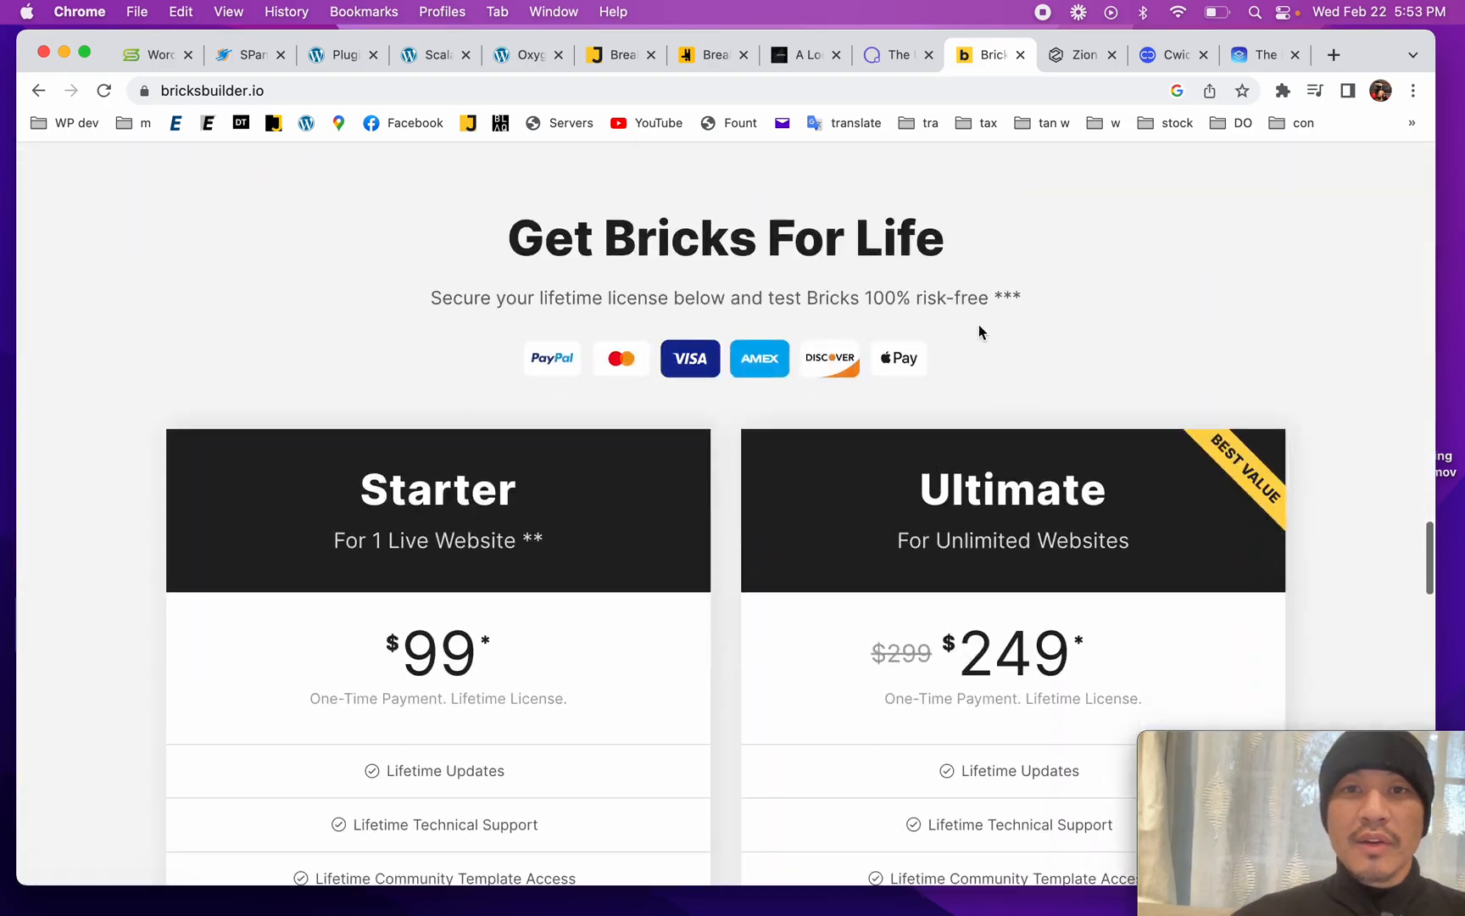
pyautogui.scroll(-3)
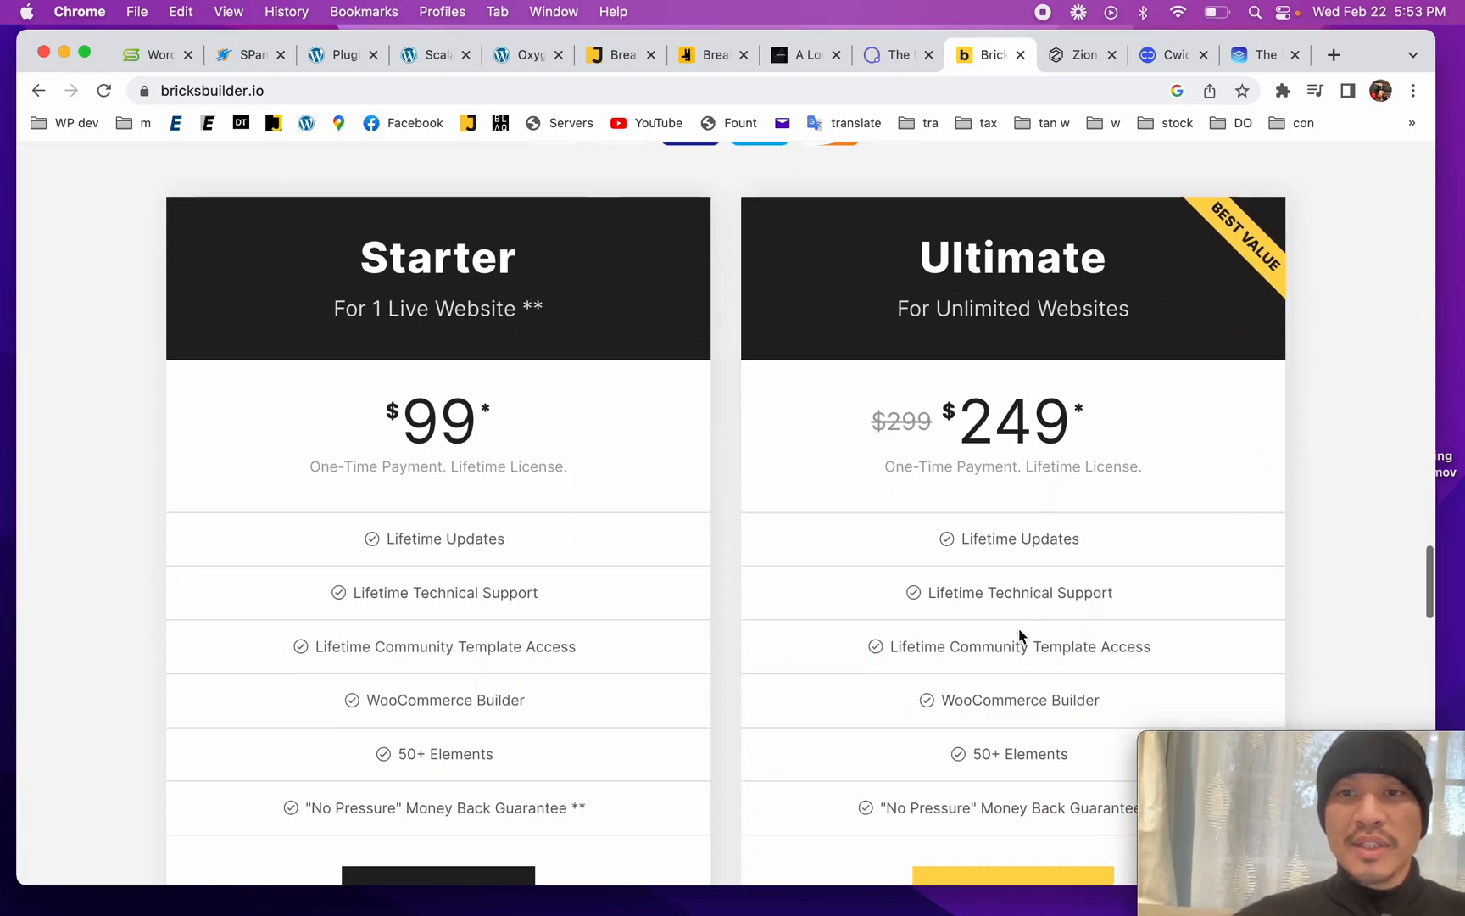
pyautogui.scroll(3)
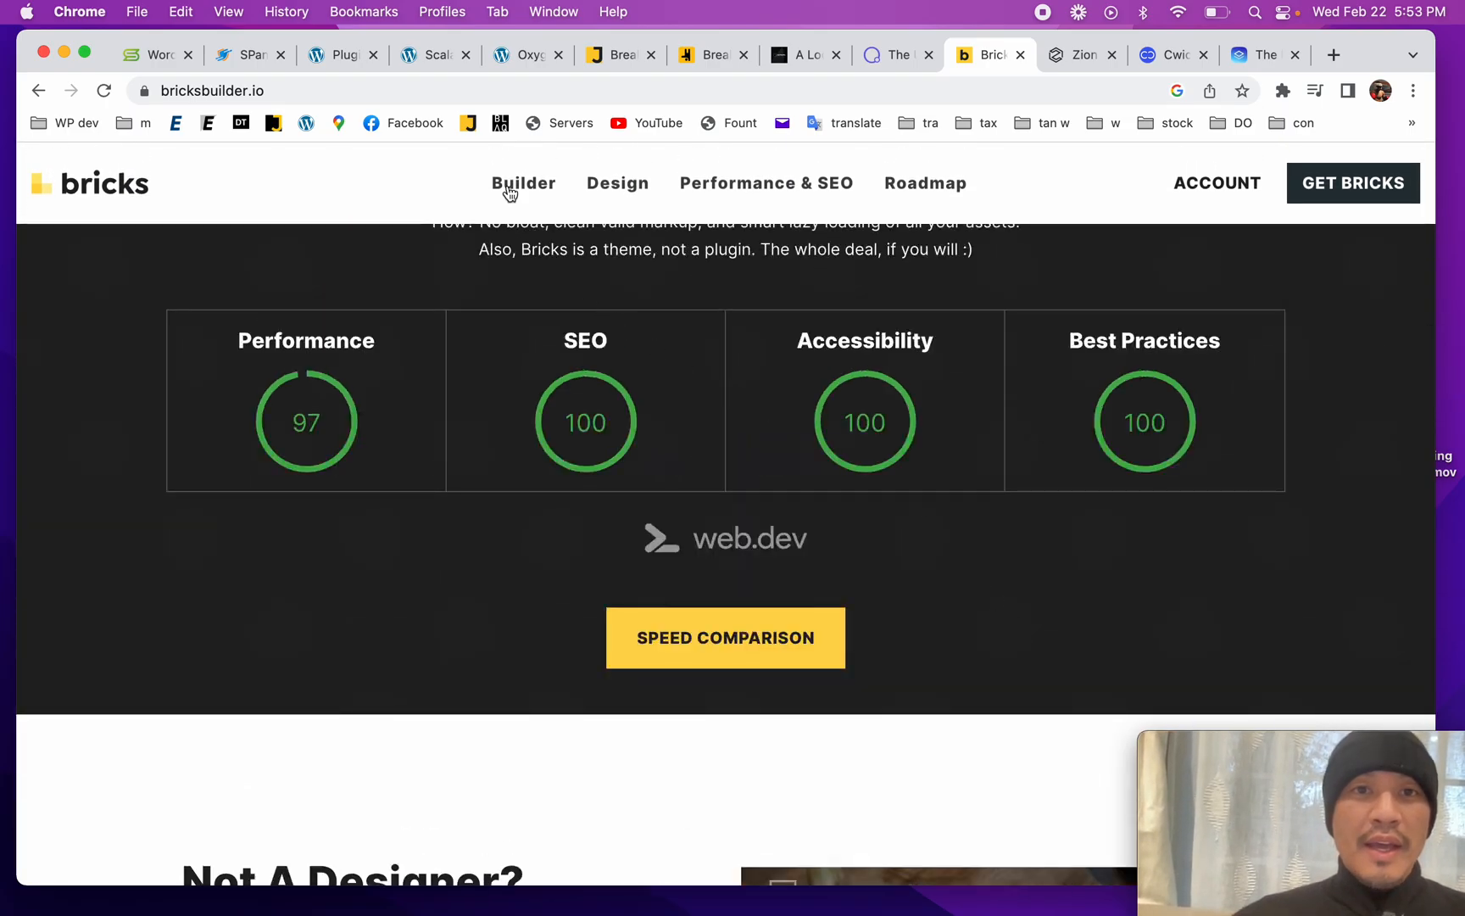
pyautogui.click(617, 183)
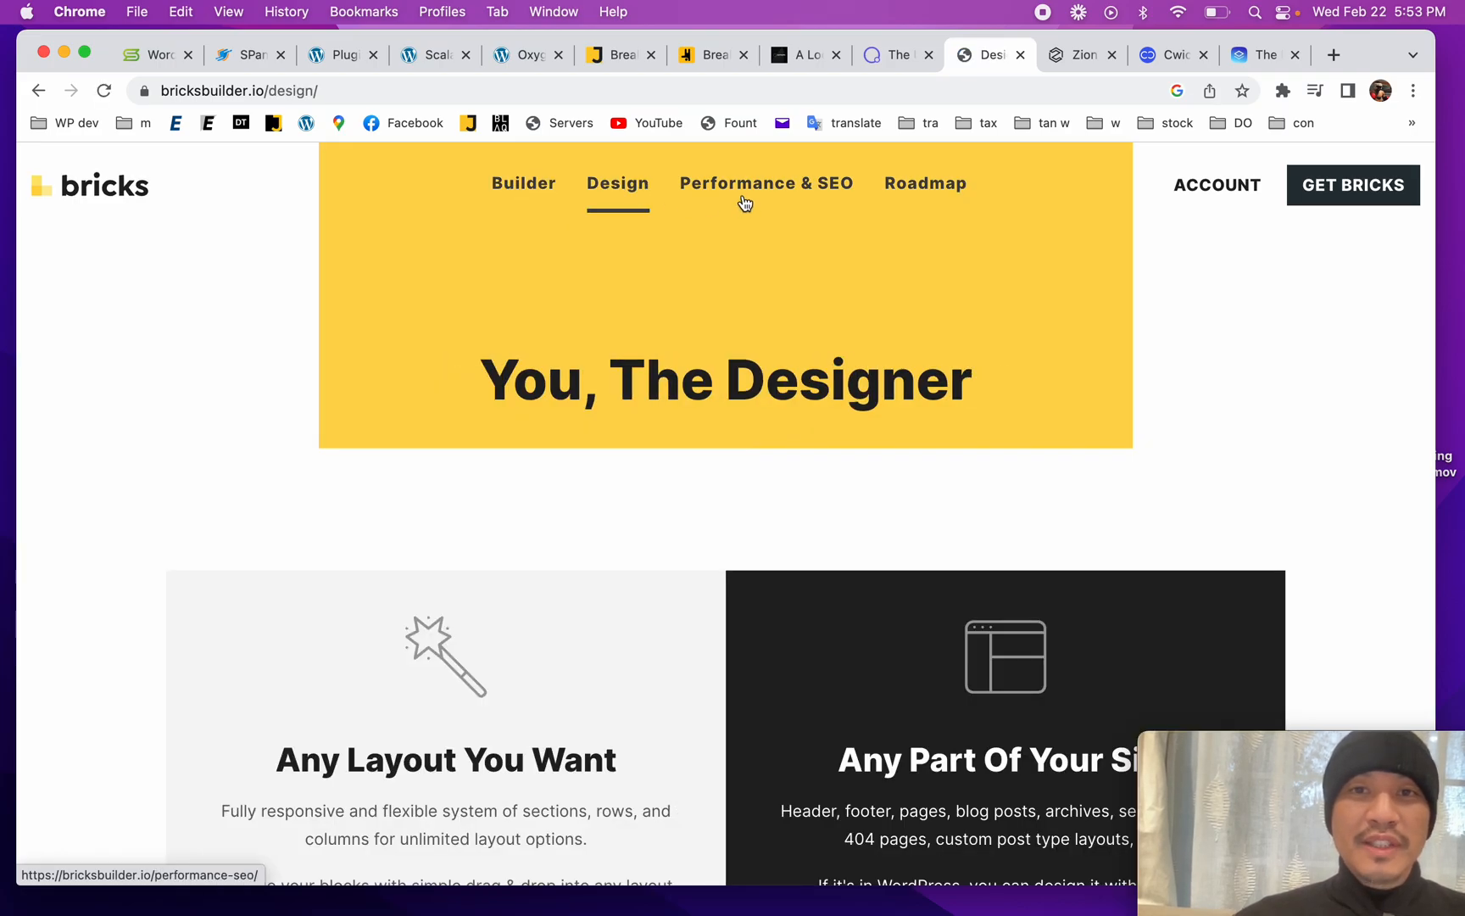
pyautogui.click(88, 185)
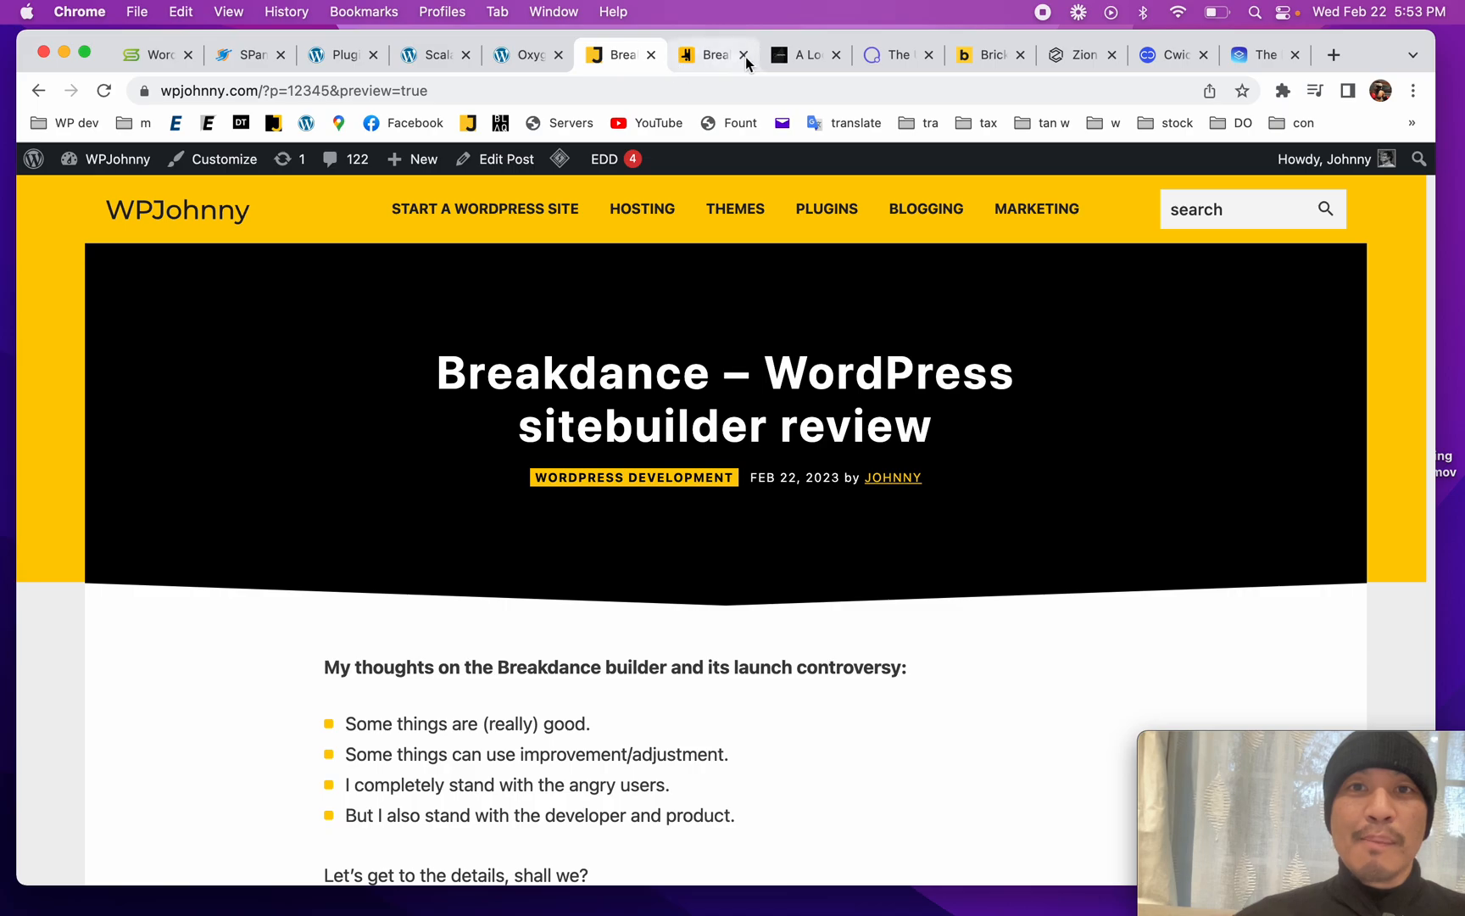
pyautogui.click(707, 54)
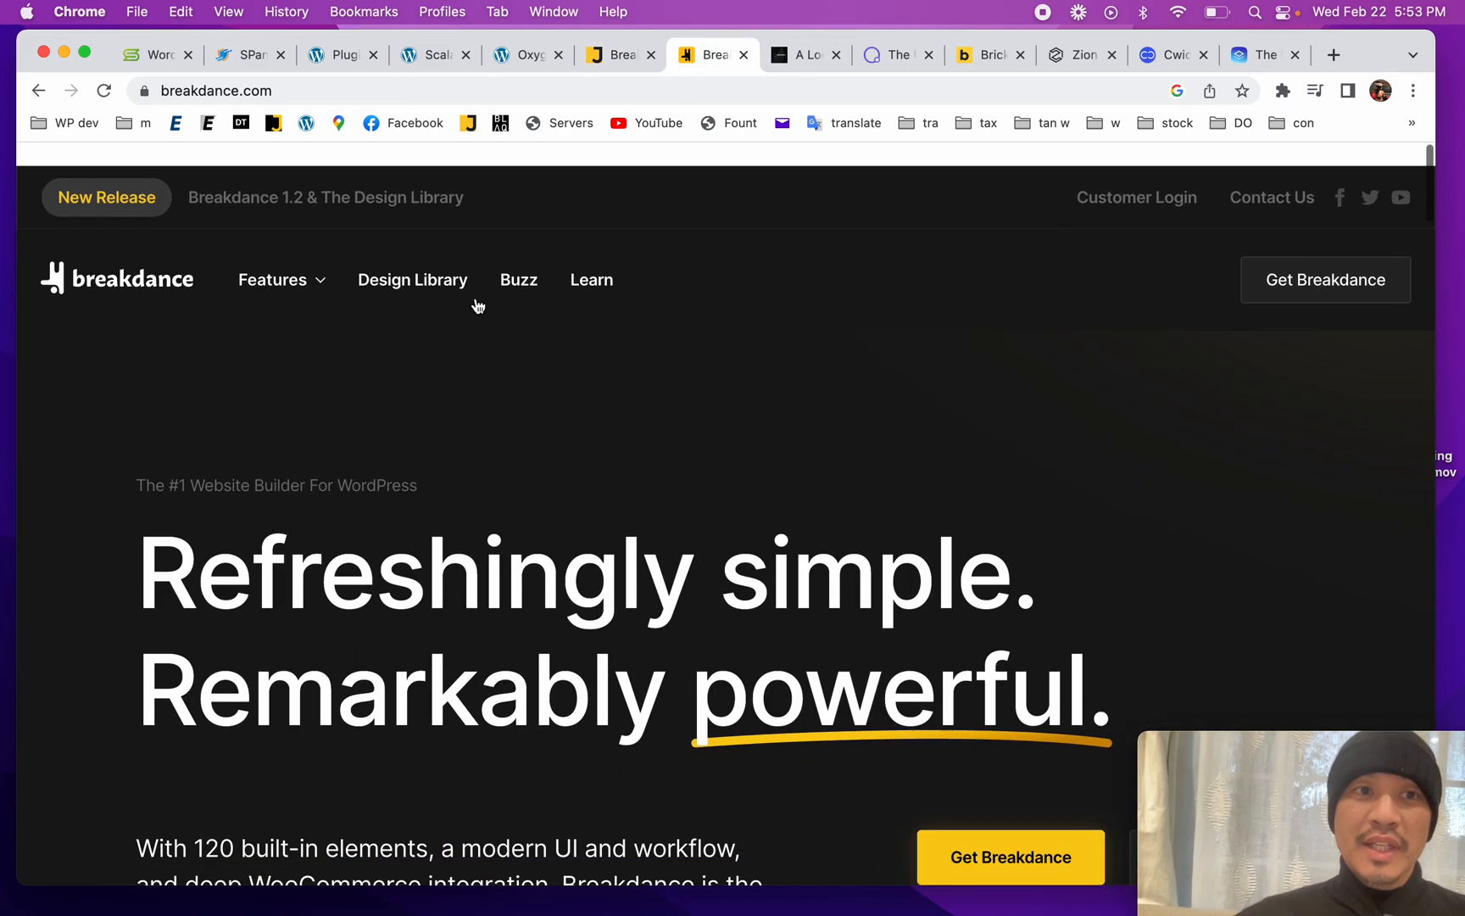
pyautogui.click(985, 54)
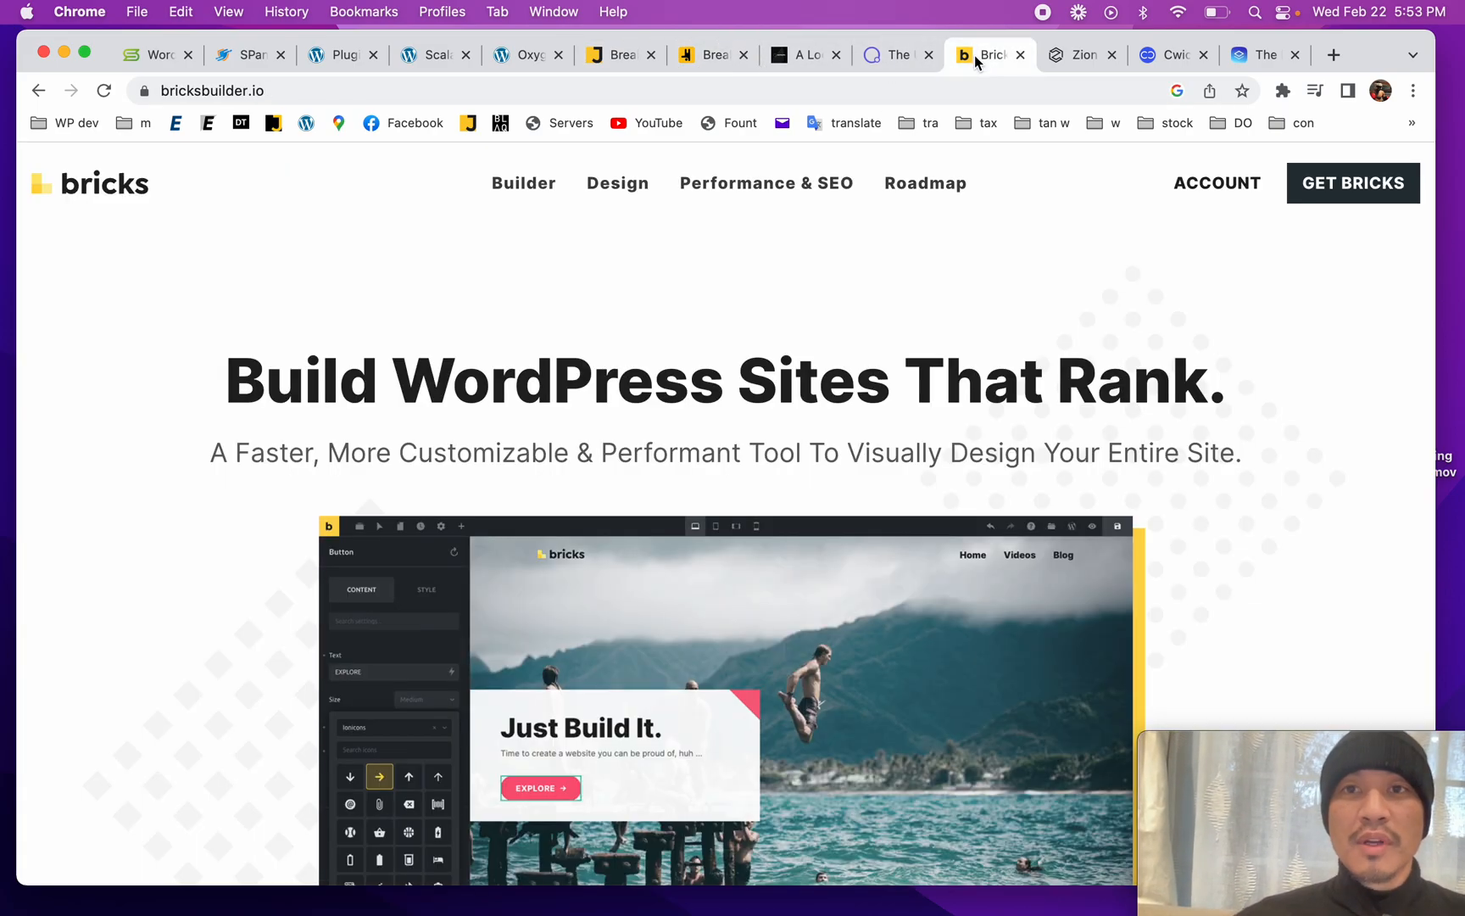
pyautogui.scroll(-3)
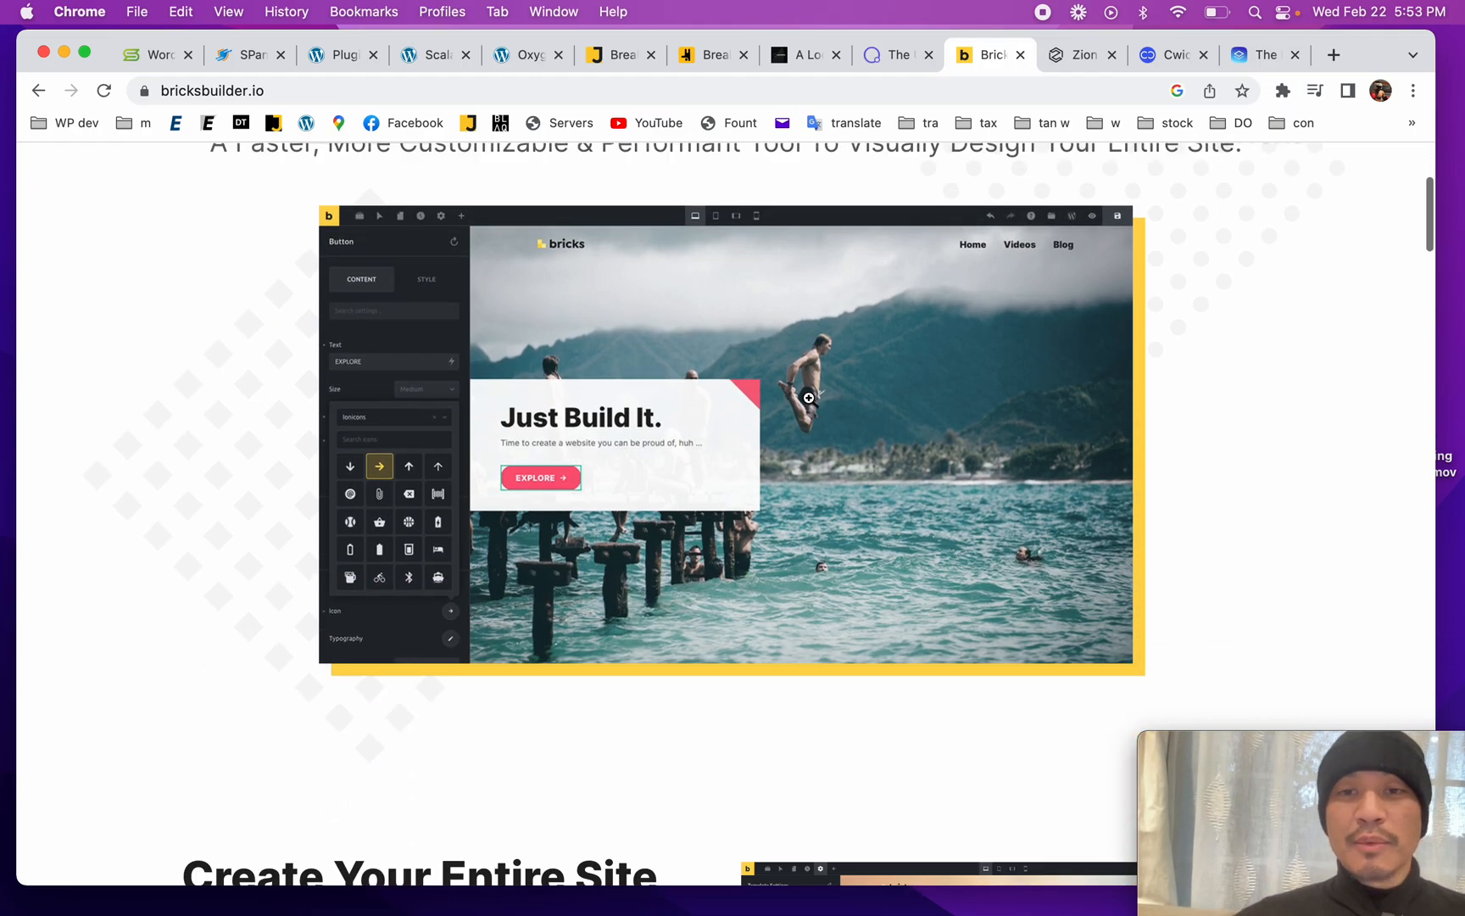
pyautogui.scroll(3)
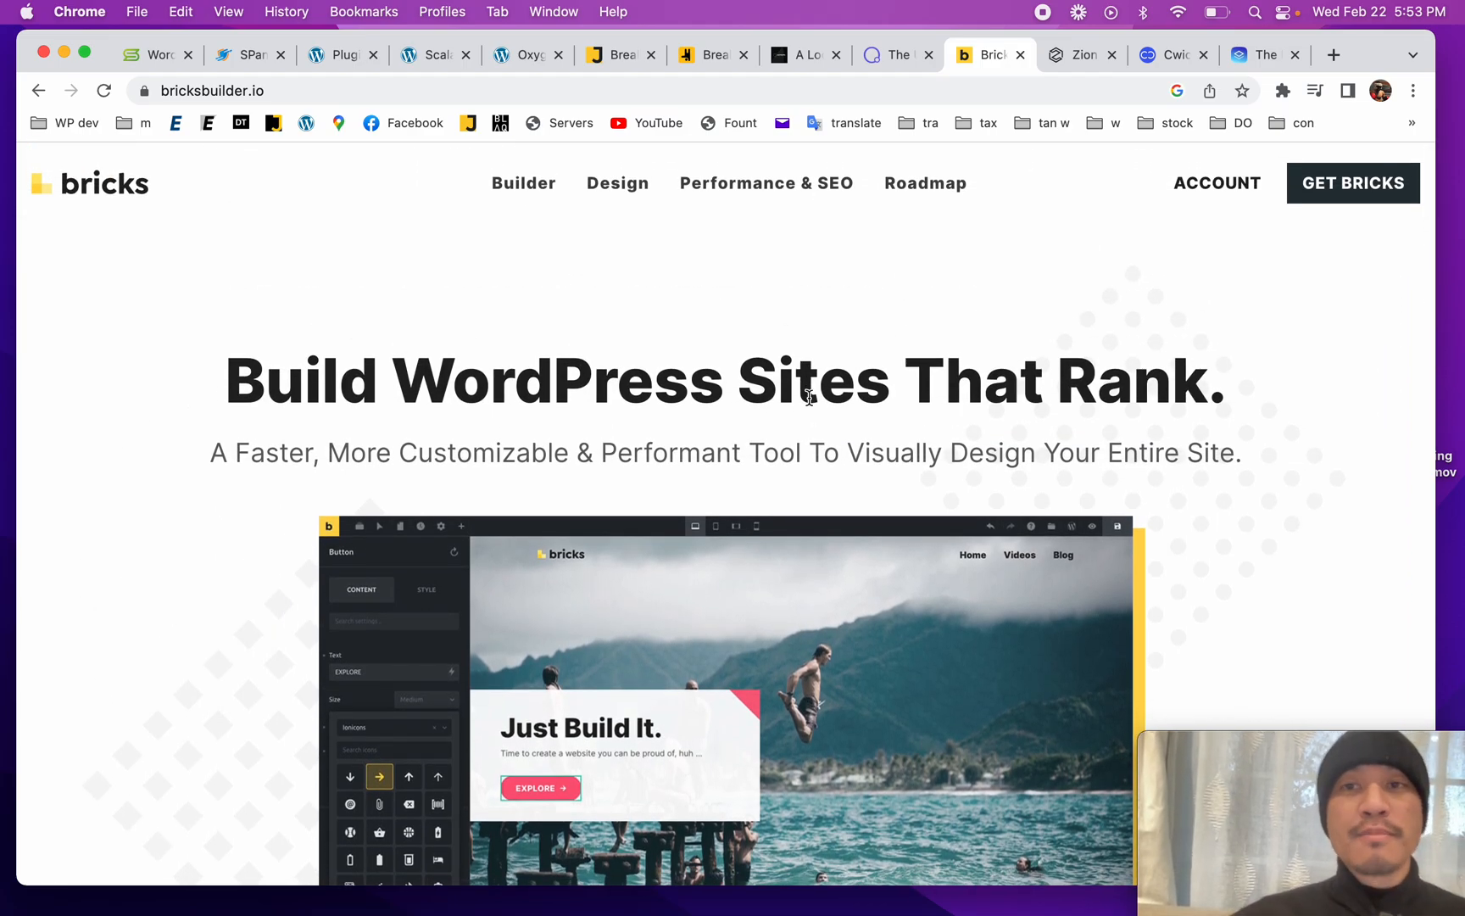
# Step: Look over the Zion Builder homepage tab
pyautogui.click(1082, 54)
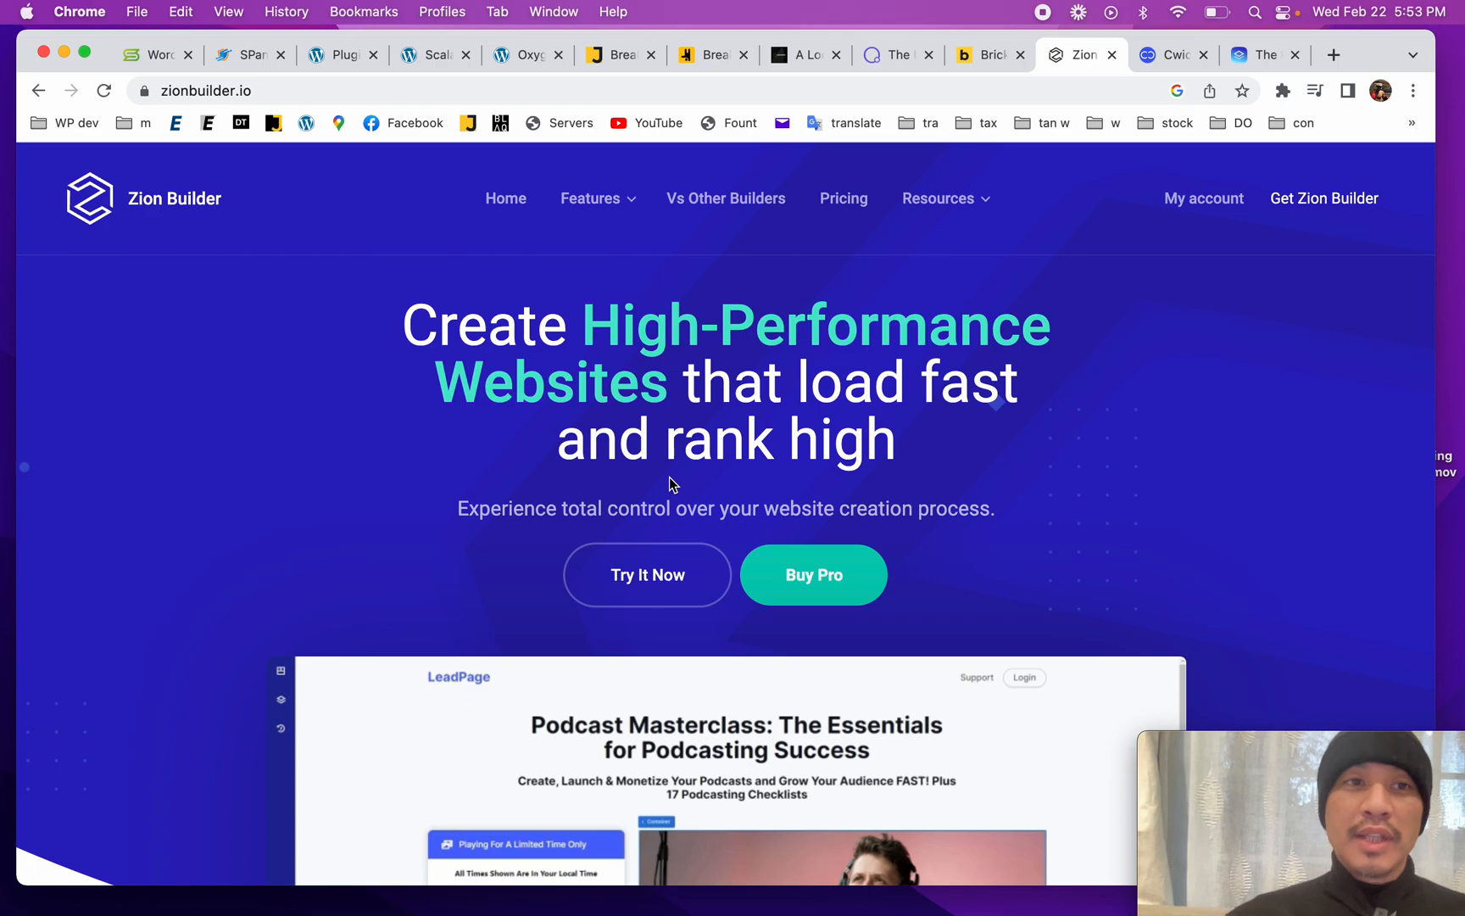
pyautogui.moveTo(789, 416)
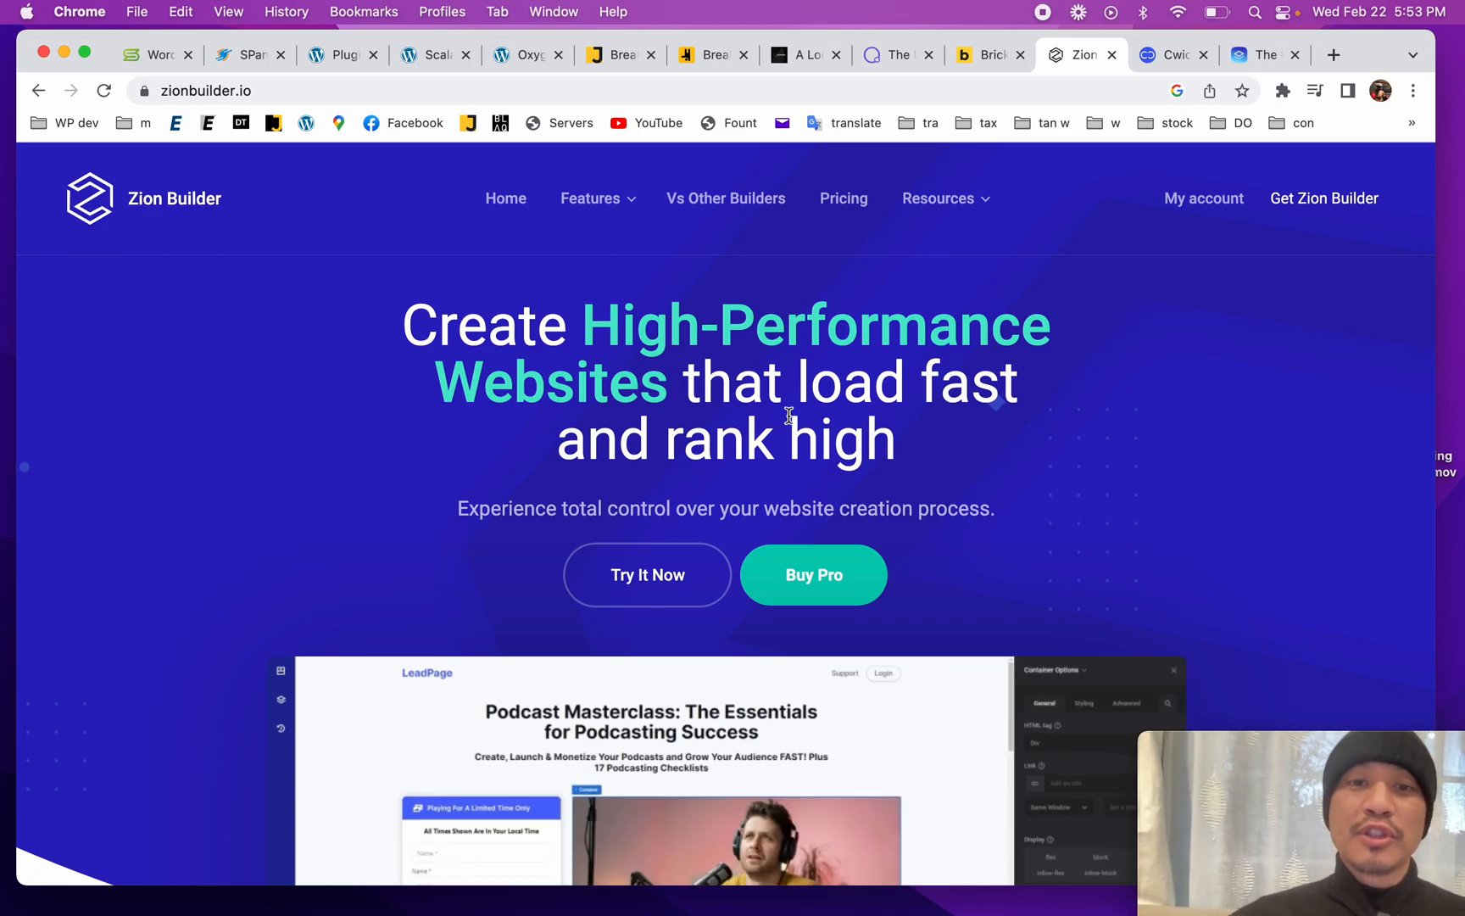
pyautogui.scroll(-3)
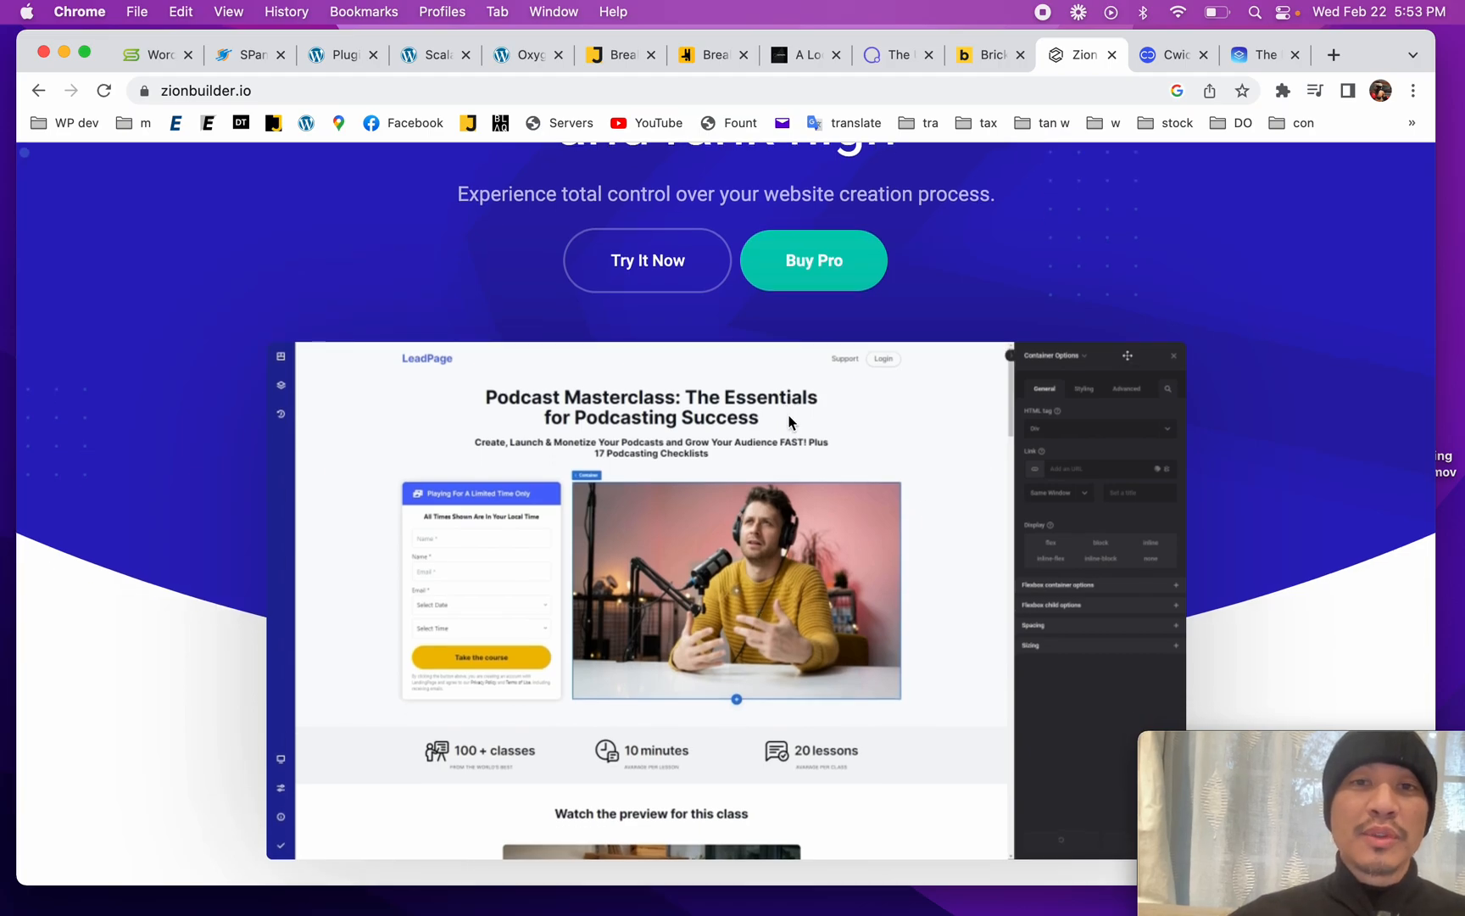
pyautogui.scroll(3)
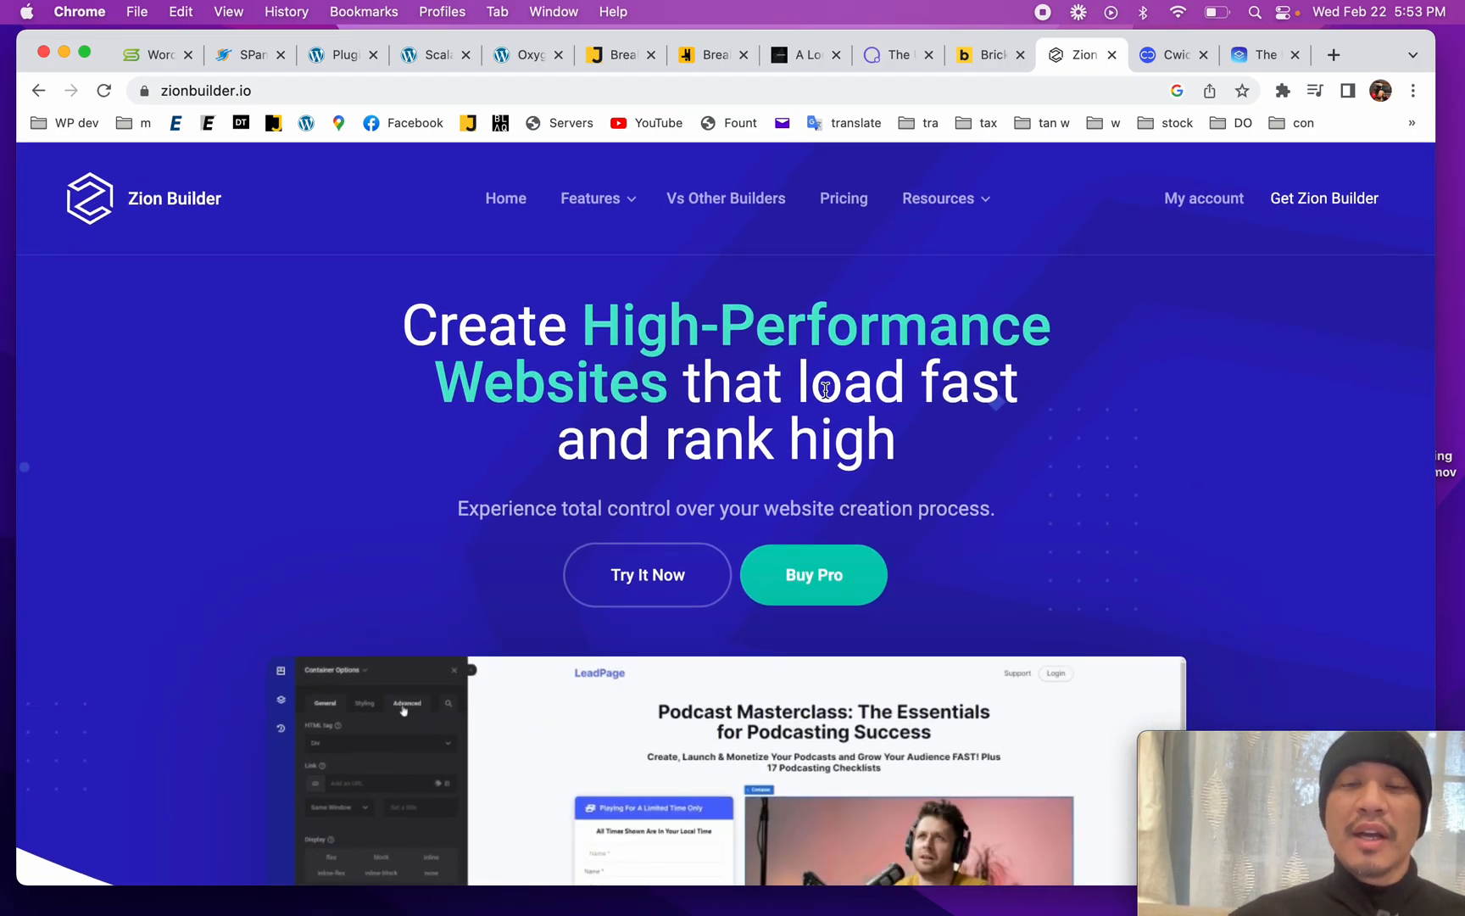
# Step: Glance at the Cwicly and Brizy tabs, then return to the WPJohnny Breakdance review preview
pyautogui.click(1174, 56)
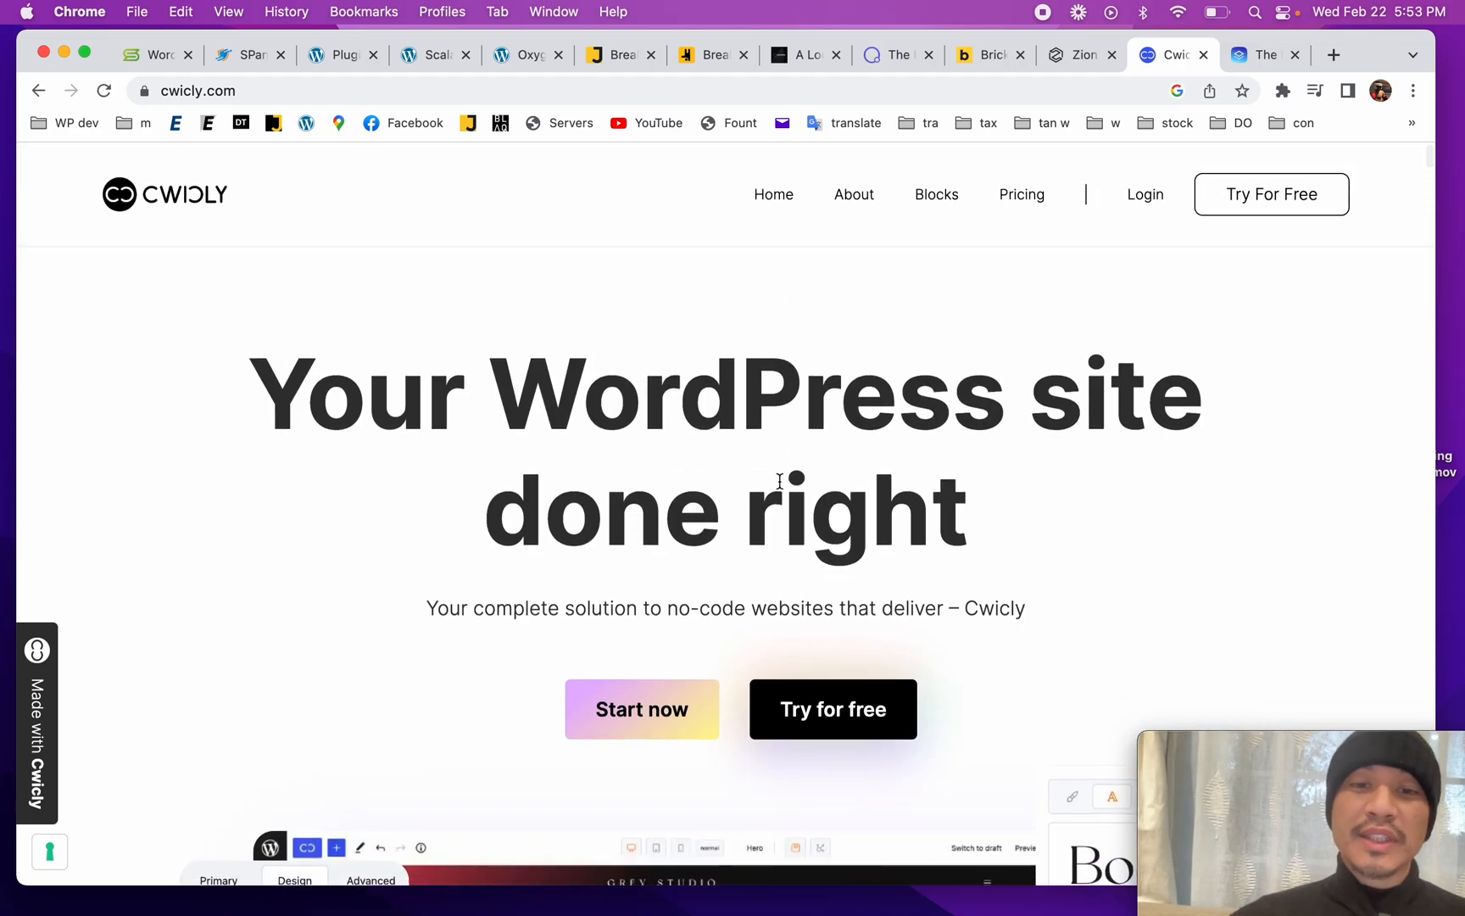
pyautogui.click(1265, 54)
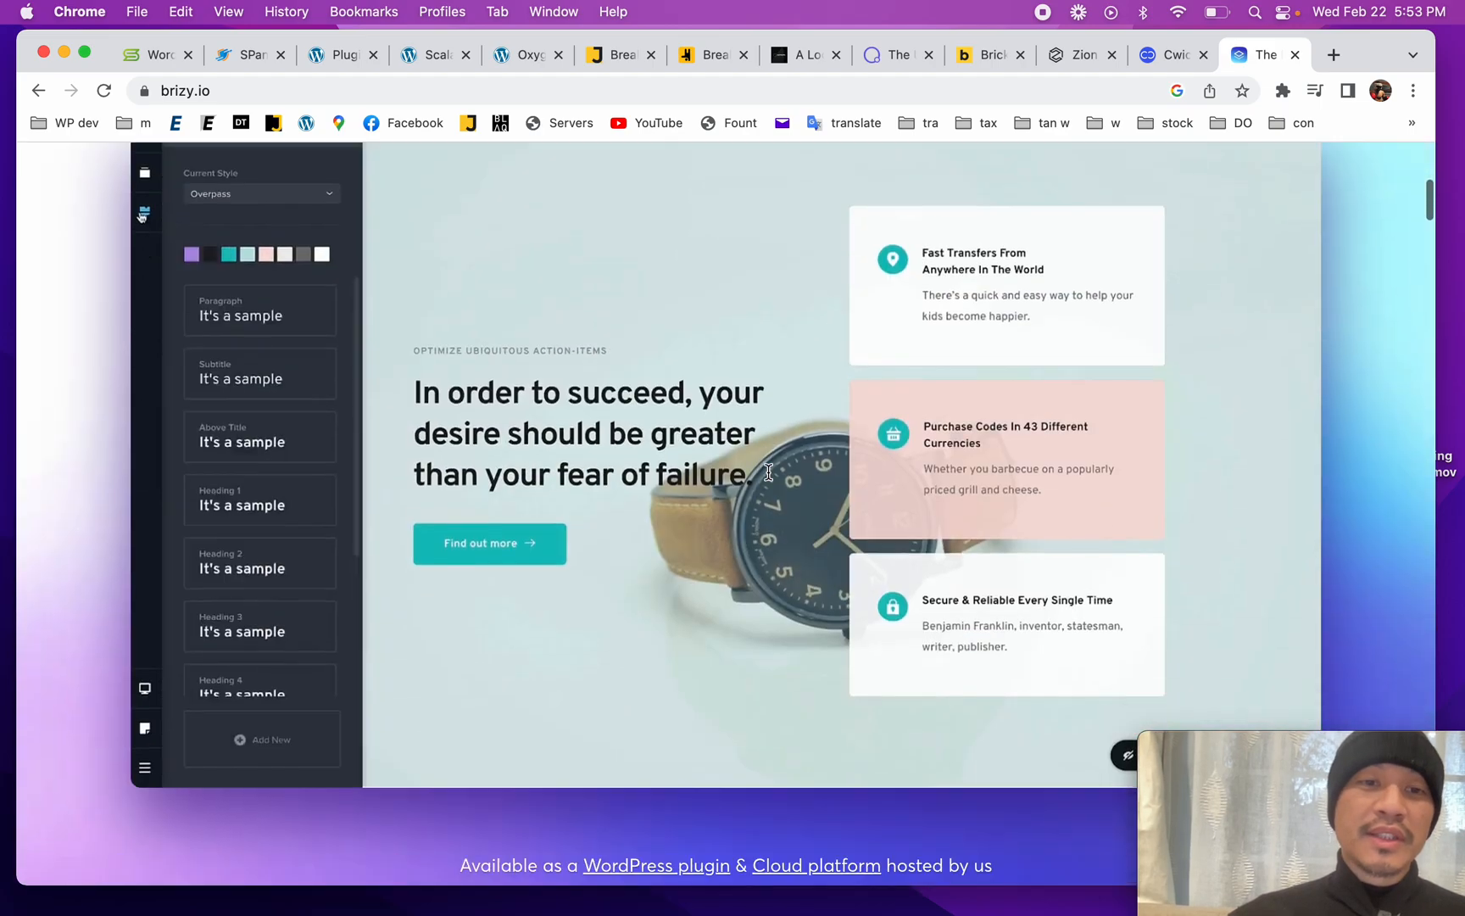
pyautogui.scroll(3)
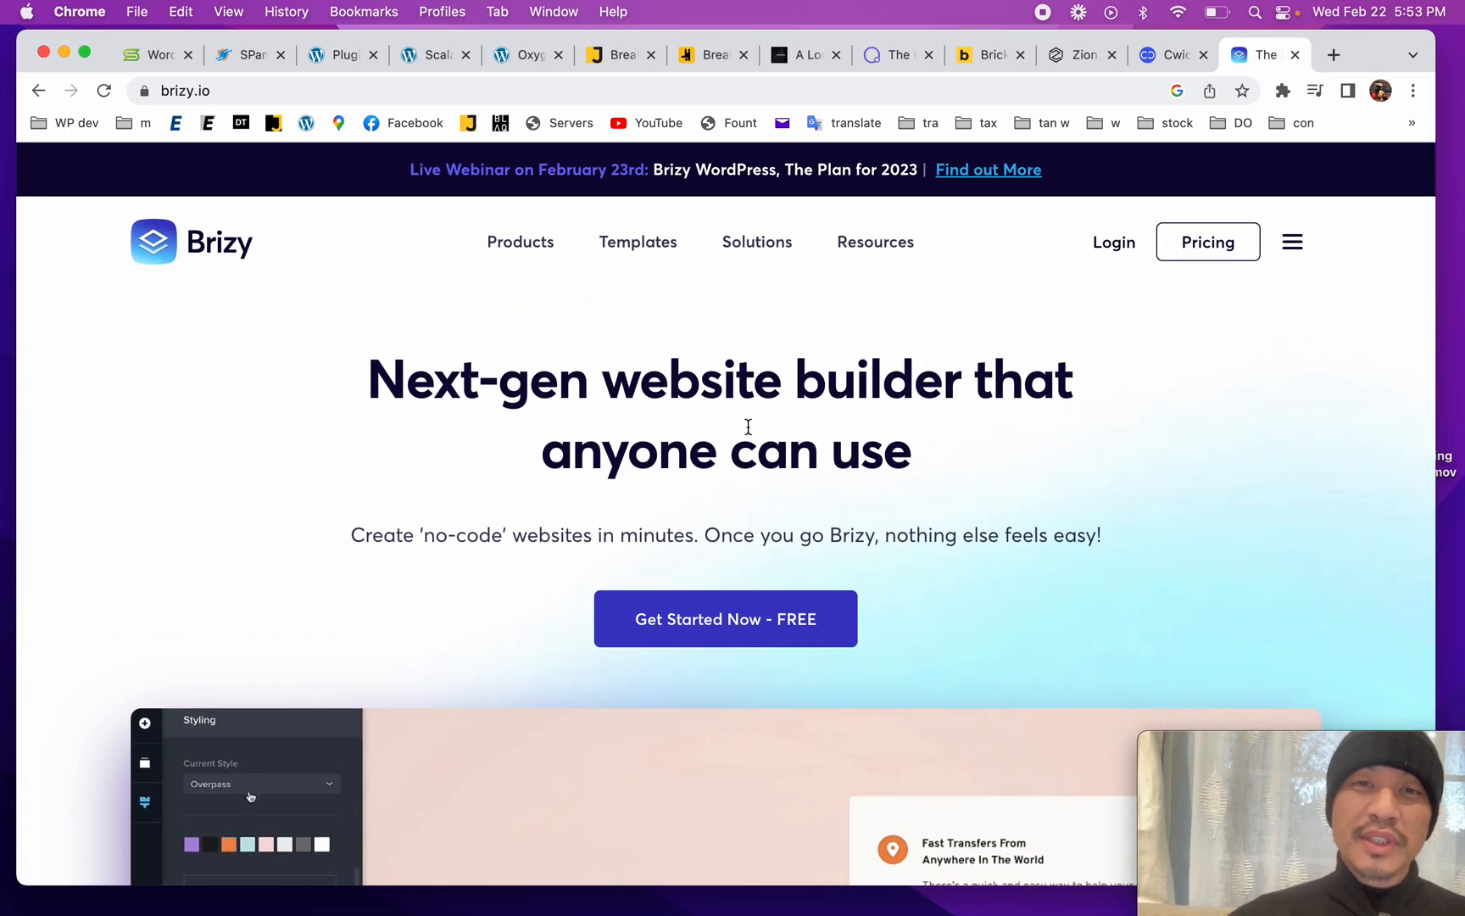
pyautogui.click(261, 783)
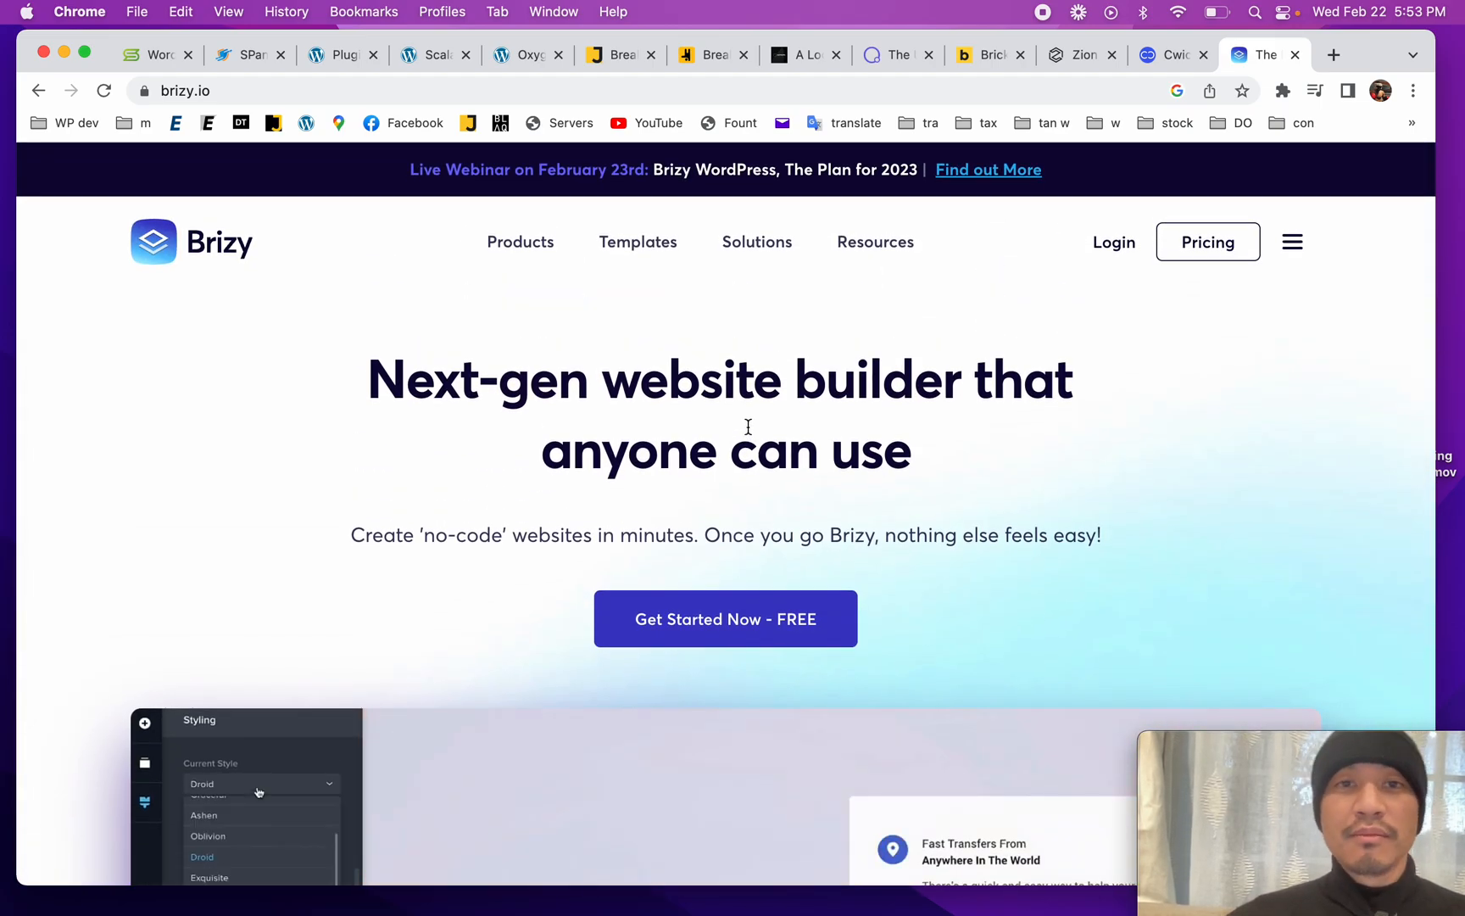
pyautogui.click(618, 55)
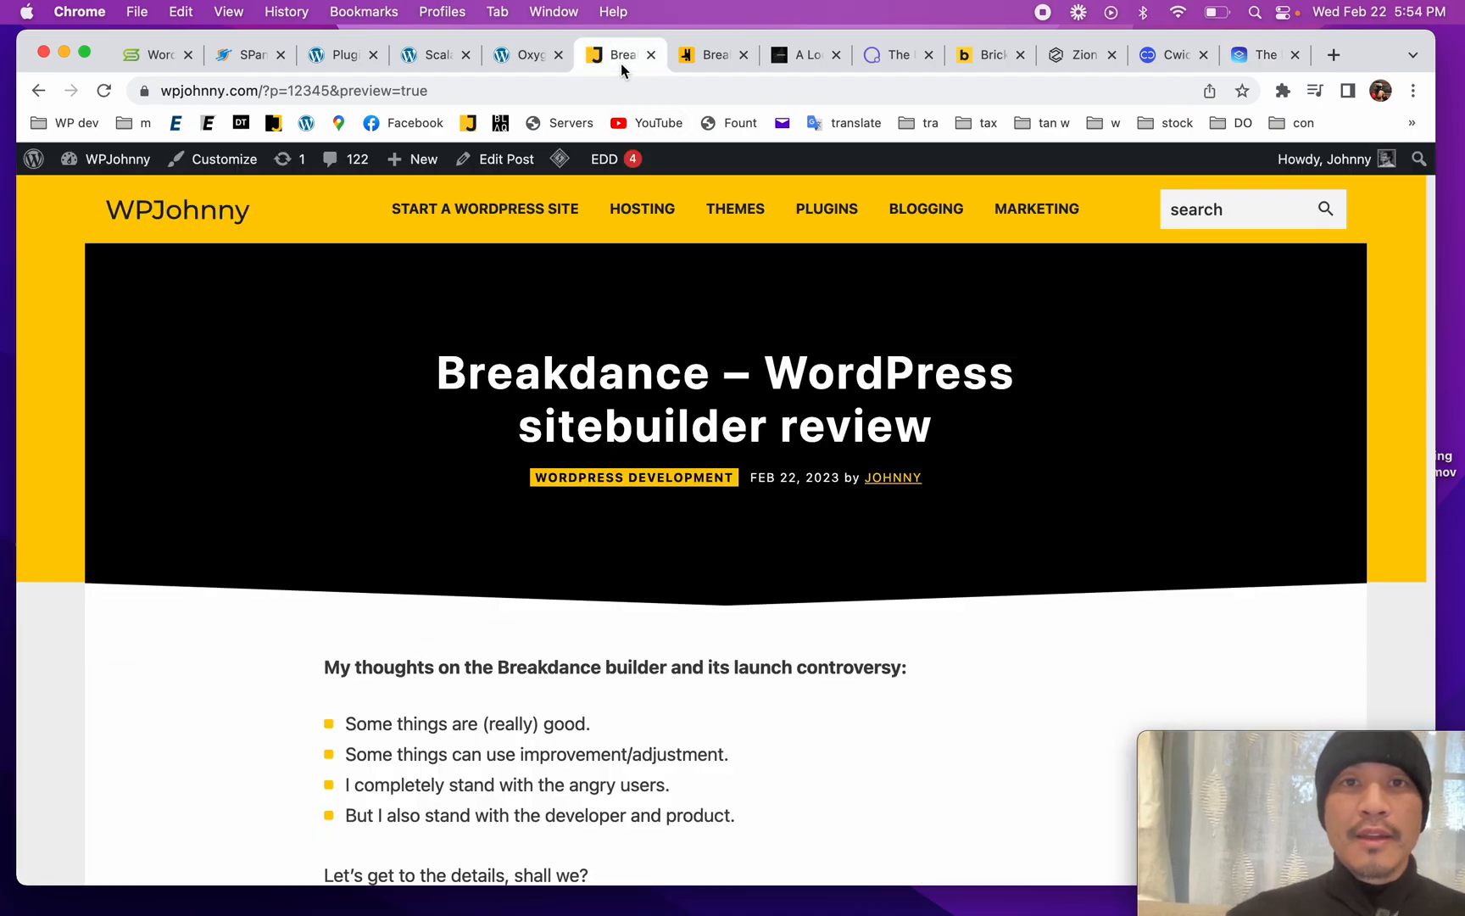
pyautogui.scroll(-3)
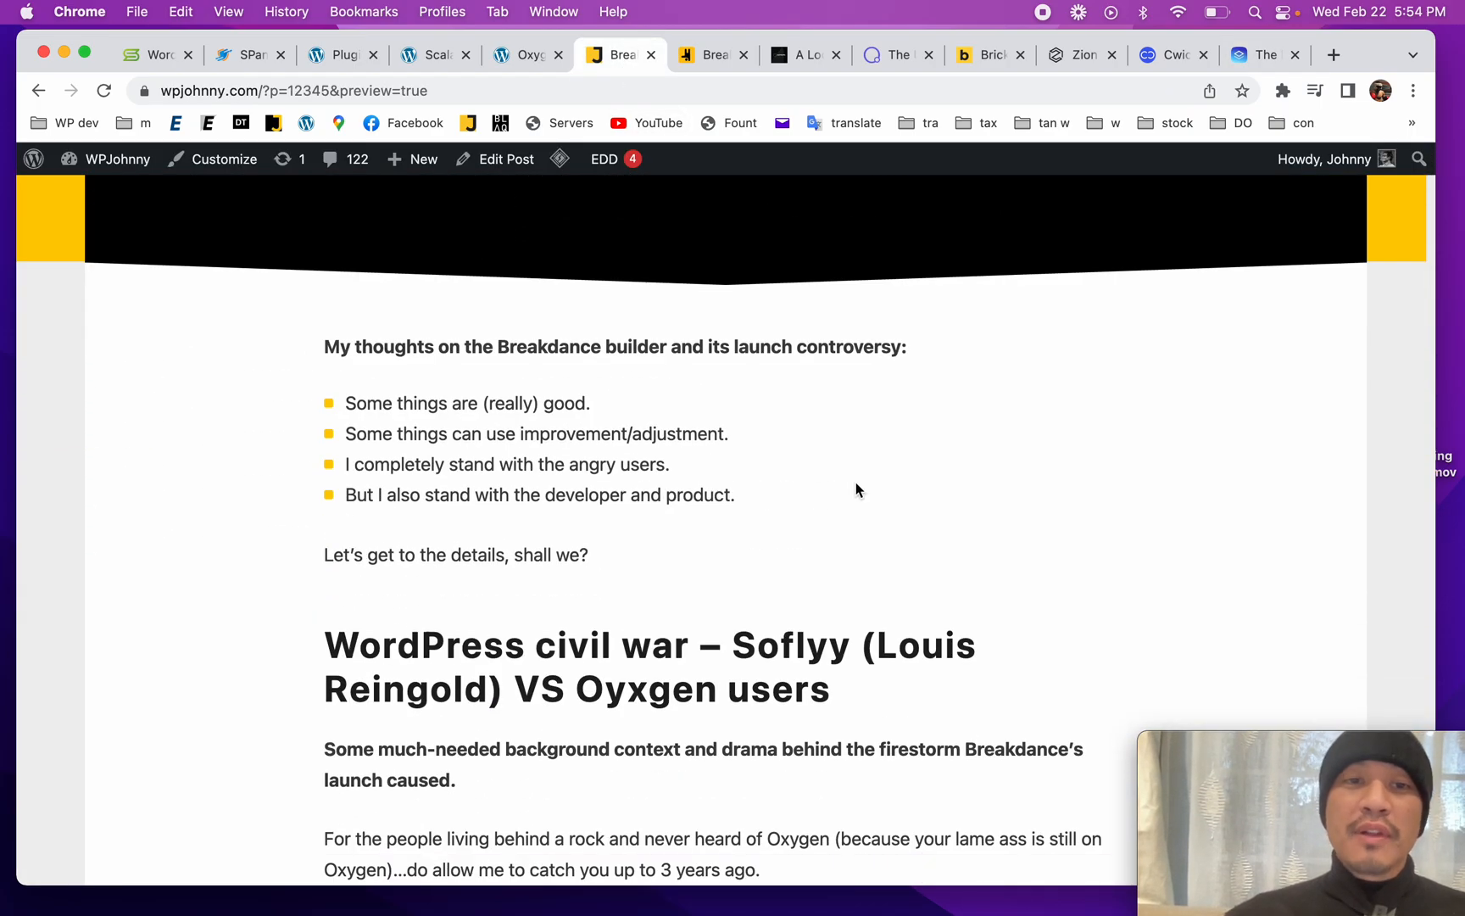
pyautogui.scroll(-3)
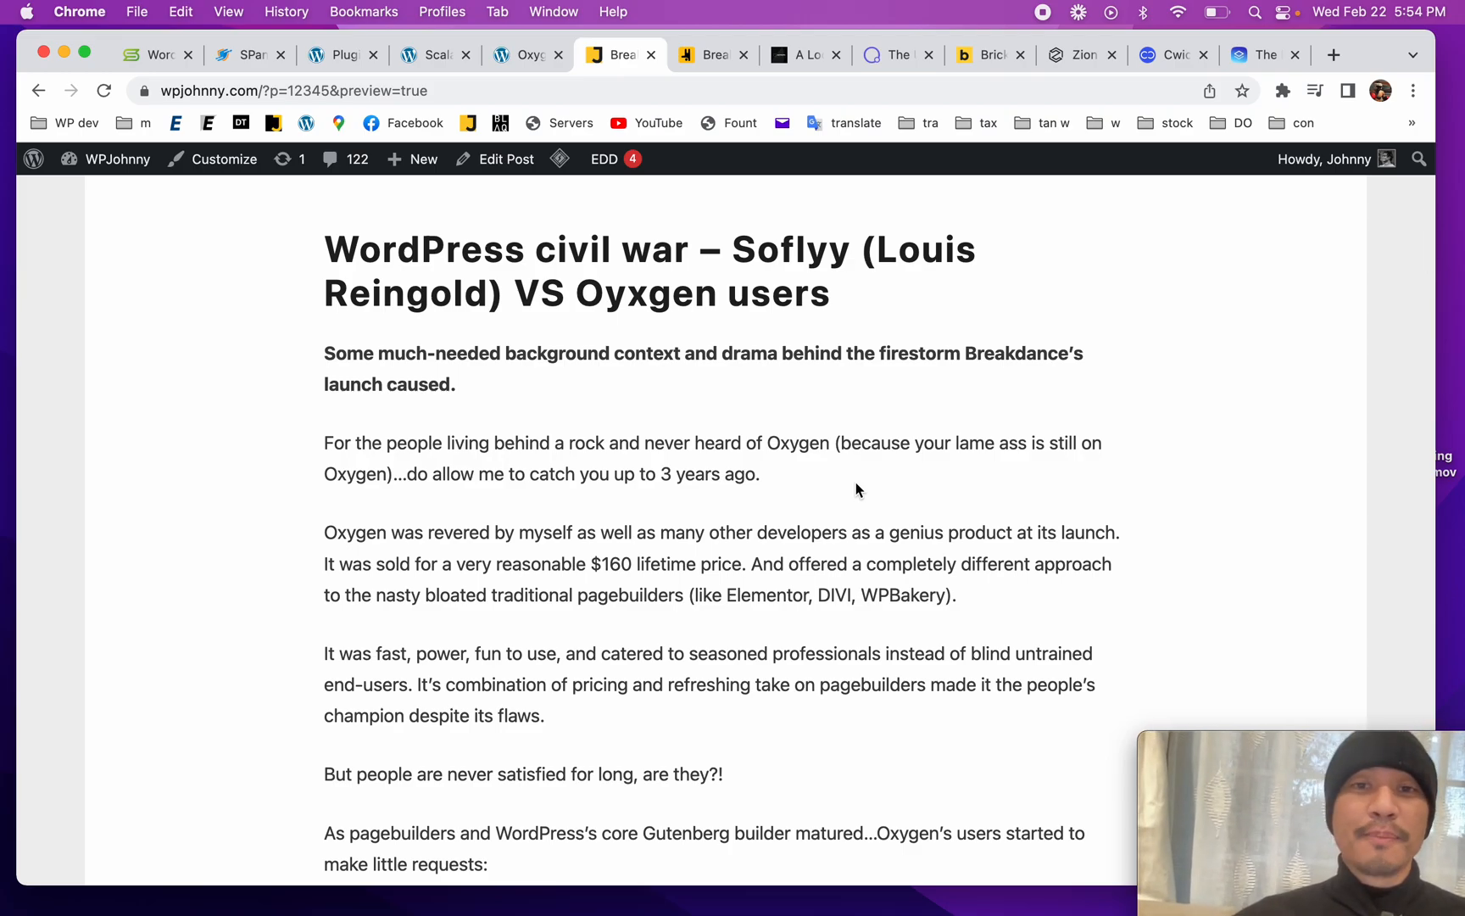
pyautogui.scroll(3)
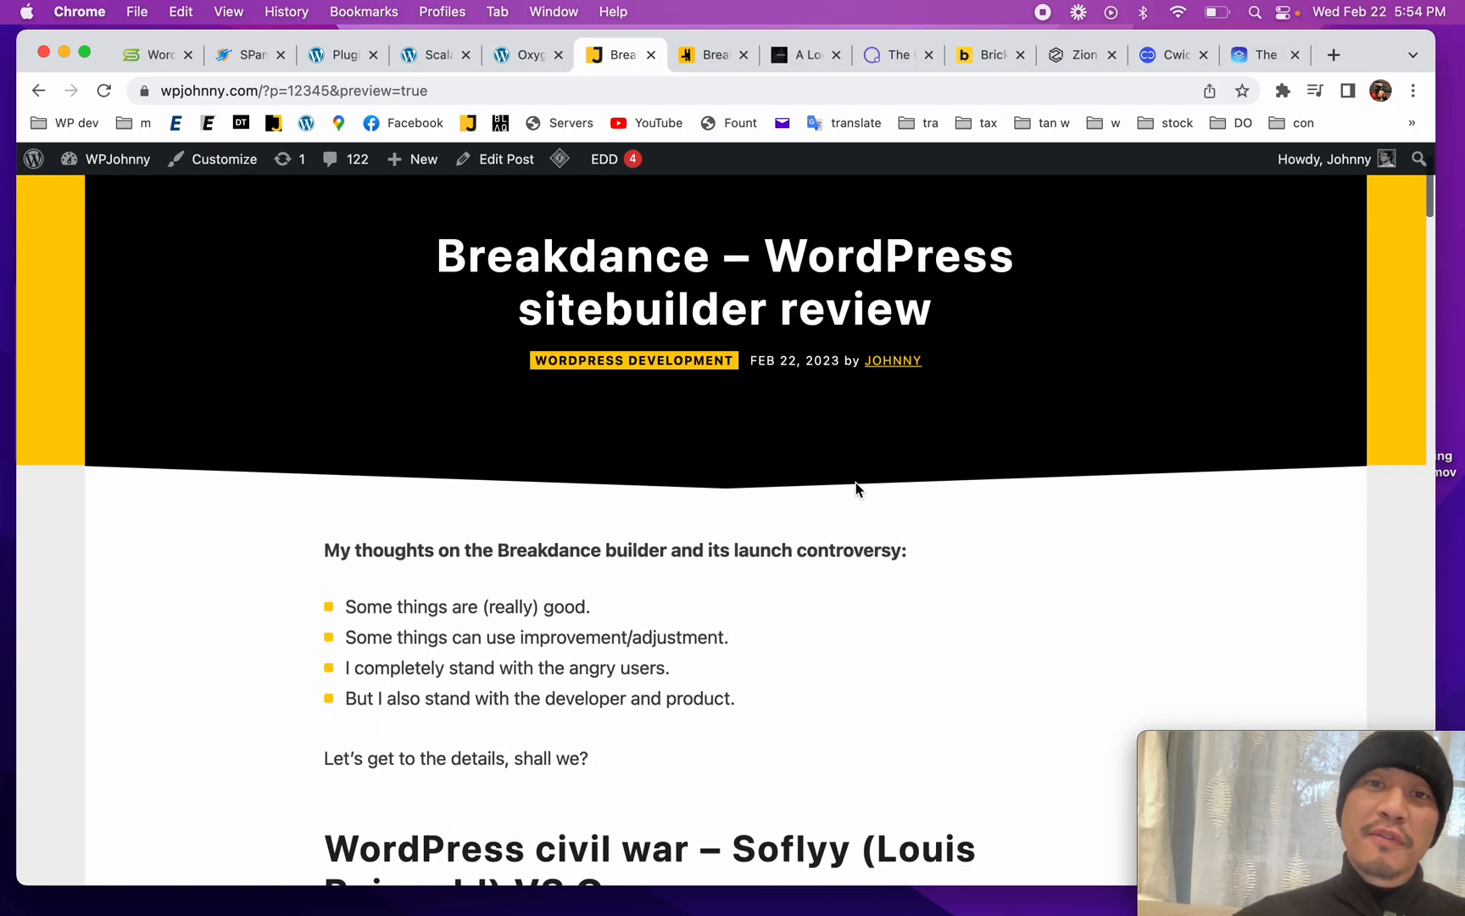
pyautogui.scroll(3)
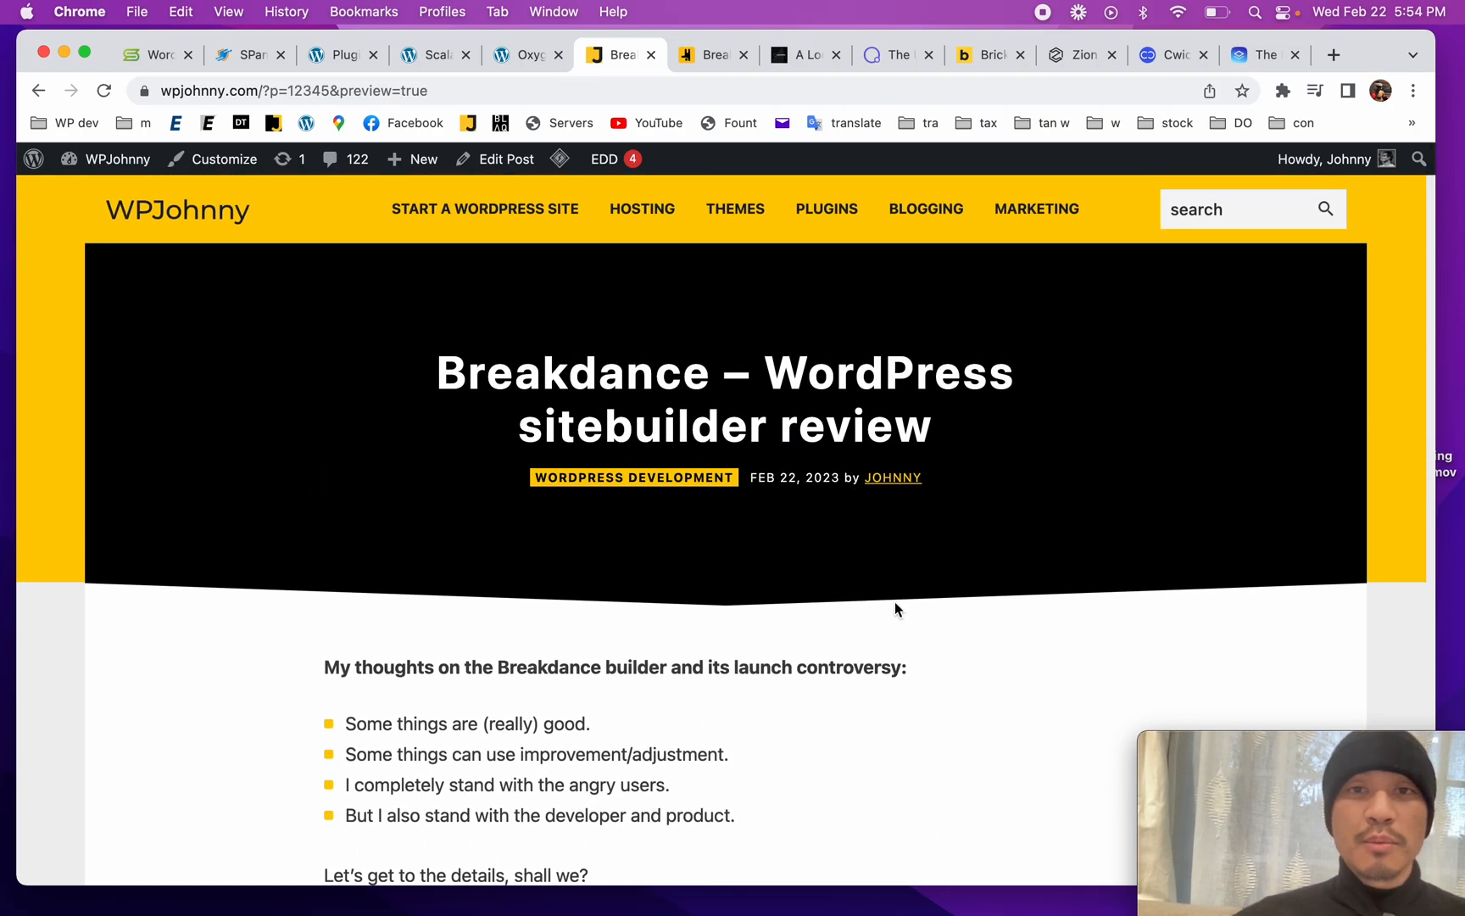
pyautogui.scroll(3)
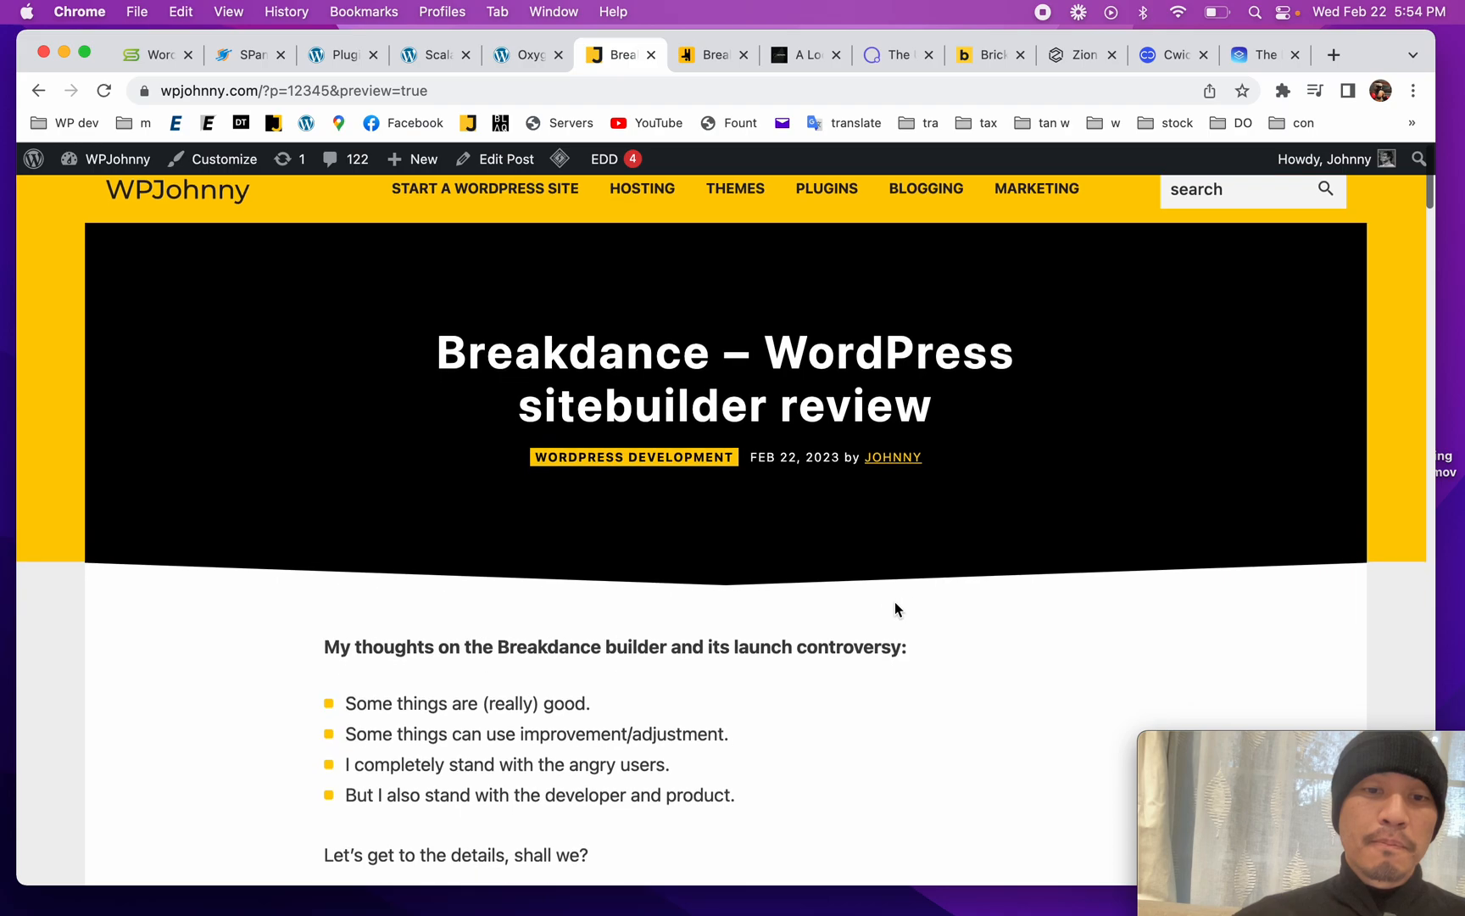
pyautogui.scroll(3)
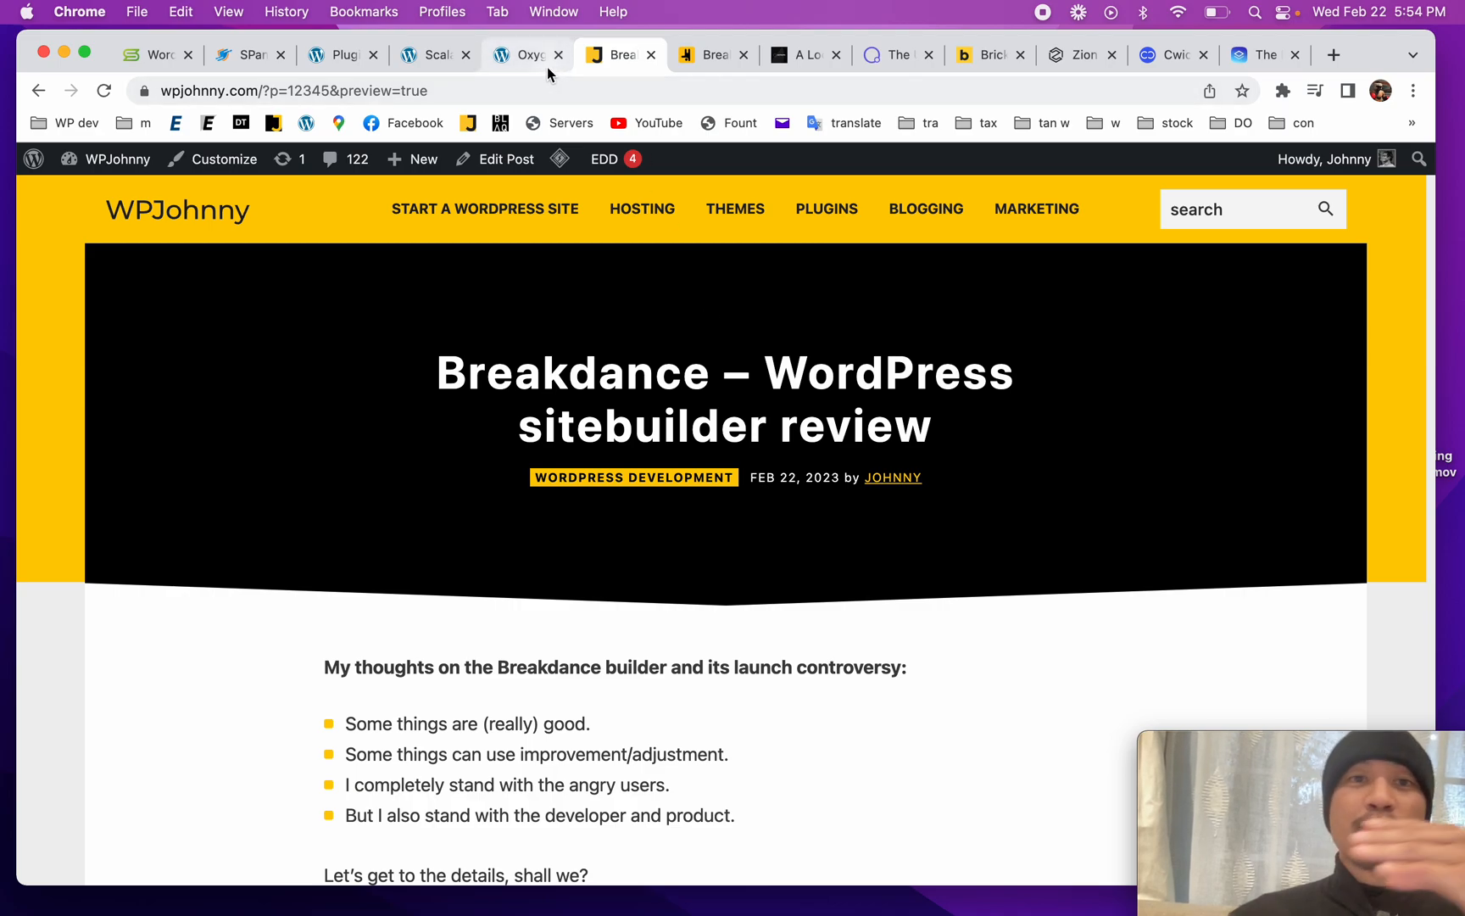
pyautogui.moveTo(526, 55)
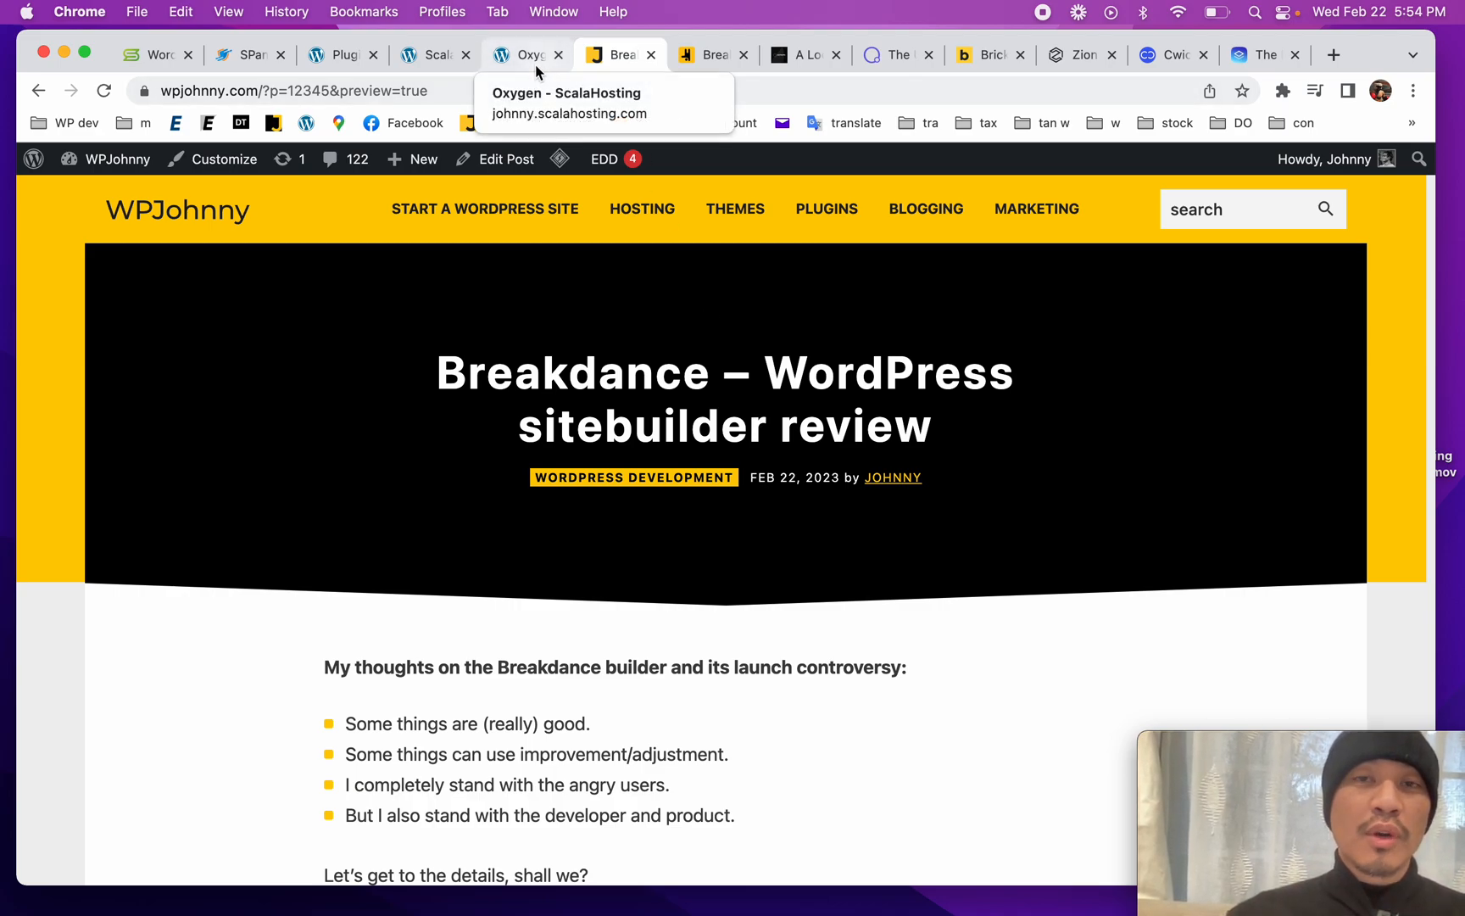
# Step: Scroll down past the Oxygen discussion to the 'Initial thoughts of Breakdance' section
pyautogui.scroll(-3)
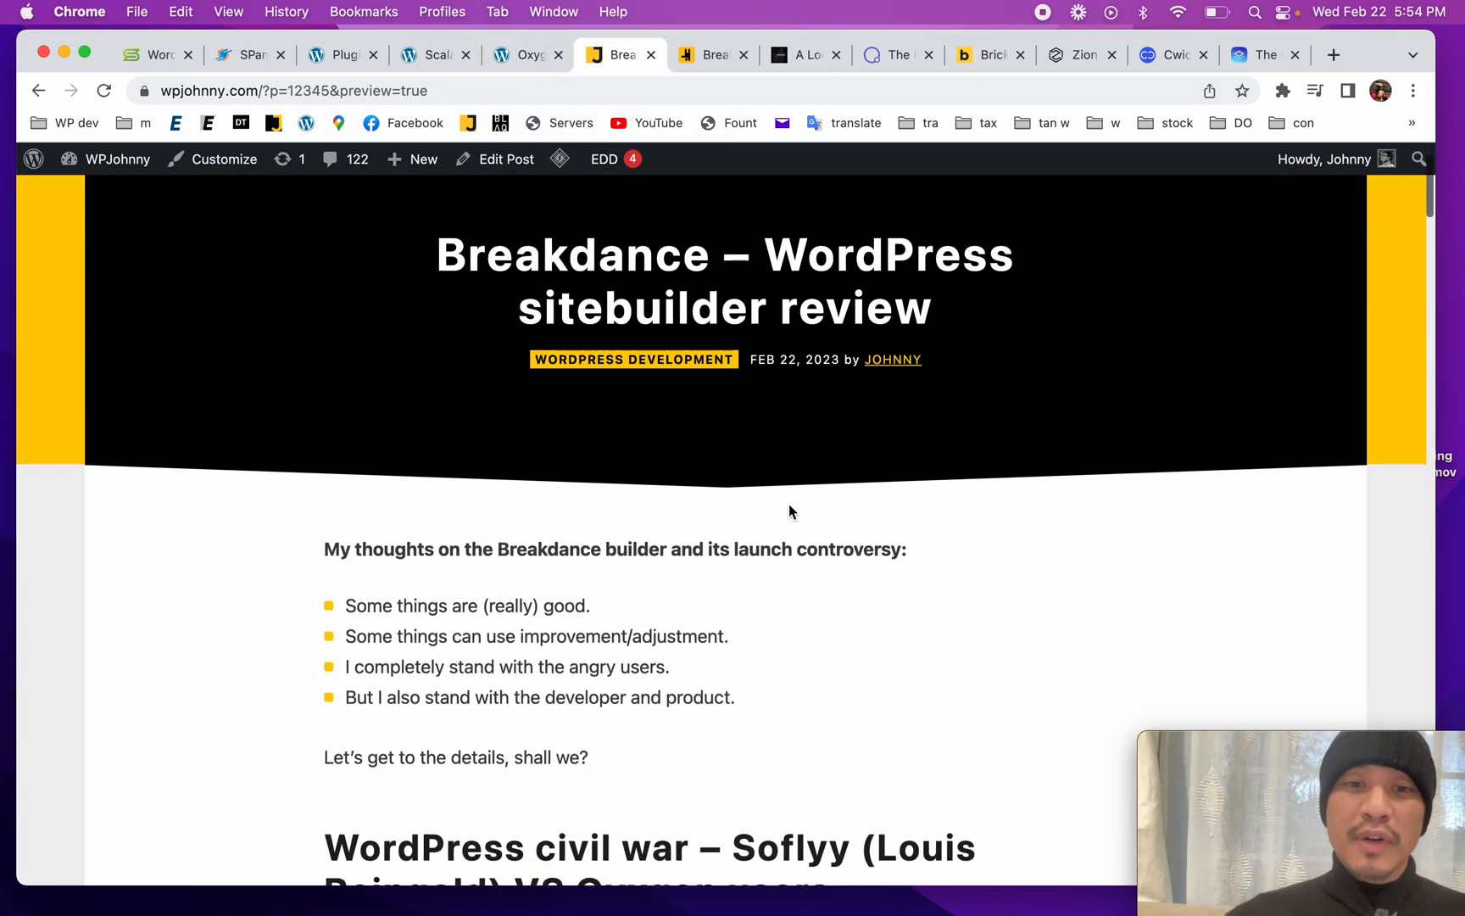
pyautogui.scroll(-3)
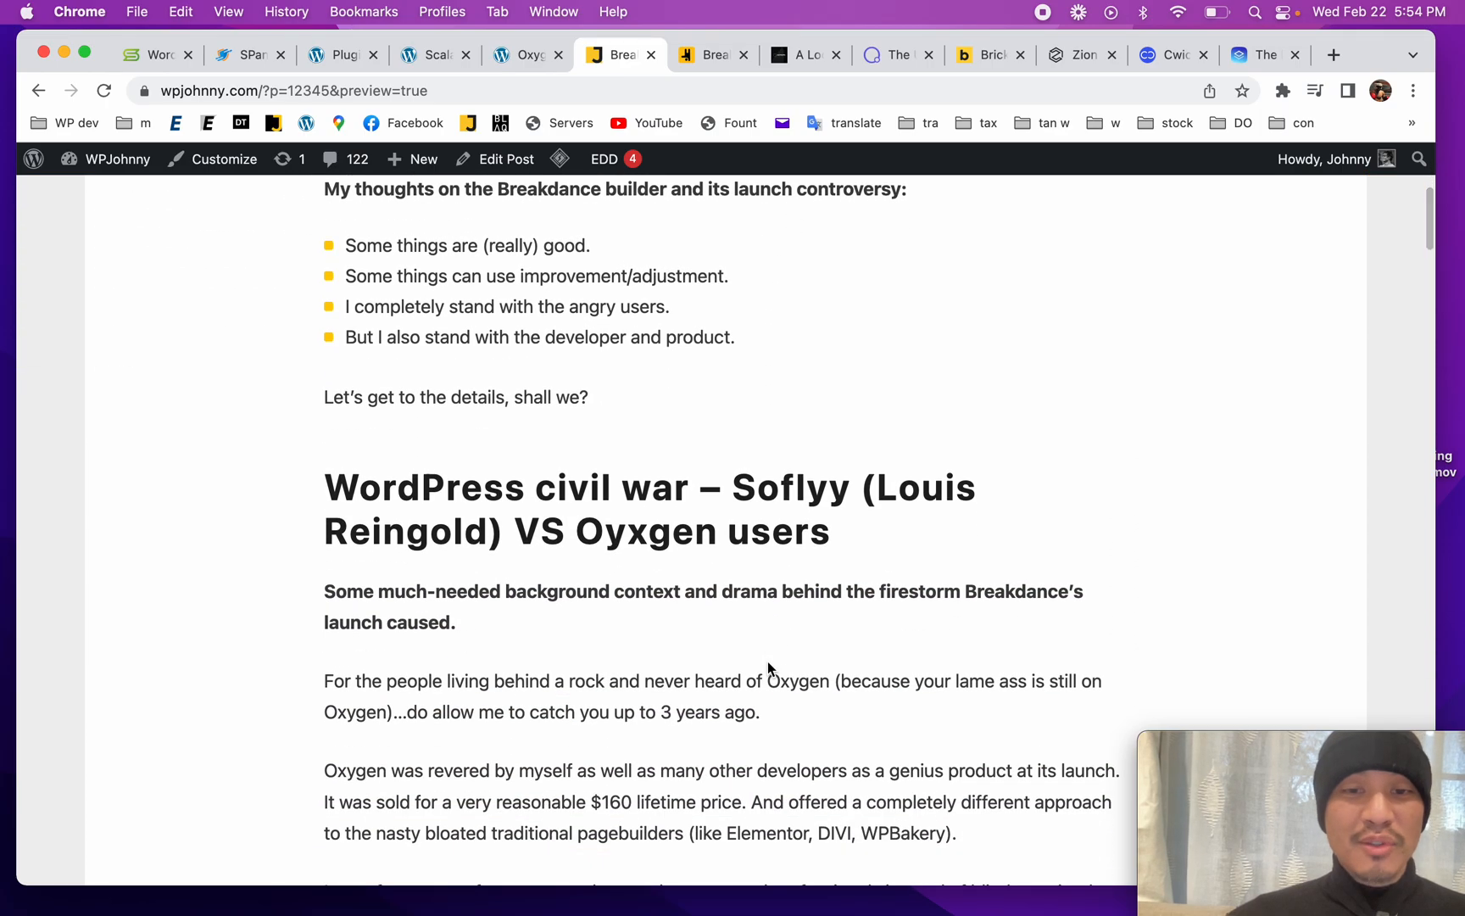
pyautogui.scroll(-3)
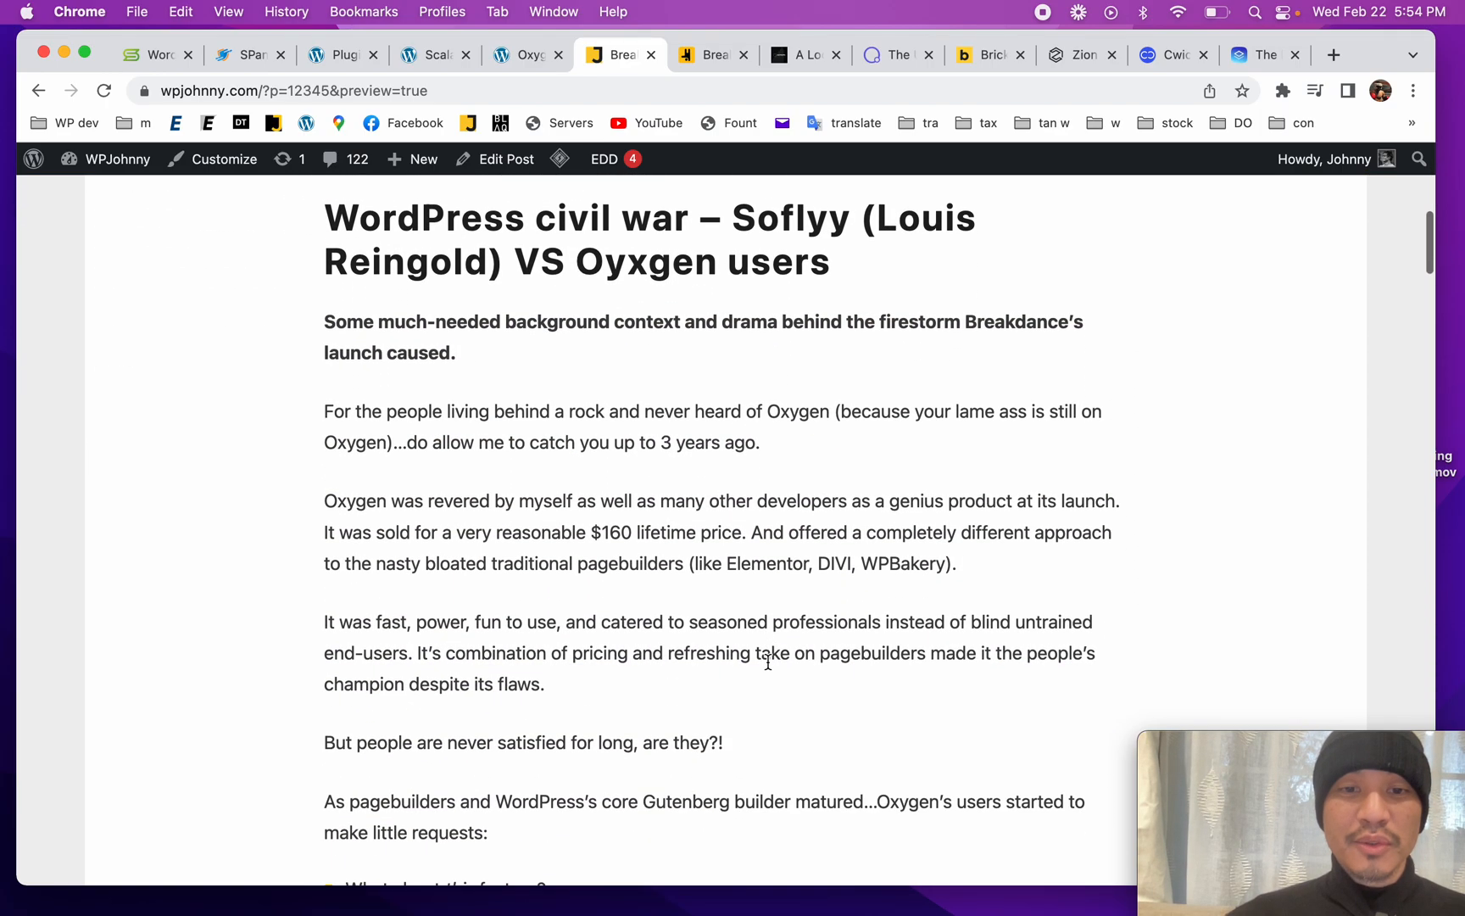
pyautogui.scroll(-3)
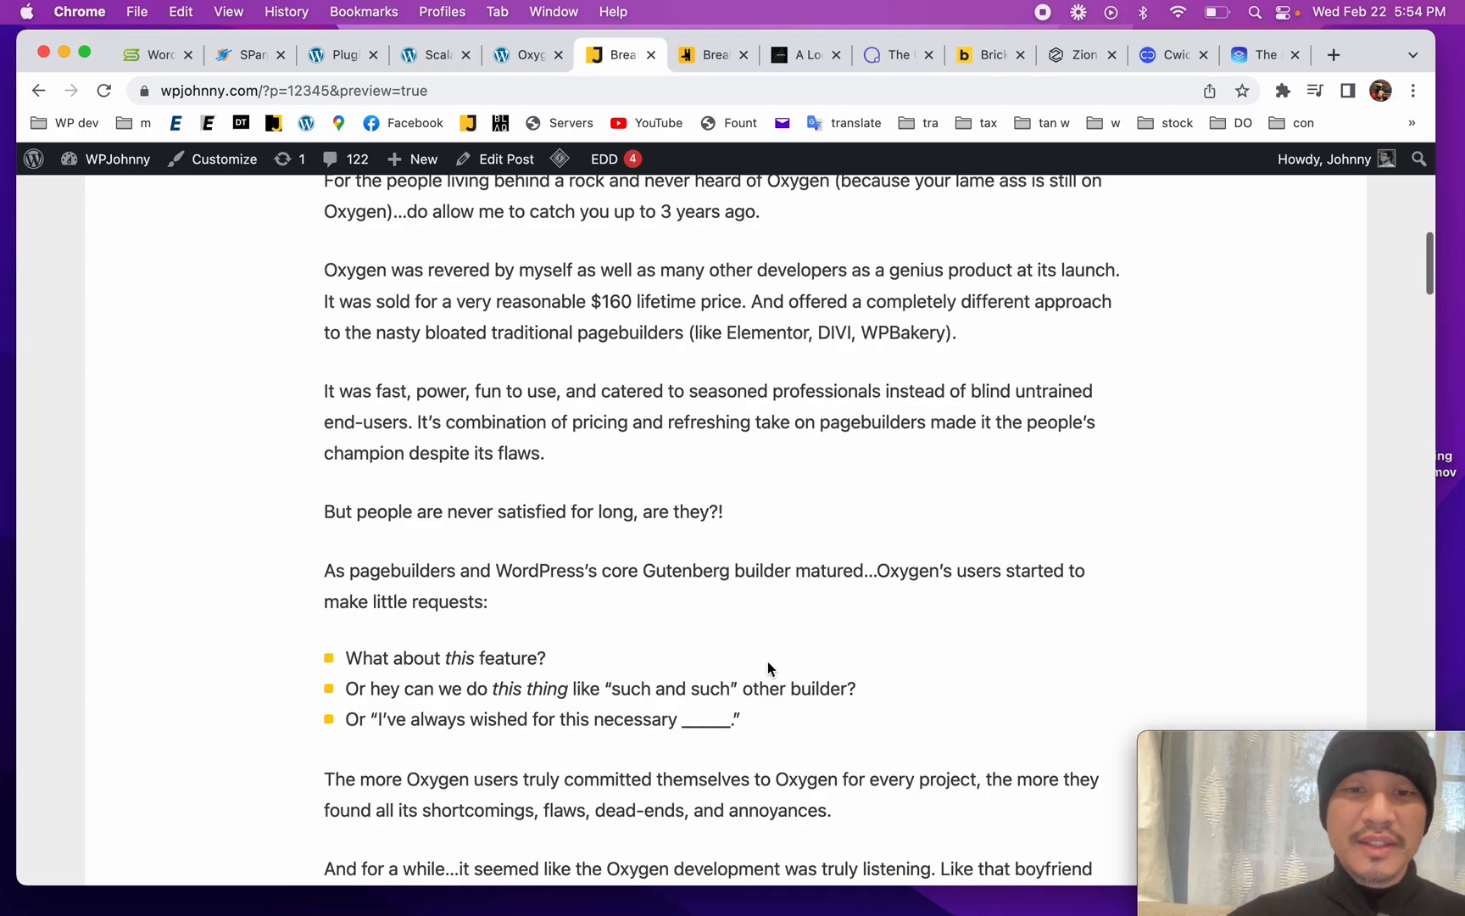
pyautogui.scroll(-3)
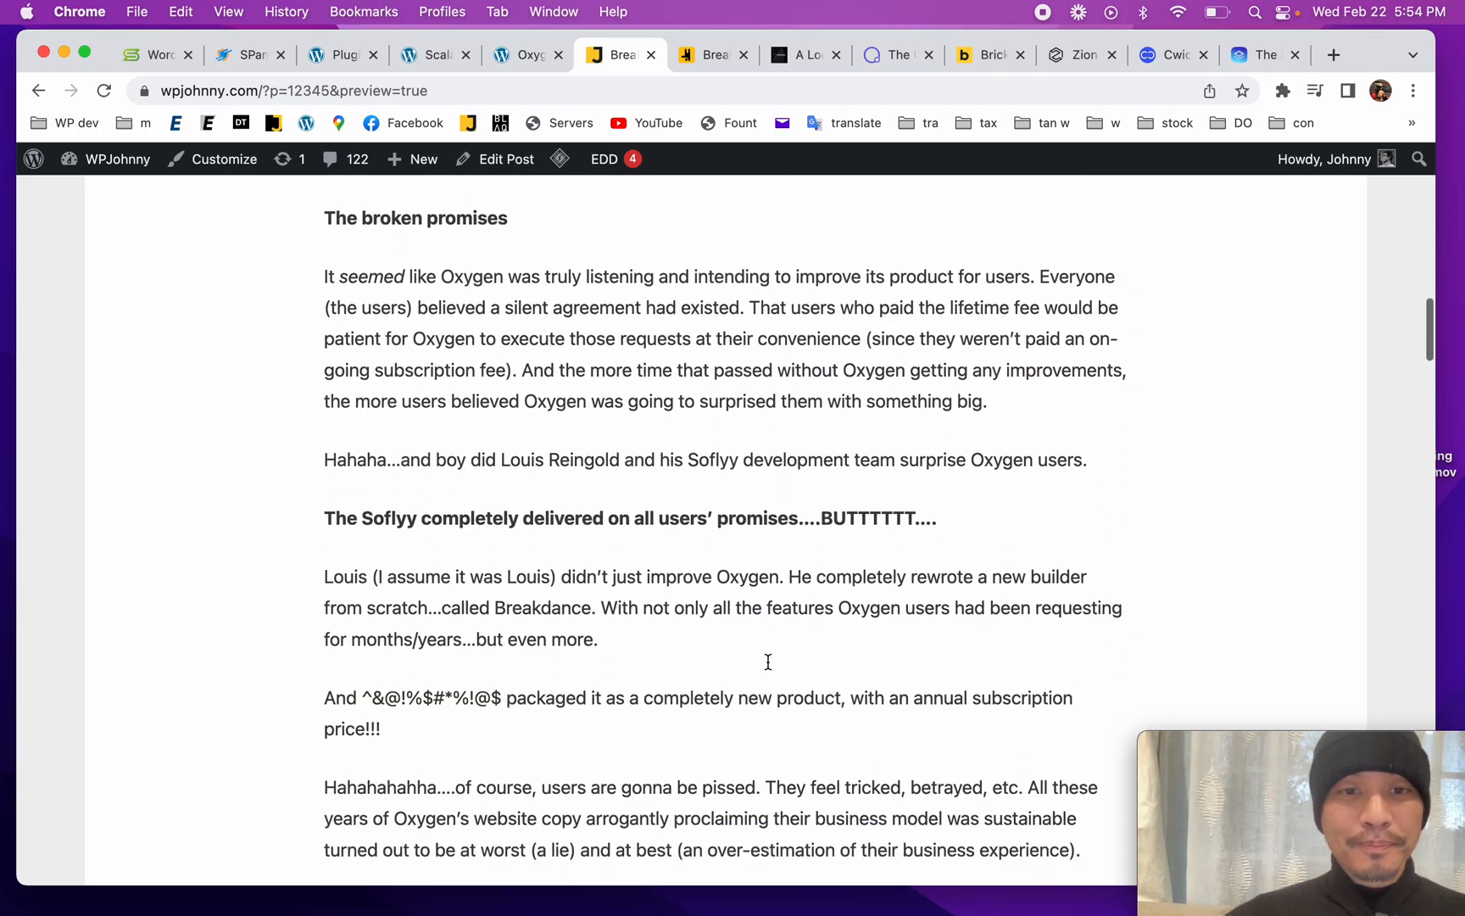
pyautogui.scroll(-3)
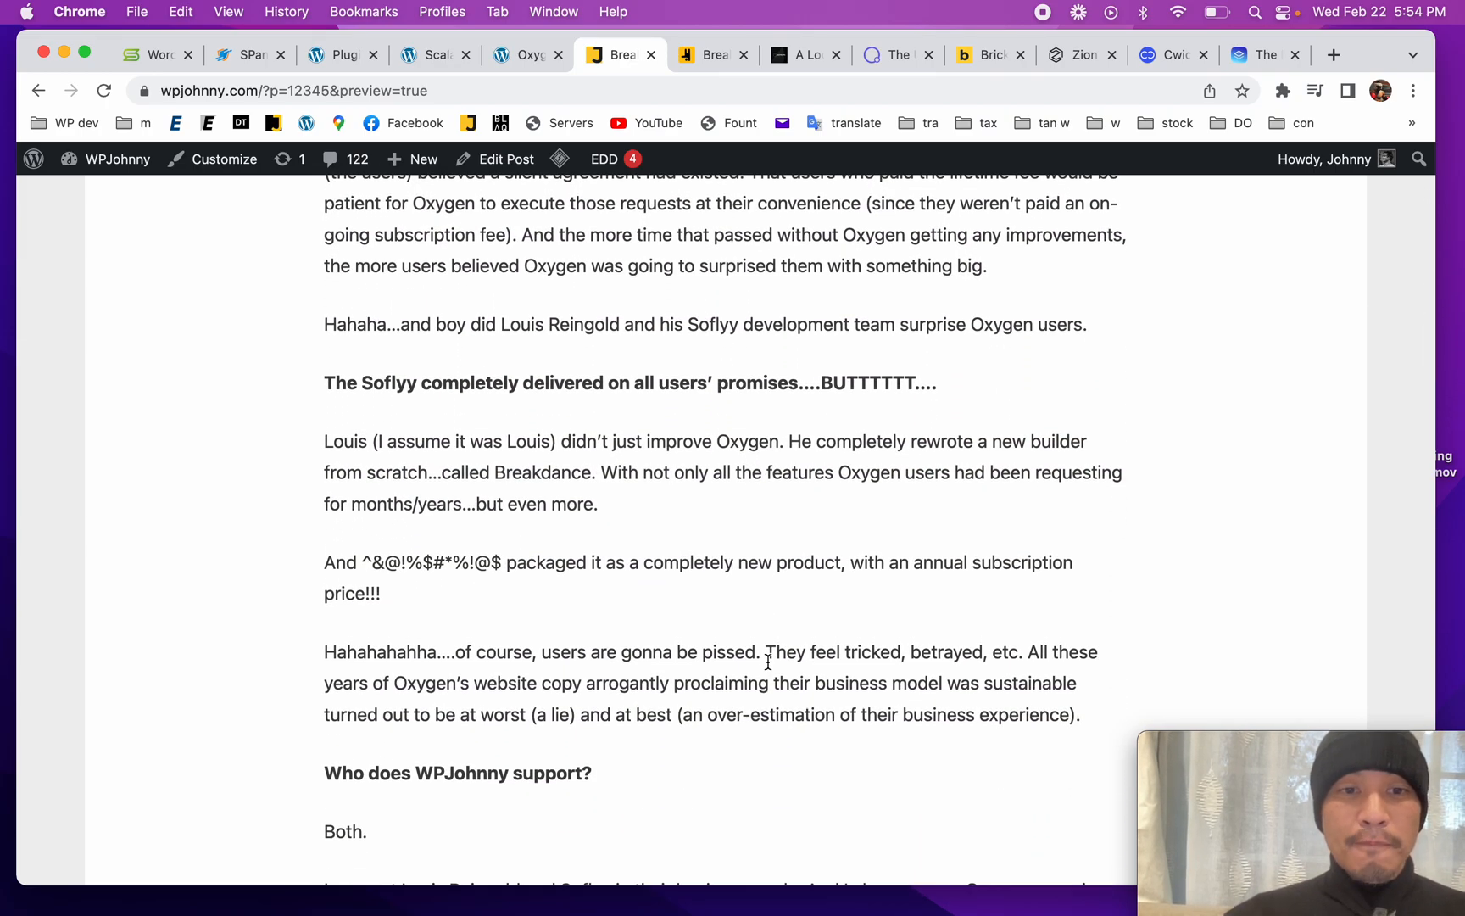
pyautogui.scroll(-3)
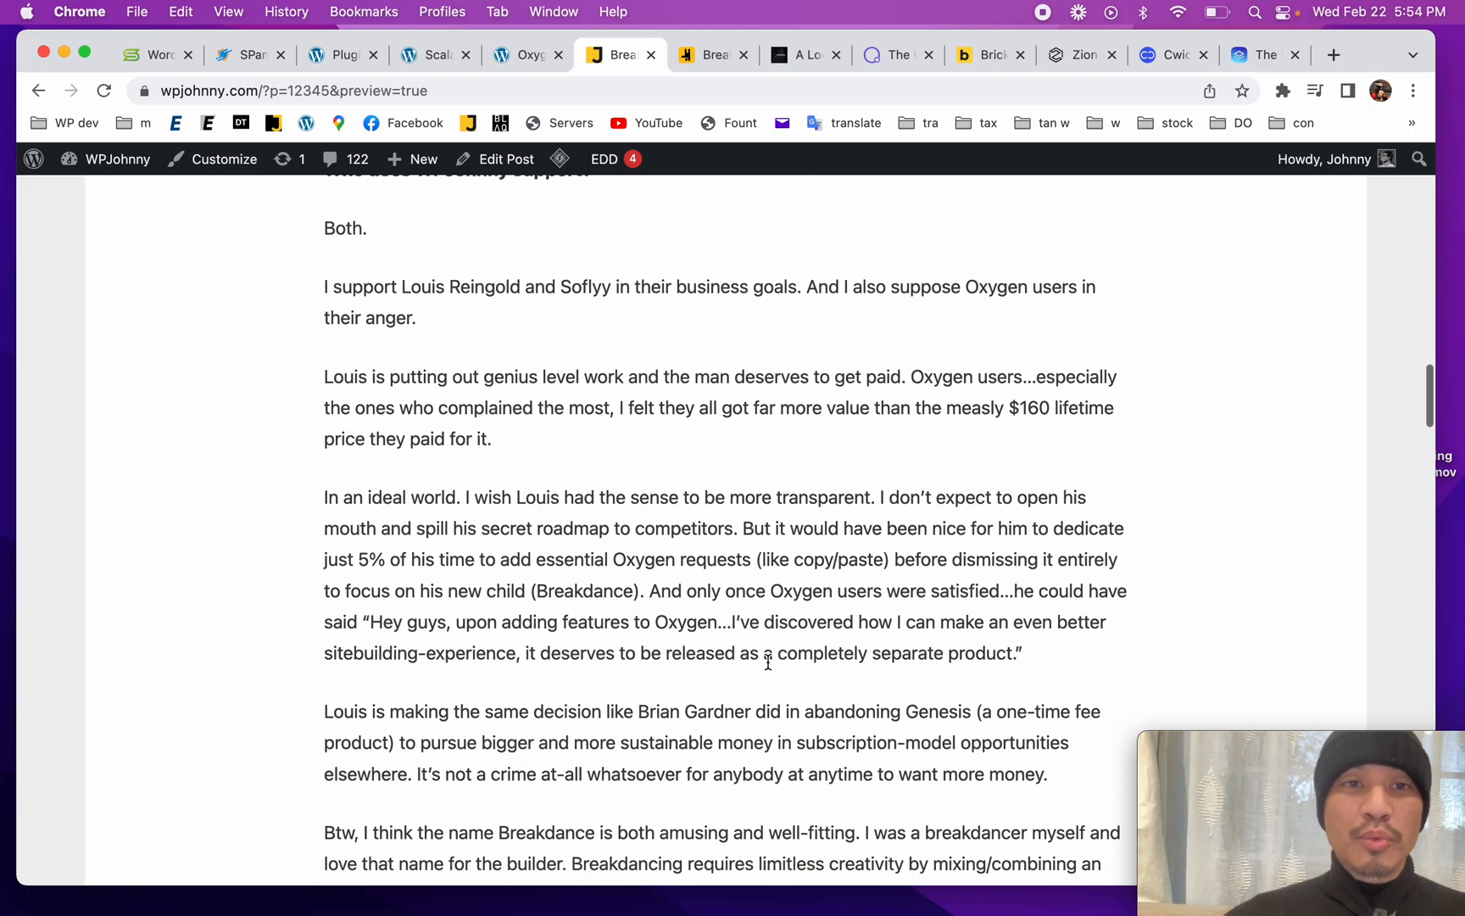
pyautogui.scroll(-3)
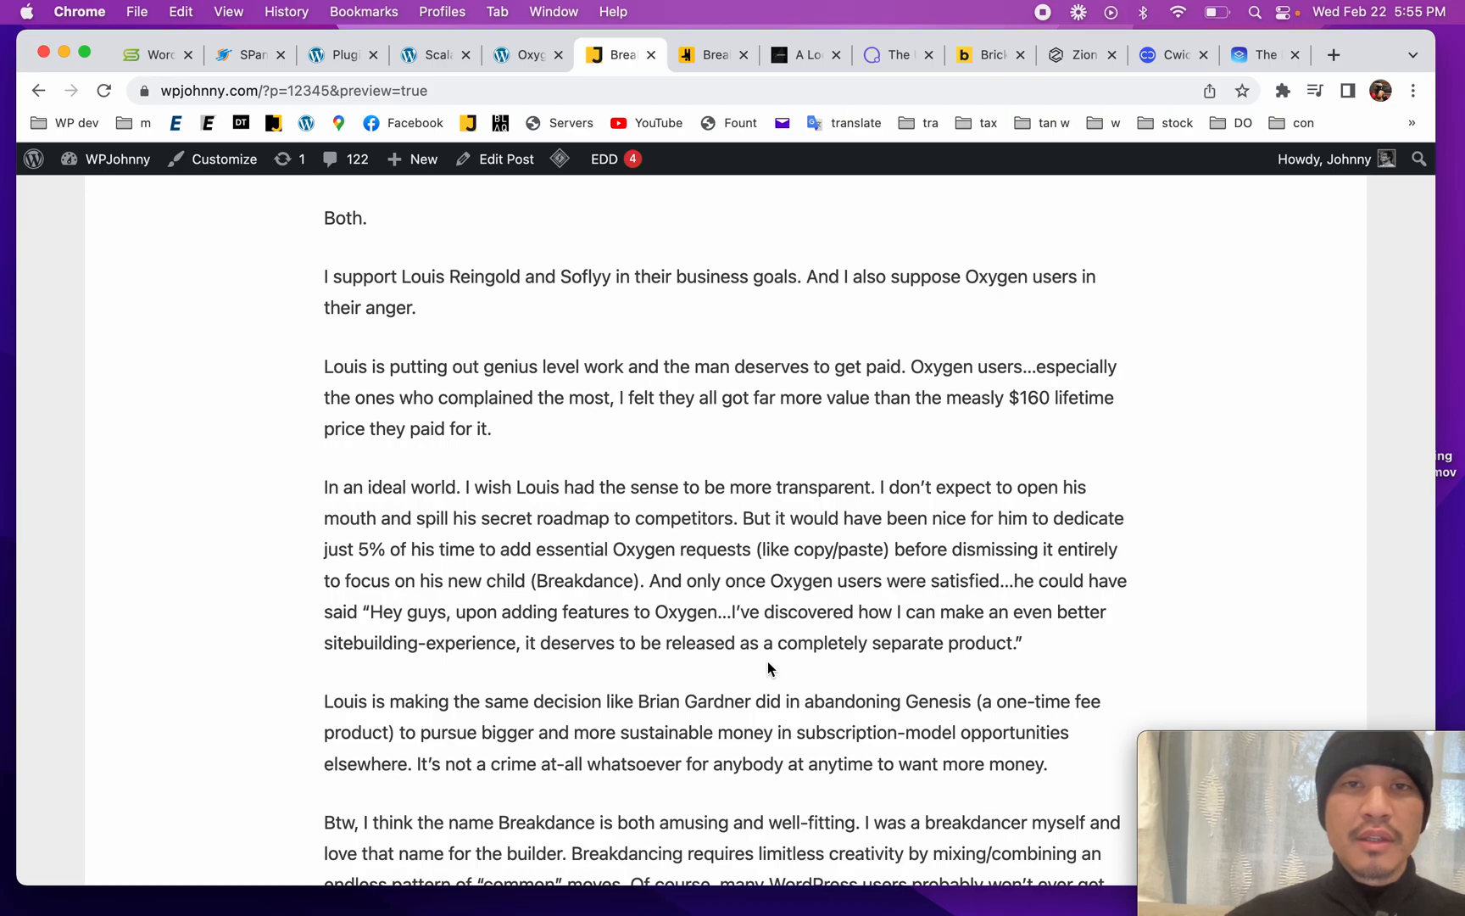
pyautogui.scroll(-3)
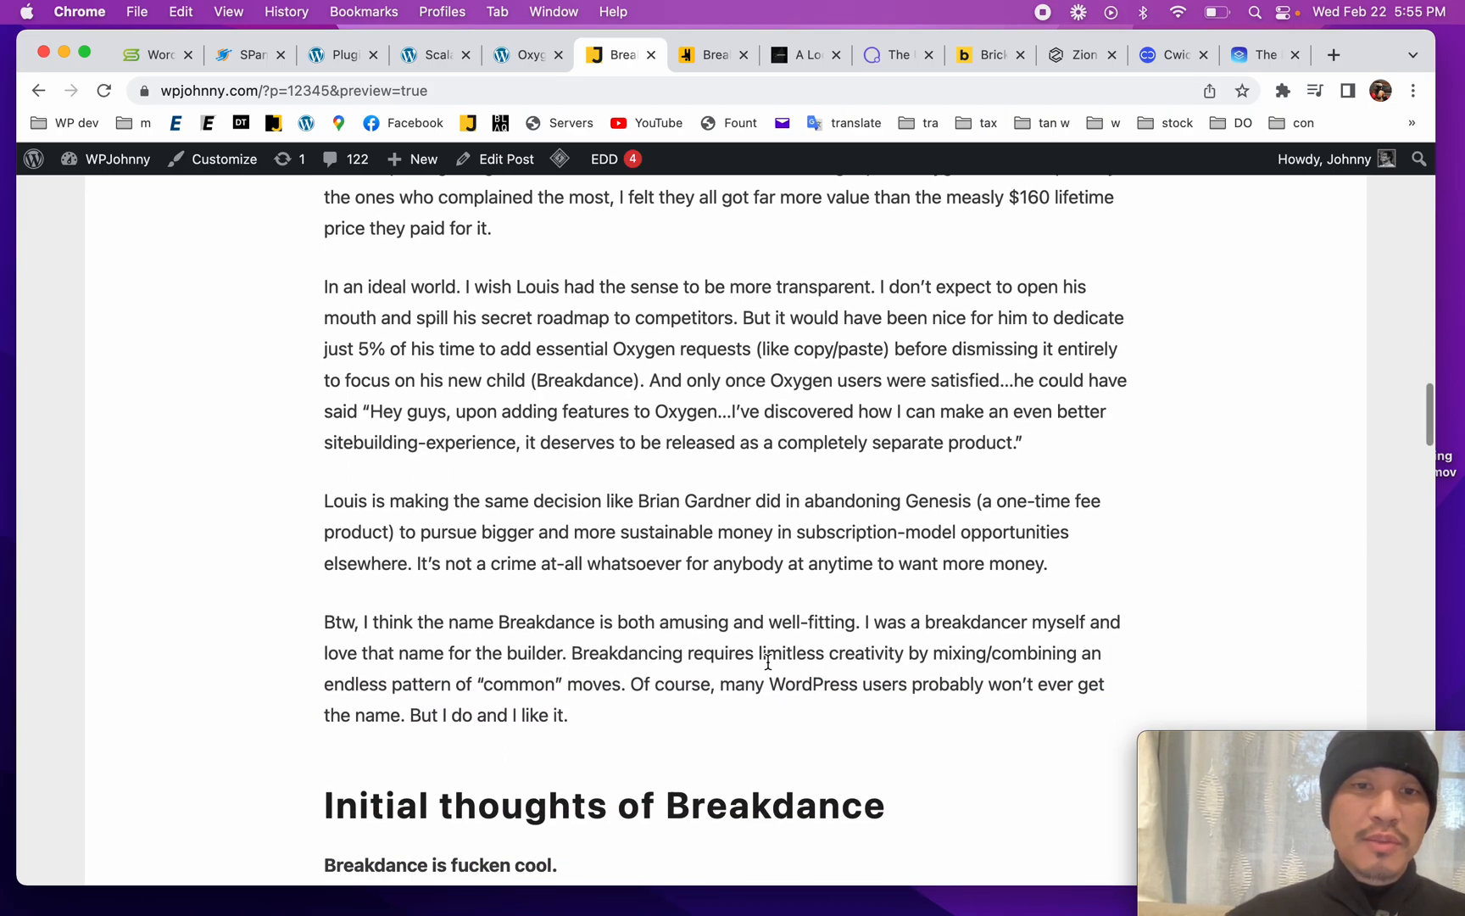
pyautogui.scroll(-3)
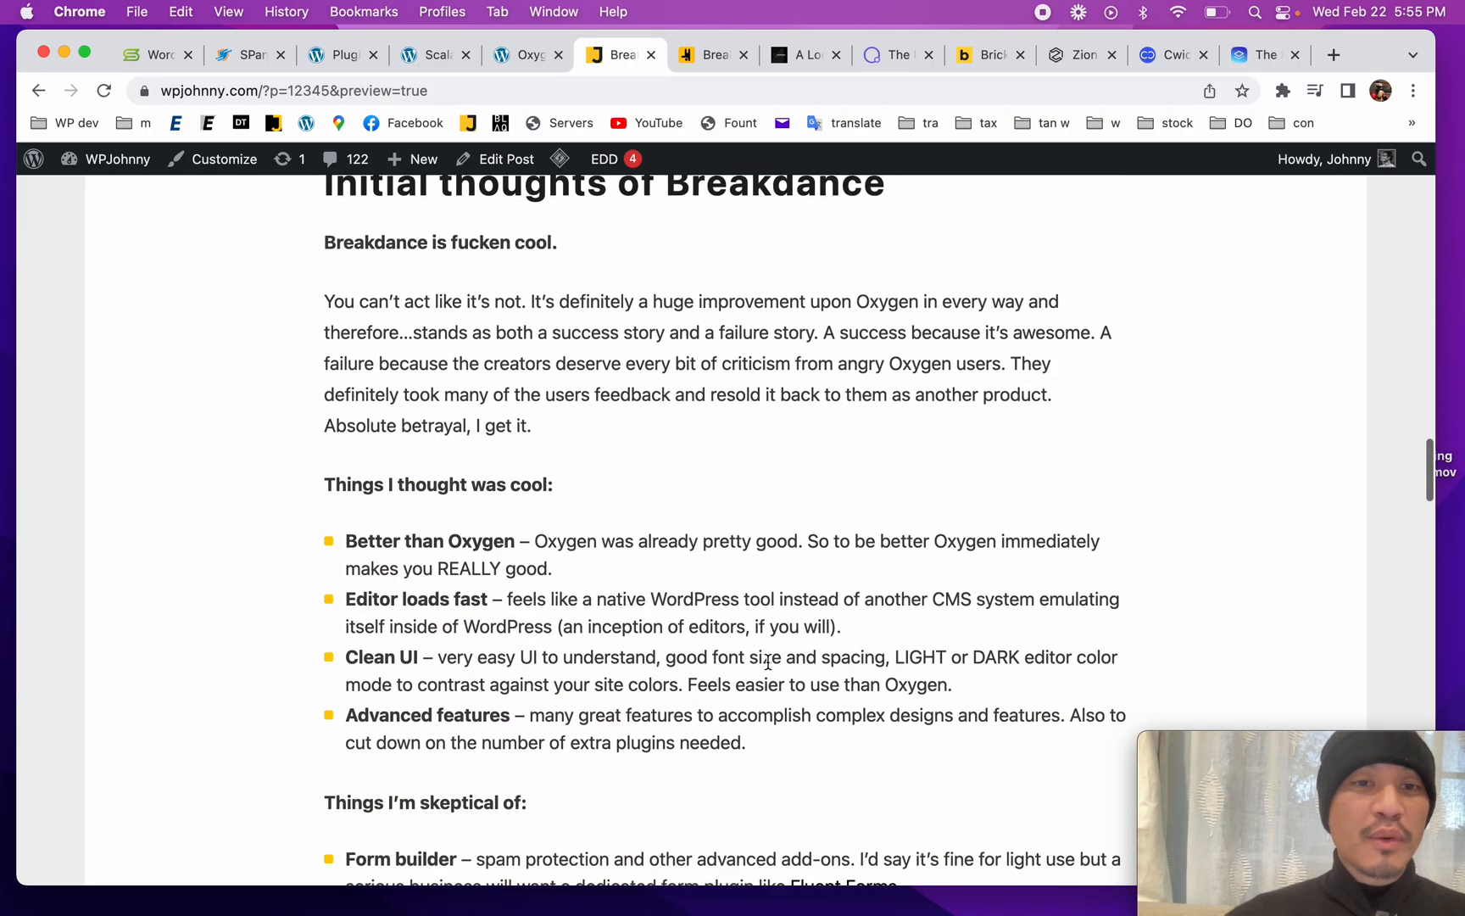
pyautogui.scroll(3)
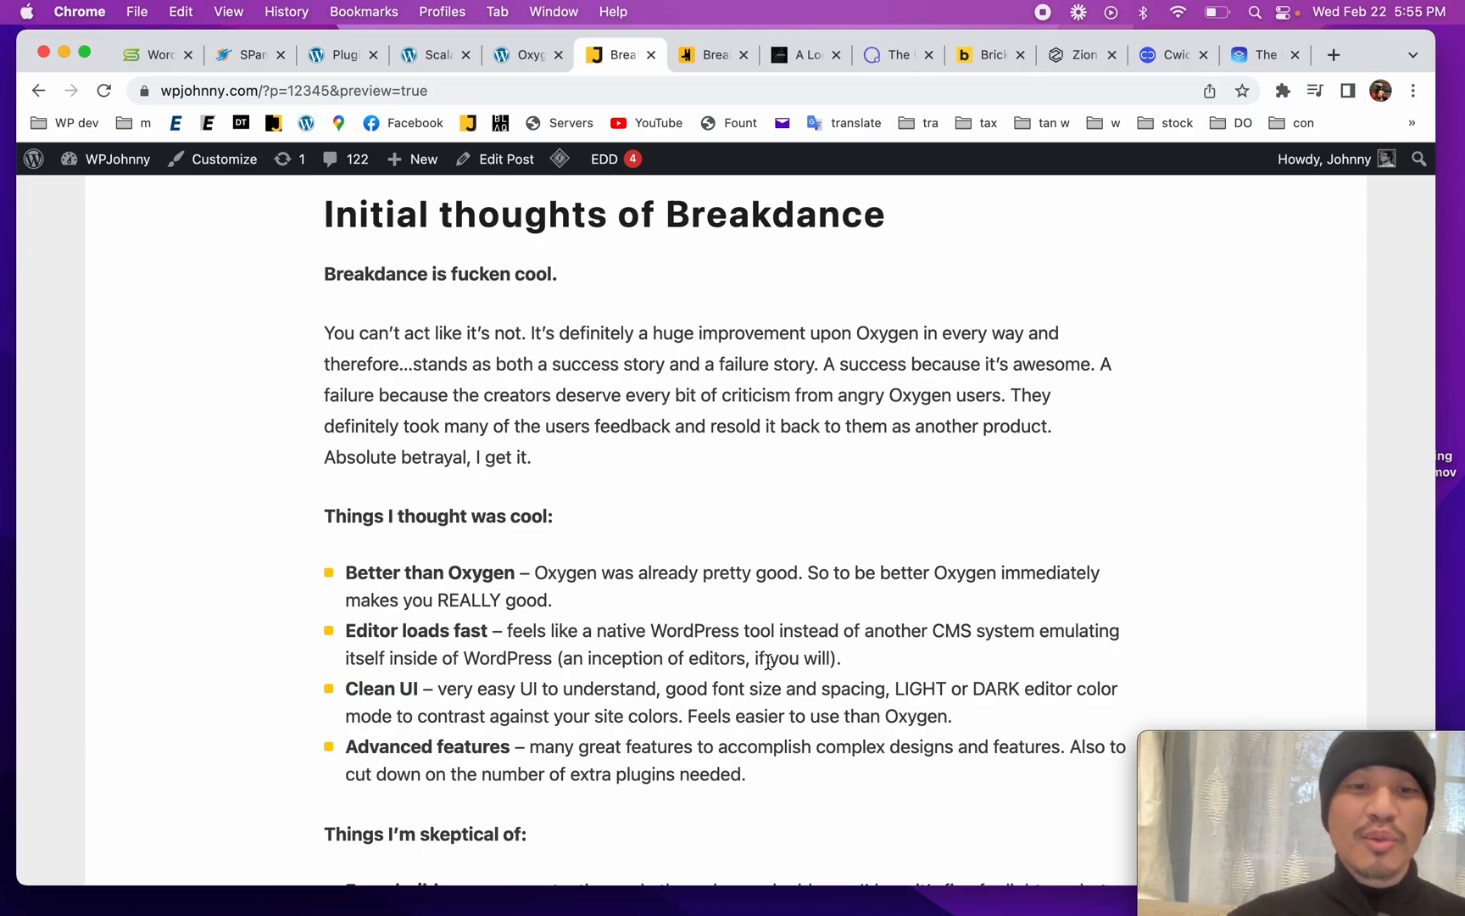
# Step: Scroll through the cool and skeptical bullet lists to the start of the competitors comparison
pyautogui.scroll(-3)
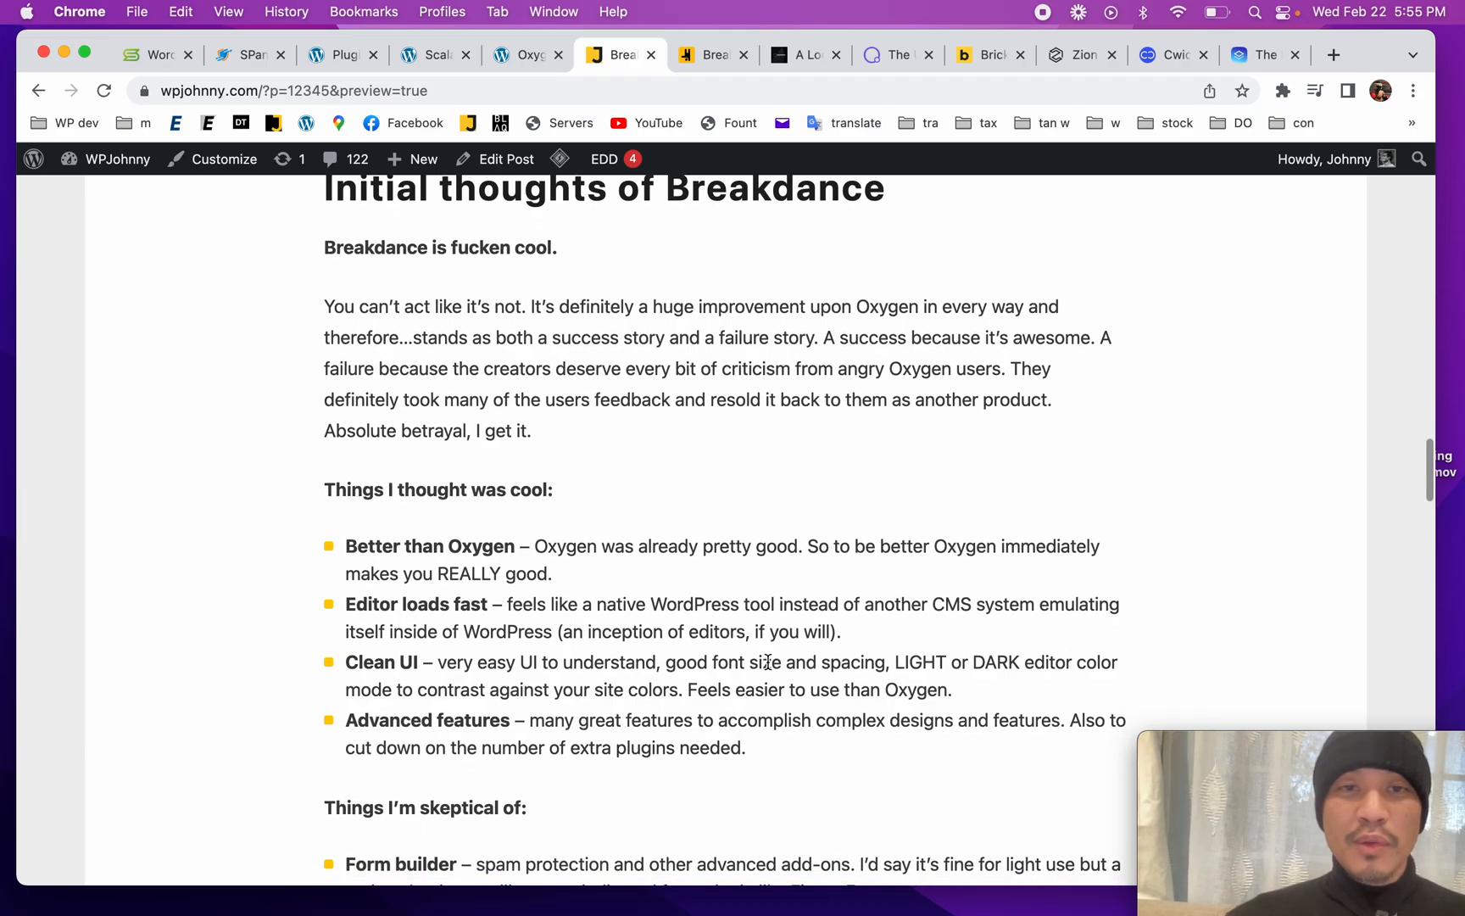
pyautogui.moveTo(748, 594)
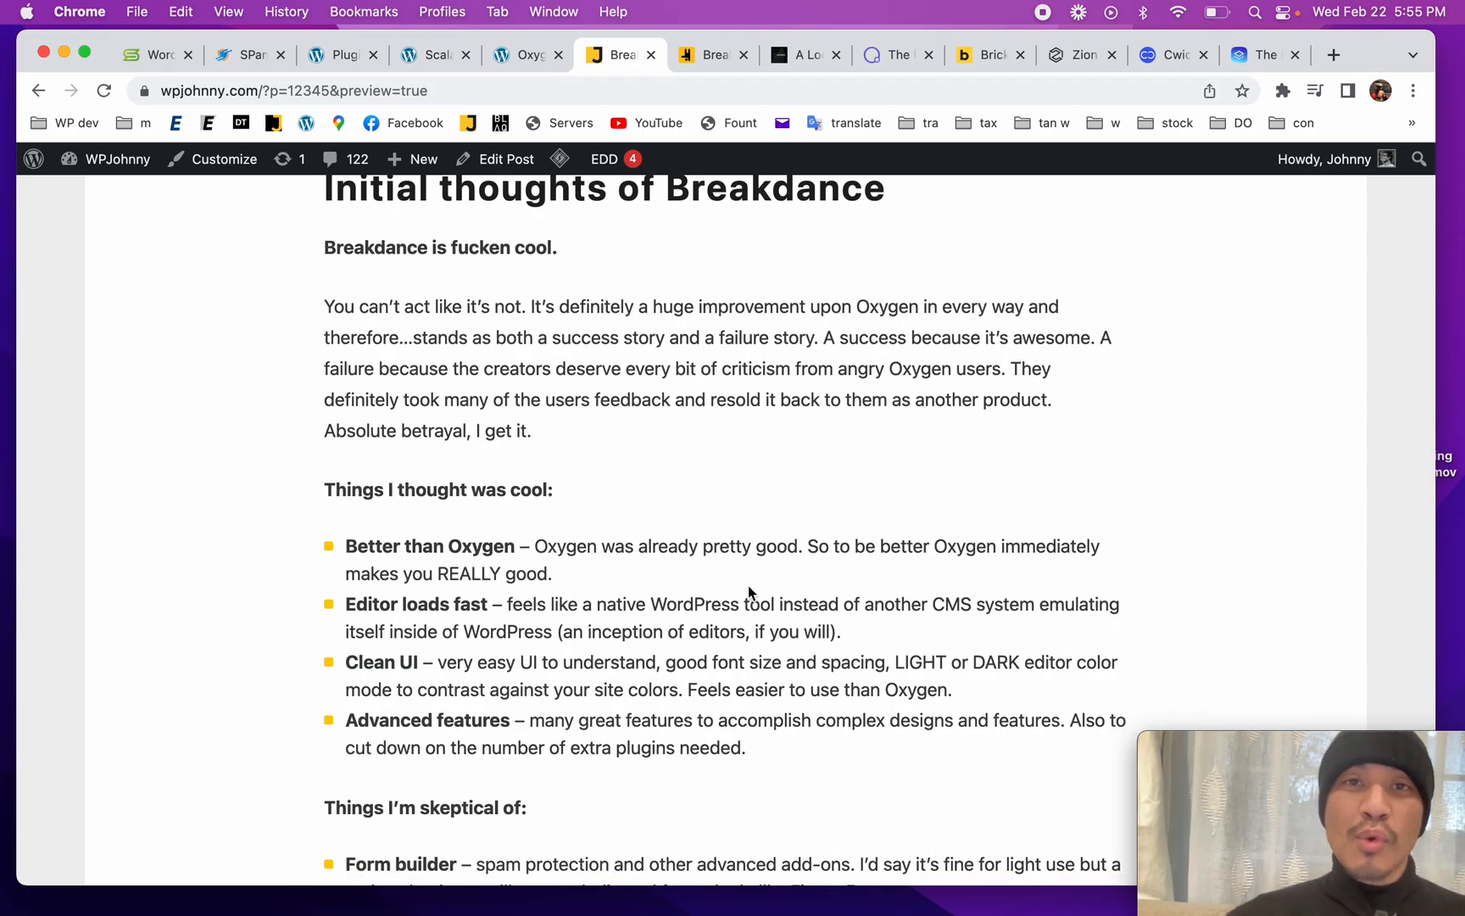
pyautogui.scroll(-3)
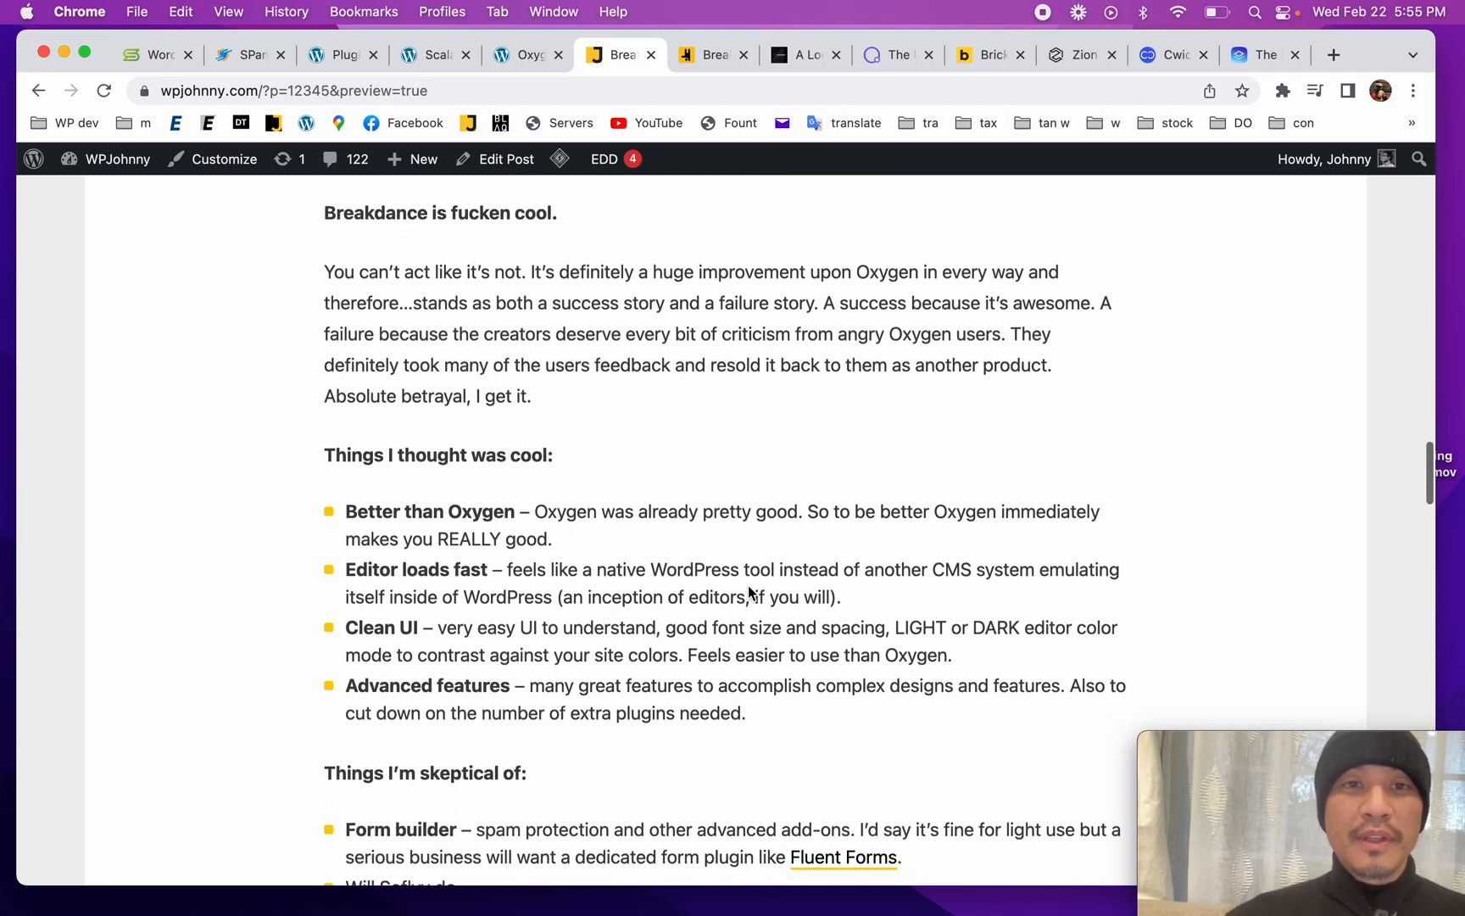
pyautogui.scroll(-3)
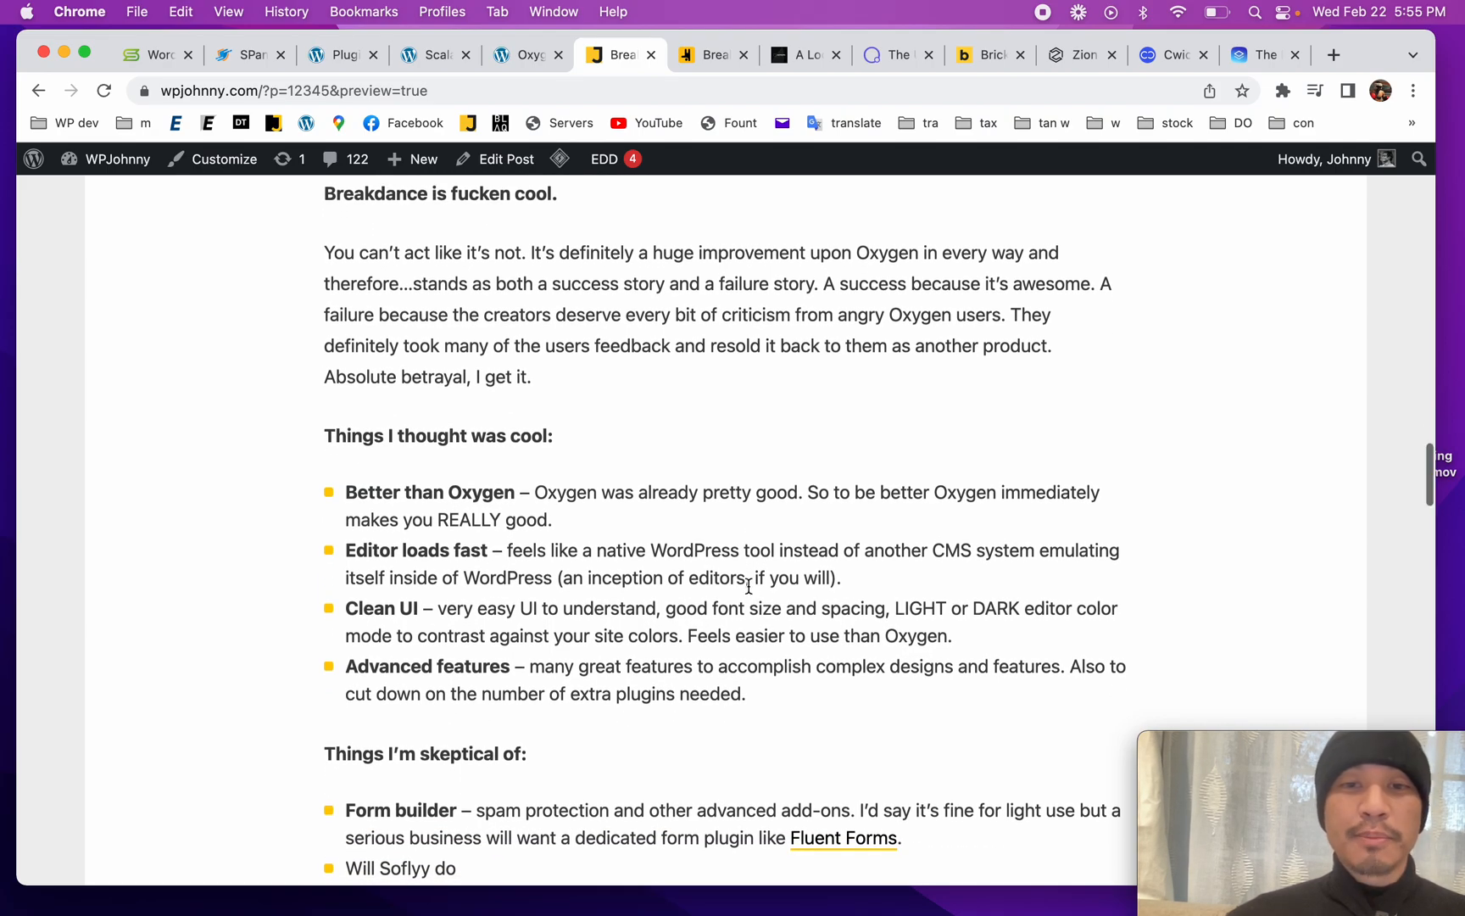
pyautogui.scroll(3)
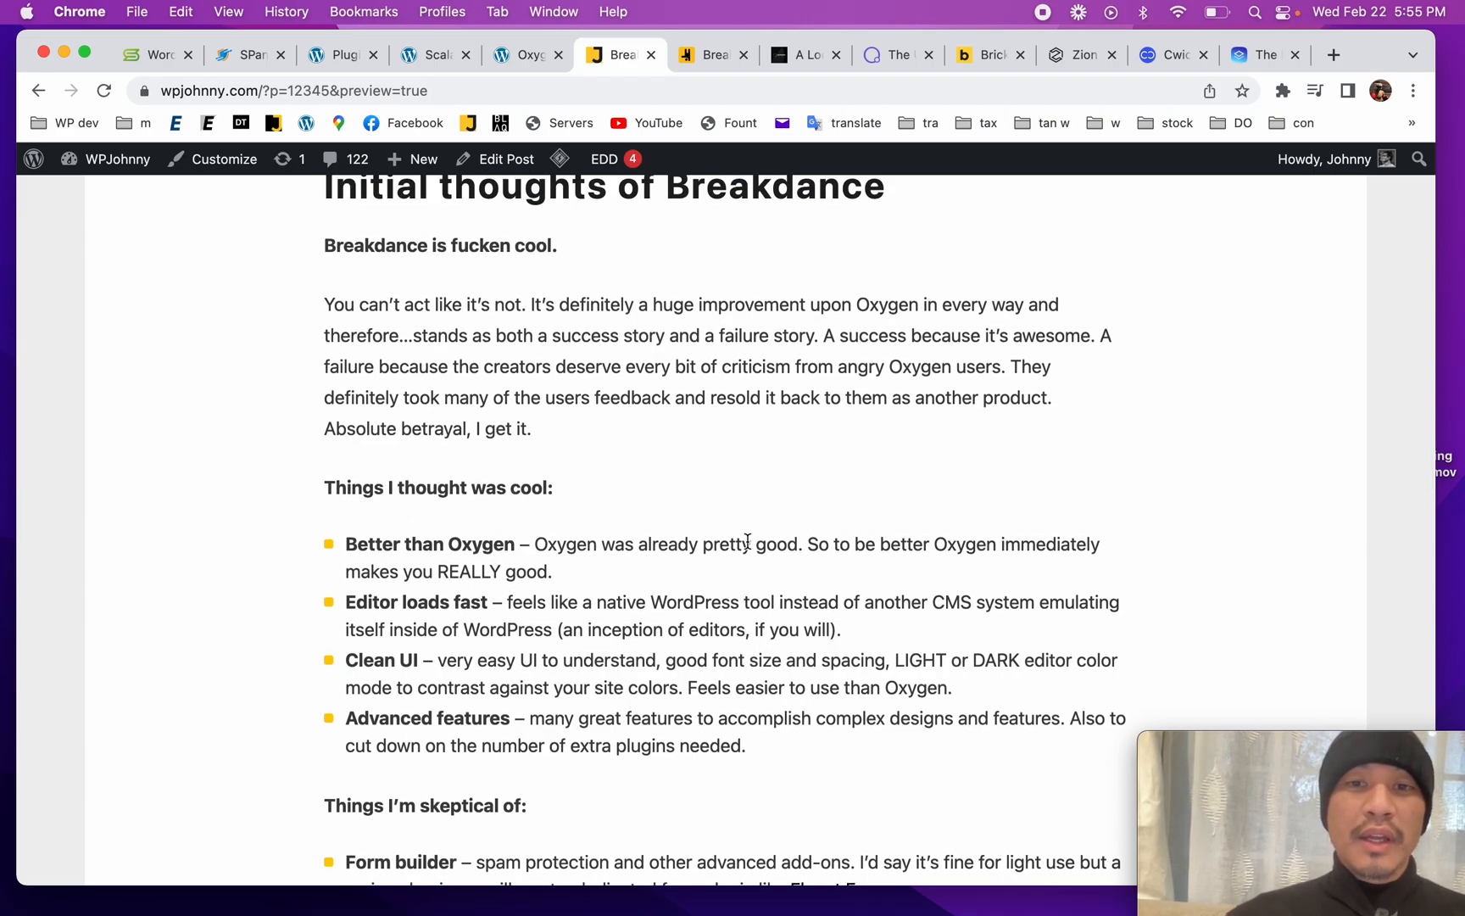
pyautogui.scroll(-3)
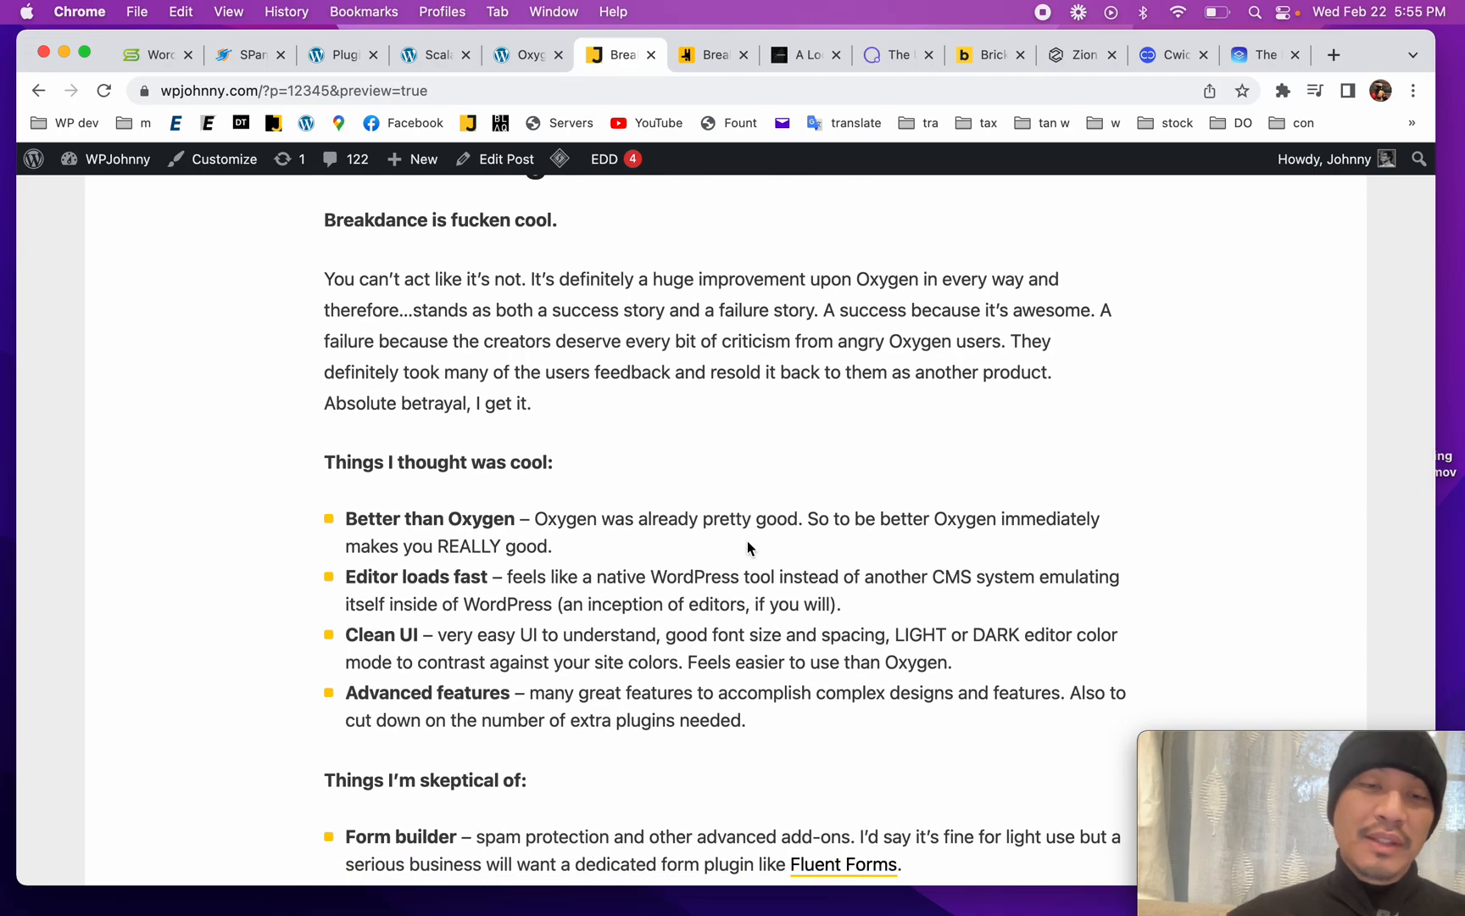
pyautogui.scroll(-3)
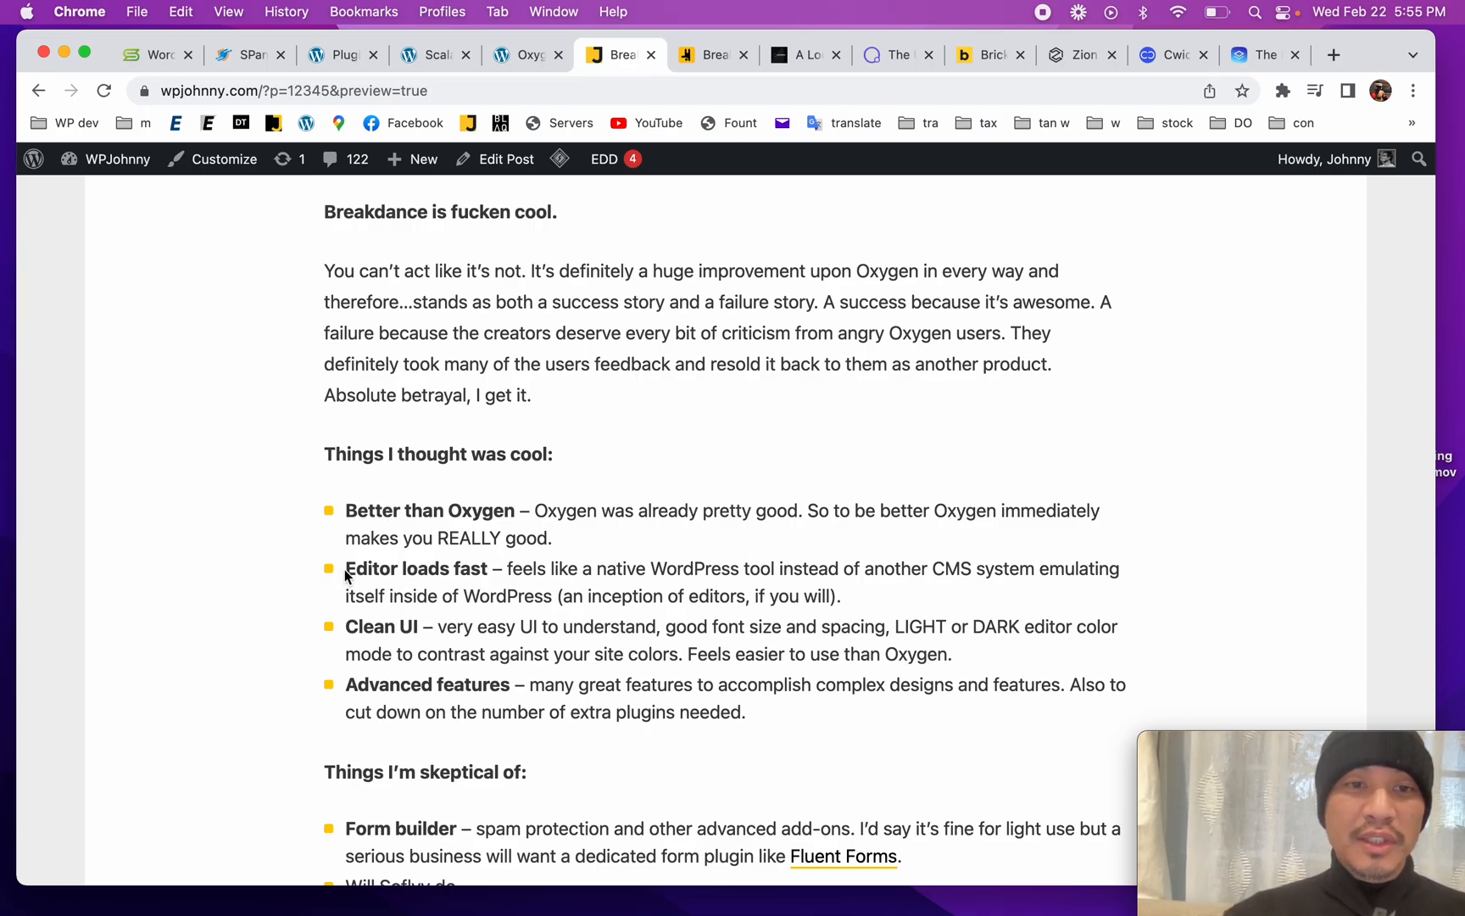
pyautogui.scroll(-3)
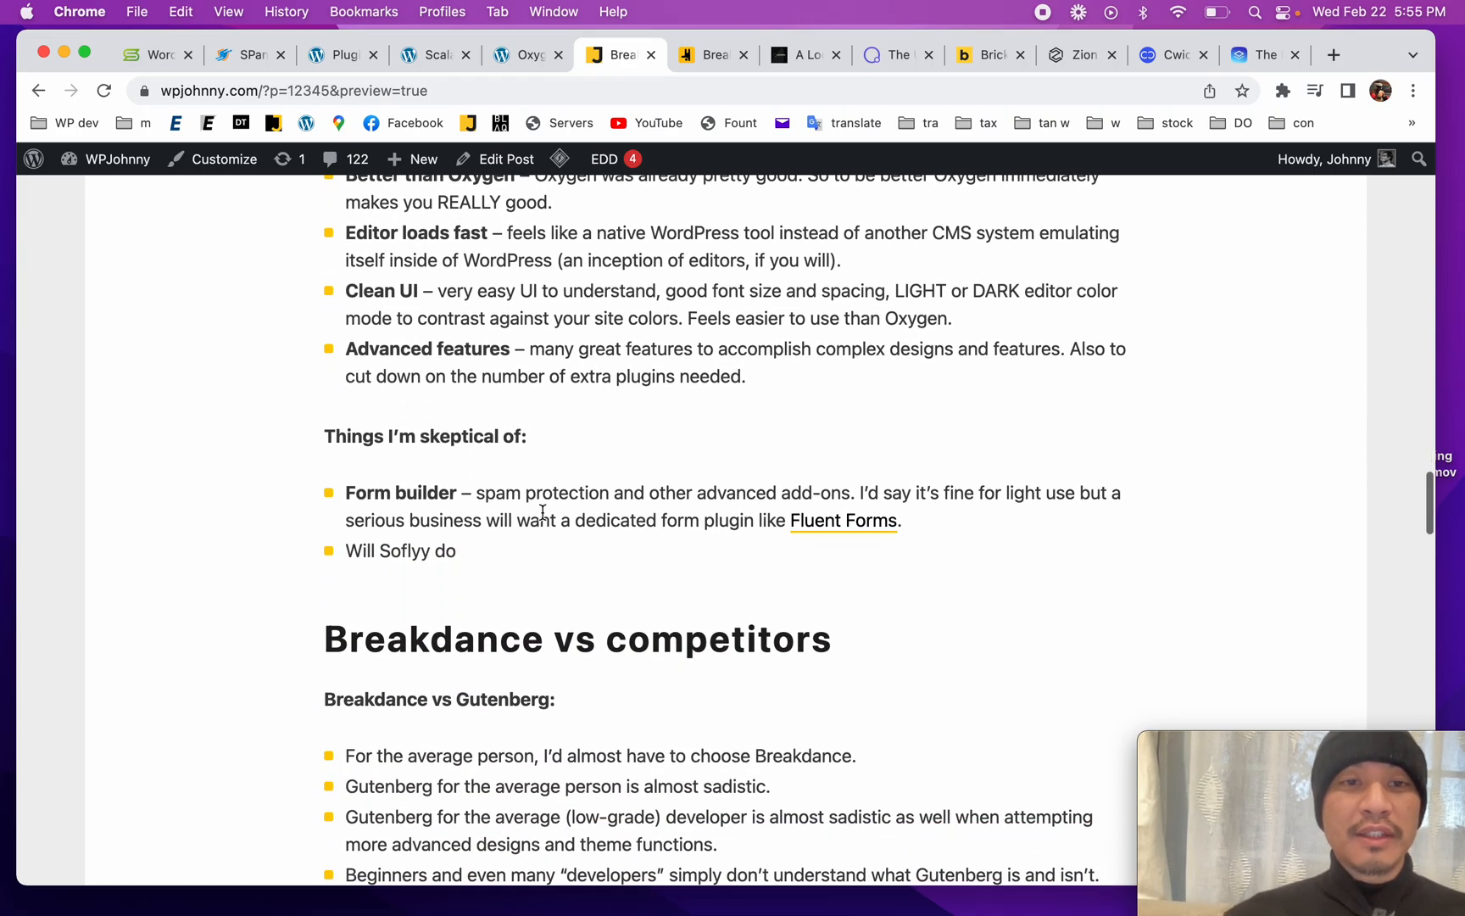
# Step: Highlight 'Breakdance' in the competitors heading and read the Gutenberg and pagebuilder comparisons
pyautogui.scroll(-3)
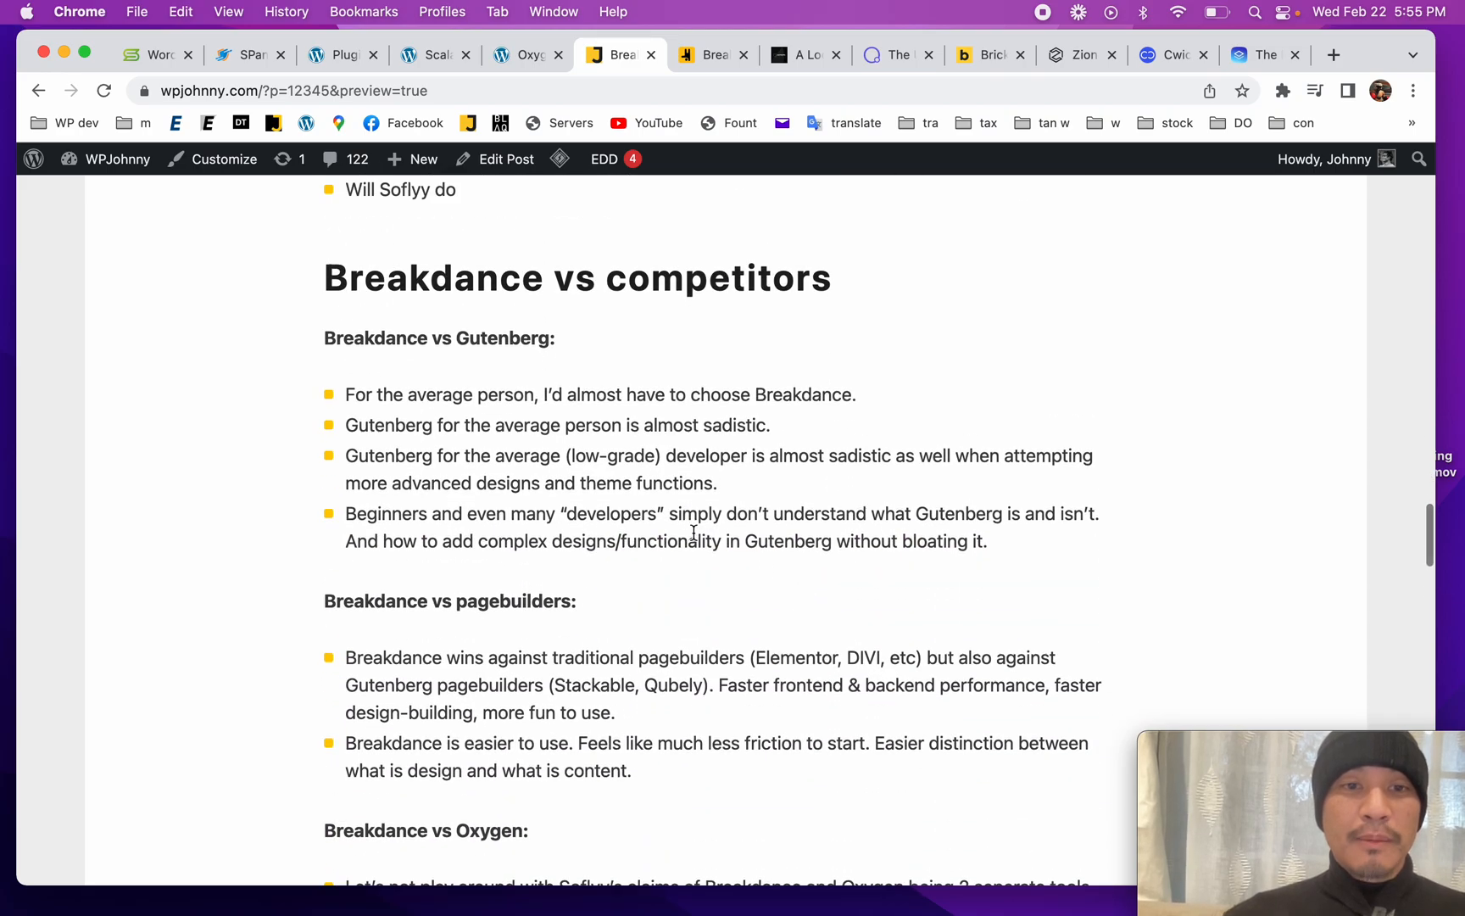
pyautogui.doubleClick(433, 278)
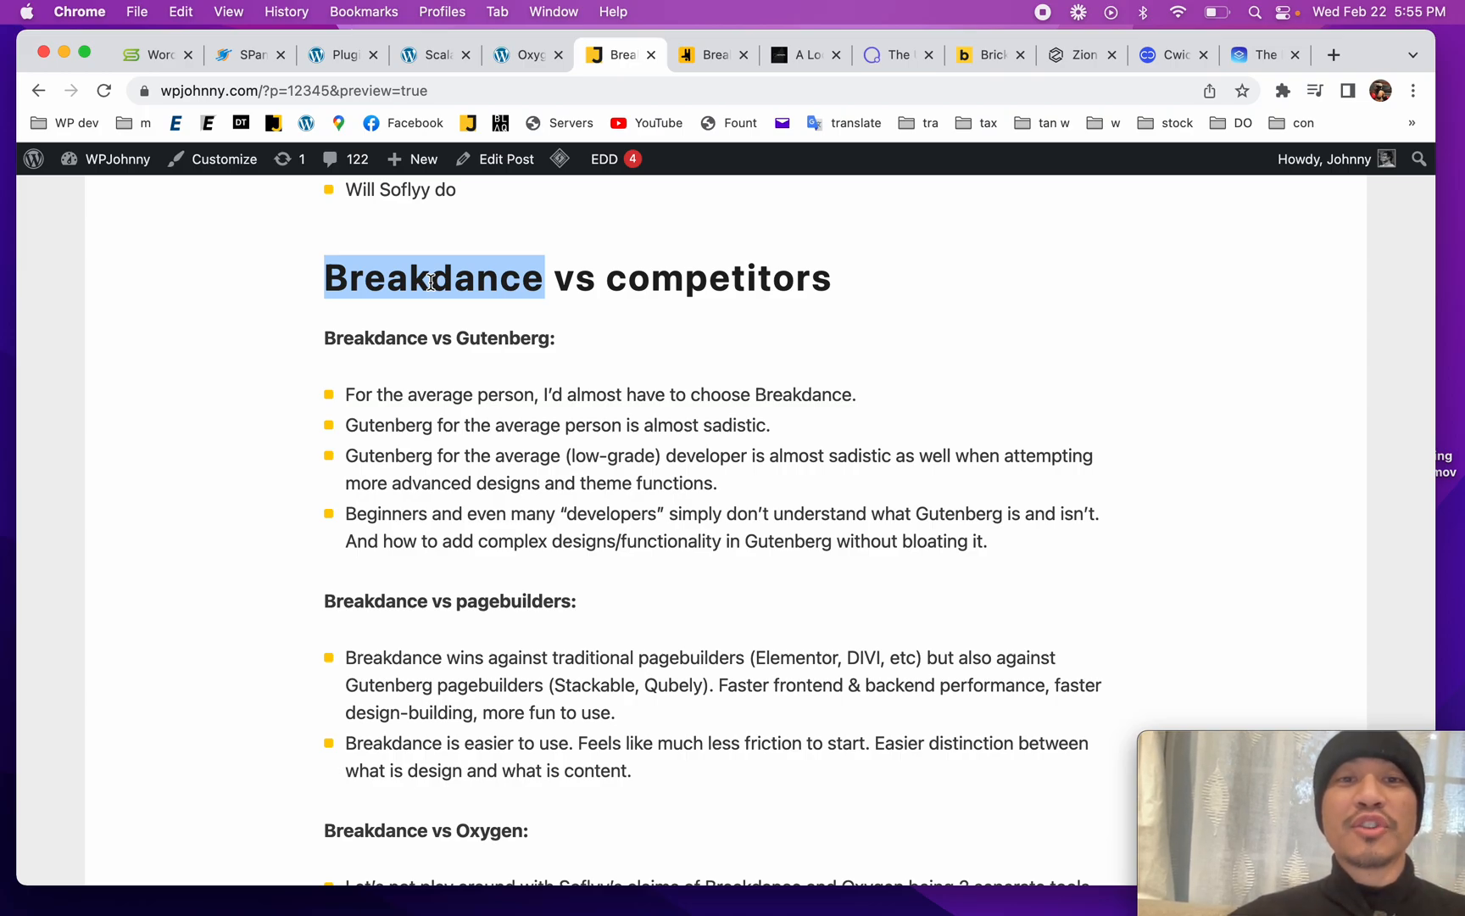
pyautogui.moveTo(605, 447)
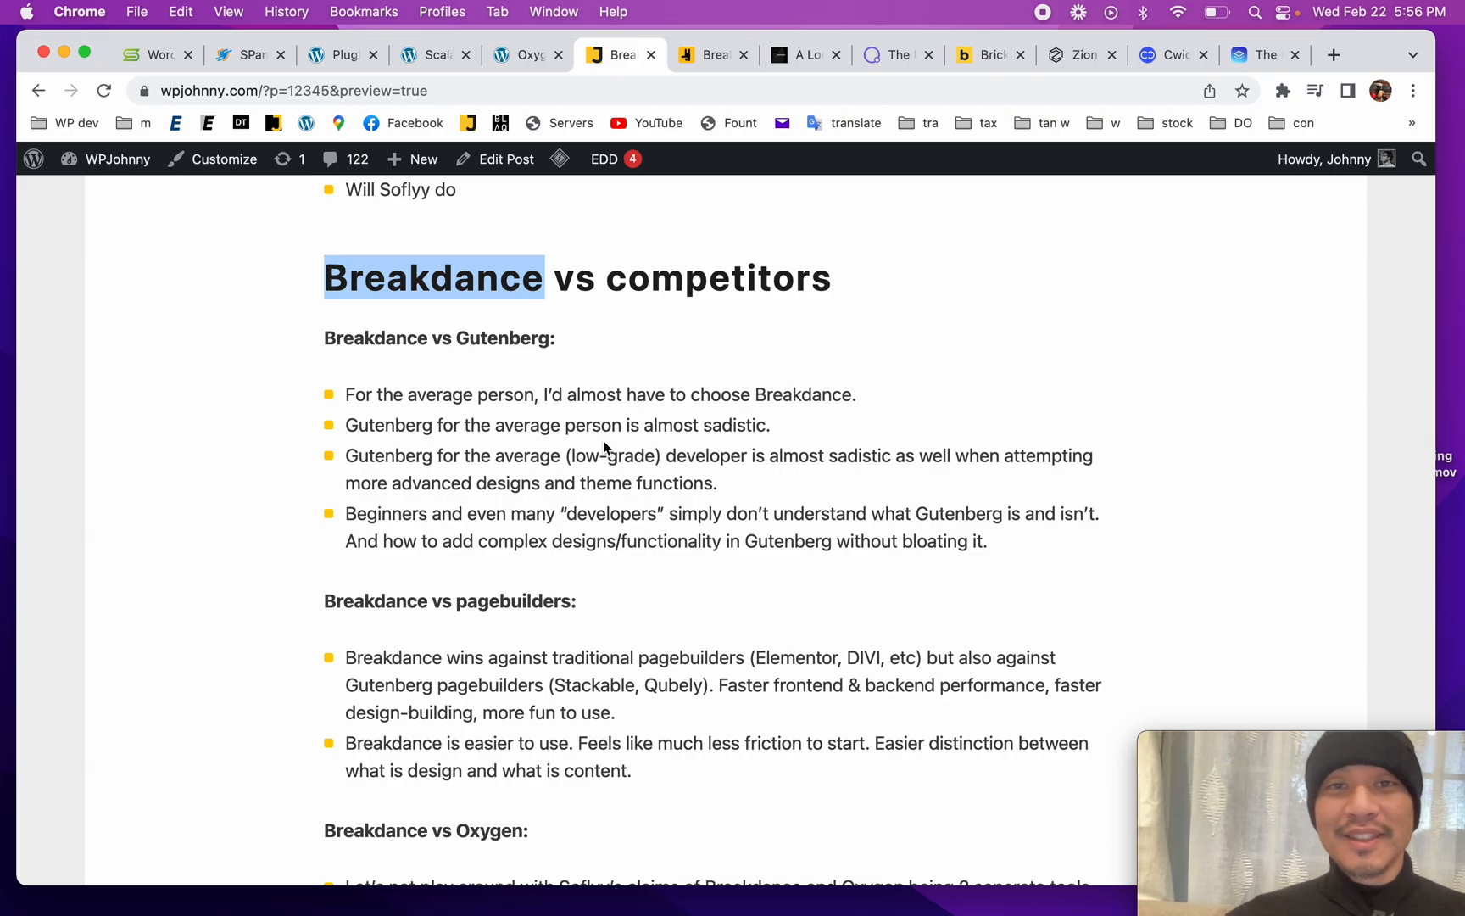
pyautogui.scroll(3)
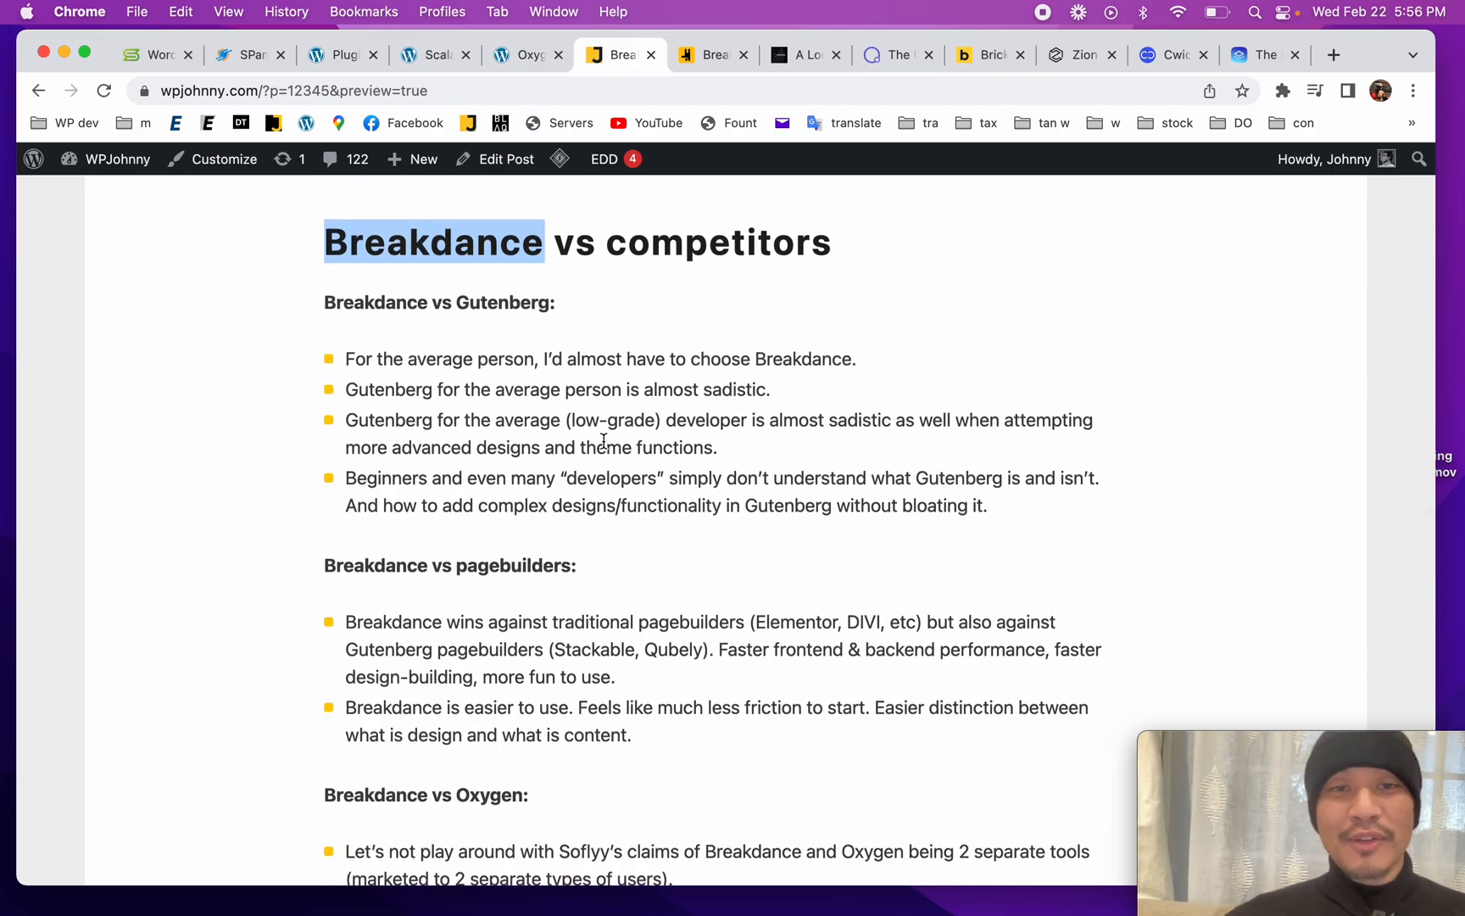
pyautogui.scroll(-3)
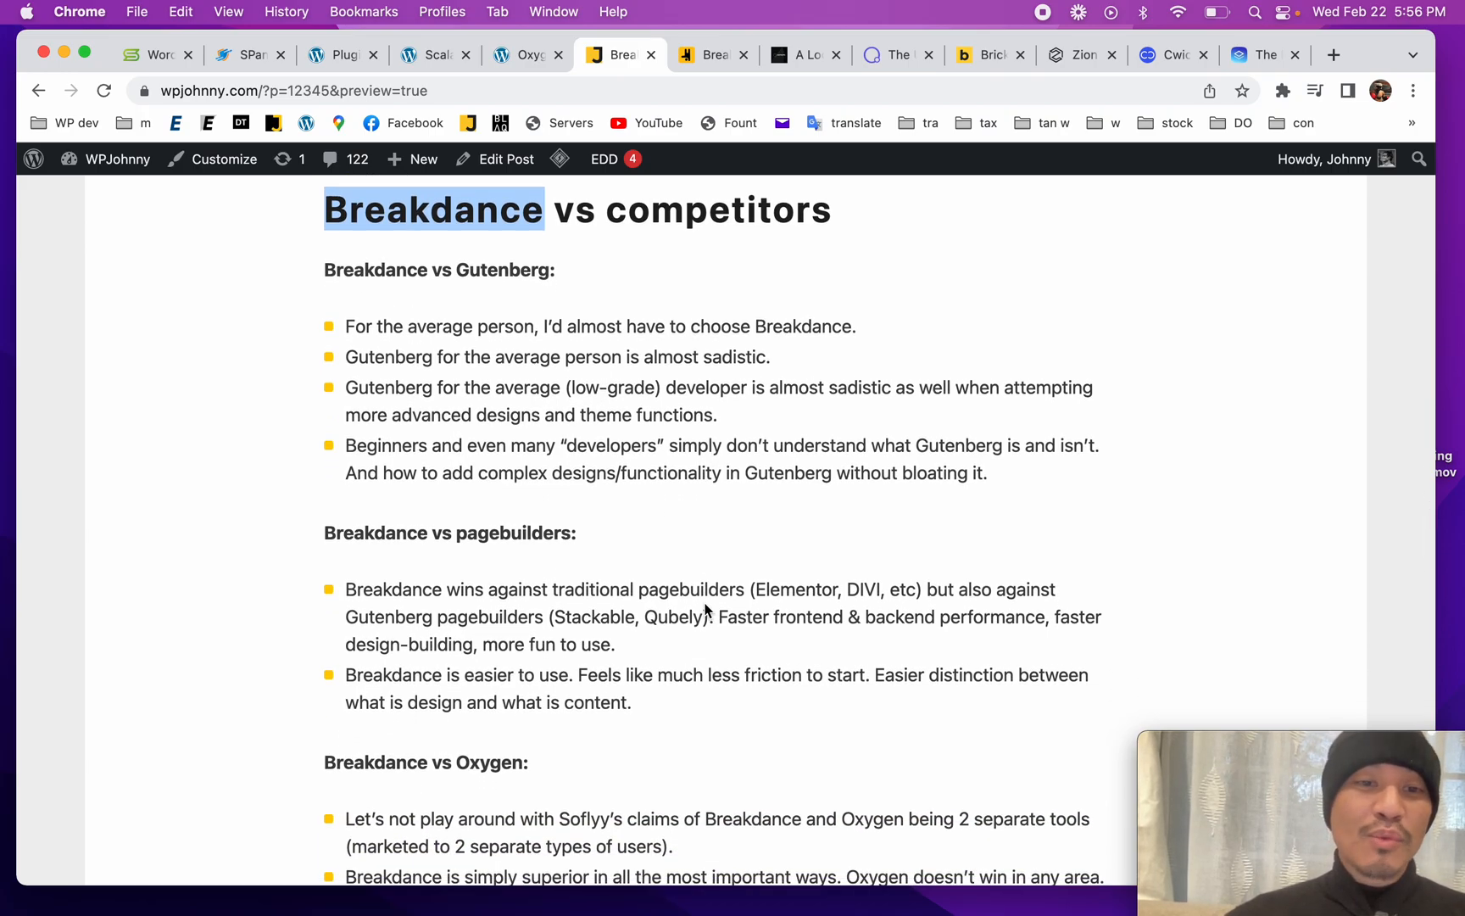
# Step: Highlight the 'Breakdance vs Bricks:' subheading and scroll on to 'Should you get Breakdance?'
pyautogui.scroll(-3)
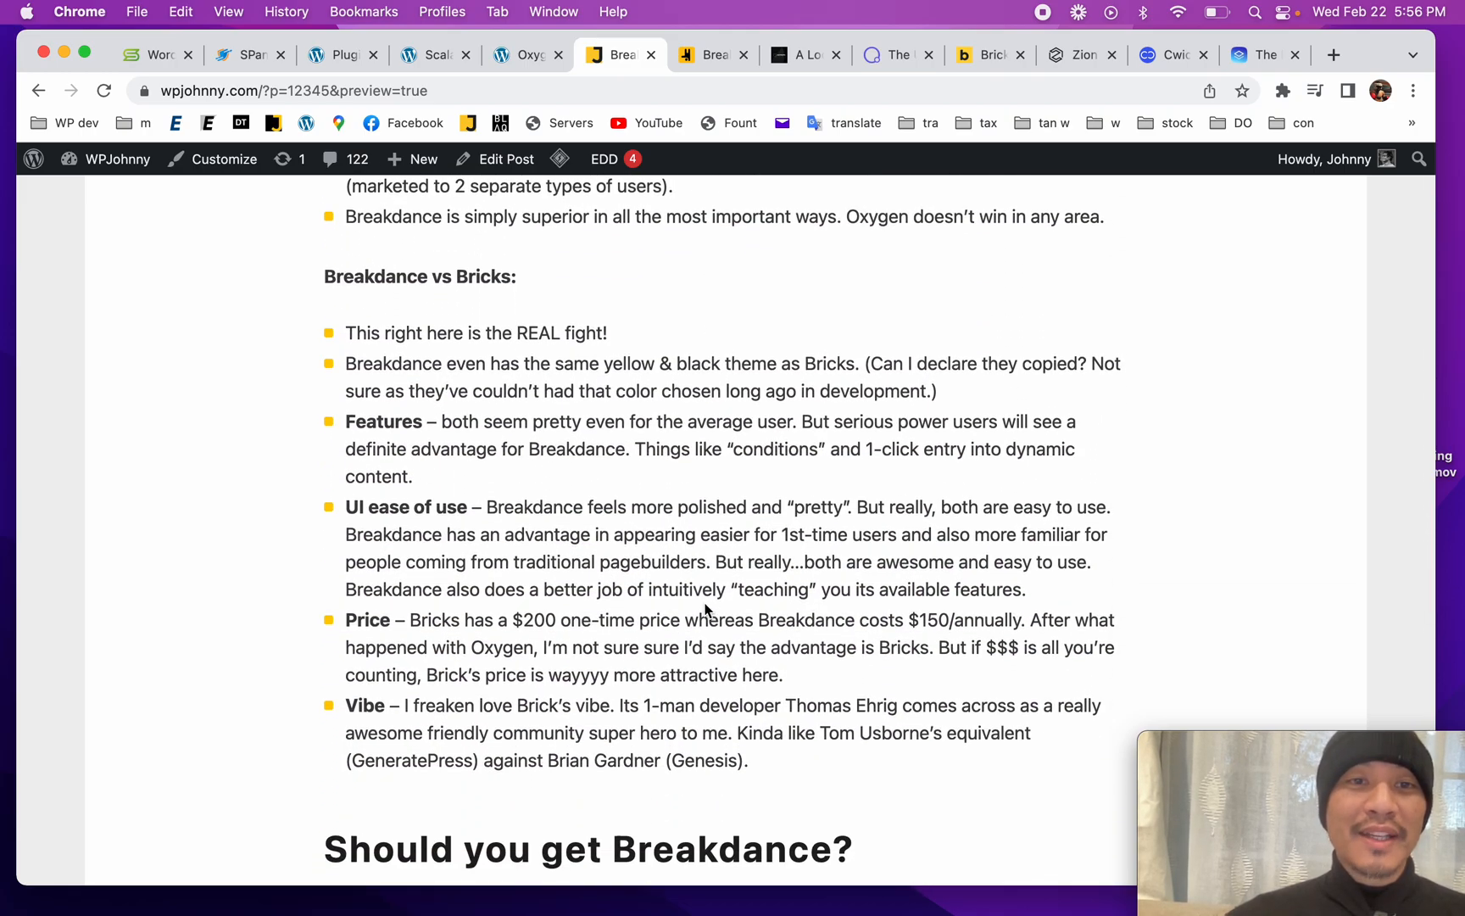
pyautogui.scroll(3)
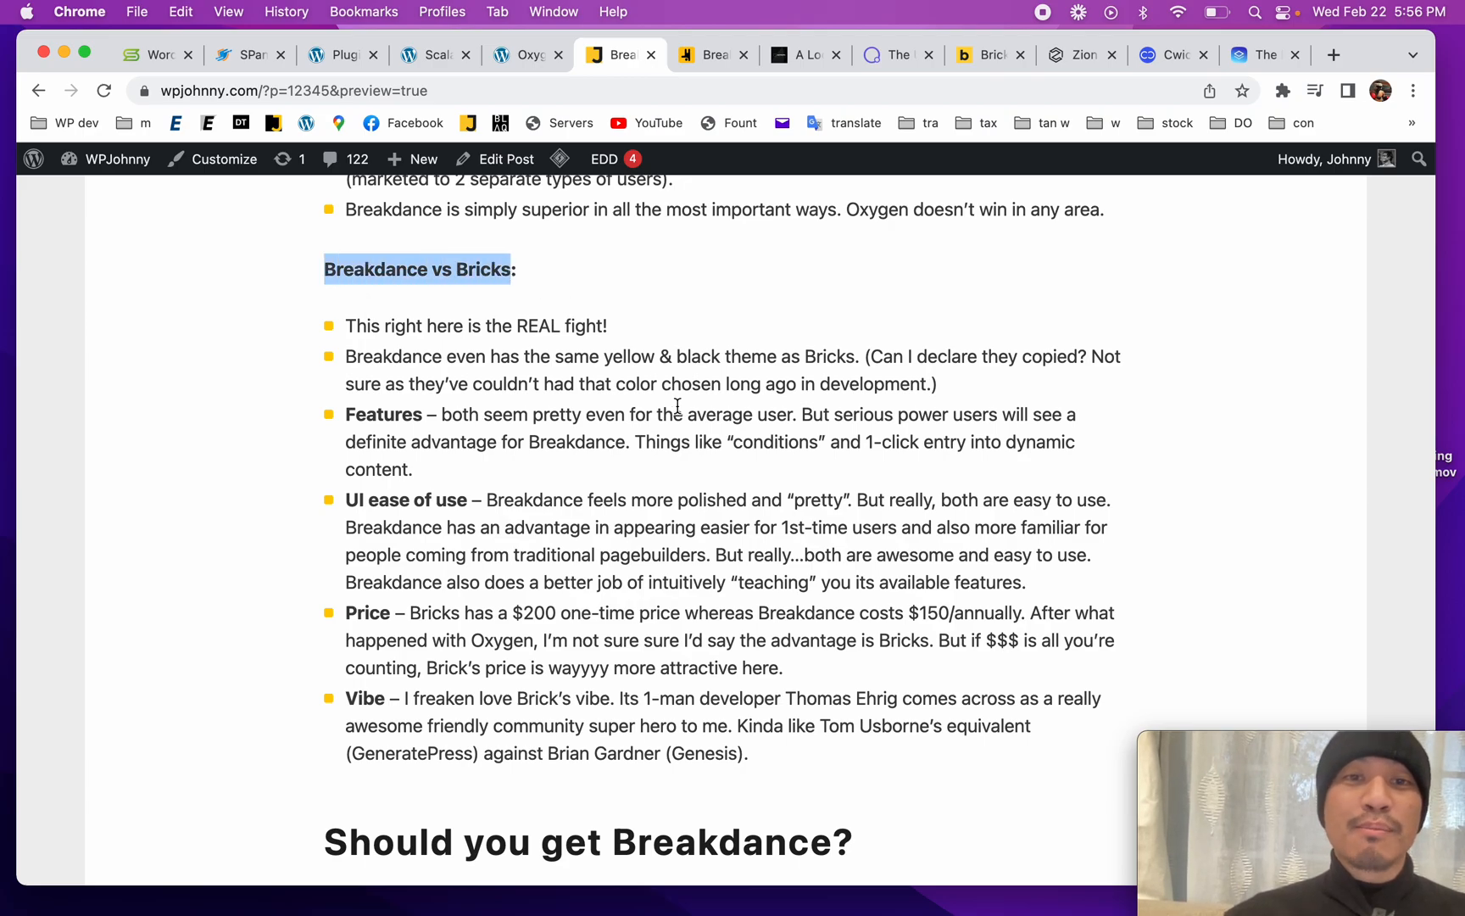
pyautogui.click(713, 54)
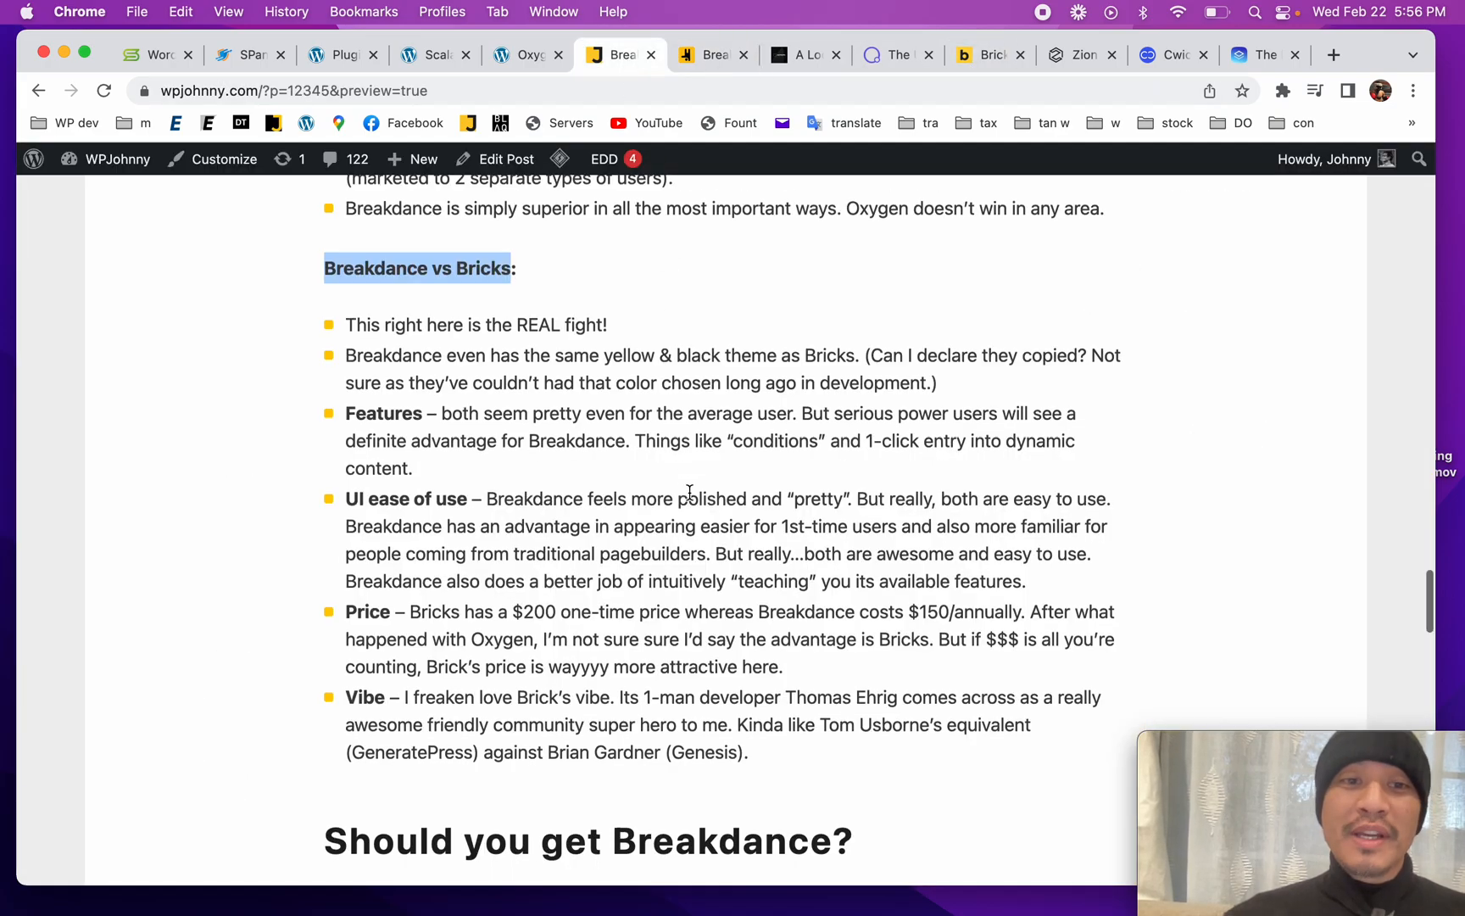
pyautogui.scroll(-3)
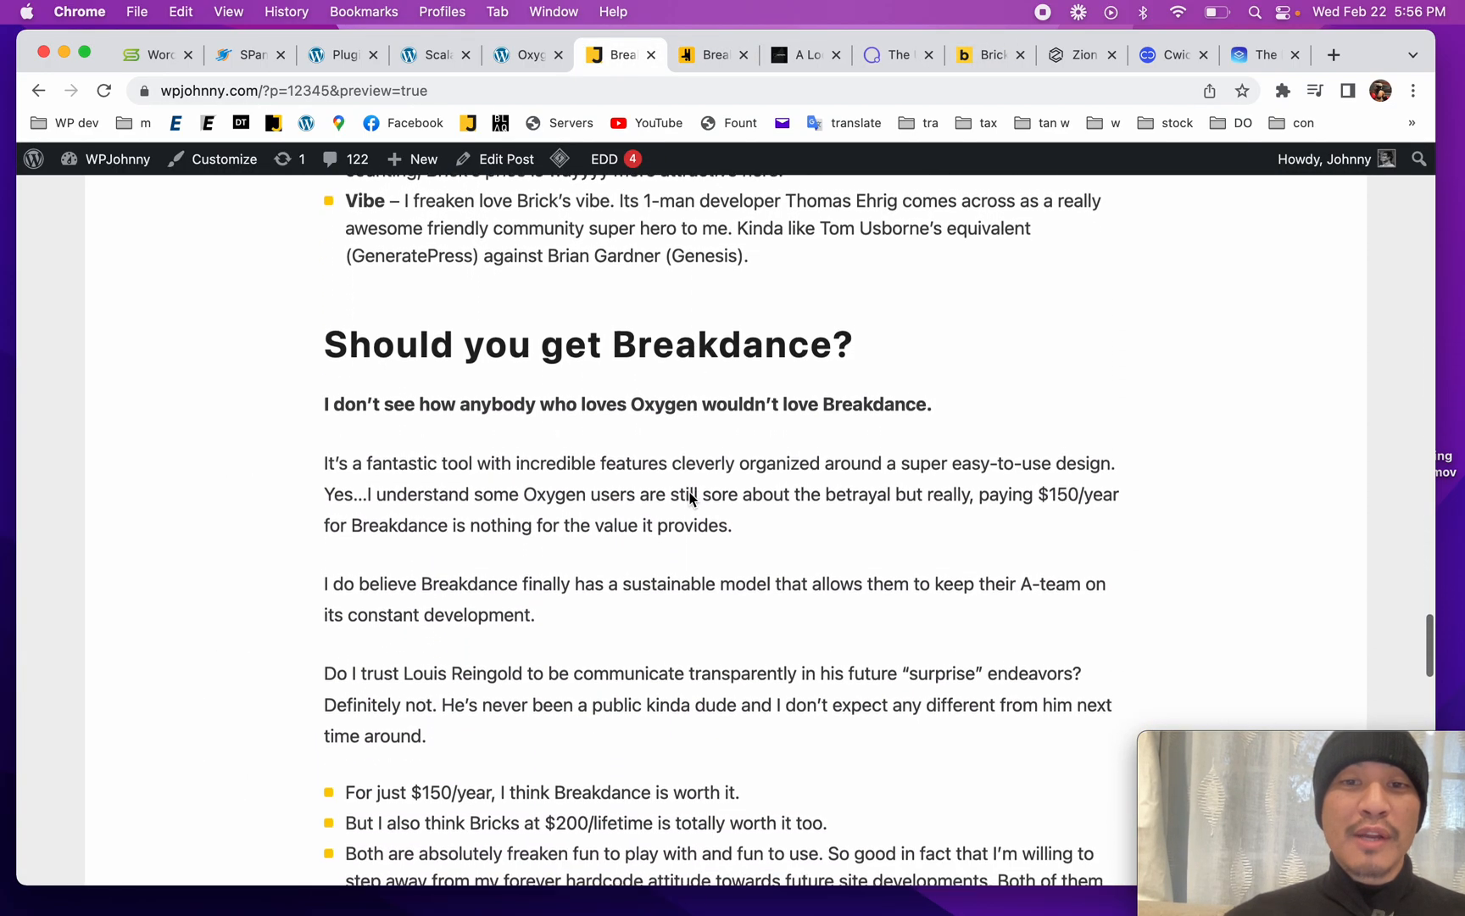
# Step: Scroll to the conclusion bullets where 'Breakdance is worth it.' is highlighted
pyautogui.scroll(-3)
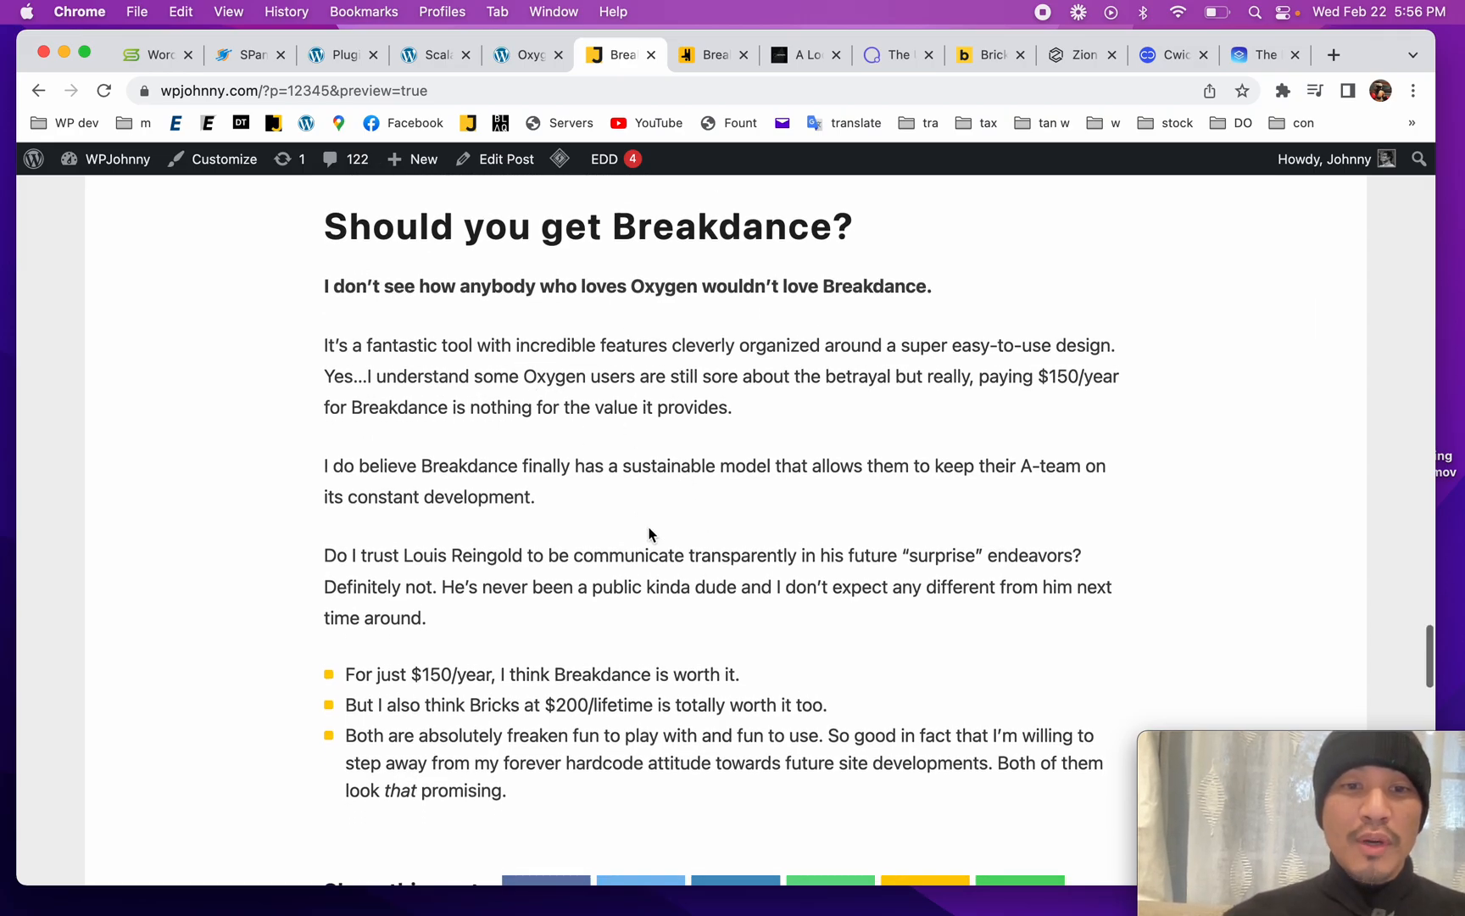
pyautogui.scroll(-3)
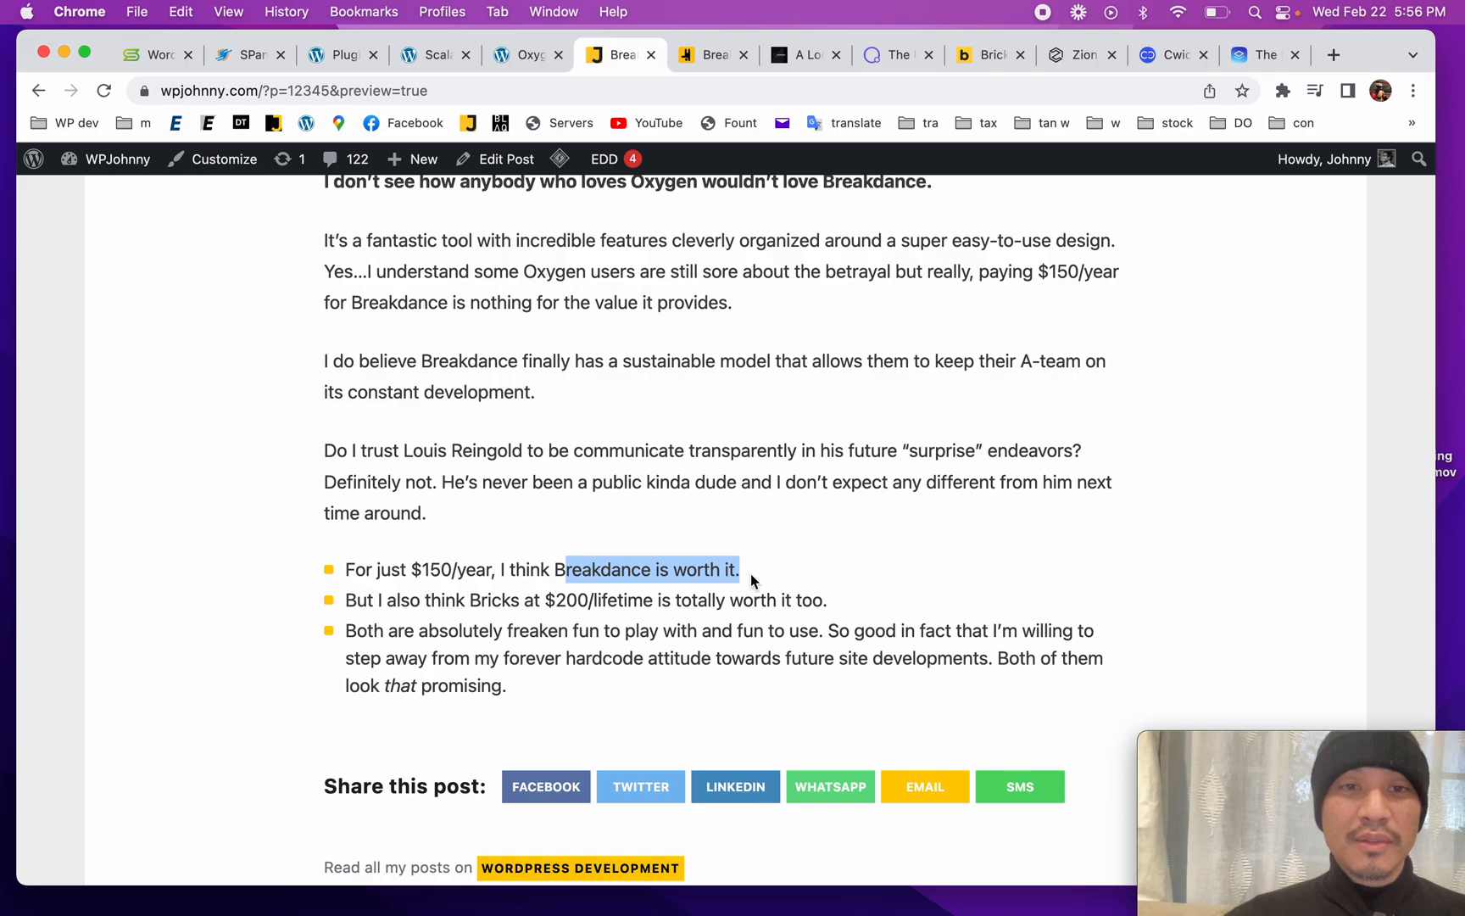
pyautogui.scroll(-3)
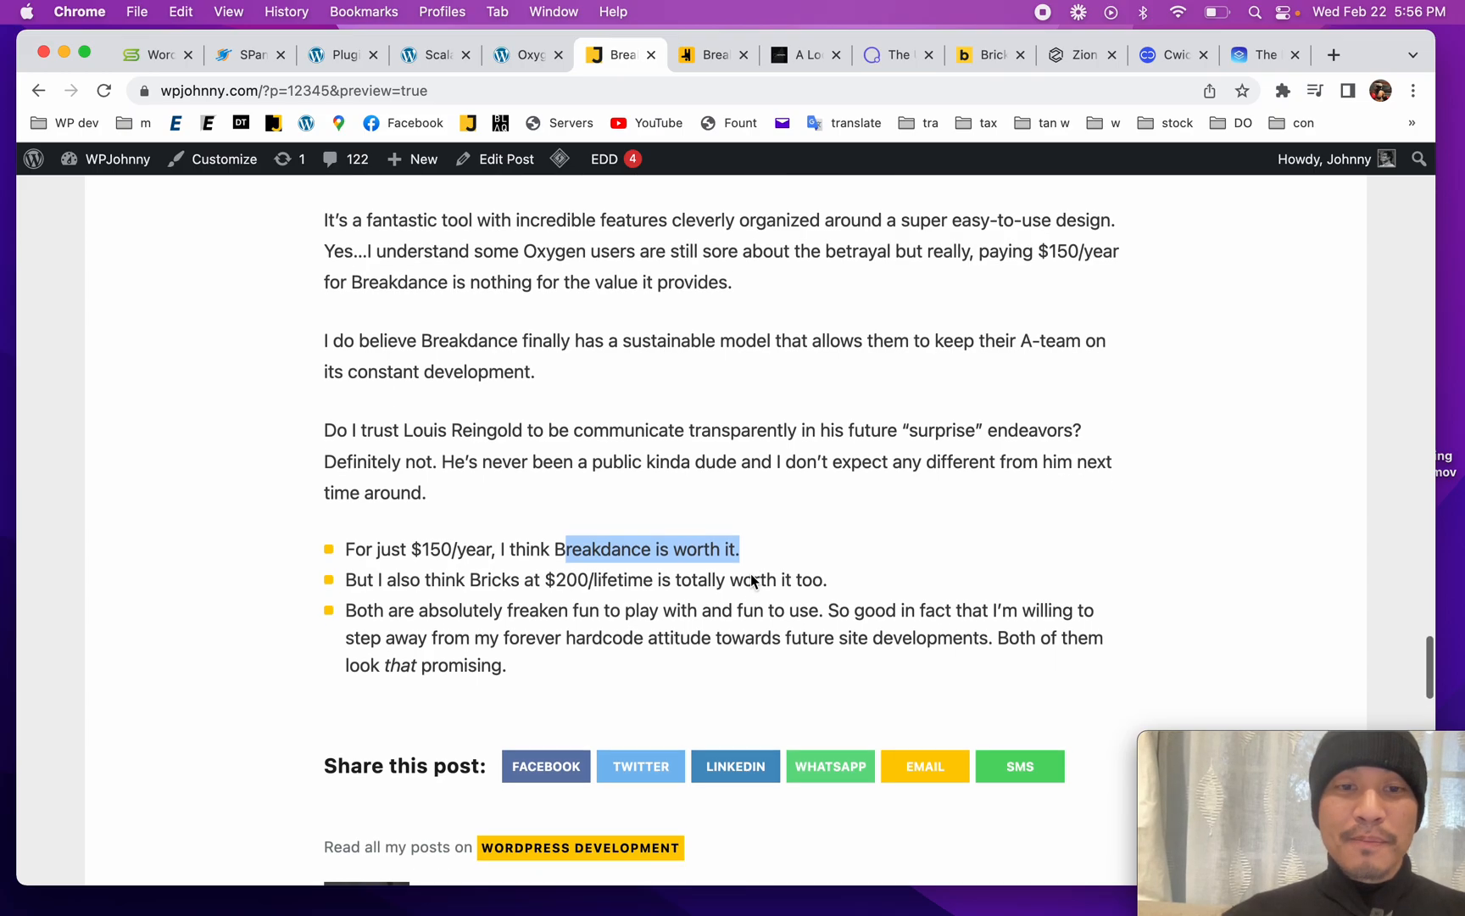
pyautogui.scroll(3)
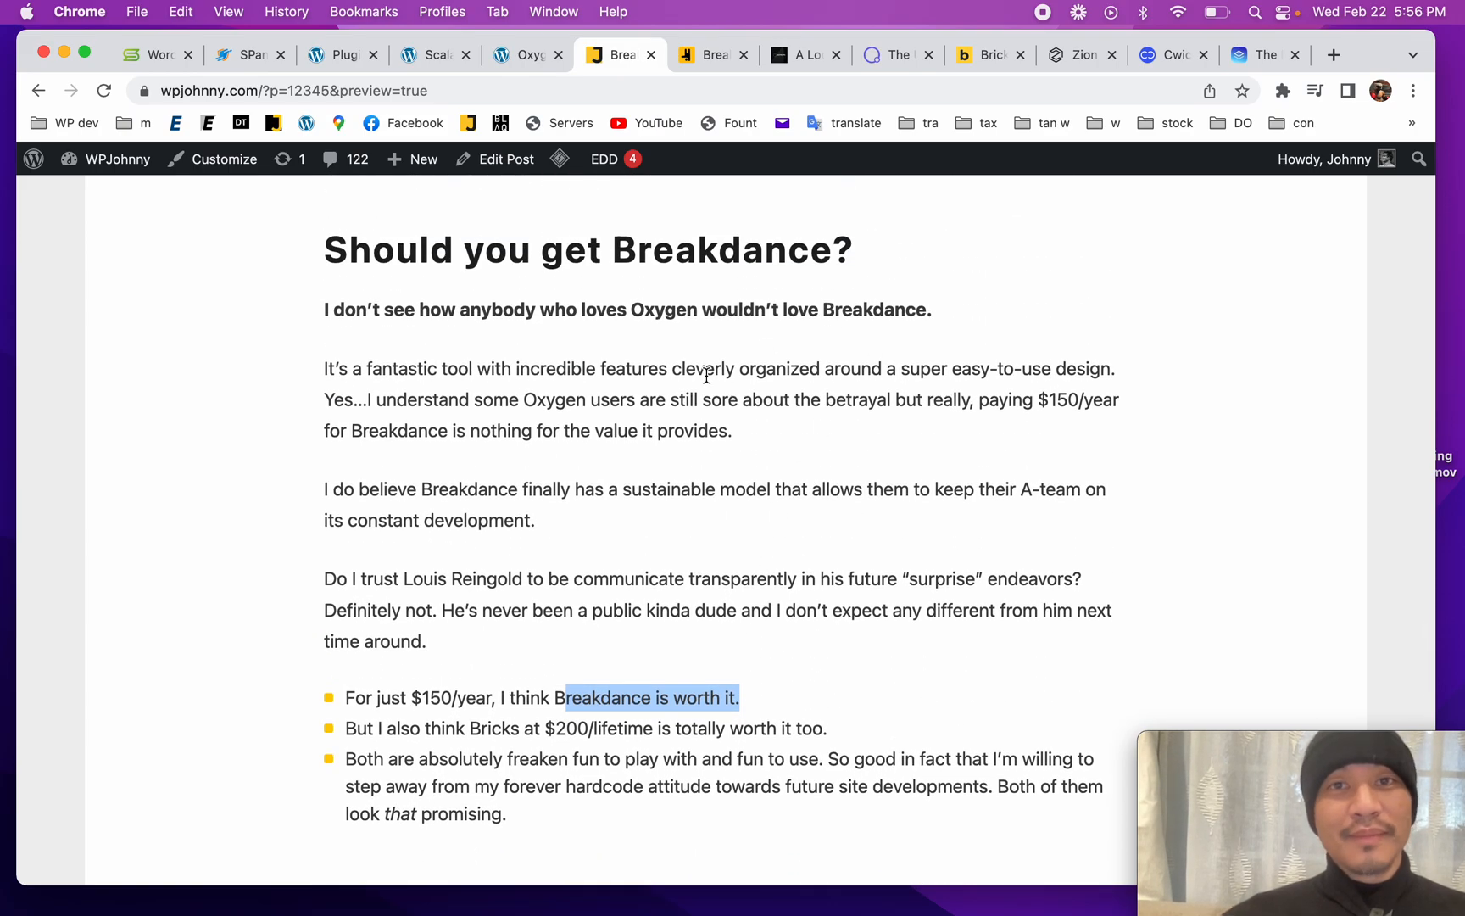
pyautogui.moveTo(1051, 12)
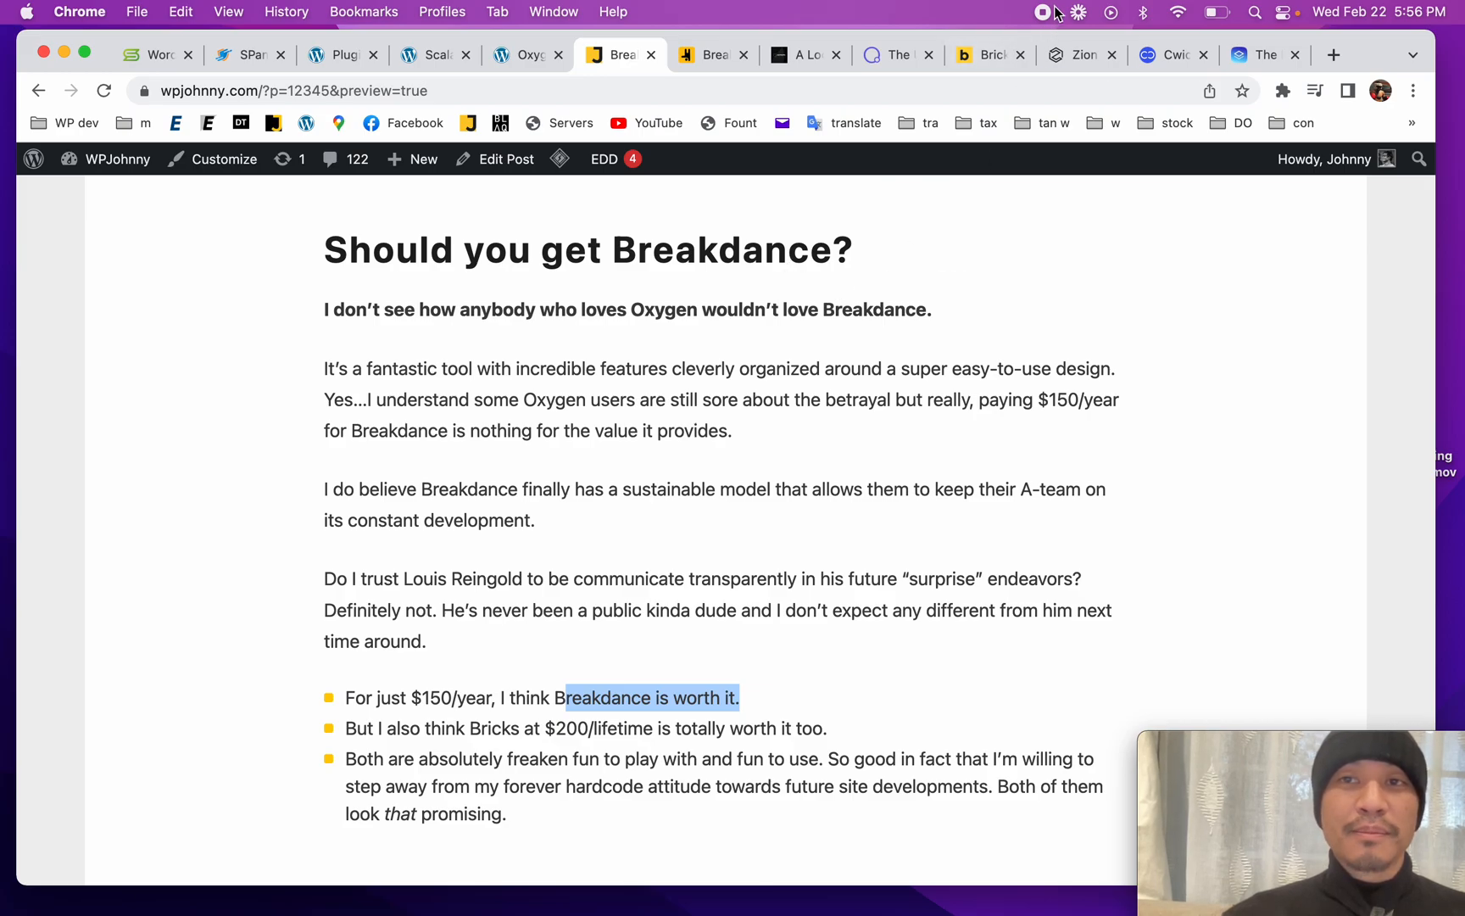